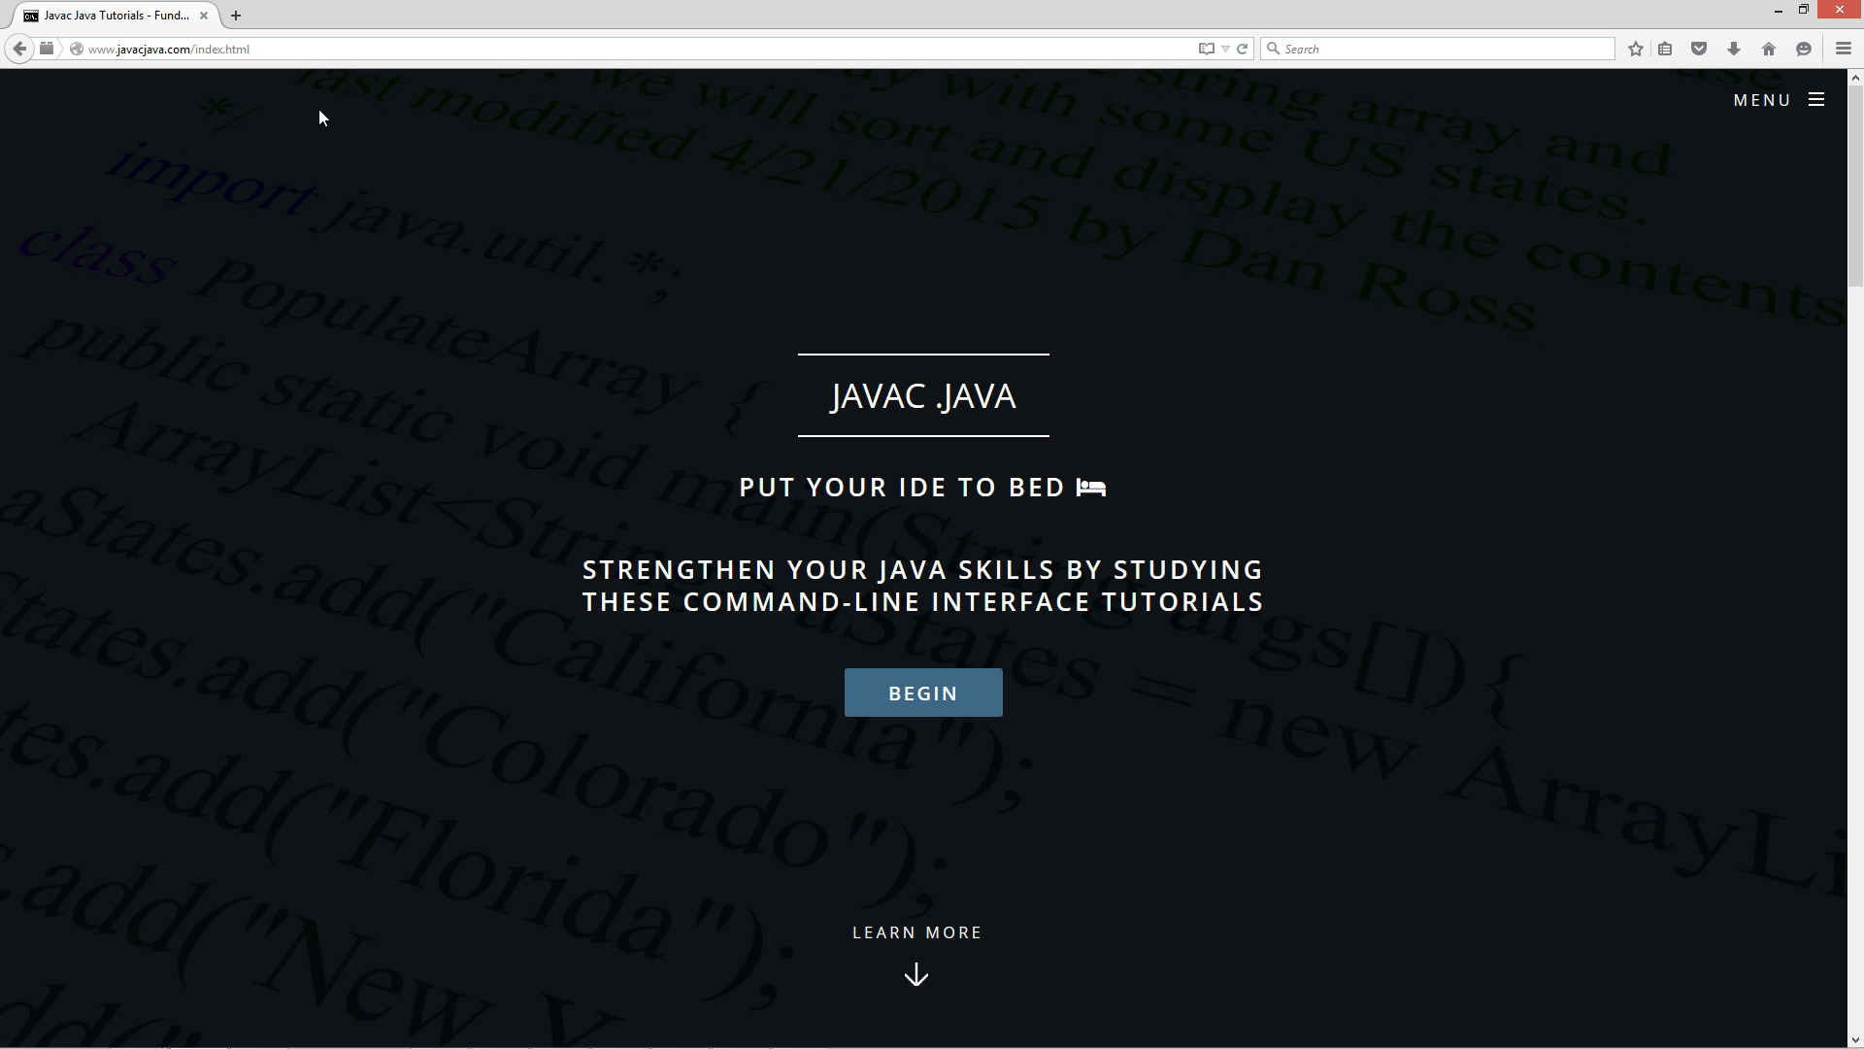
Open Switch Statement Part 1 from the bottom of the javacjava.com tutorials list
{"action": "left_click", "coordinate": [921, 692]}
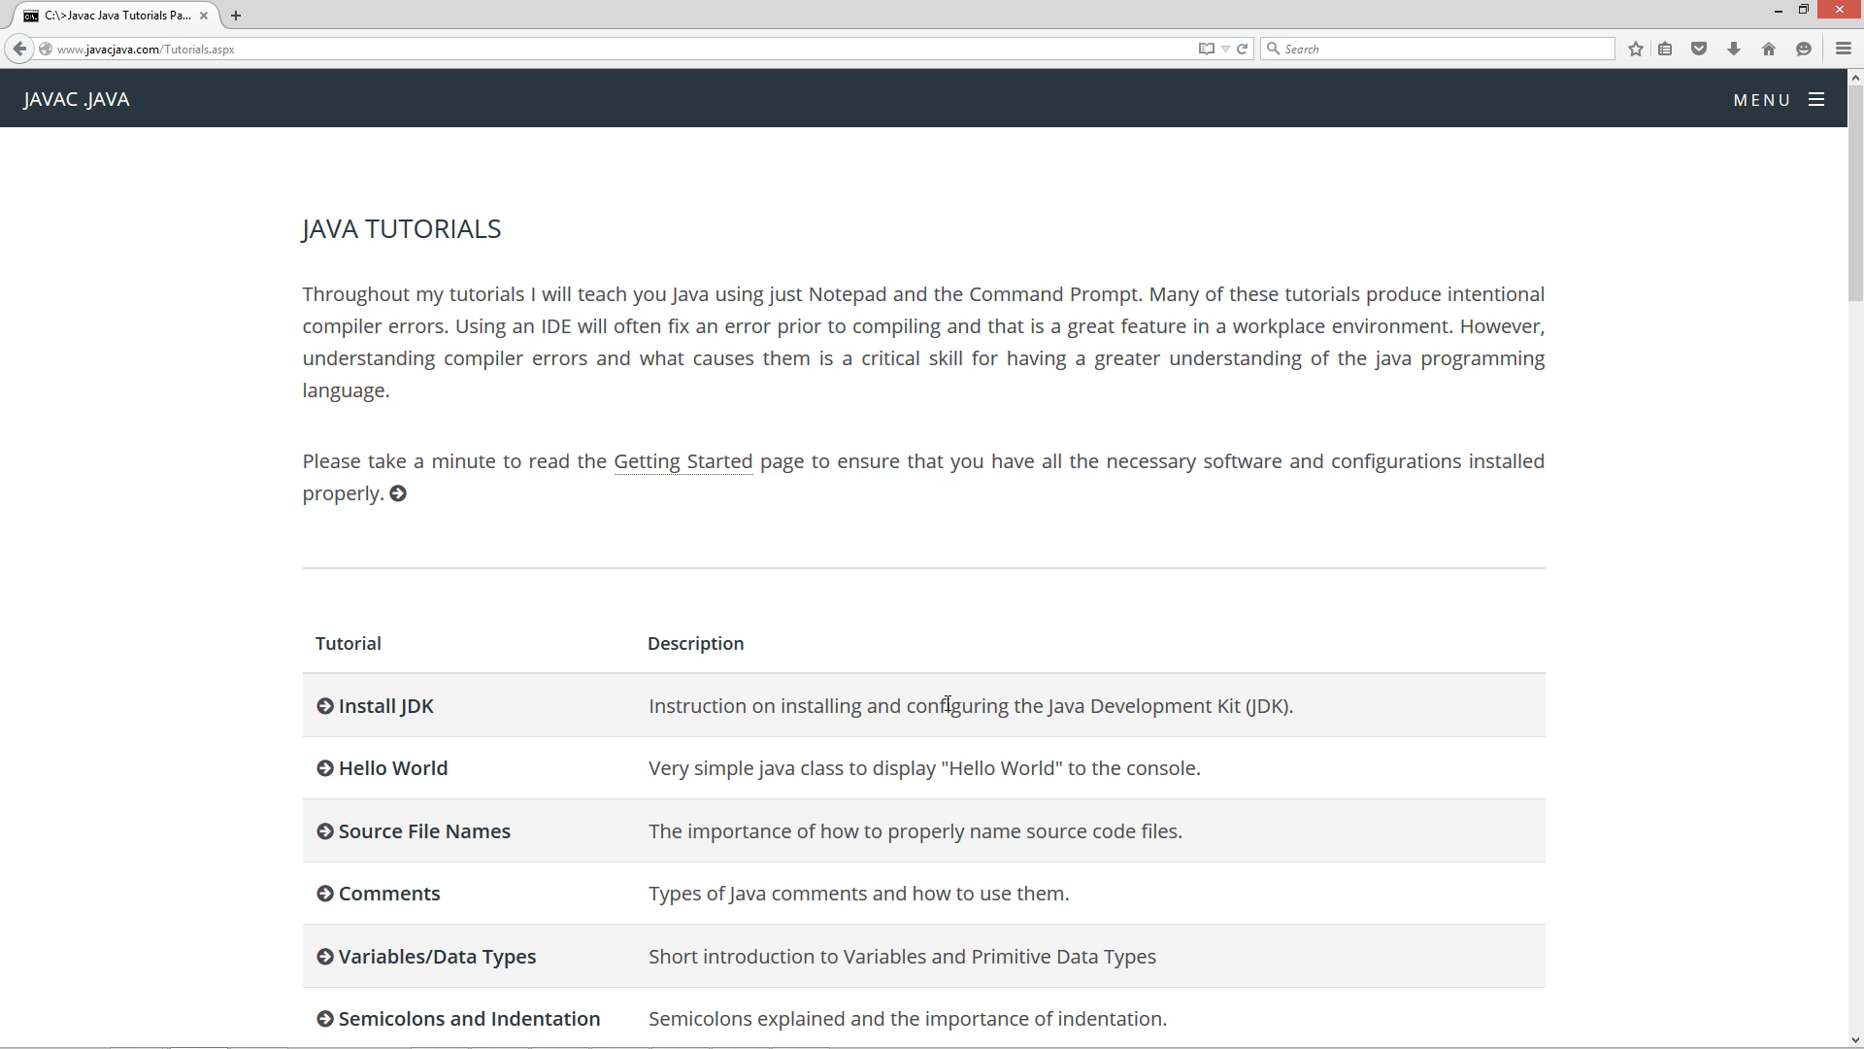
{"action": "scroll", "scroll_direction": "down", "scroll_amount": 3}
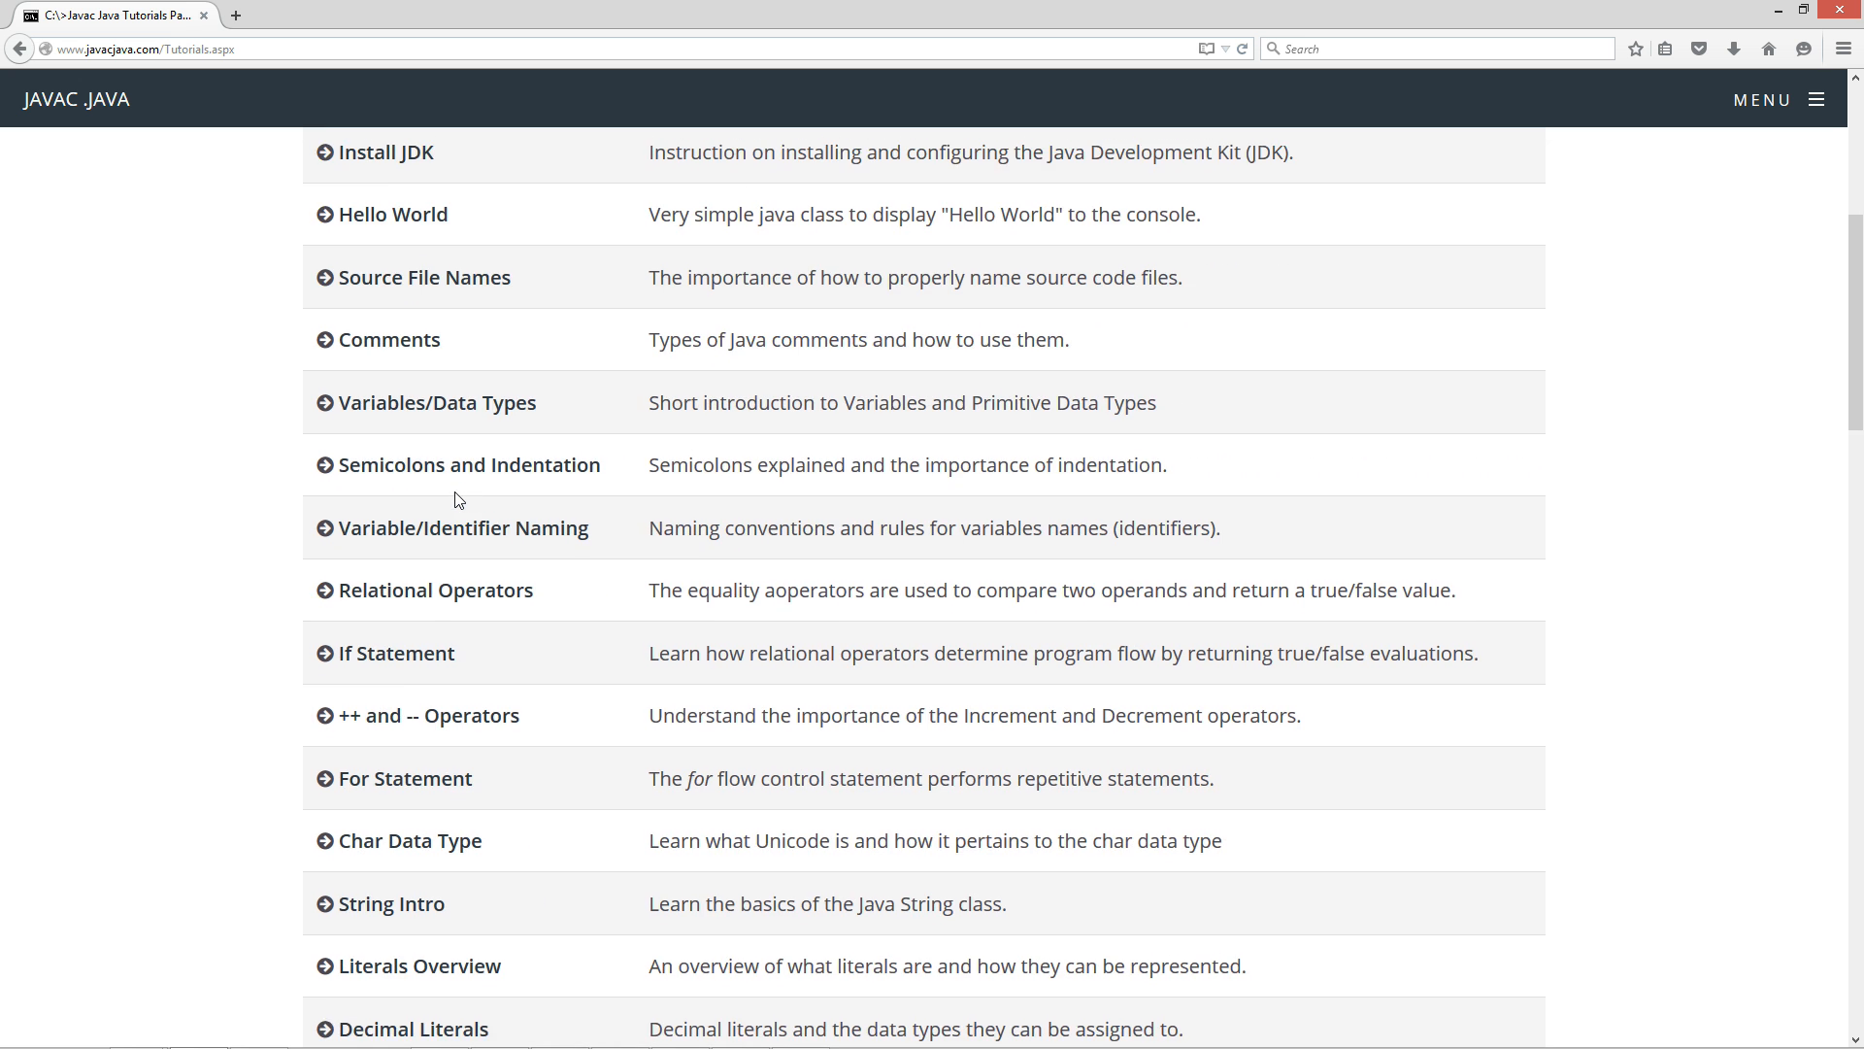
{"action": "scroll", "scroll_direction": "down", "scroll_amount": 3}
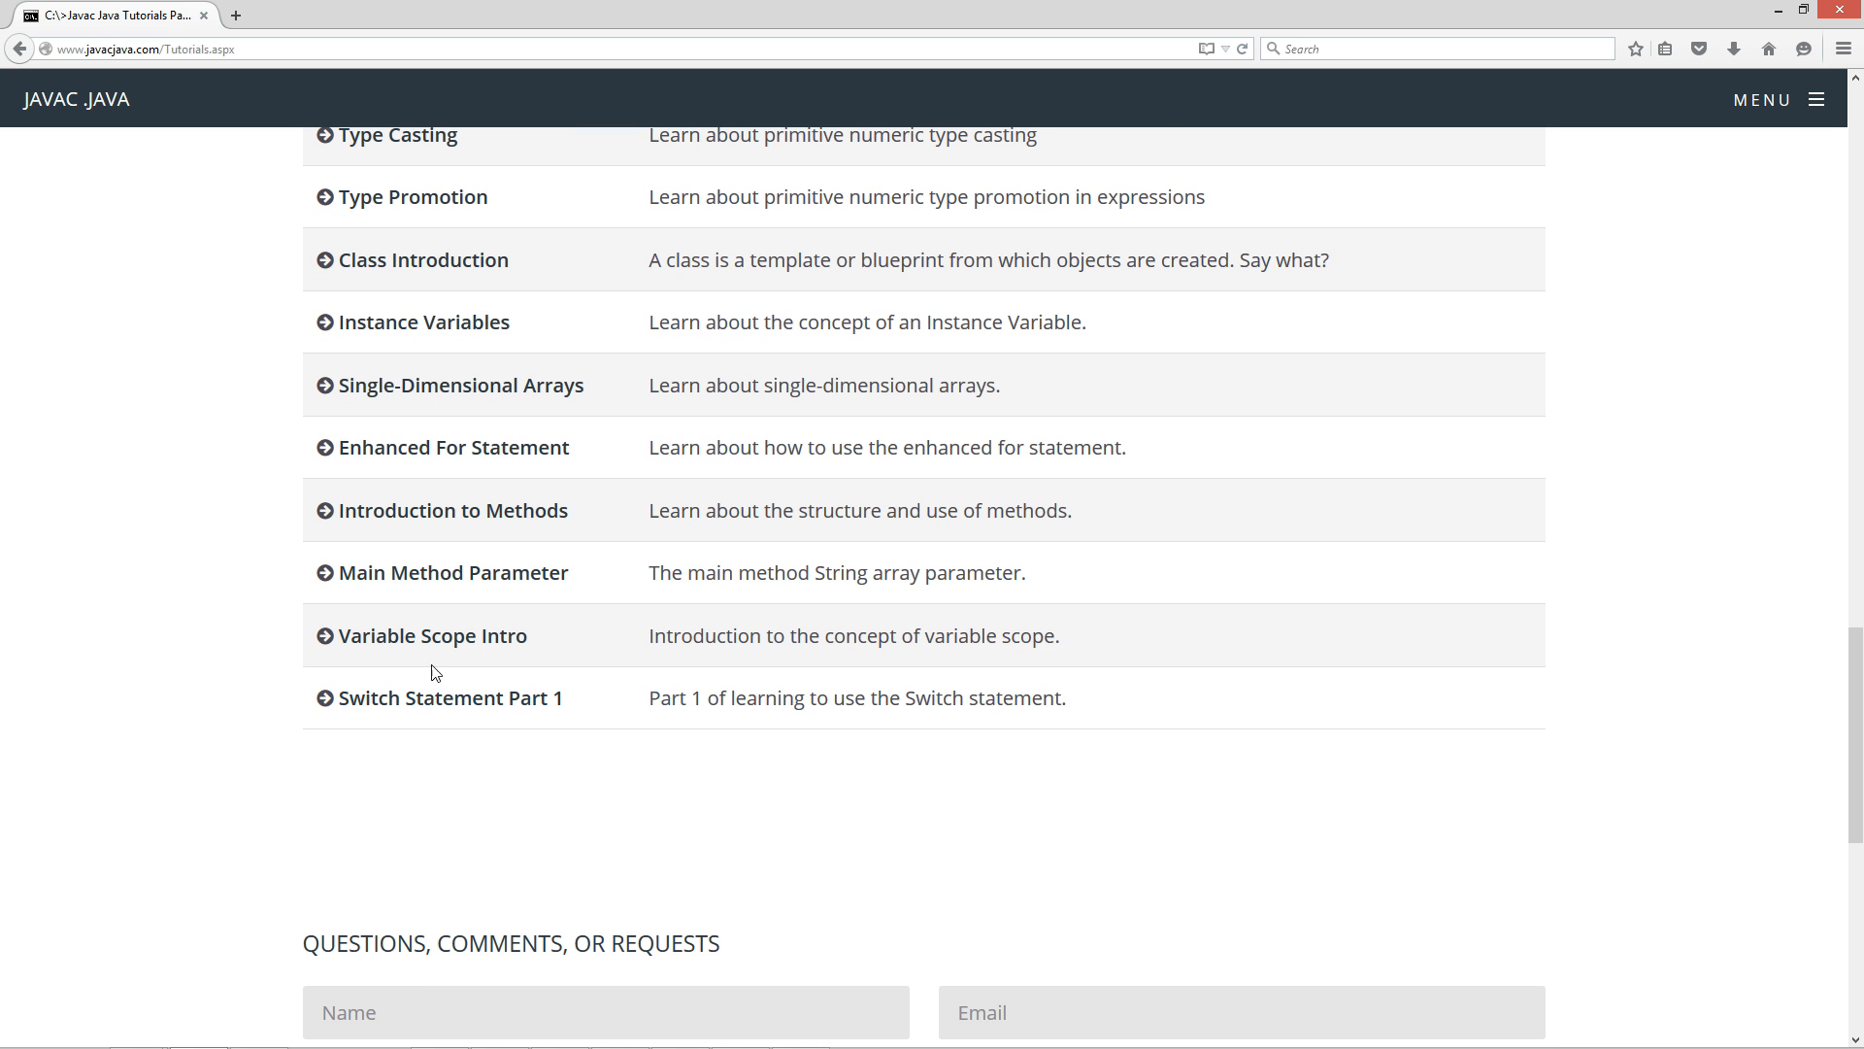
{"action": "left_click", "coordinate": [448, 699]}
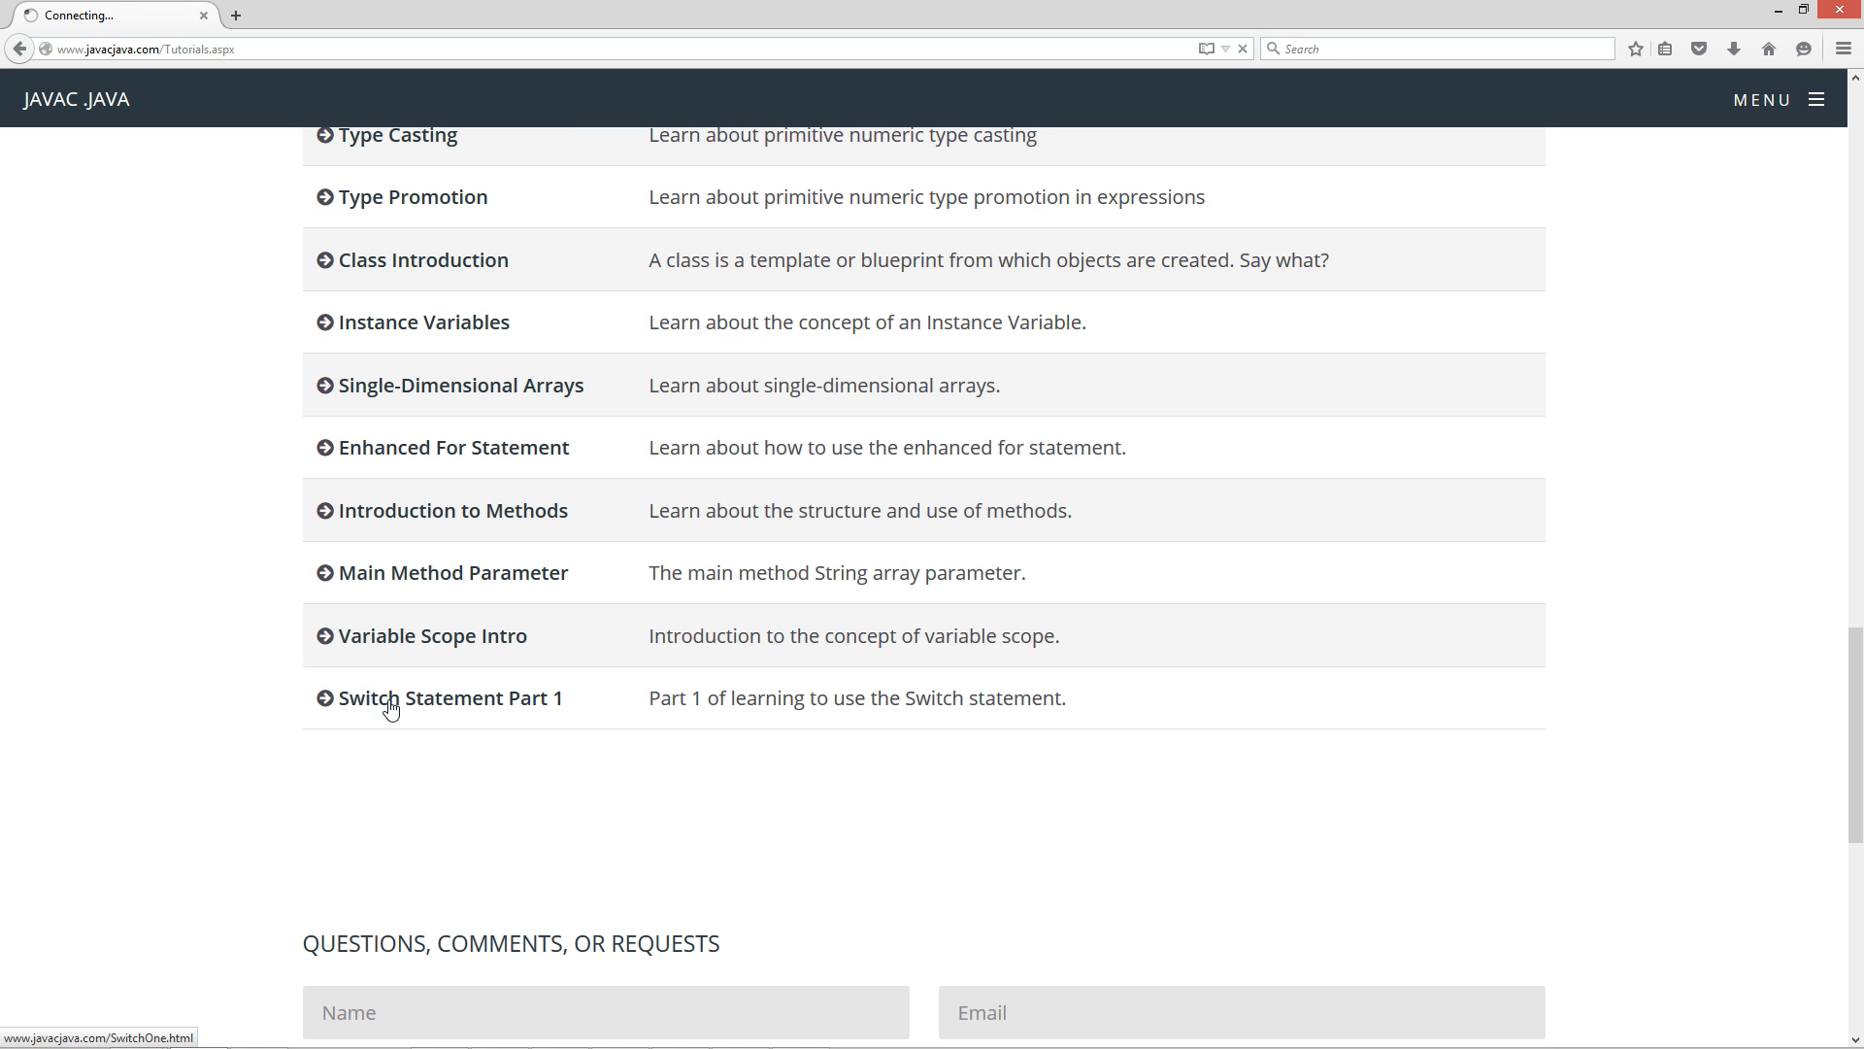
Highlight the switch expression, the case keyword and constant1 in the example
{"action": "left_click", "coordinate": [450, 698]}
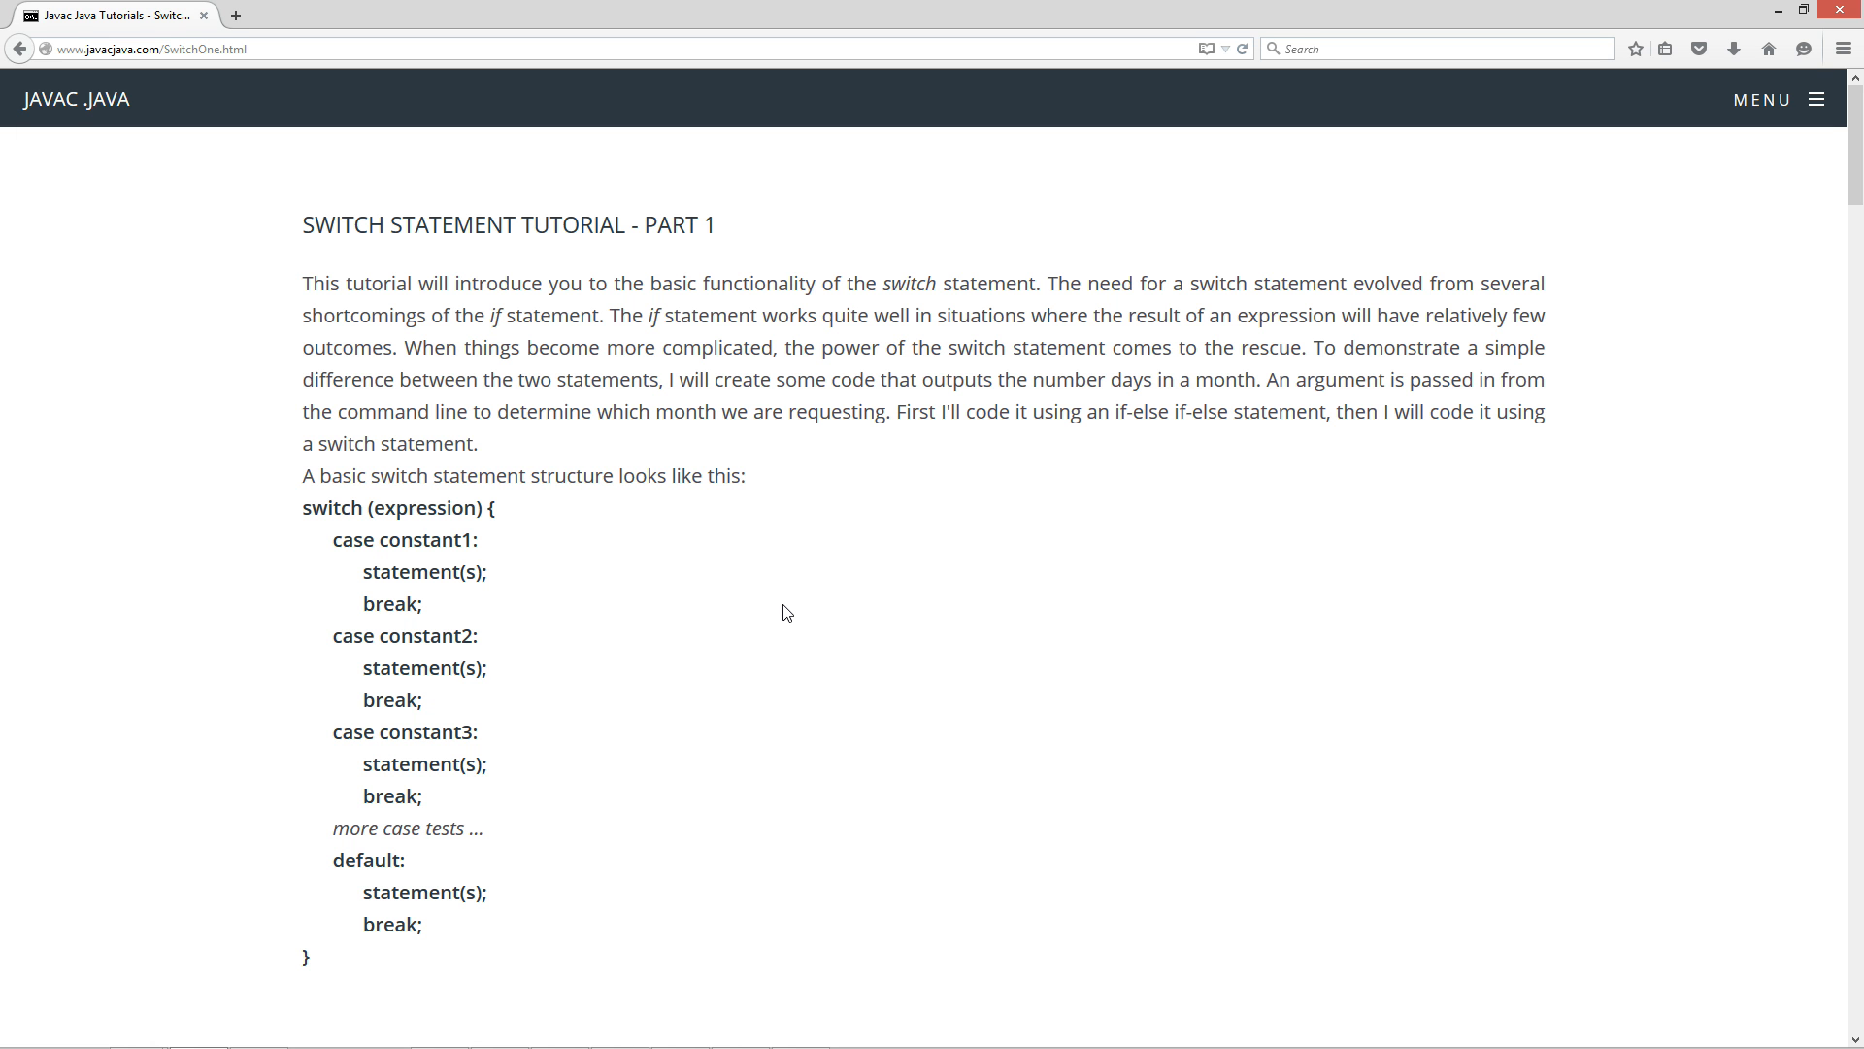
{"action": "mouse_move", "coordinate": [600, 521]}
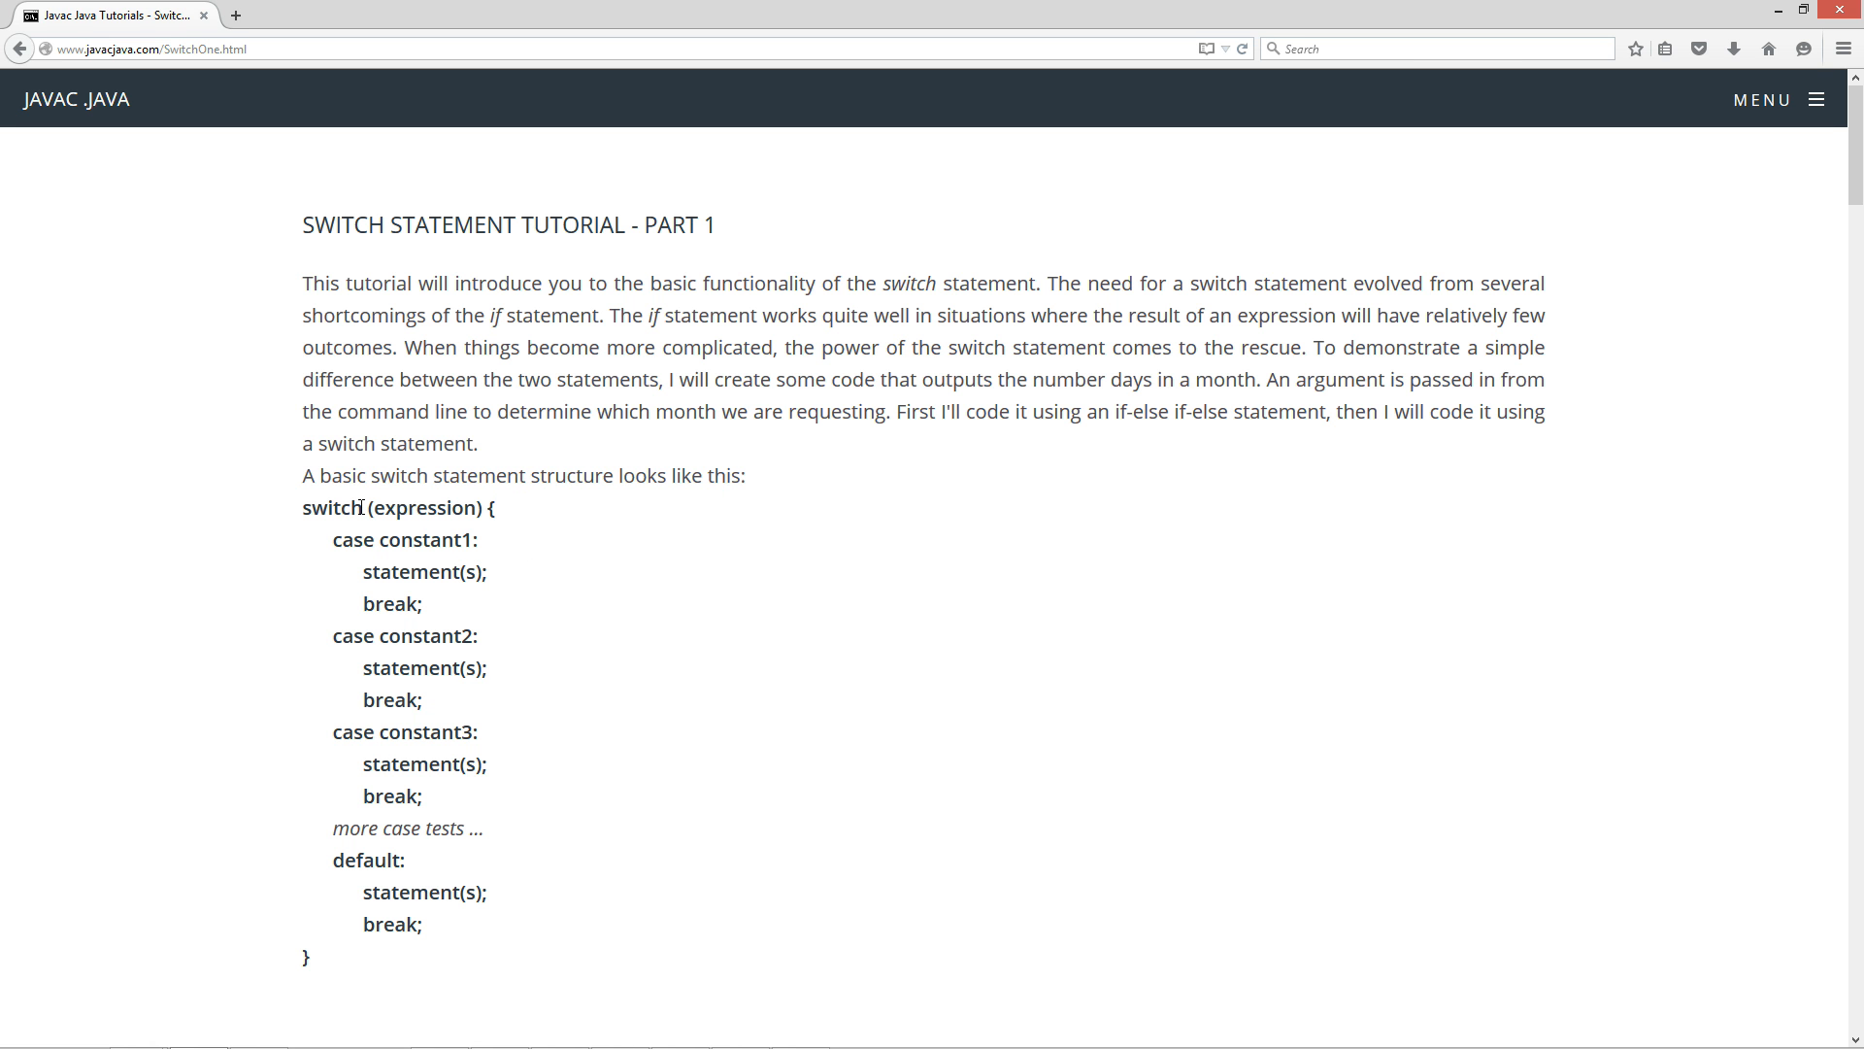
{"action": "double_click", "coordinate": [382, 508]}
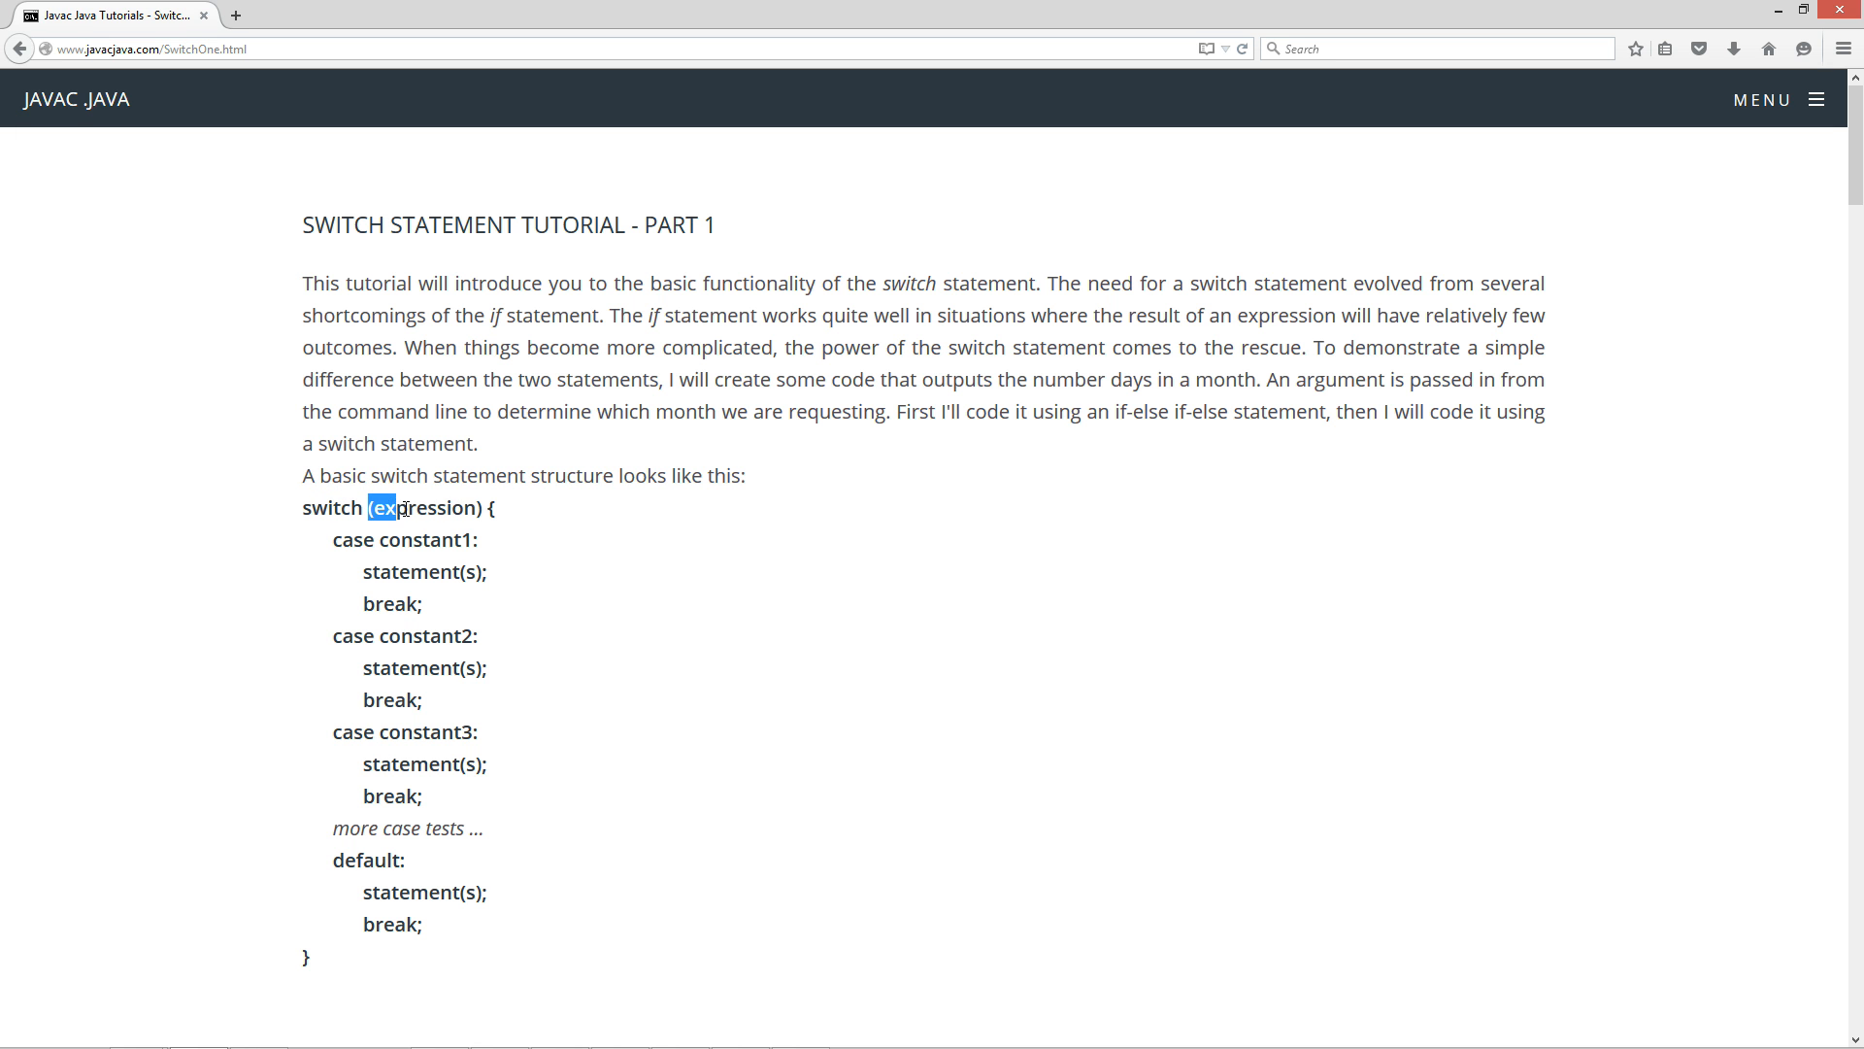
{"action": "left_click", "coordinate": [398, 507]}
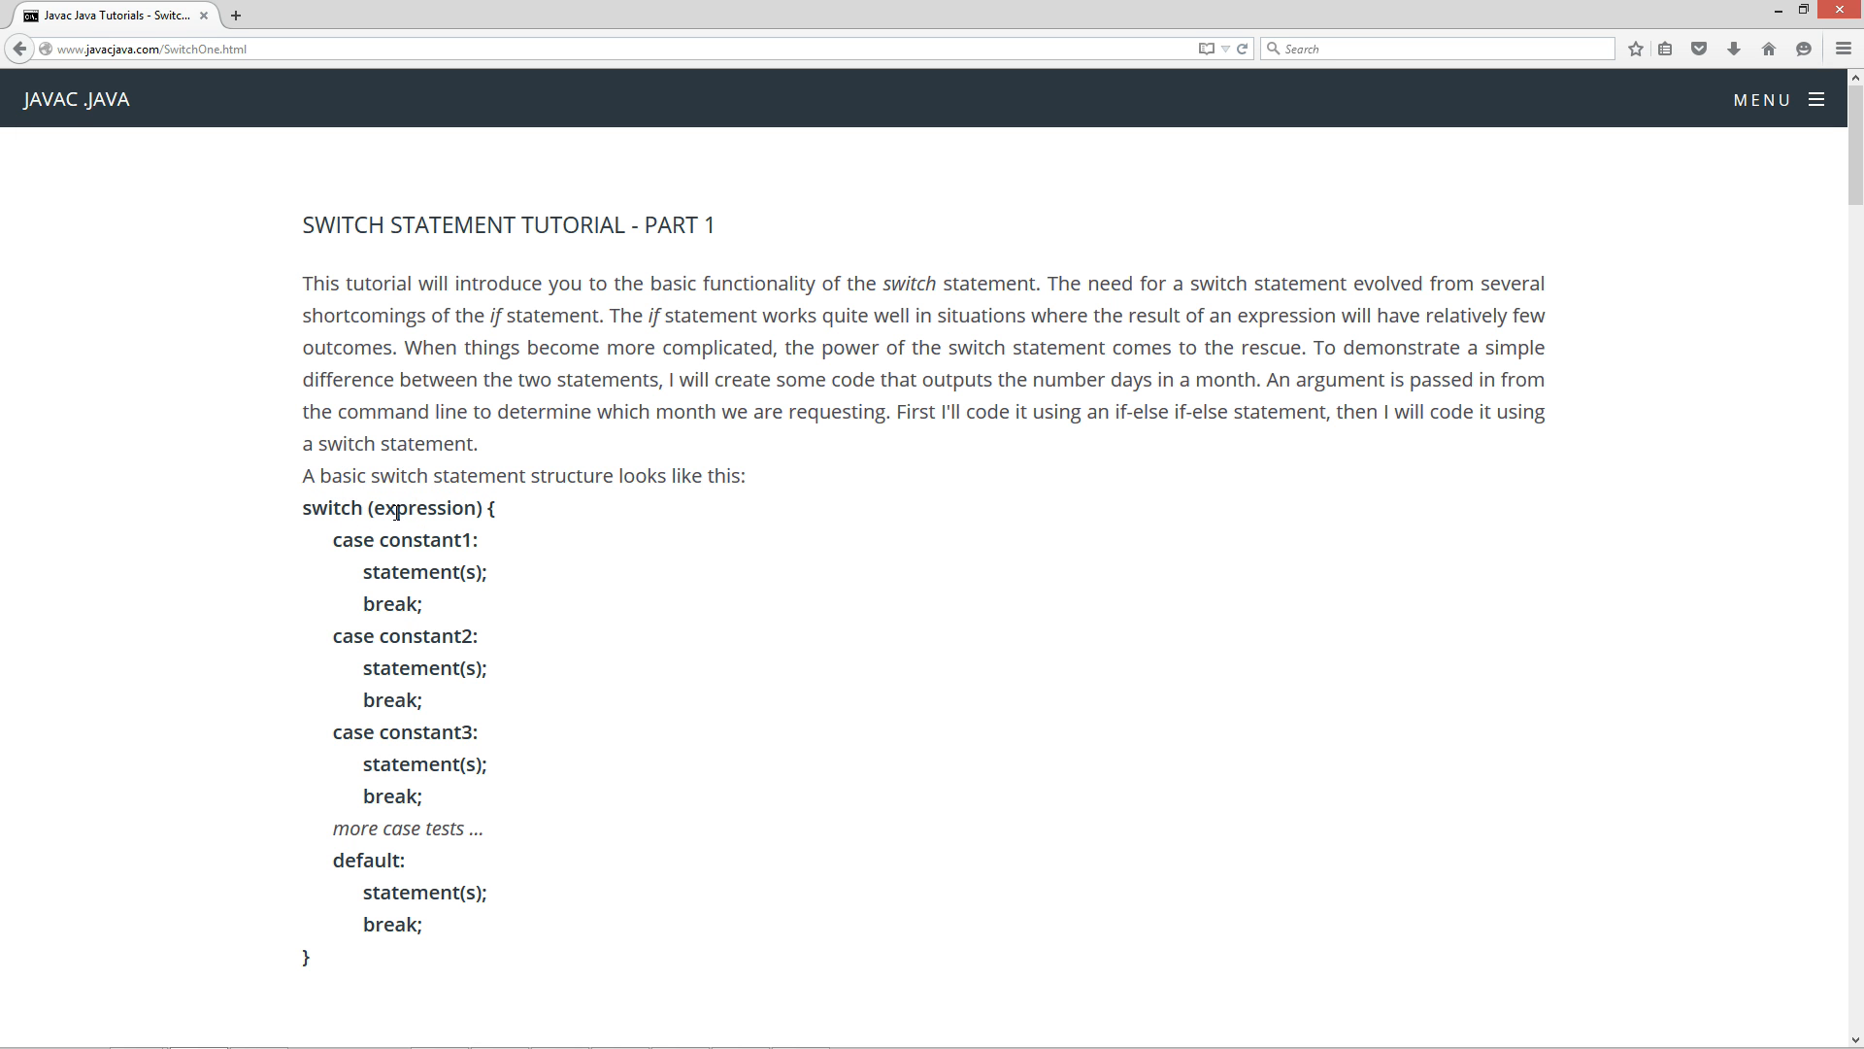
{"action": "double_click", "coordinate": [424, 508]}
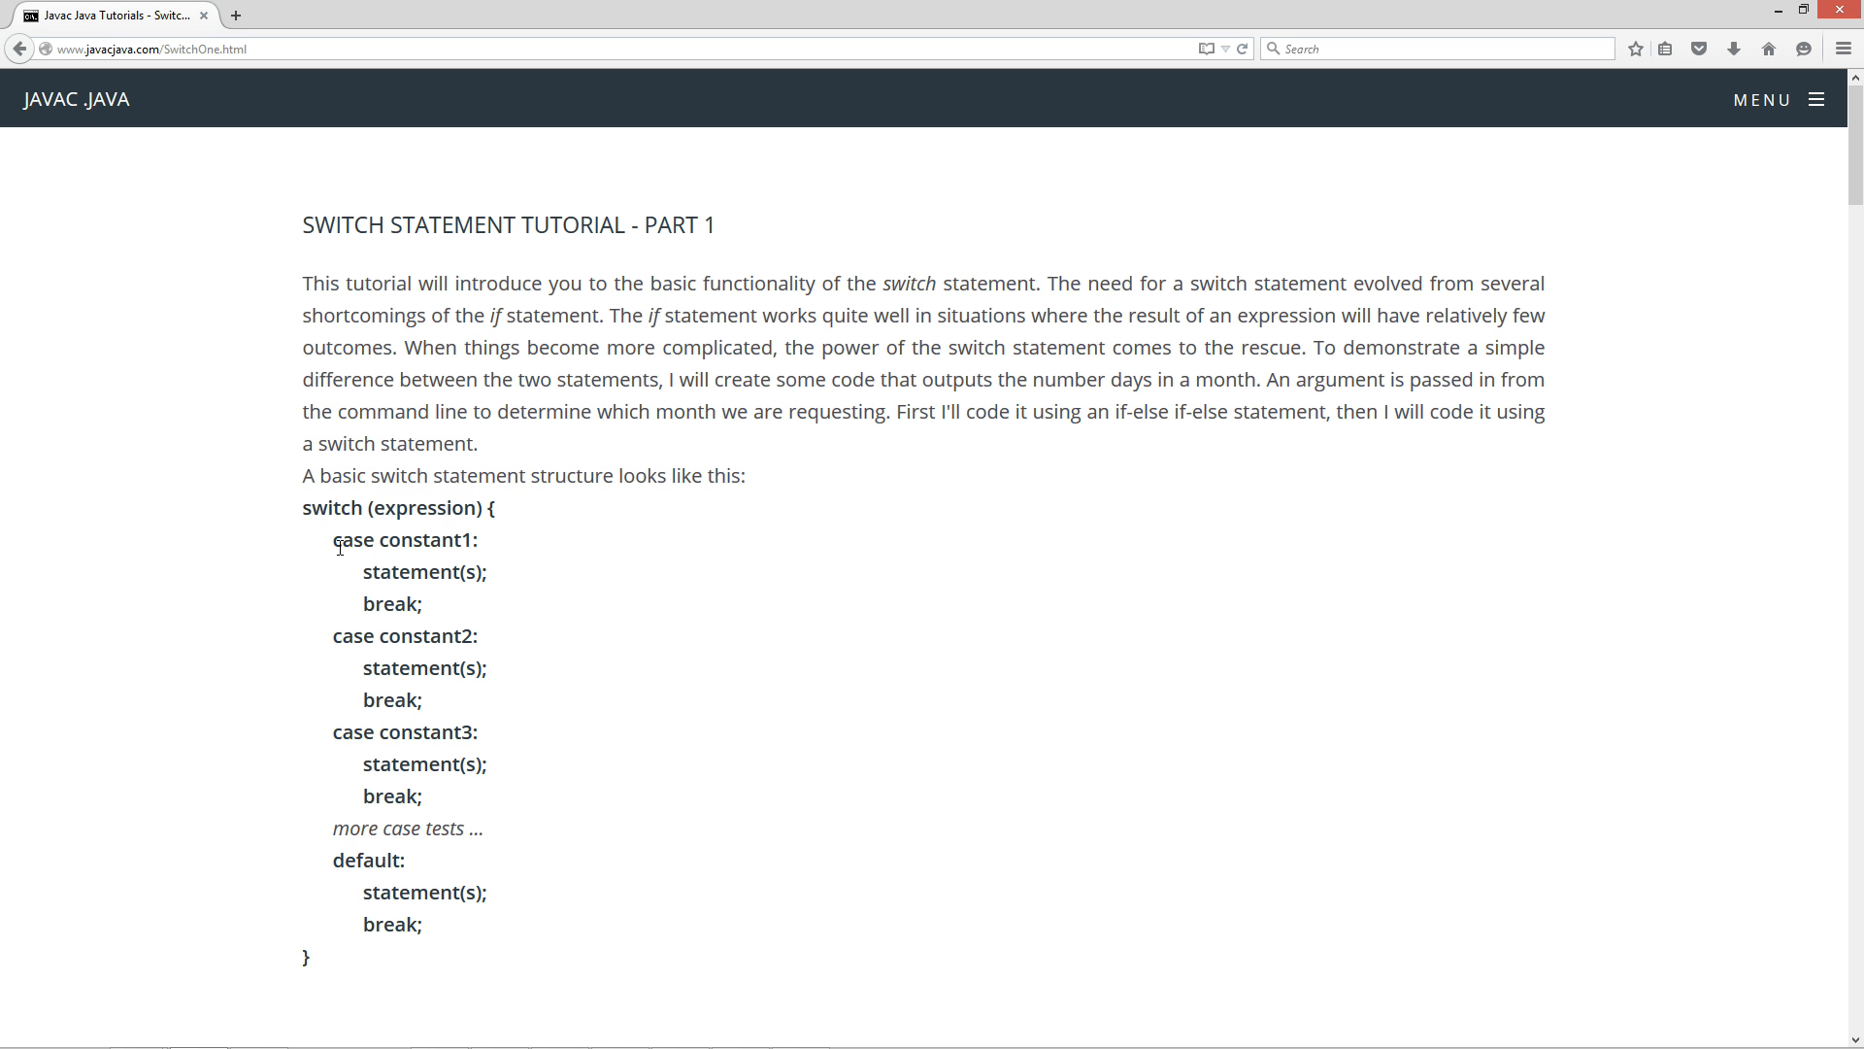
{"action": "double_click", "coordinate": [352, 538]}
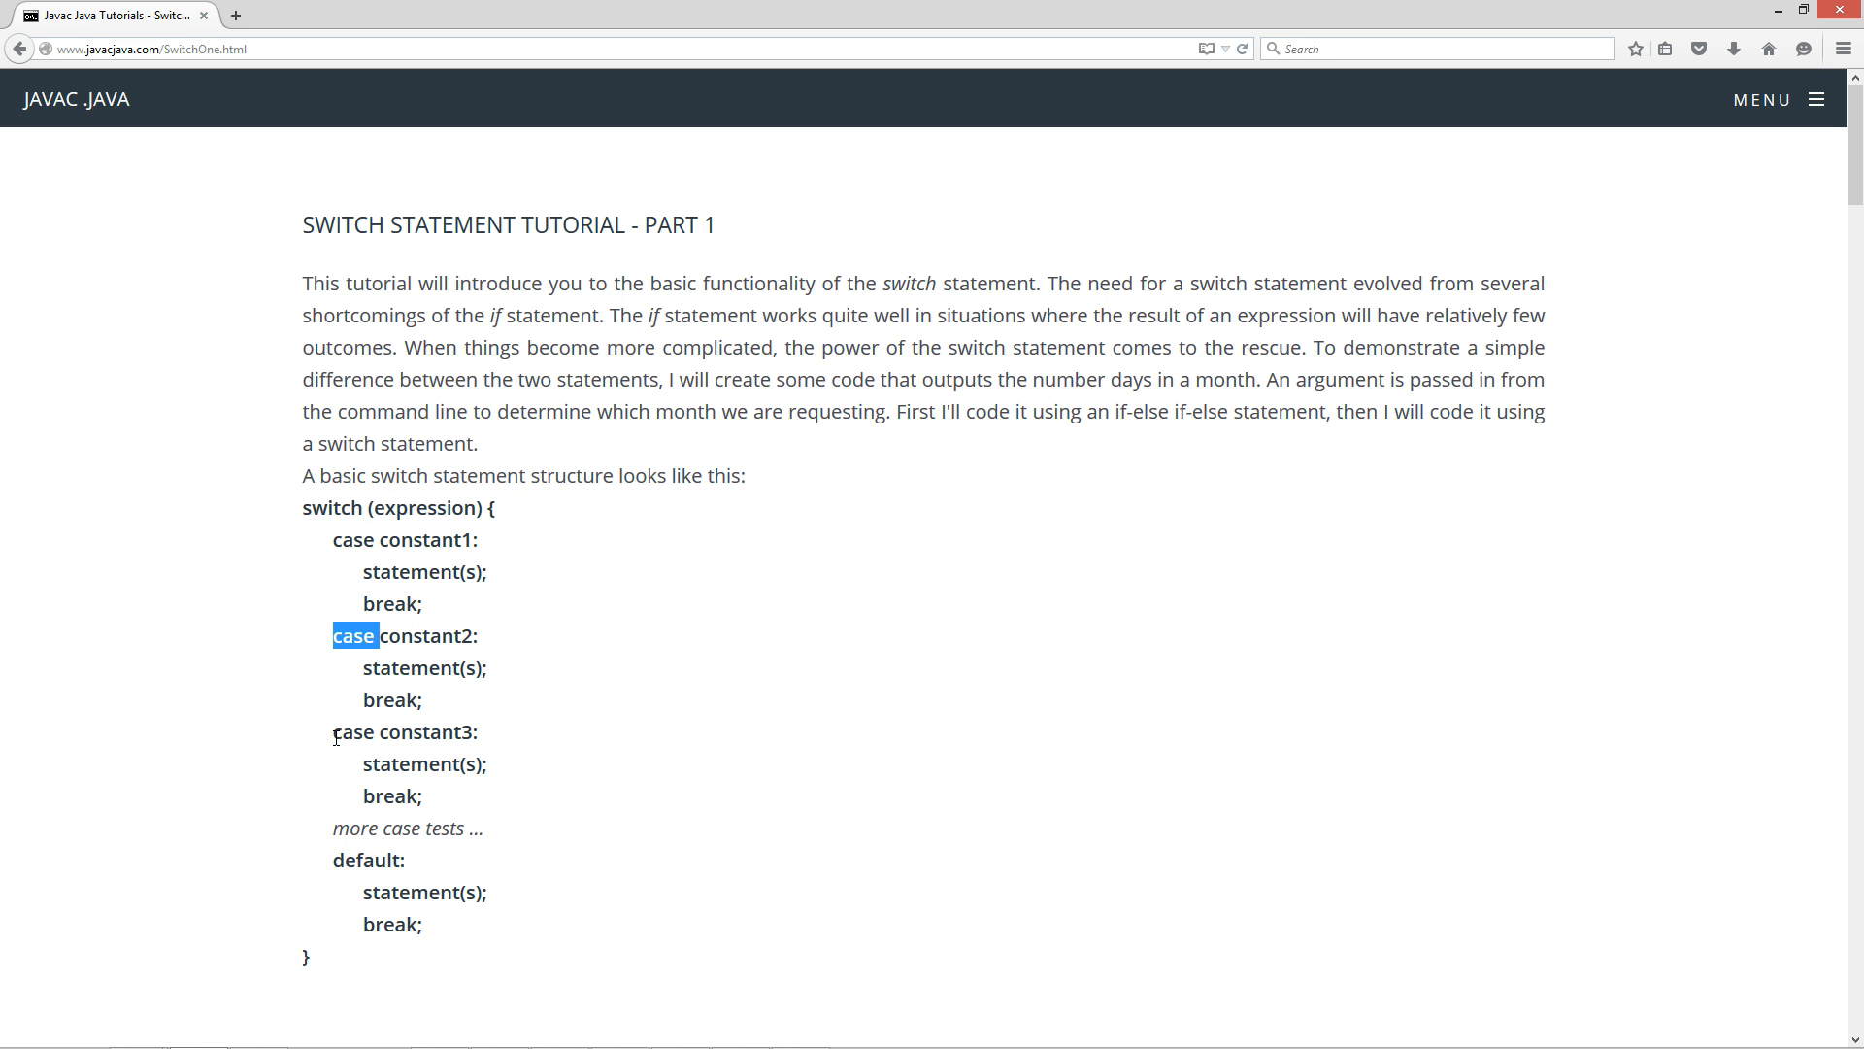
{"action": "double_click", "coordinate": [423, 539]}
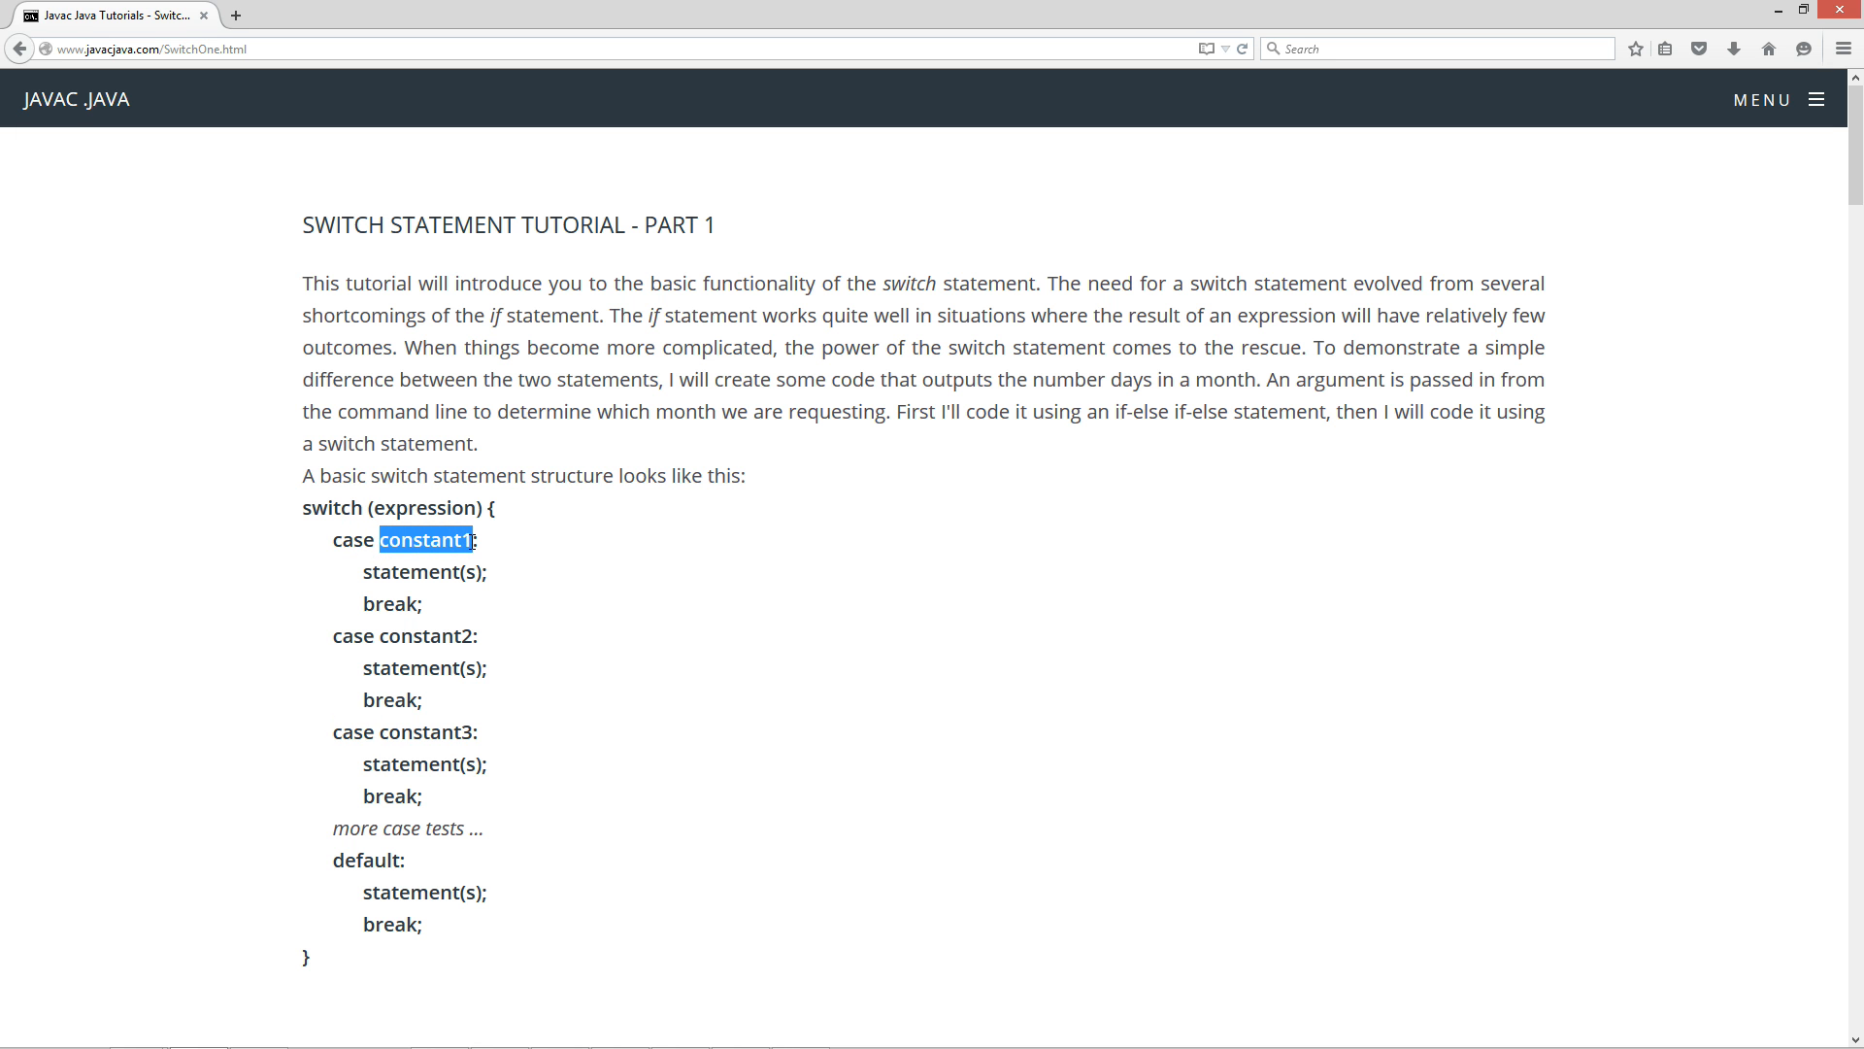
{"action": "mouse_move", "coordinate": [387, 634]}
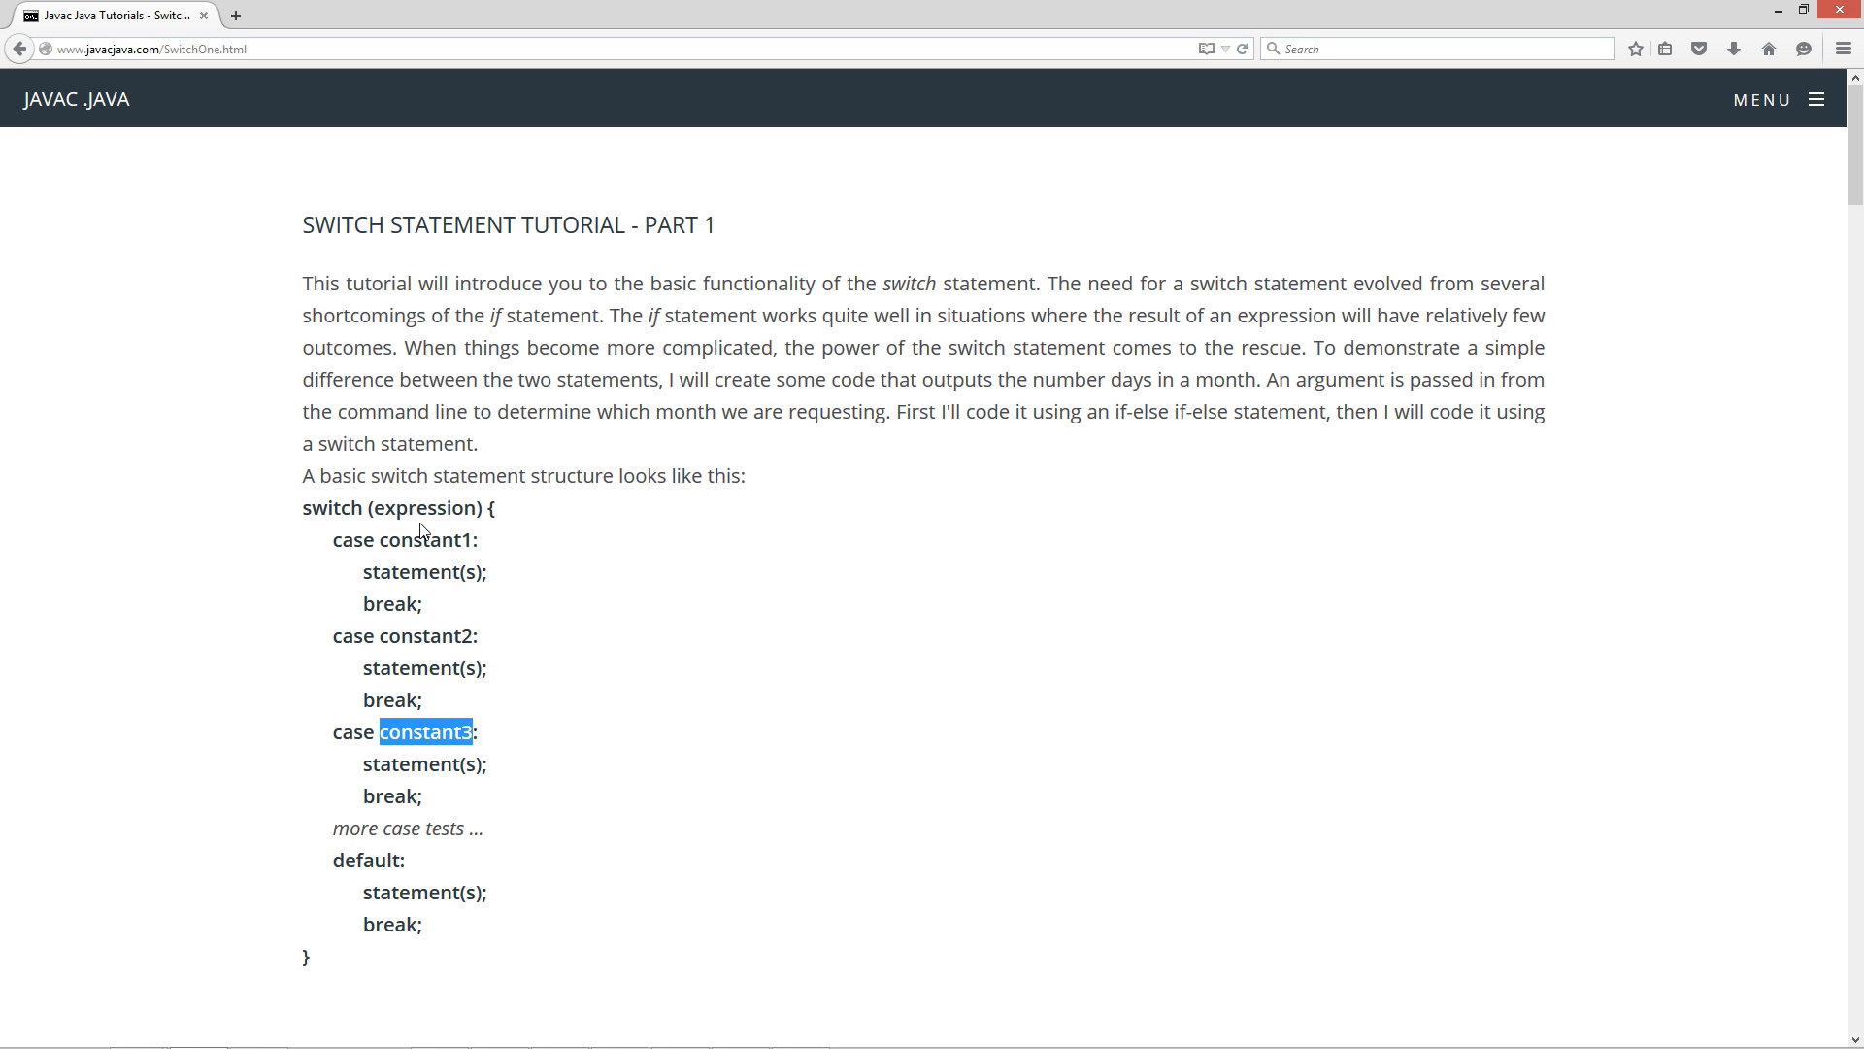
Highlight constant3, the break, the constant2 statement and the default label
{"action": "double_click", "coordinate": [417, 539]}
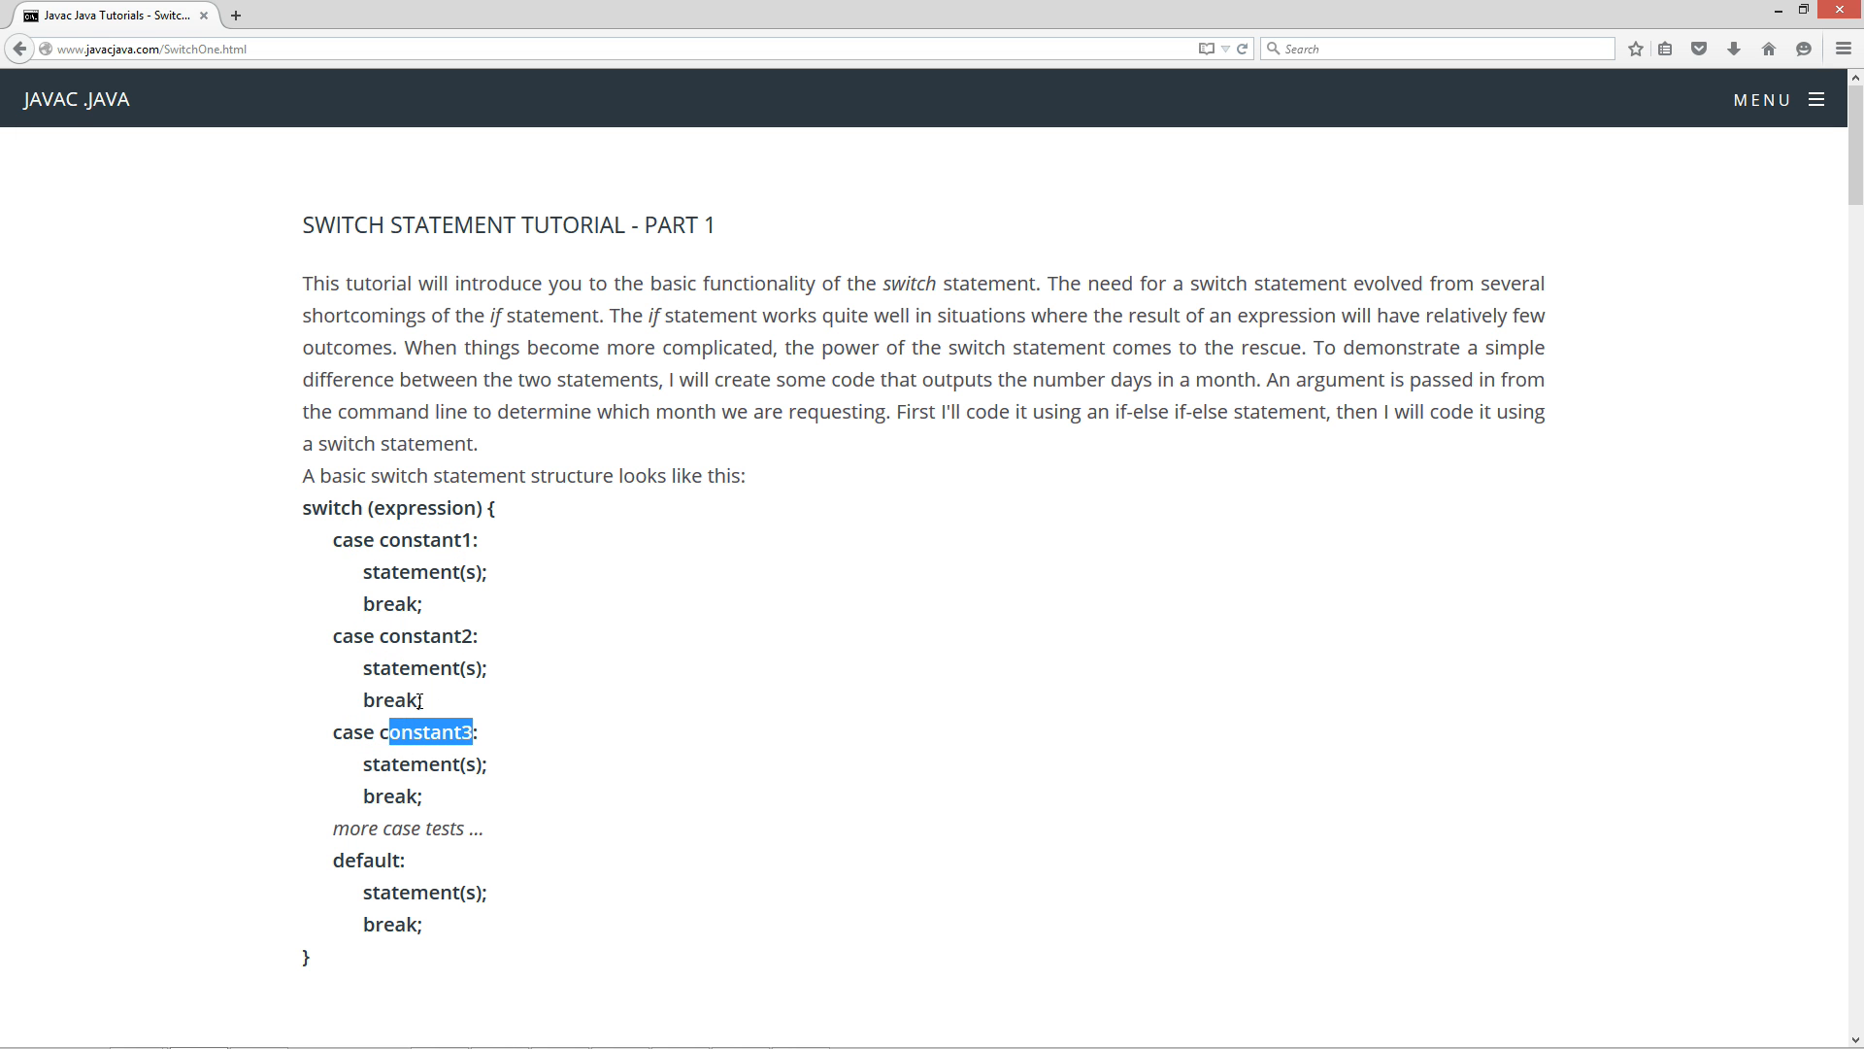
{"action": "double_click", "coordinate": [425, 635]}
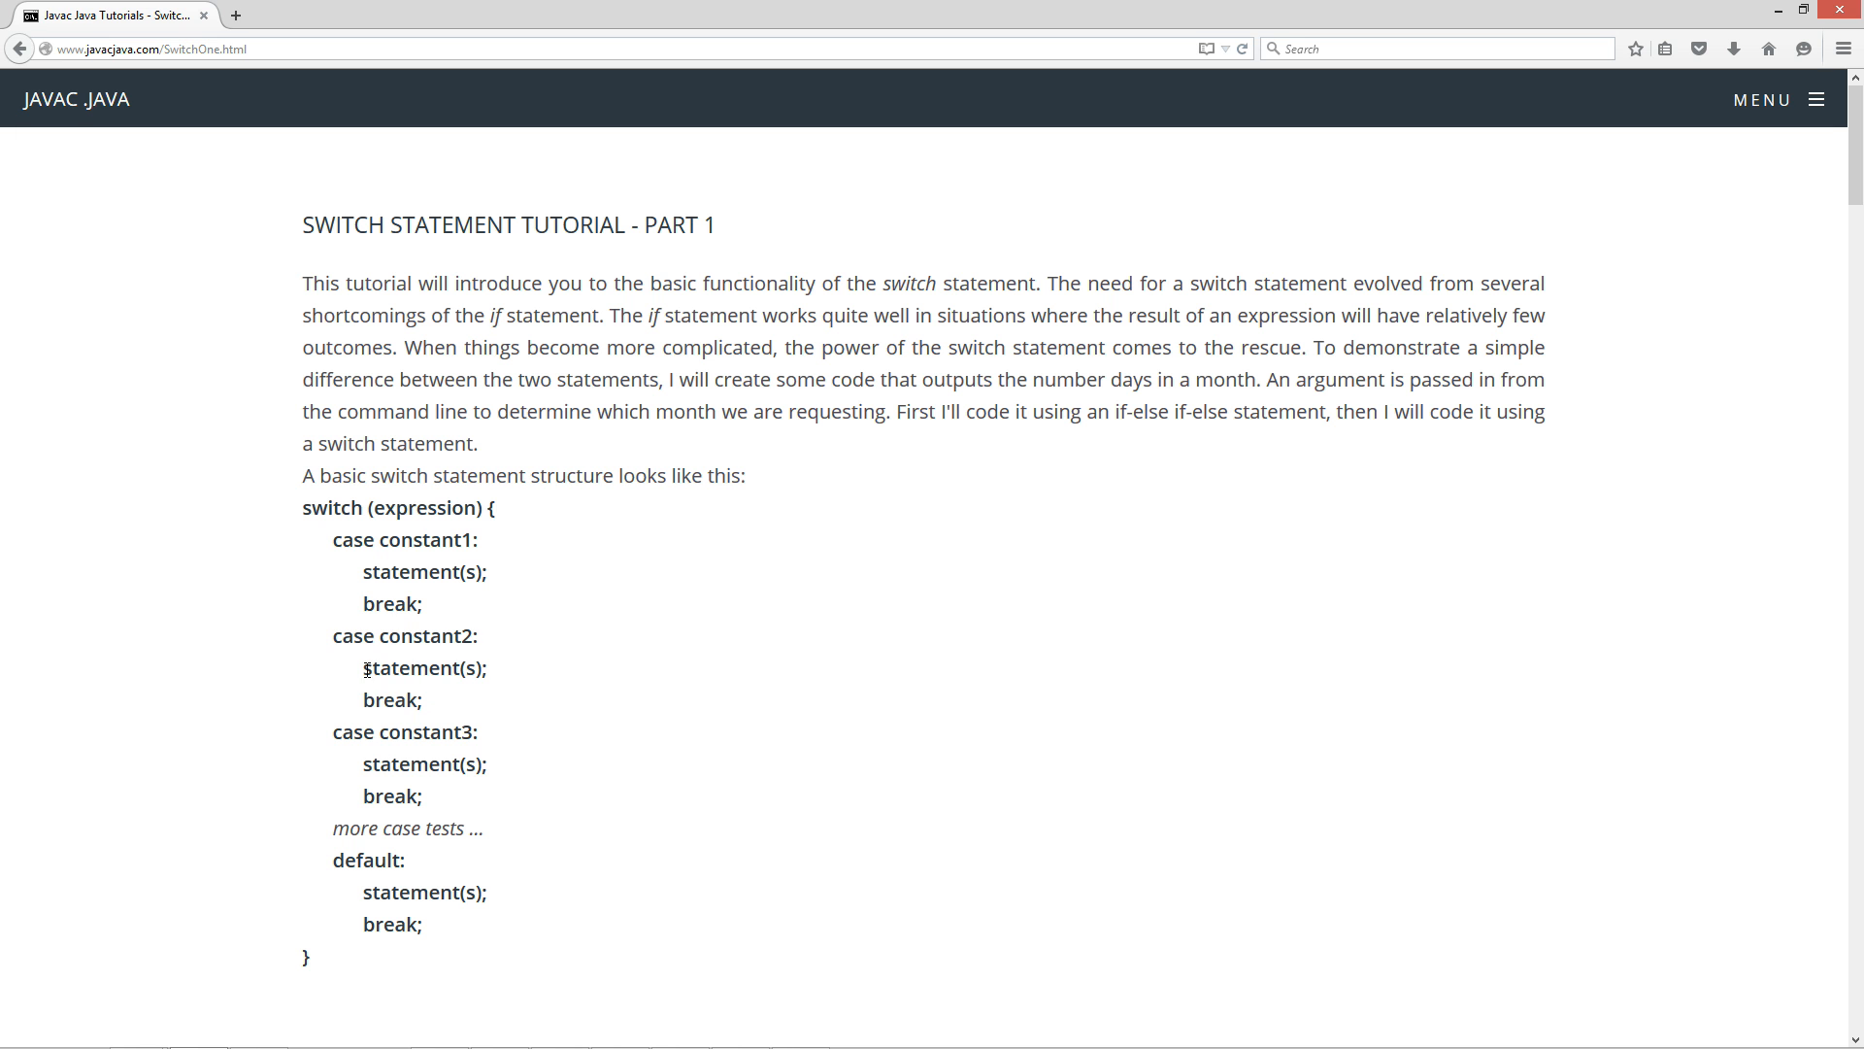
{"action": "double_click", "coordinate": [423, 667]}
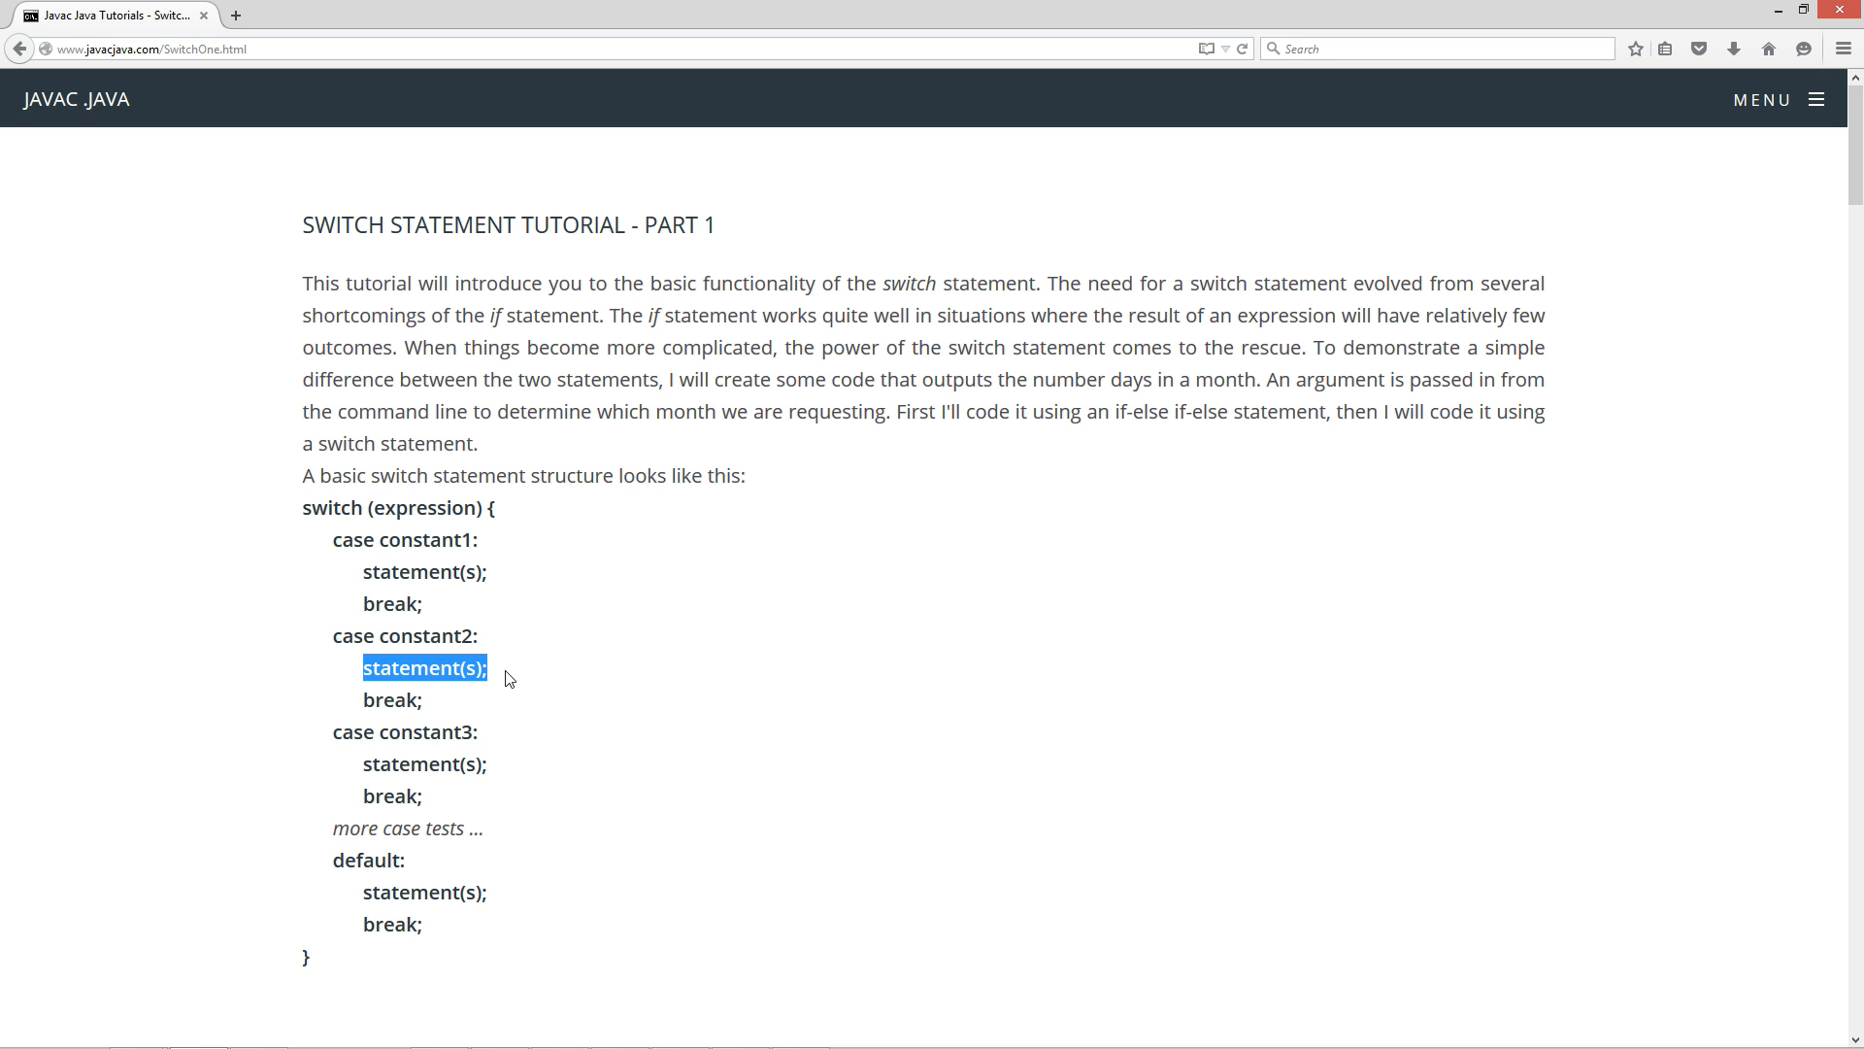
{"action": "mouse_move", "coordinate": [430, 711]}
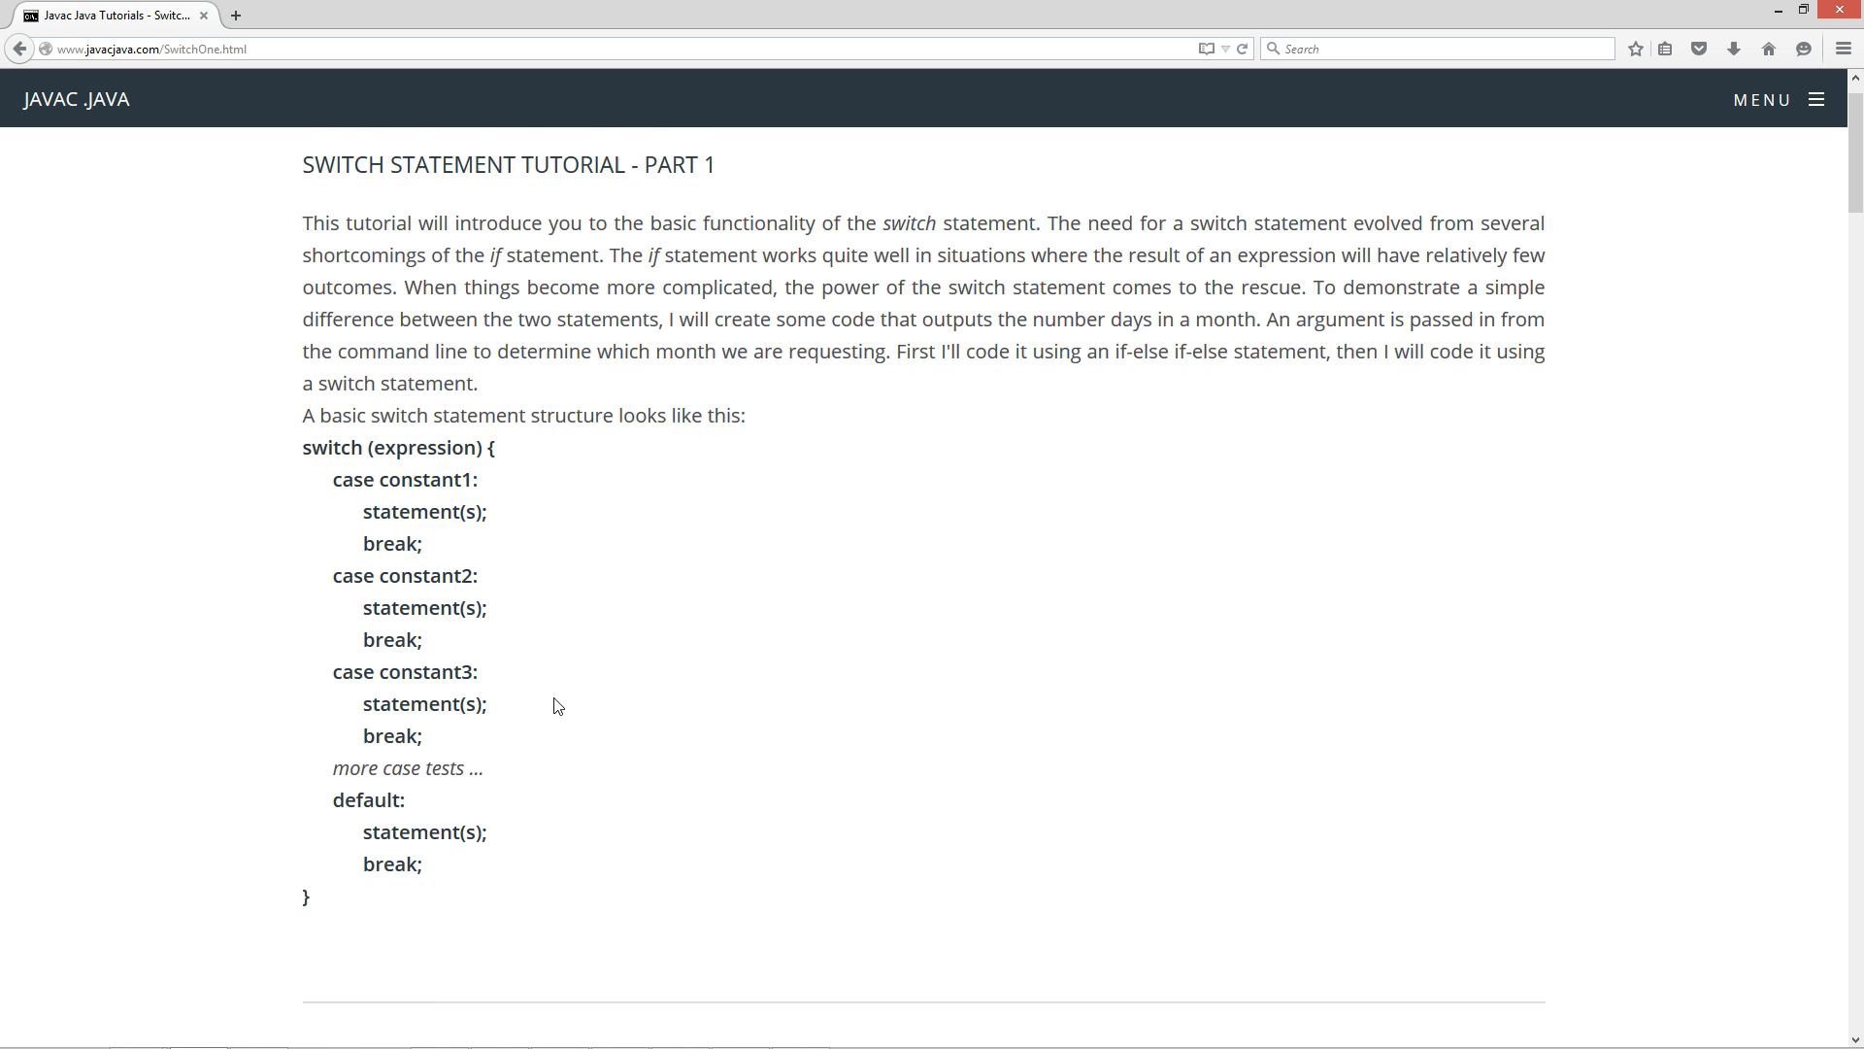
{"action": "scroll", "scroll_direction": "down", "scroll_amount": 3}
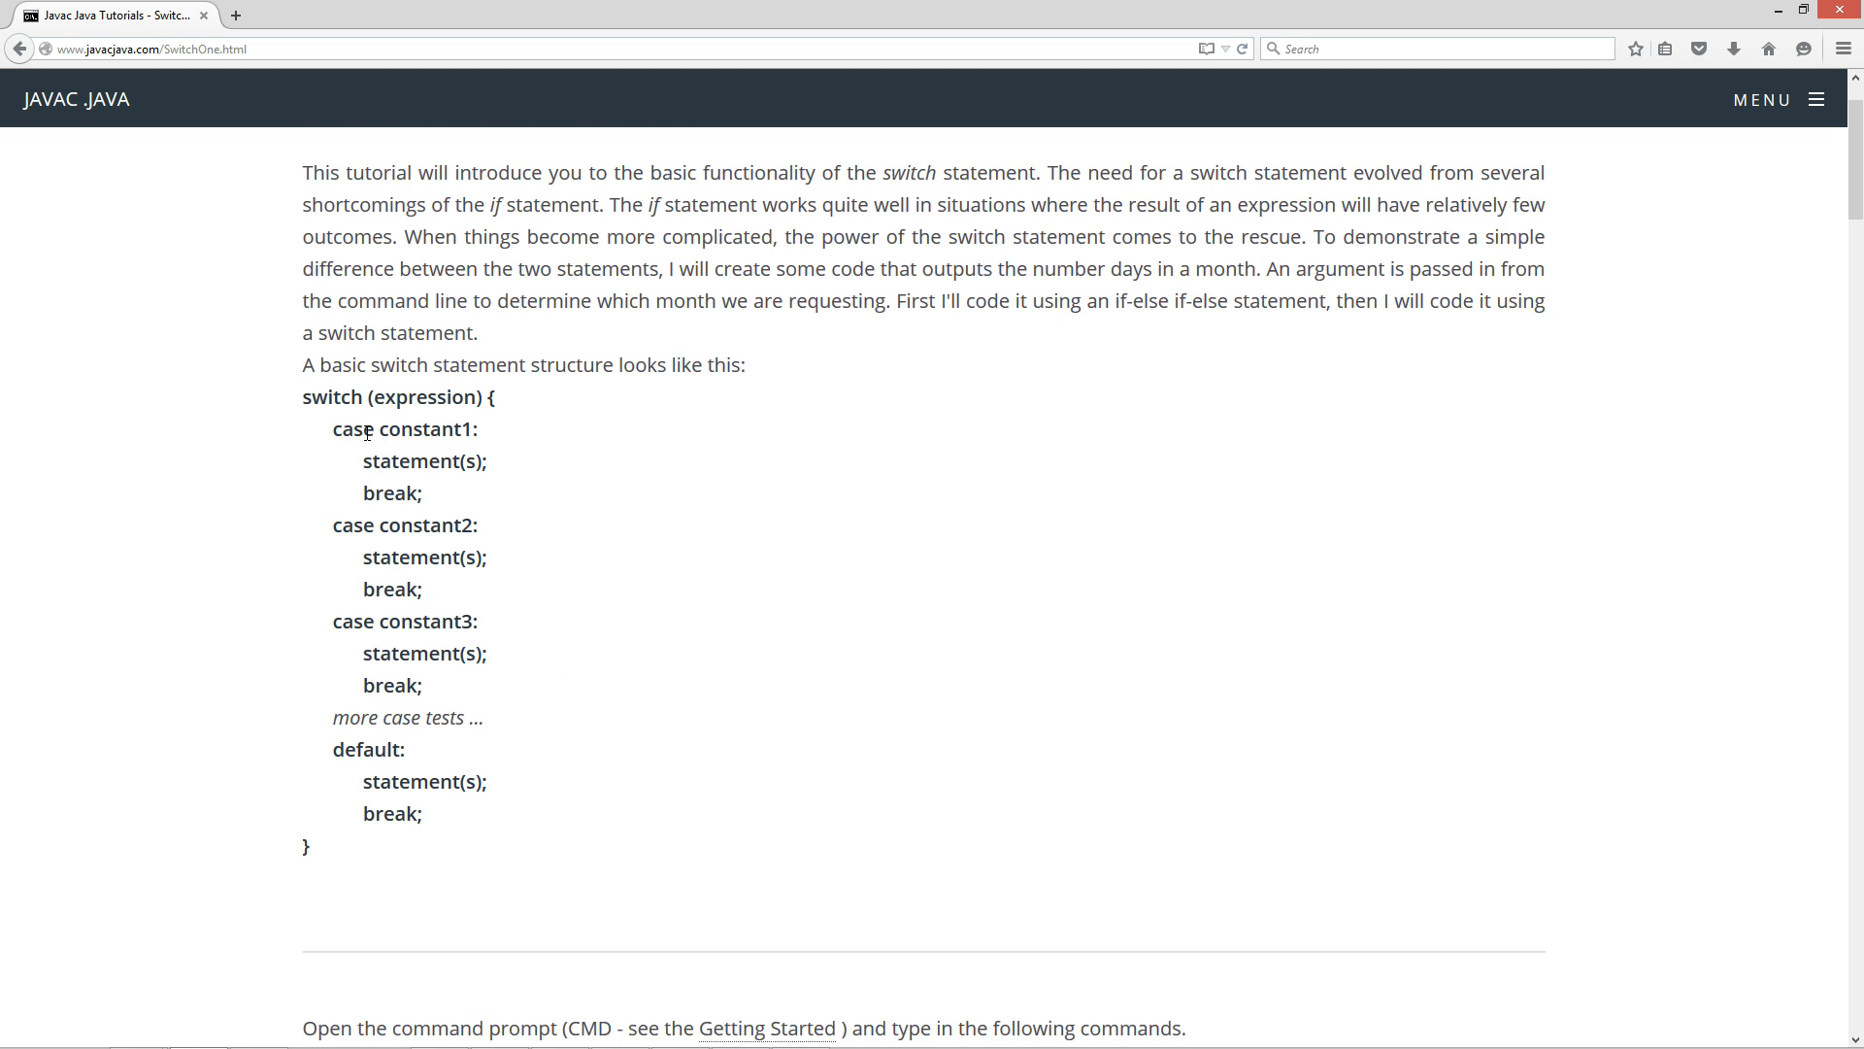
{"action": "mouse_move", "coordinate": [436, 682]}
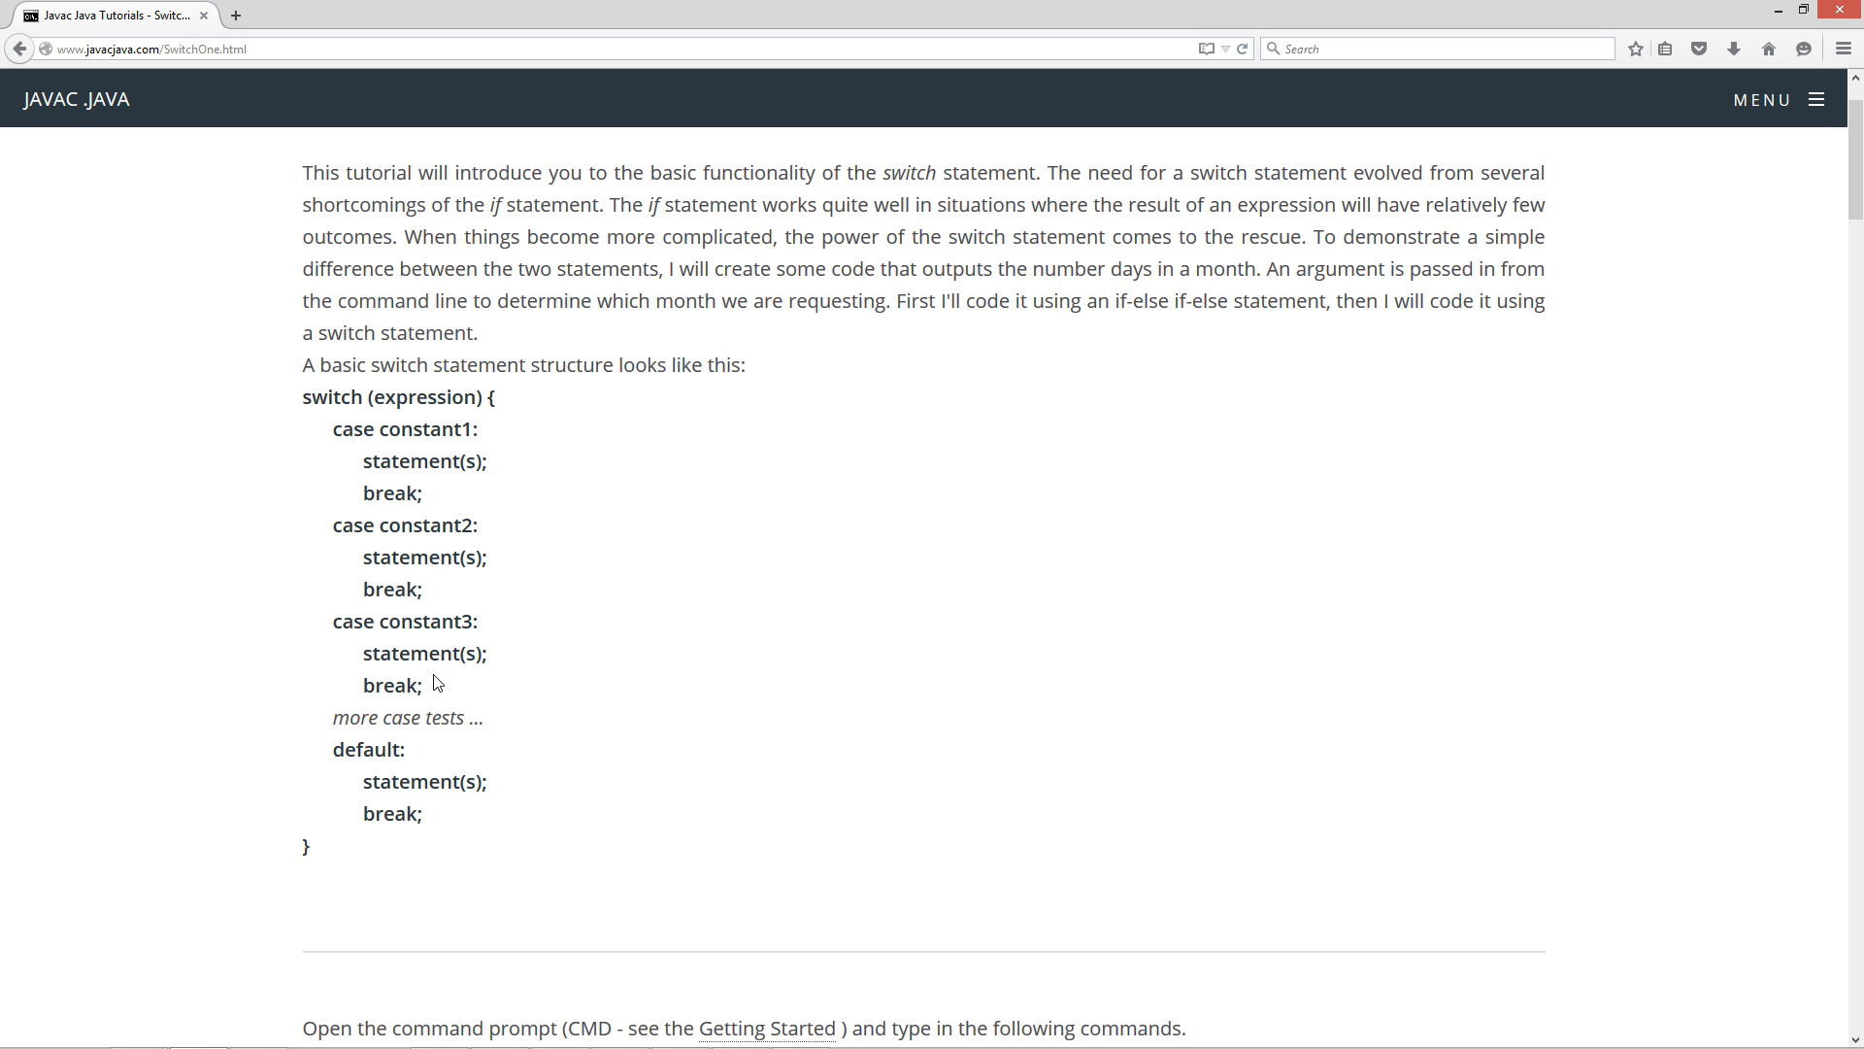
{"action": "double_click", "coordinate": [369, 749]}
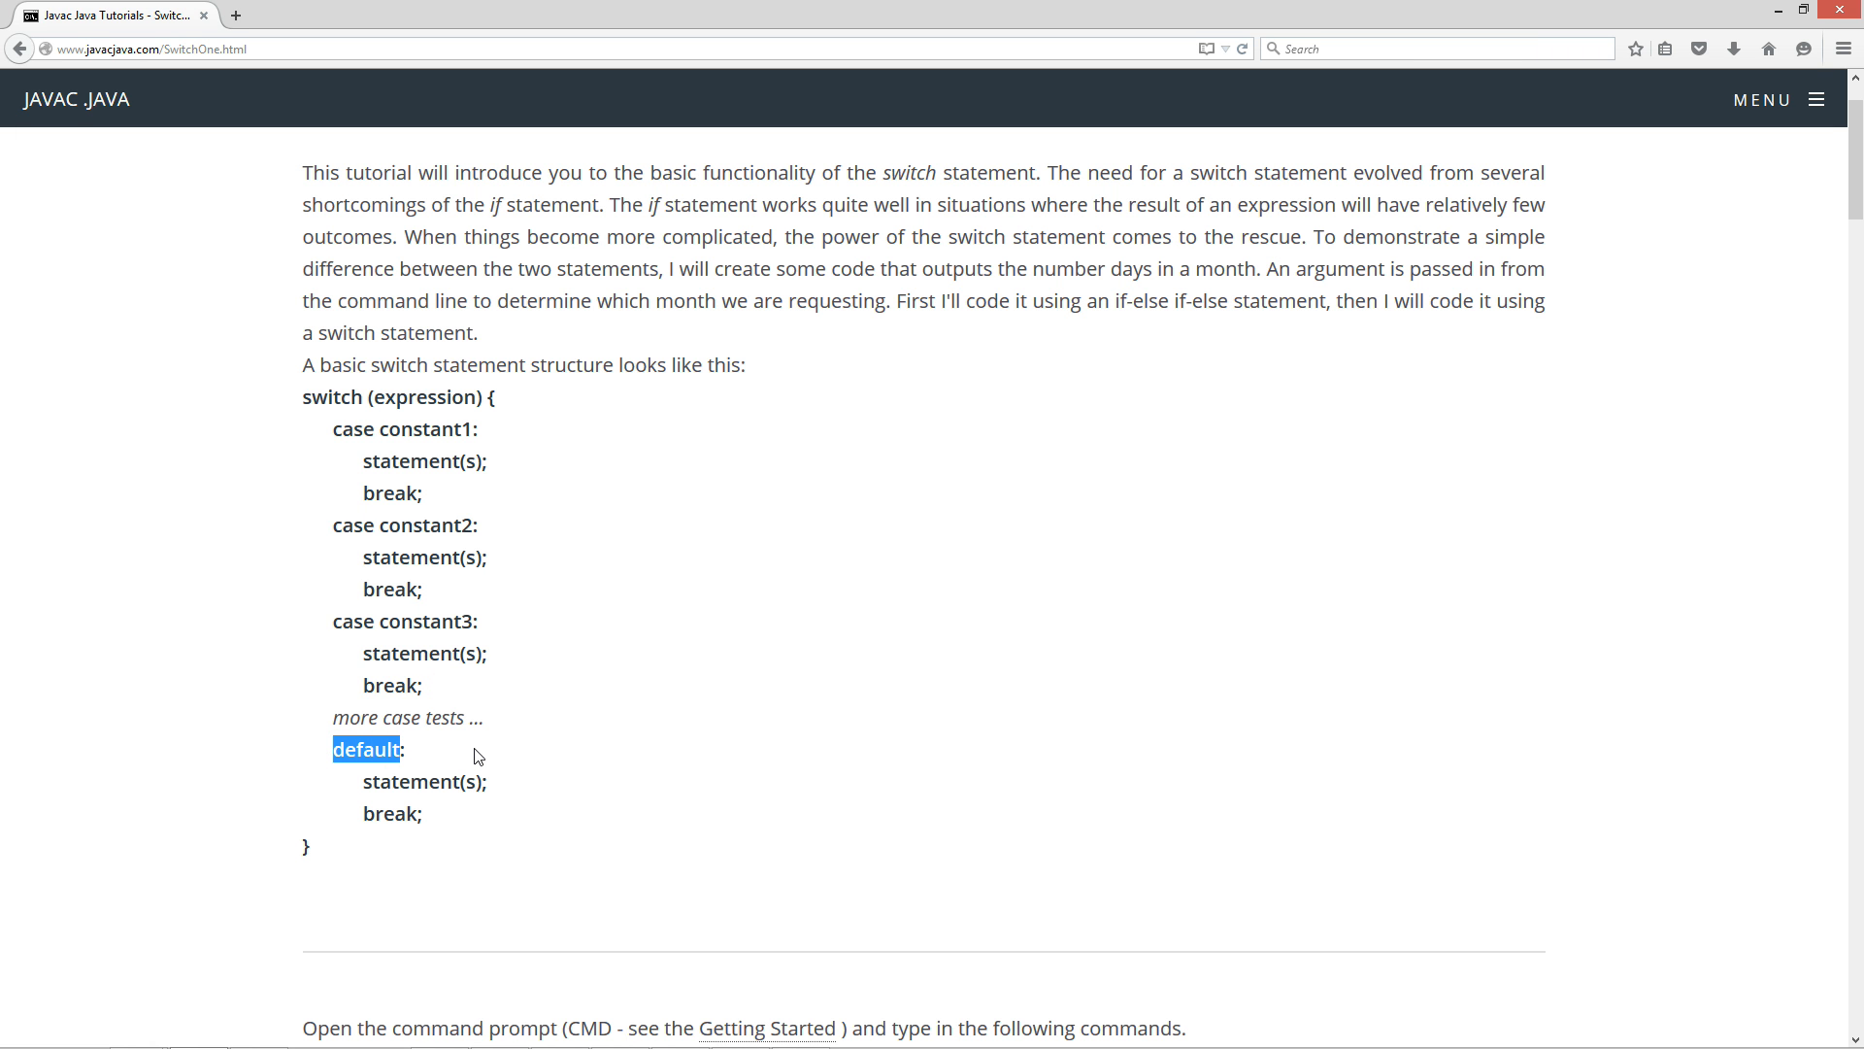
{"action": "mouse_move", "coordinate": [453, 746]}
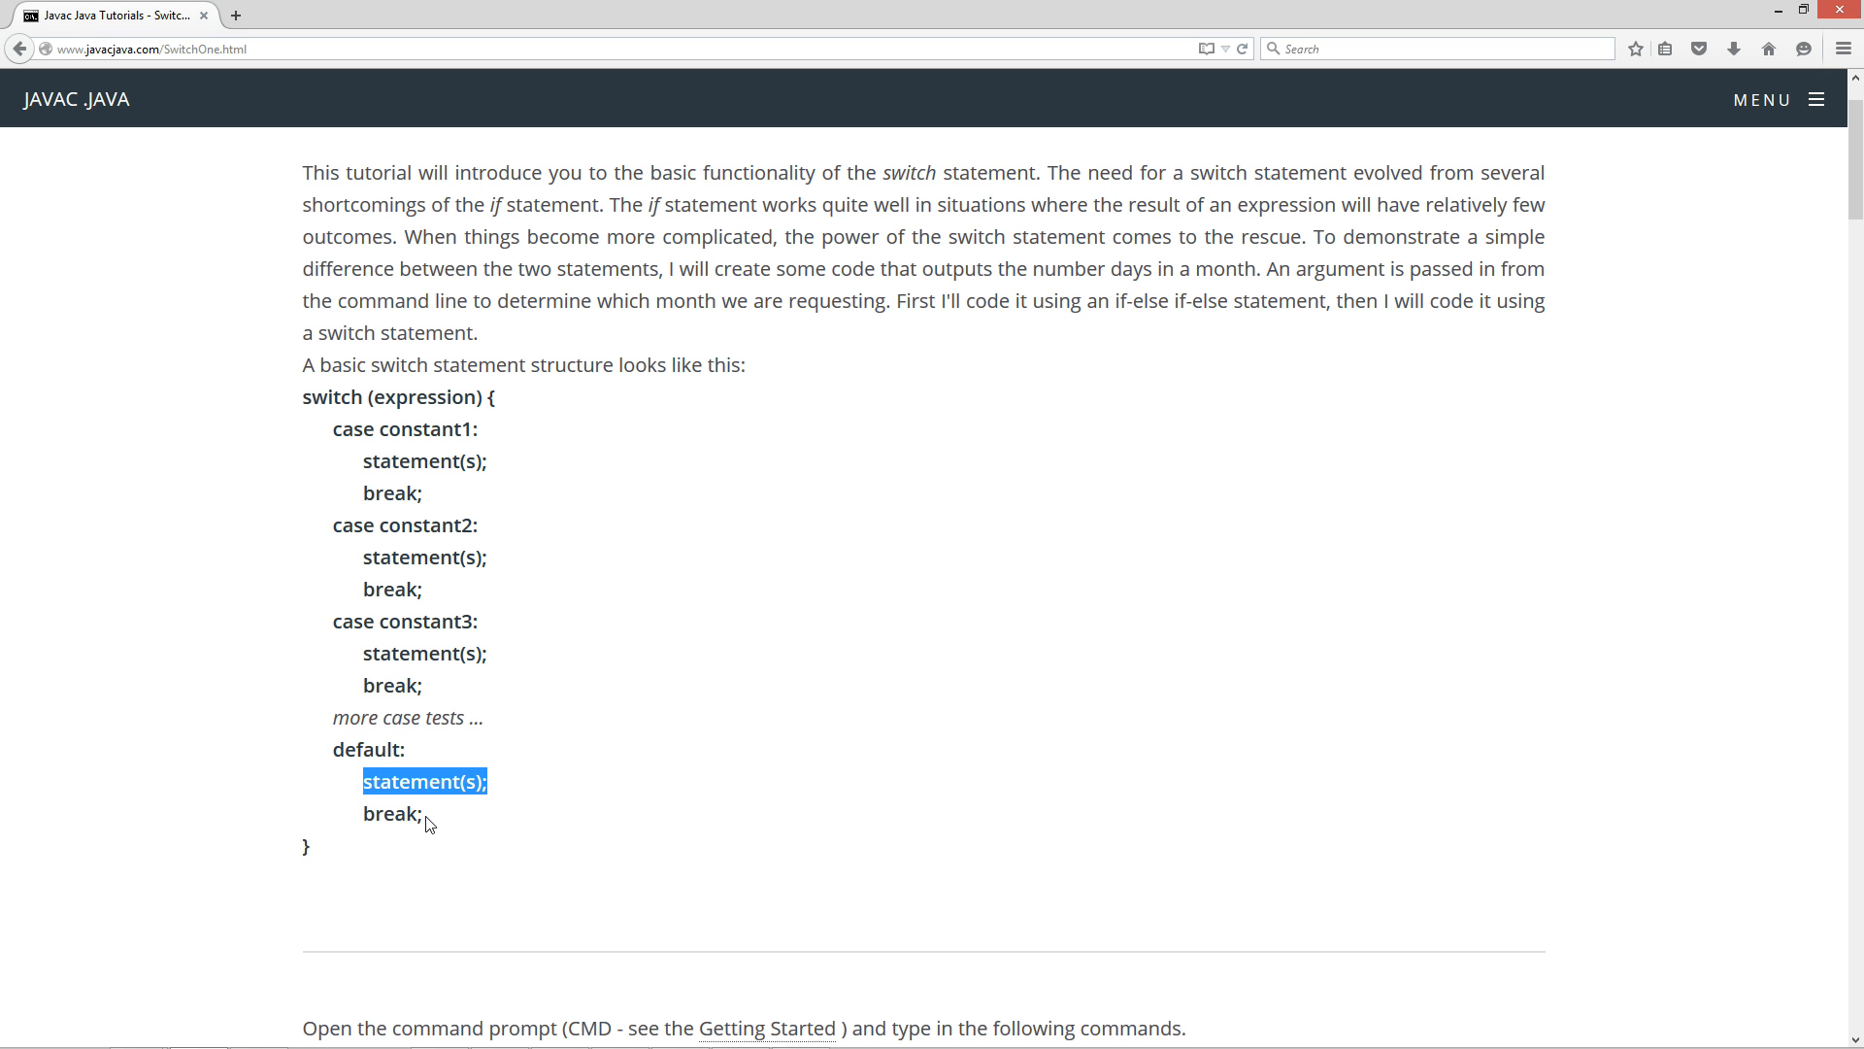
{"action": "mouse_move", "coordinate": [396, 807]}
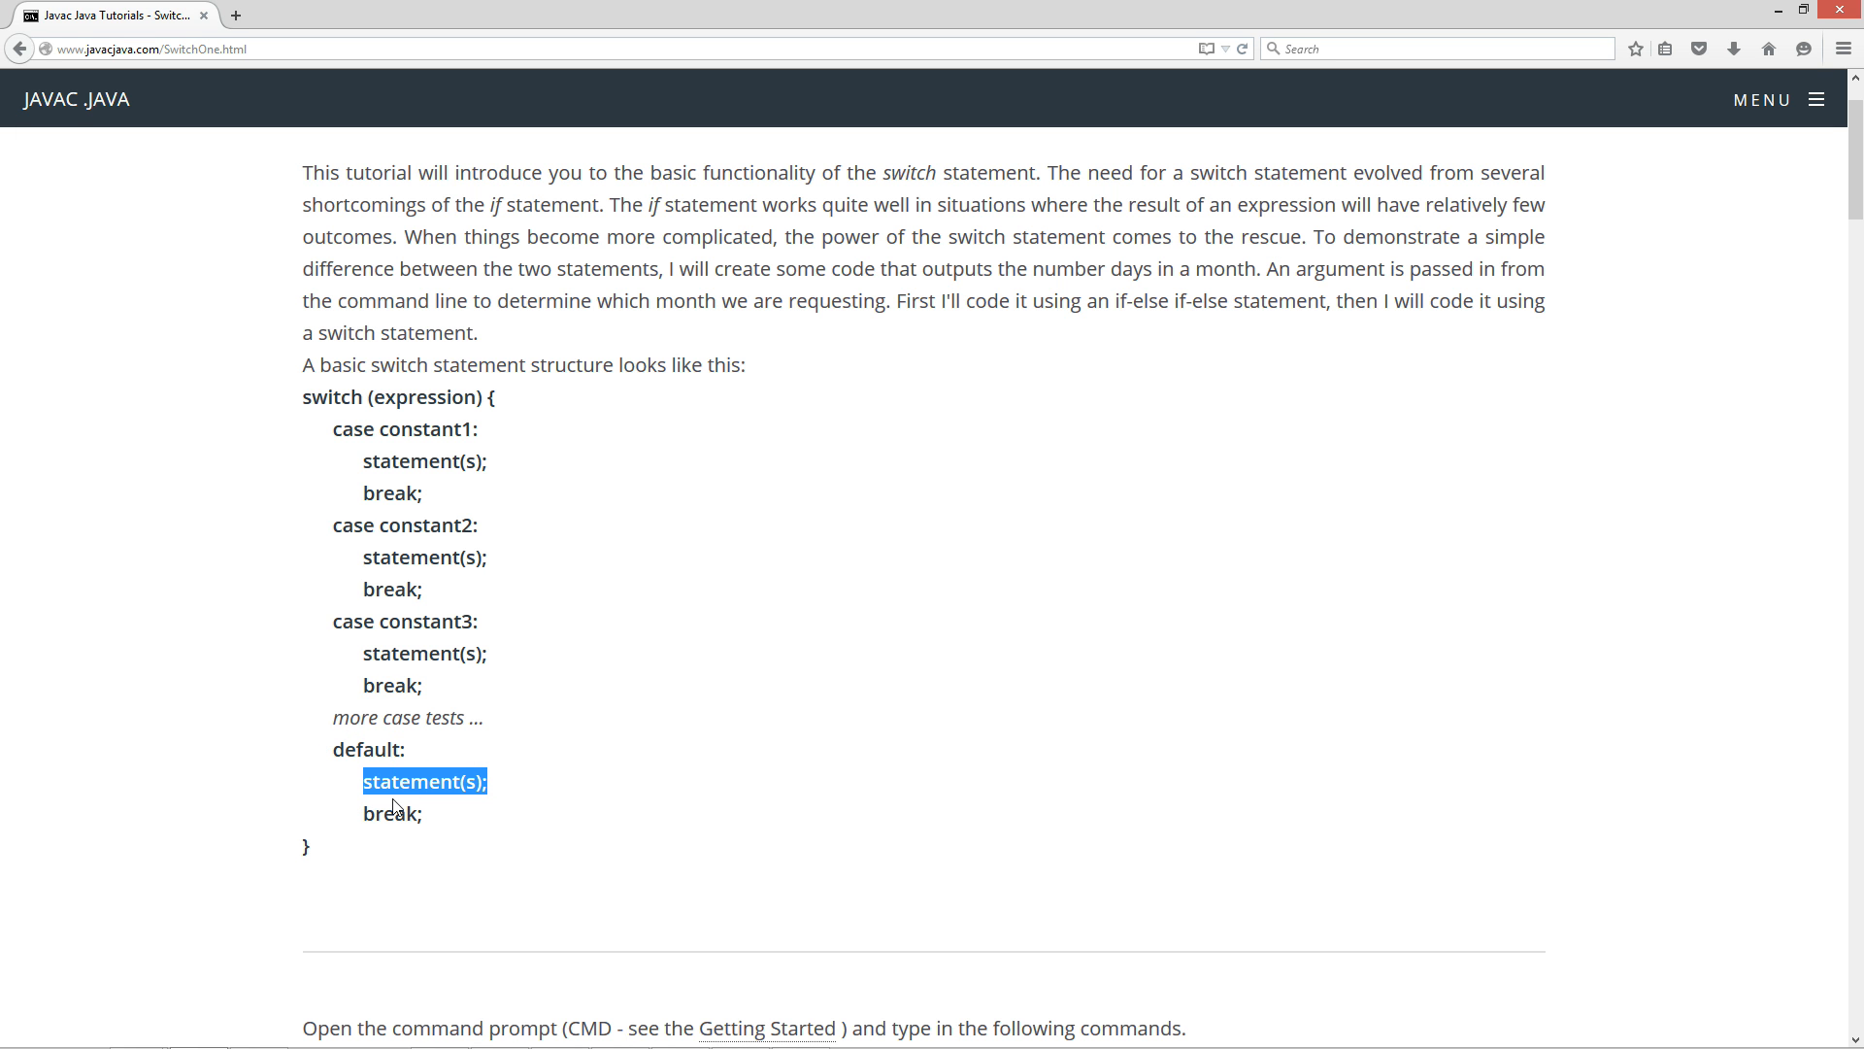
{"action": "mouse_move", "coordinate": [634, 618]}
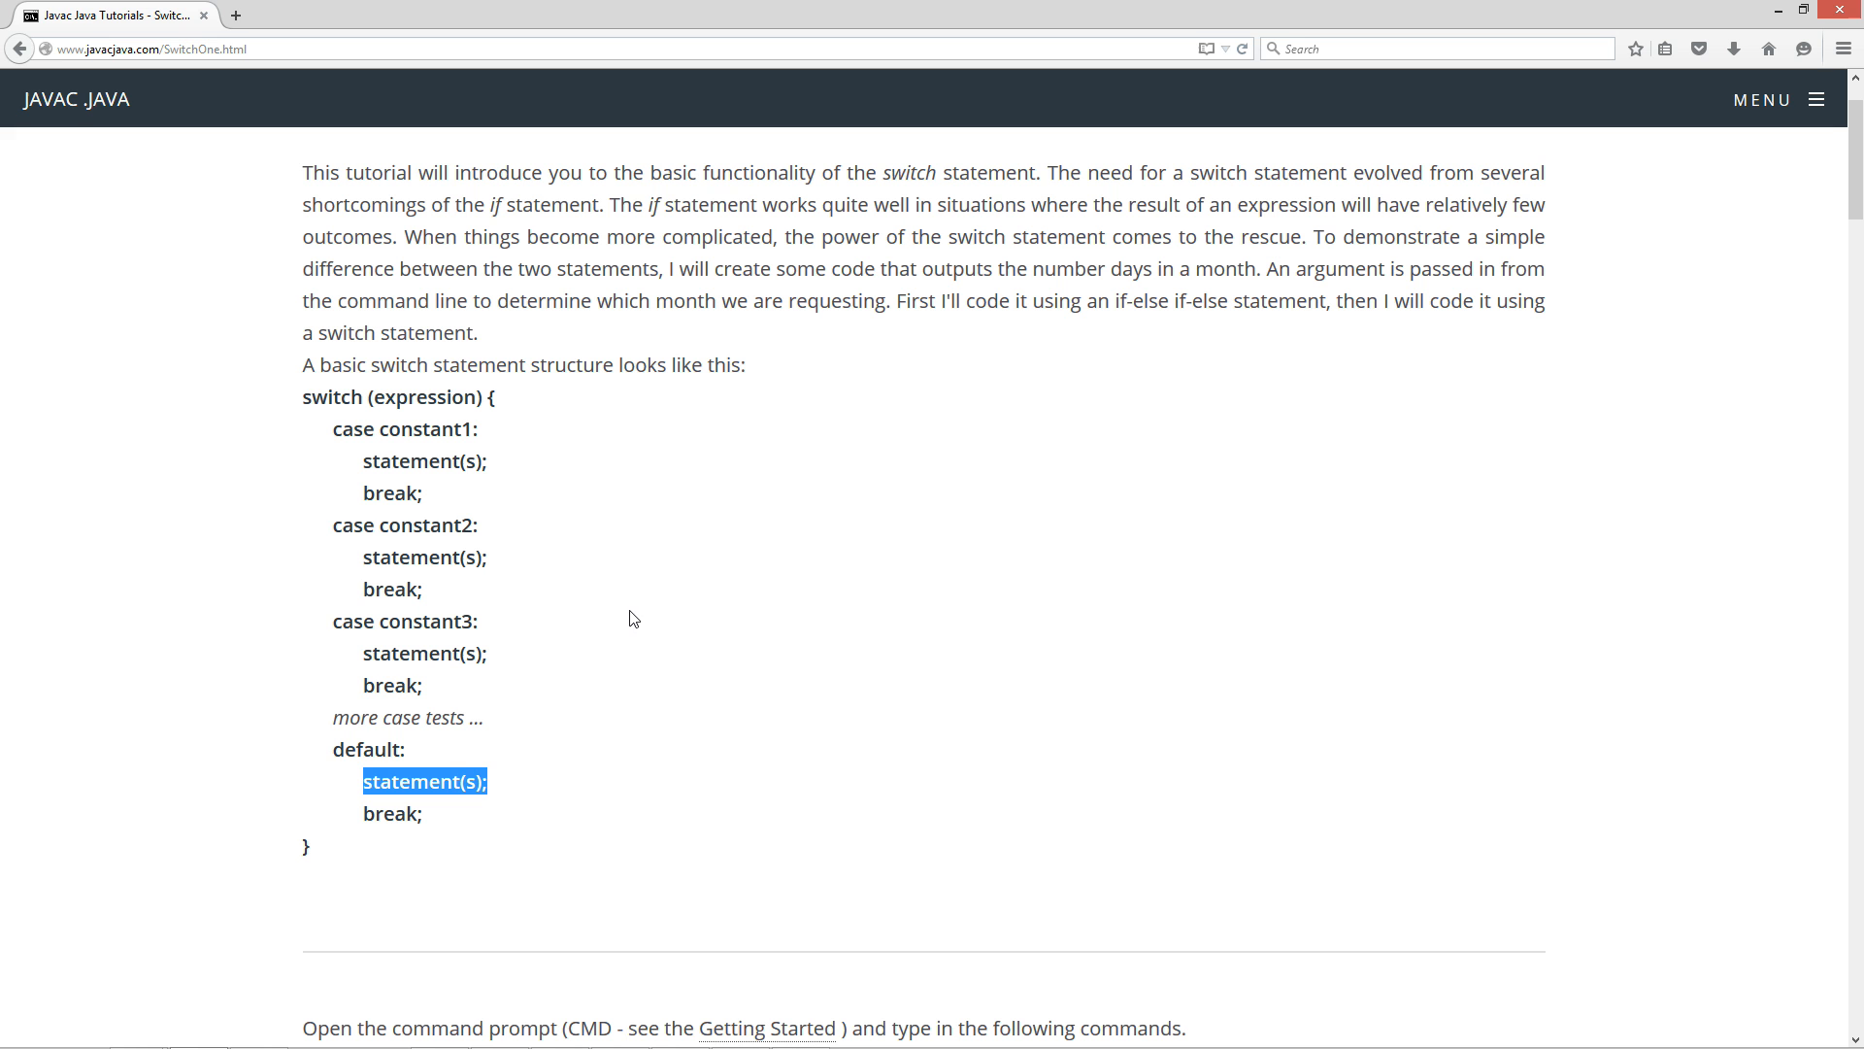
{"action": "double_click", "coordinate": [367, 749]}
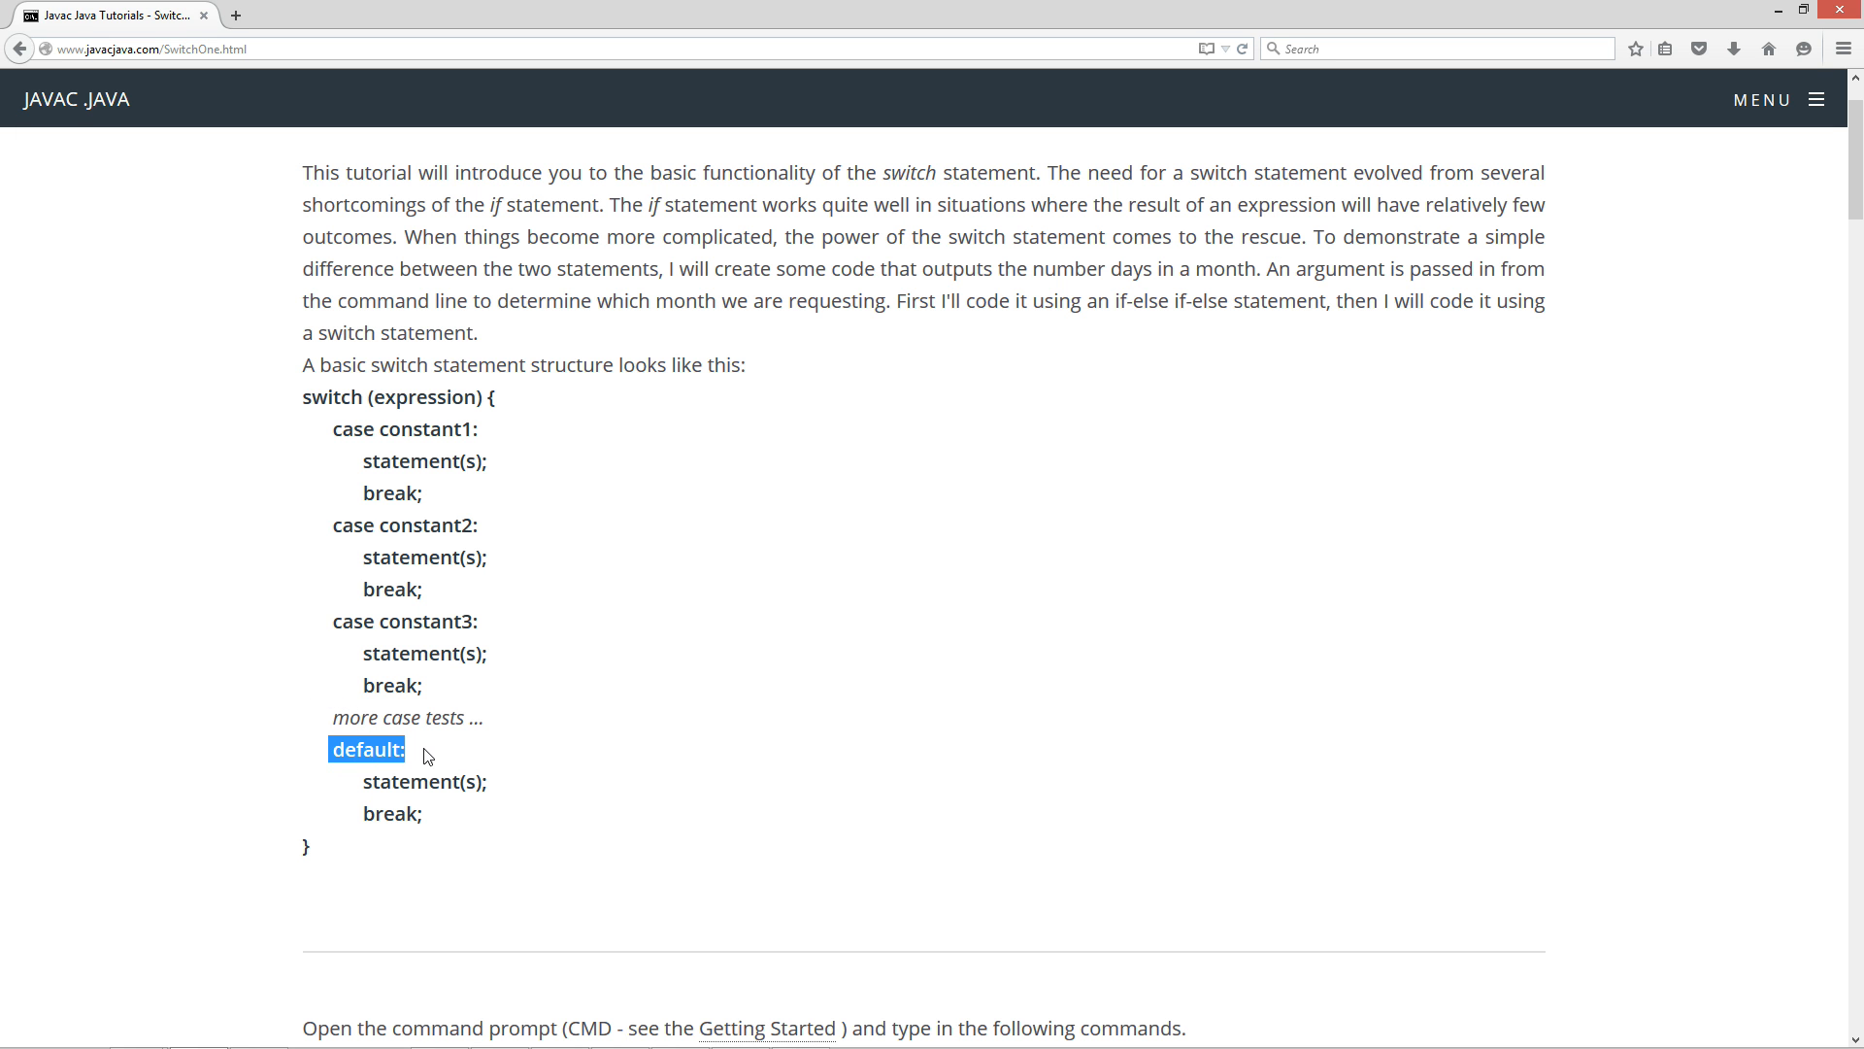
{"action": "mouse_move", "coordinate": [362, 615]}
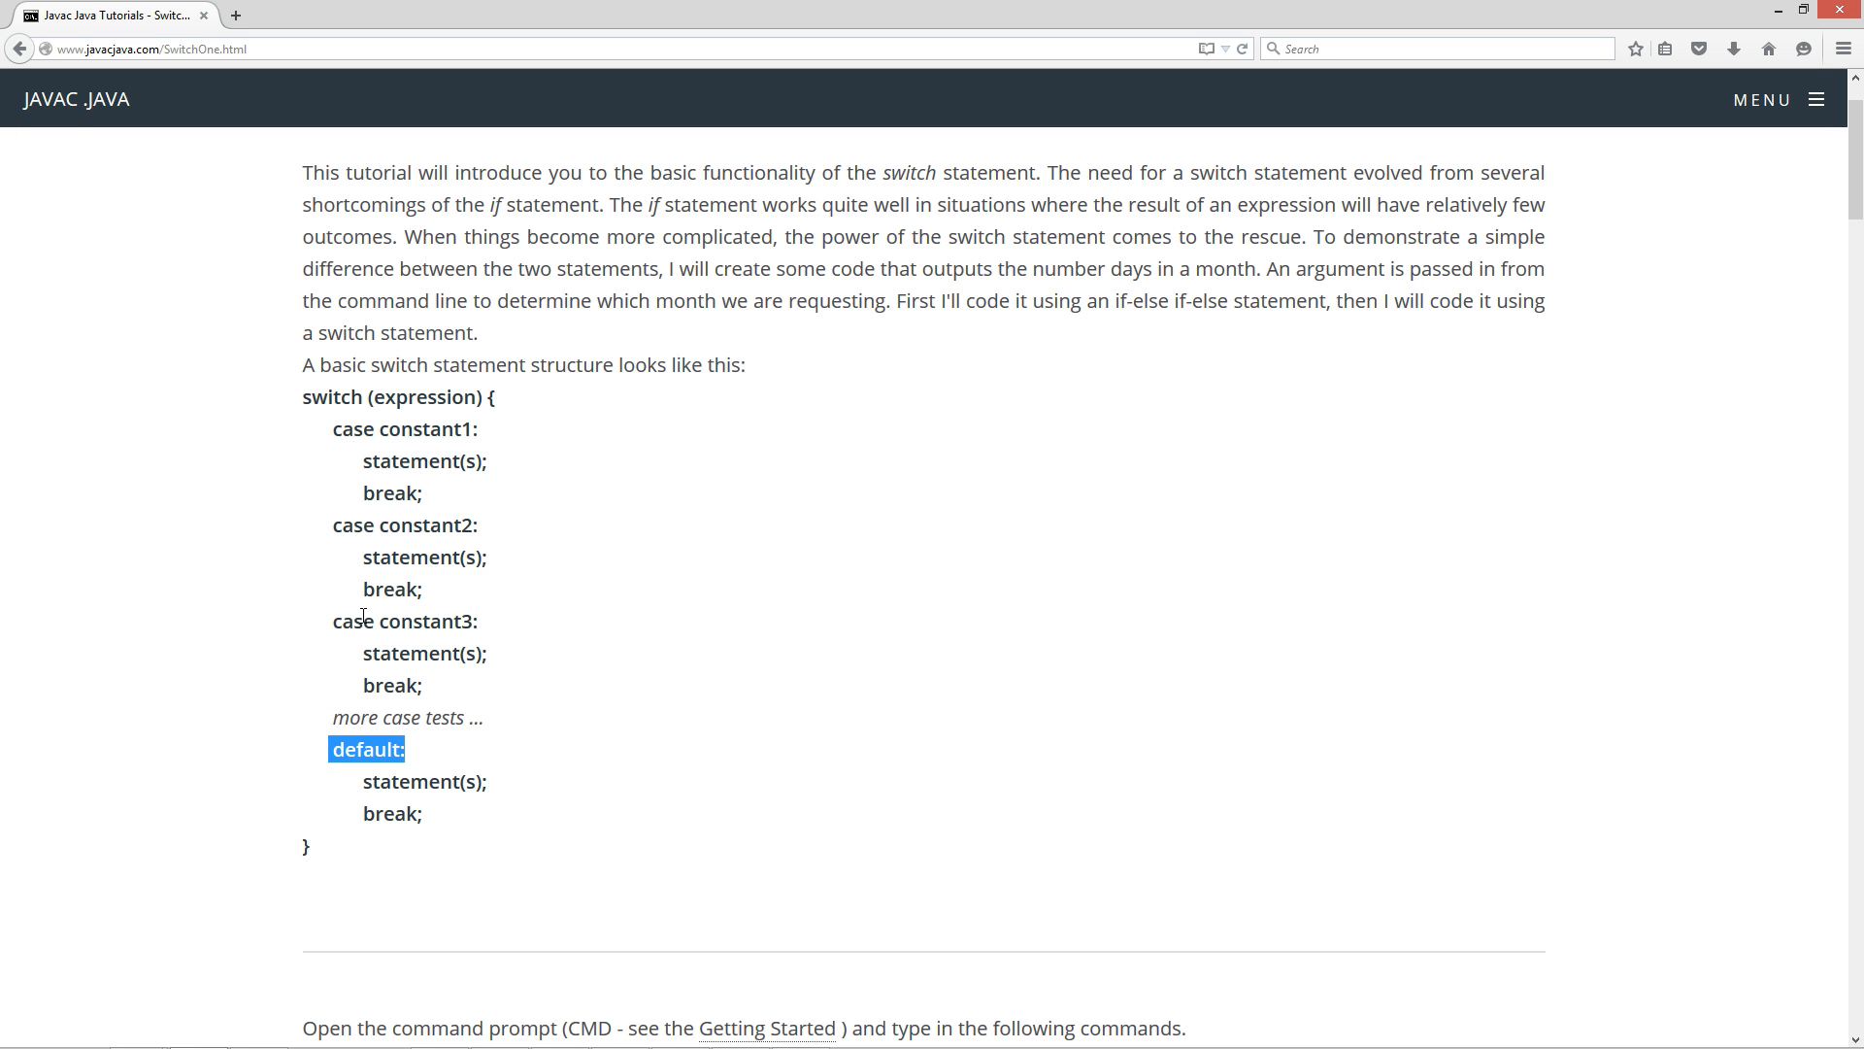
{"action": "mouse_move", "coordinate": [504, 770]}
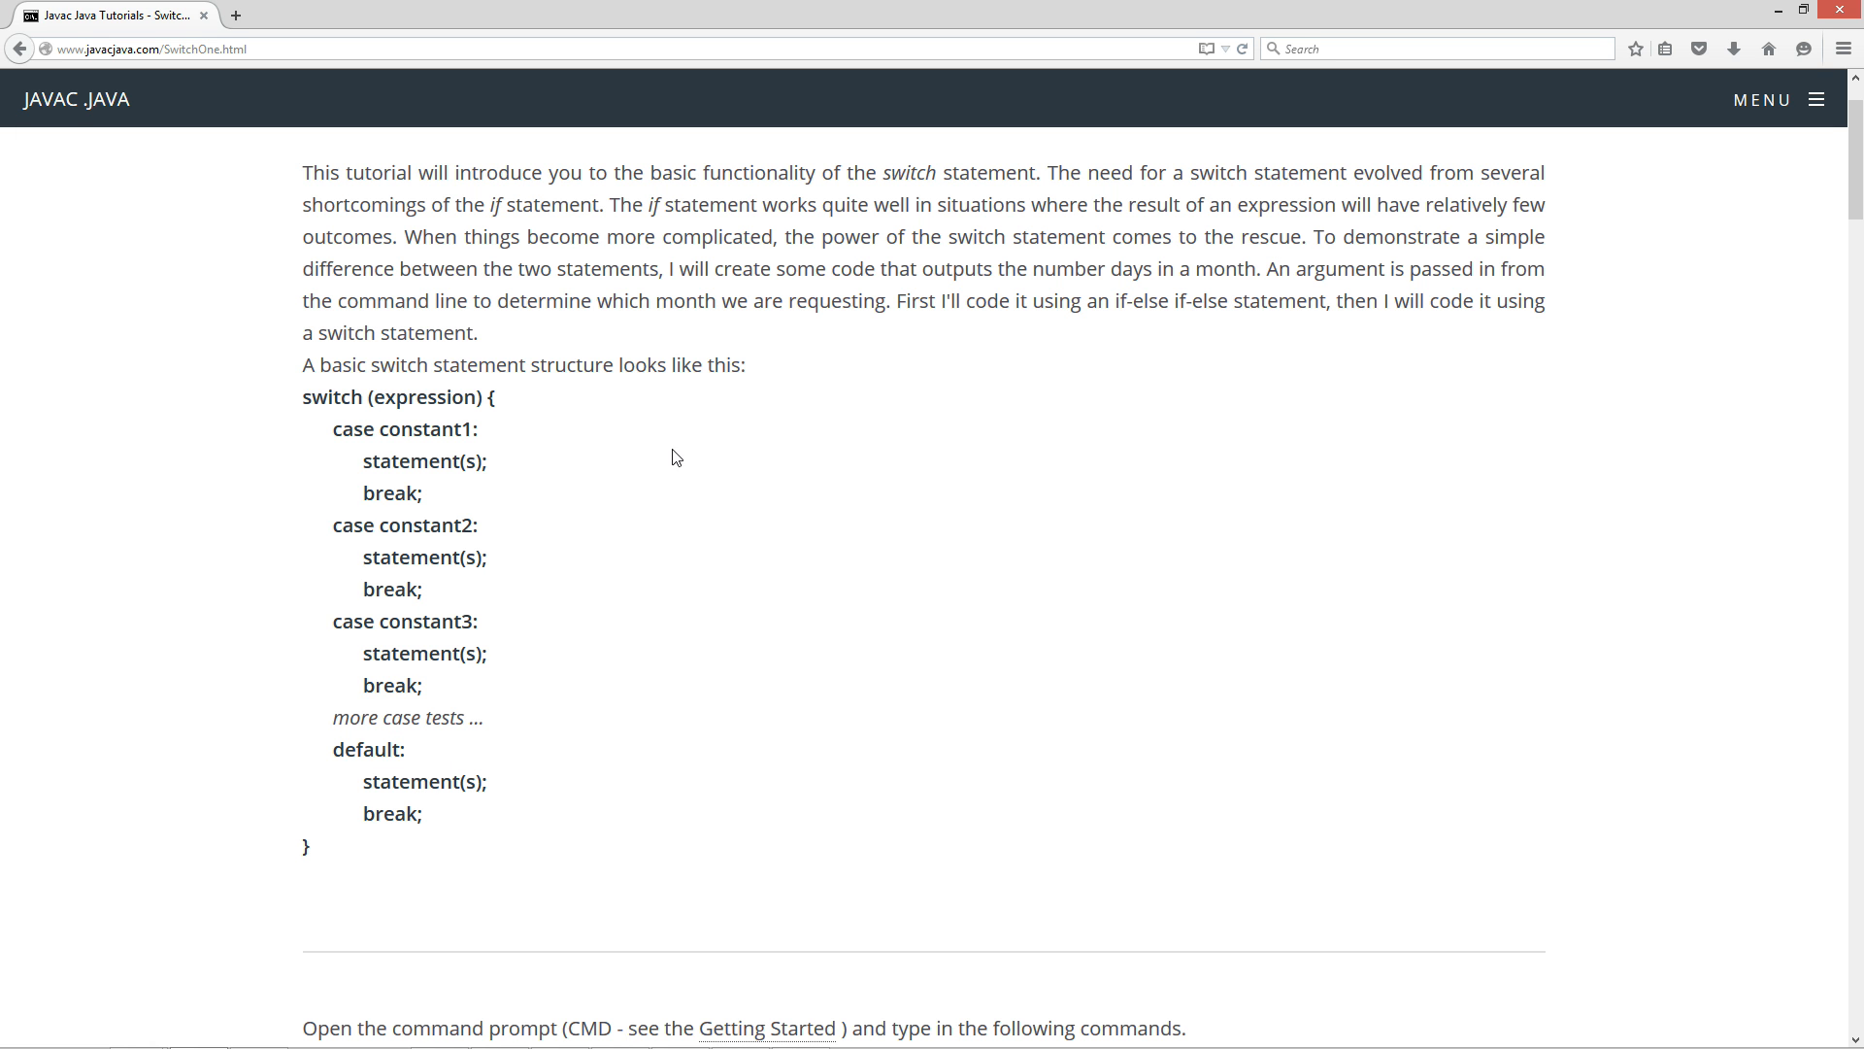
{"action": "mouse_move", "coordinate": [664, 513]}
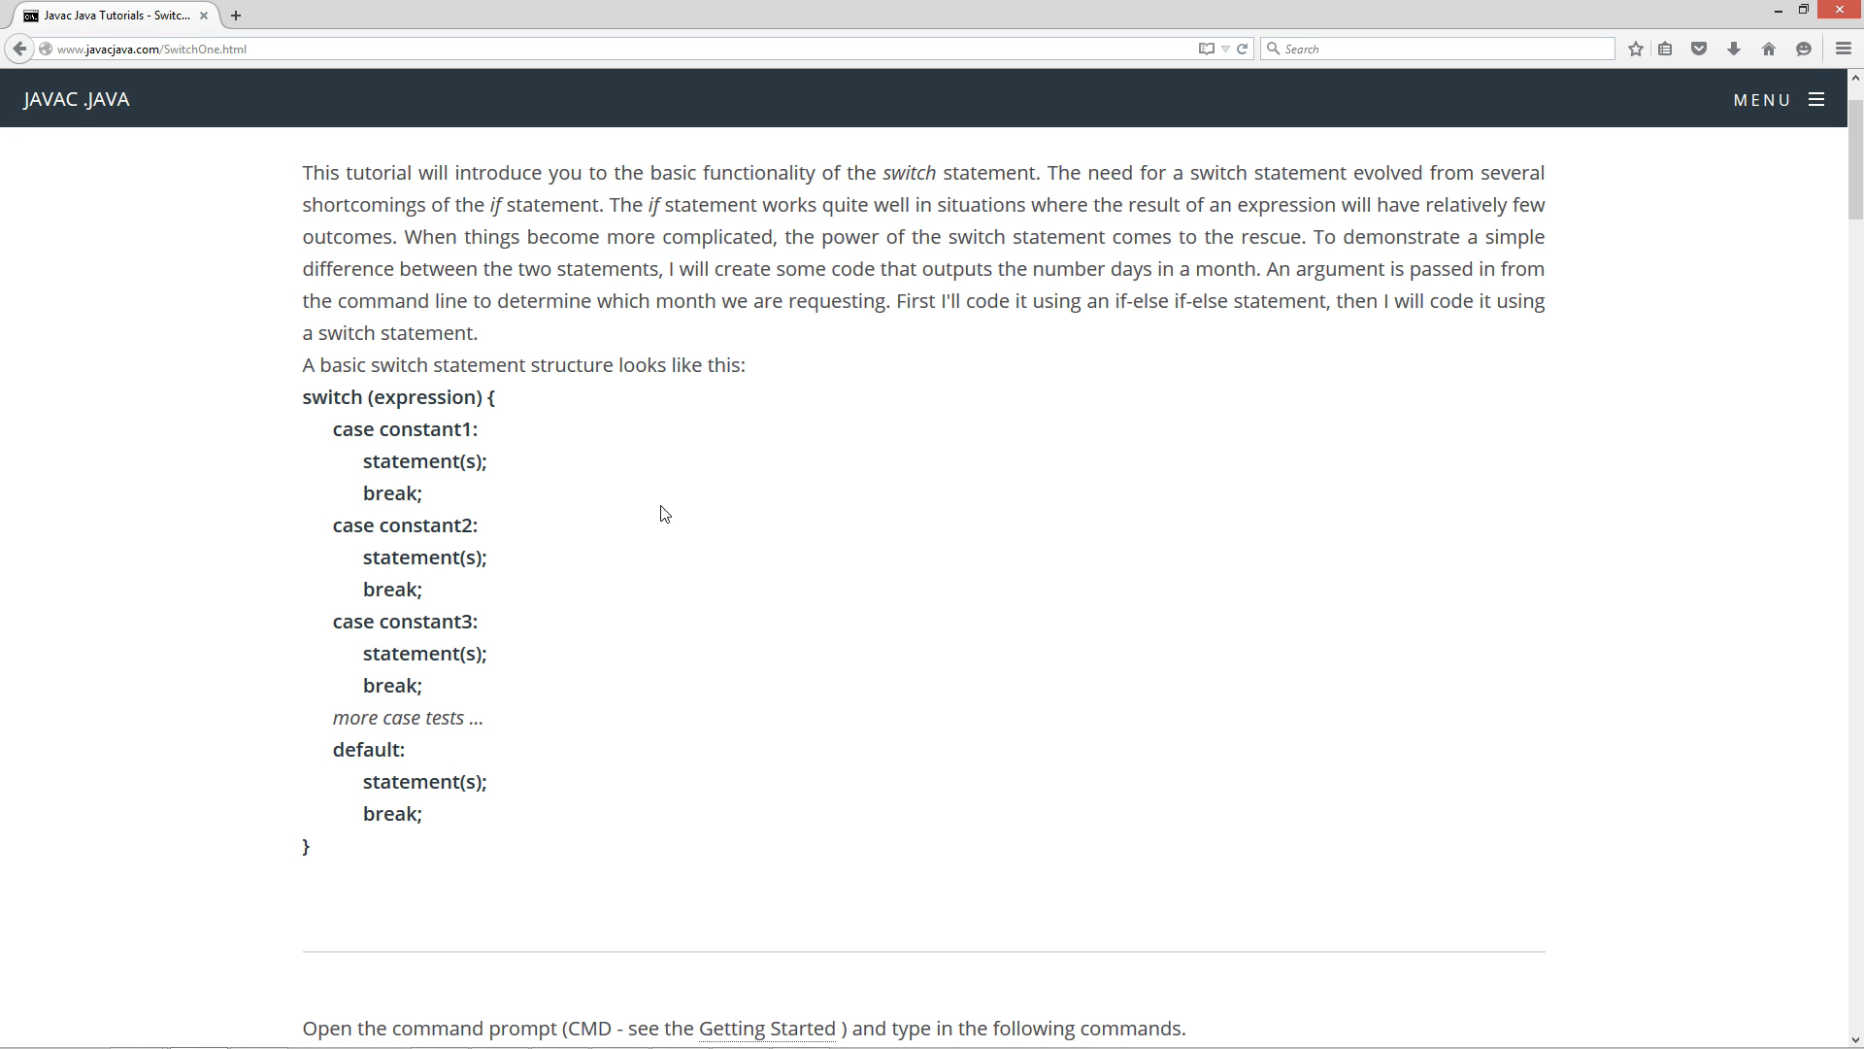
{"action": "mouse_move", "coordinate": [648, 542]}
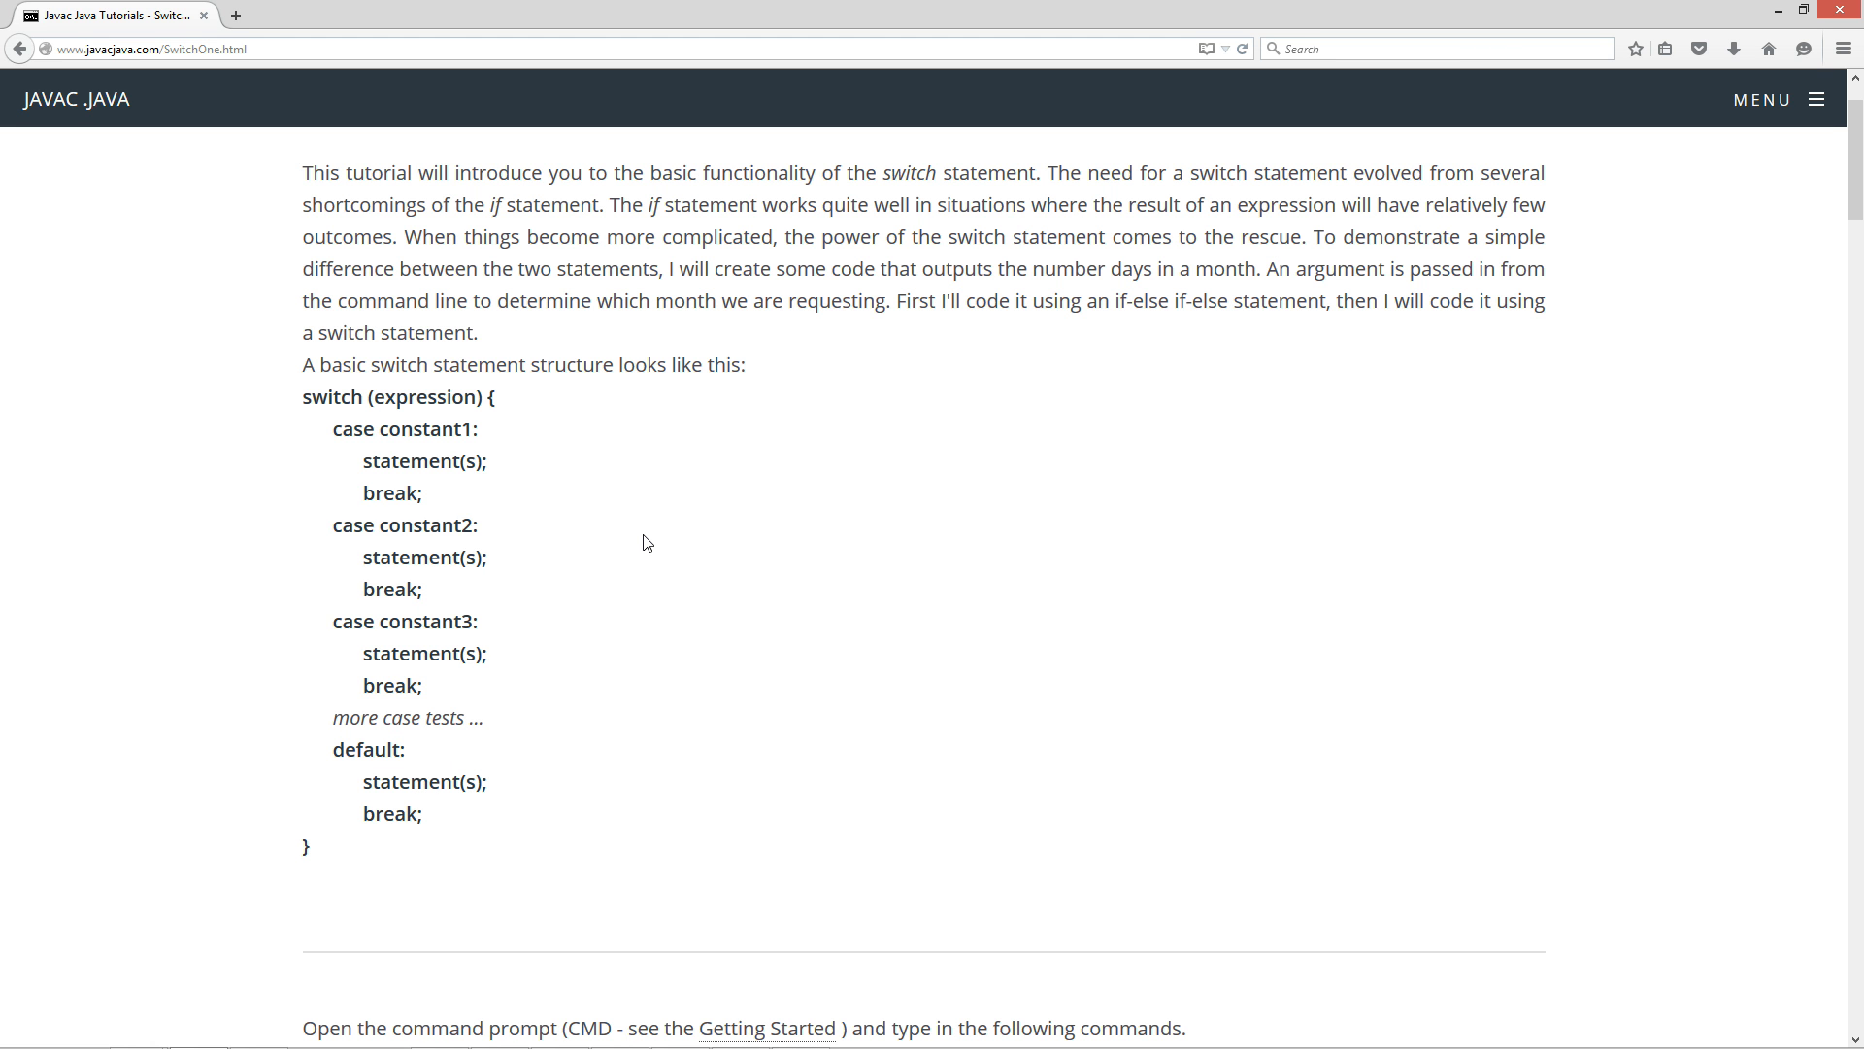
{"action": "mouse_move", "coordinate": [683, 479]}
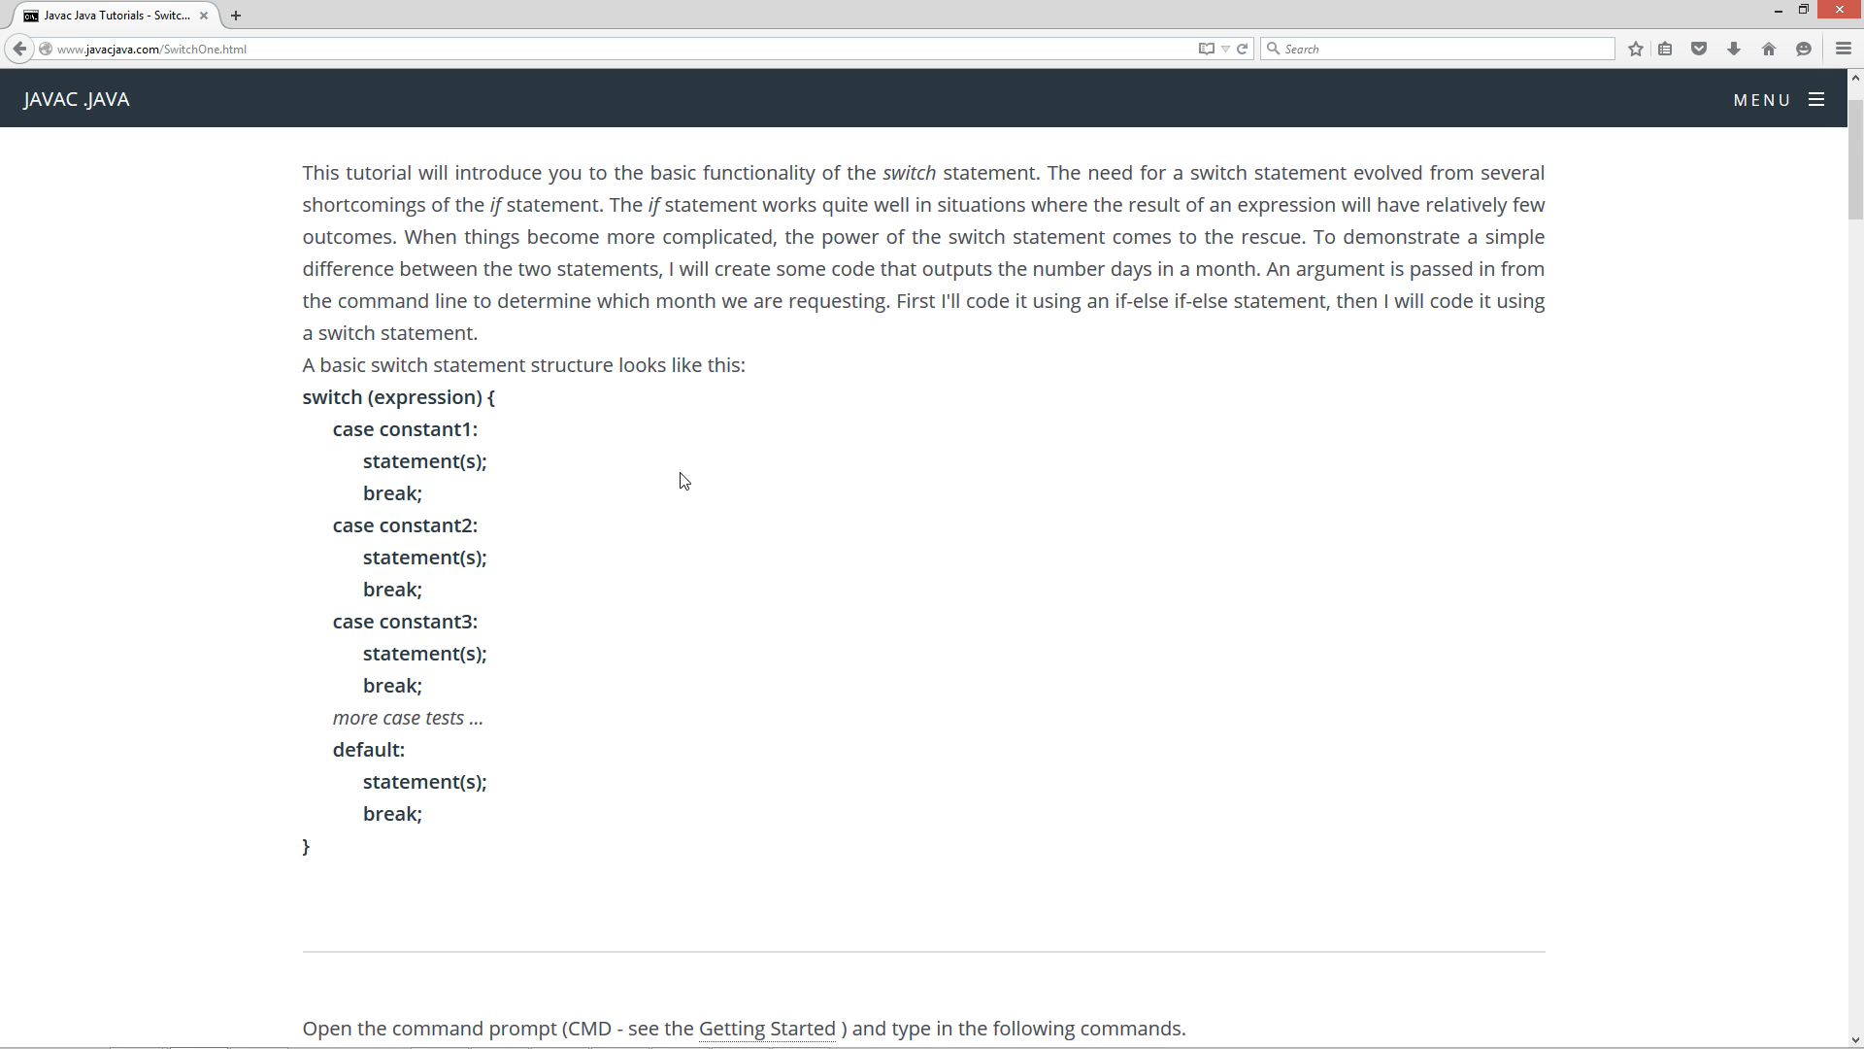
Scroll to the SwitchOne code box and copy the whole if-else month program
{"action": "scroll", "scroll_direction": "down", "scroll_amount": 3}
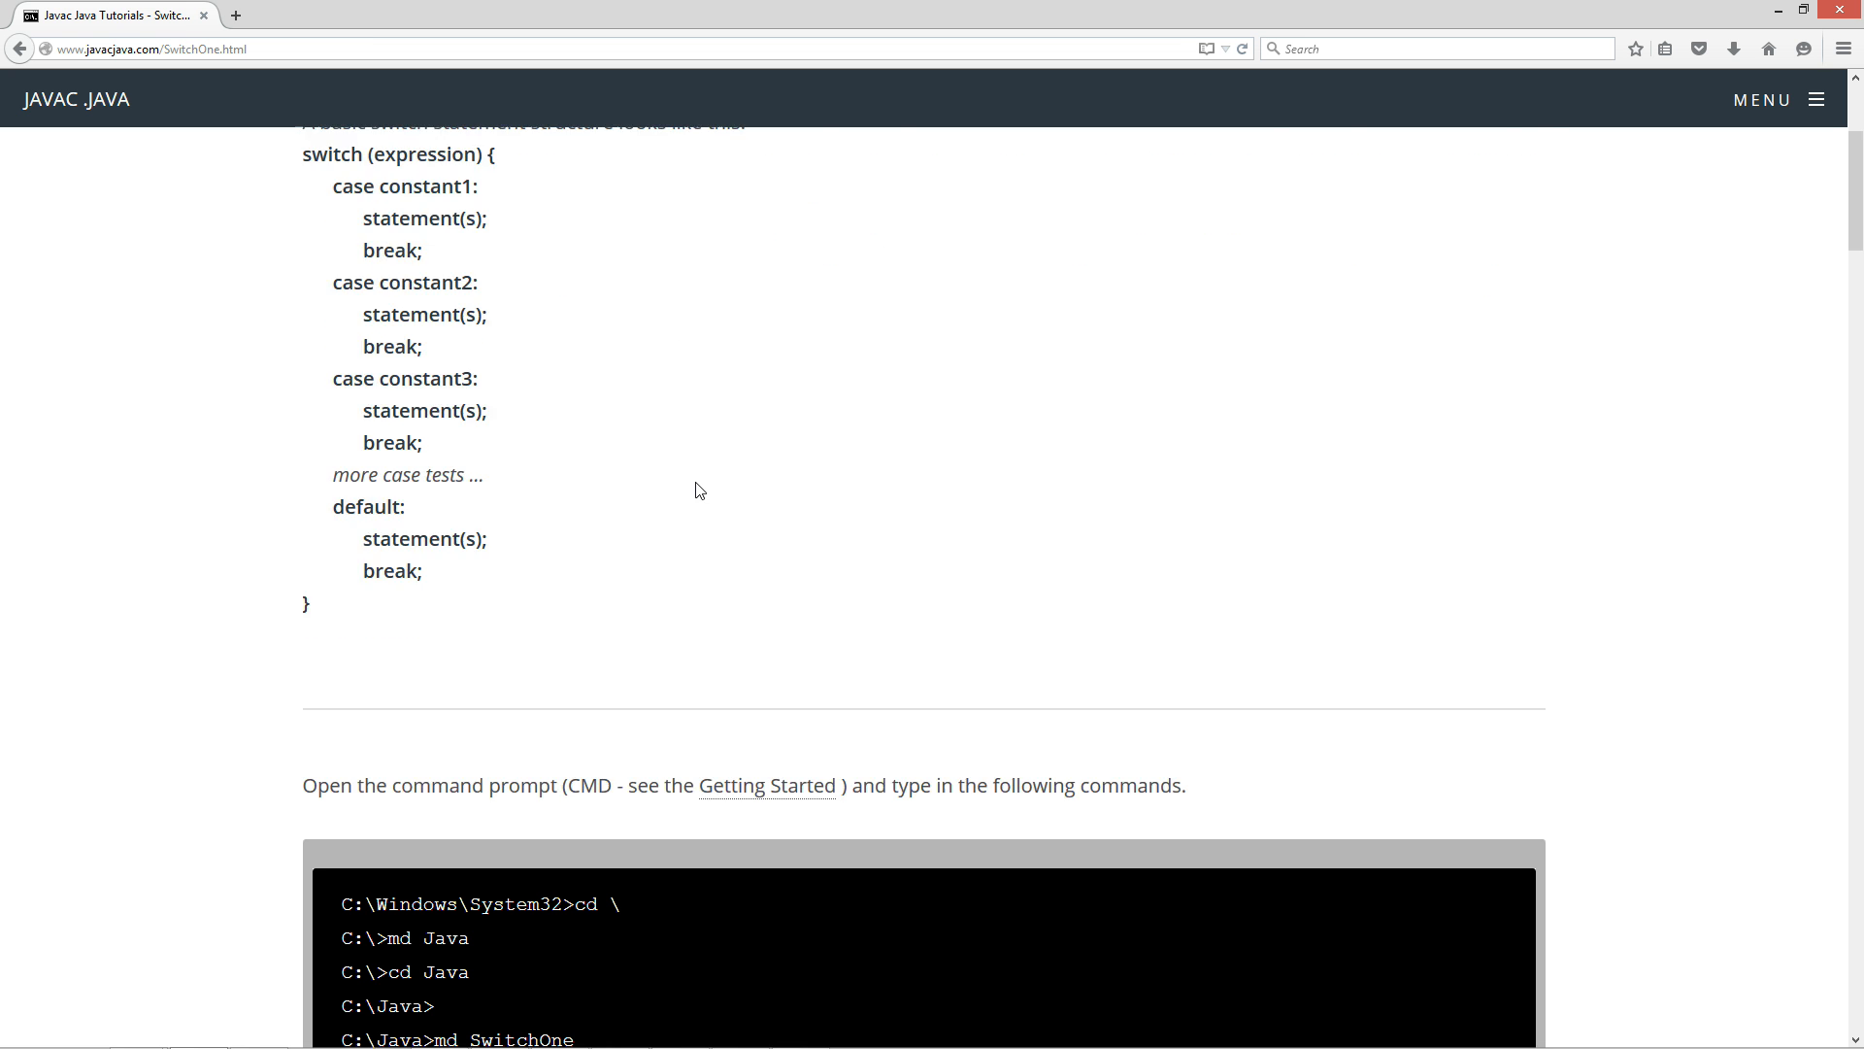
{"action": "scroll", "scroll_direction": "down", "scroll_amount": 3}
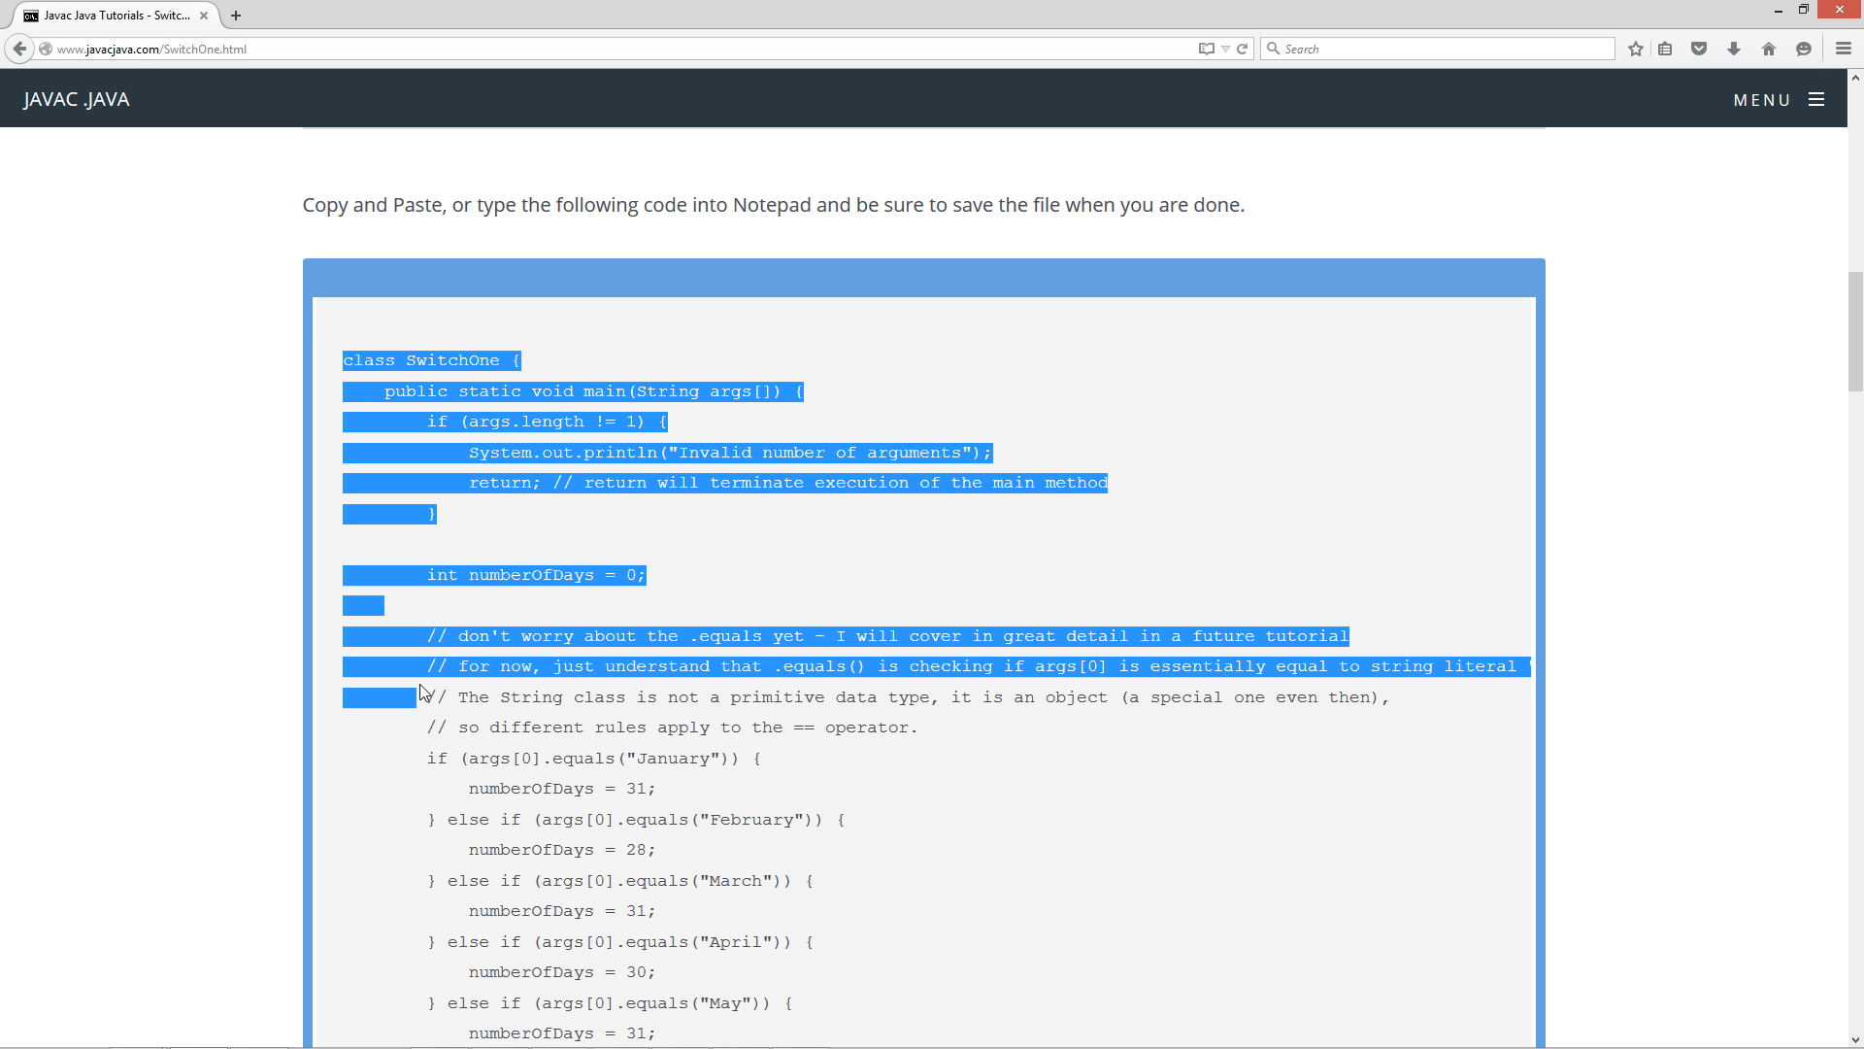
{"action": "scroll", "scroll_direction": "down", "scroll_amount": 3}
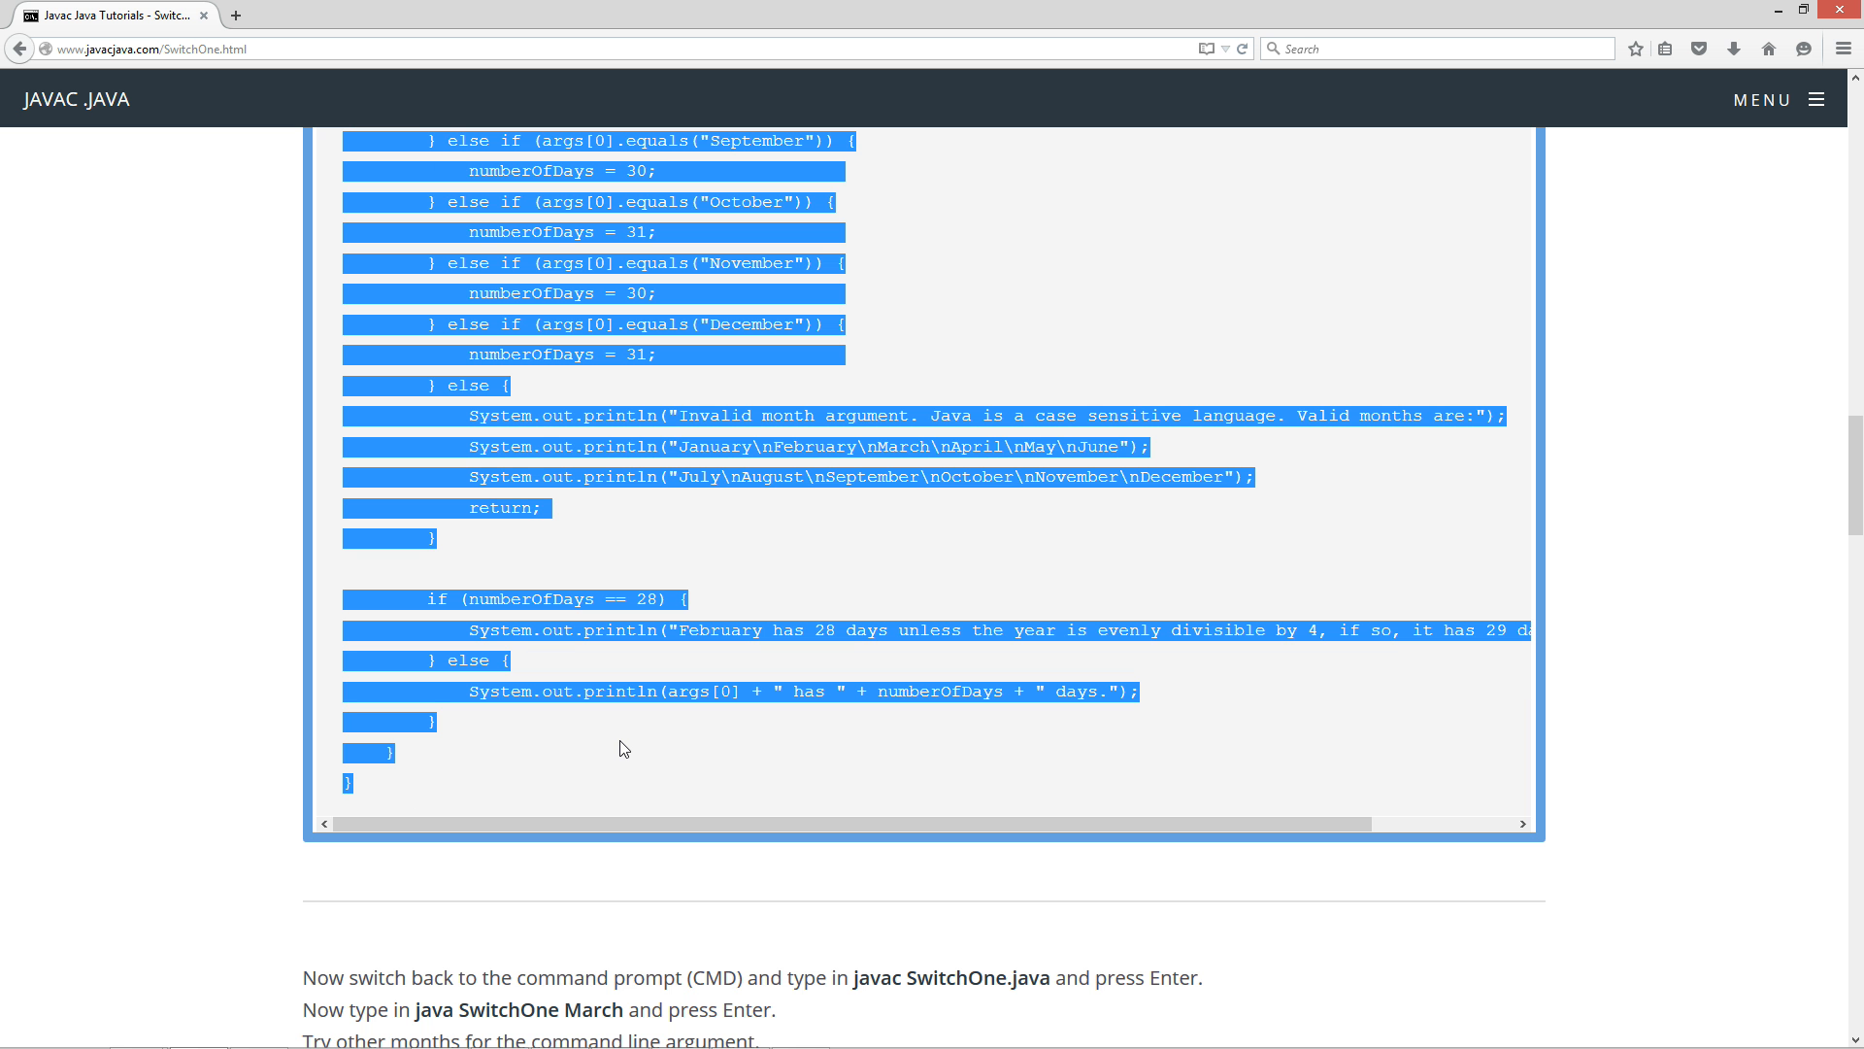
{"action": "mouse_move", "coordinate": [1102, 343]}
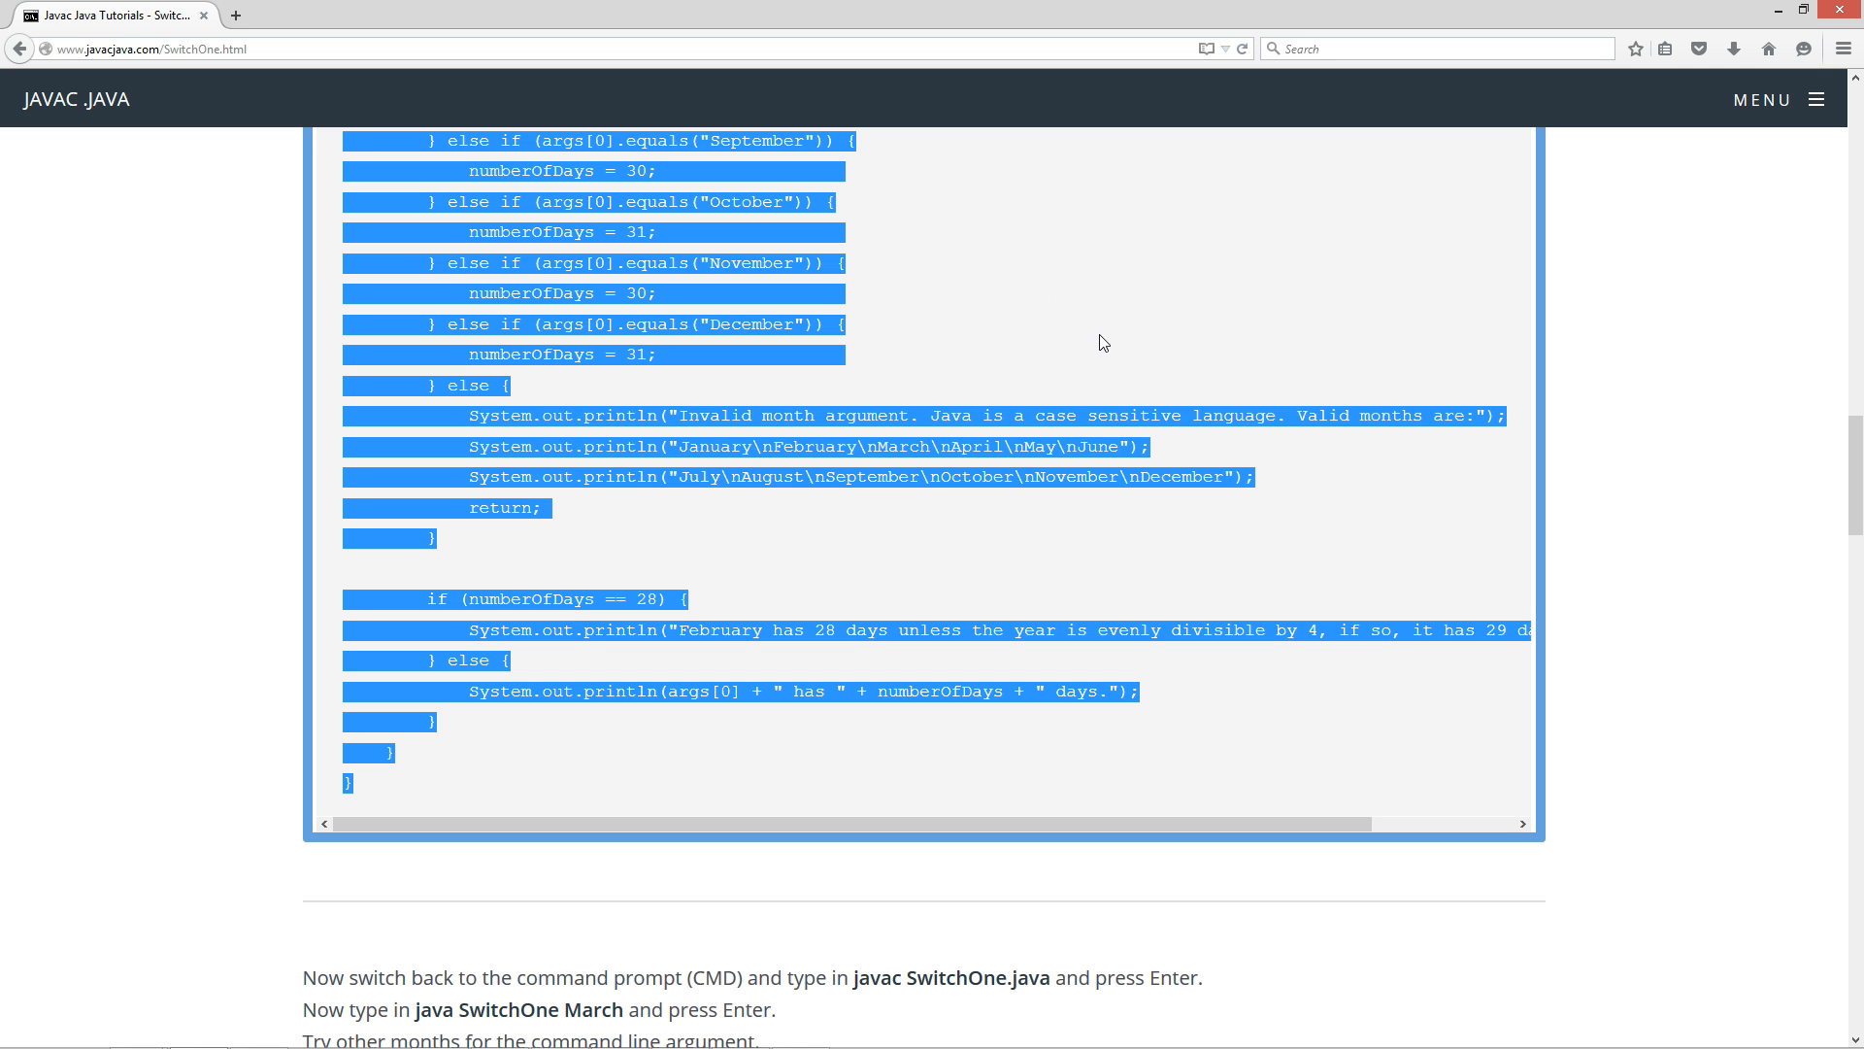
{"action": "right_click", "coordinate": [1100, 343]}
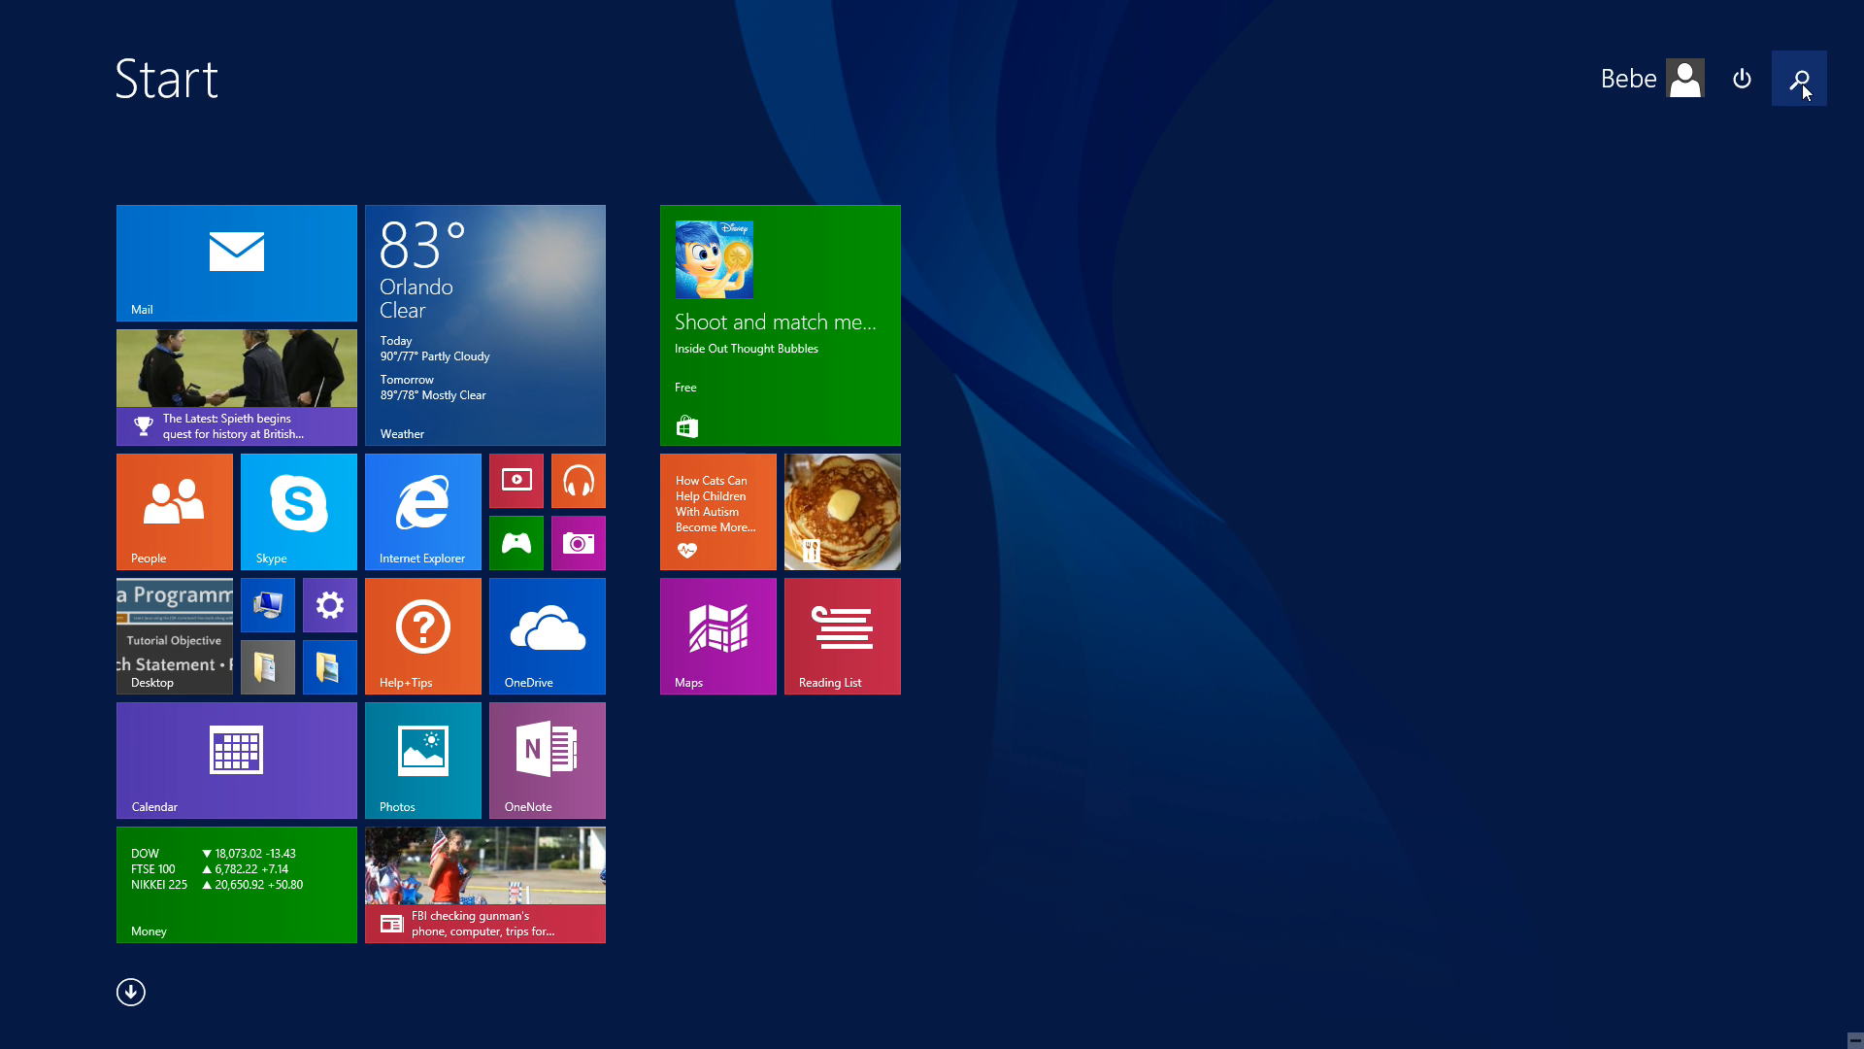
Search the Start screen for cmd and launch Command Prompt
{"action": "type", "text": "cmd"}
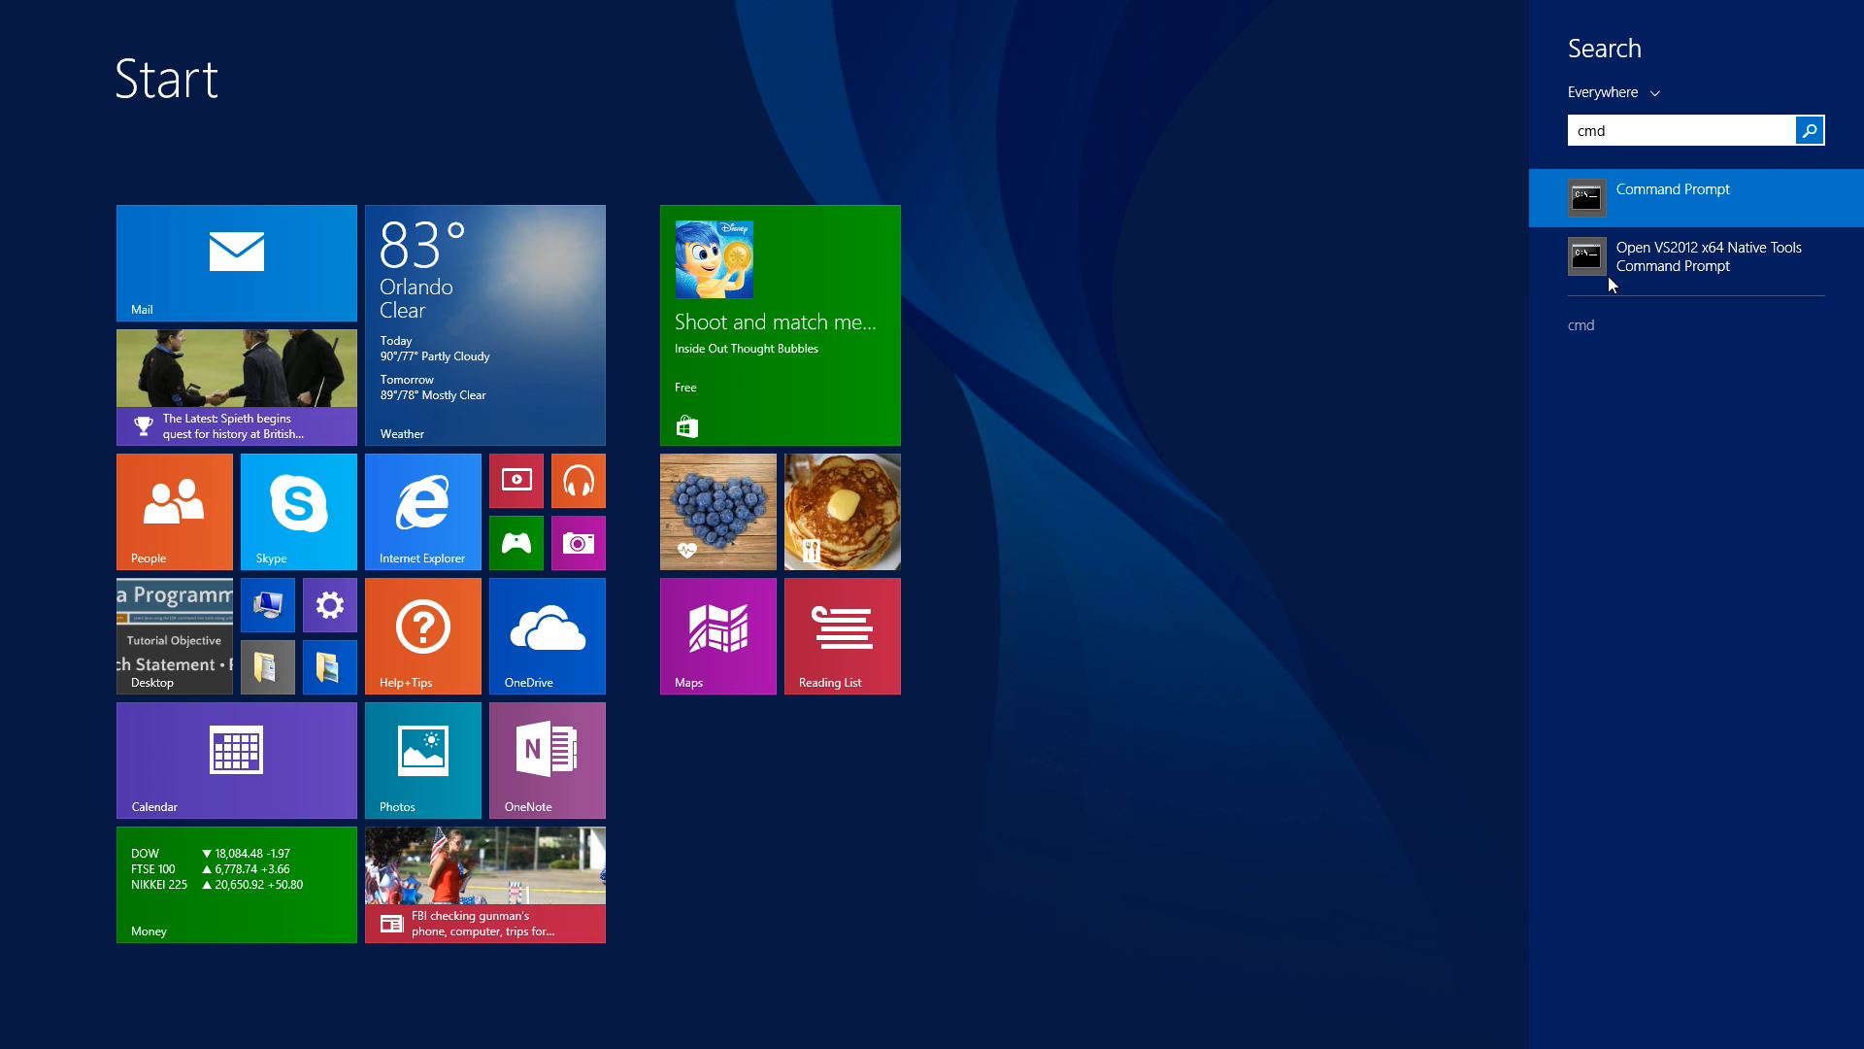
{"action": "left_click", "coordinate": [1677, 197]}
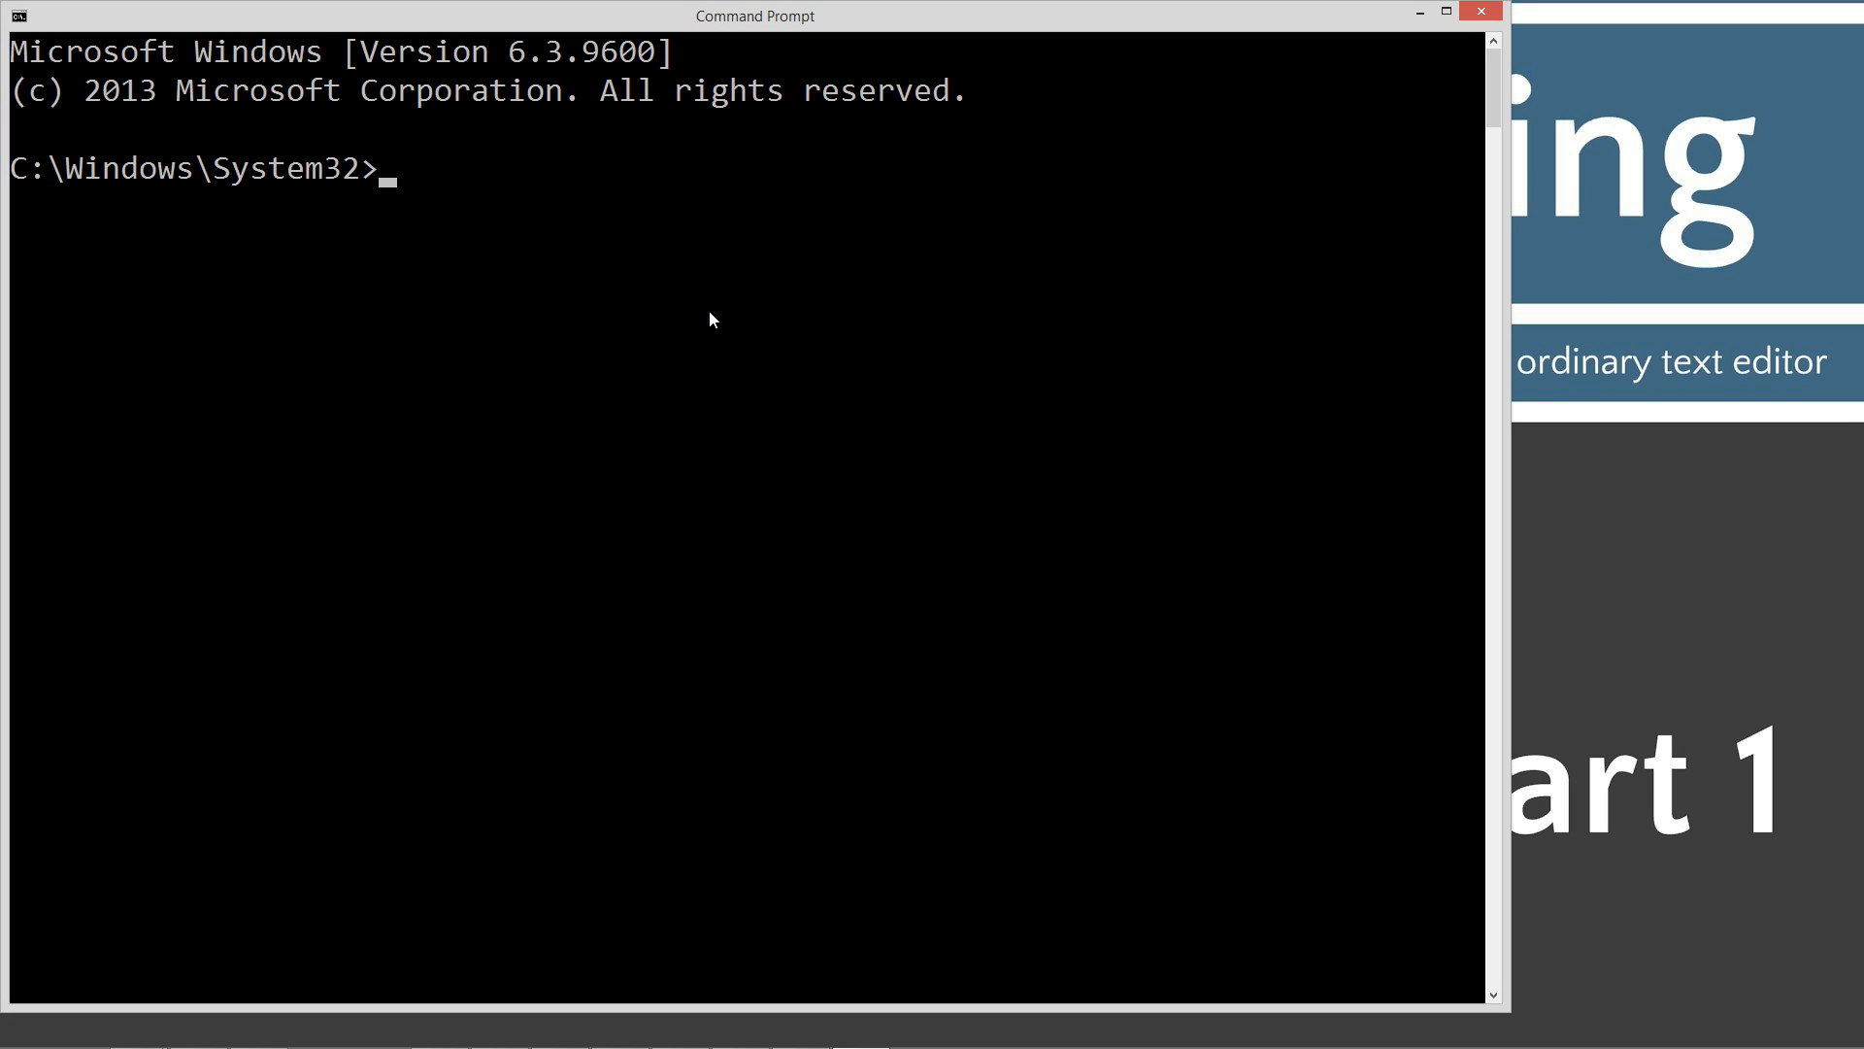
Run javac to list its usage options, then clear the console with cls
{"action": "type", "text": "javac"}
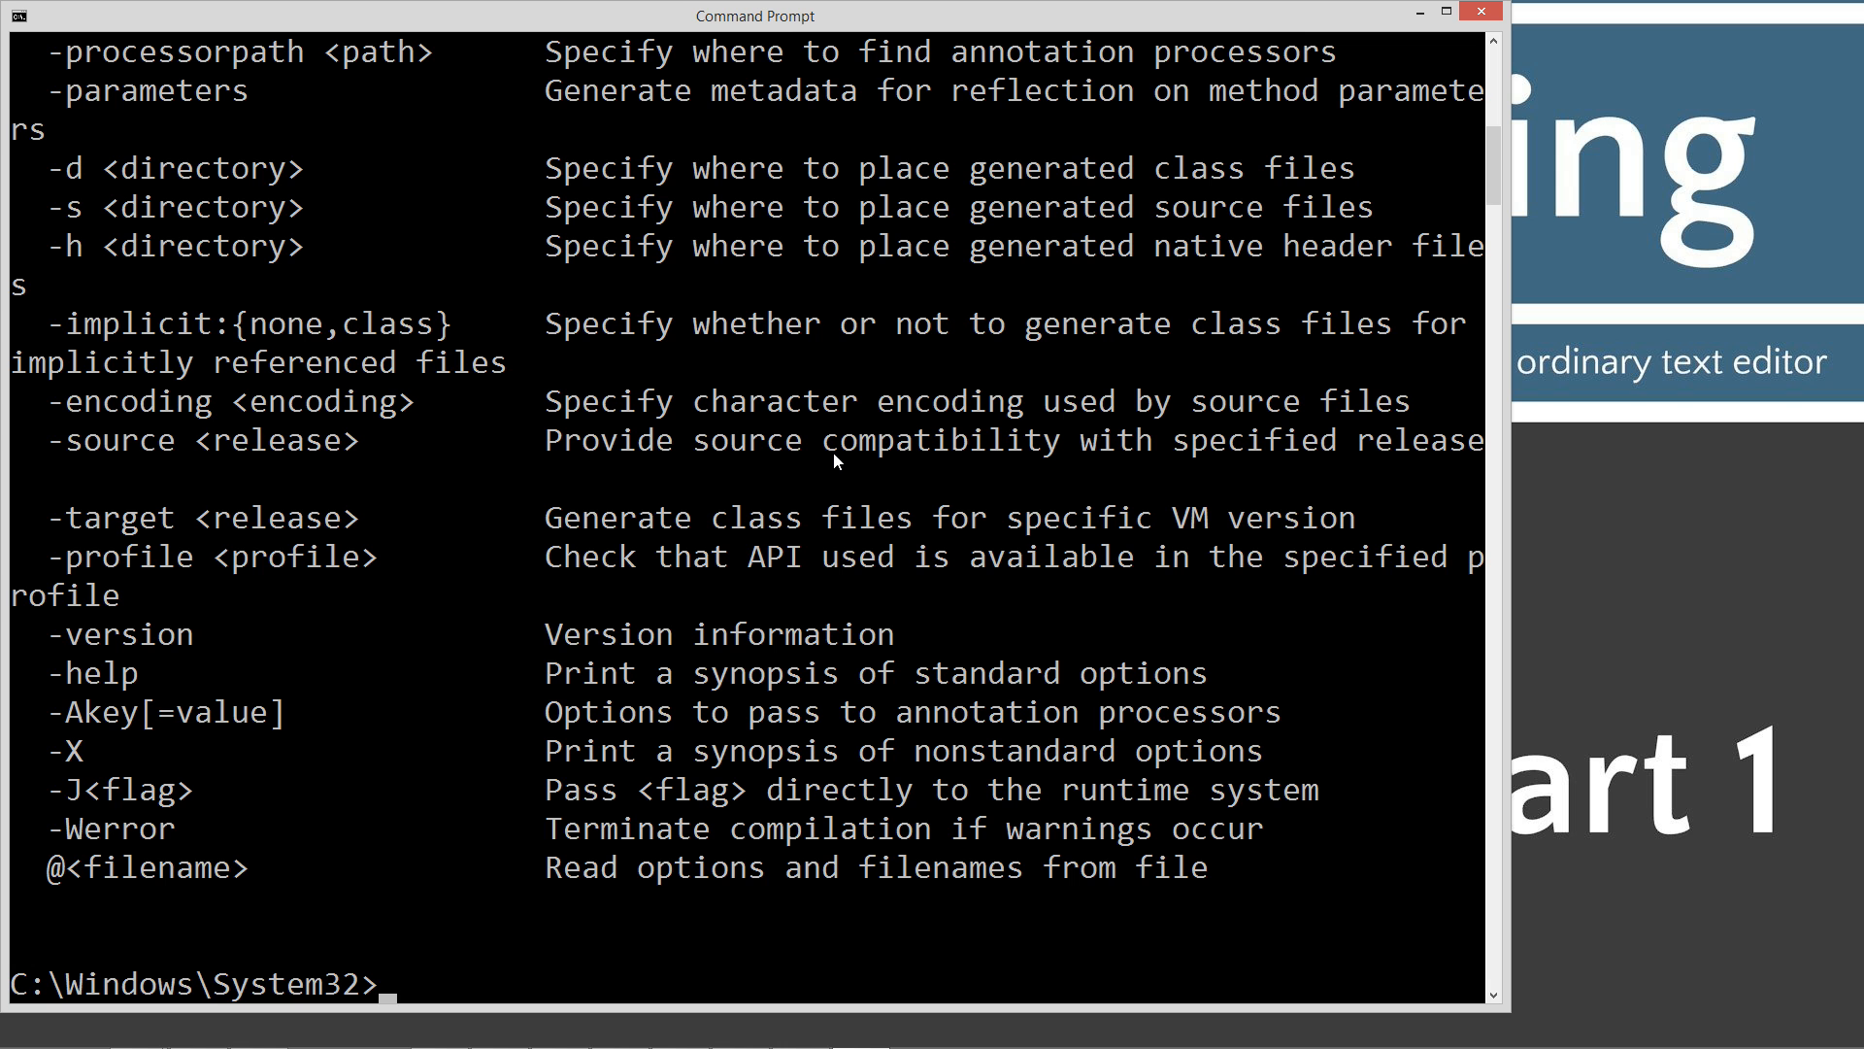
{"action": "type", "text": "cls"}
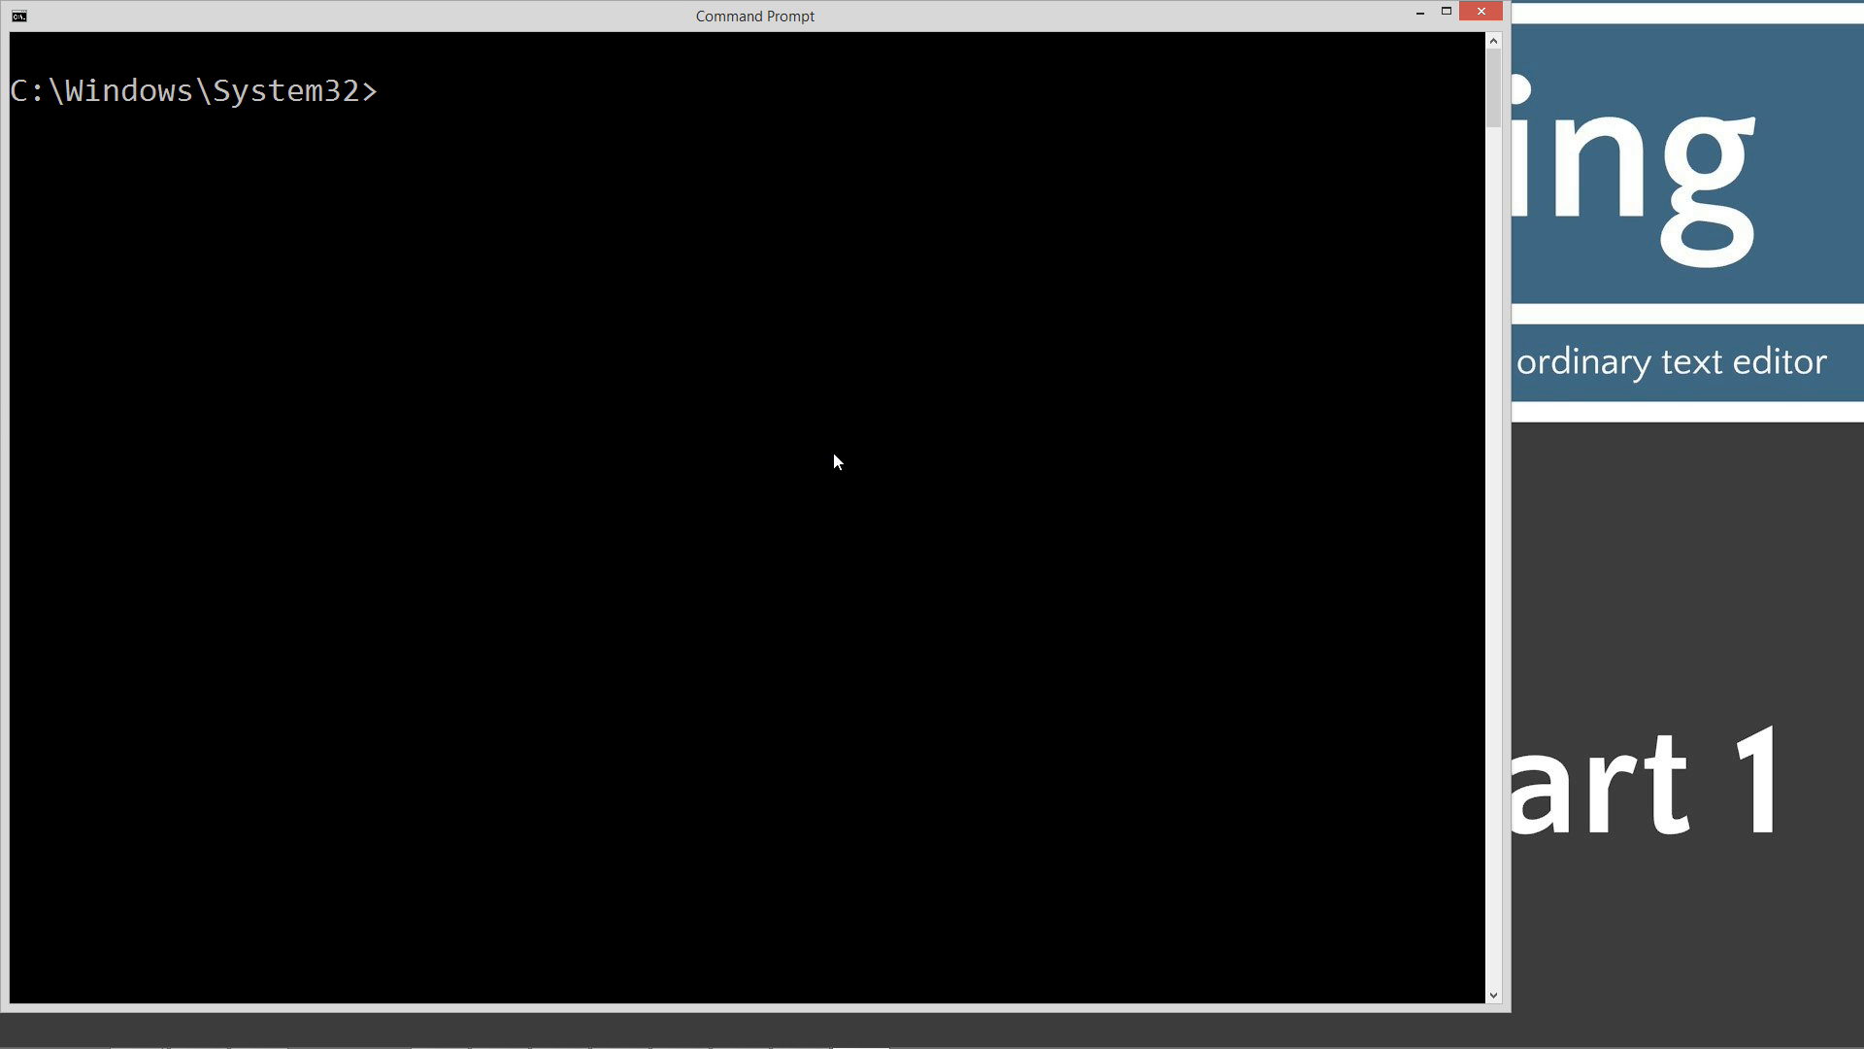
Create the C:\Java\SwitchOne folder and change into it
{"action": "type", "text": "cd \\"}
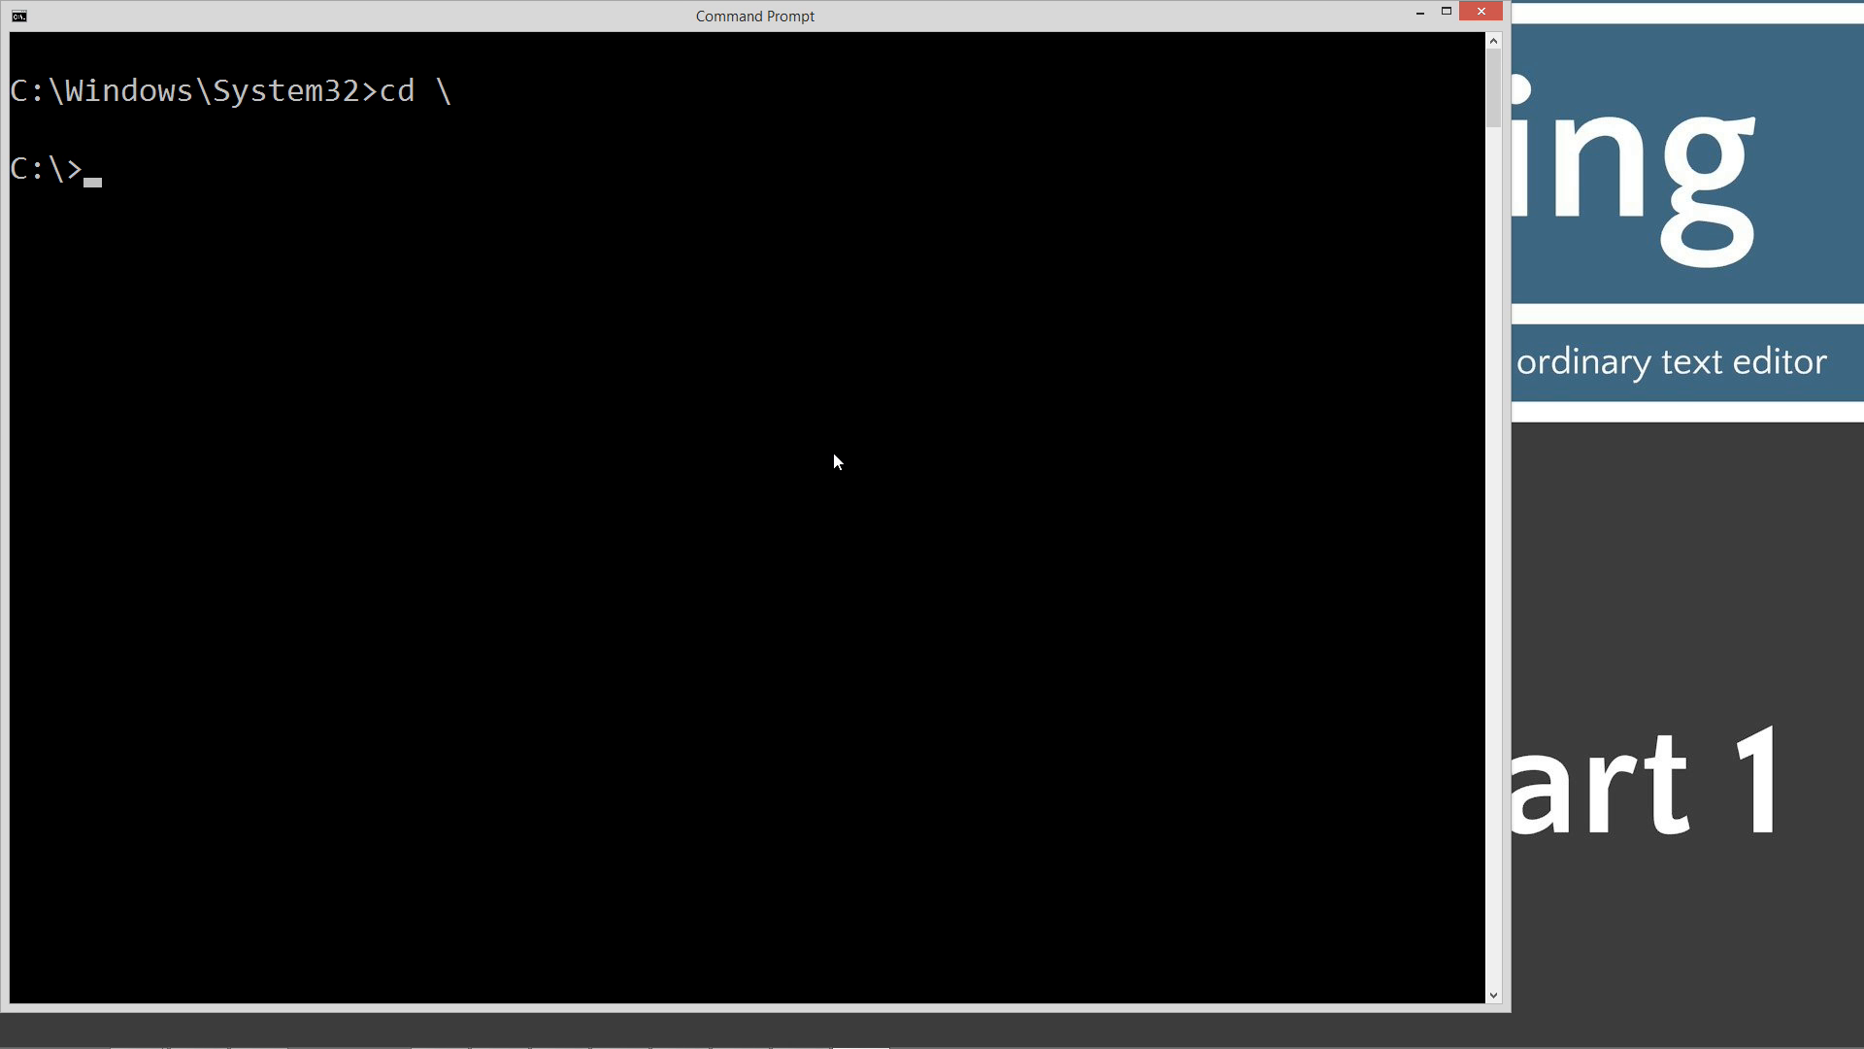
{"action": "type", "text": "md Java"}
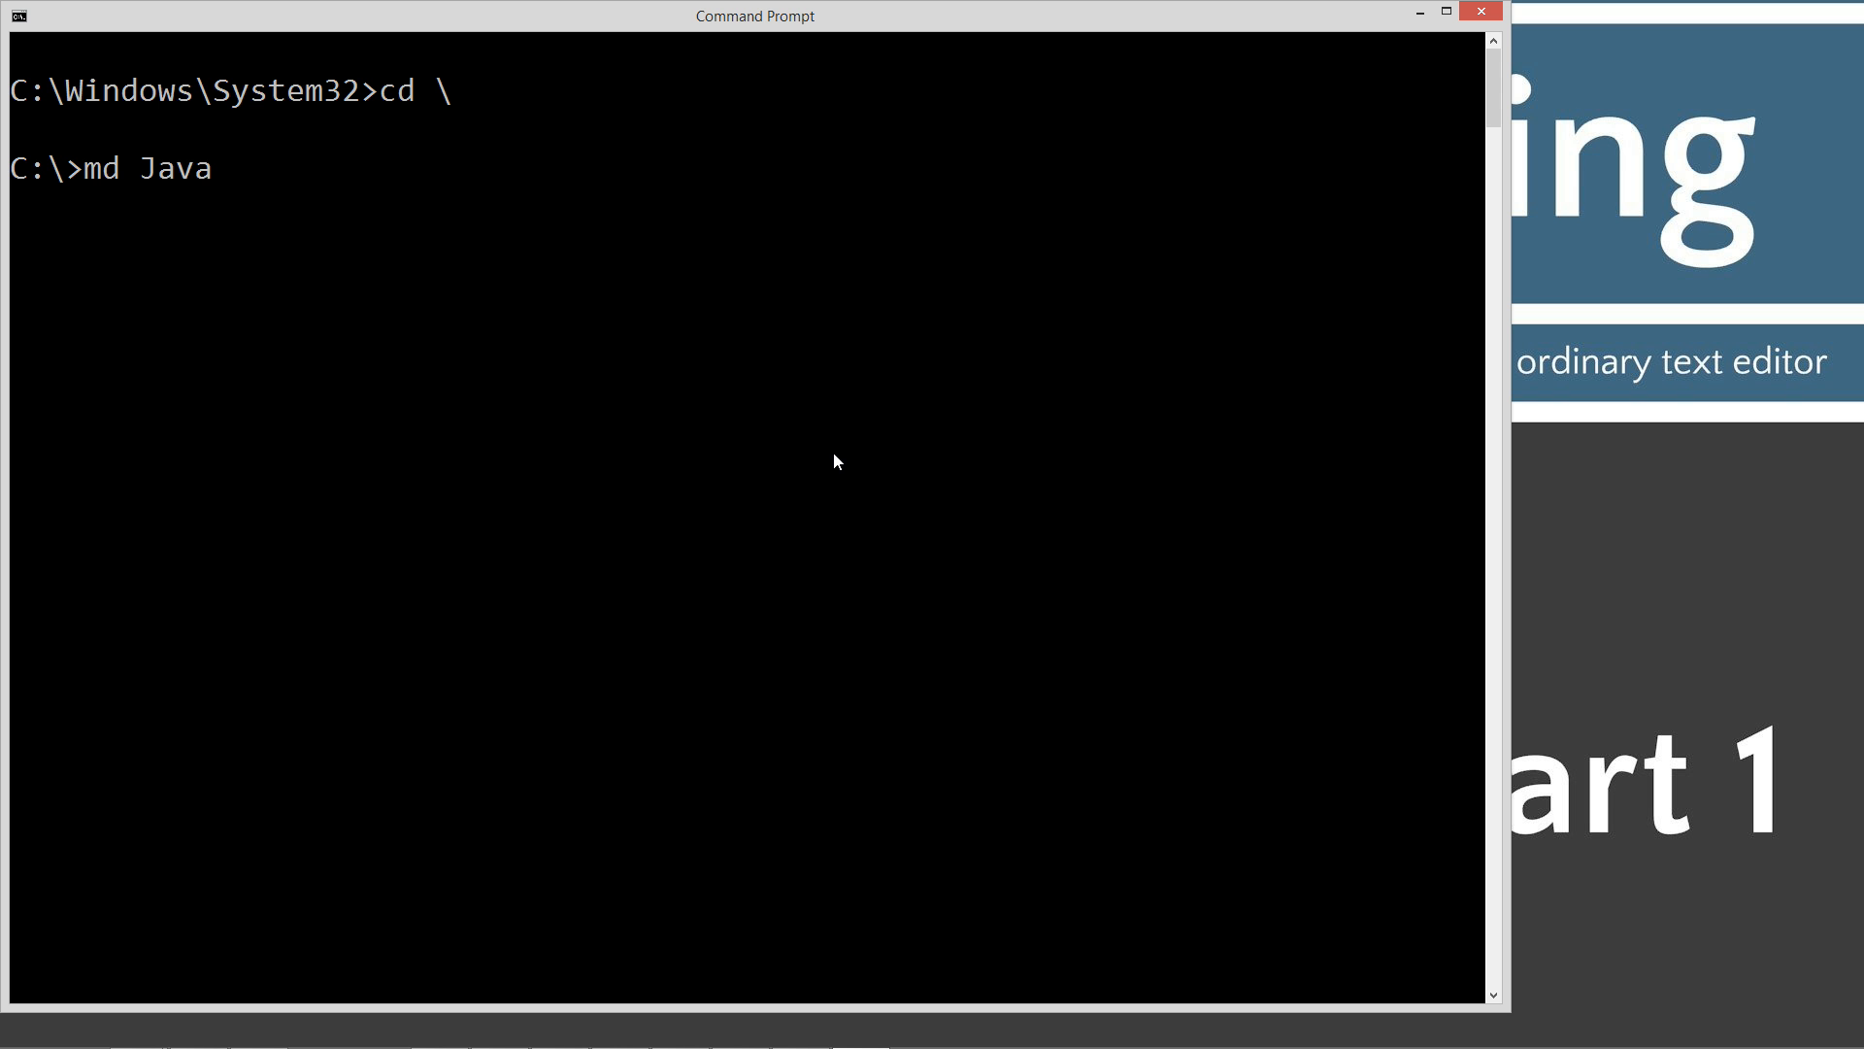
{"action": "key", "text": "enter"}
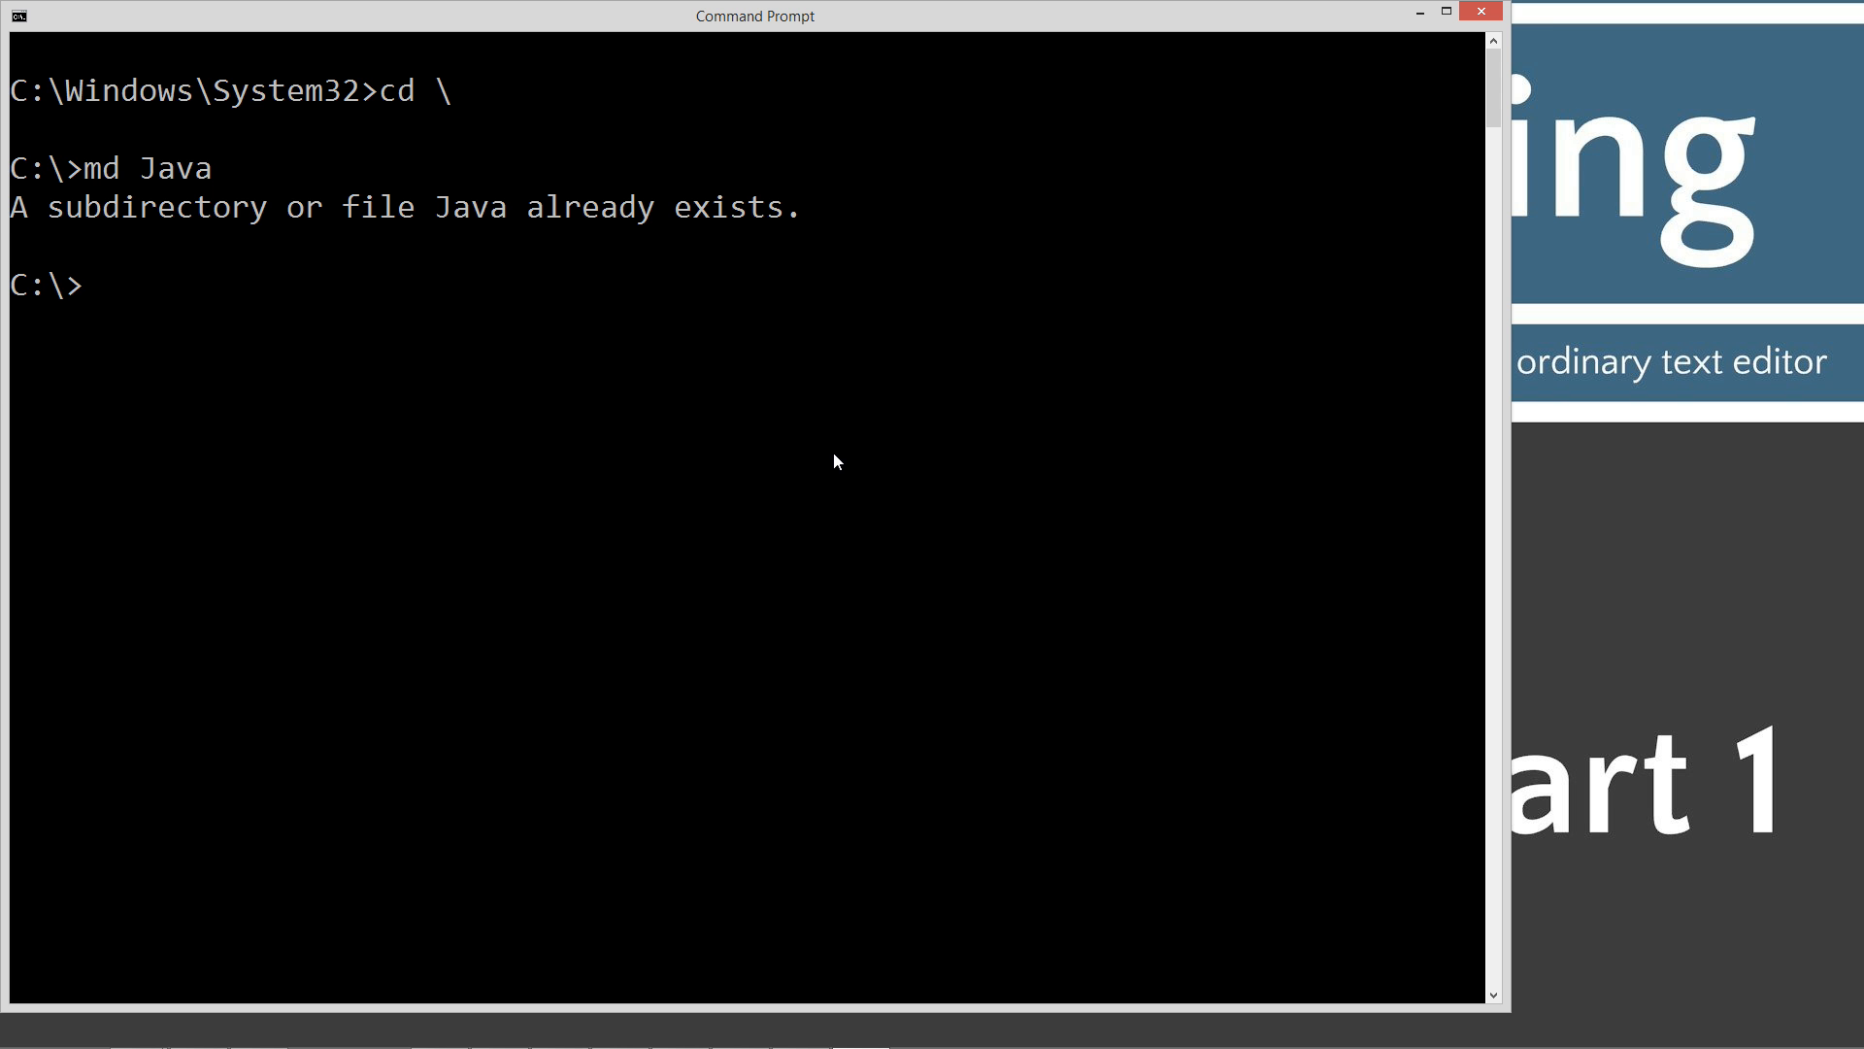
{"action": "type", "text": "cd Java"}
{"action": "type", "text": "m"}
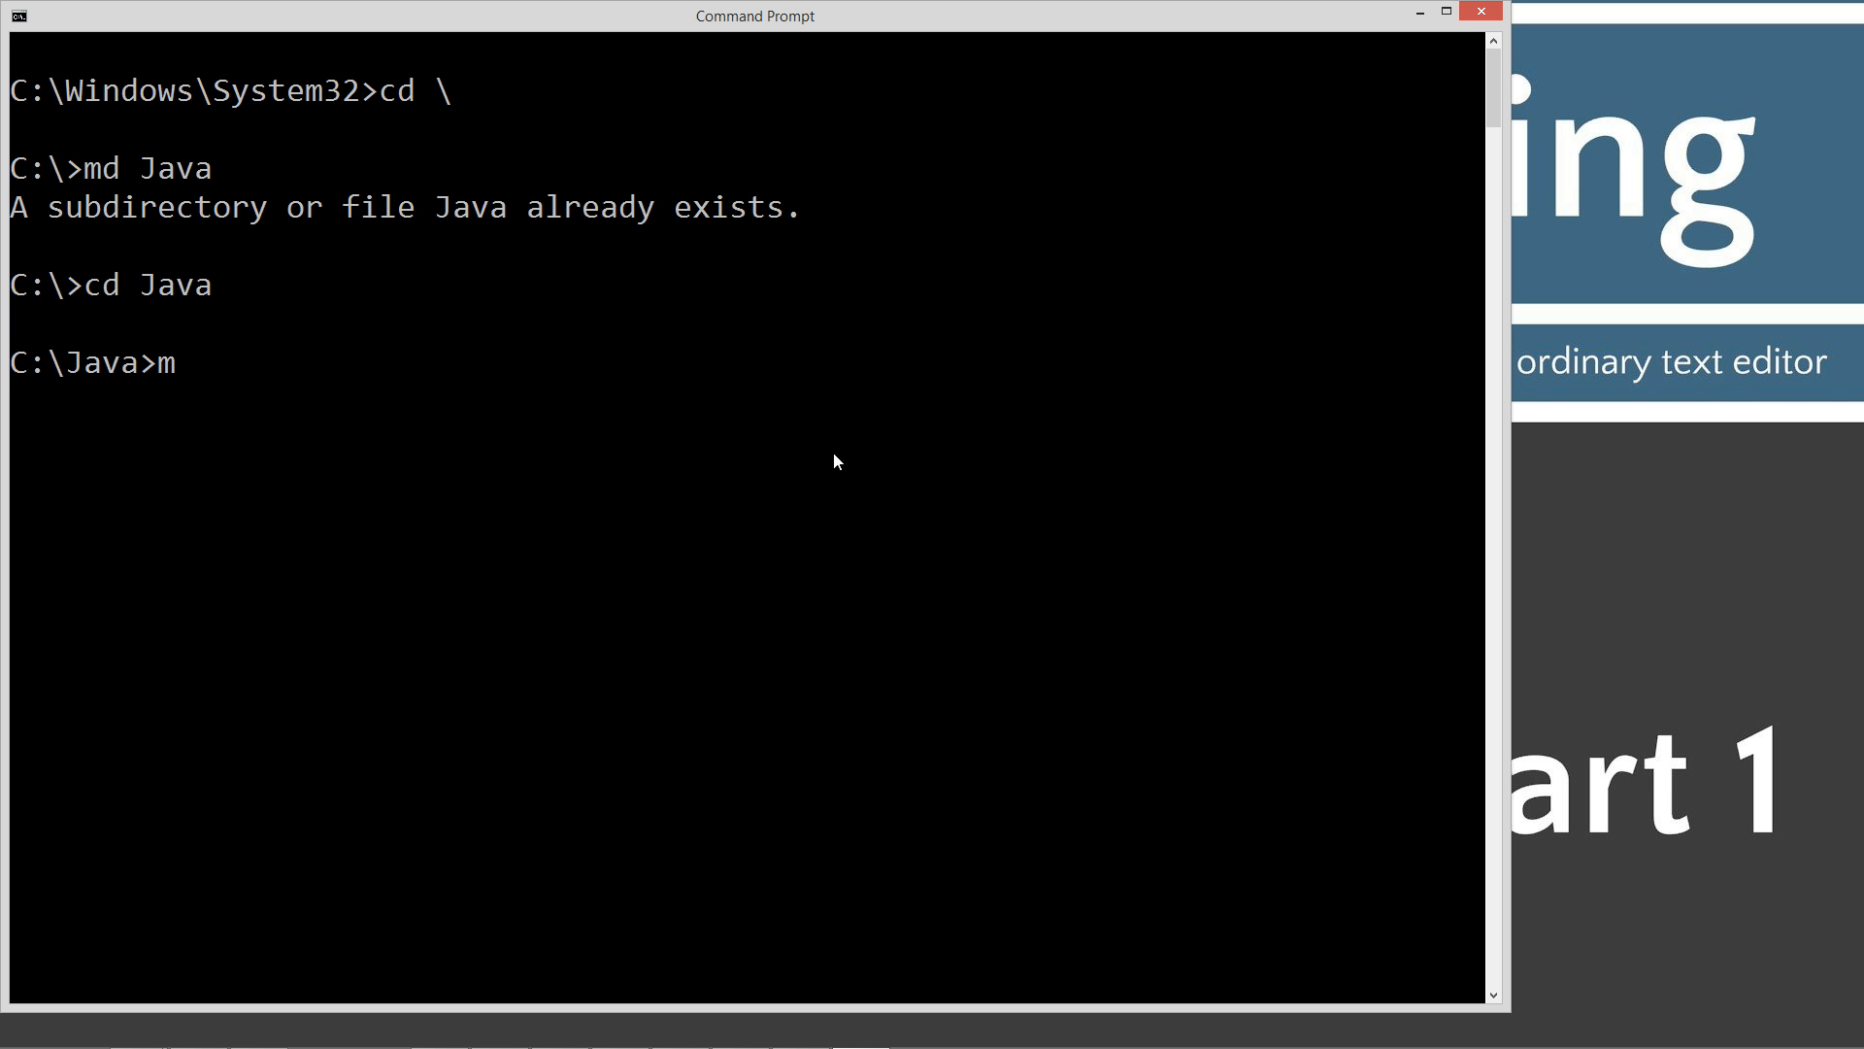
{"action": "type", "text": "d Switc"}
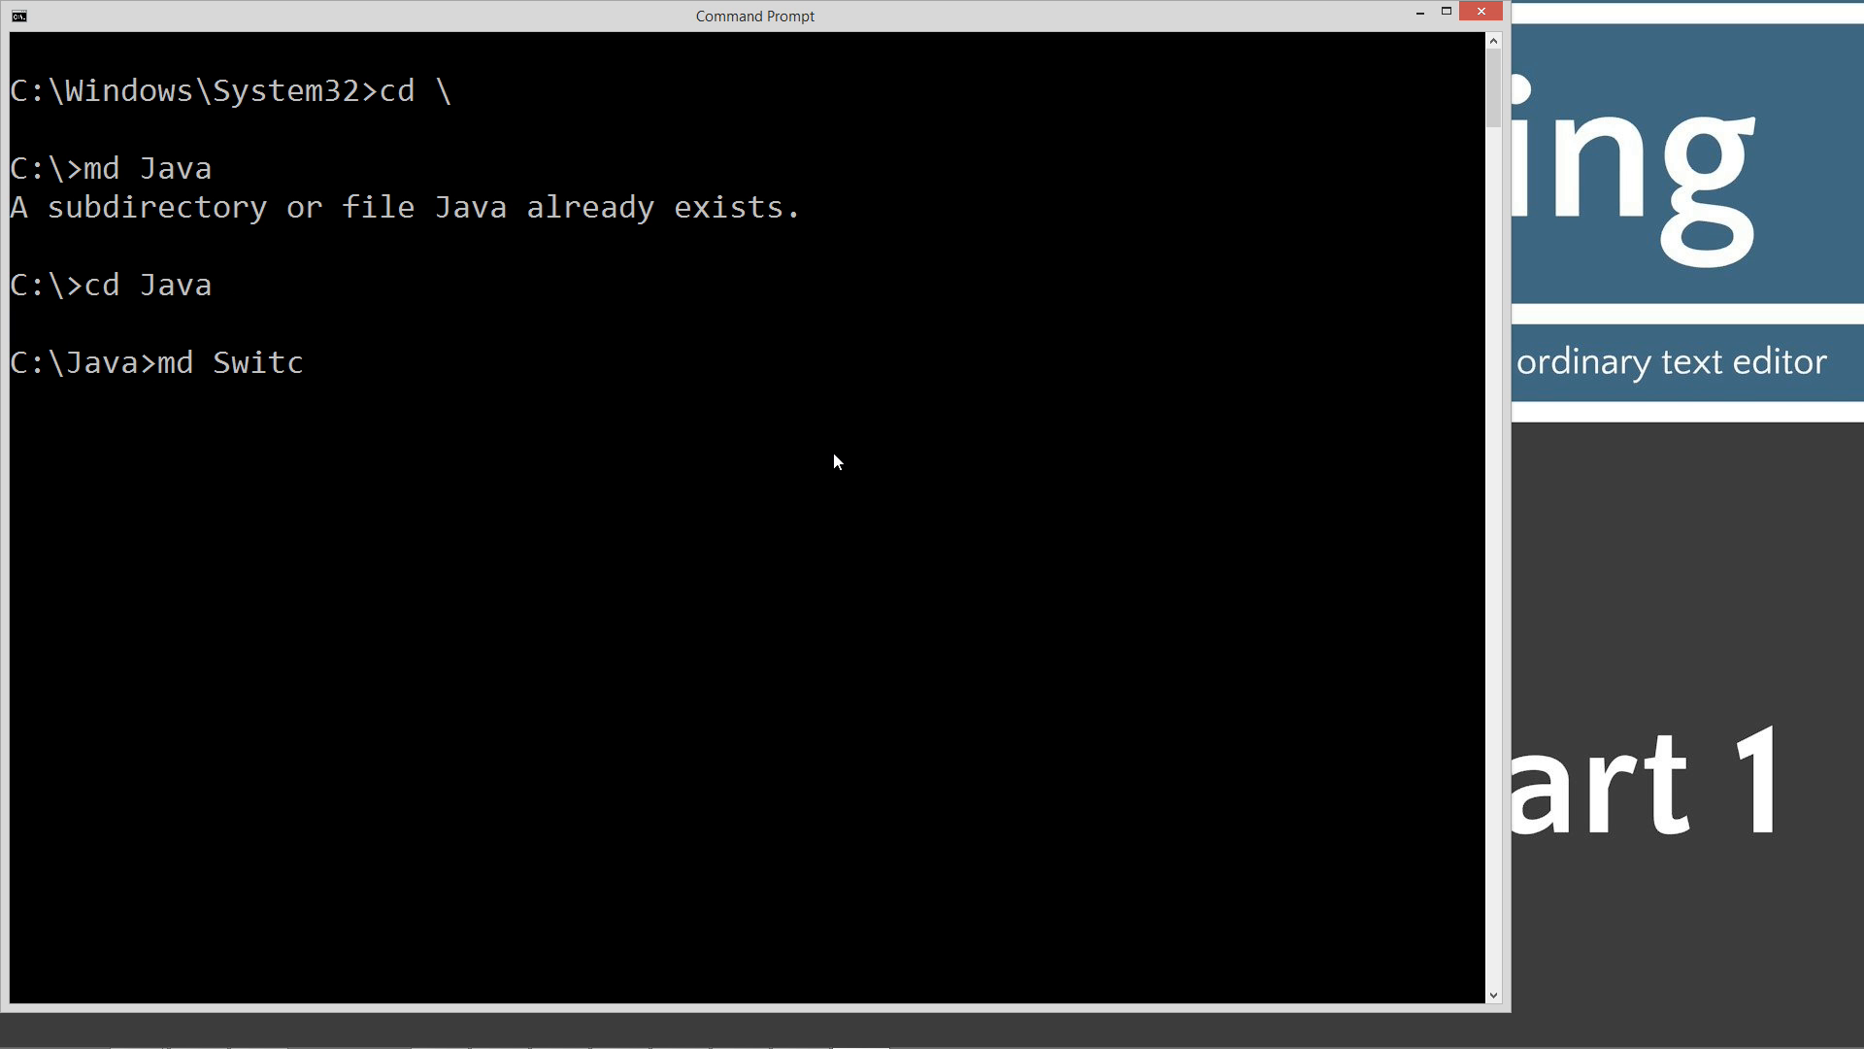
{"action": "type", "text": "hOne"}
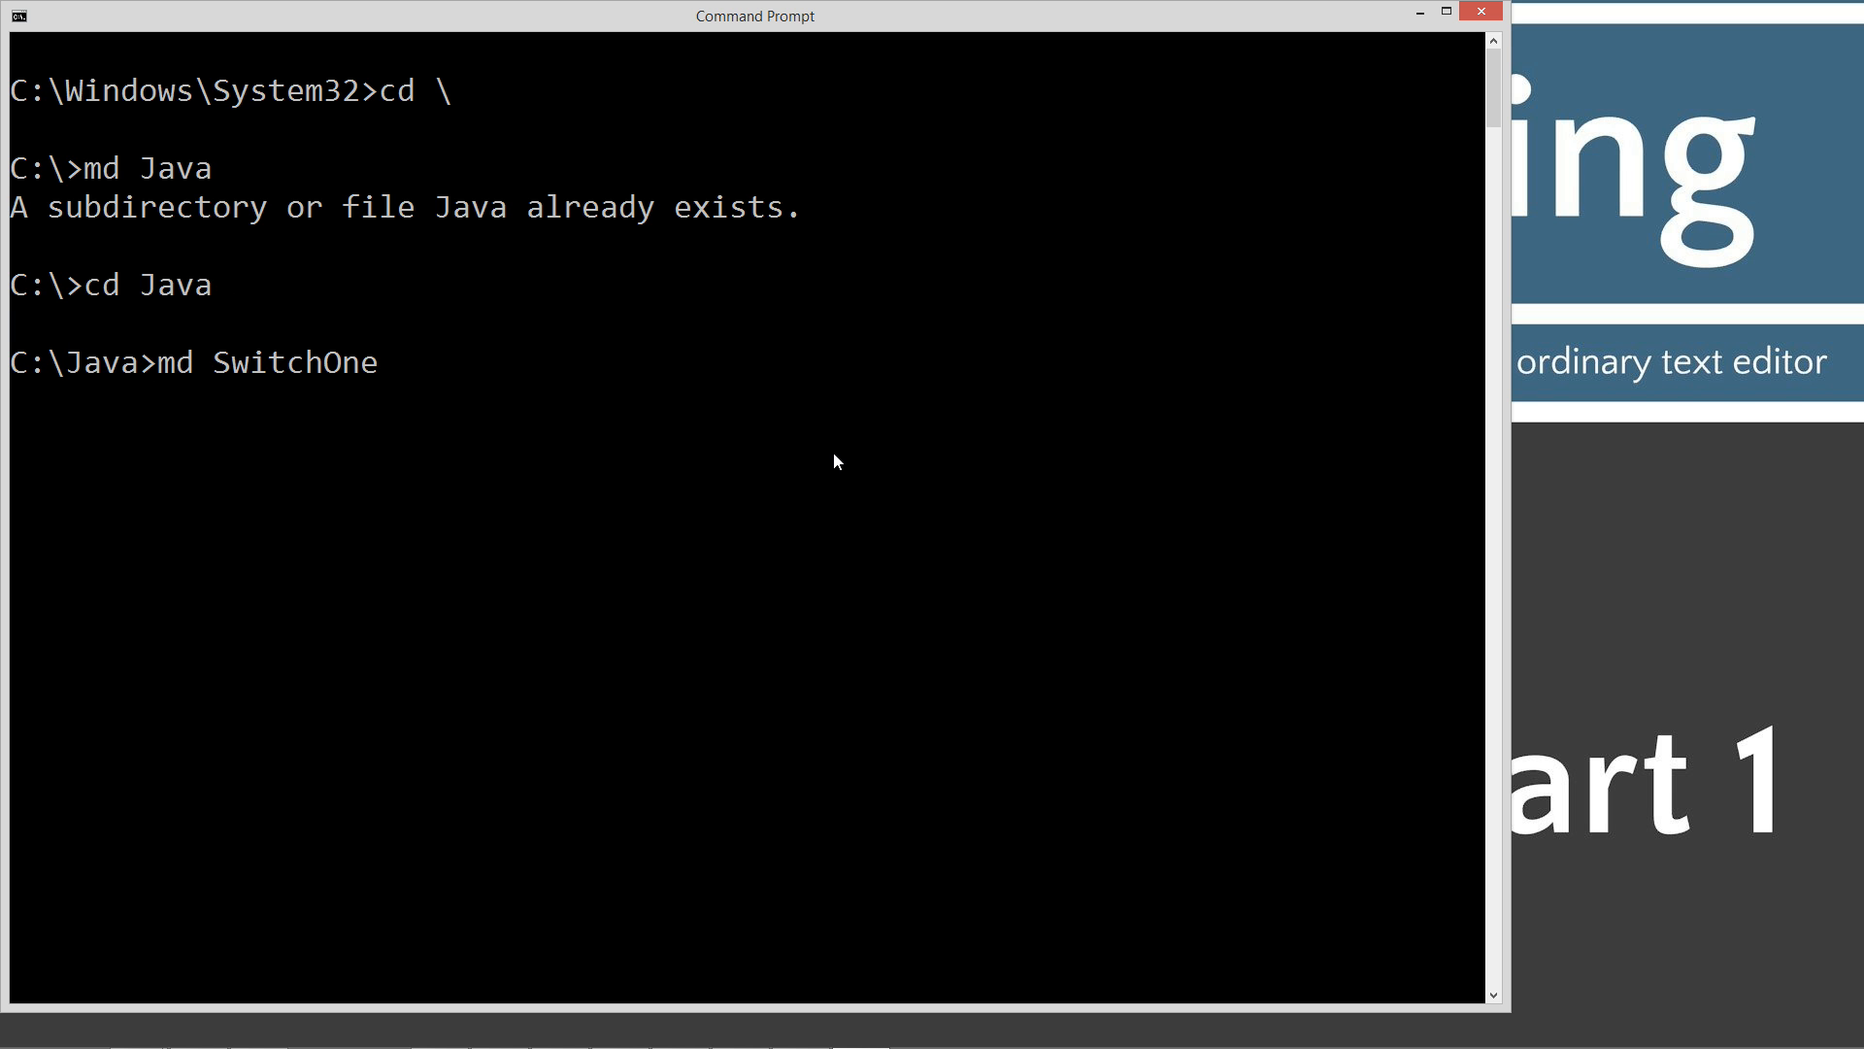
{"action": "type", "text": "cd"}
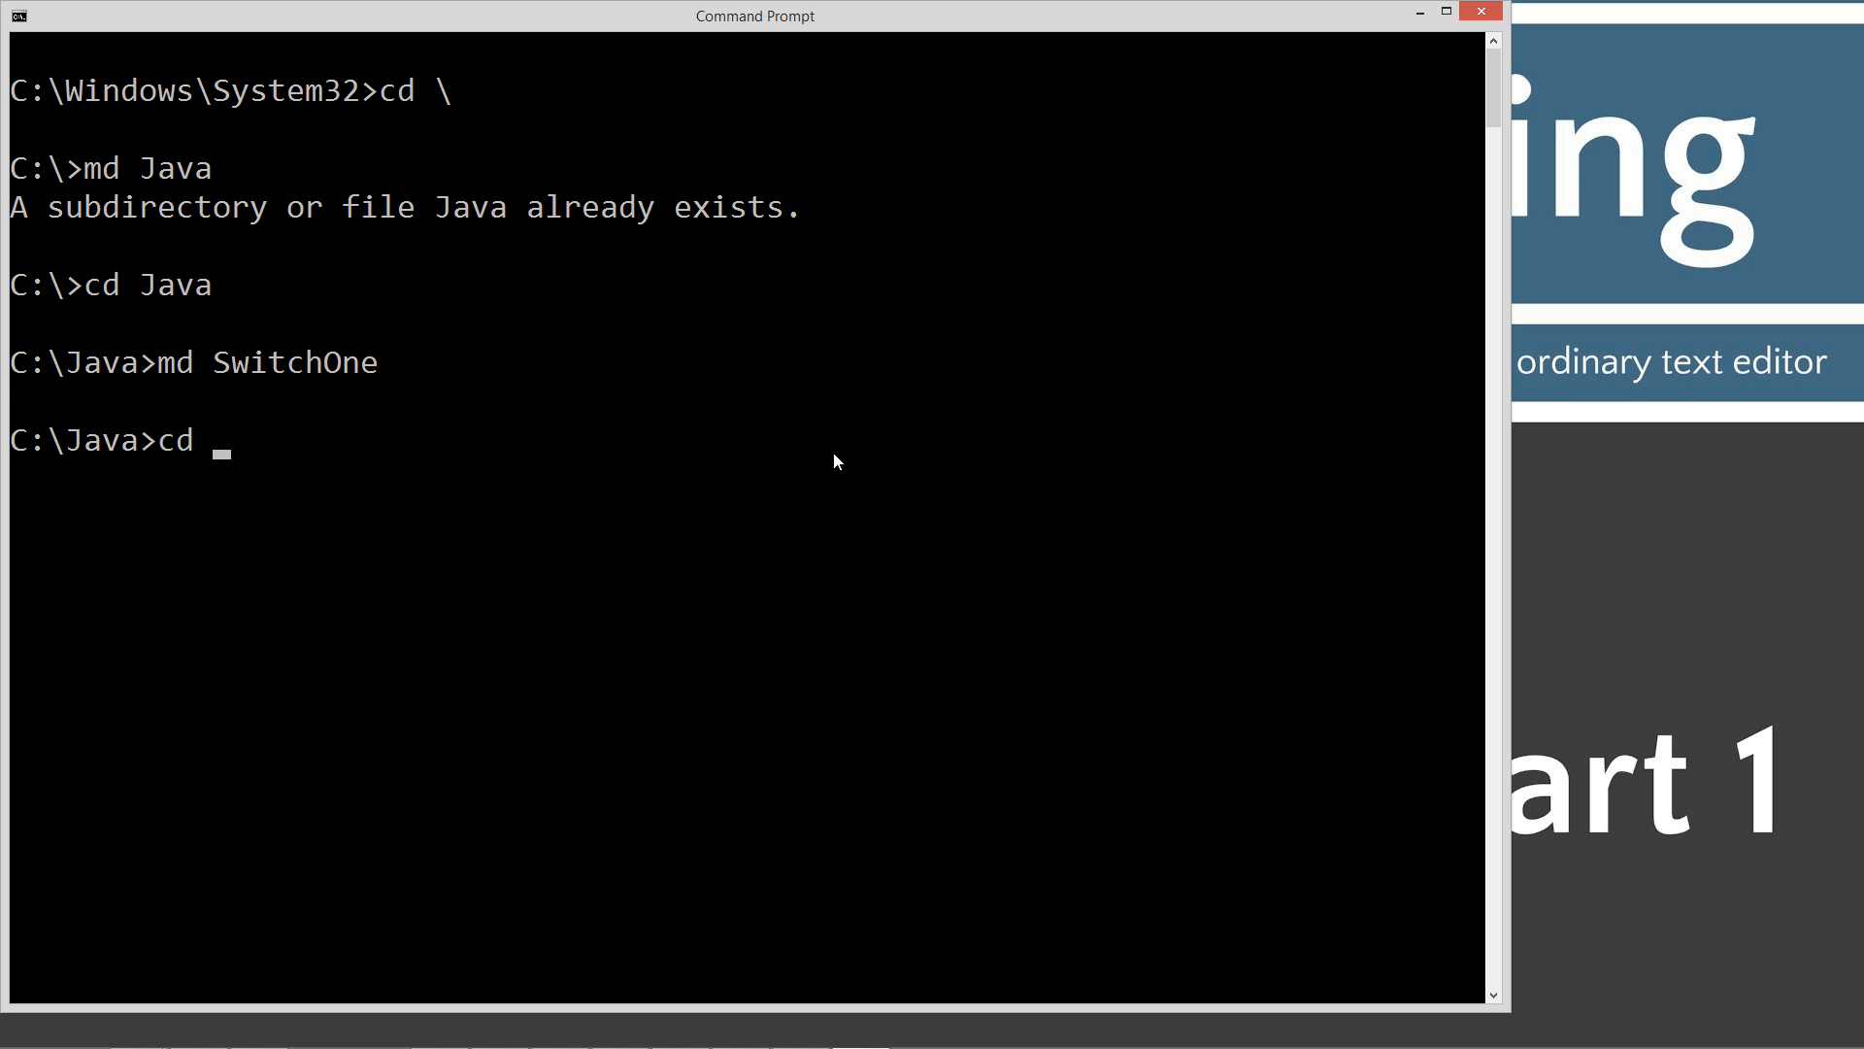
{"action": "type", "text": "SwitchOne"}
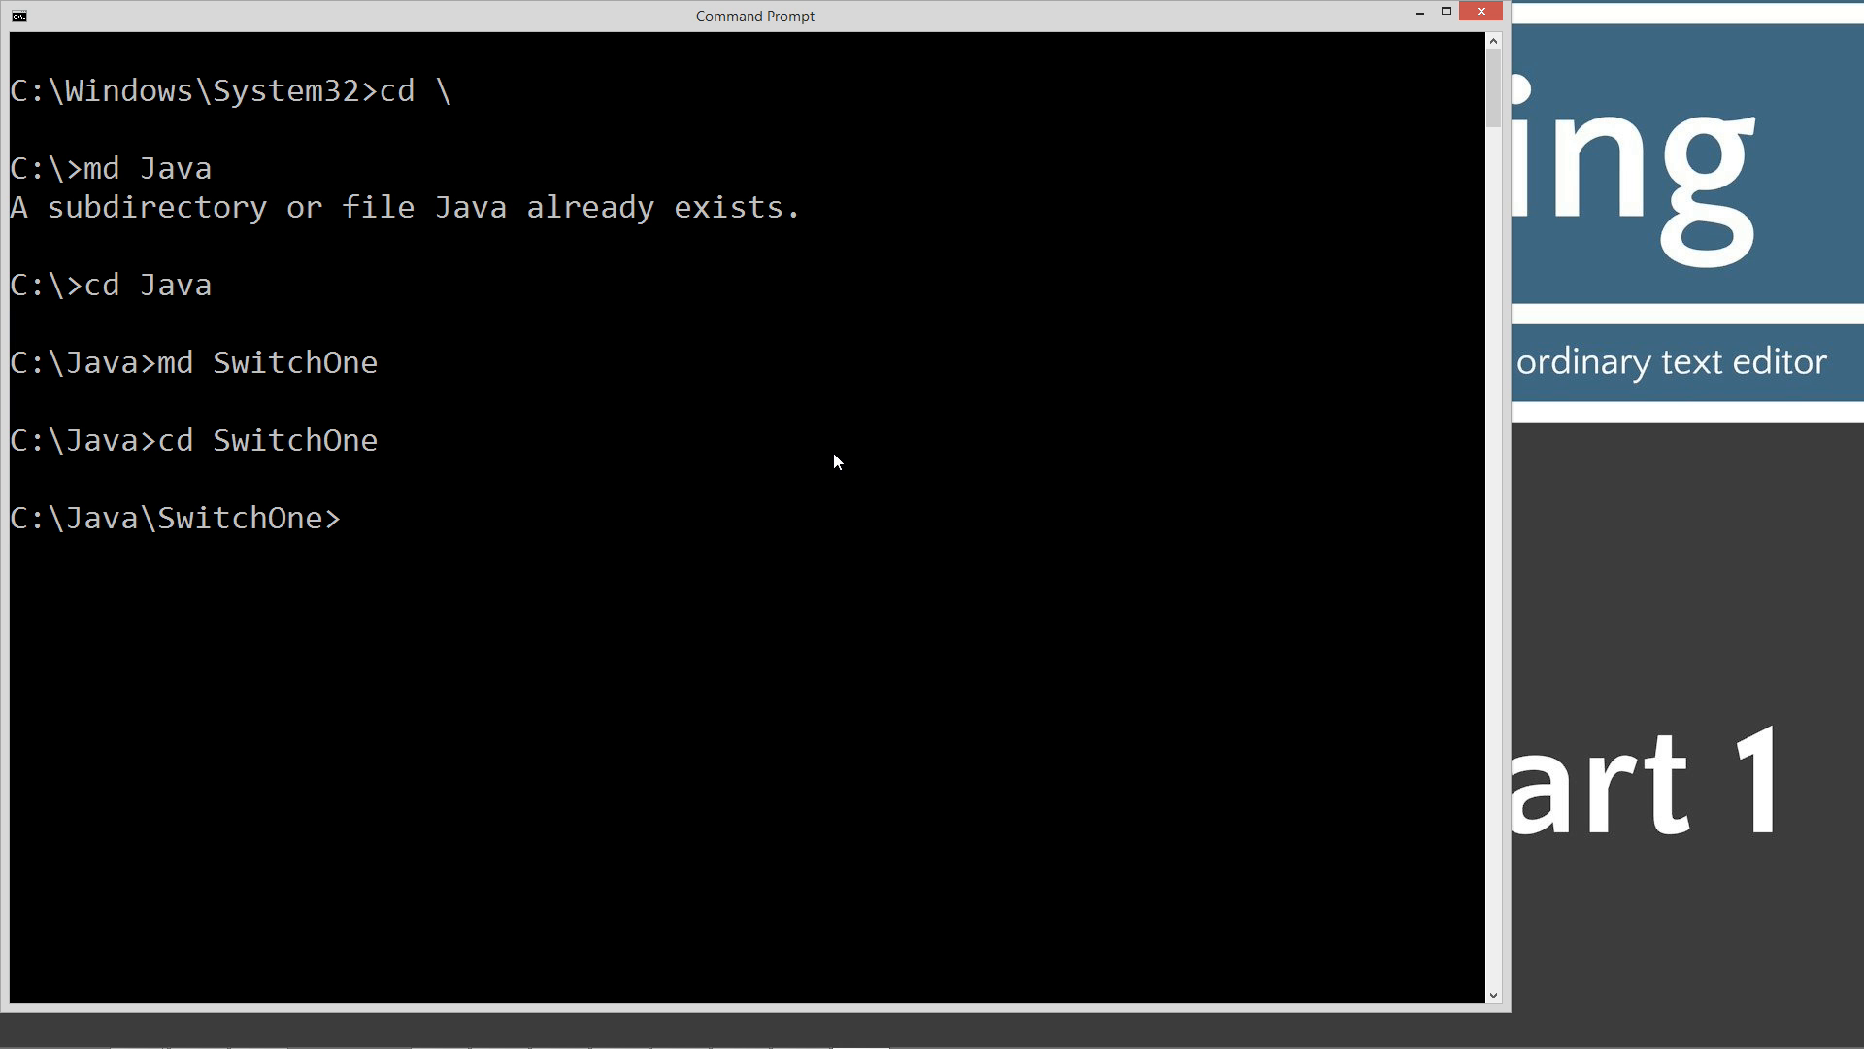
Open SwitchOne.java in Notepad with the notepad command
{"action": "type", "text": "note"}
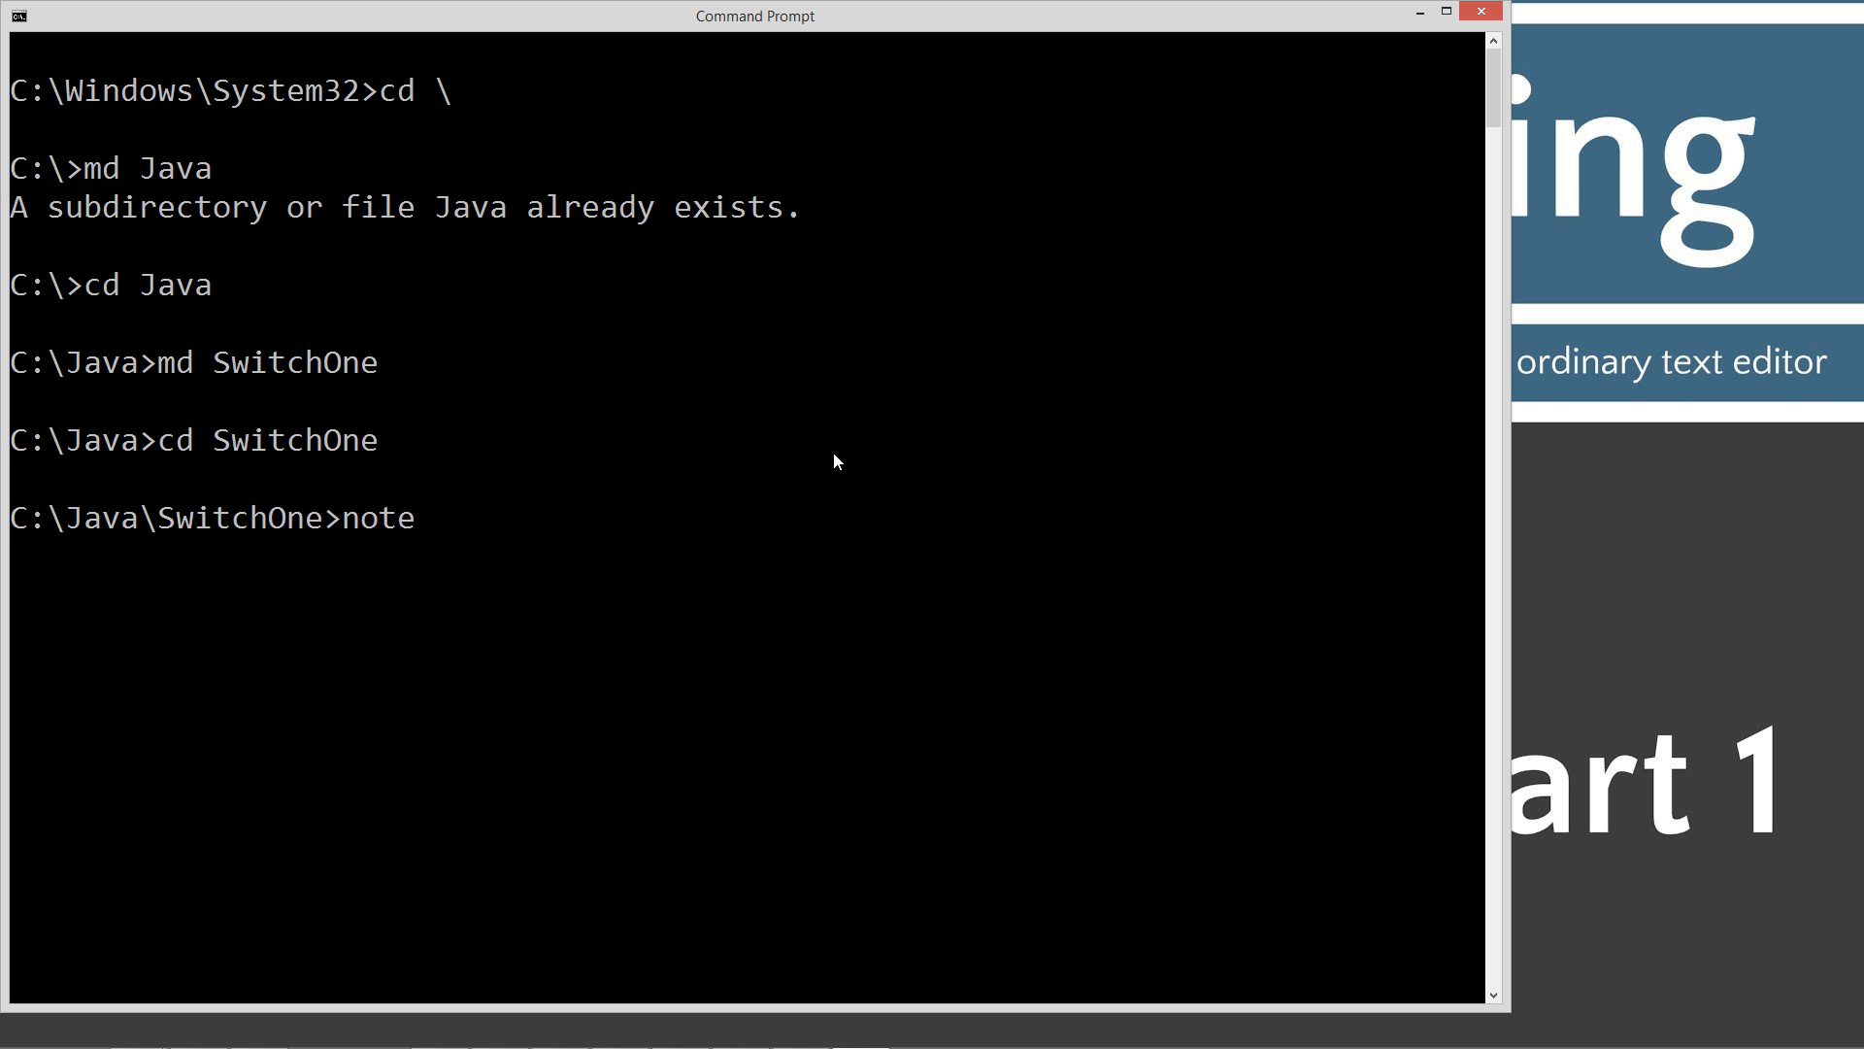
{"action": "type", "text": "pad Swi"}
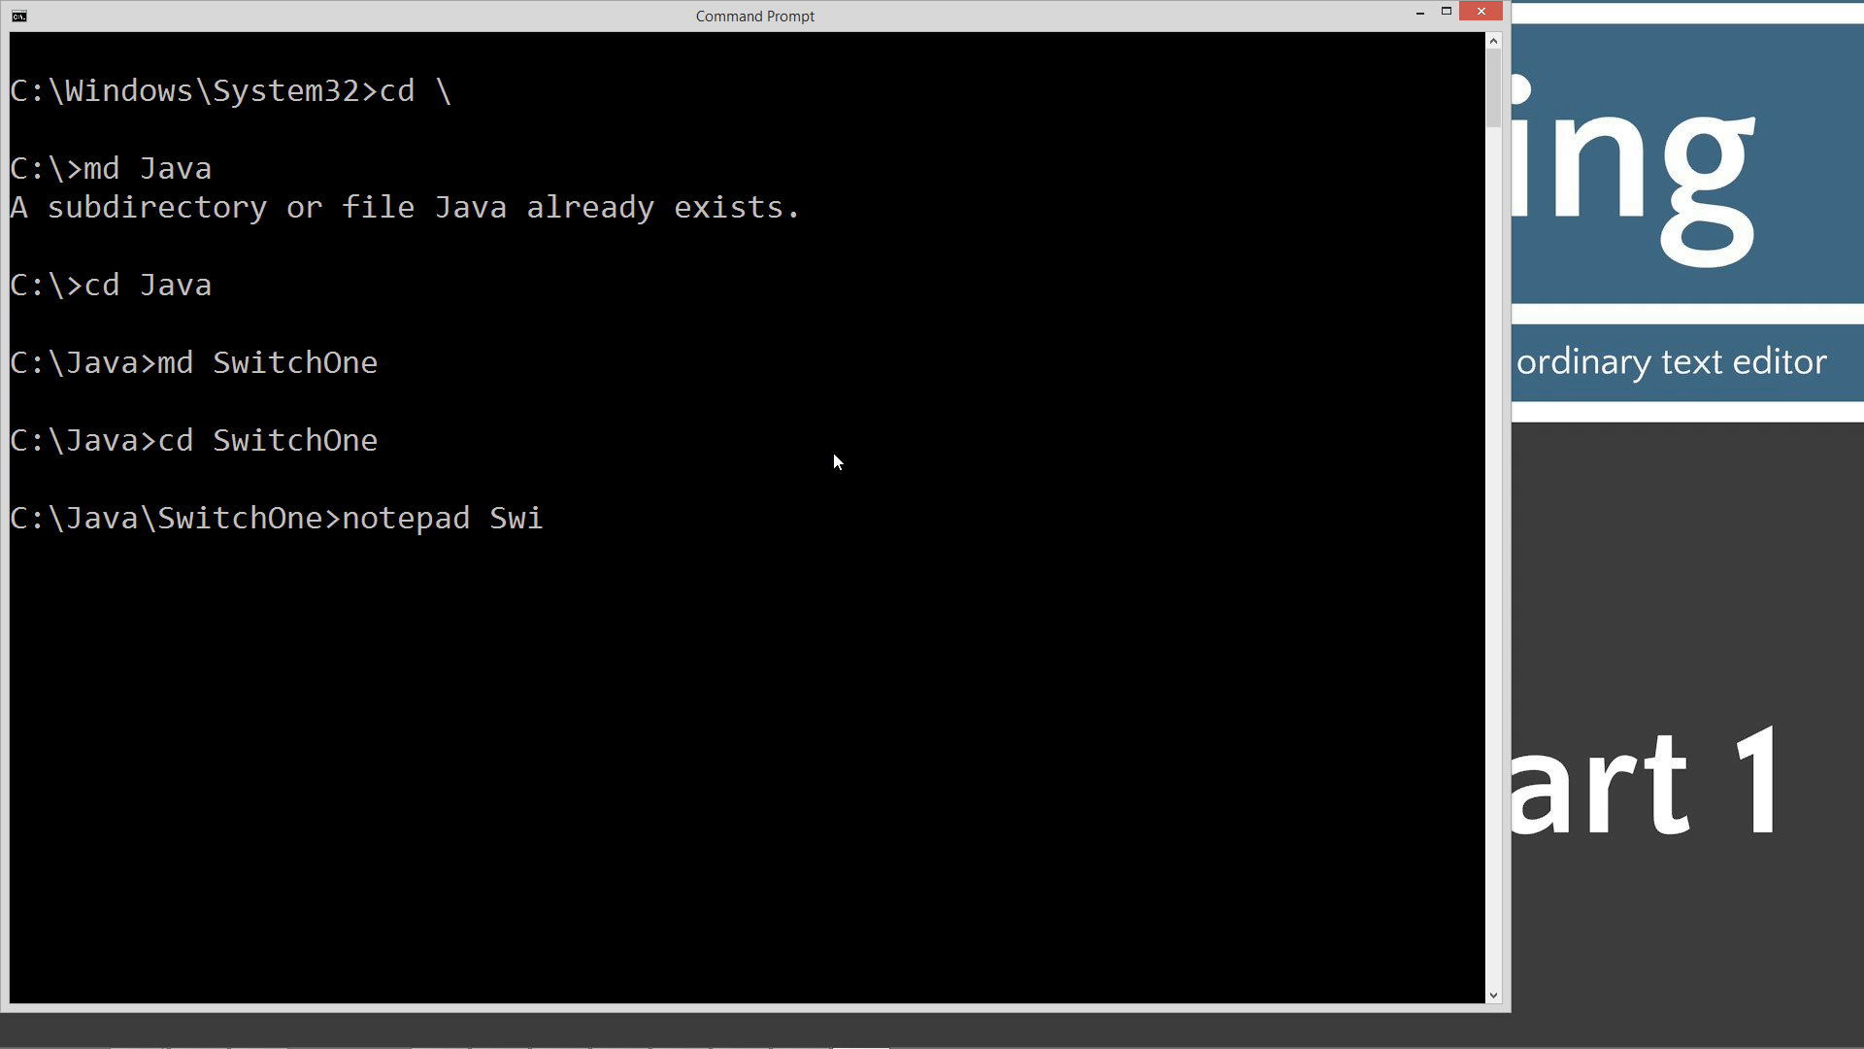
{"action": "type", "text": "t"}
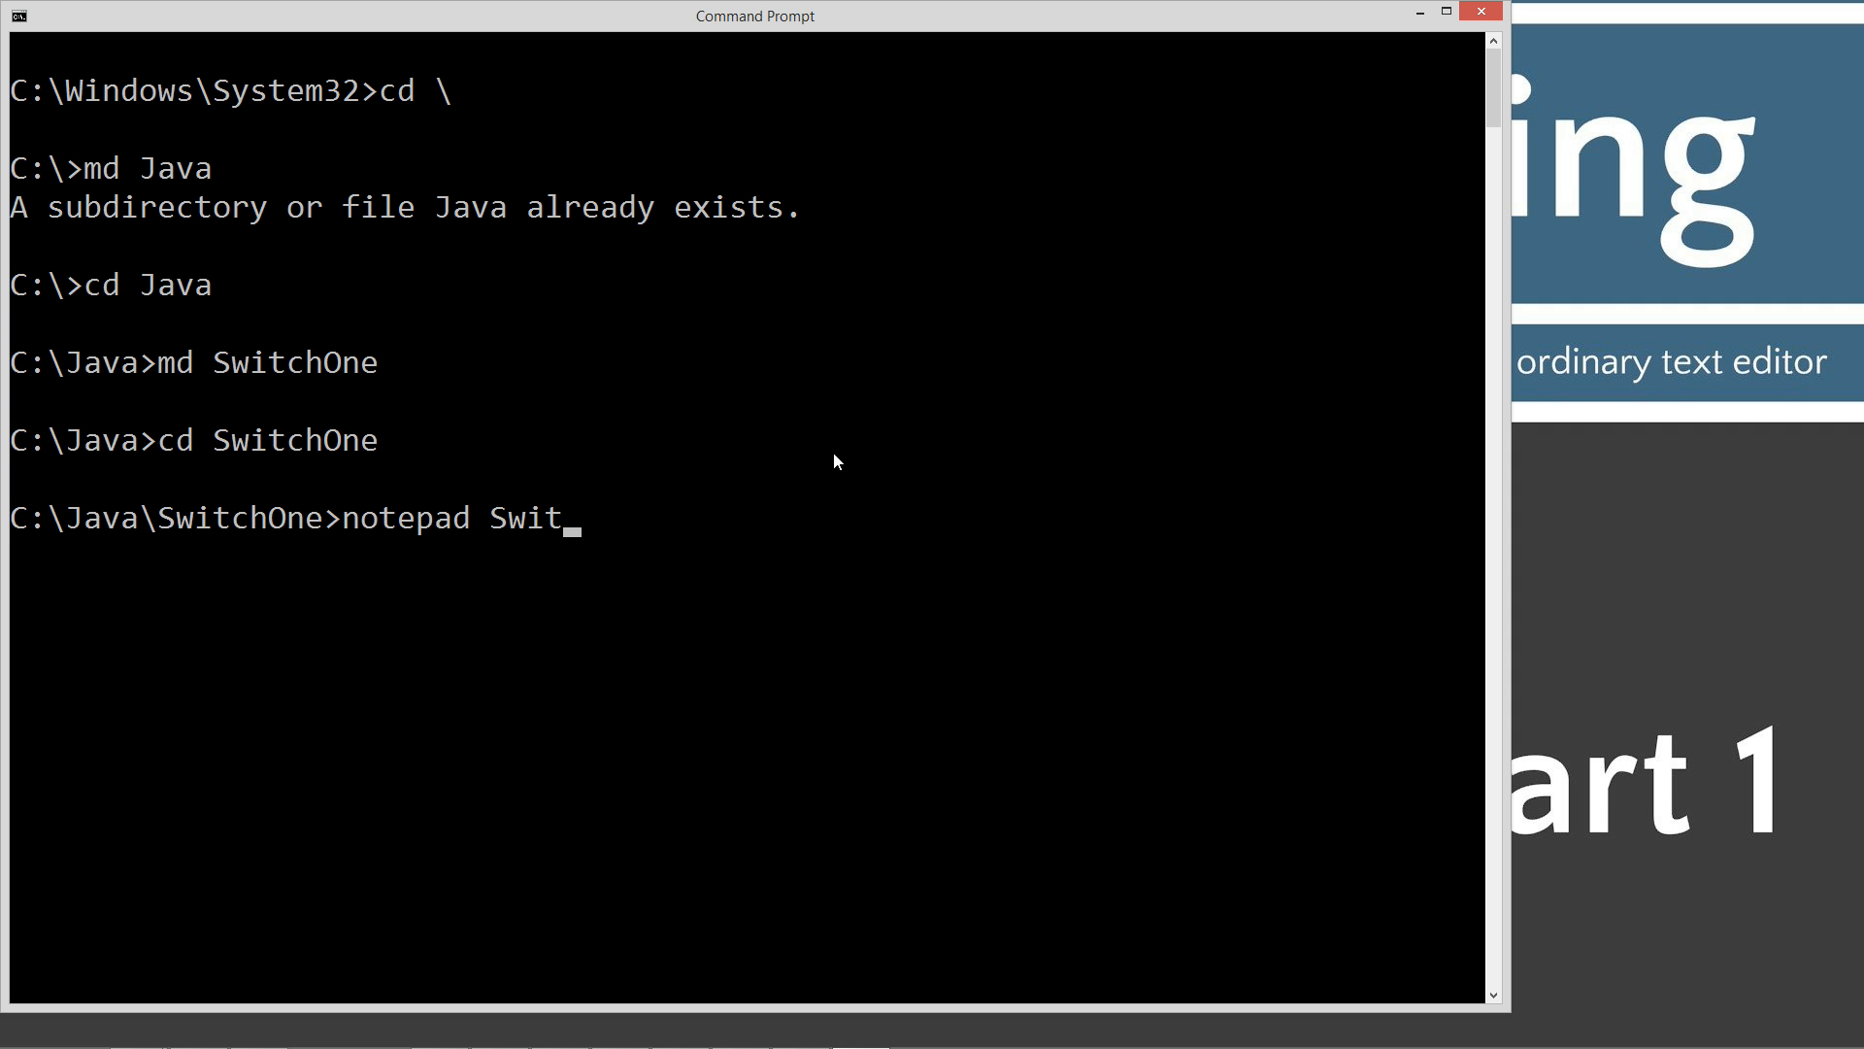
{"action": "type", "text": "chOn"}
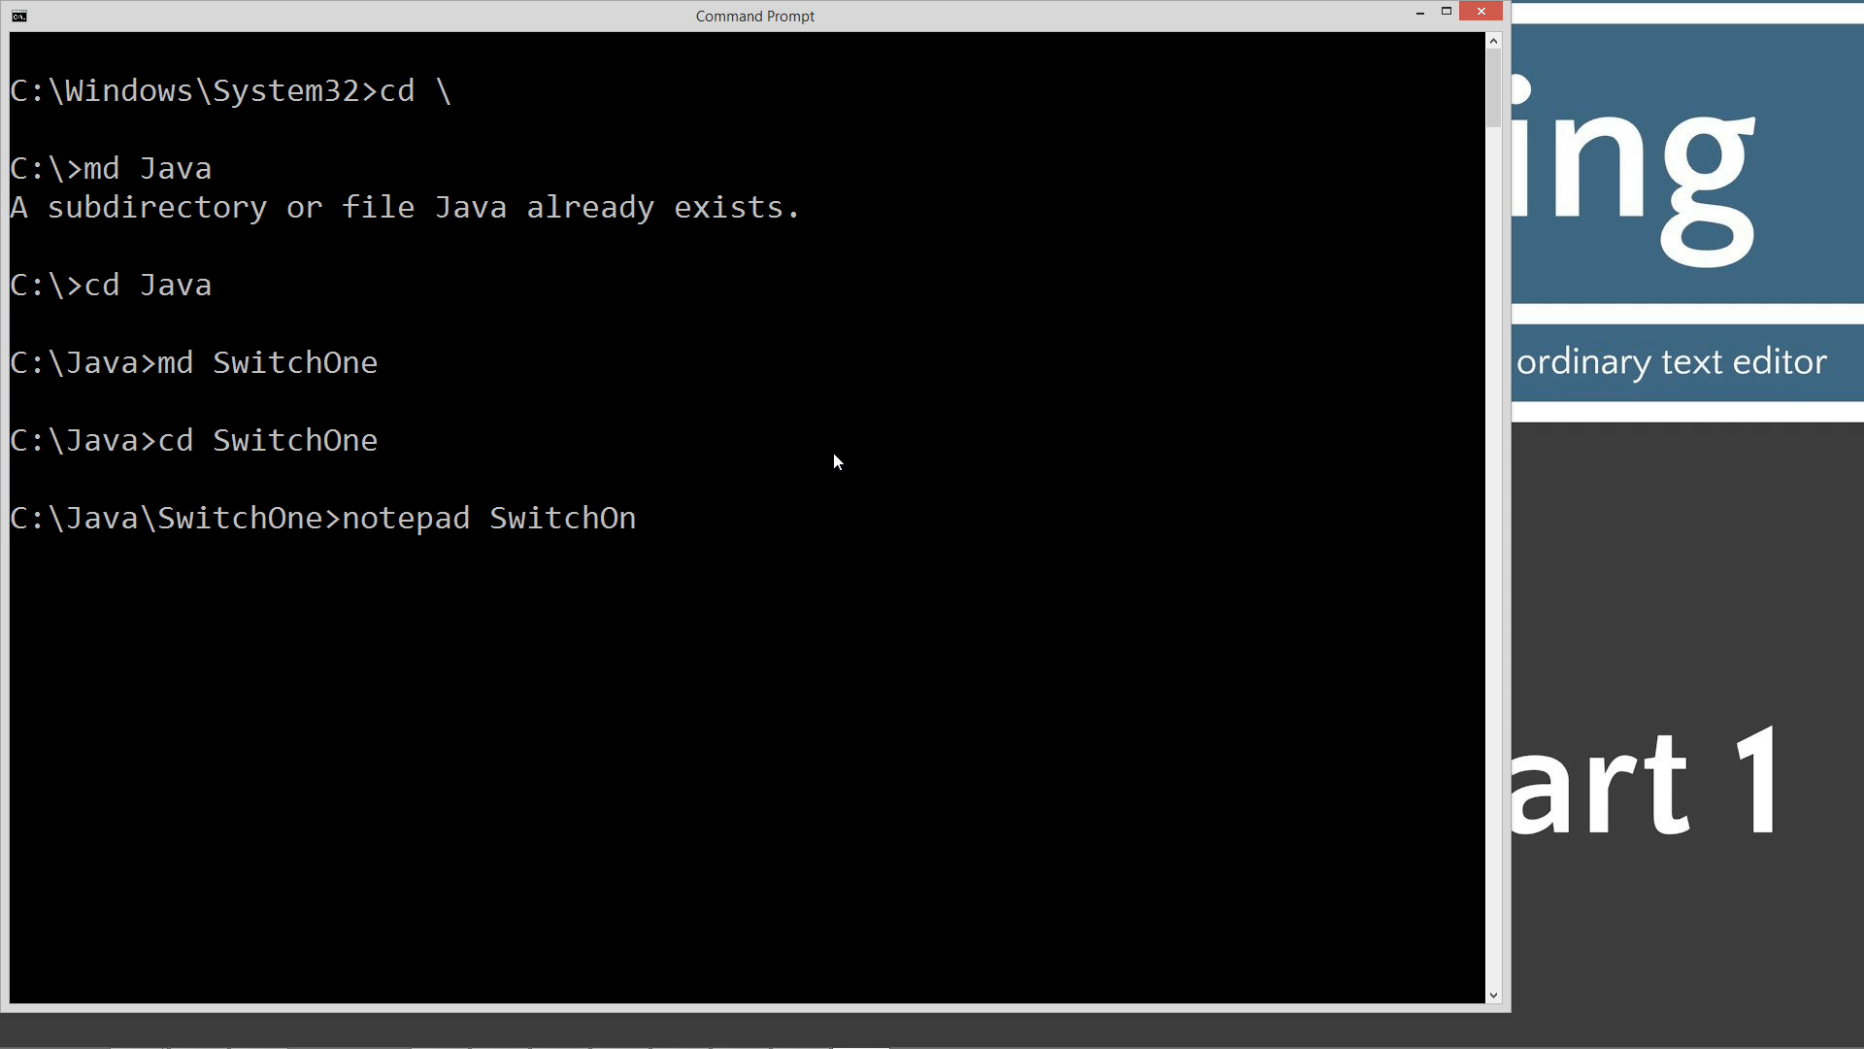
{"action": "type", "text": "e.java"}
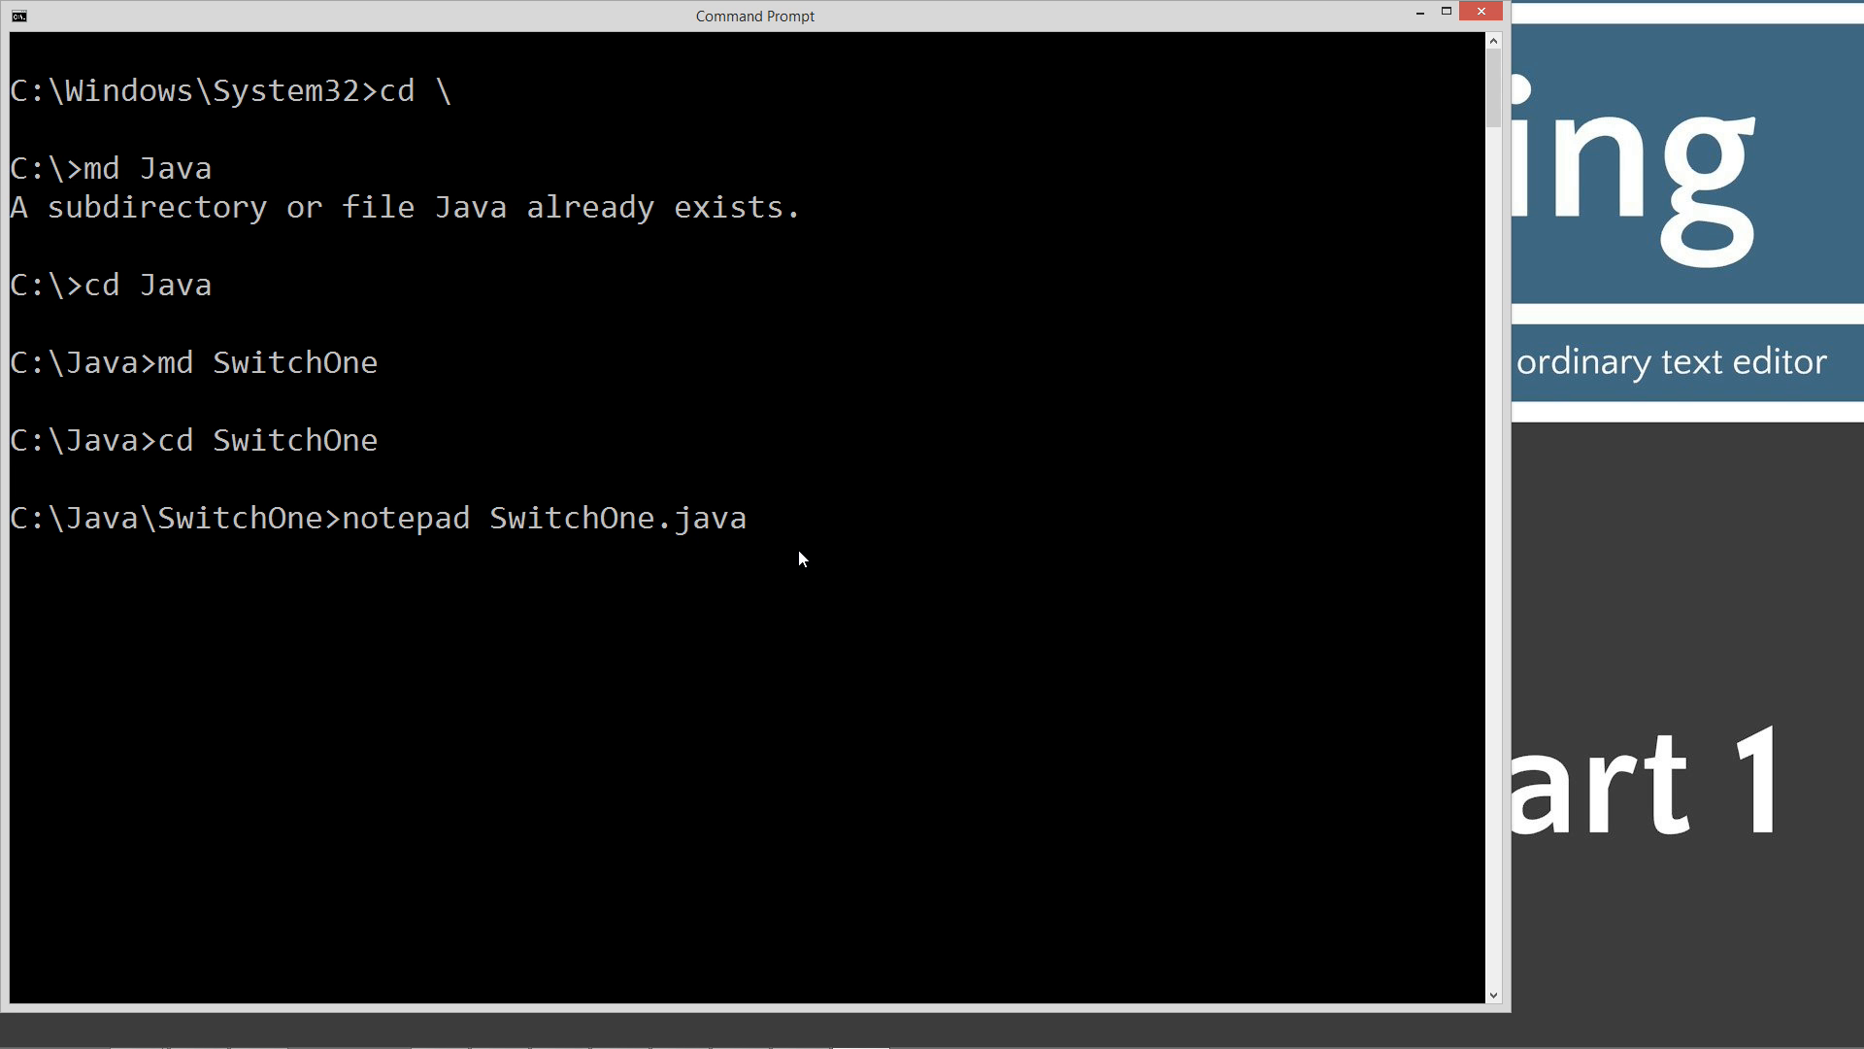
{"action": "key", "text": "enter"}
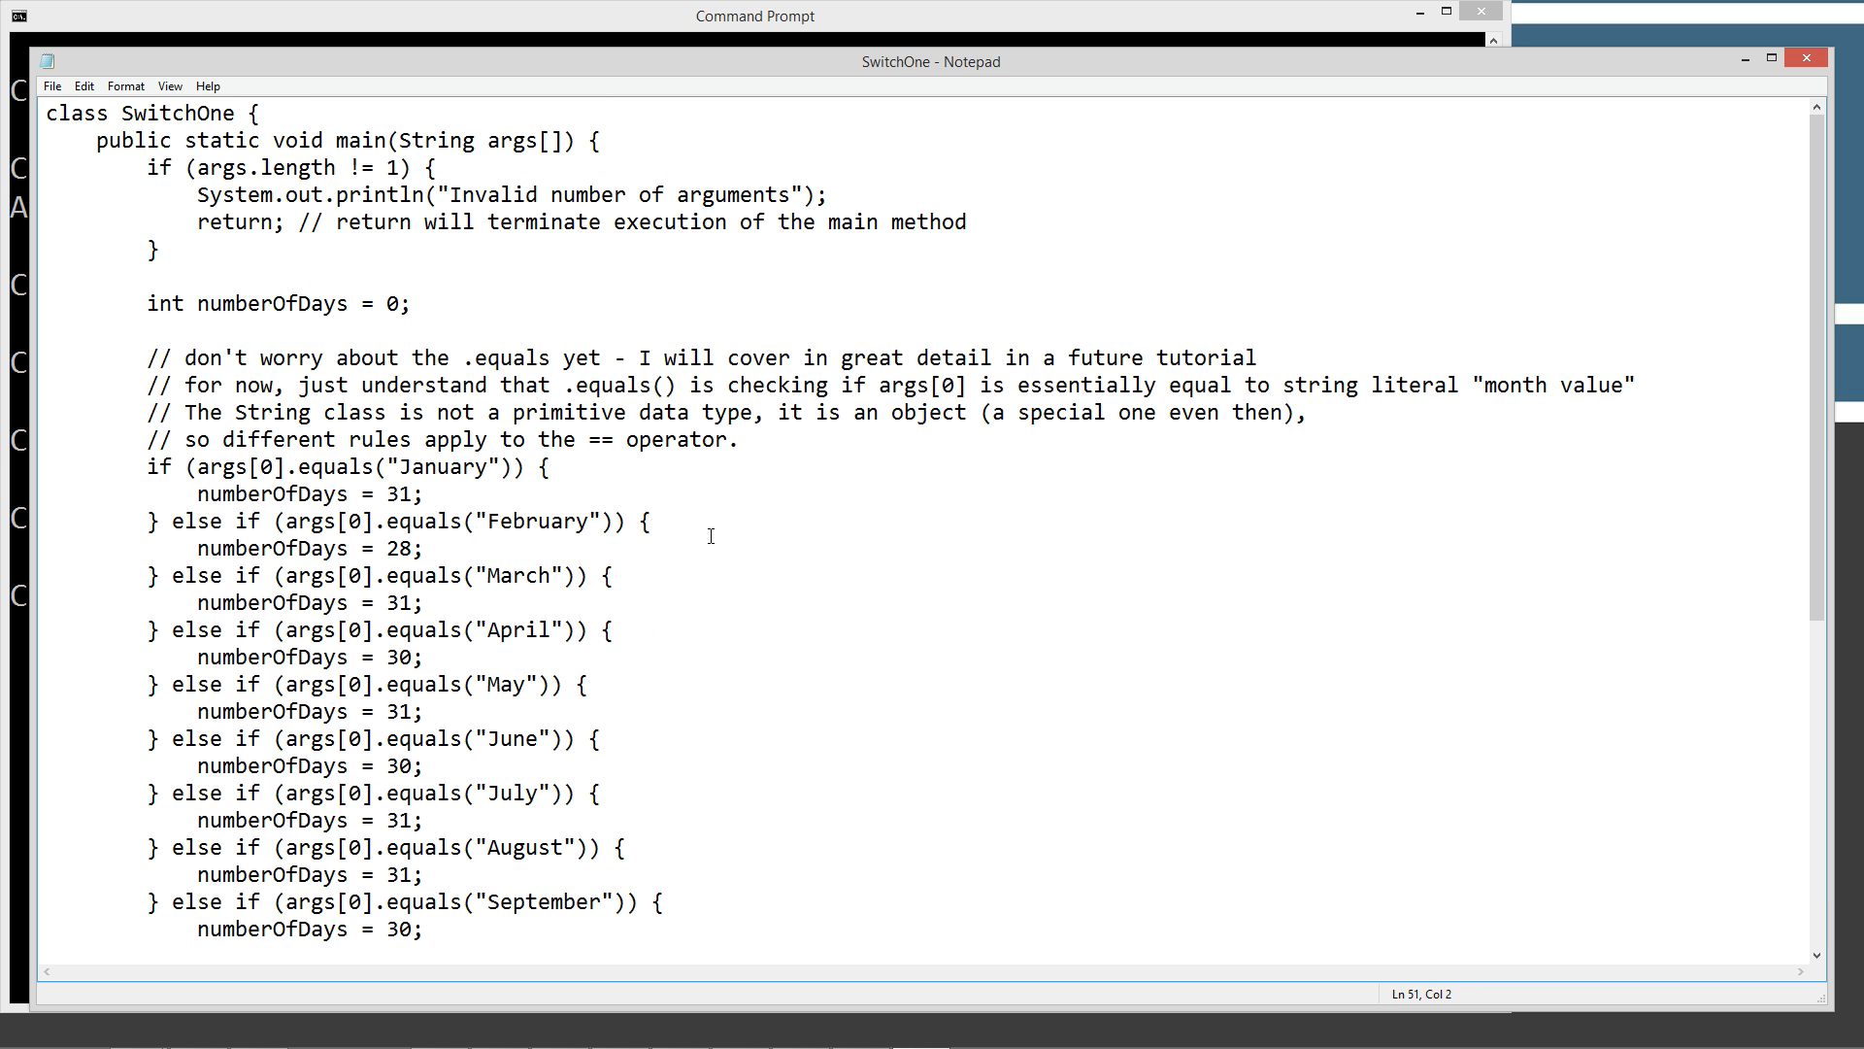
Paste the copied if-else month program into SwitchOne.java
{"action": "right_click", "coordinate": [710, 536]}
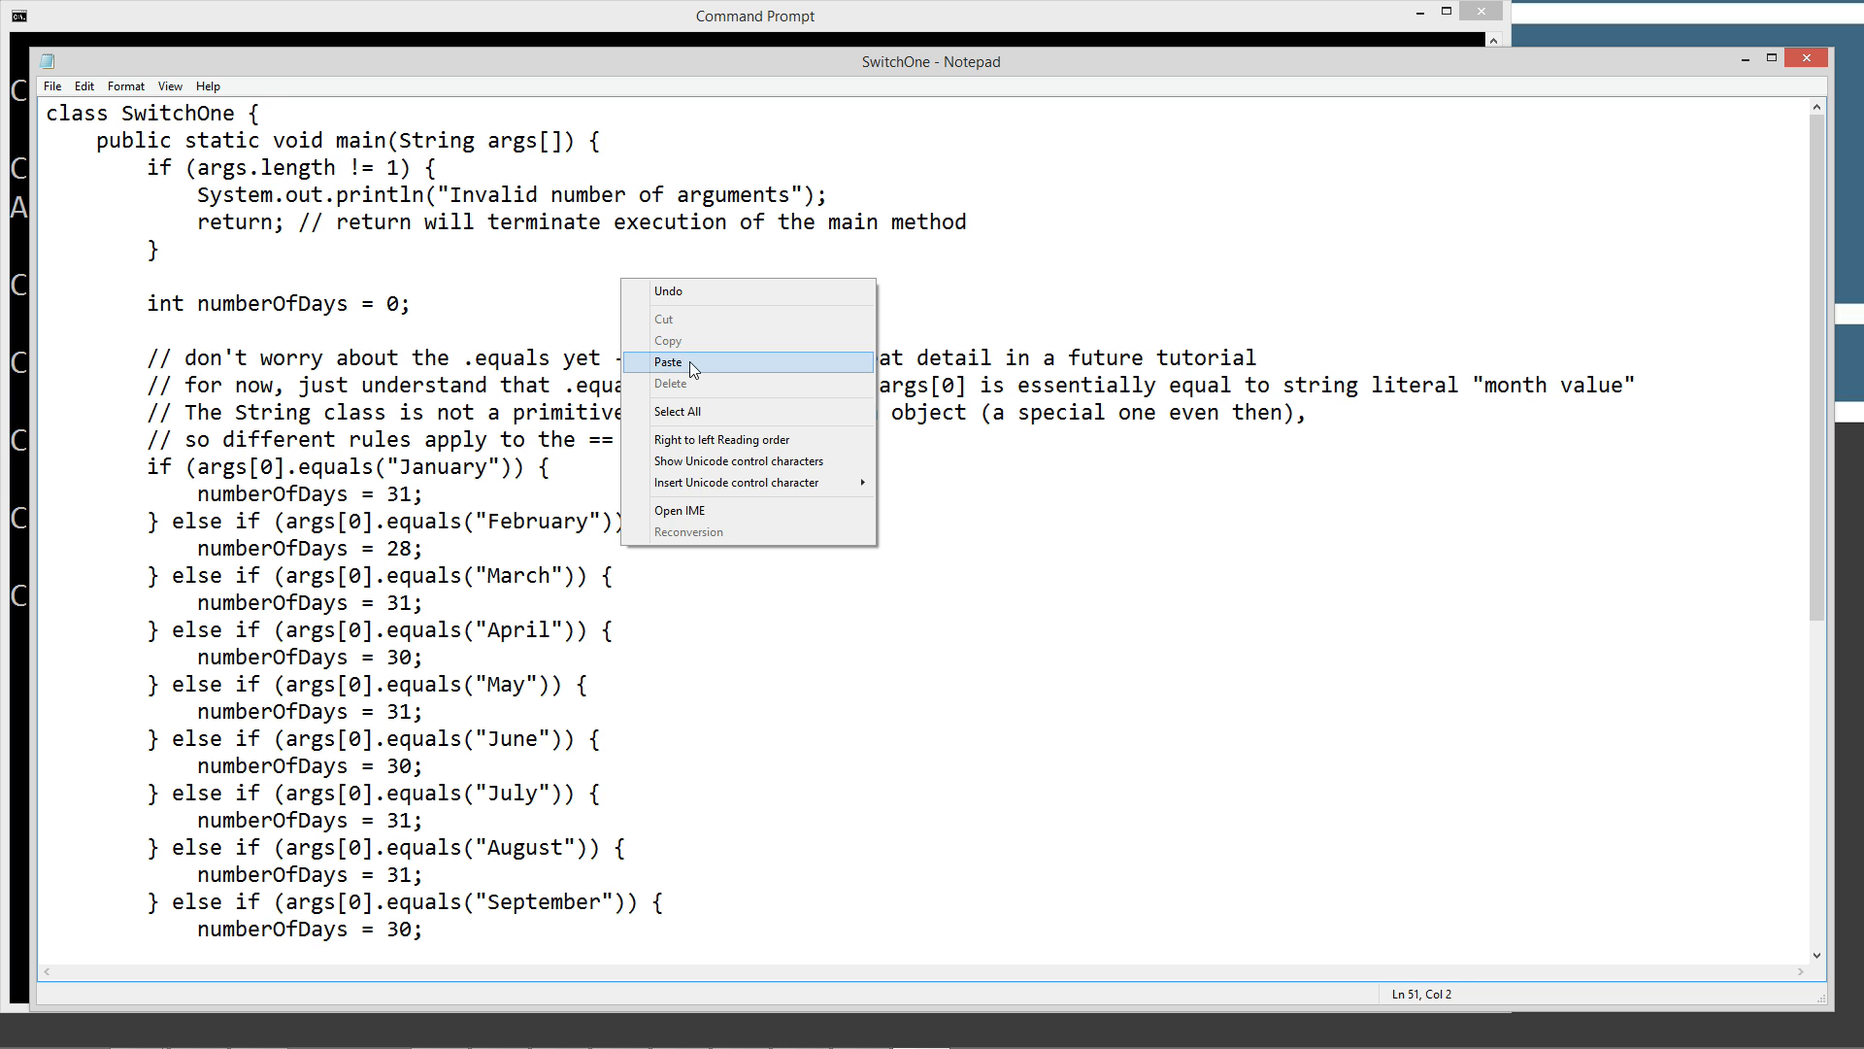
{"action": "left_click", "coordinate": [52, 85]}
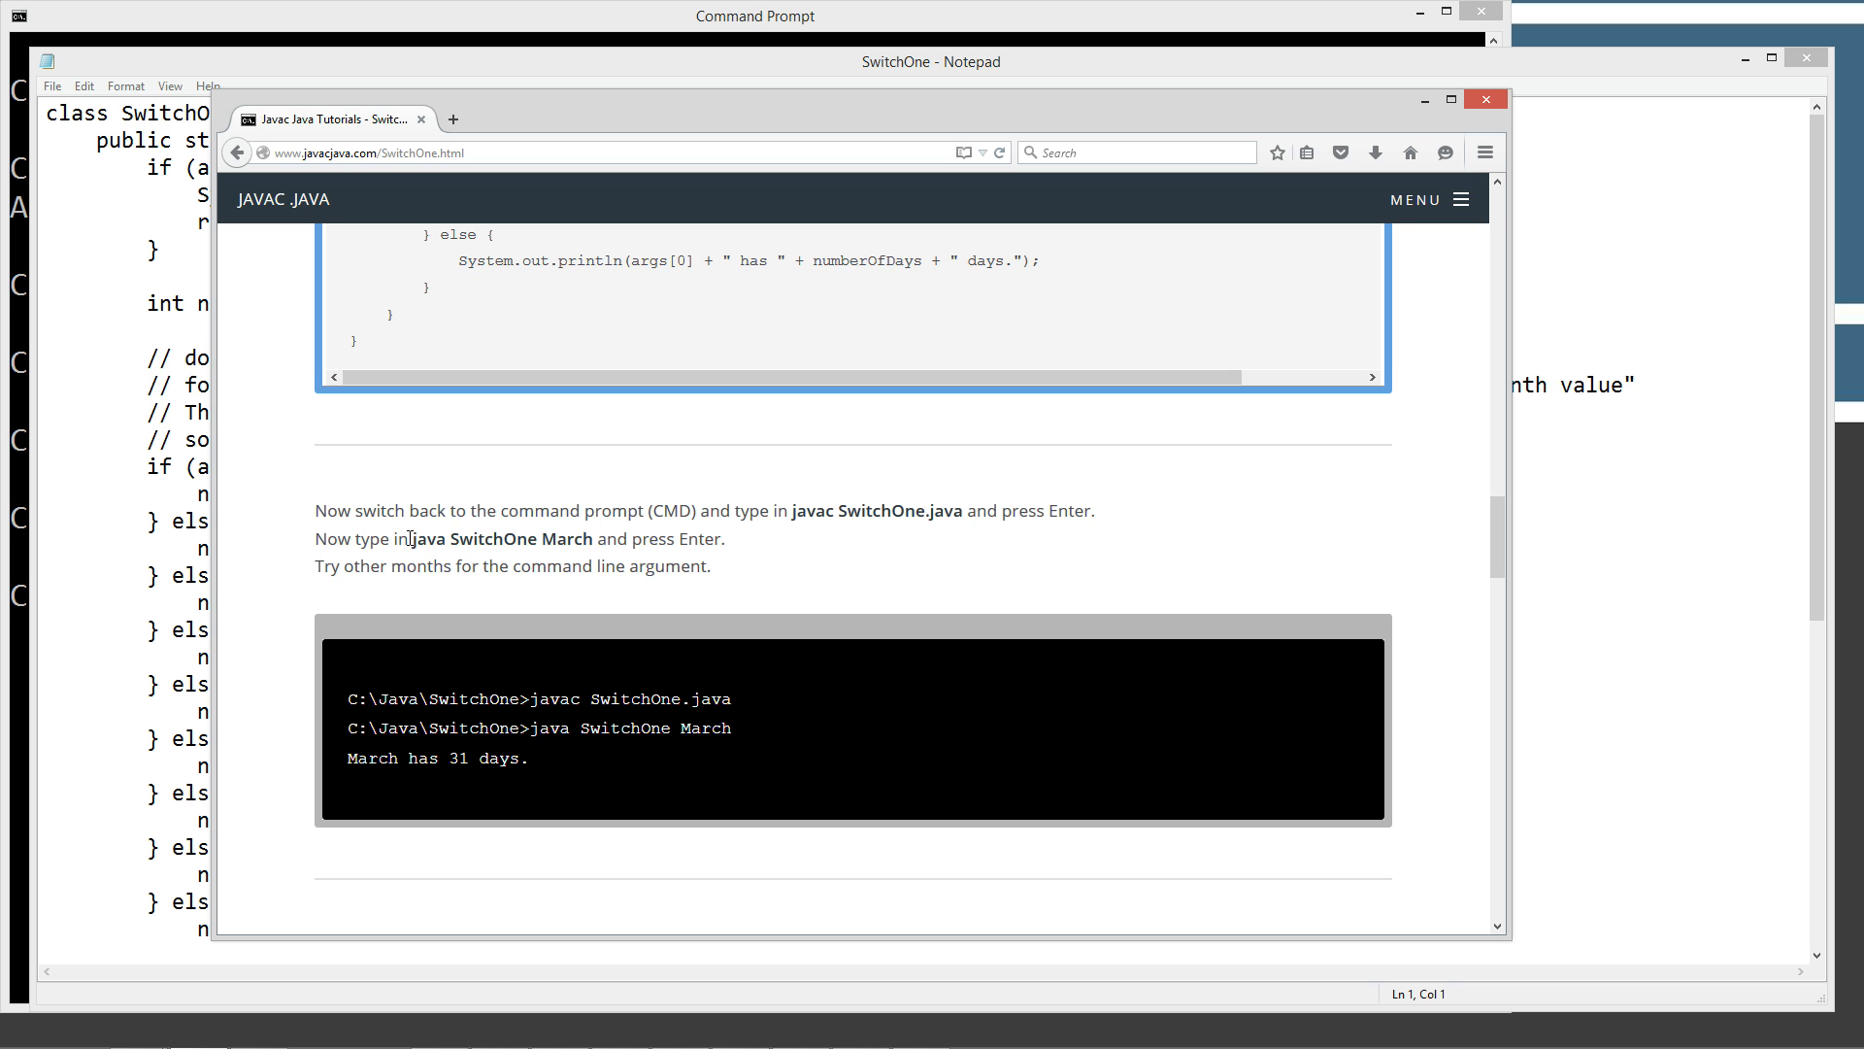
Highlight the word March in the tutorial's run instruction
{"action": "double_click", "coordinate": [486, 539]}
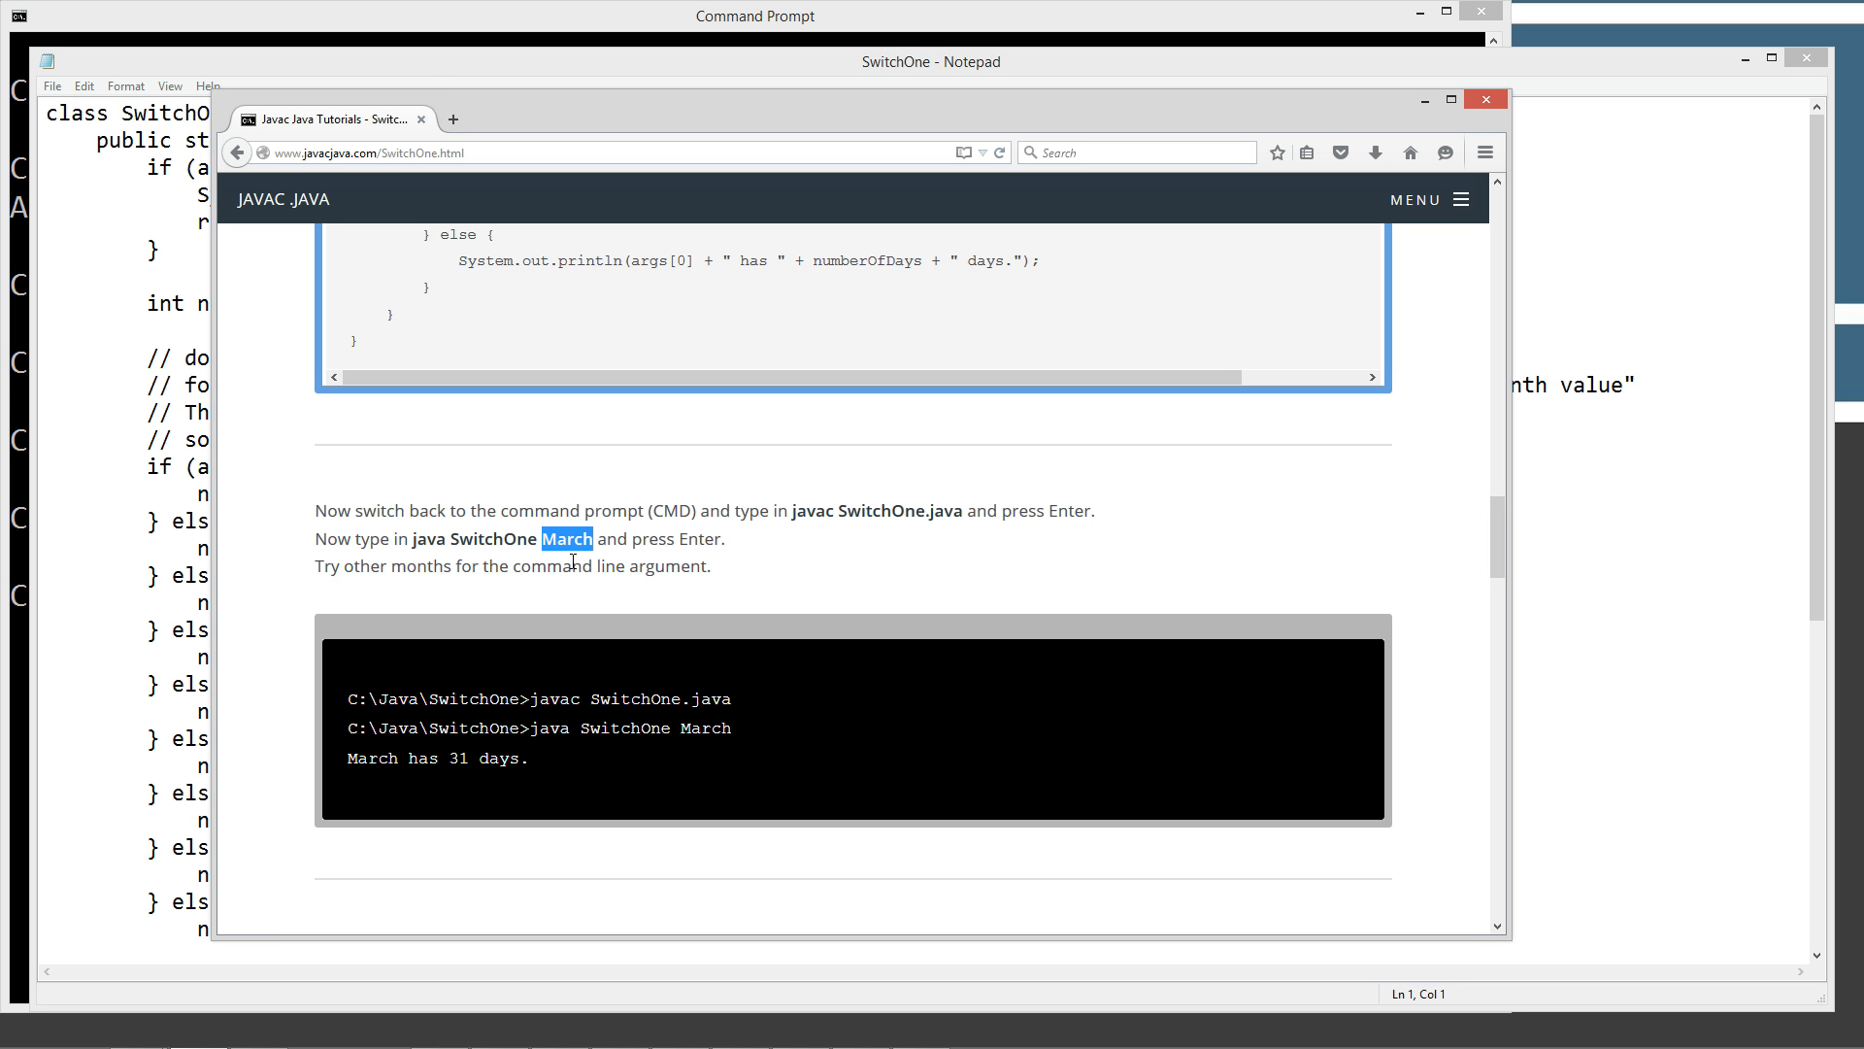
{"action": "mouse_move", "coordinate": [598, 557]}
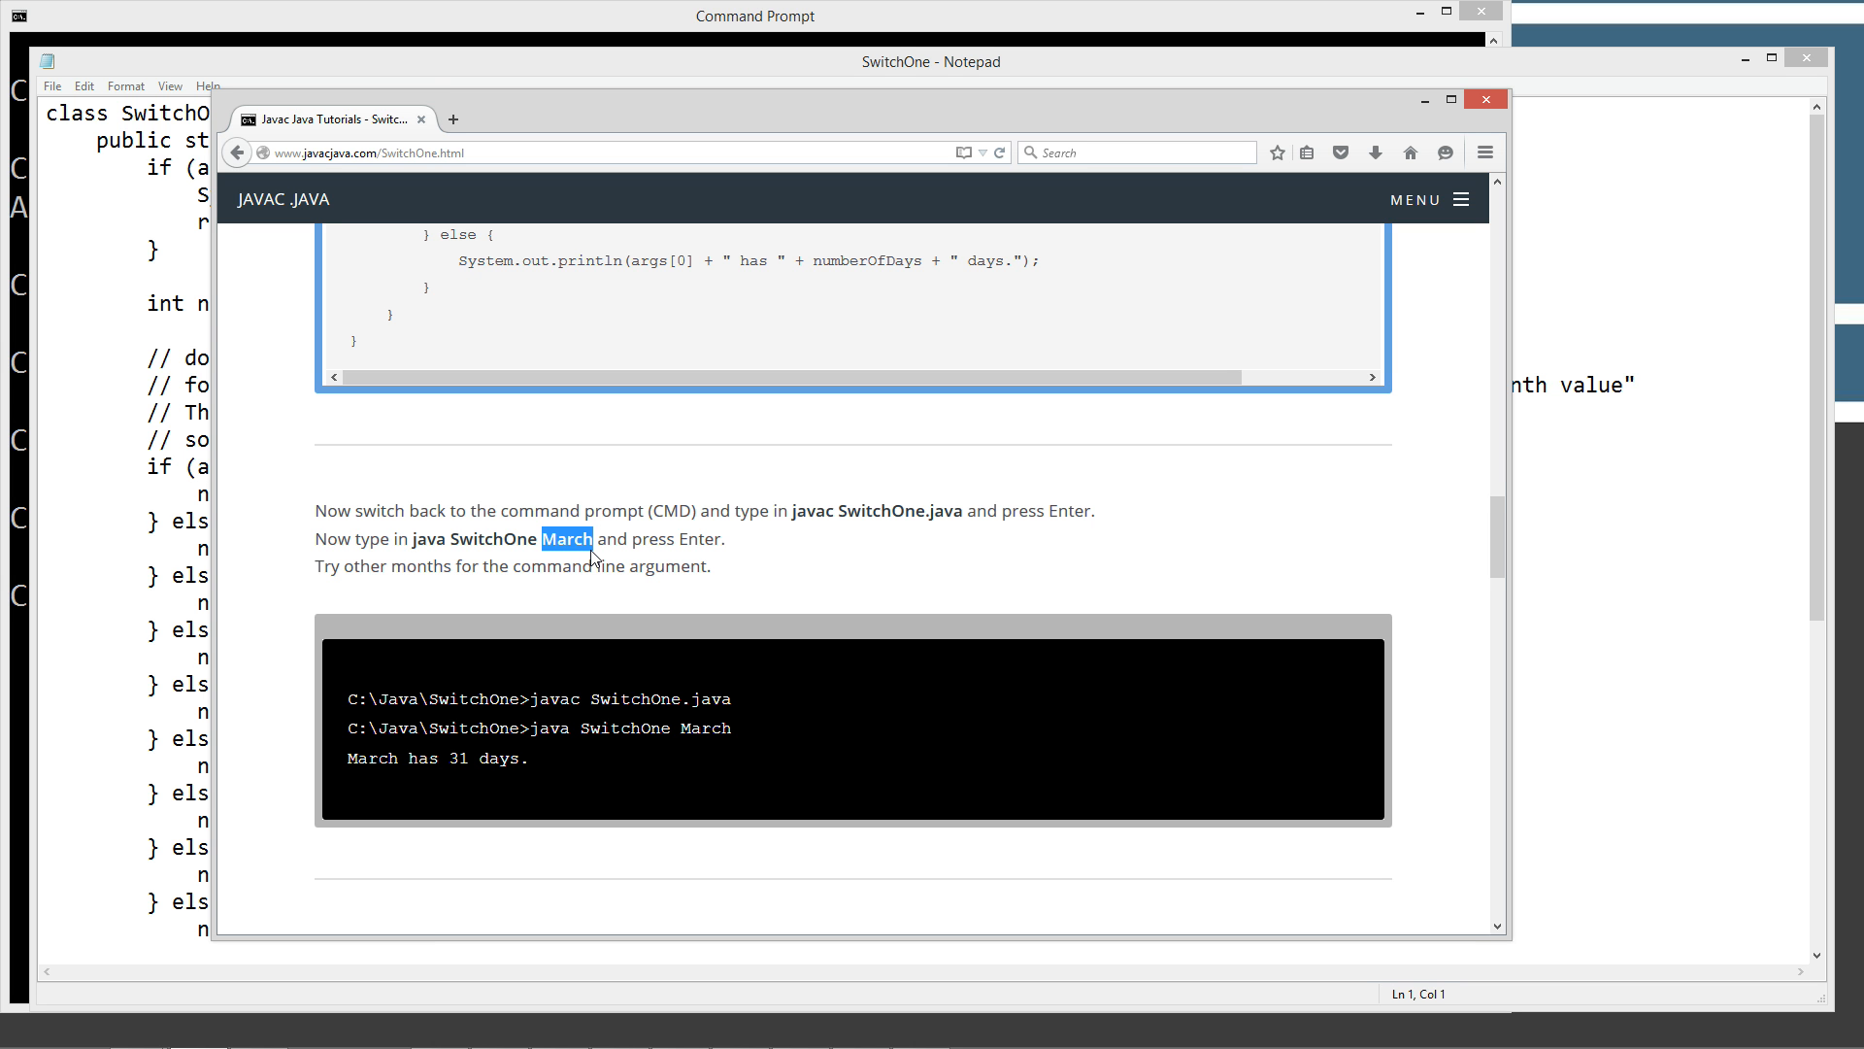
{"action": "mouse_move", "coordinate": [534, 464]}
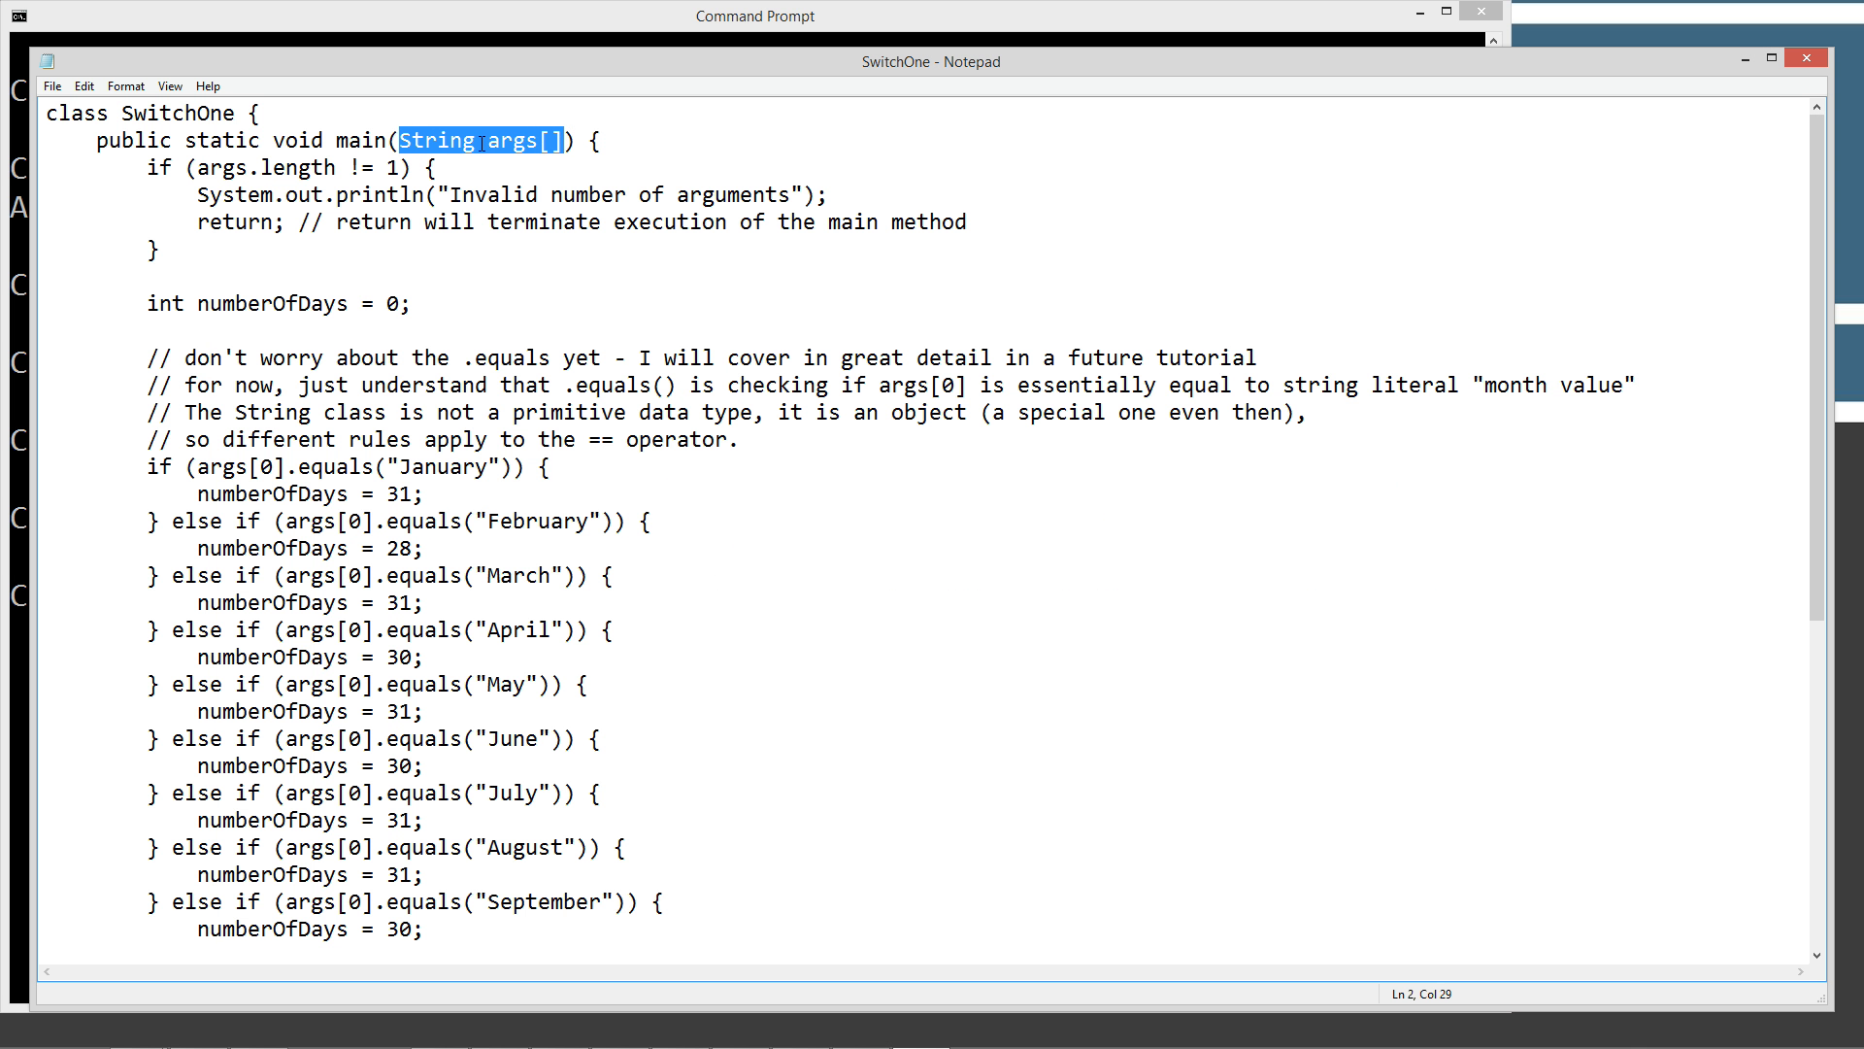
{"action": "double_click", "coordinate": [510, 139]}
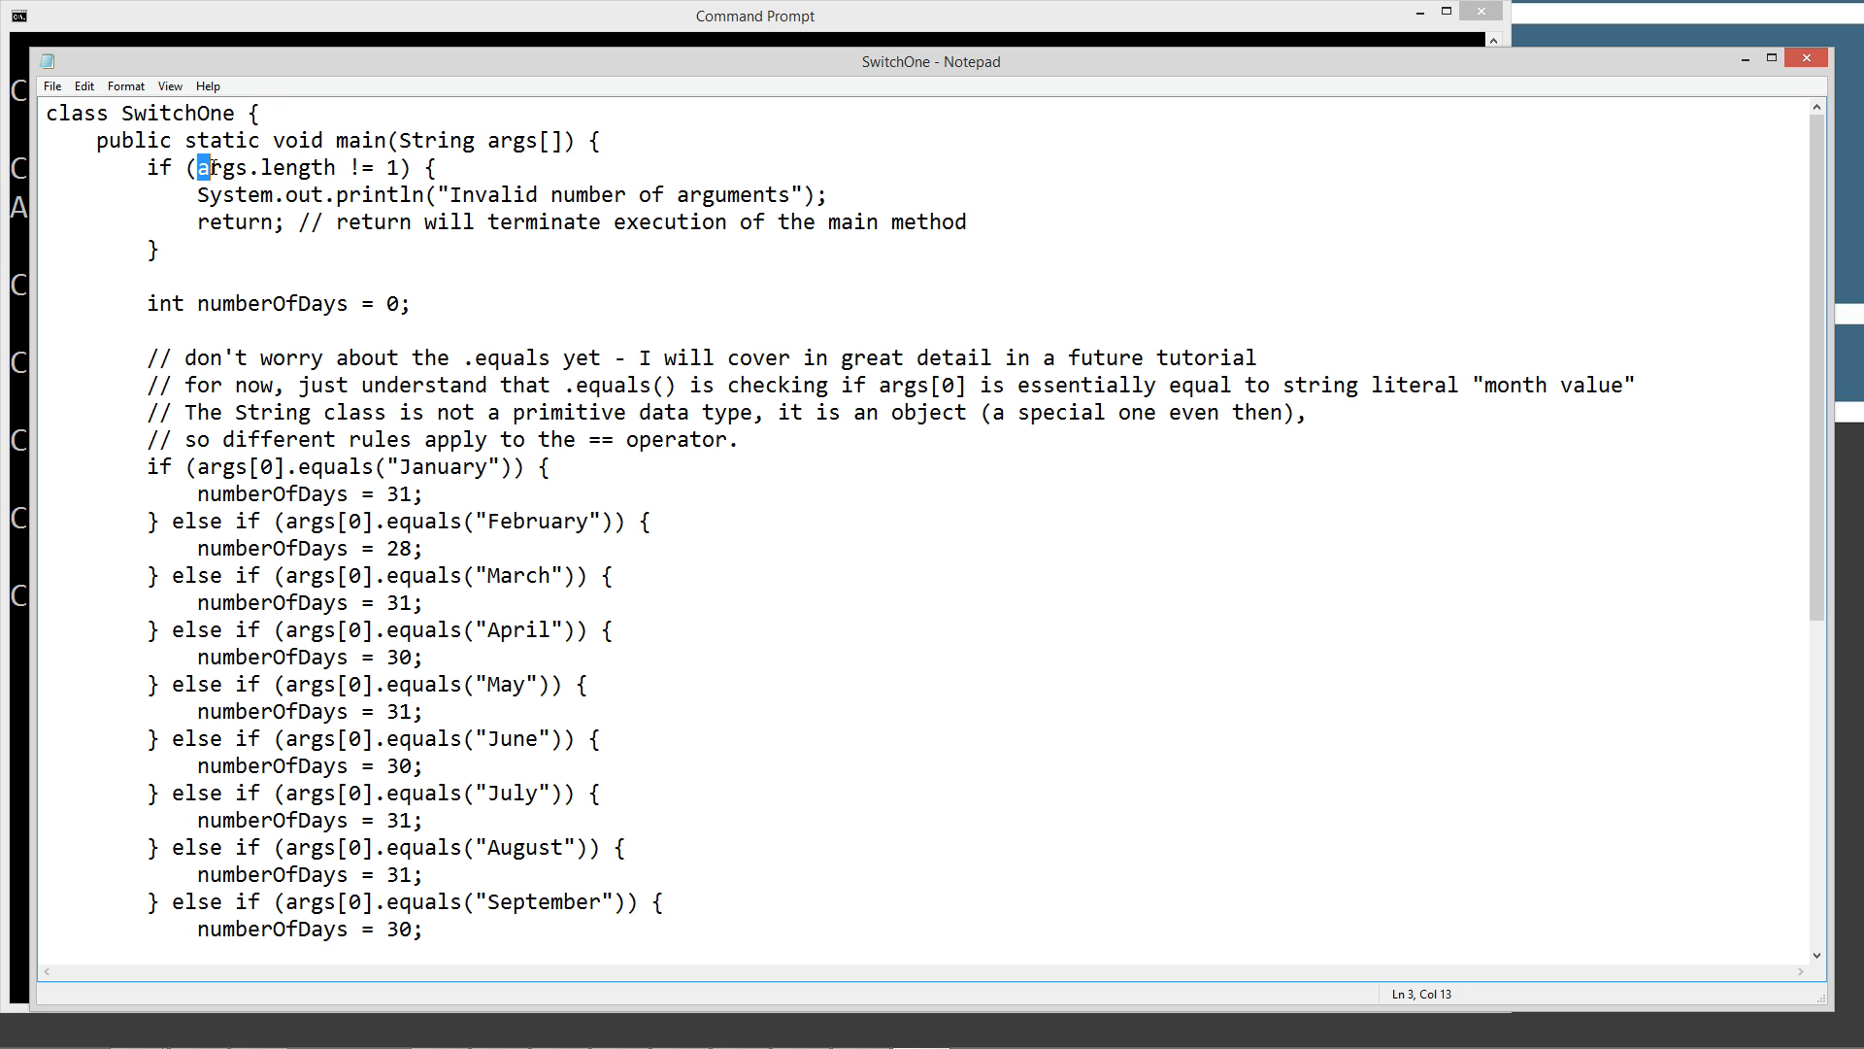
{"action": "left_click", "coordinate": [349, 166]}
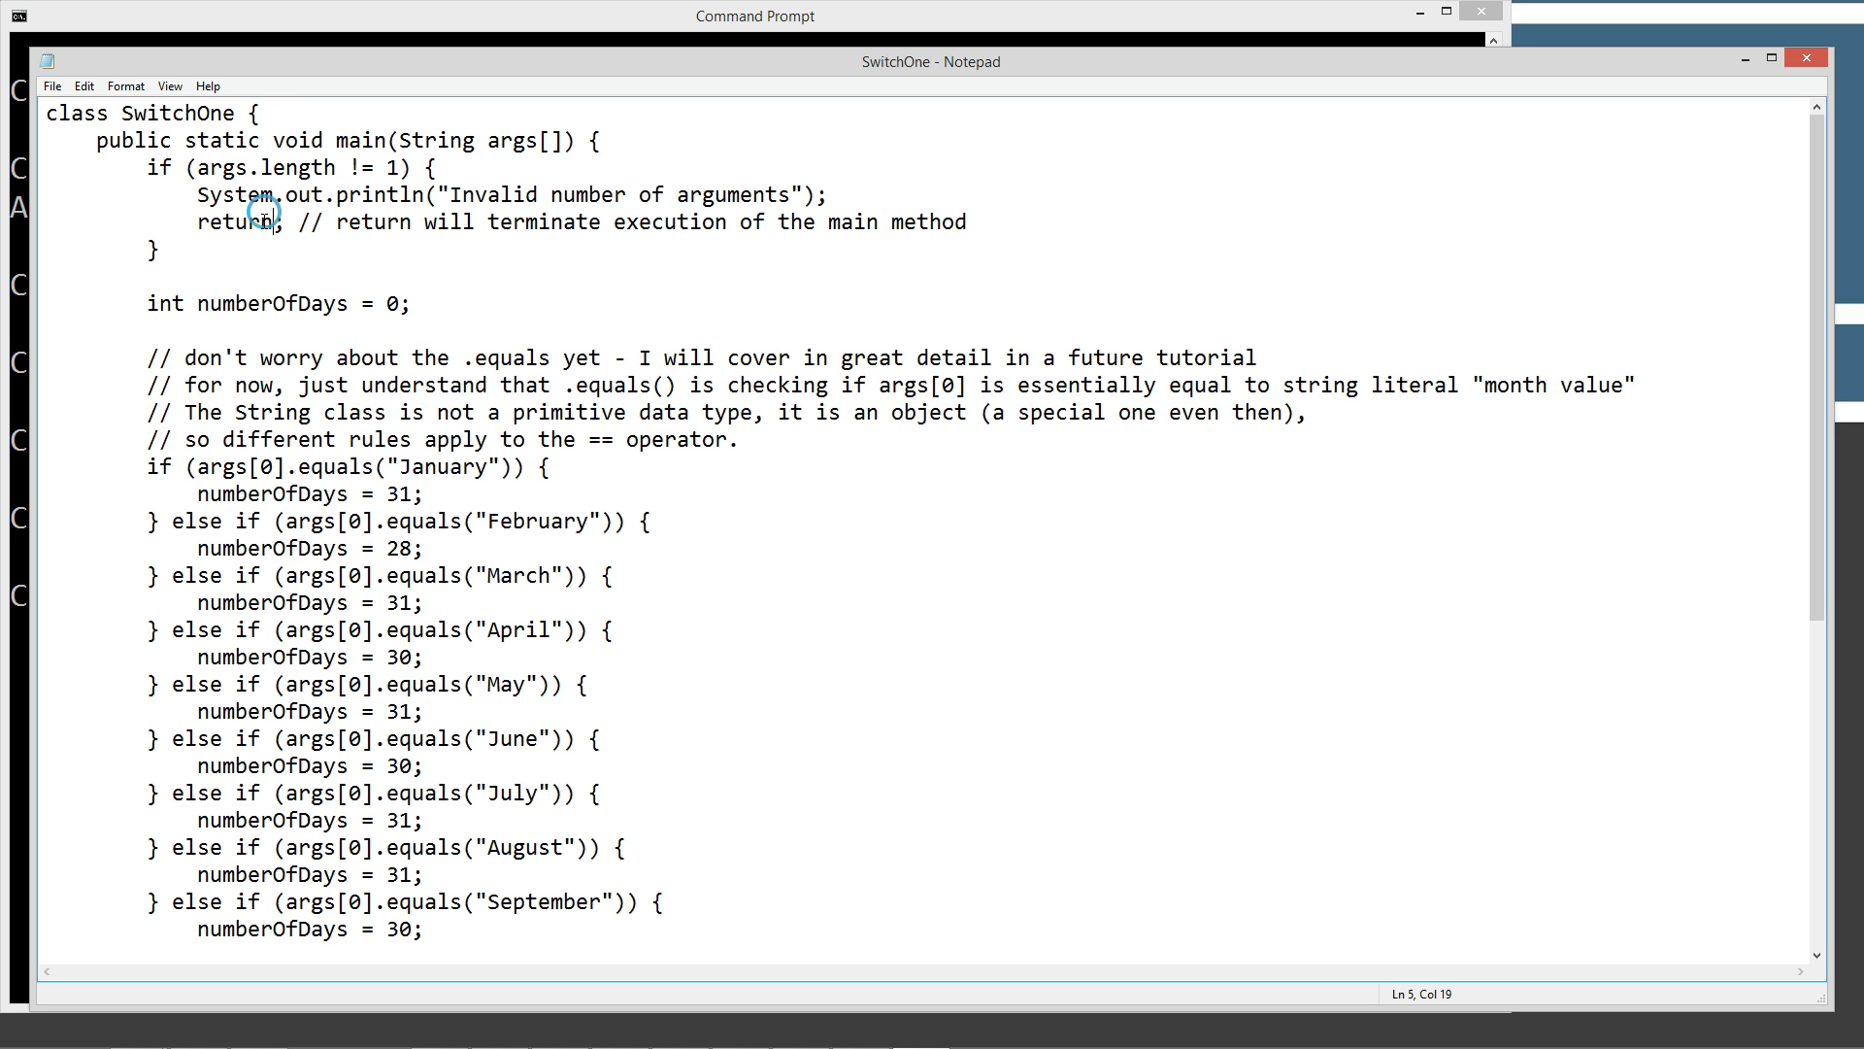
{"action": "double_click", "coordinate": [234, 223]}
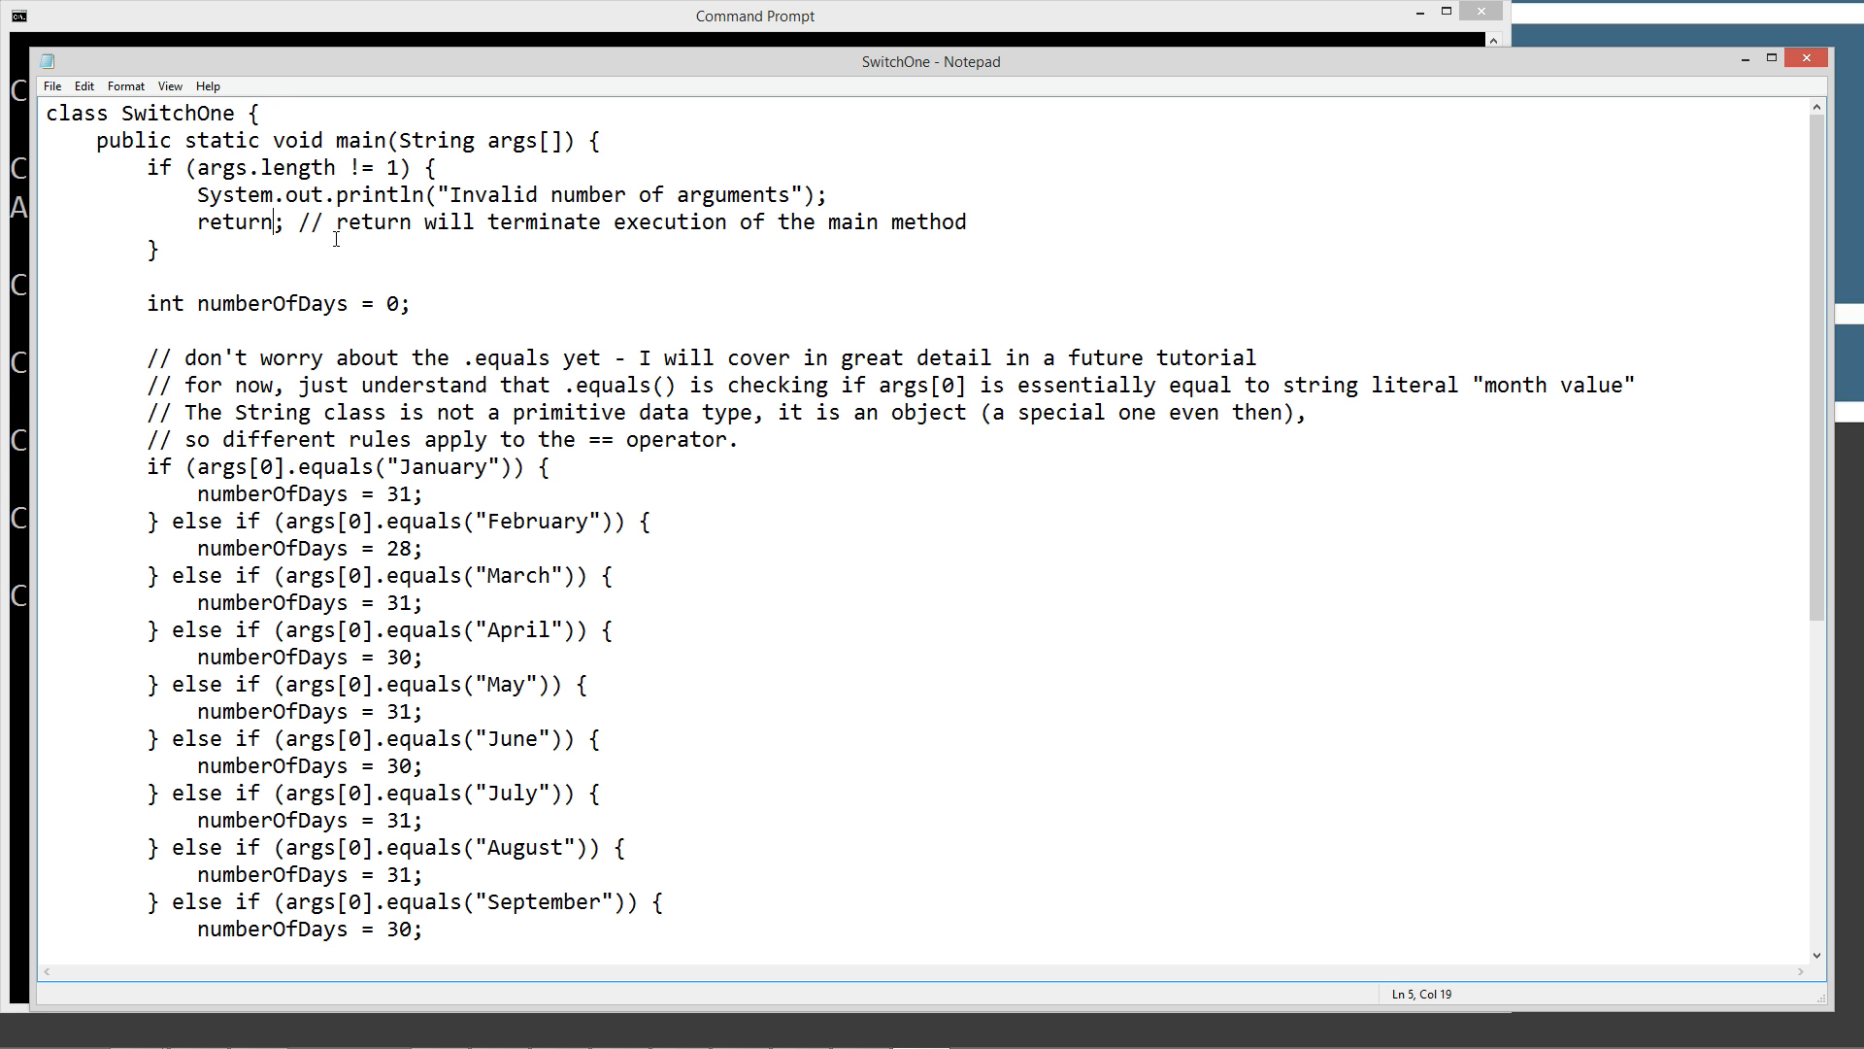
{"action": "mouse_move", "coordinate": [271, 226]}
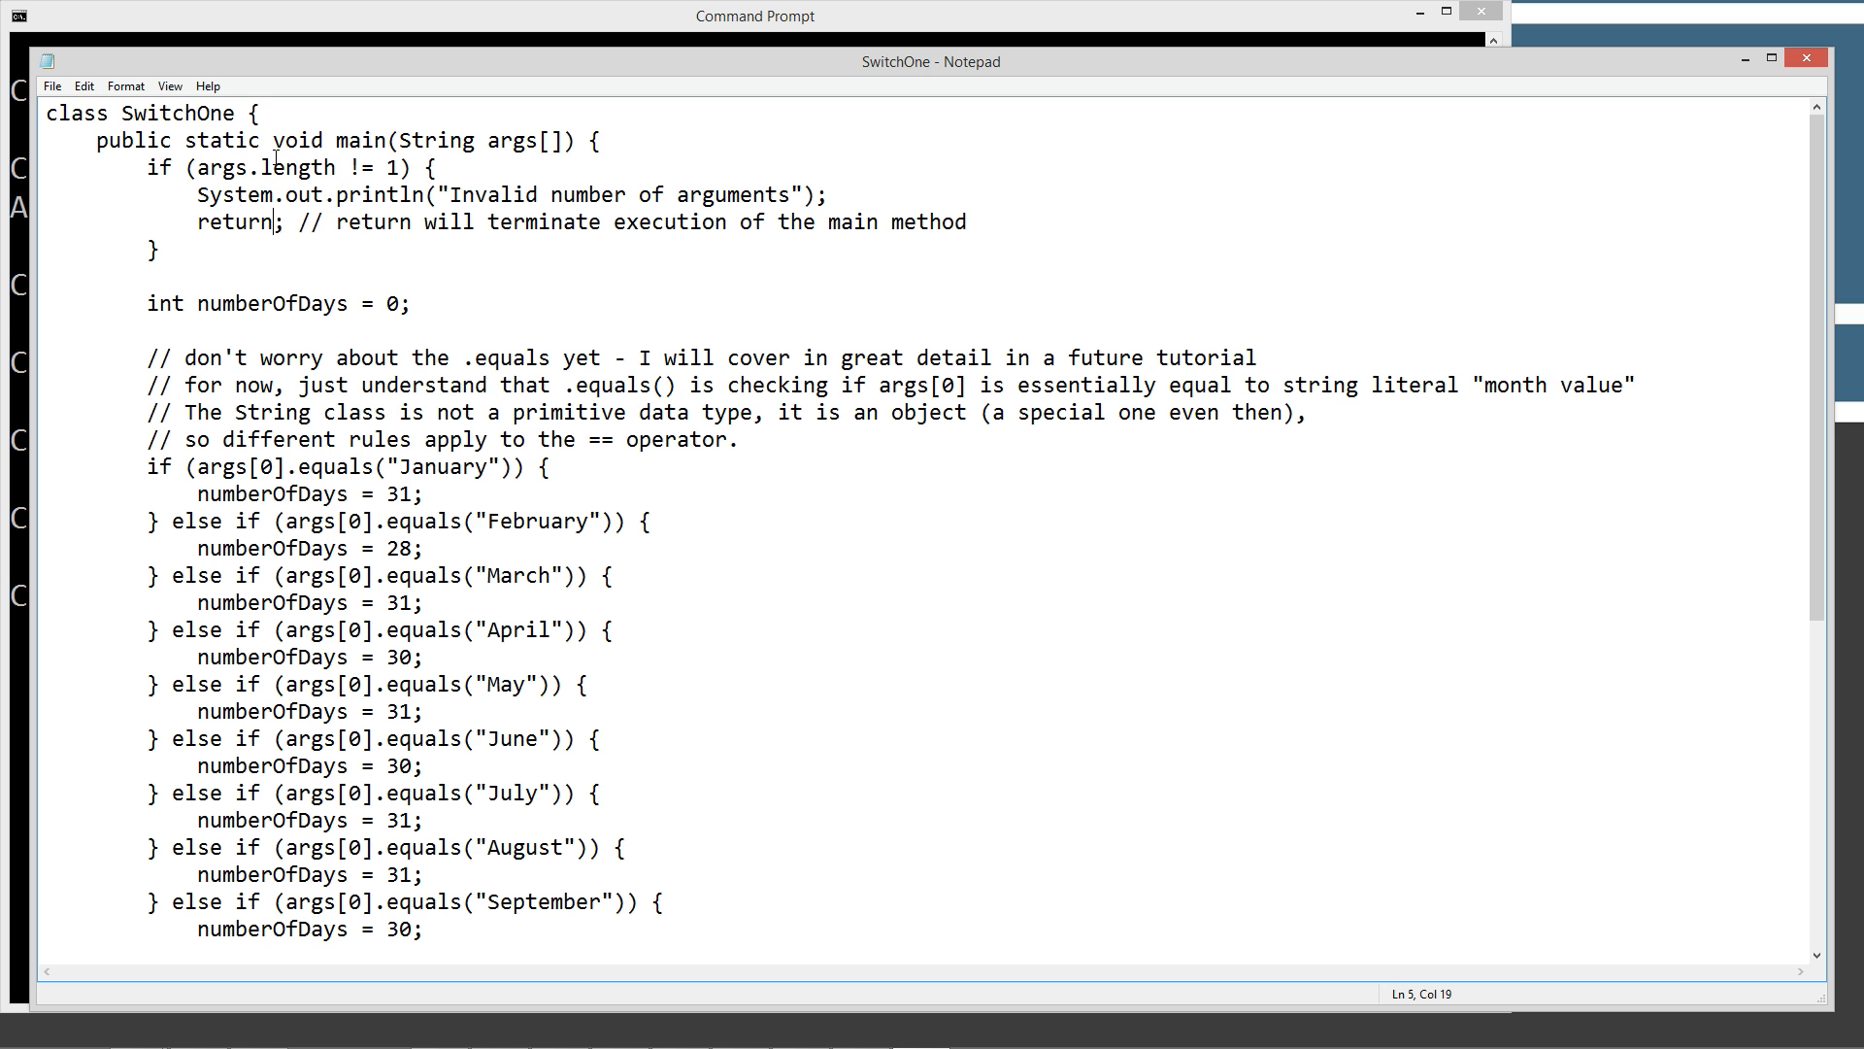
{"action": "double_click", "coordinate": [300, 140]}
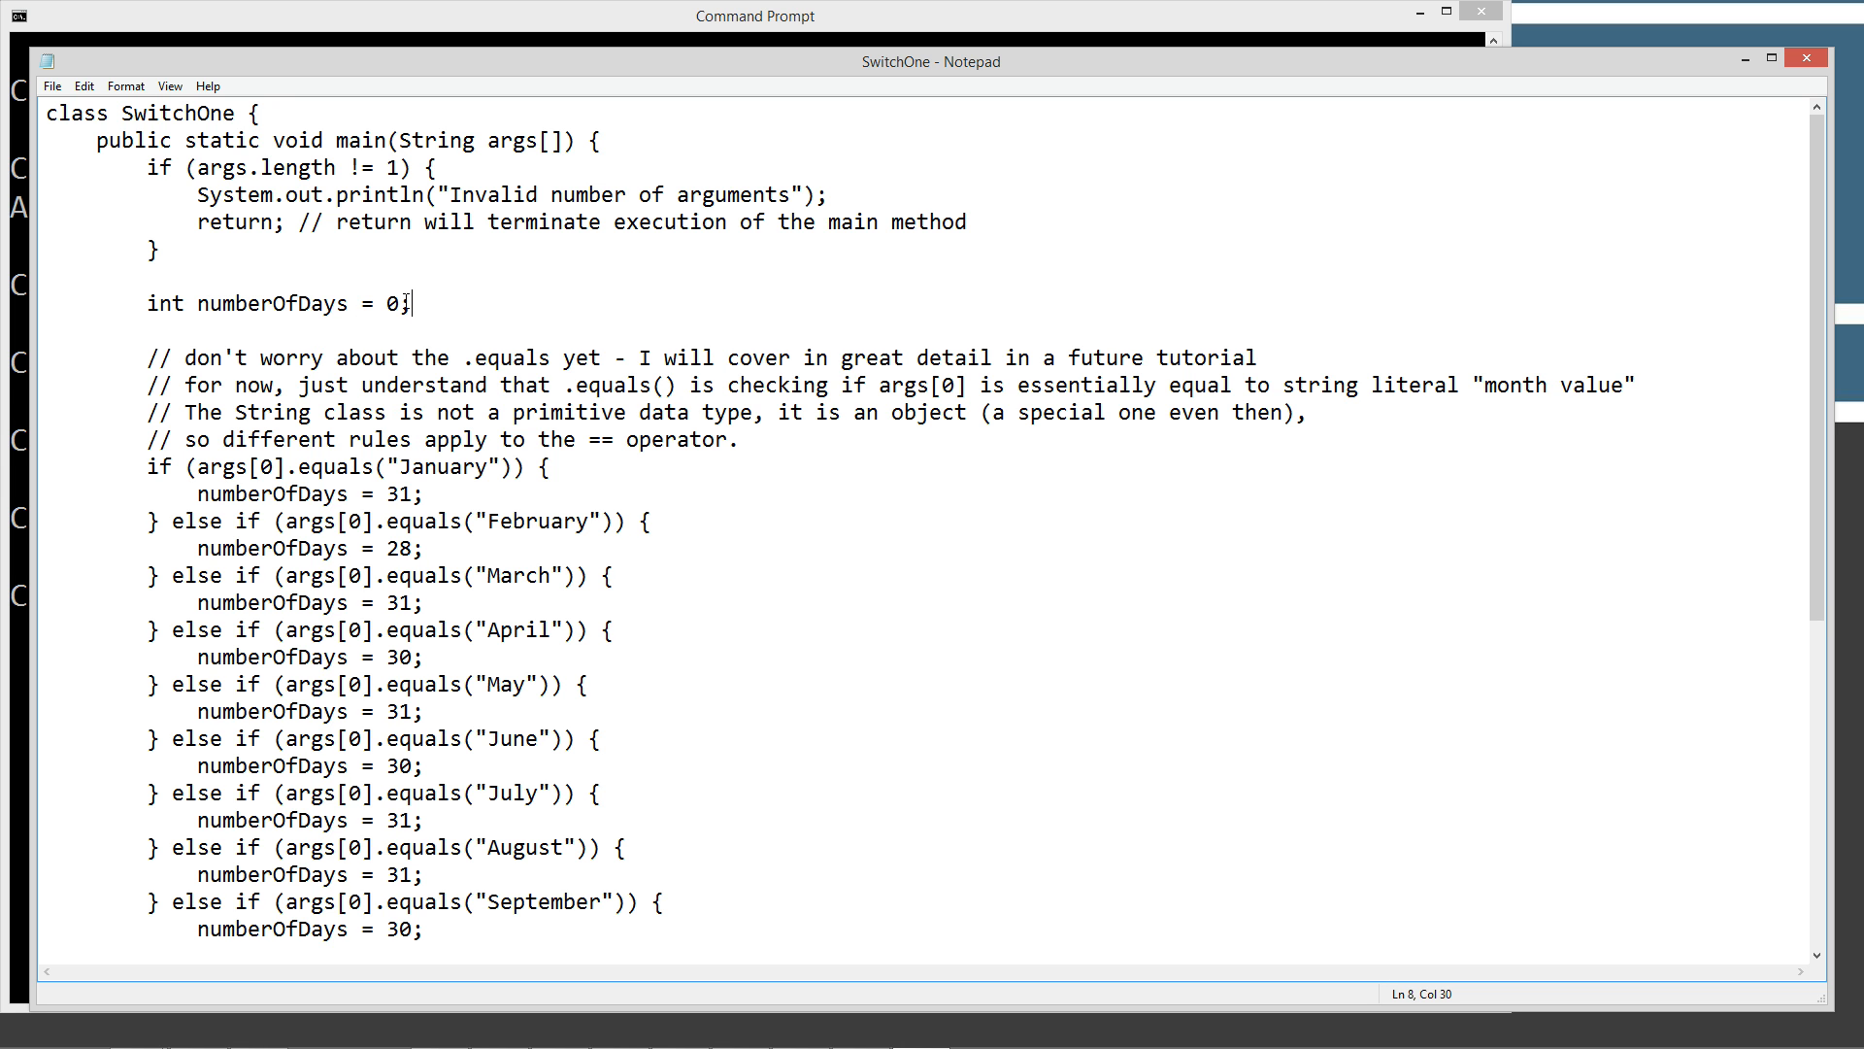
{"action": "mouse_move", "coordinate": [571, 308]}
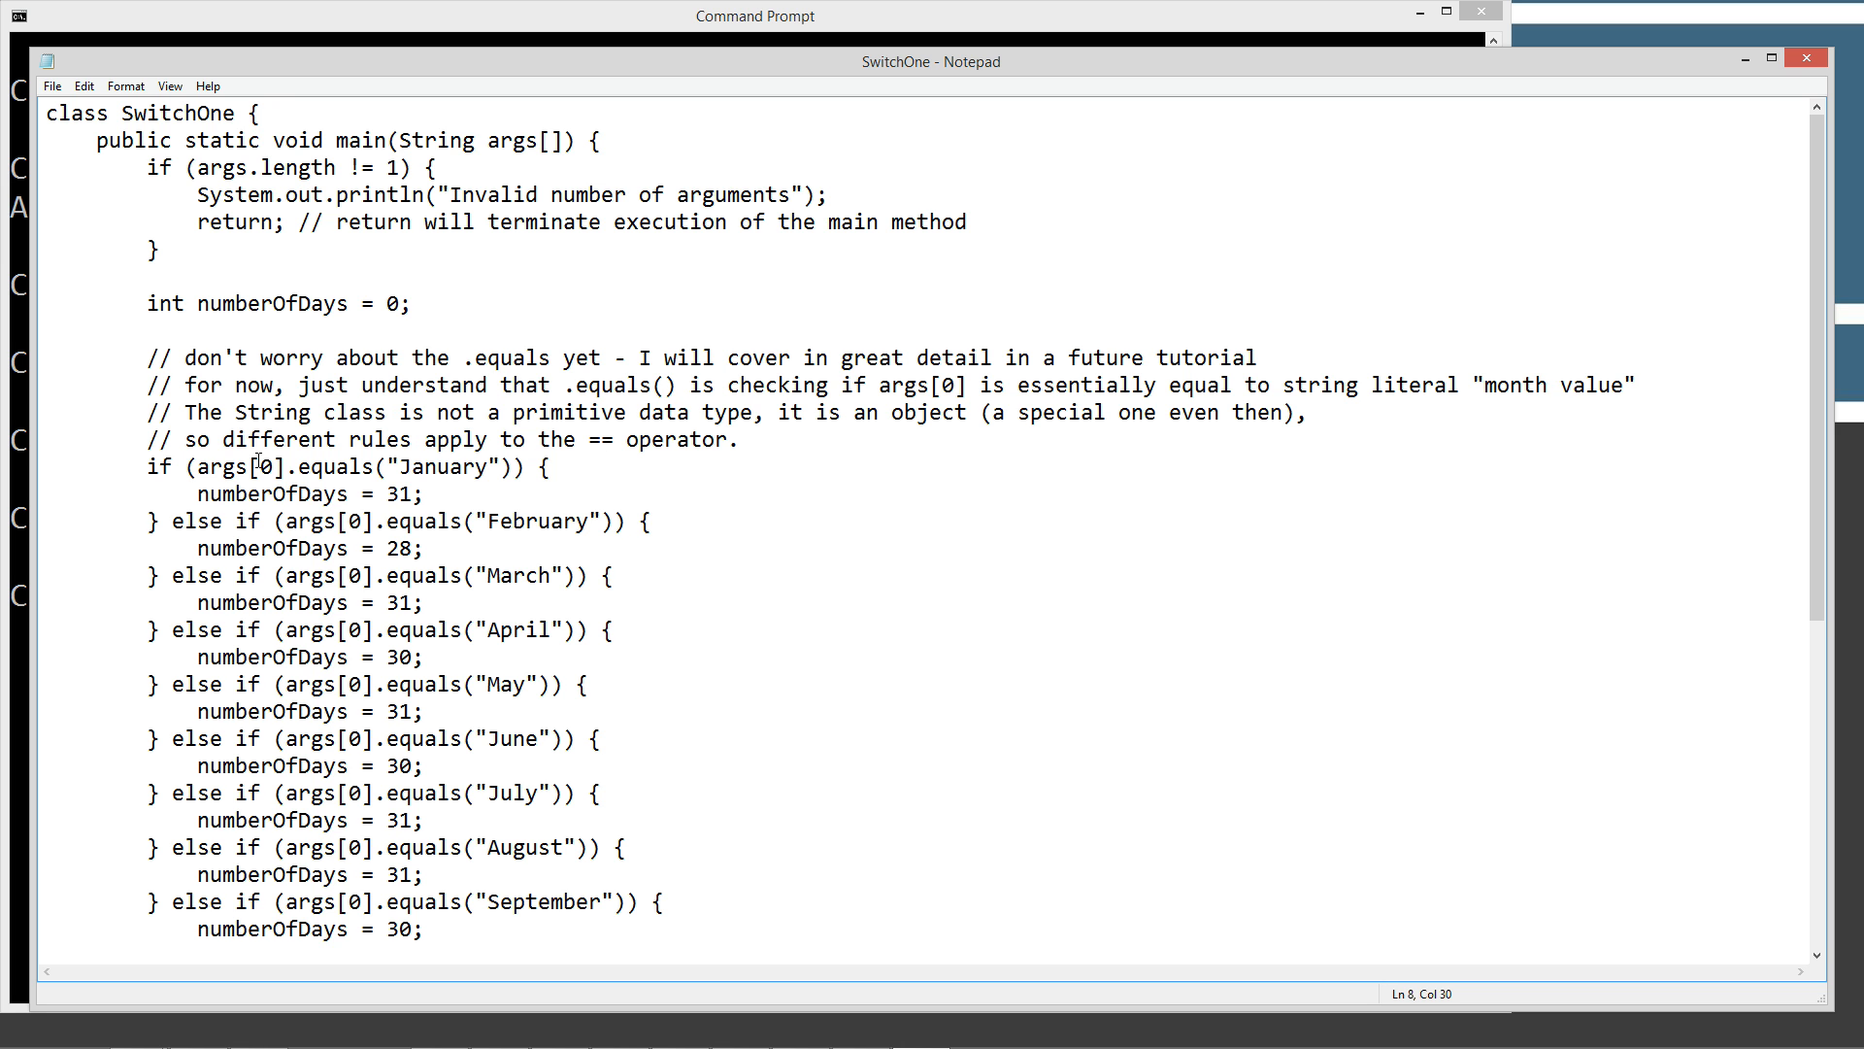
{"action": "double_click", "coordinate": [155, 466]}
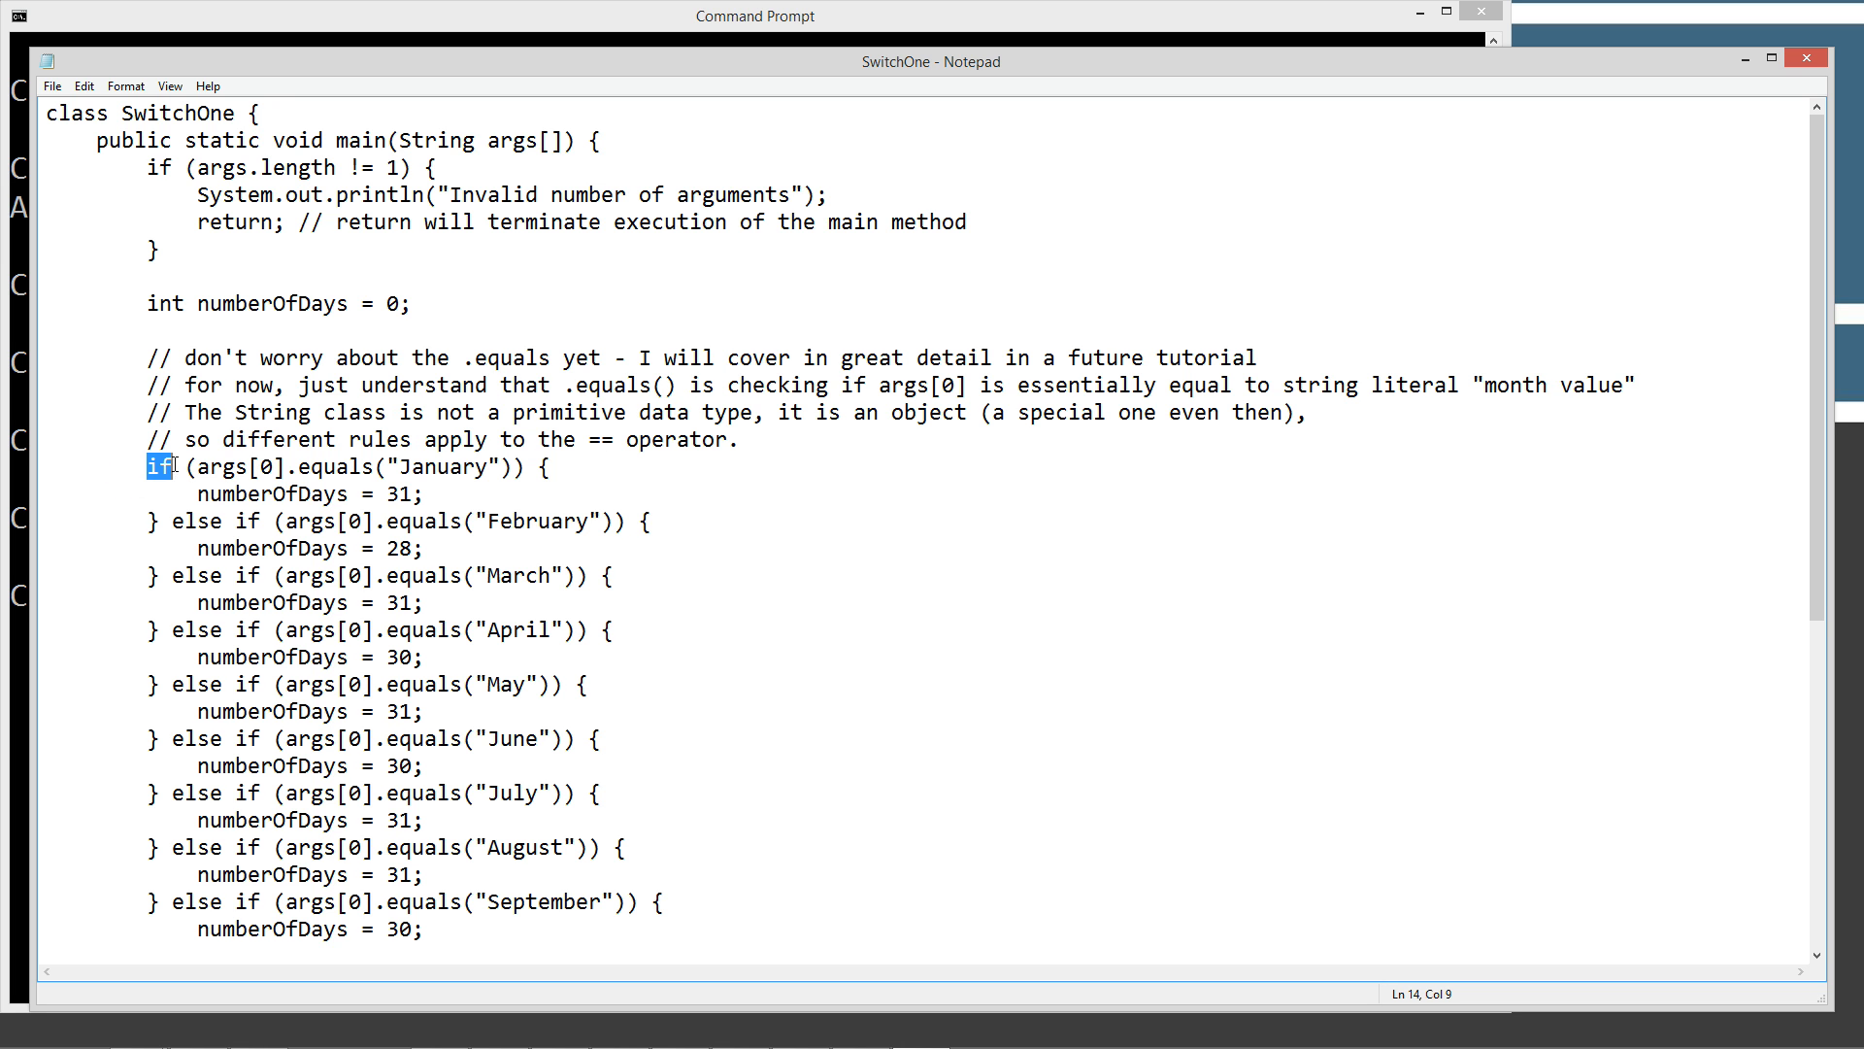
{"action": "double_click", "coordinate": [242, 466]}
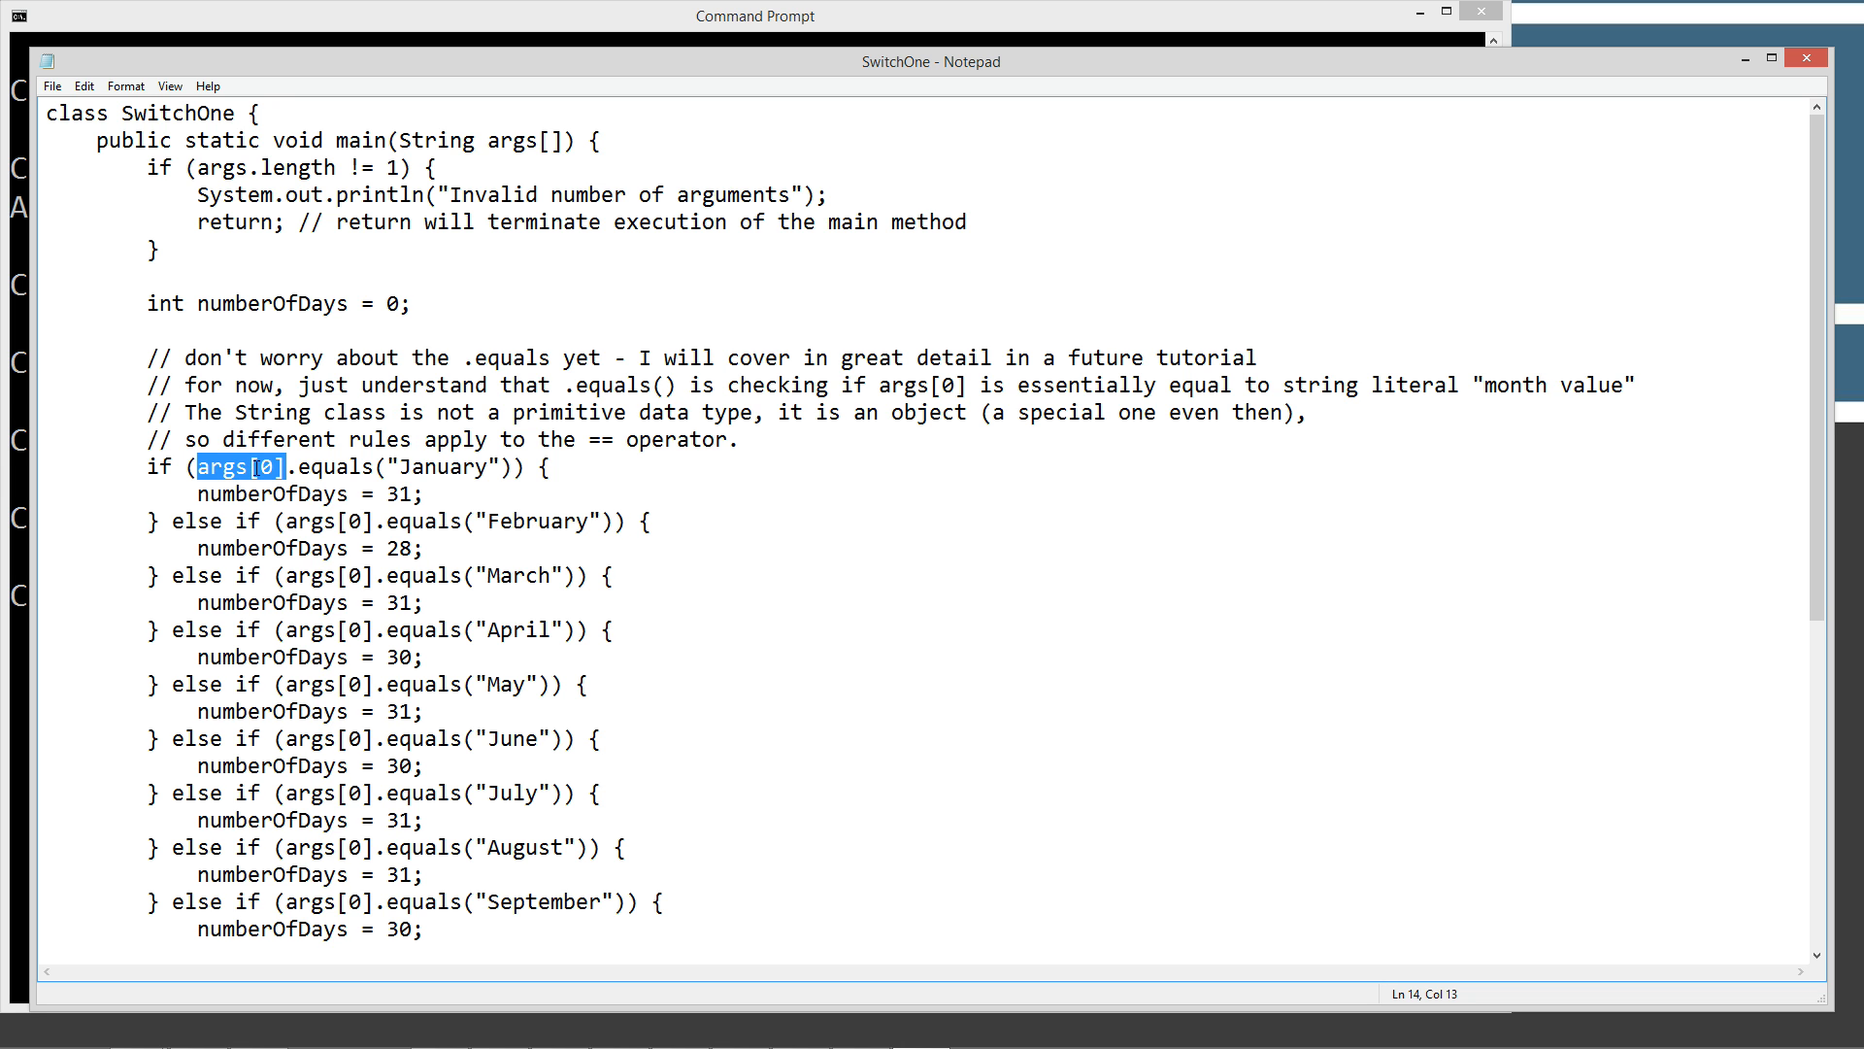
{"action": "left_click", "coordinate": [307, 466]}
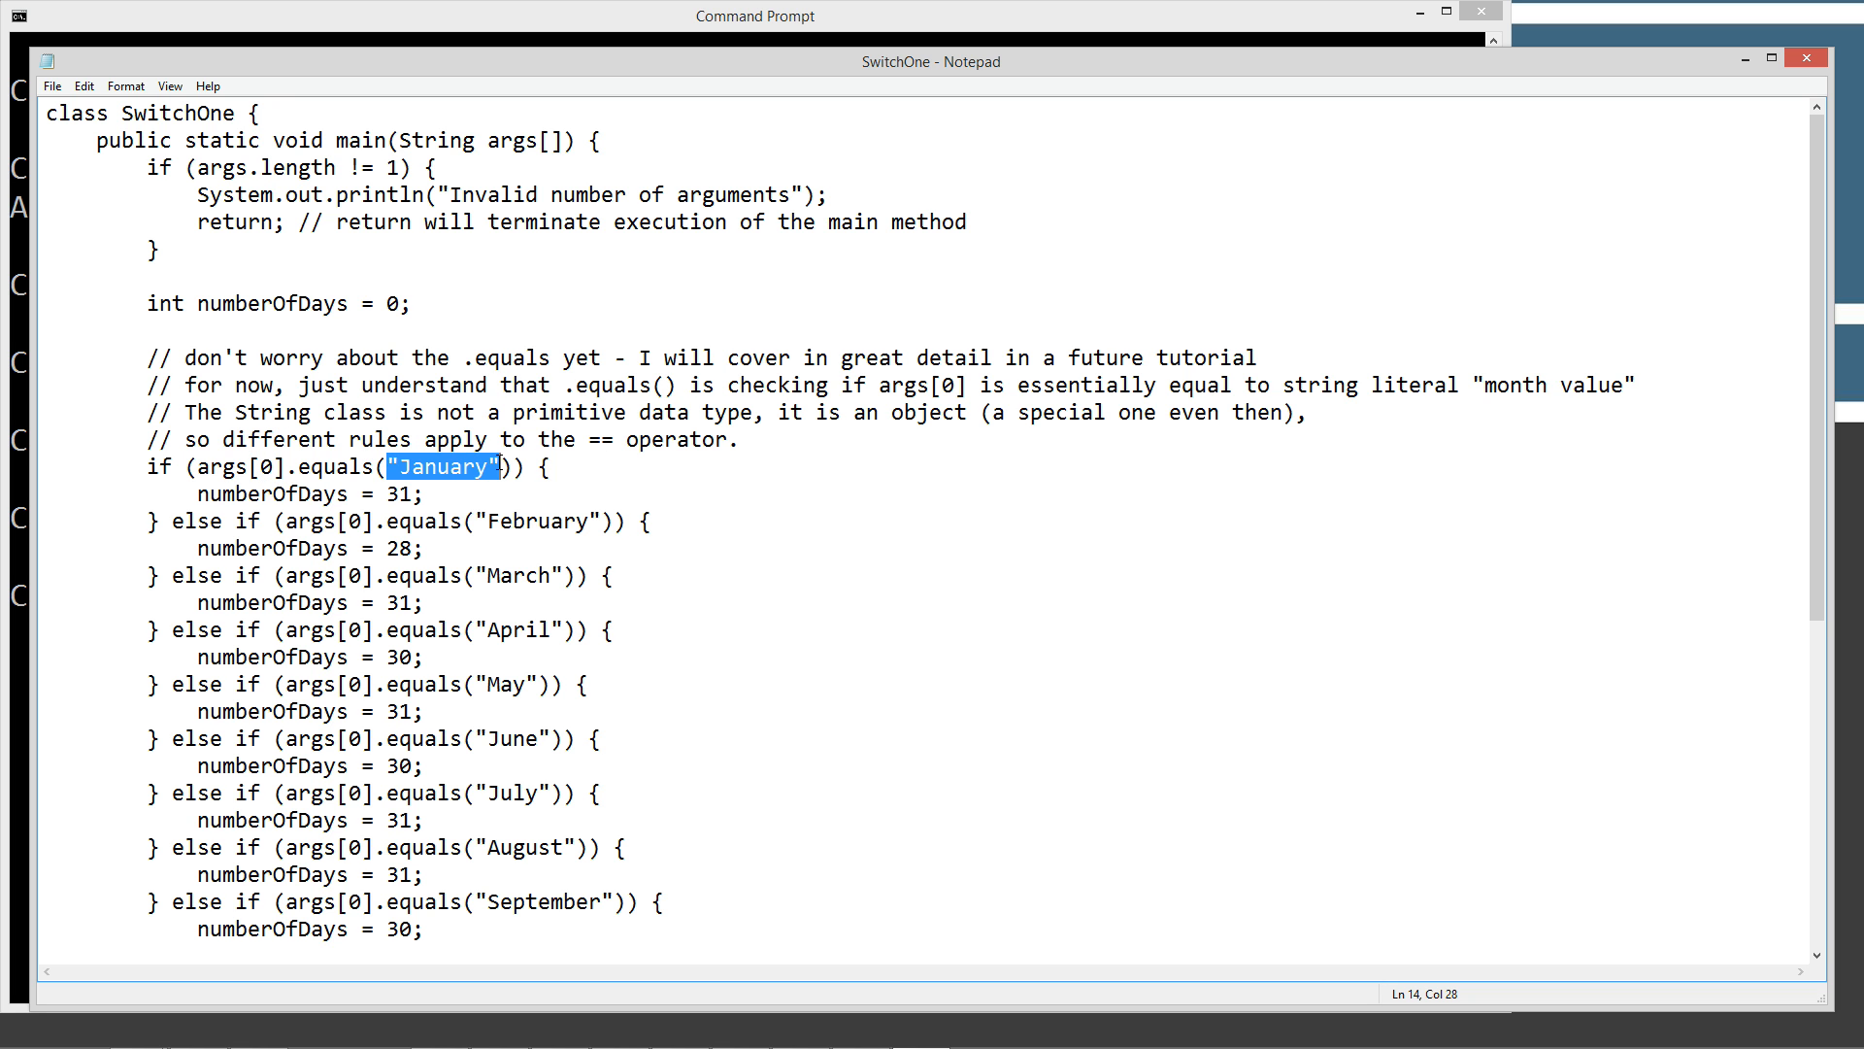
{"action": "mouse_move", "coordinate": [461, 357]}
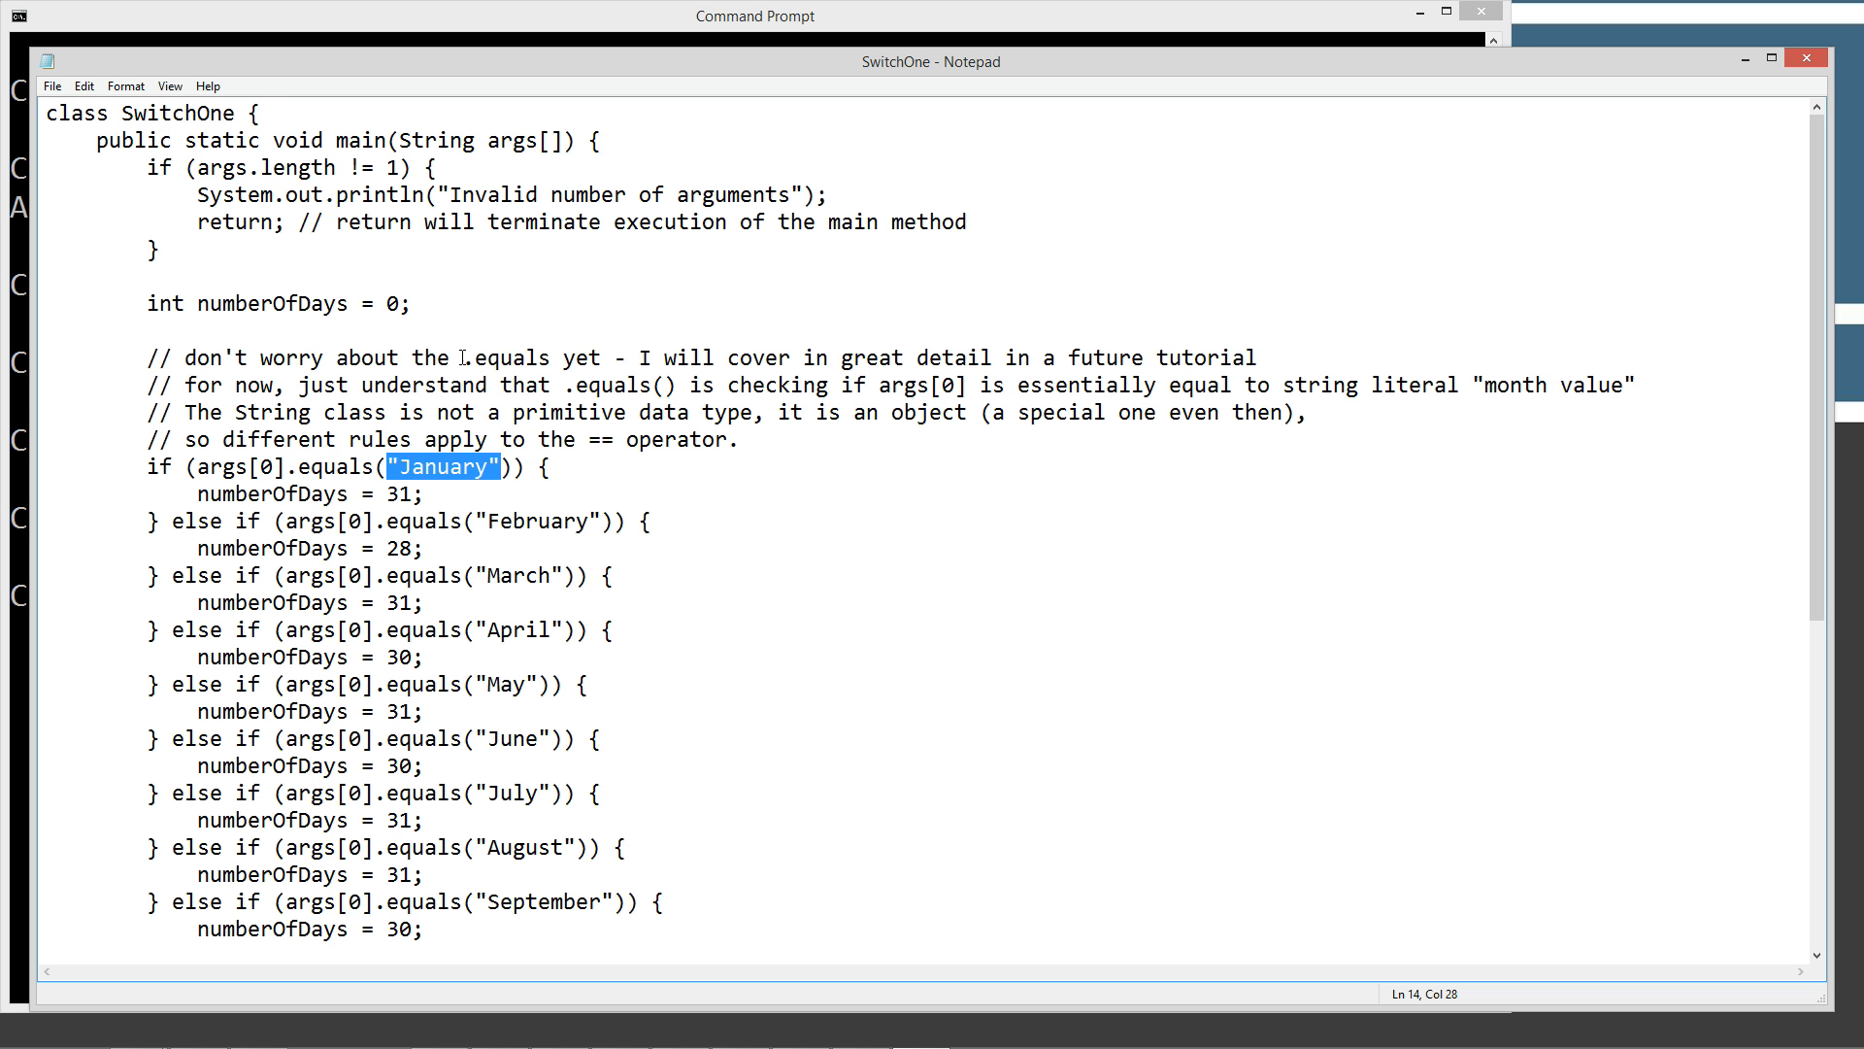
{"action": "double_click", "coordinate": [492, 358]}
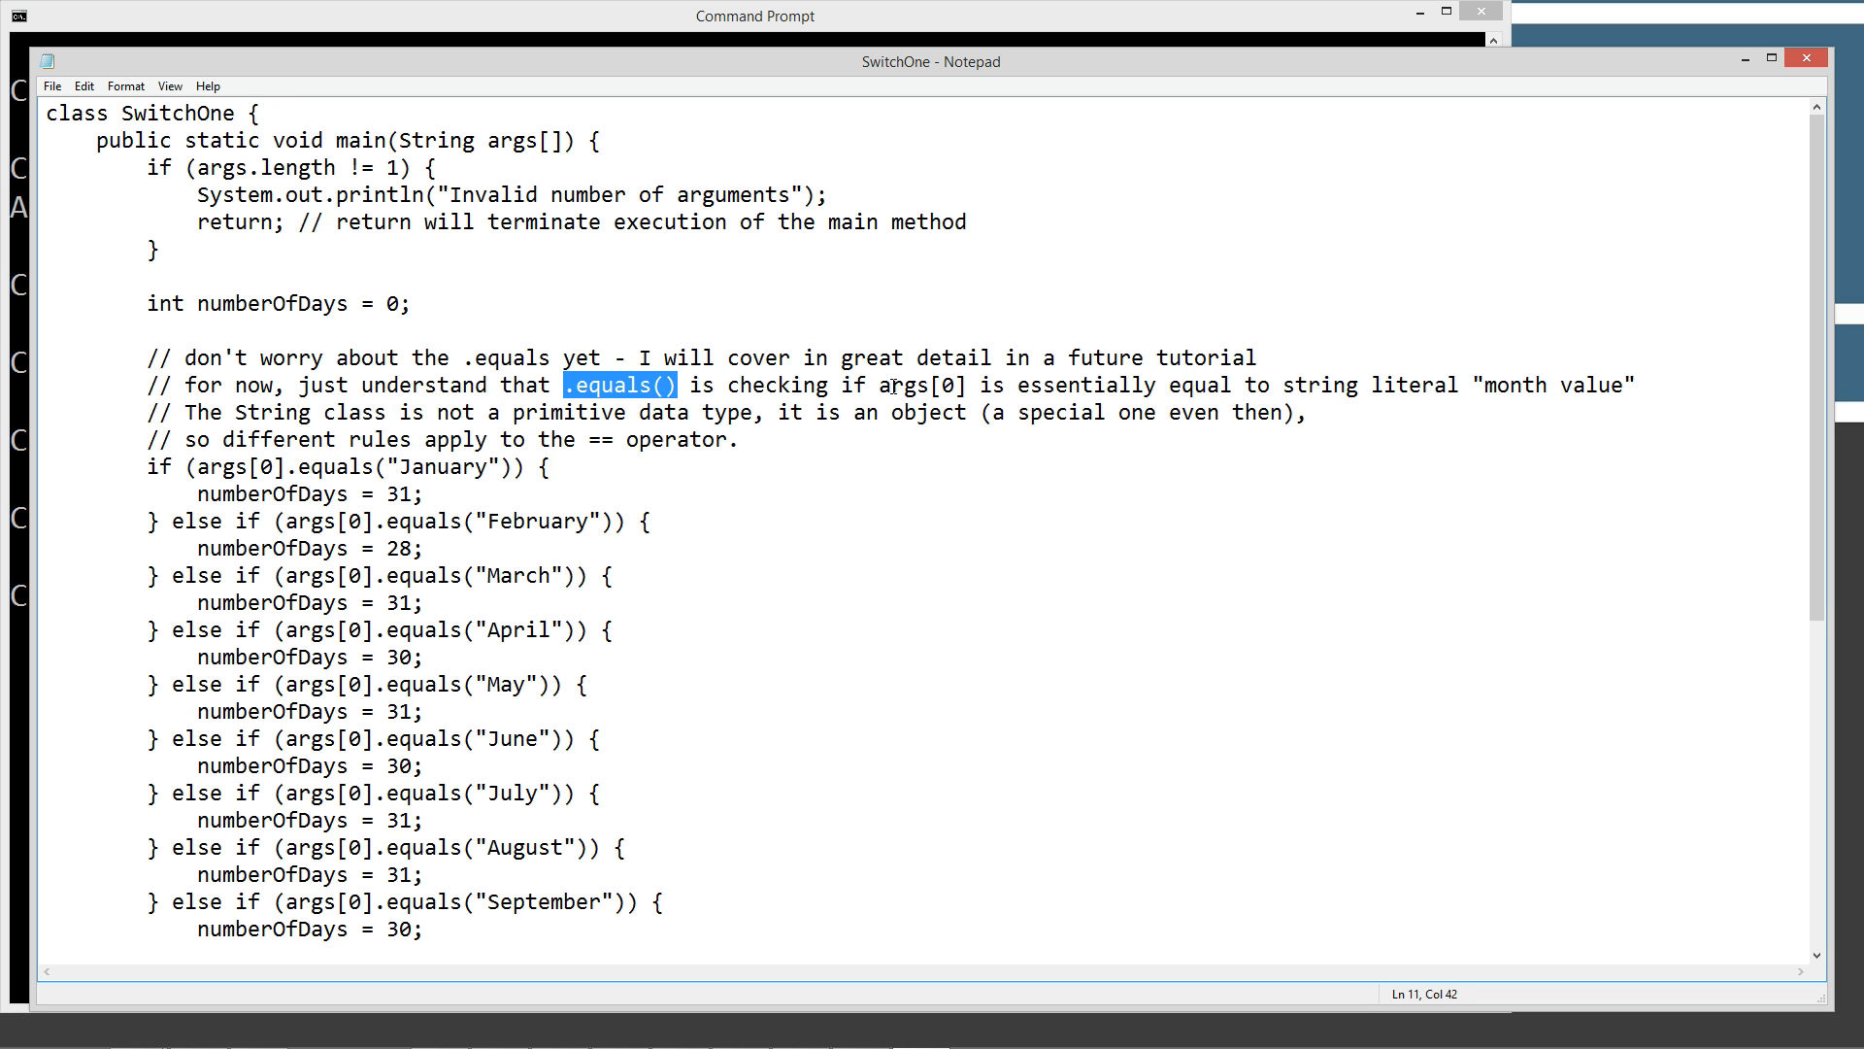
{"action": "double_click", "coordinate": [921, 384]}
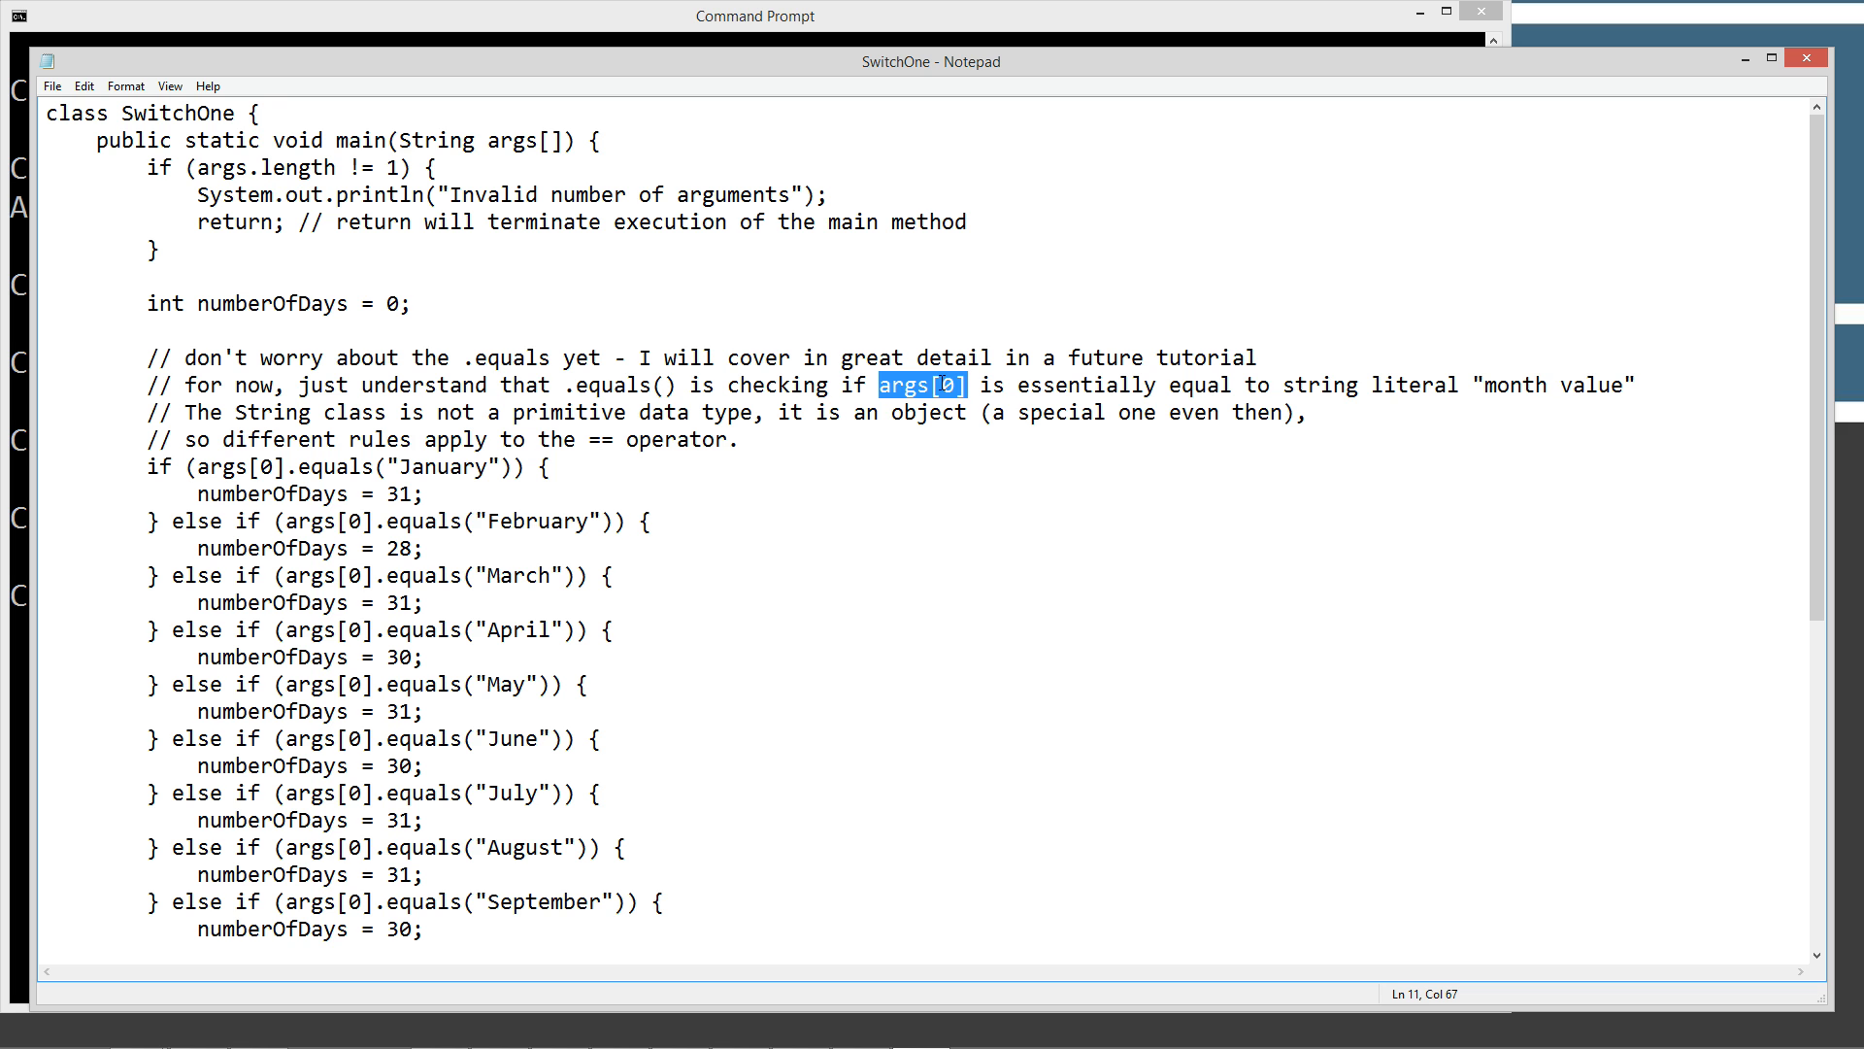
{"action": "mouse_move", "coordinate": [1473, 378]}
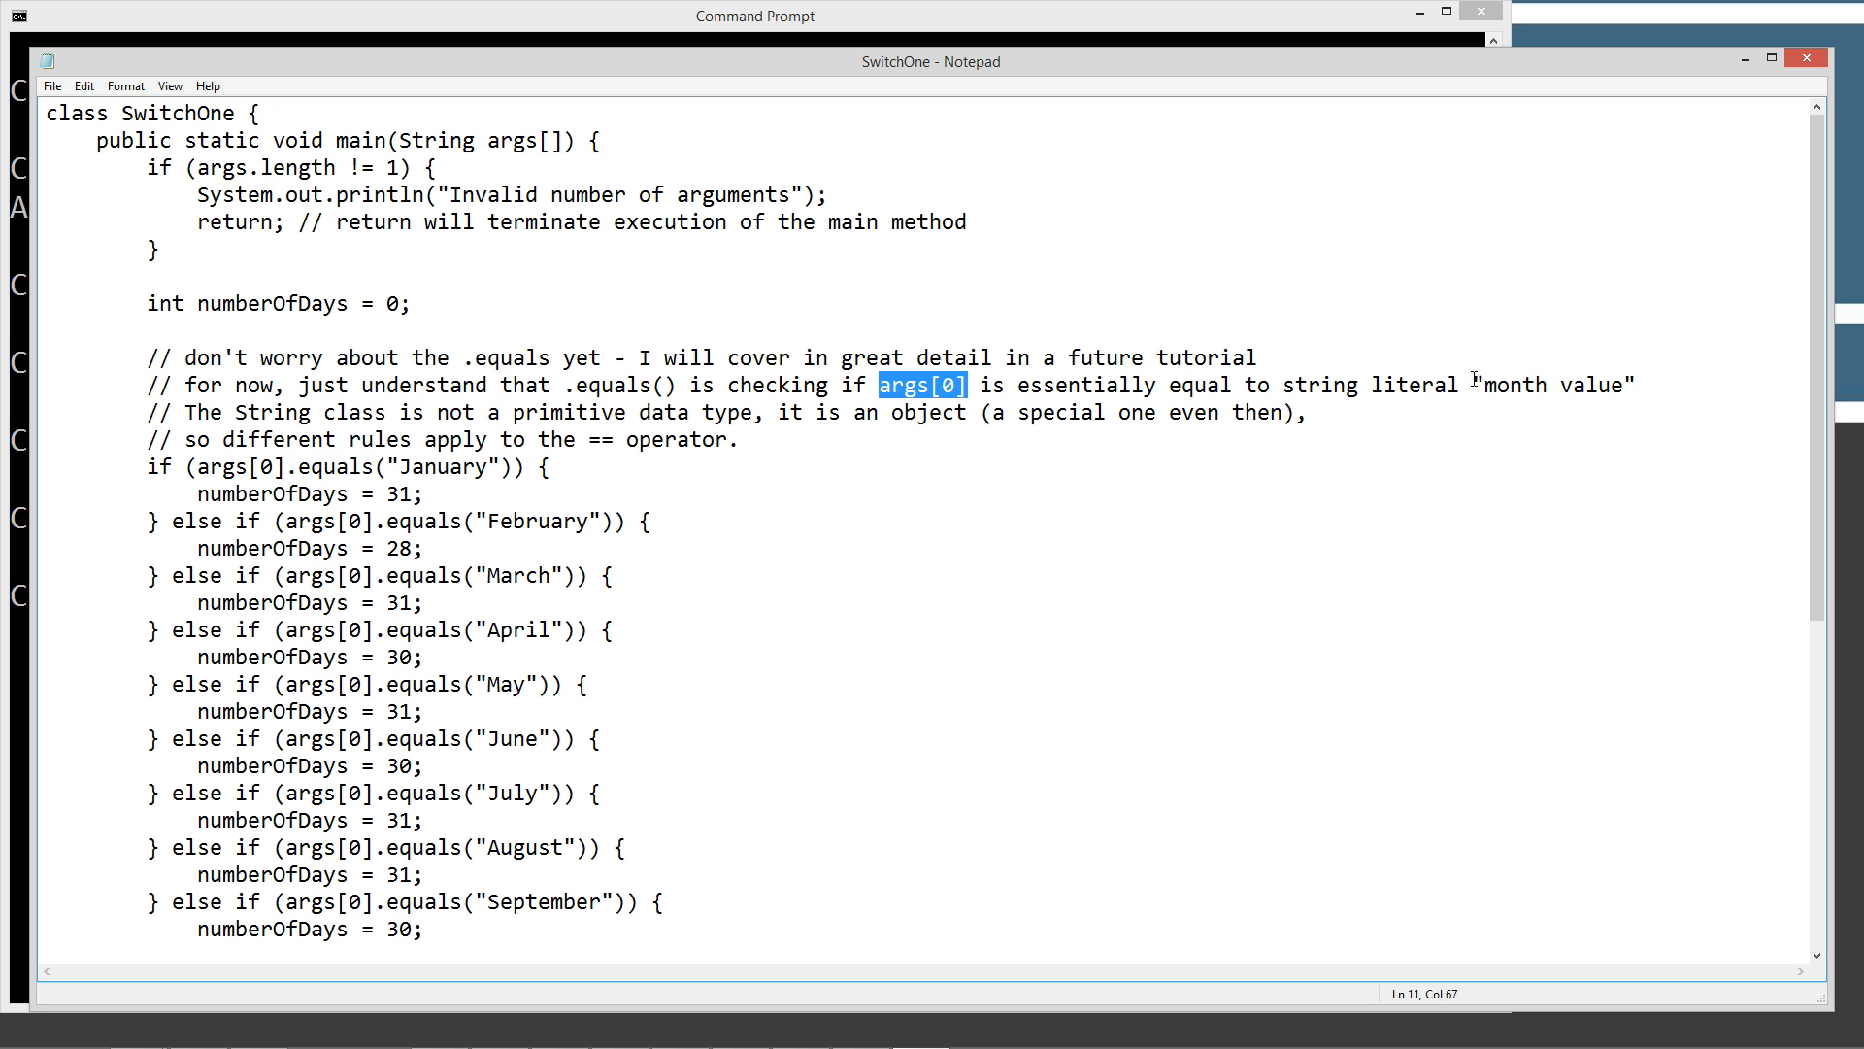
{"action": "left_click", "coordinate": [480, 521]}
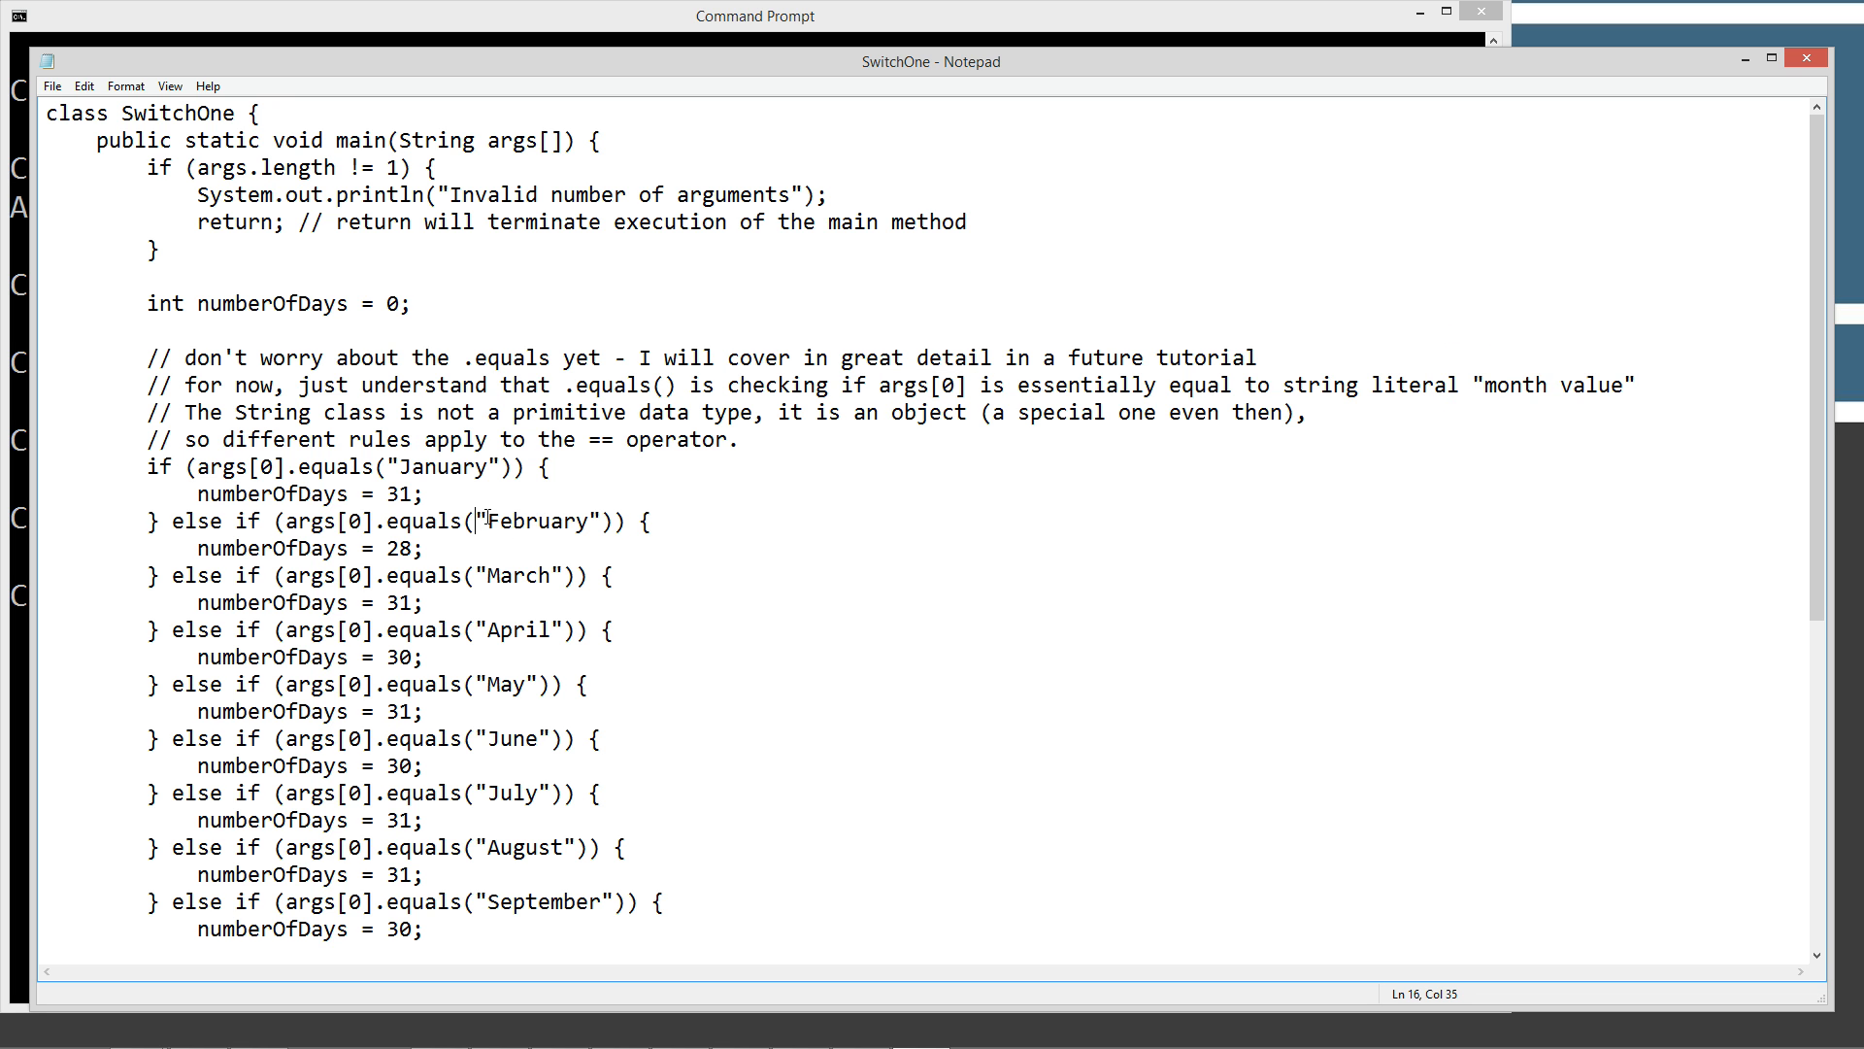
{"action": "double_click", "coordinate": [514, 574]}
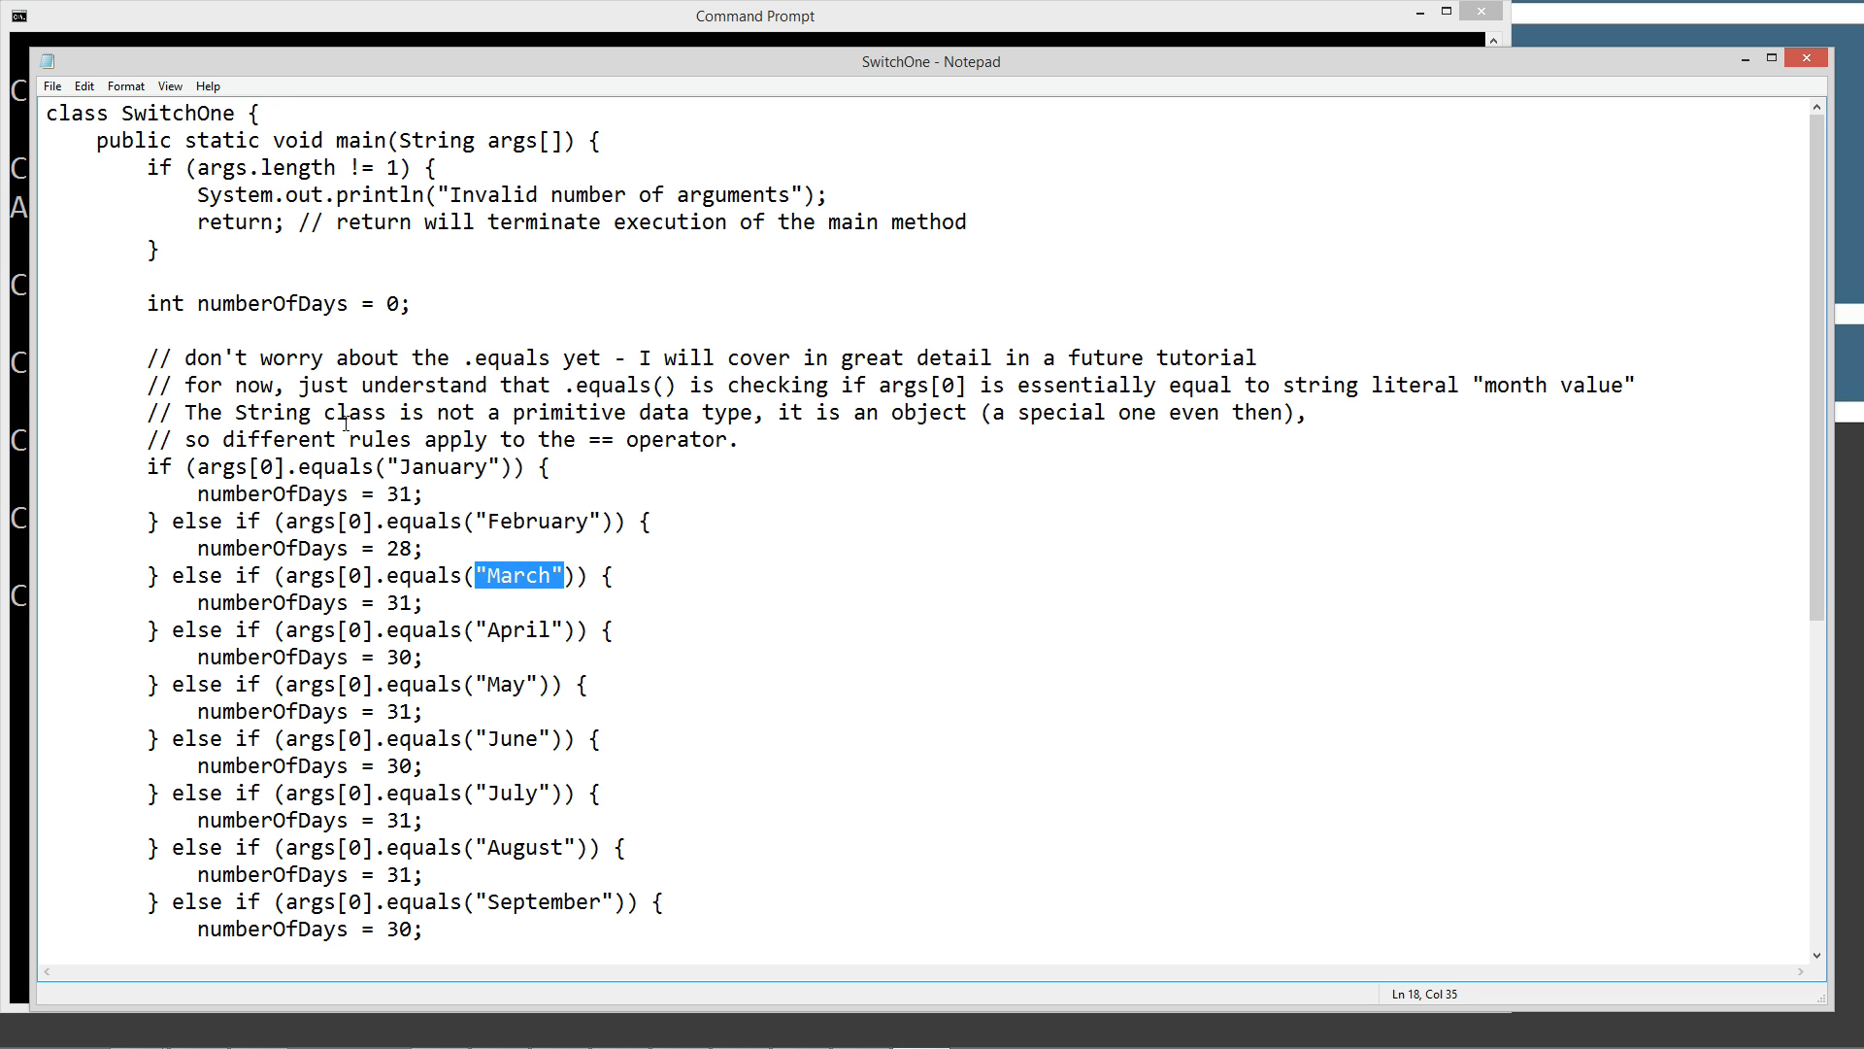
{"action": "mouse_move", "coordinate": [640, 520]}
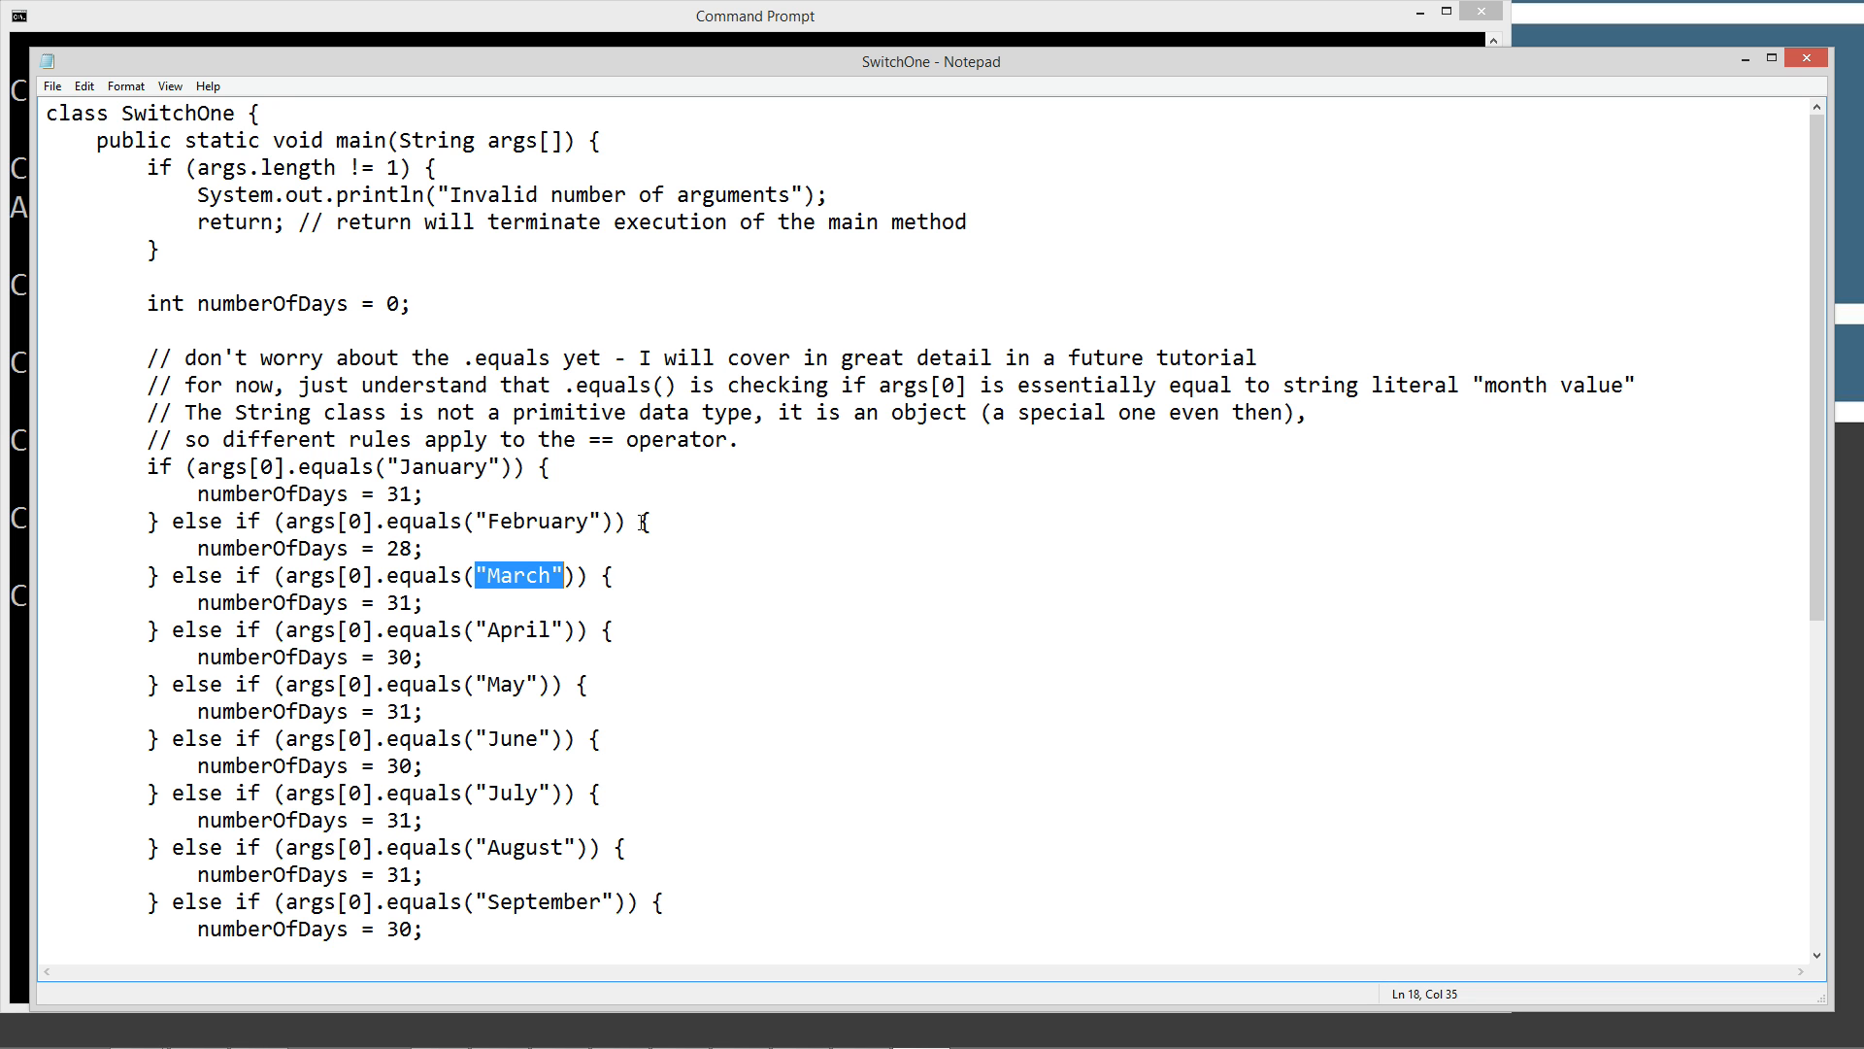
{"action": "mouse_move", "coordinate": [613, 461]}
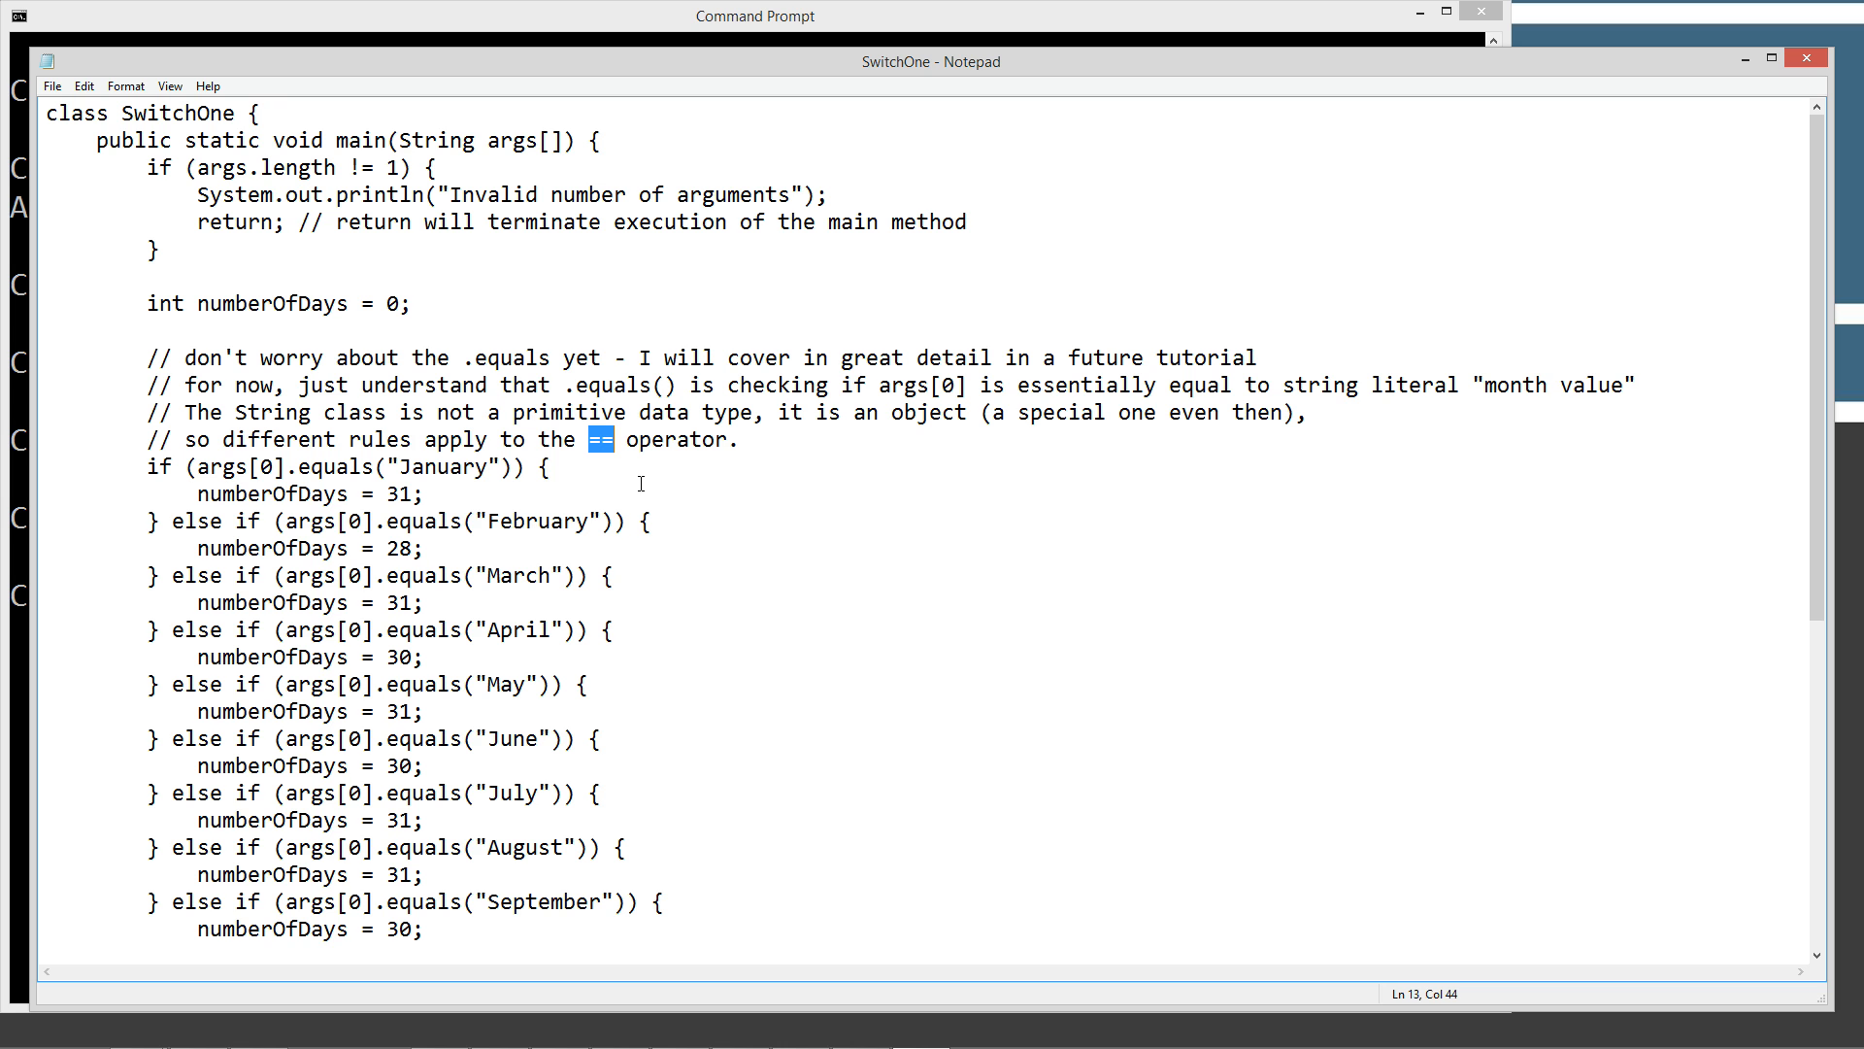
{"action": "mouse_move", "coordinate": [694, 459]}
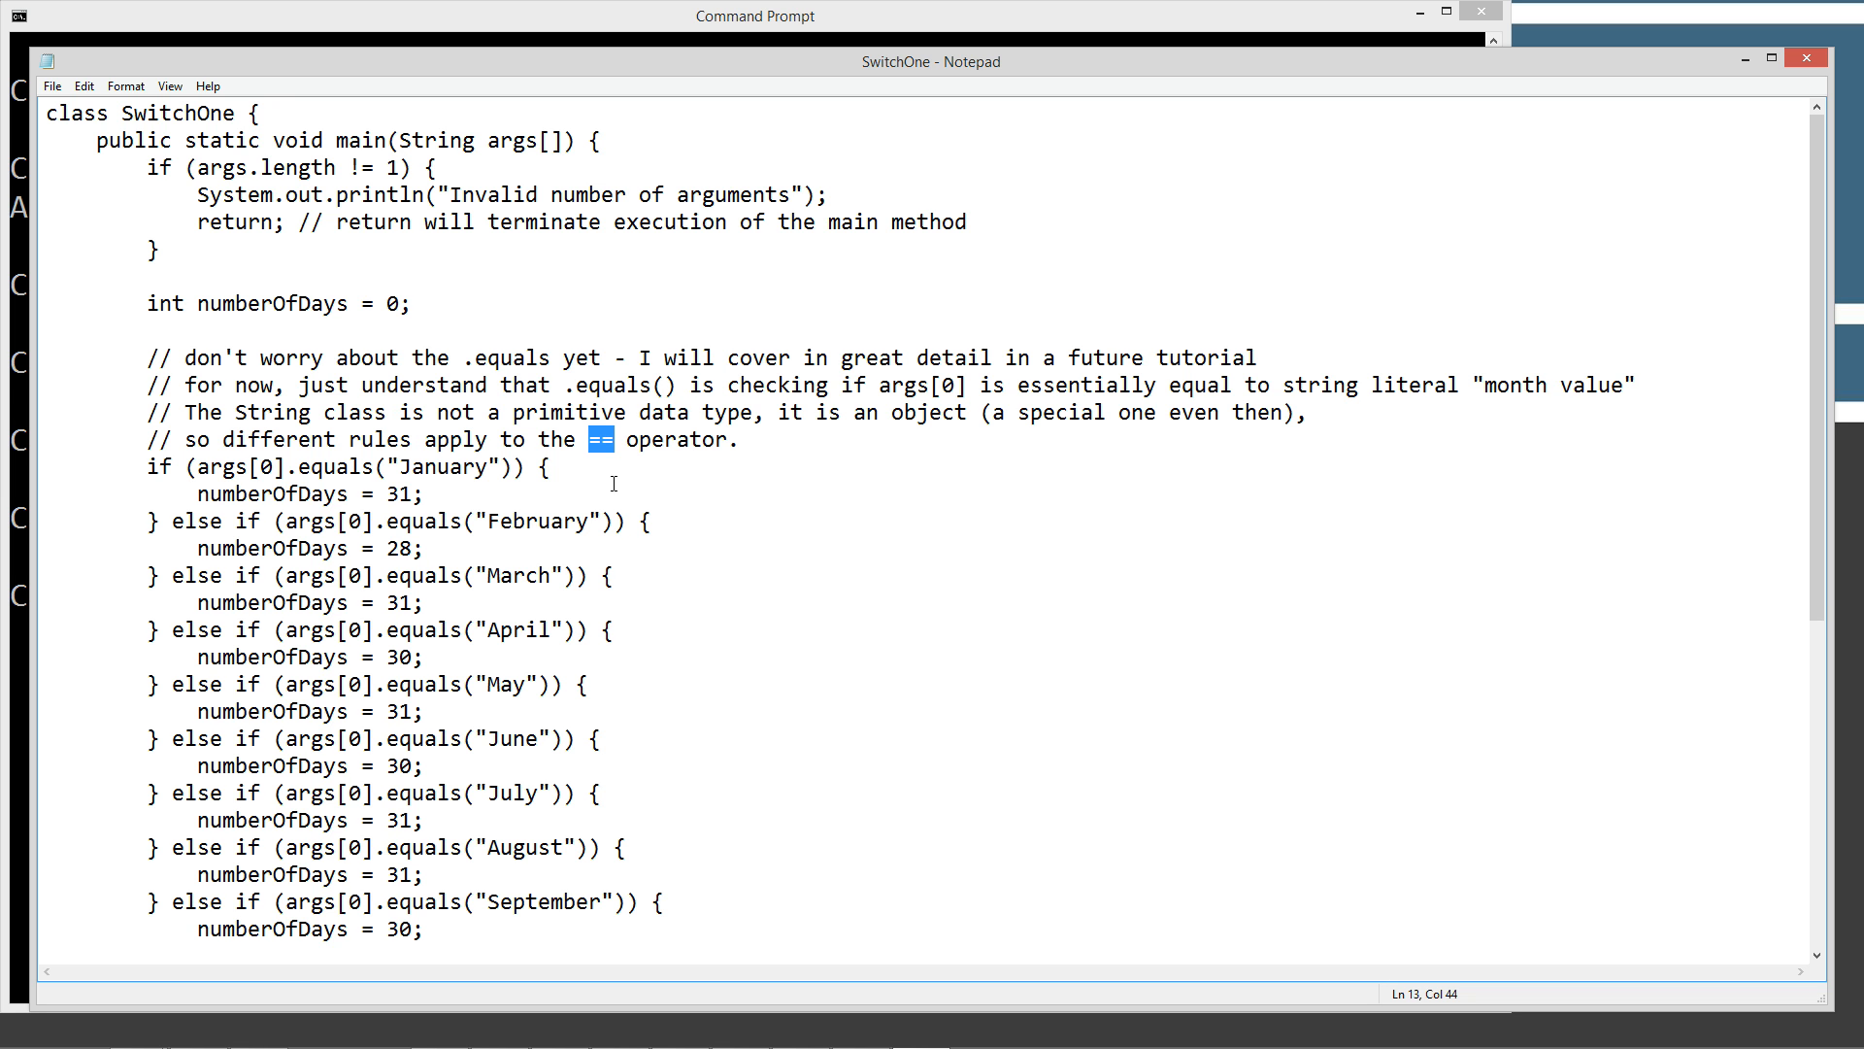
{"action": "mouse_move", "coordinate": [202, 471]}
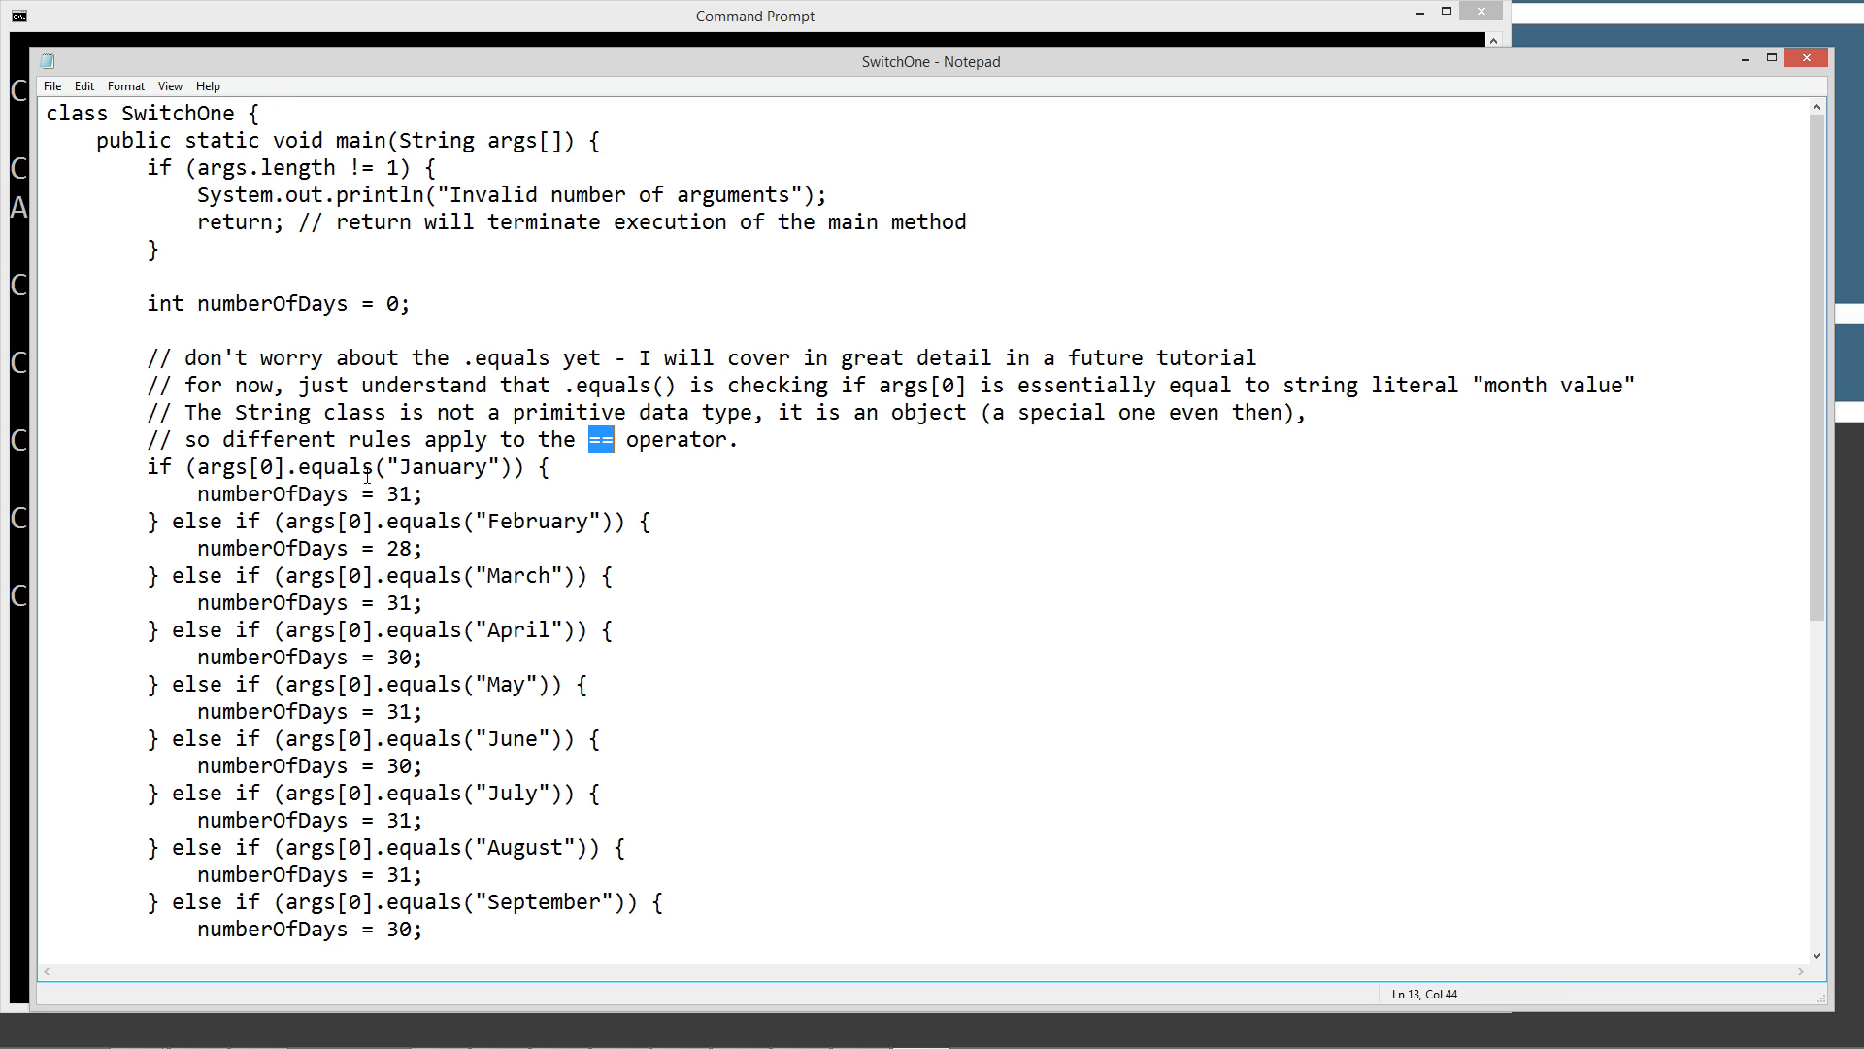
{"action": "double_click", "coordinate": [446, 466]}
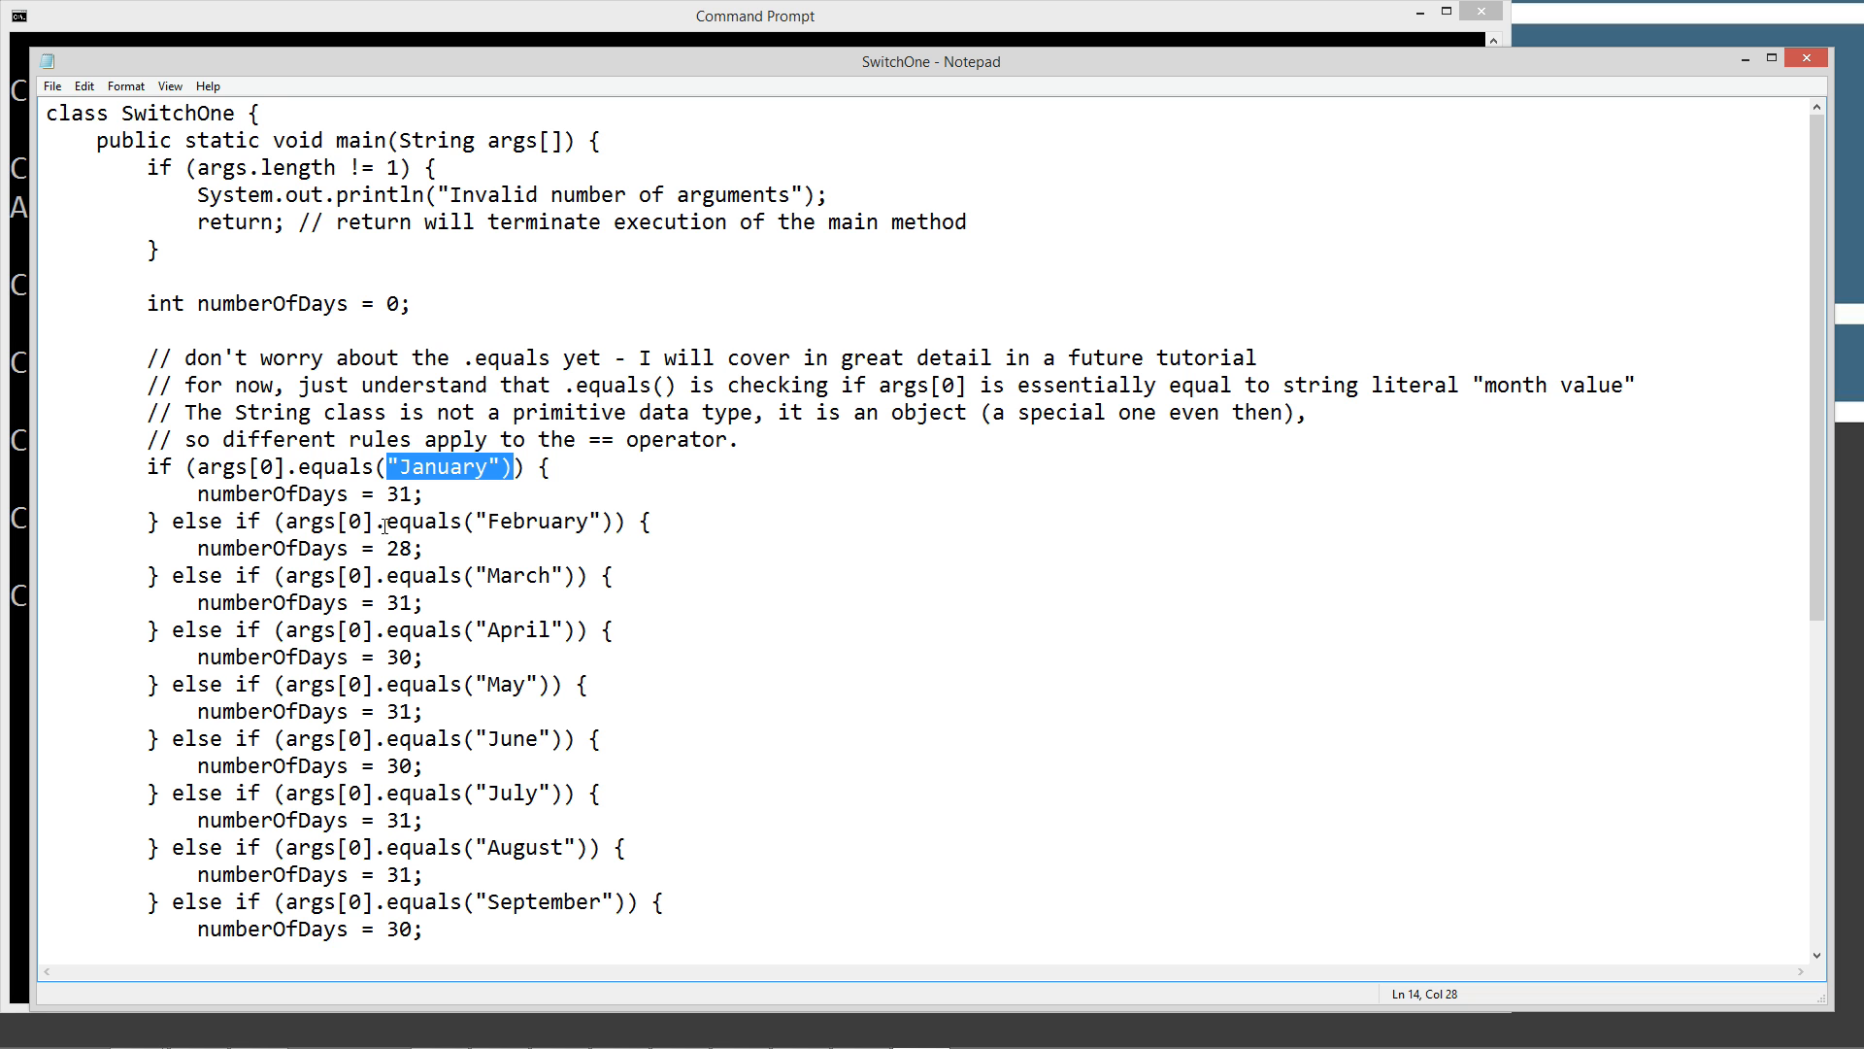
{"action": "double_click", "coordinate": [539, 520]}
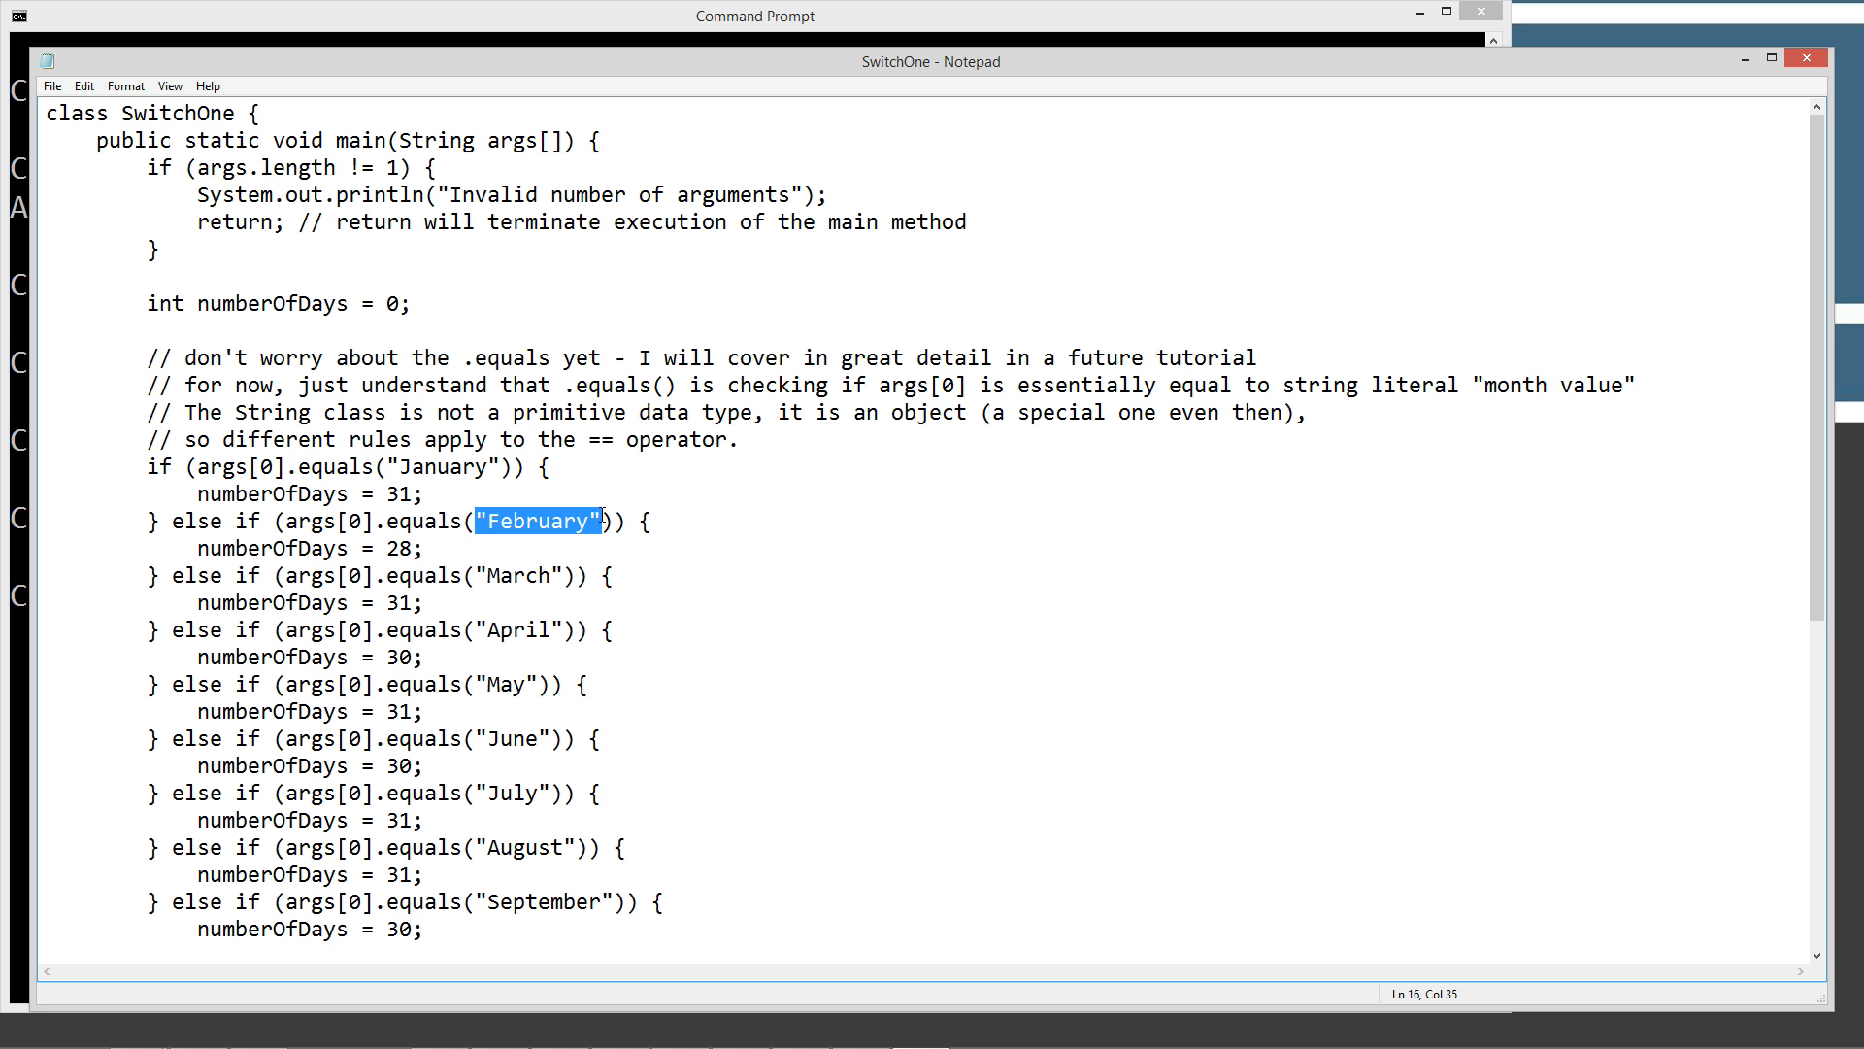
{"action": "double_click", "coordinate": [520, 574]}
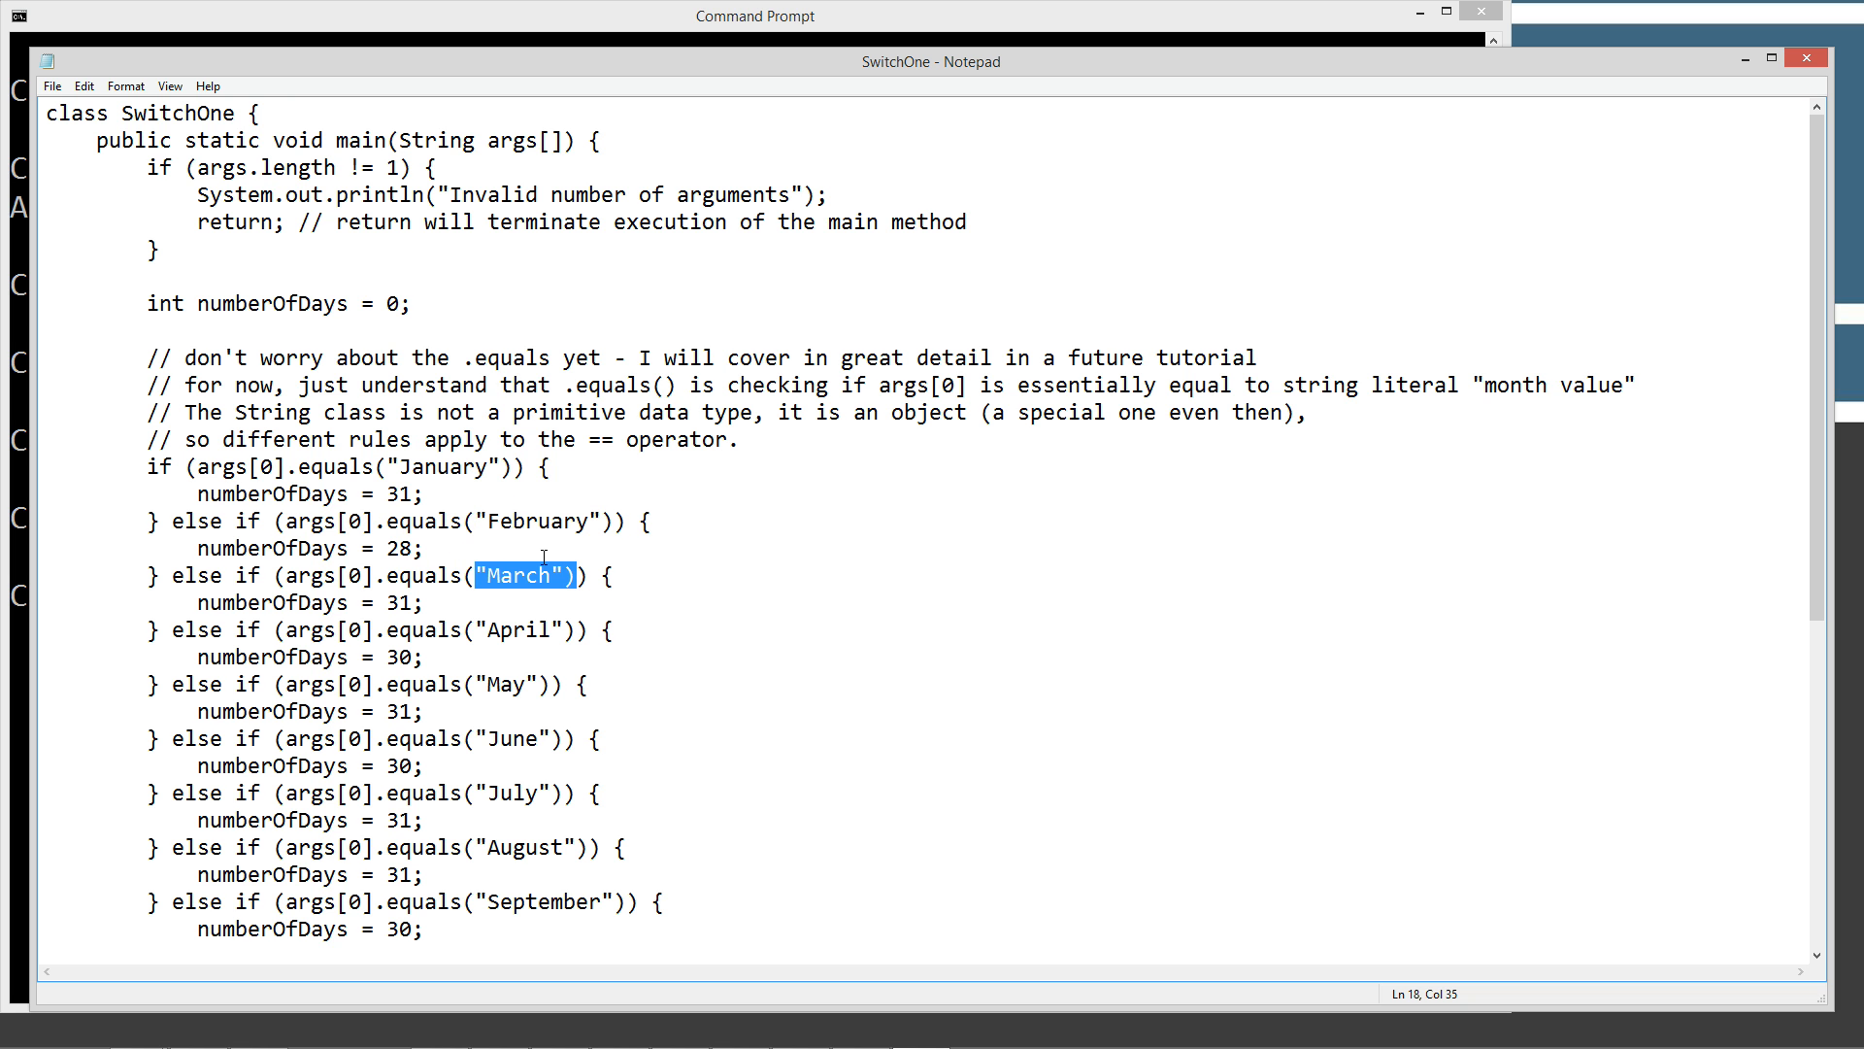
{"action": "left_click", "coordinate": [547, 547]}
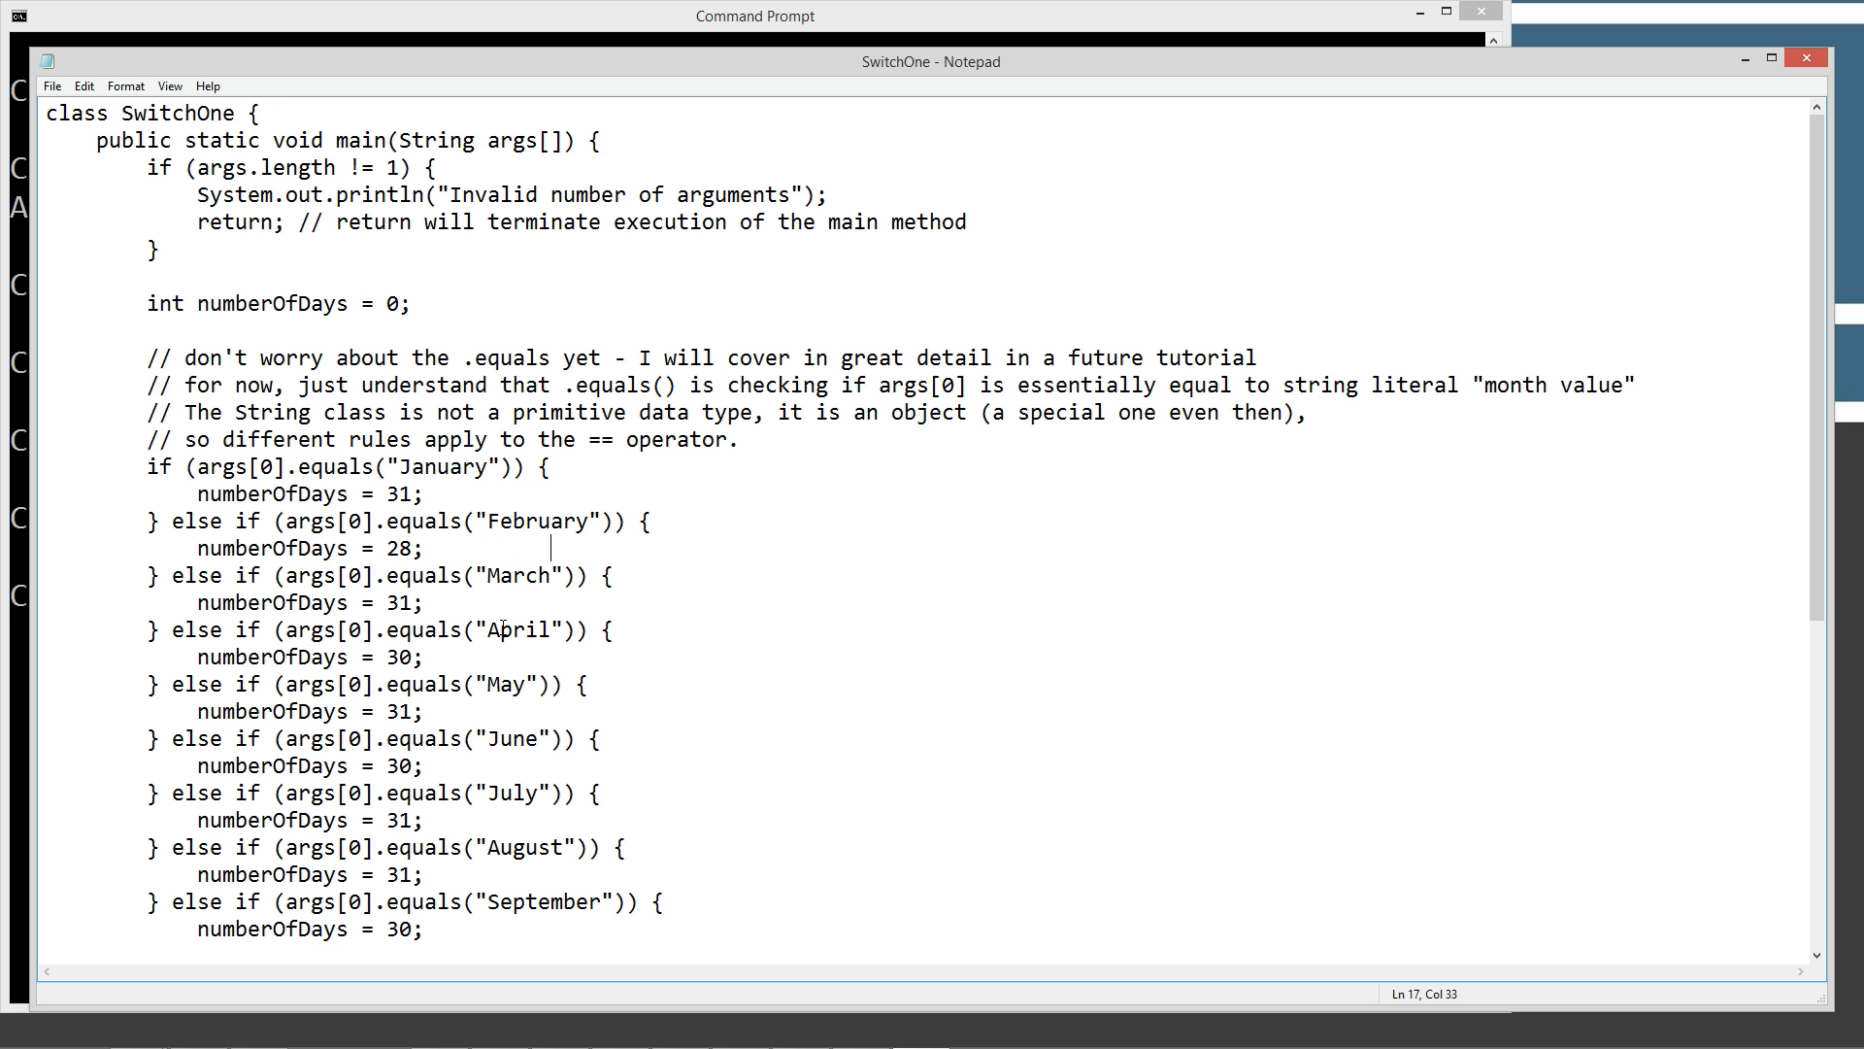
{"action": "mouse_move", "coordinate": [501, 646]}
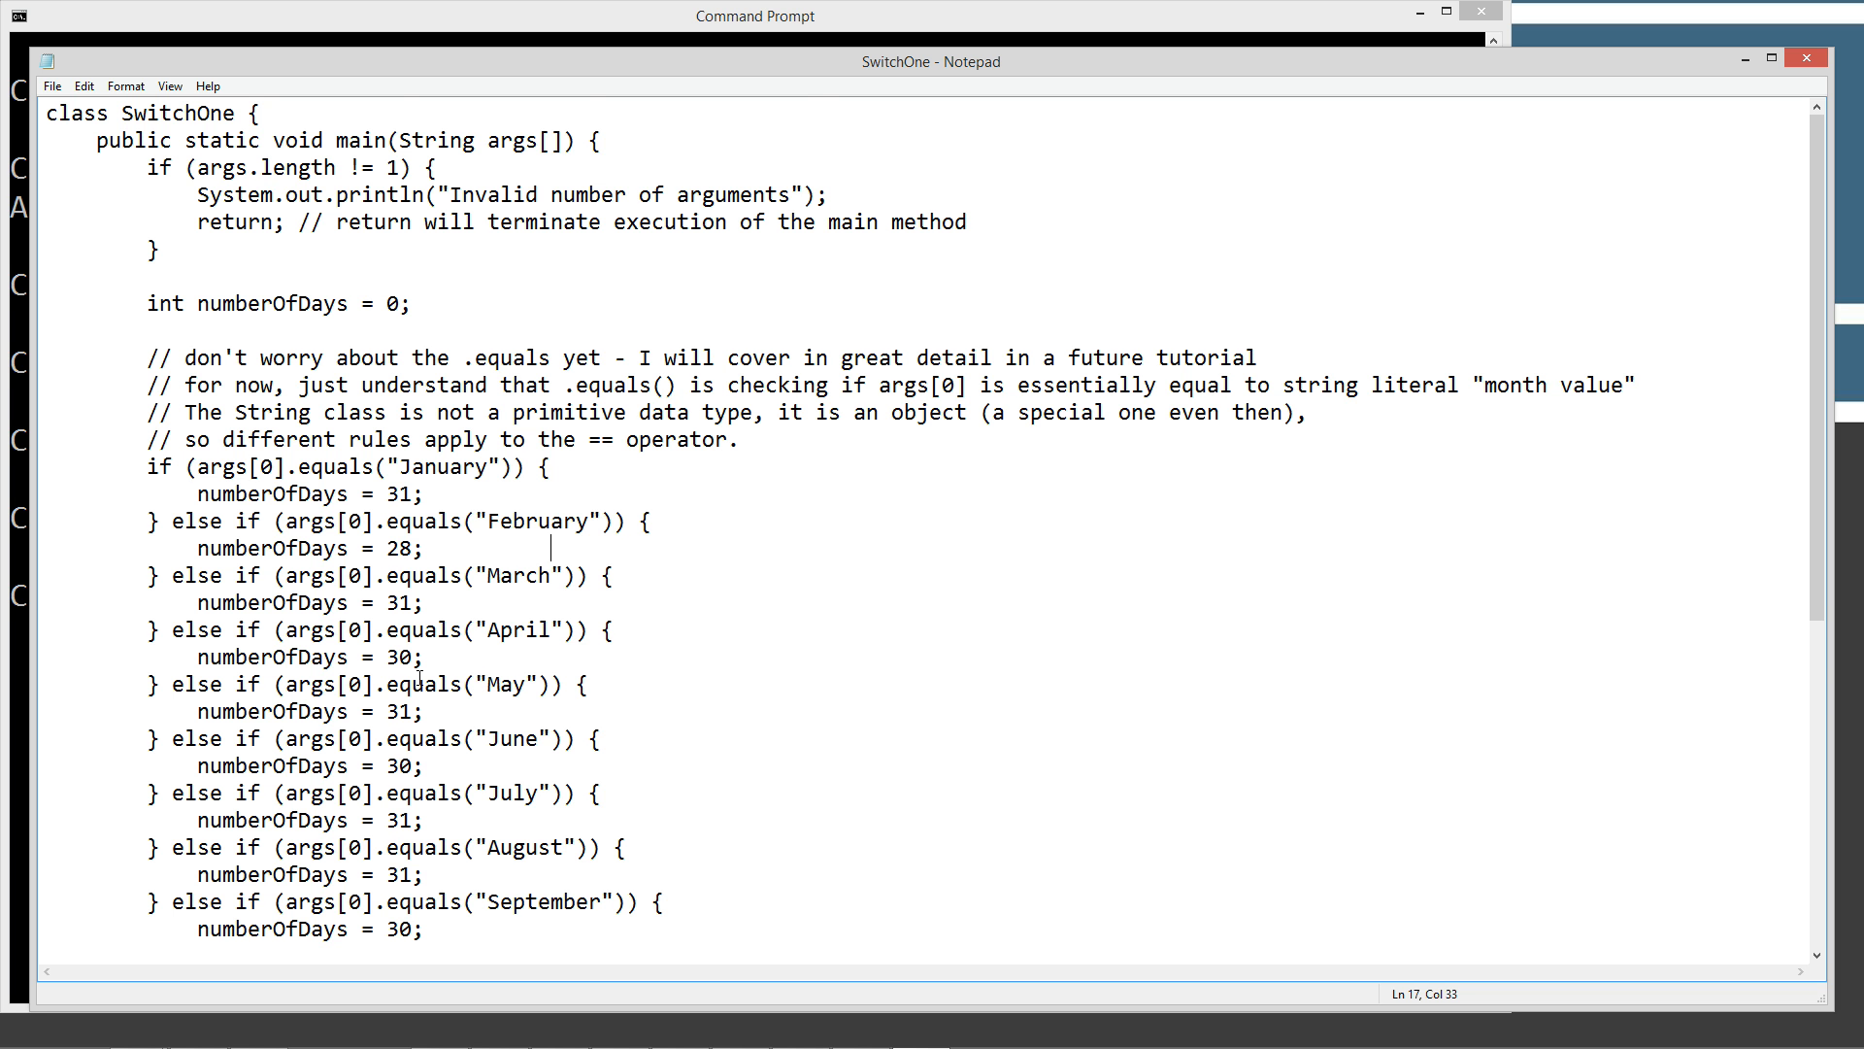
{"action": "scroll", "scroll_direction": "down", "scroll_amount": 3}
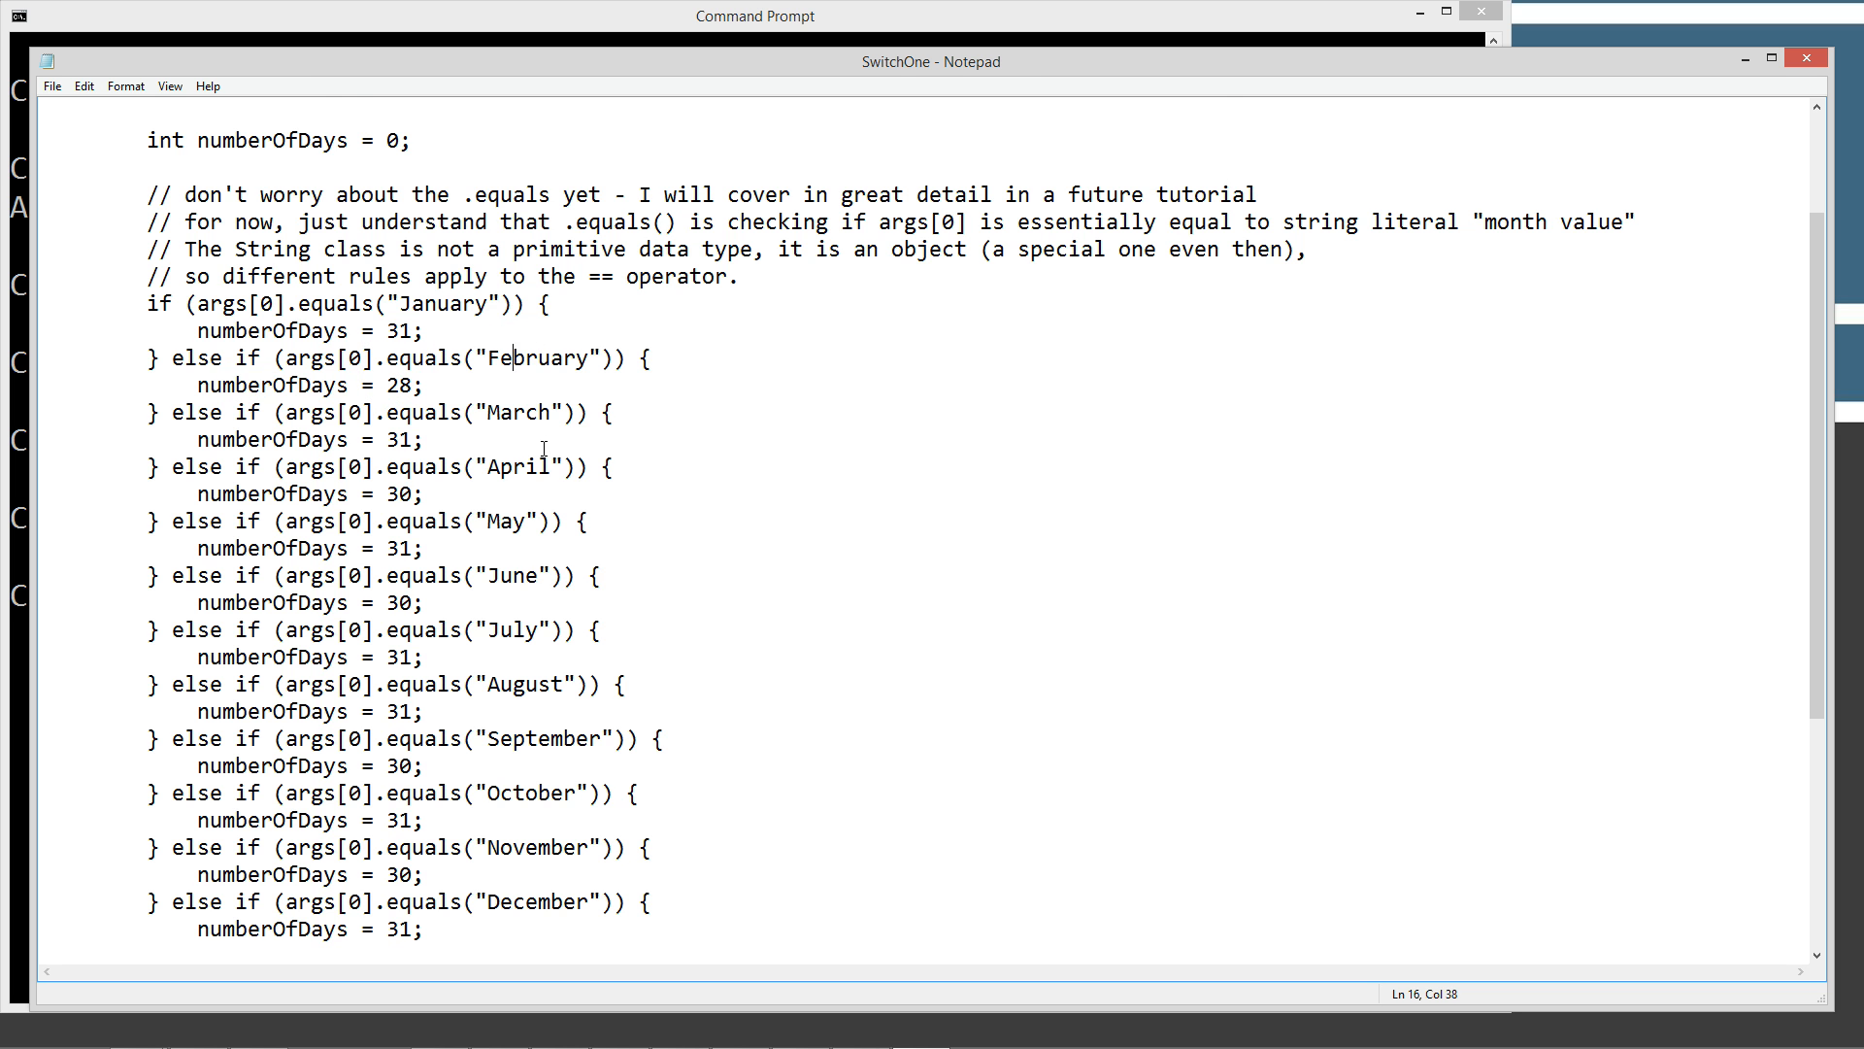
{"action": "scroll", "scroll_direction": "down", "scroll_amount": 3}
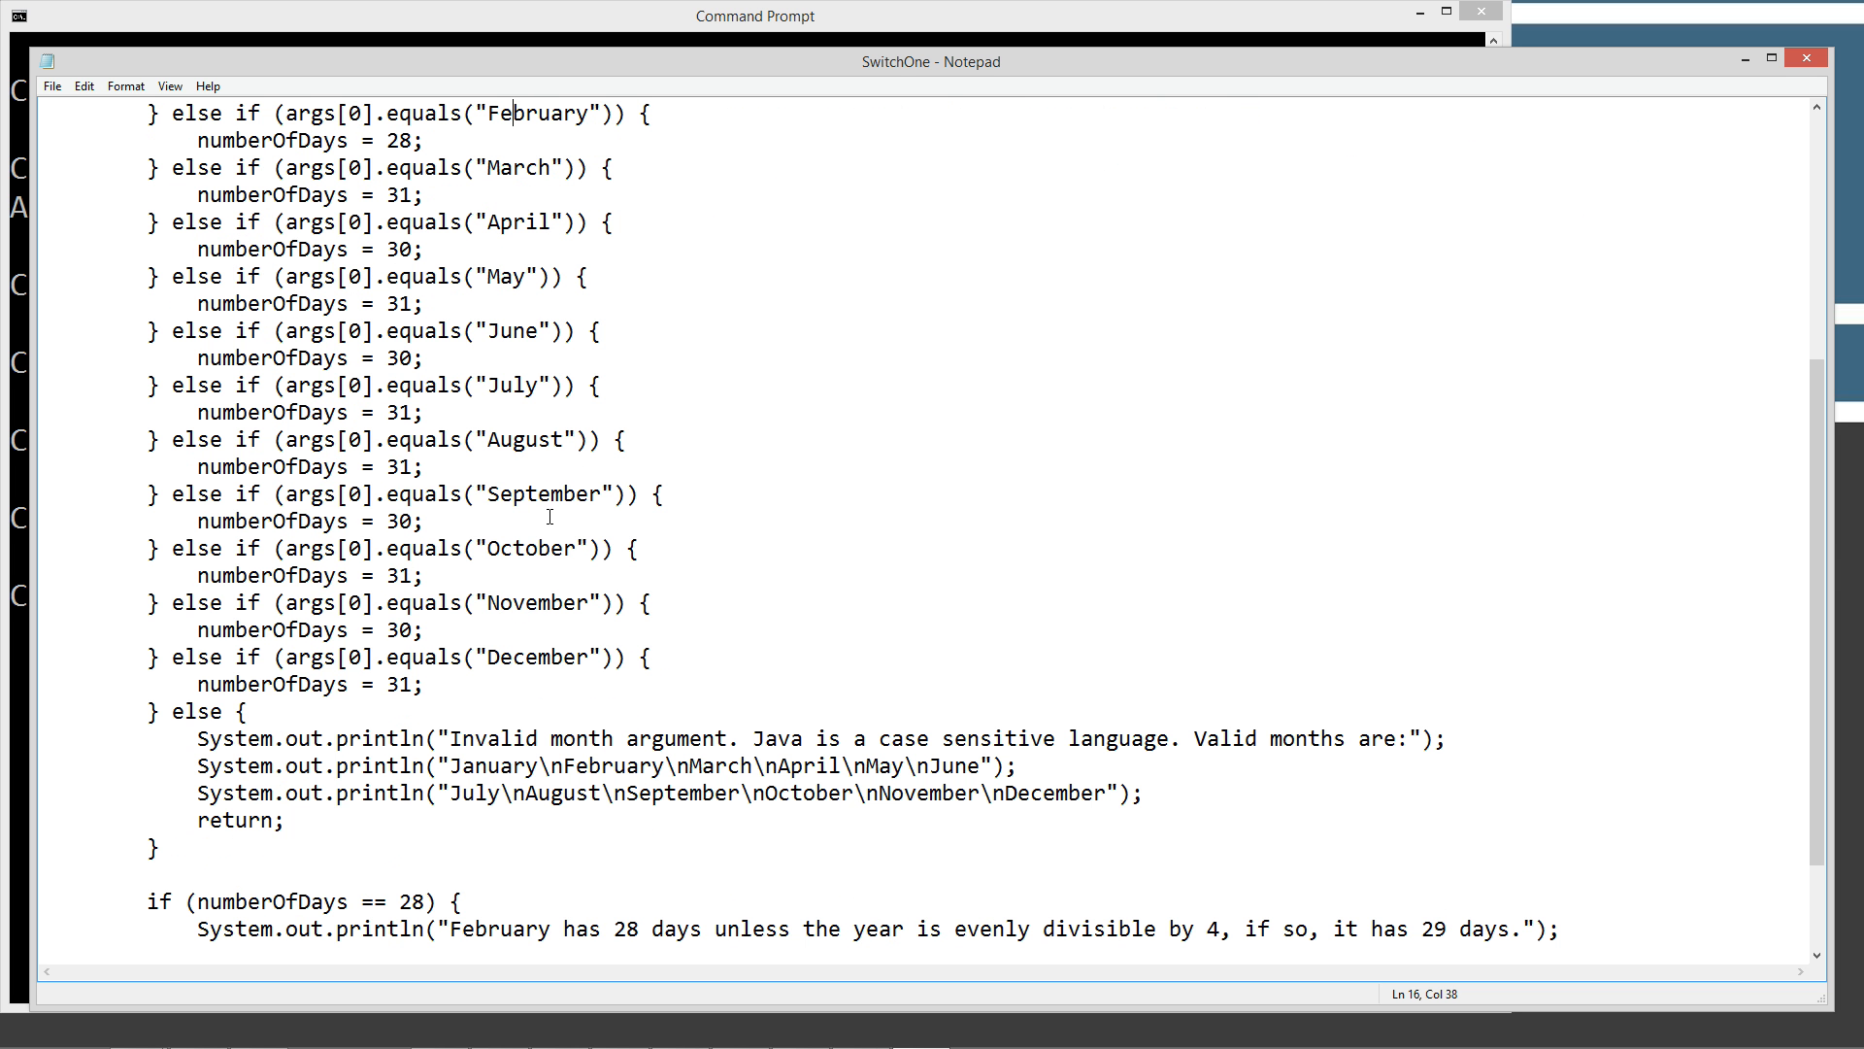
{"action": "scroll", "scroll_direction": "down", "scroll_amount": 3}
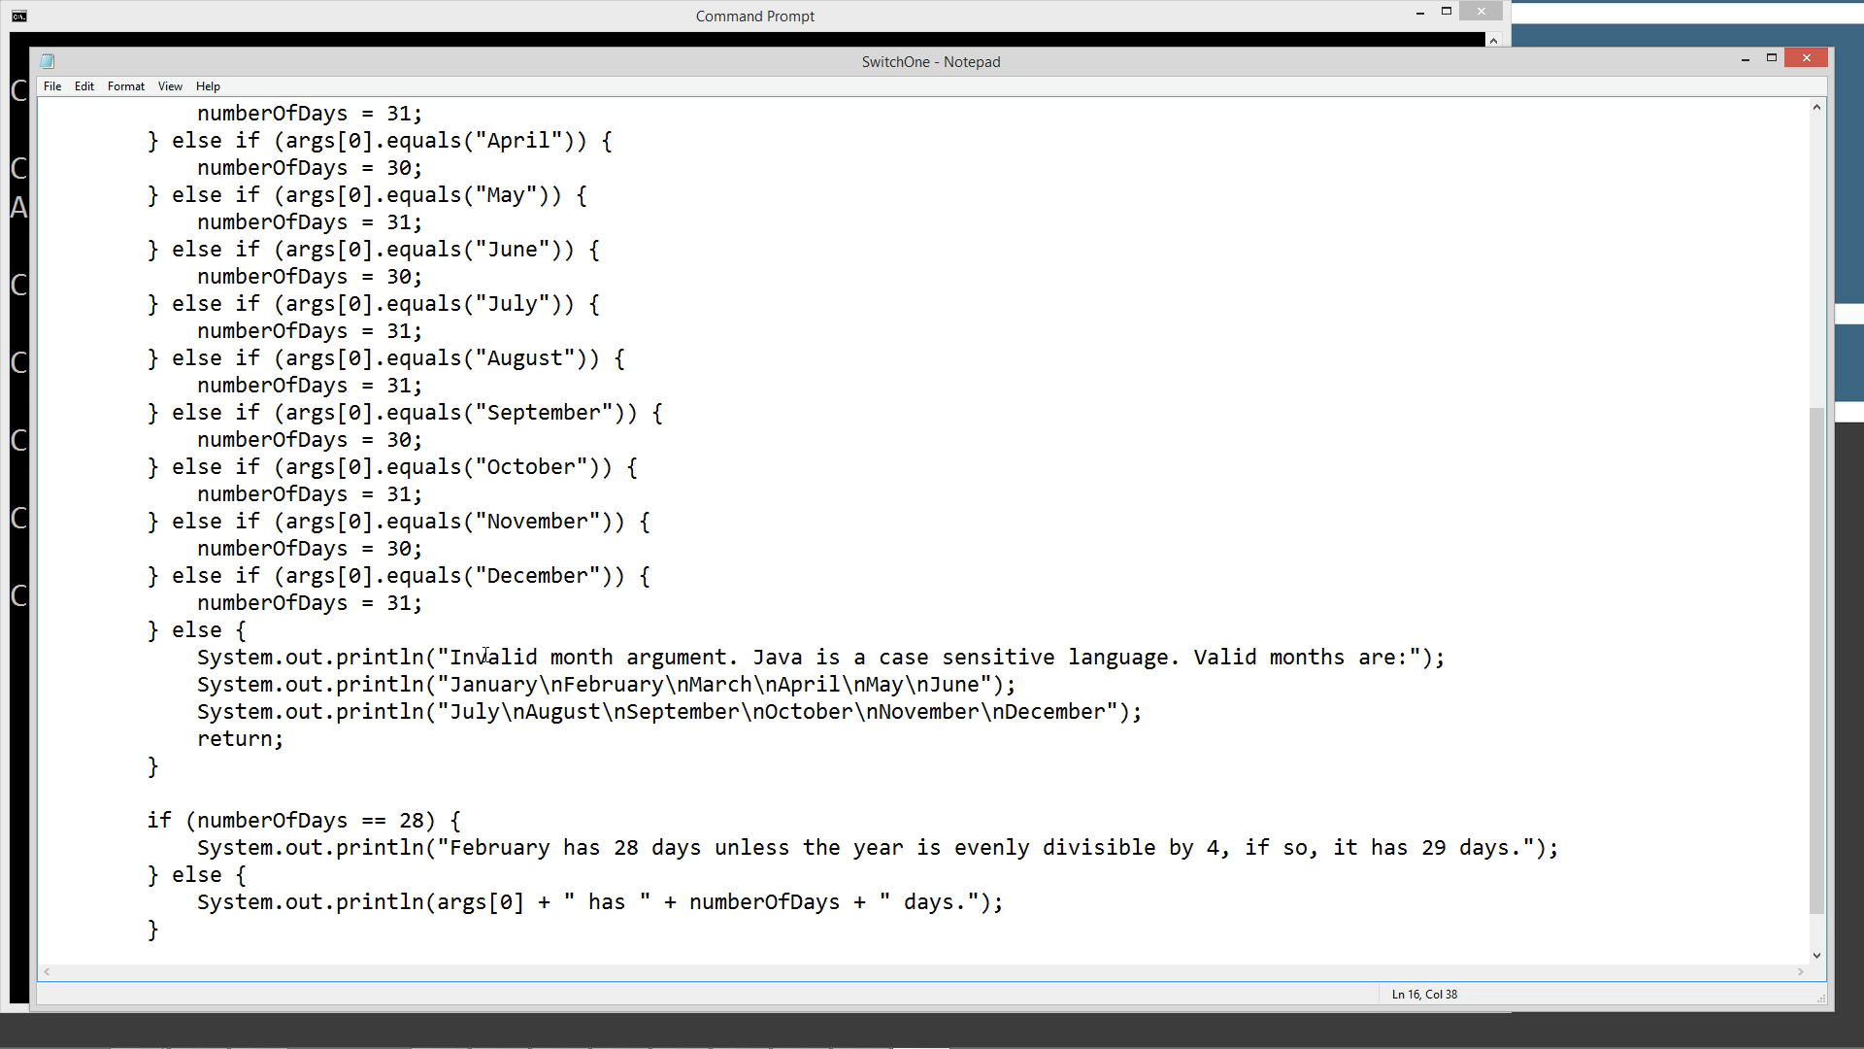
{"action": "double_click", "coordinate": [774, 657]}
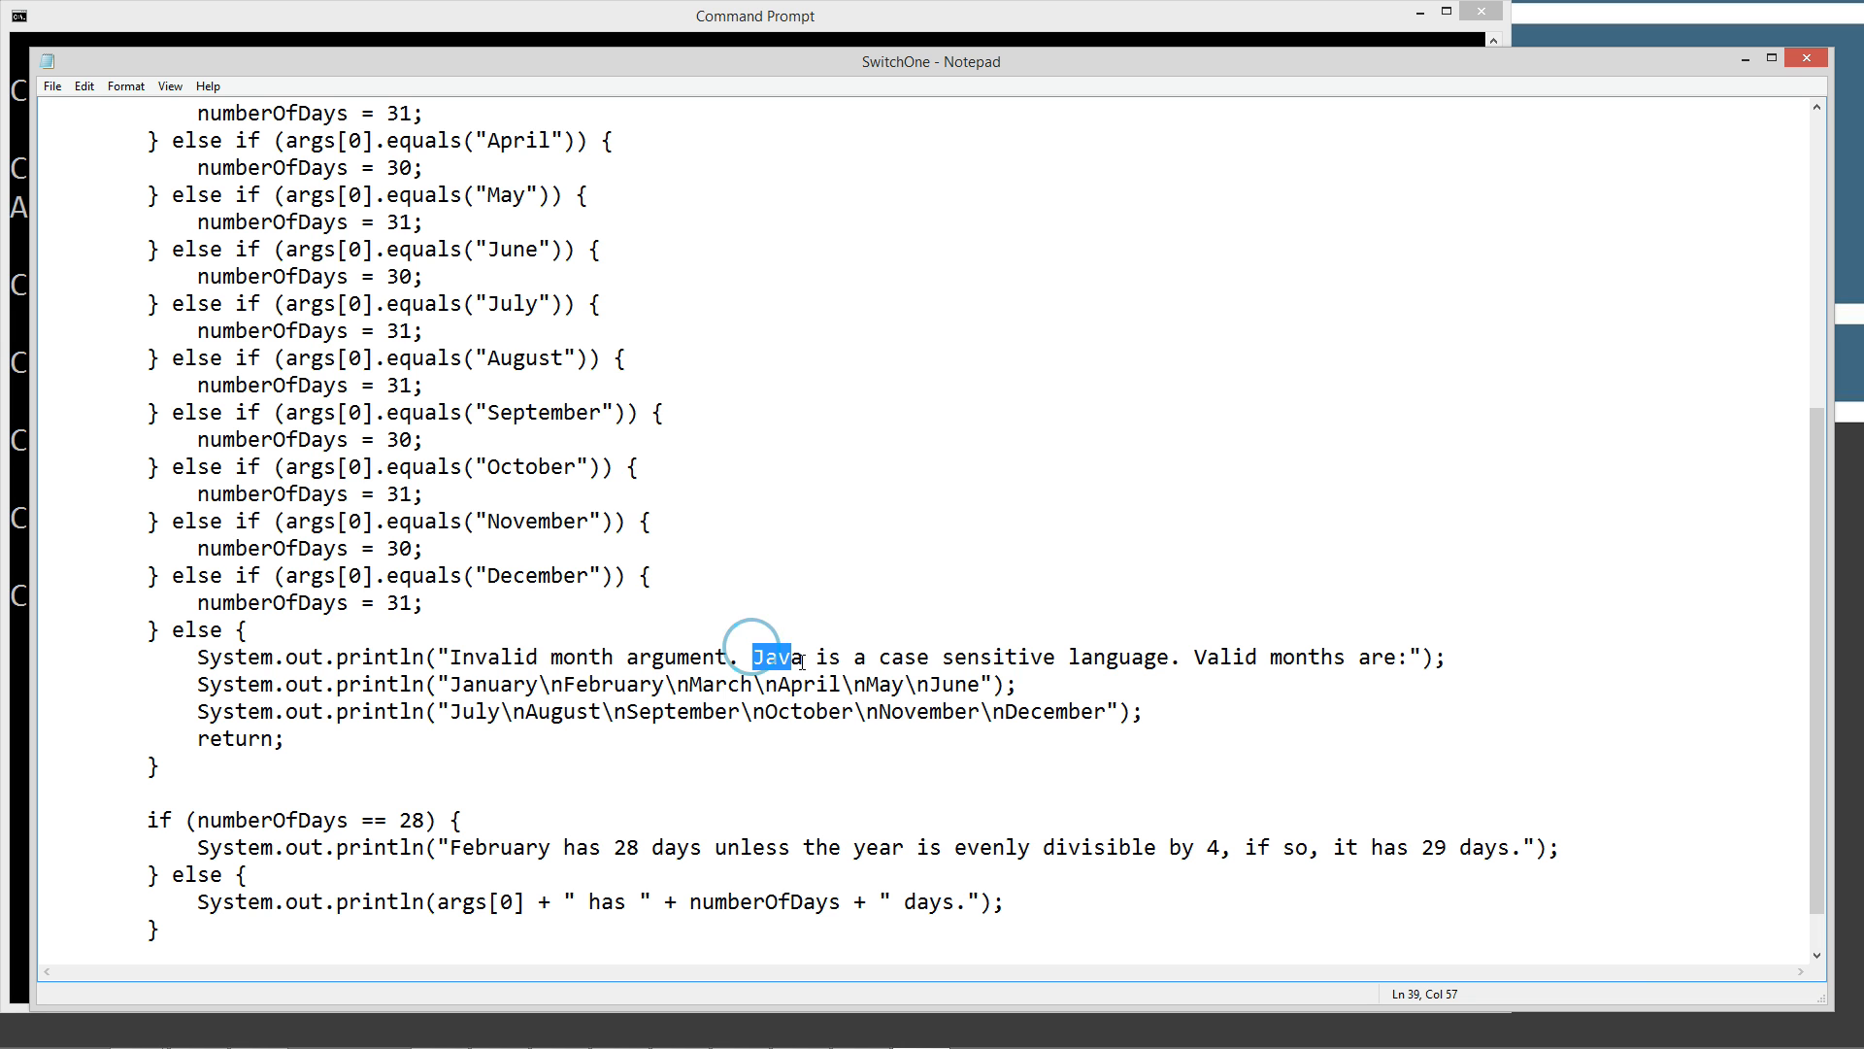
{"action": "left_click_drag", "start_coordinate": [779, 657], "coordinate": [1177, 656]}
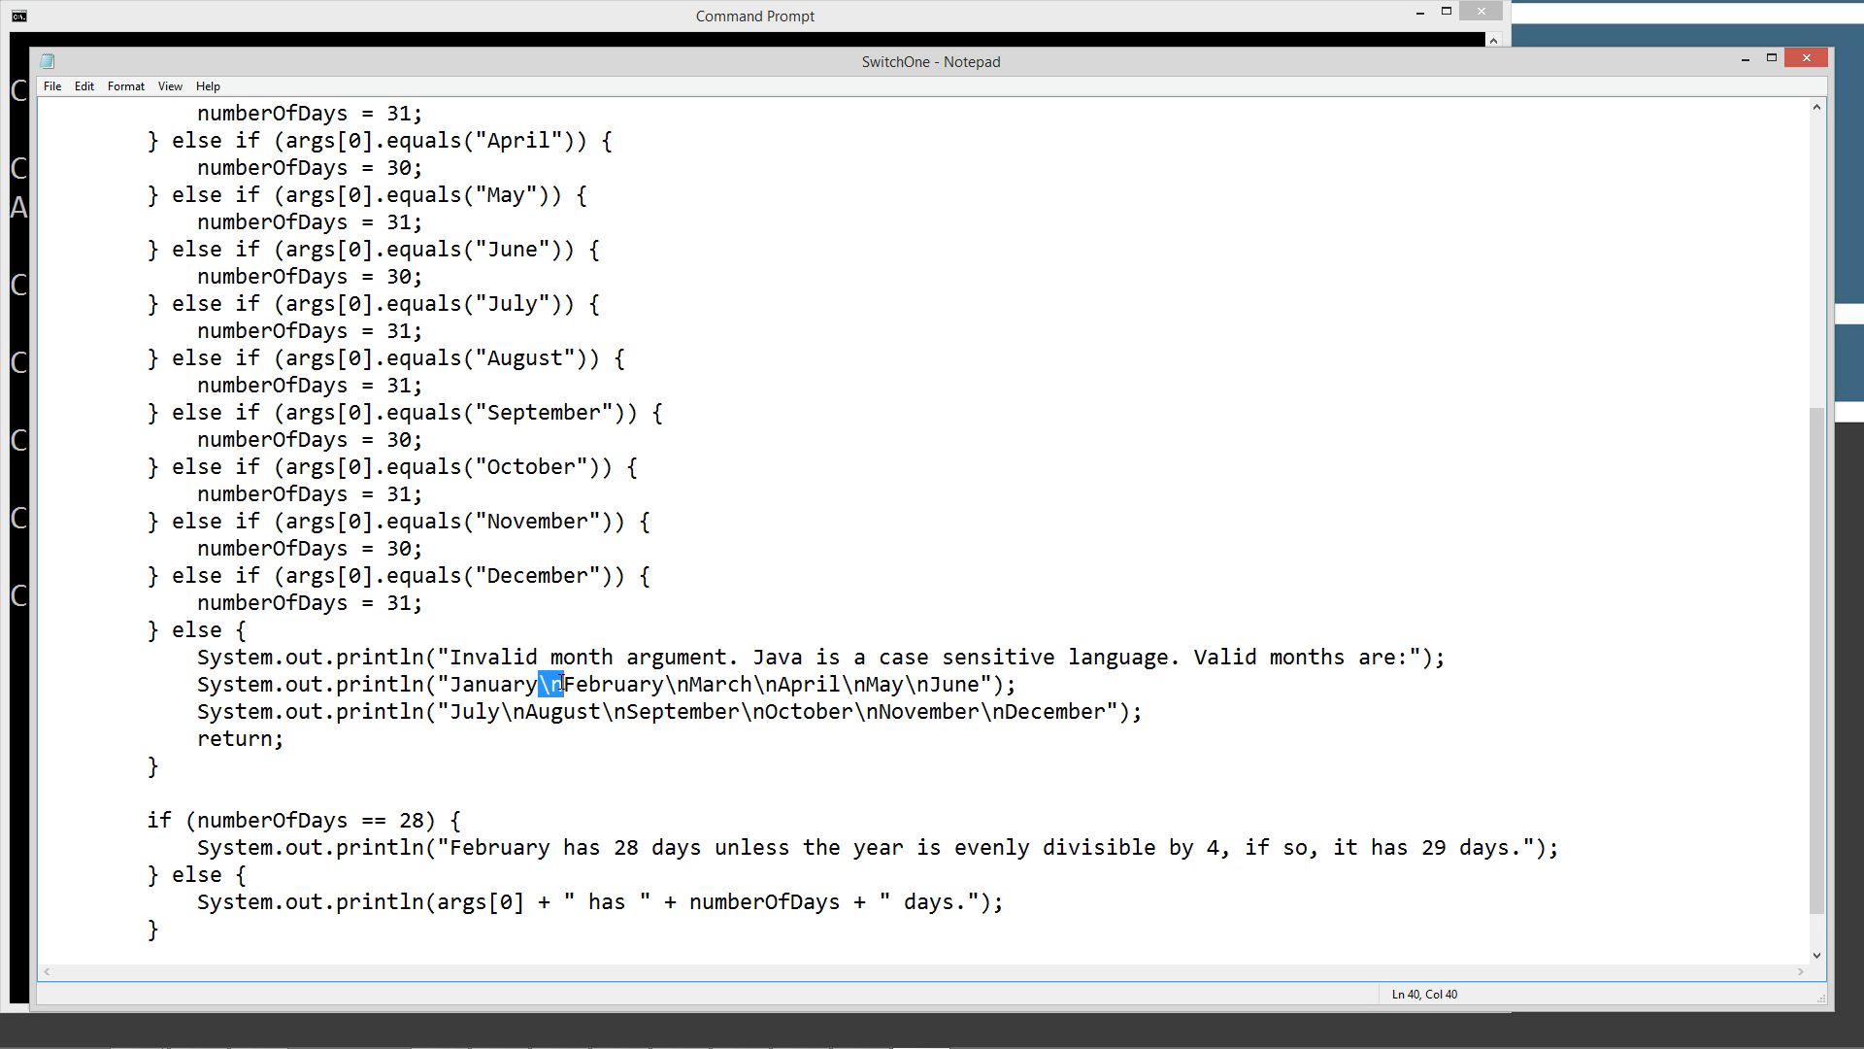
{"action": "mouse_move", "coordinate": [574, 732]}
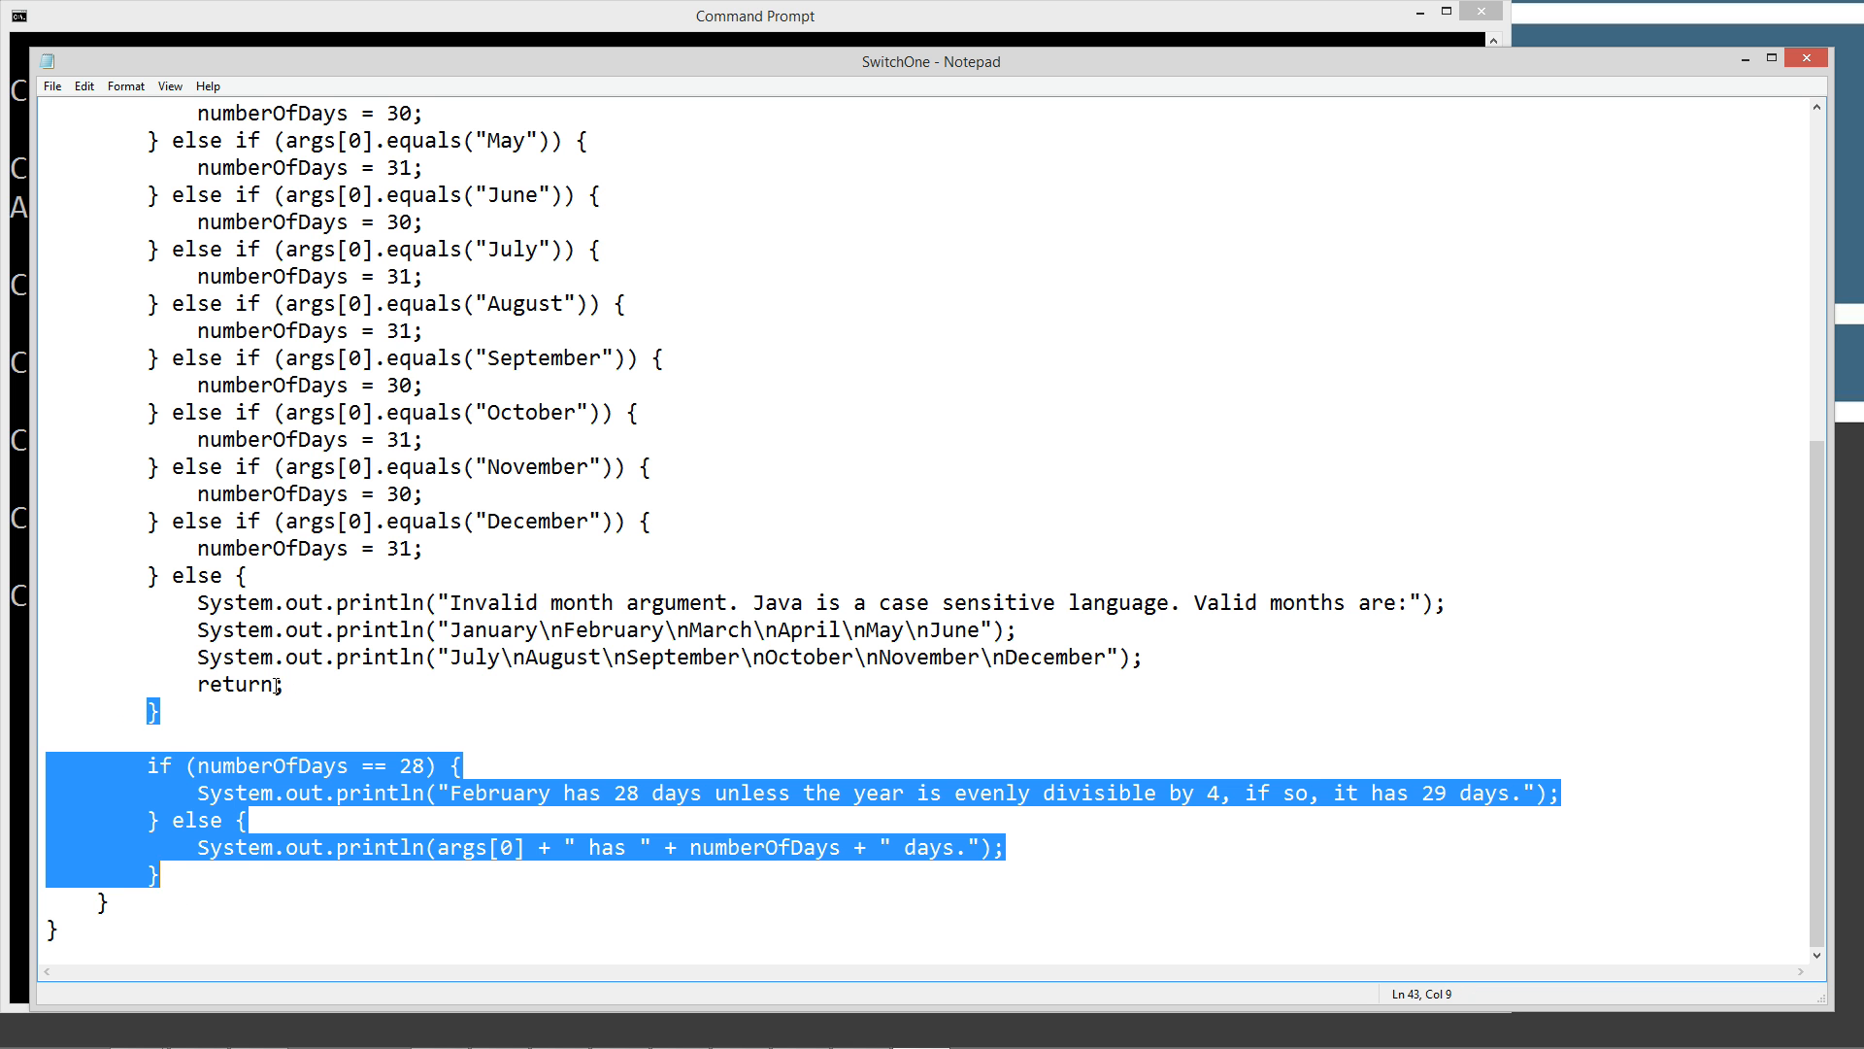
{"action": "left_click", "coordinate": [319, 701]}
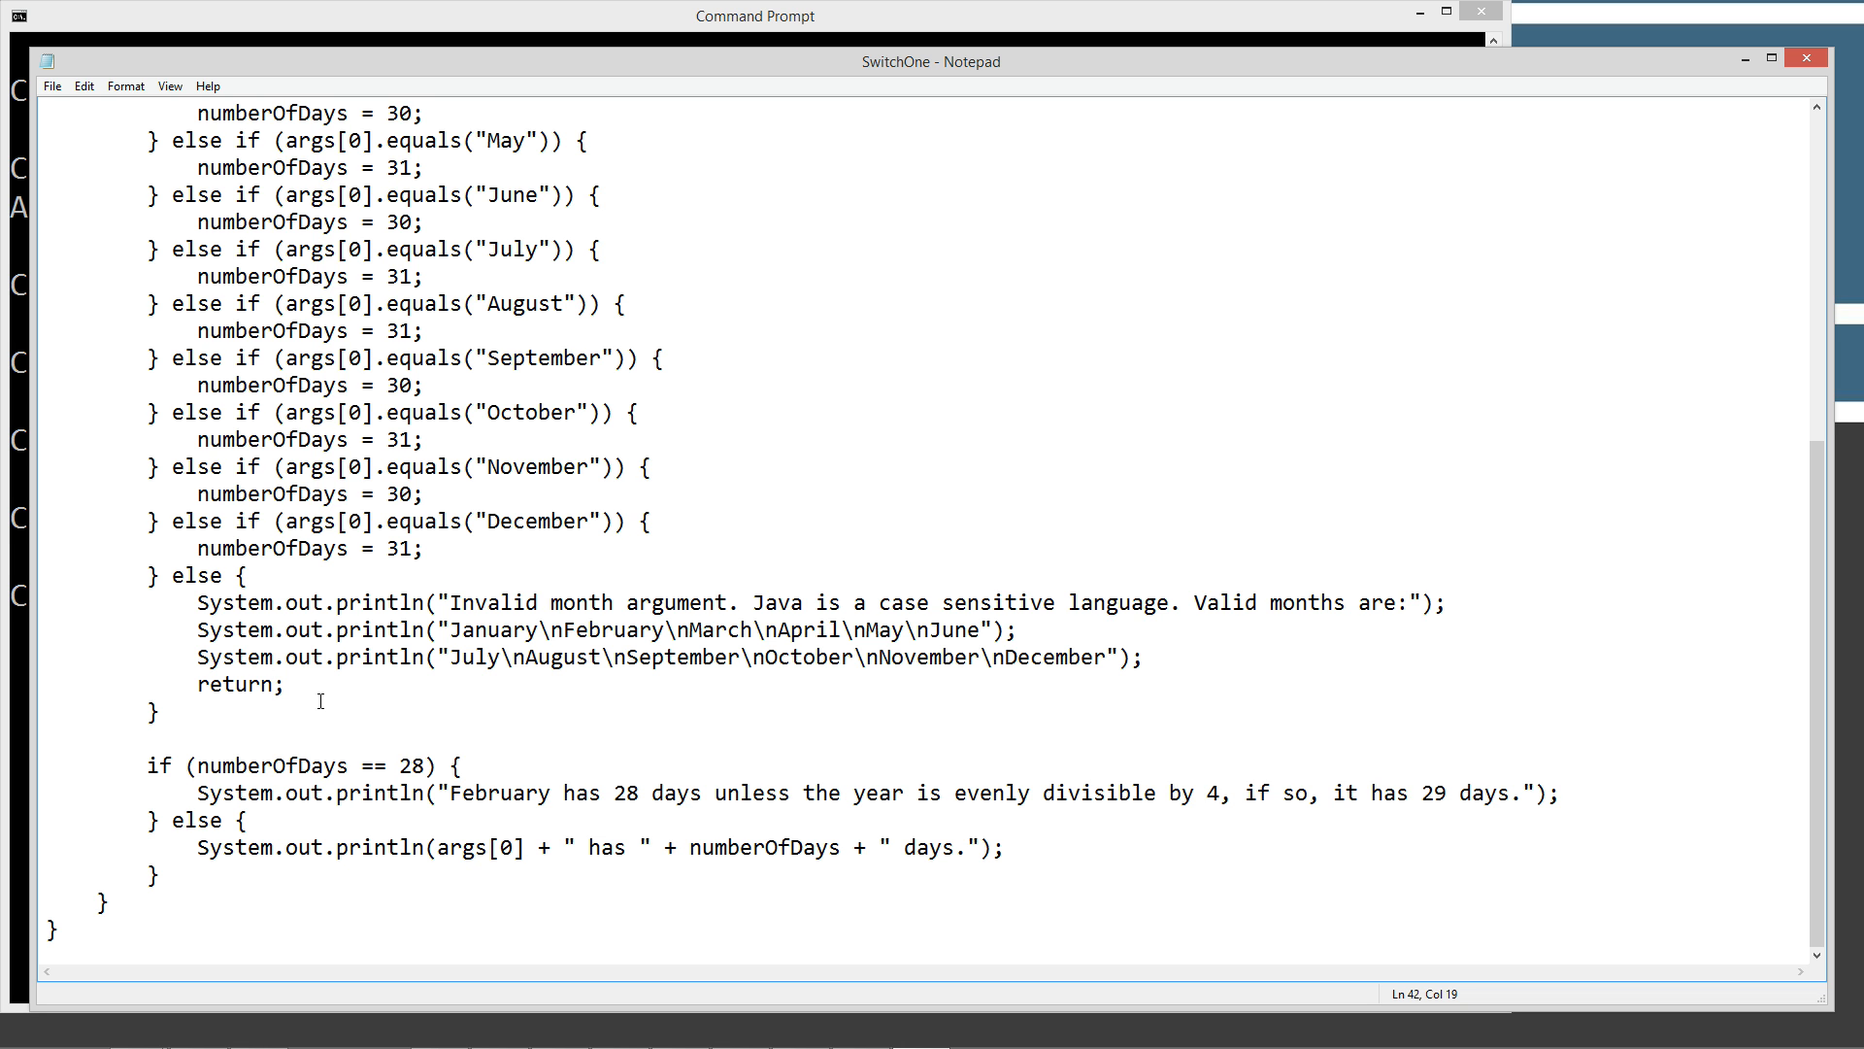
{"action": "mouse_move", "coordinate": [244, 764]}
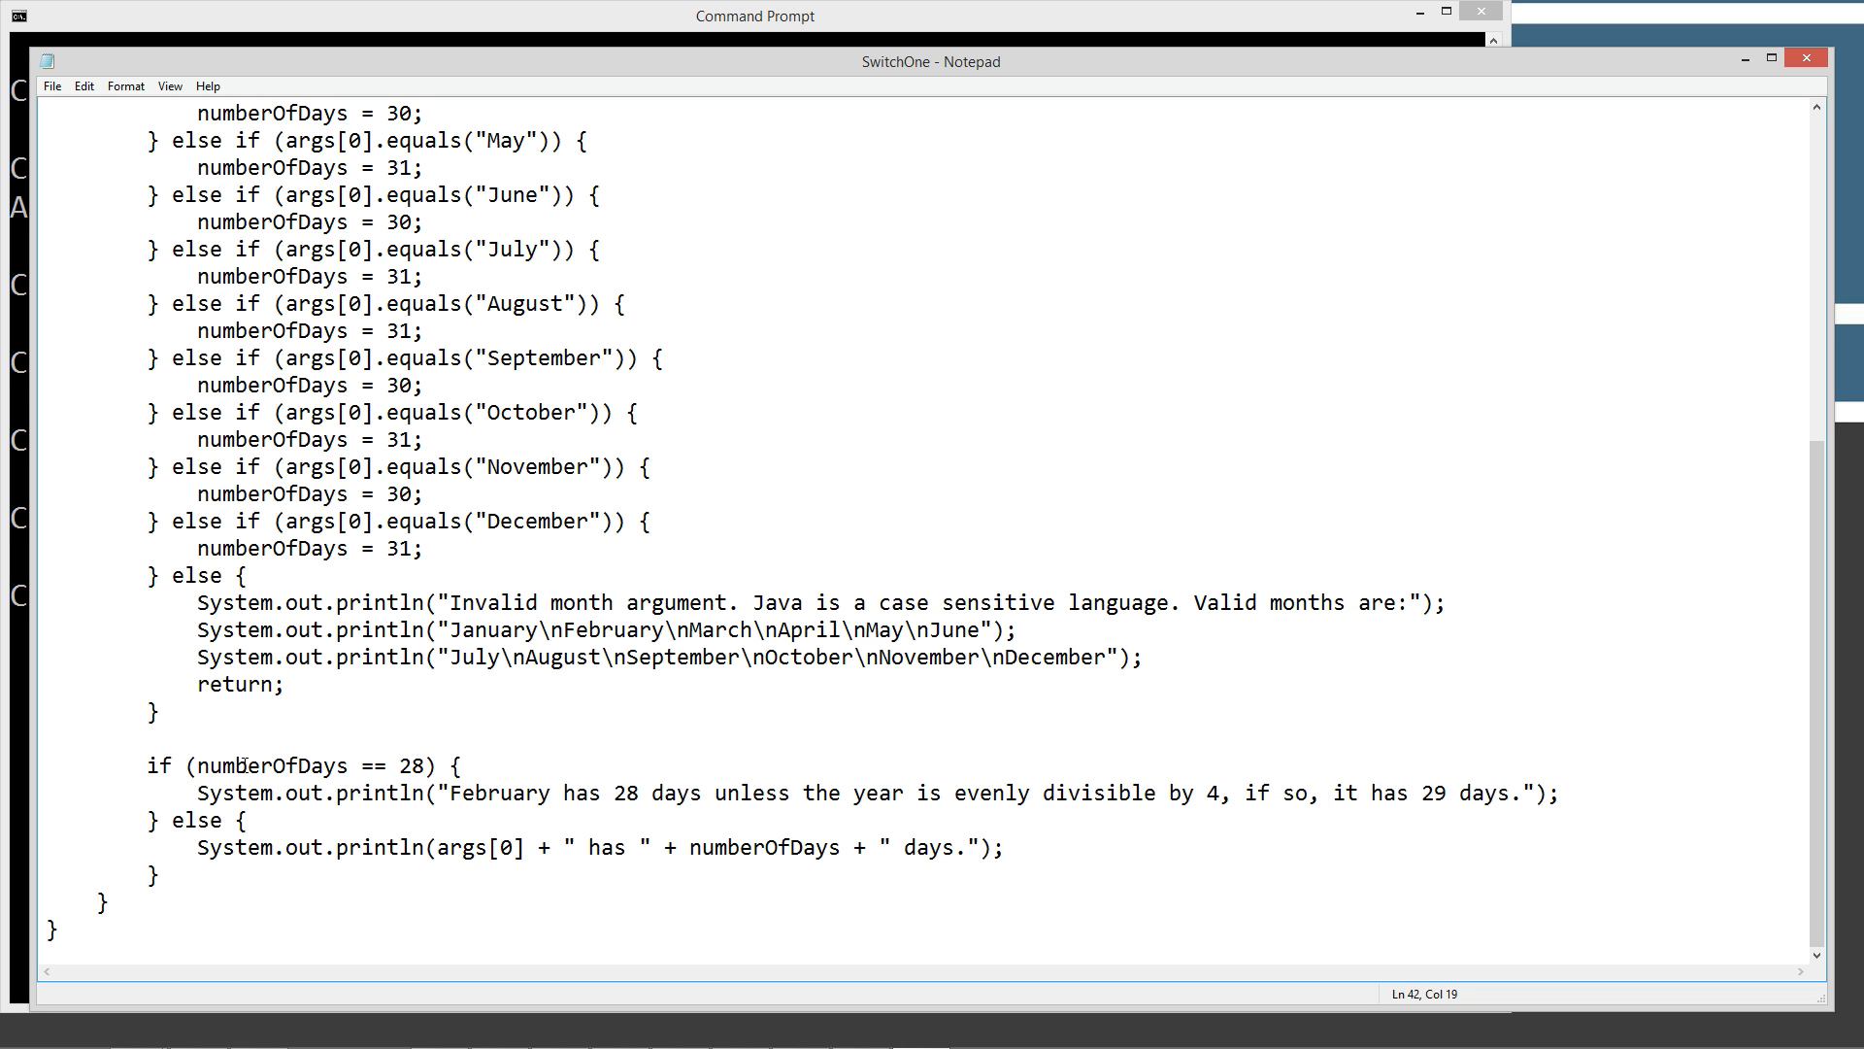
{"action": "double_click", "coordinate": [274, 764]}
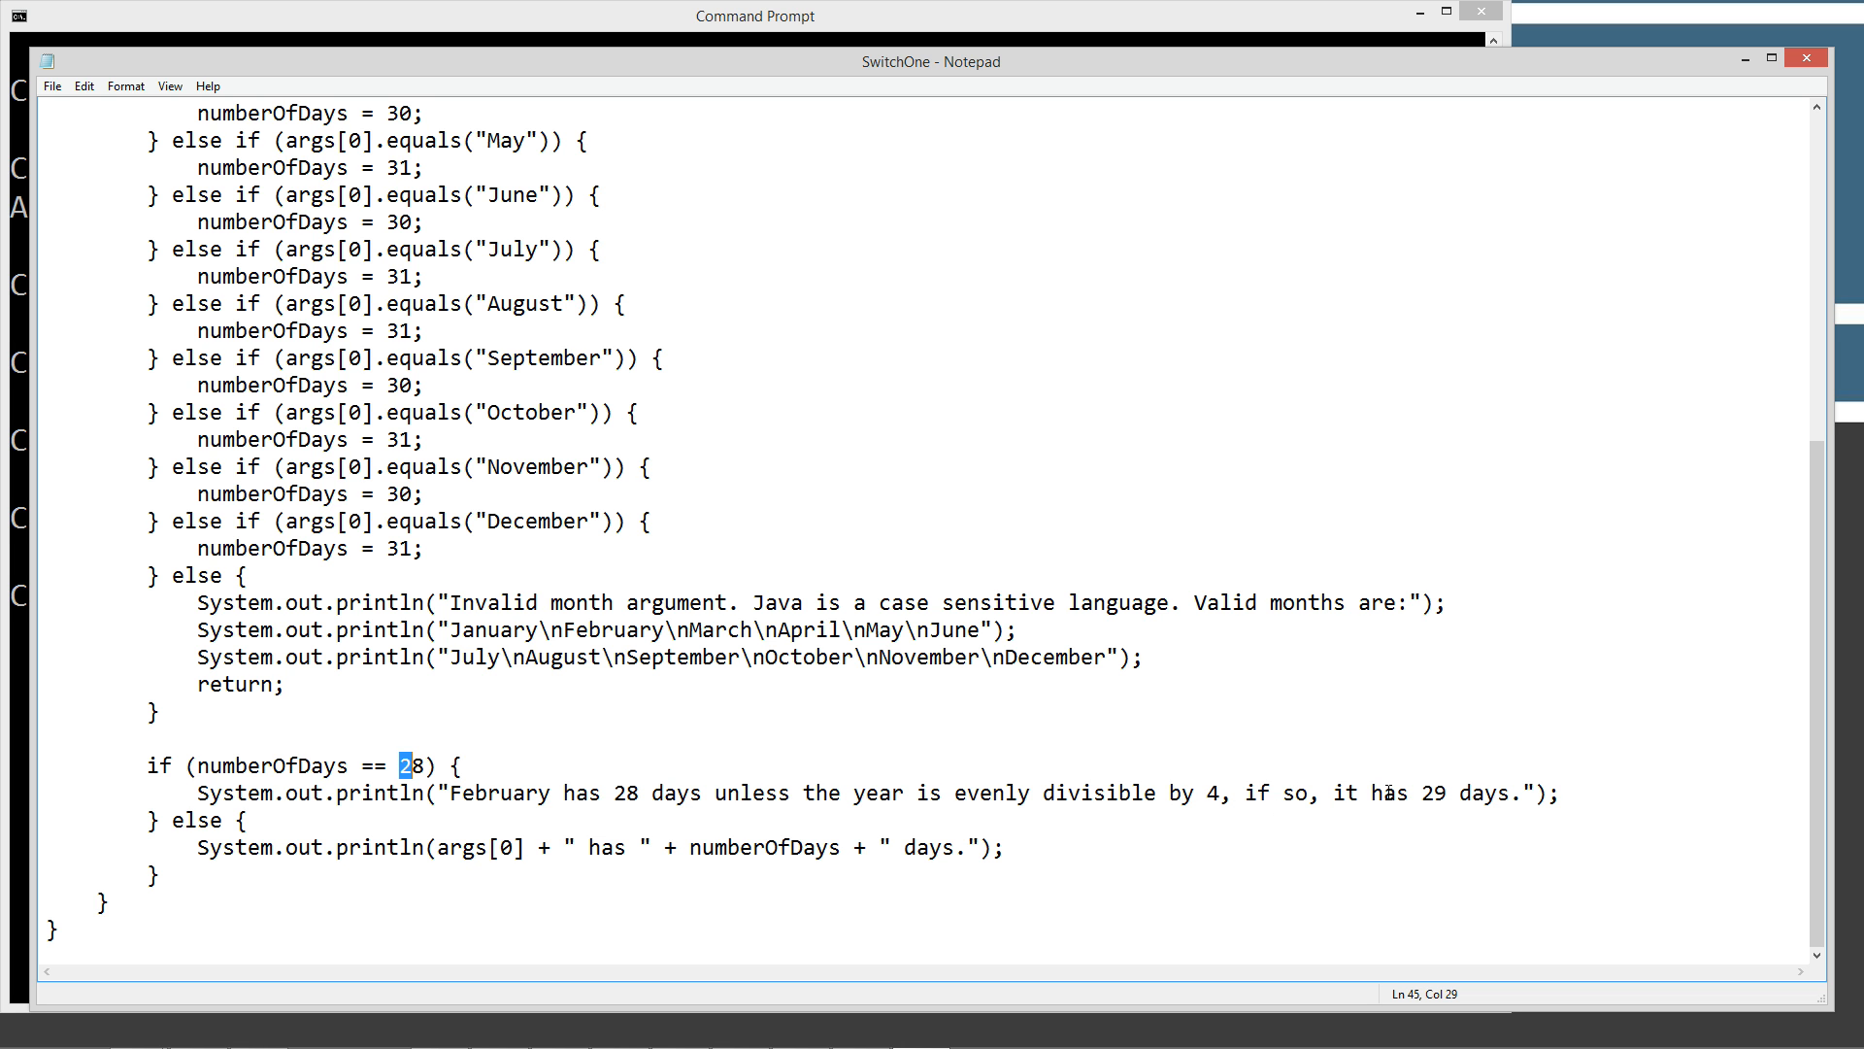
{"action": "mouse_move", "coordinate": [1463, 801]}
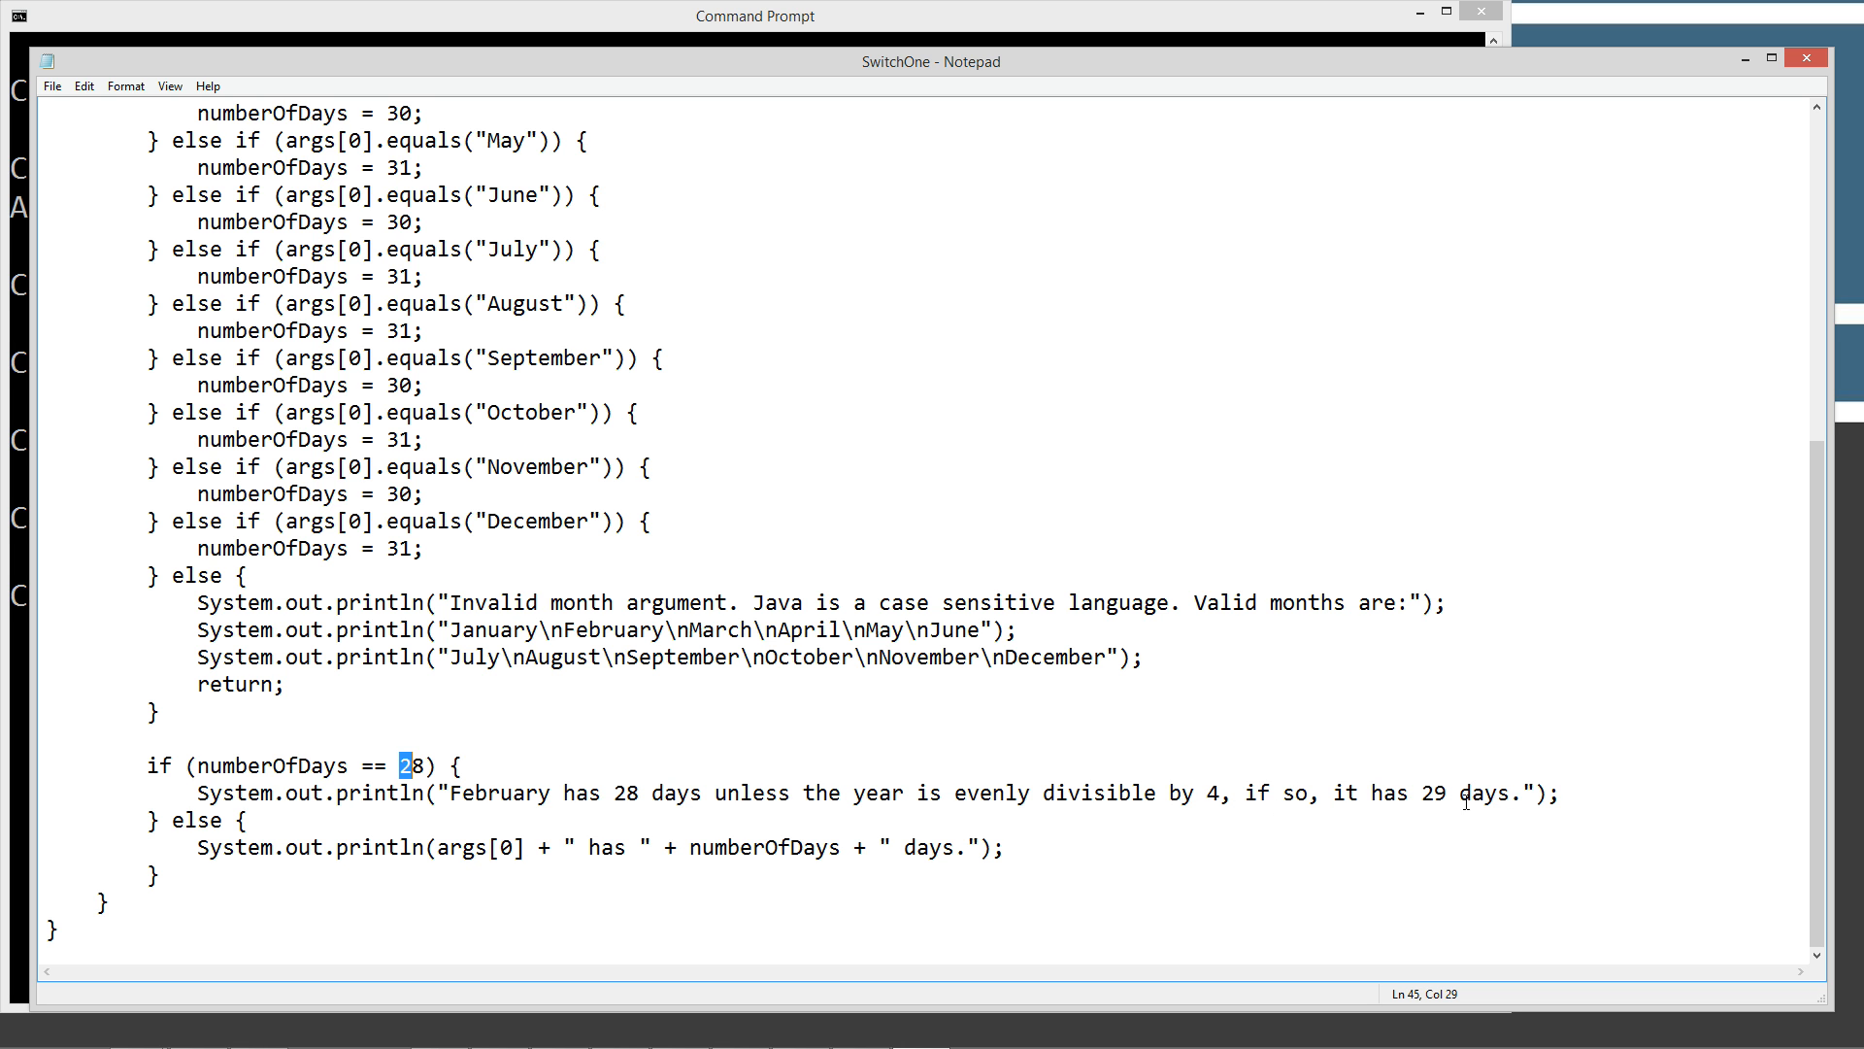
{"action": "mouse_move", "coordinate": [331, 862]}
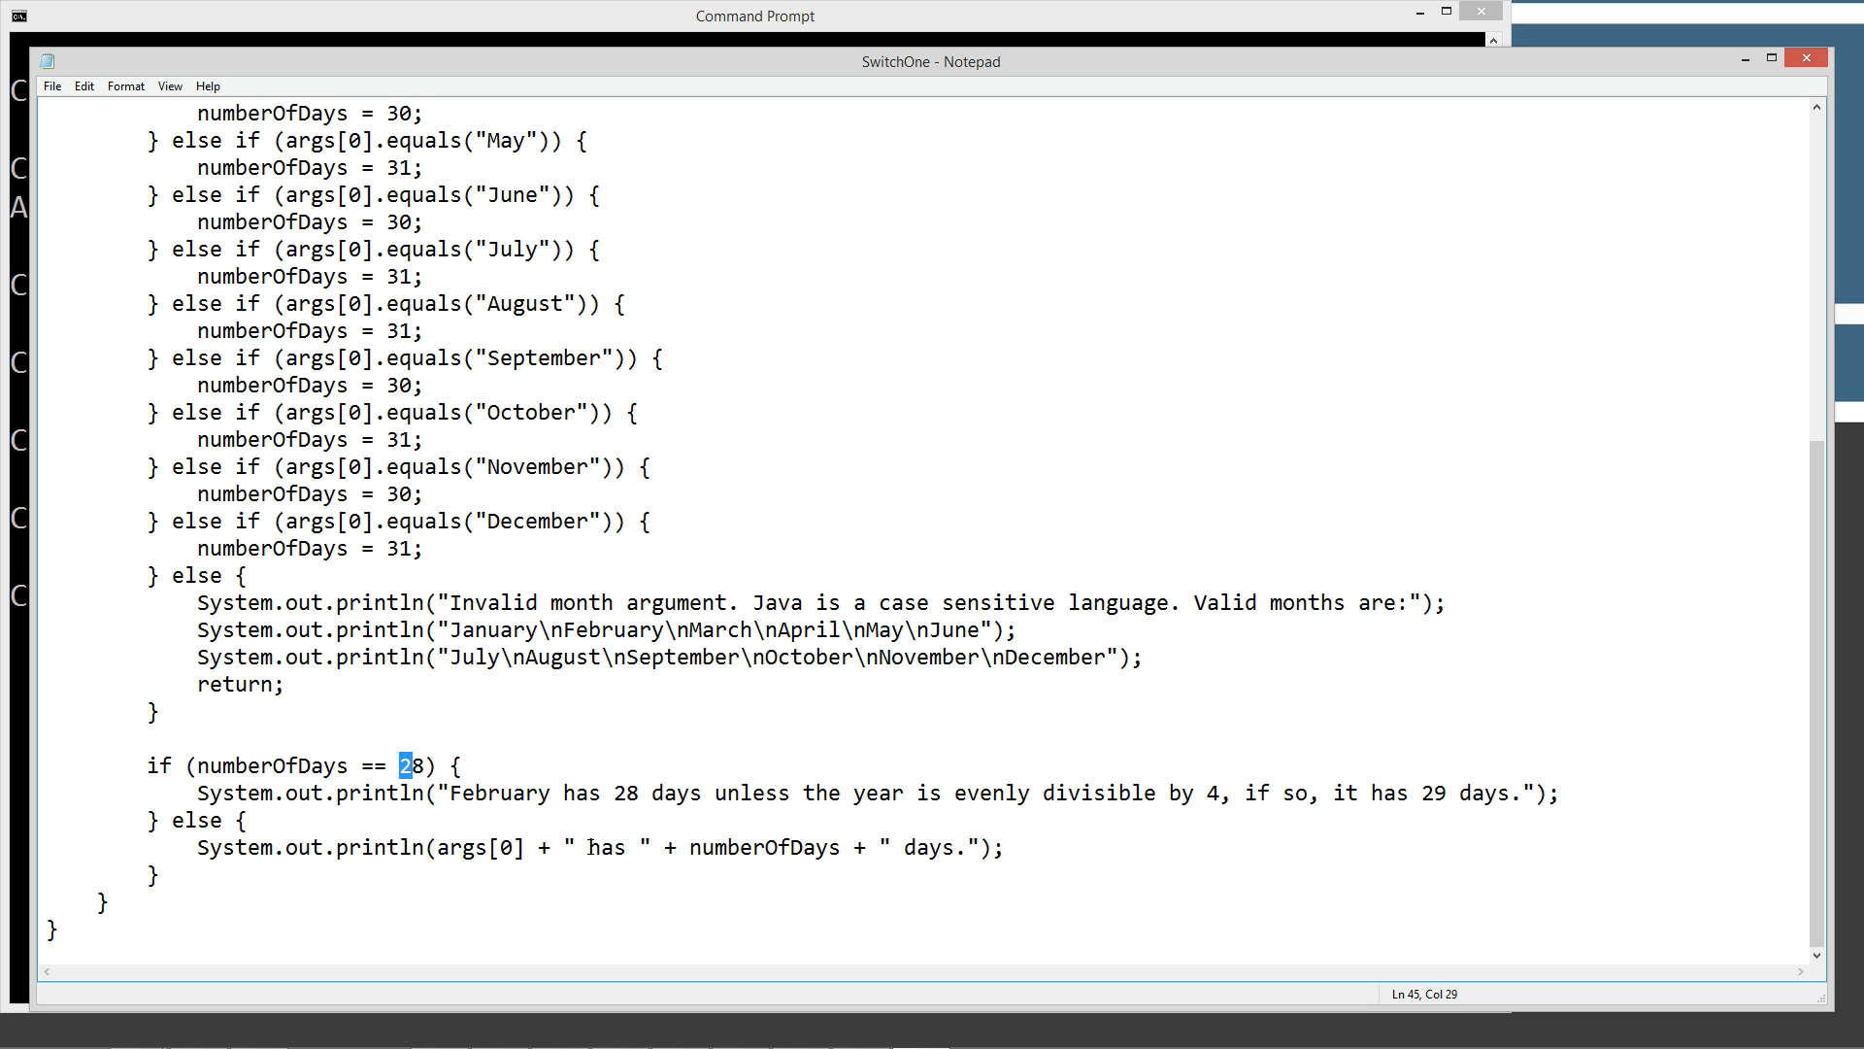
{"action": "mouse_move", "coordinate": [1167, 839]}
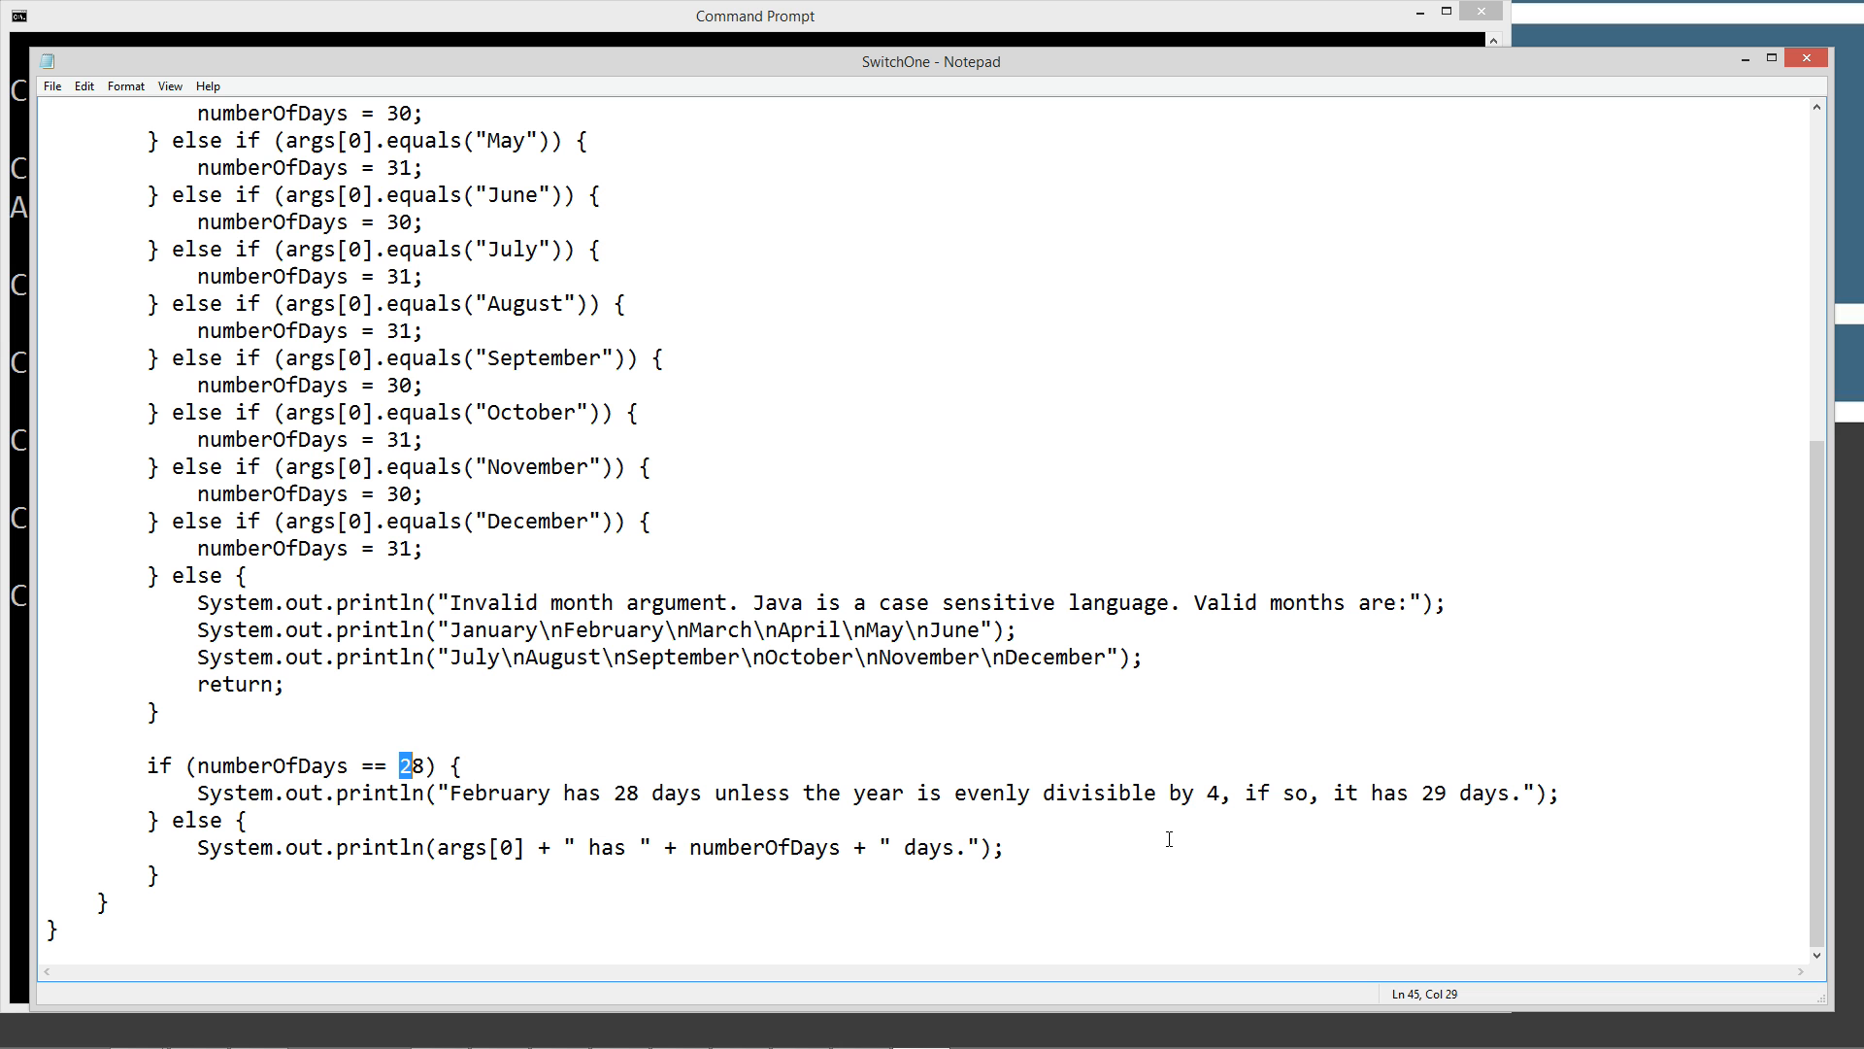
{"action": "left_click", "coordinate": [51, 86]}
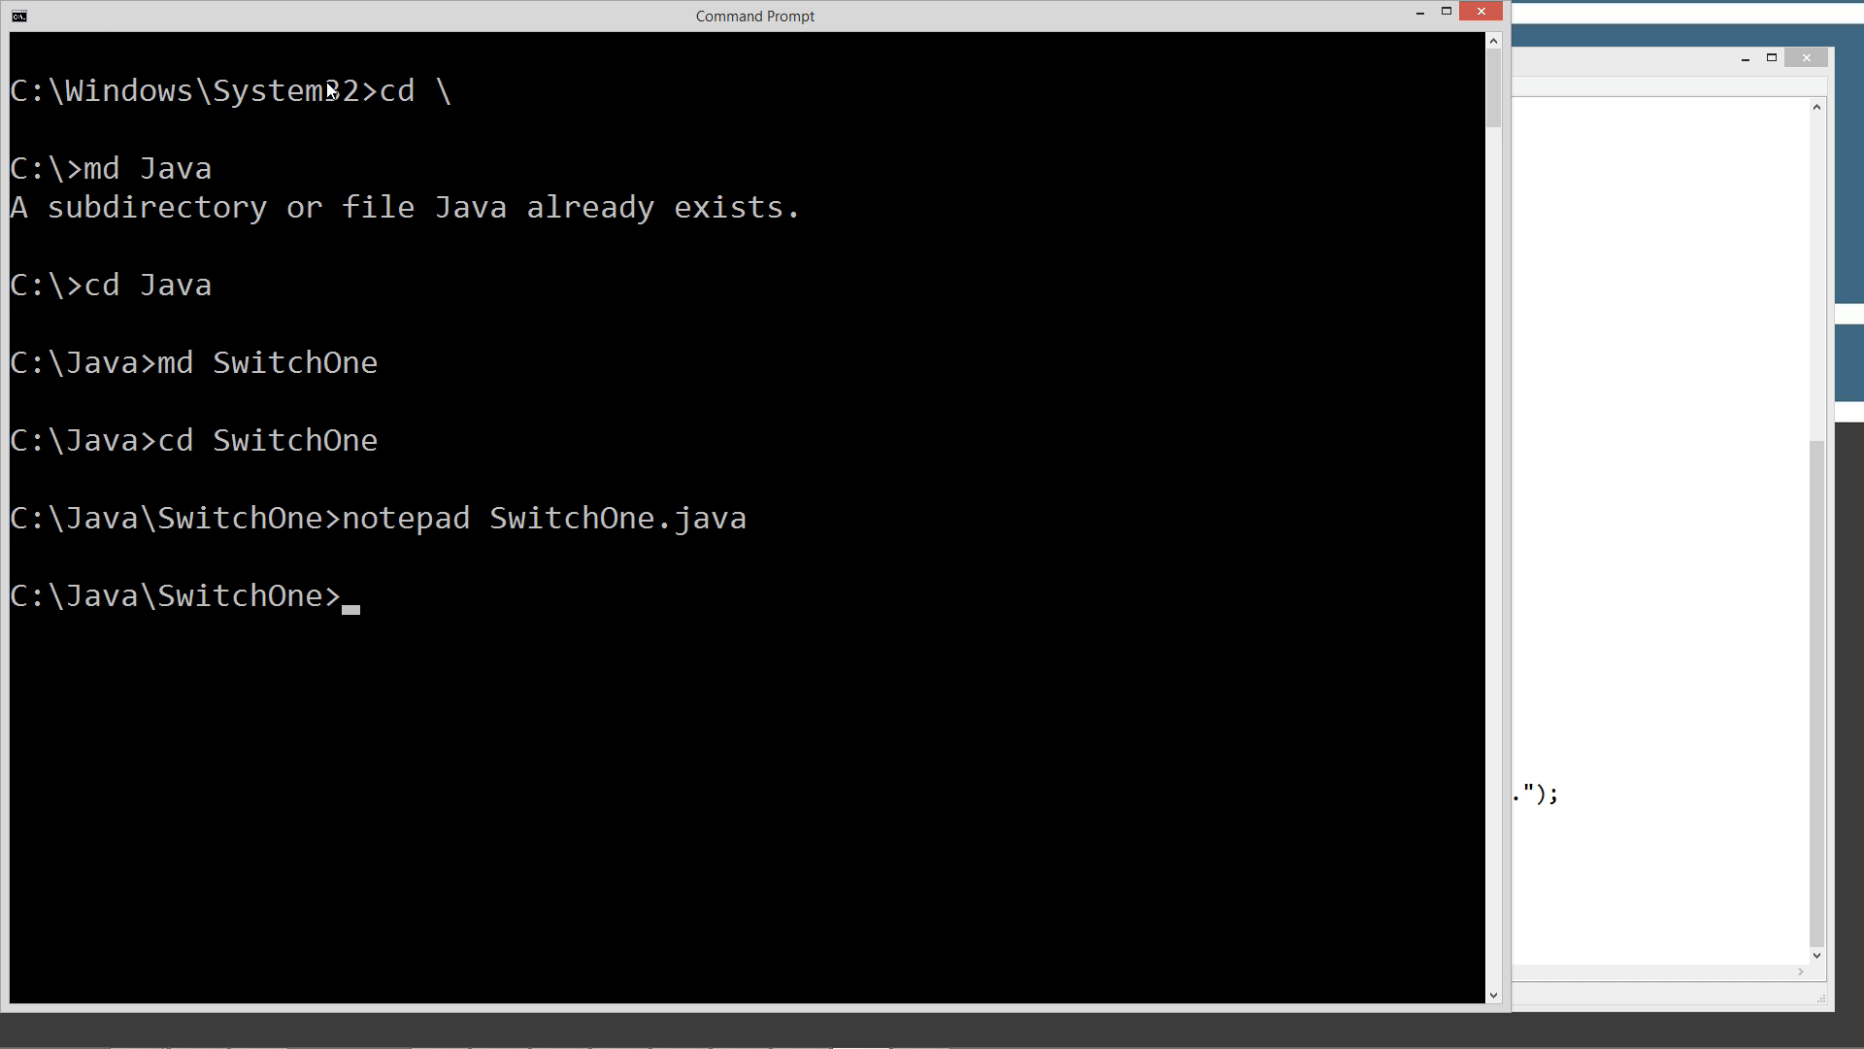
Compile SwitchOne.java and run it for March and February
{"action": "type", "text": "javac"}
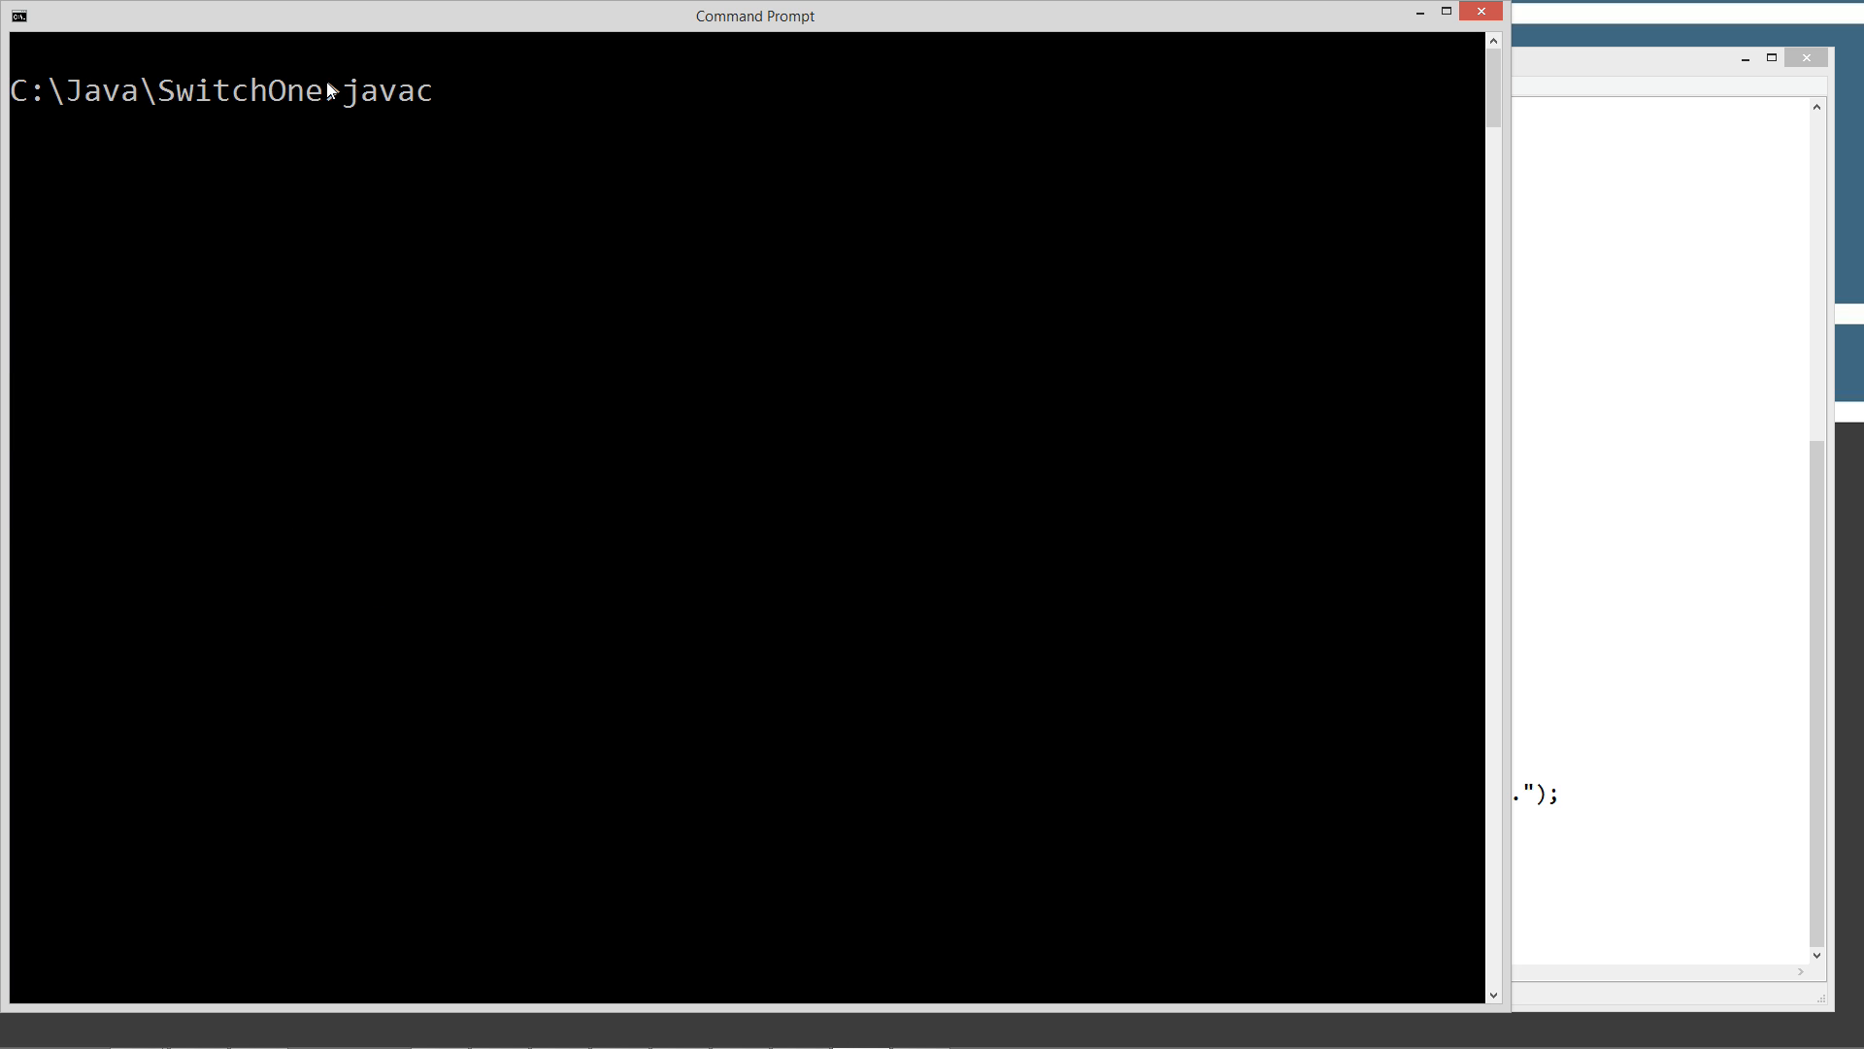
{"action": "type", "text": "SwitchOne.java"}
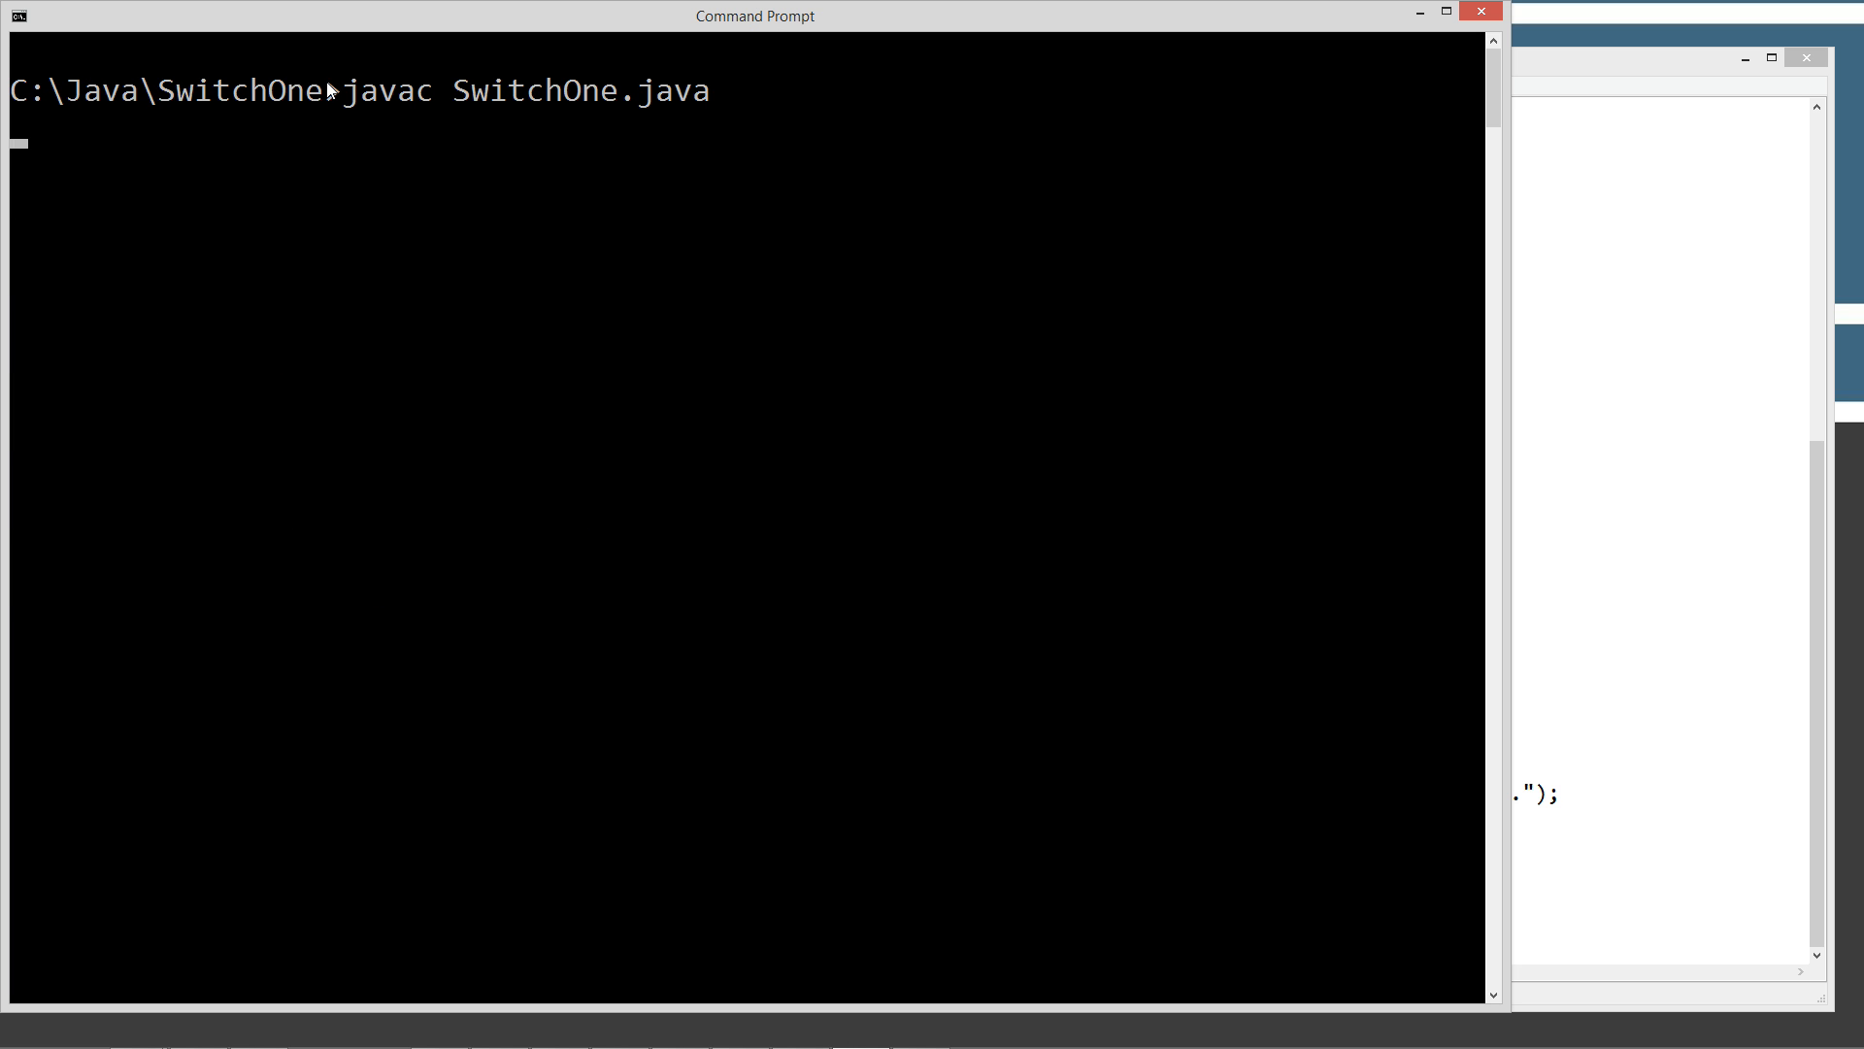
{"action": "type", "text": "java Swit"}
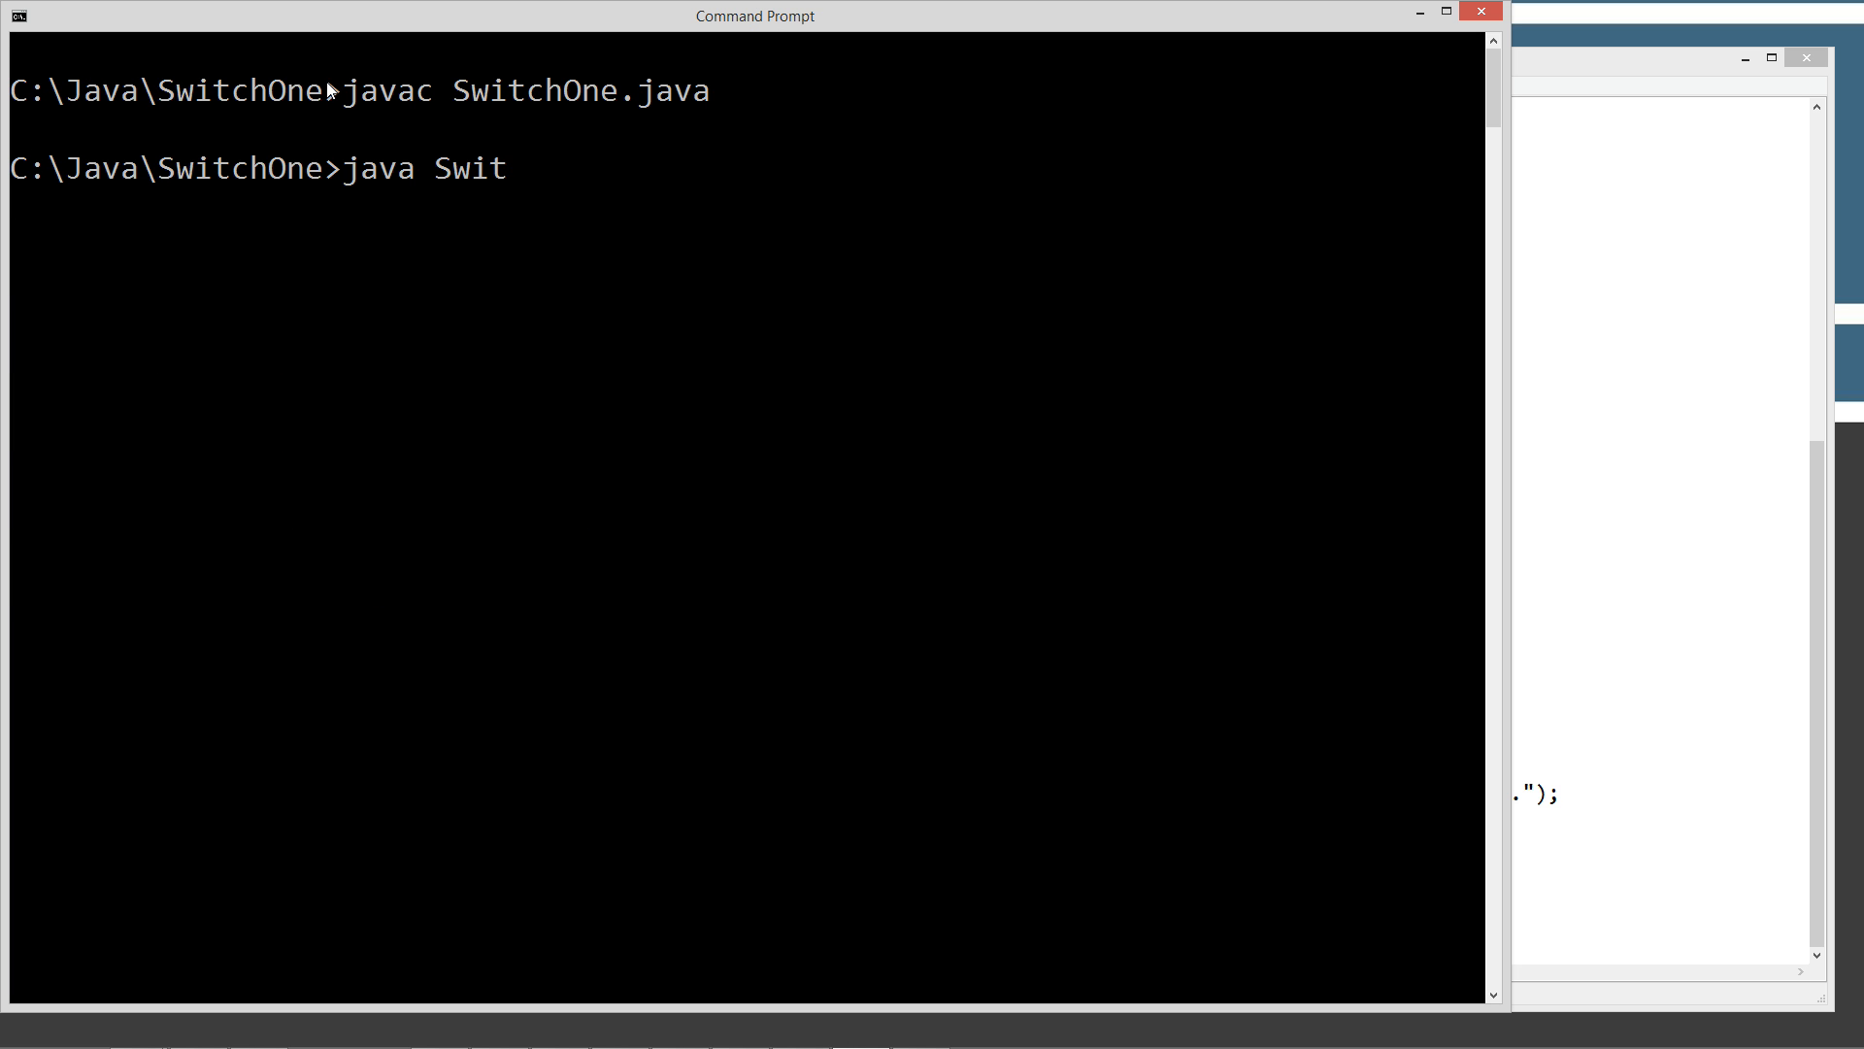
{"action": "type", "text": "chOne"}
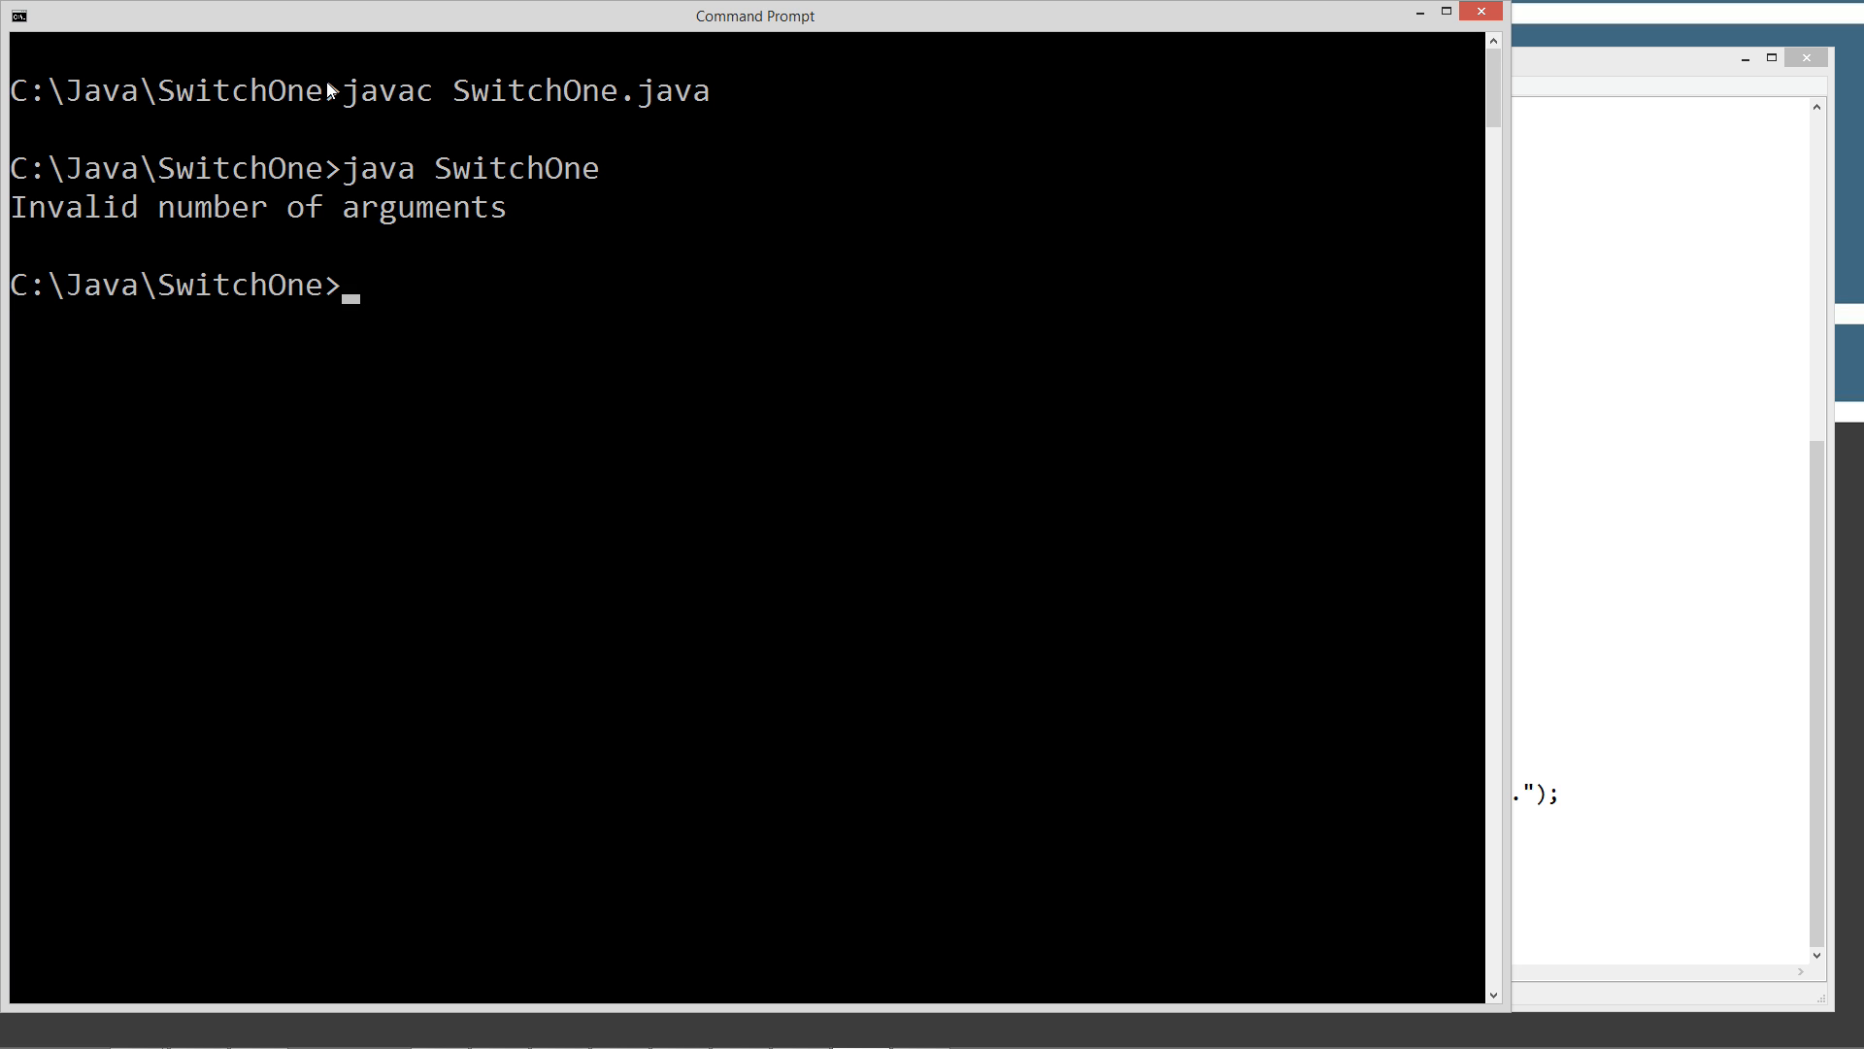
{"action": "type", "text": "java SwitchOne March"}
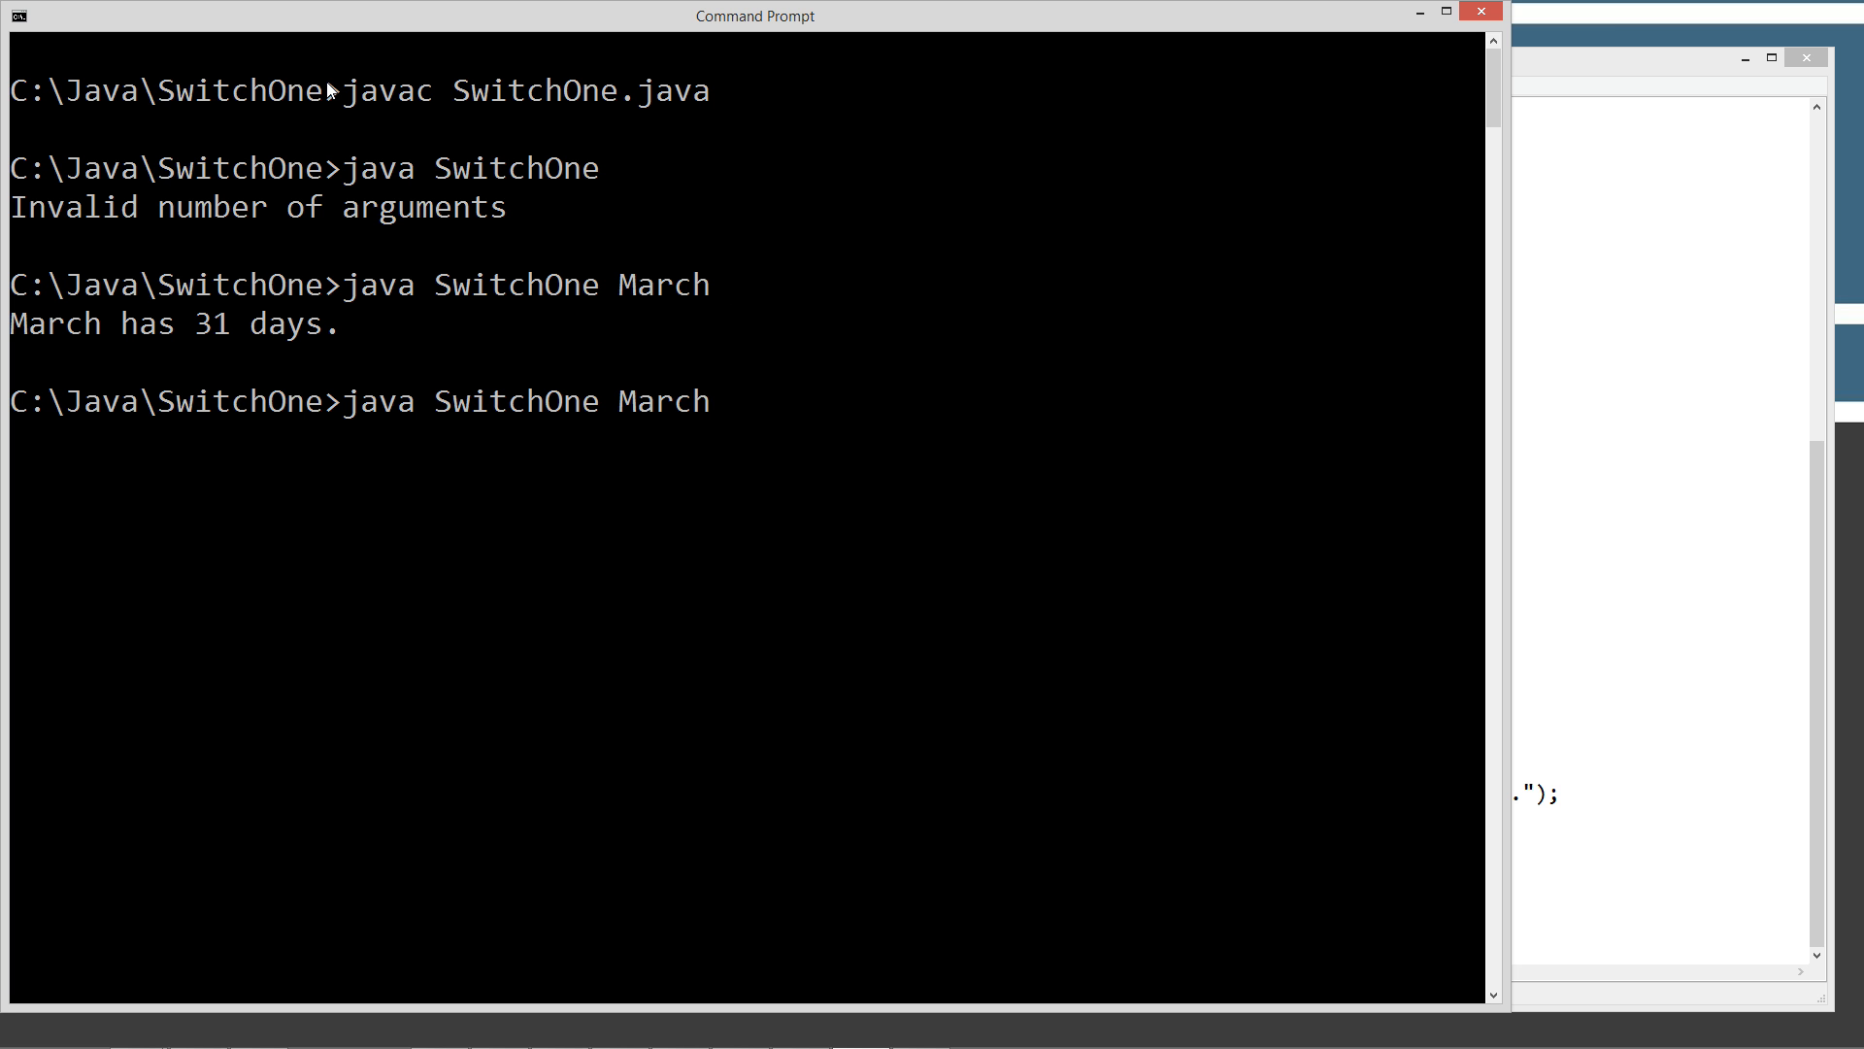
{"action": "type", "text": "Jun"}
{"action": "type", "text": "java SwitchOne F"}
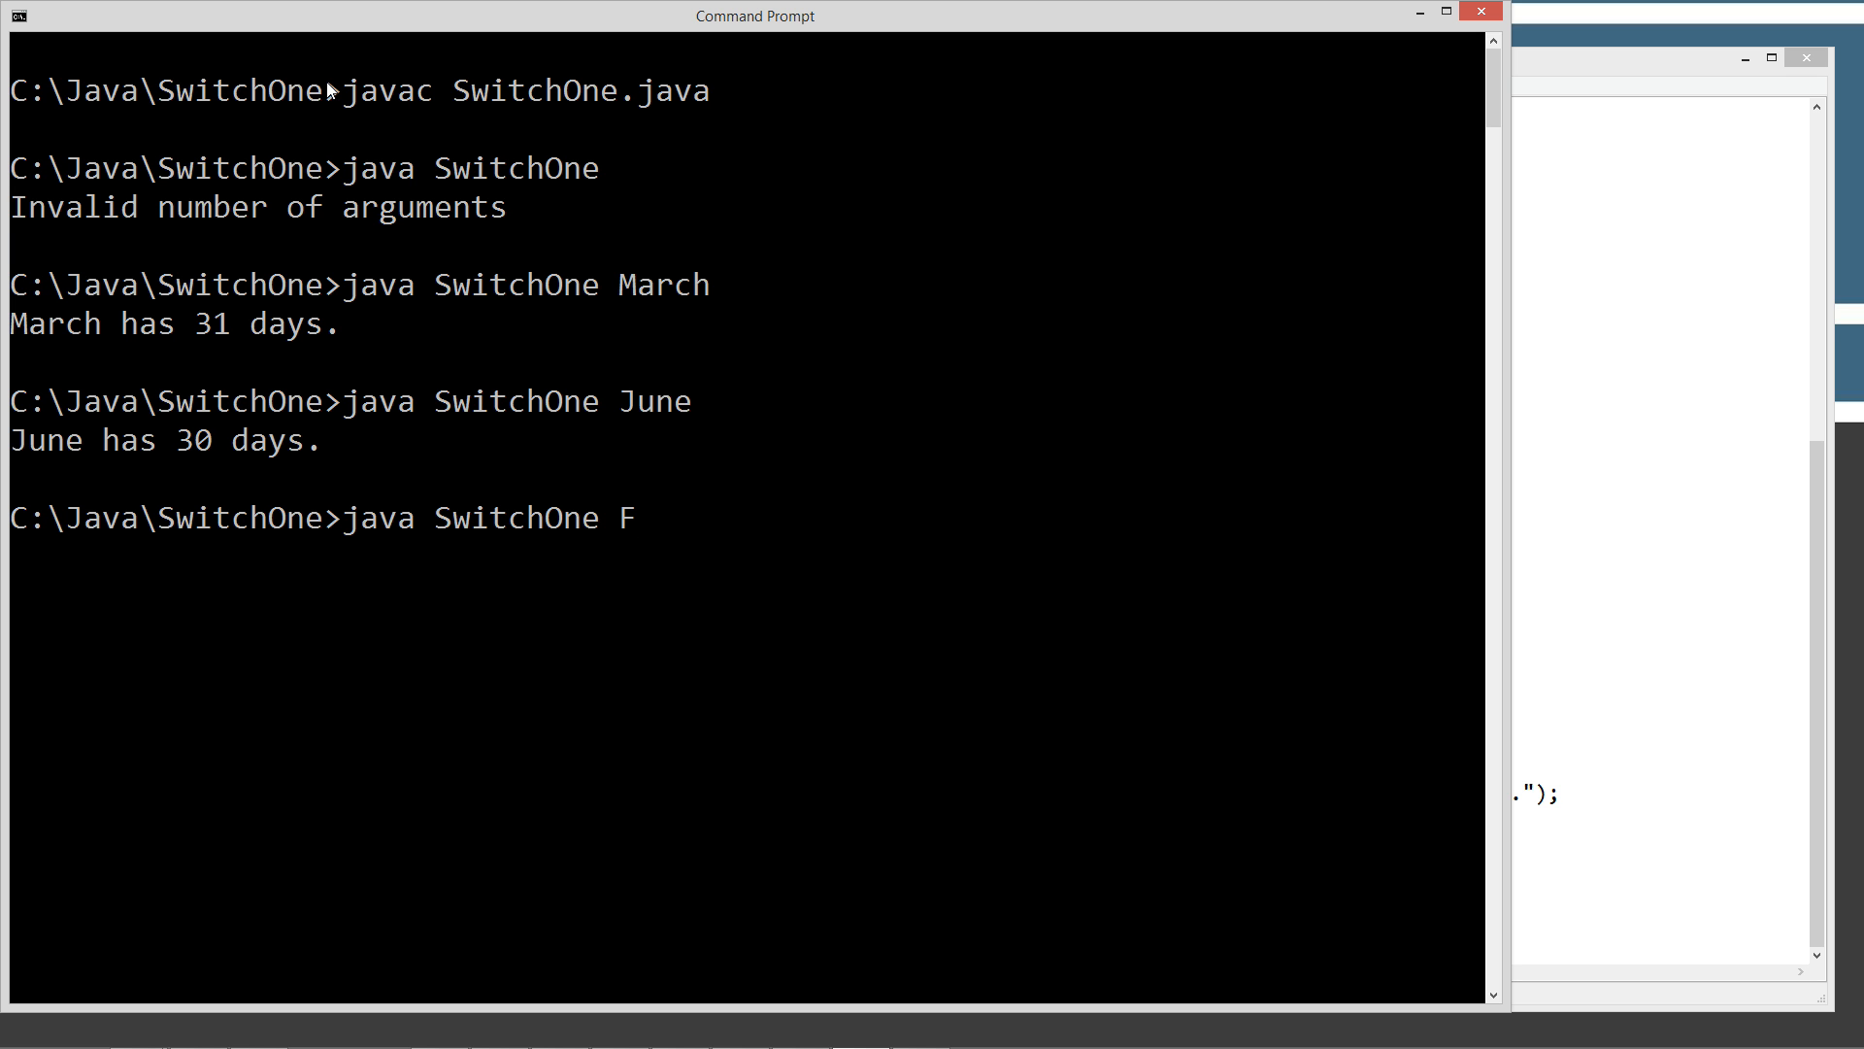
{"action": "type", "text": "ebruary"}
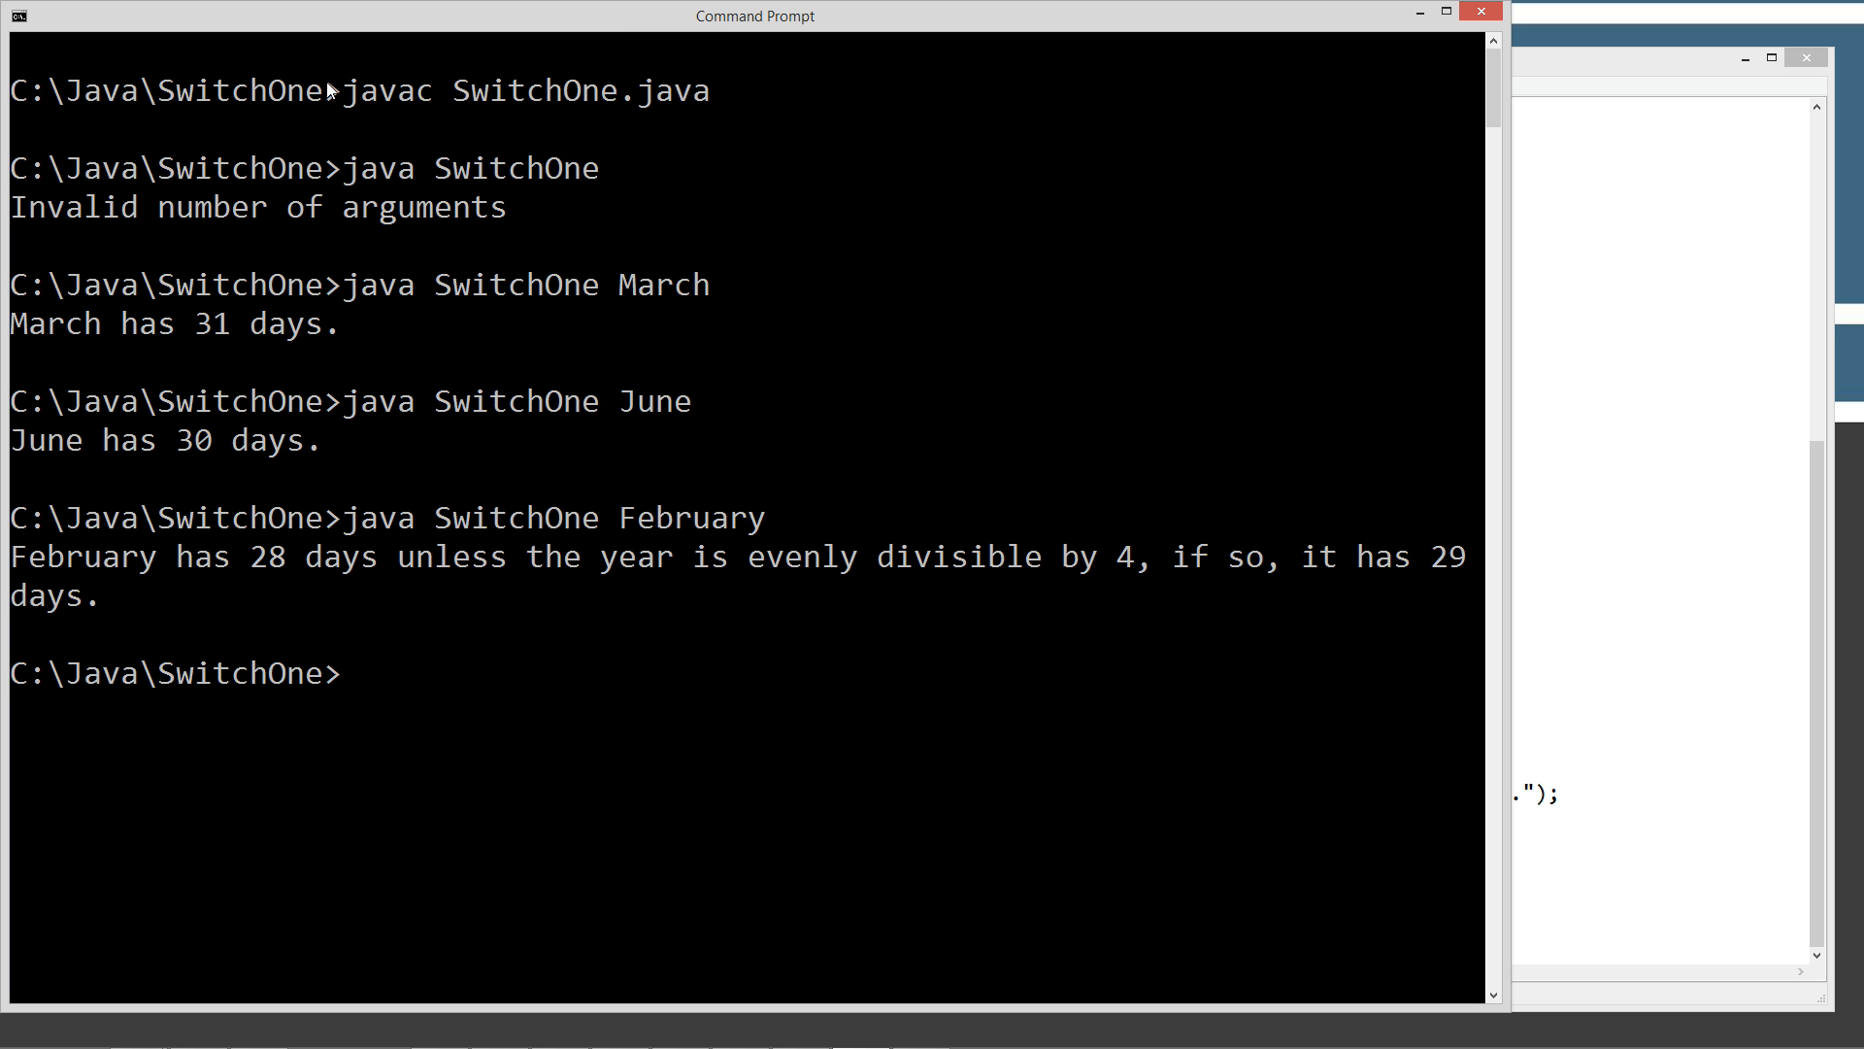
{"action": "mouse_move", "coordinate": [1043, 579]}
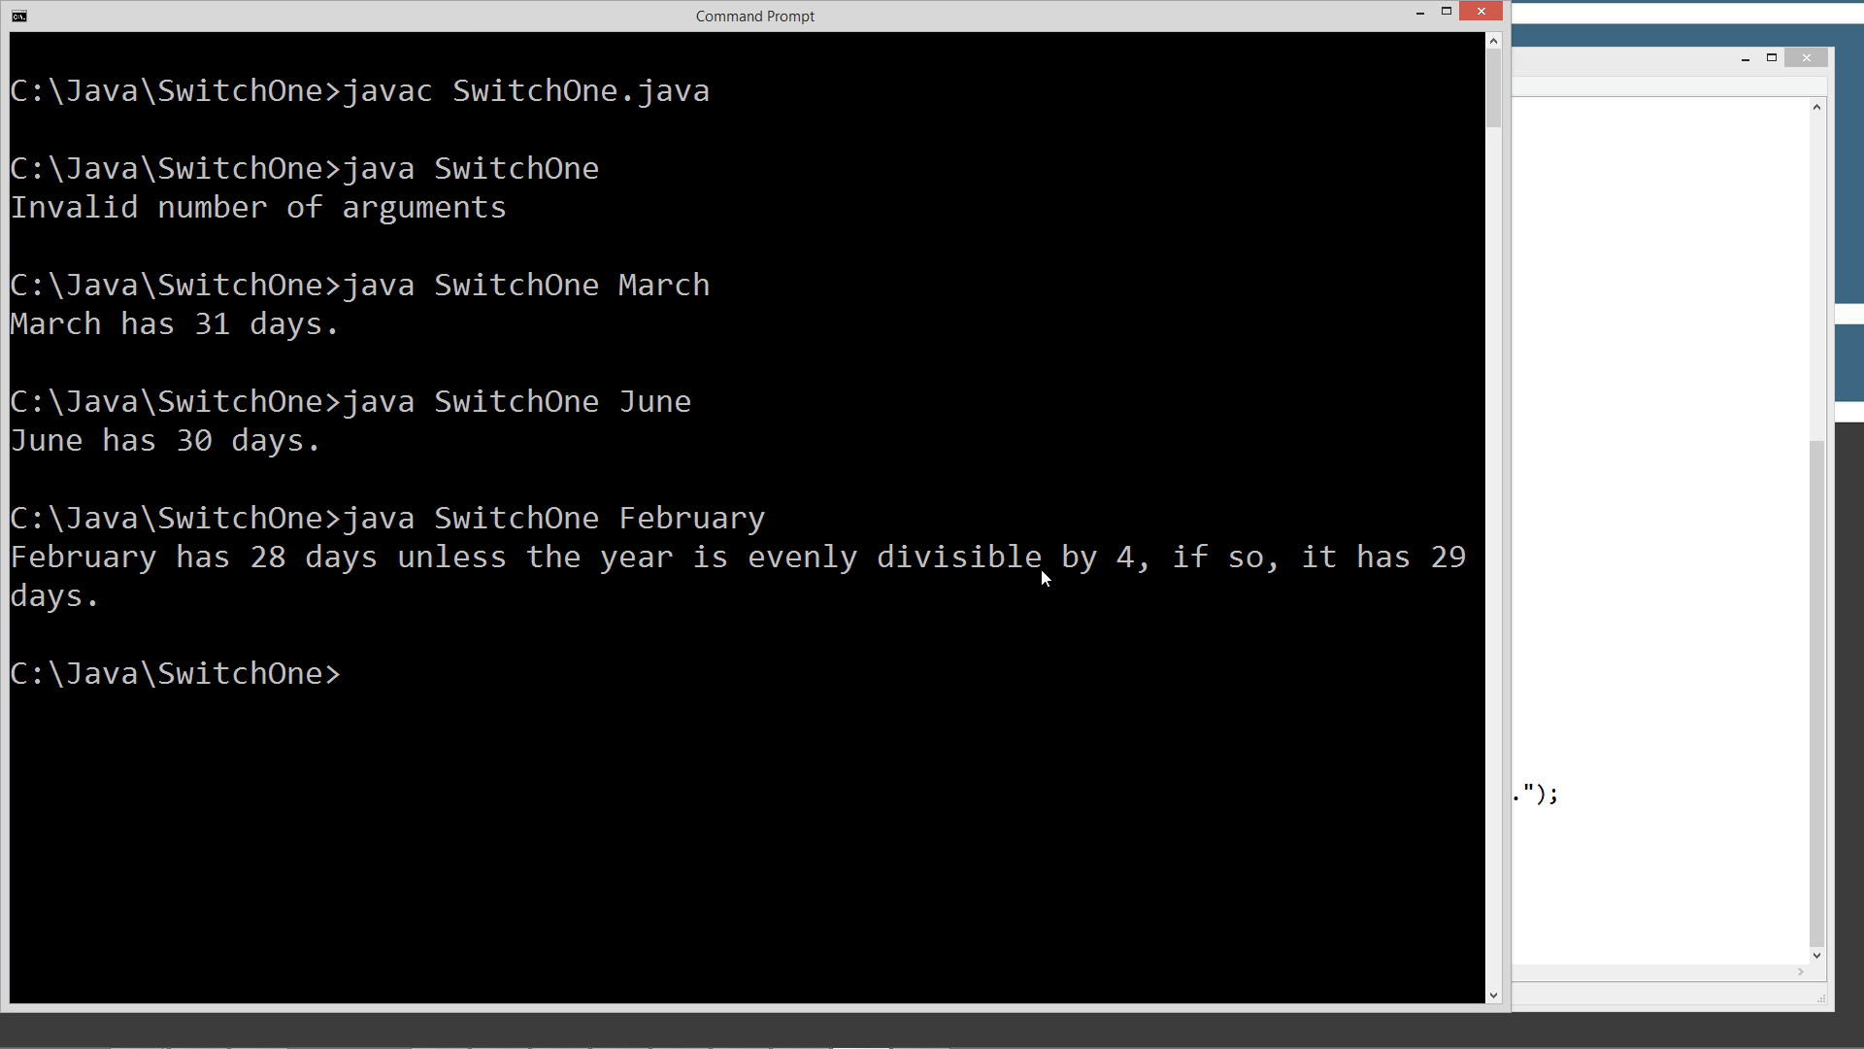
{"action": "mouse_move", "coordinate": [473, 715]}
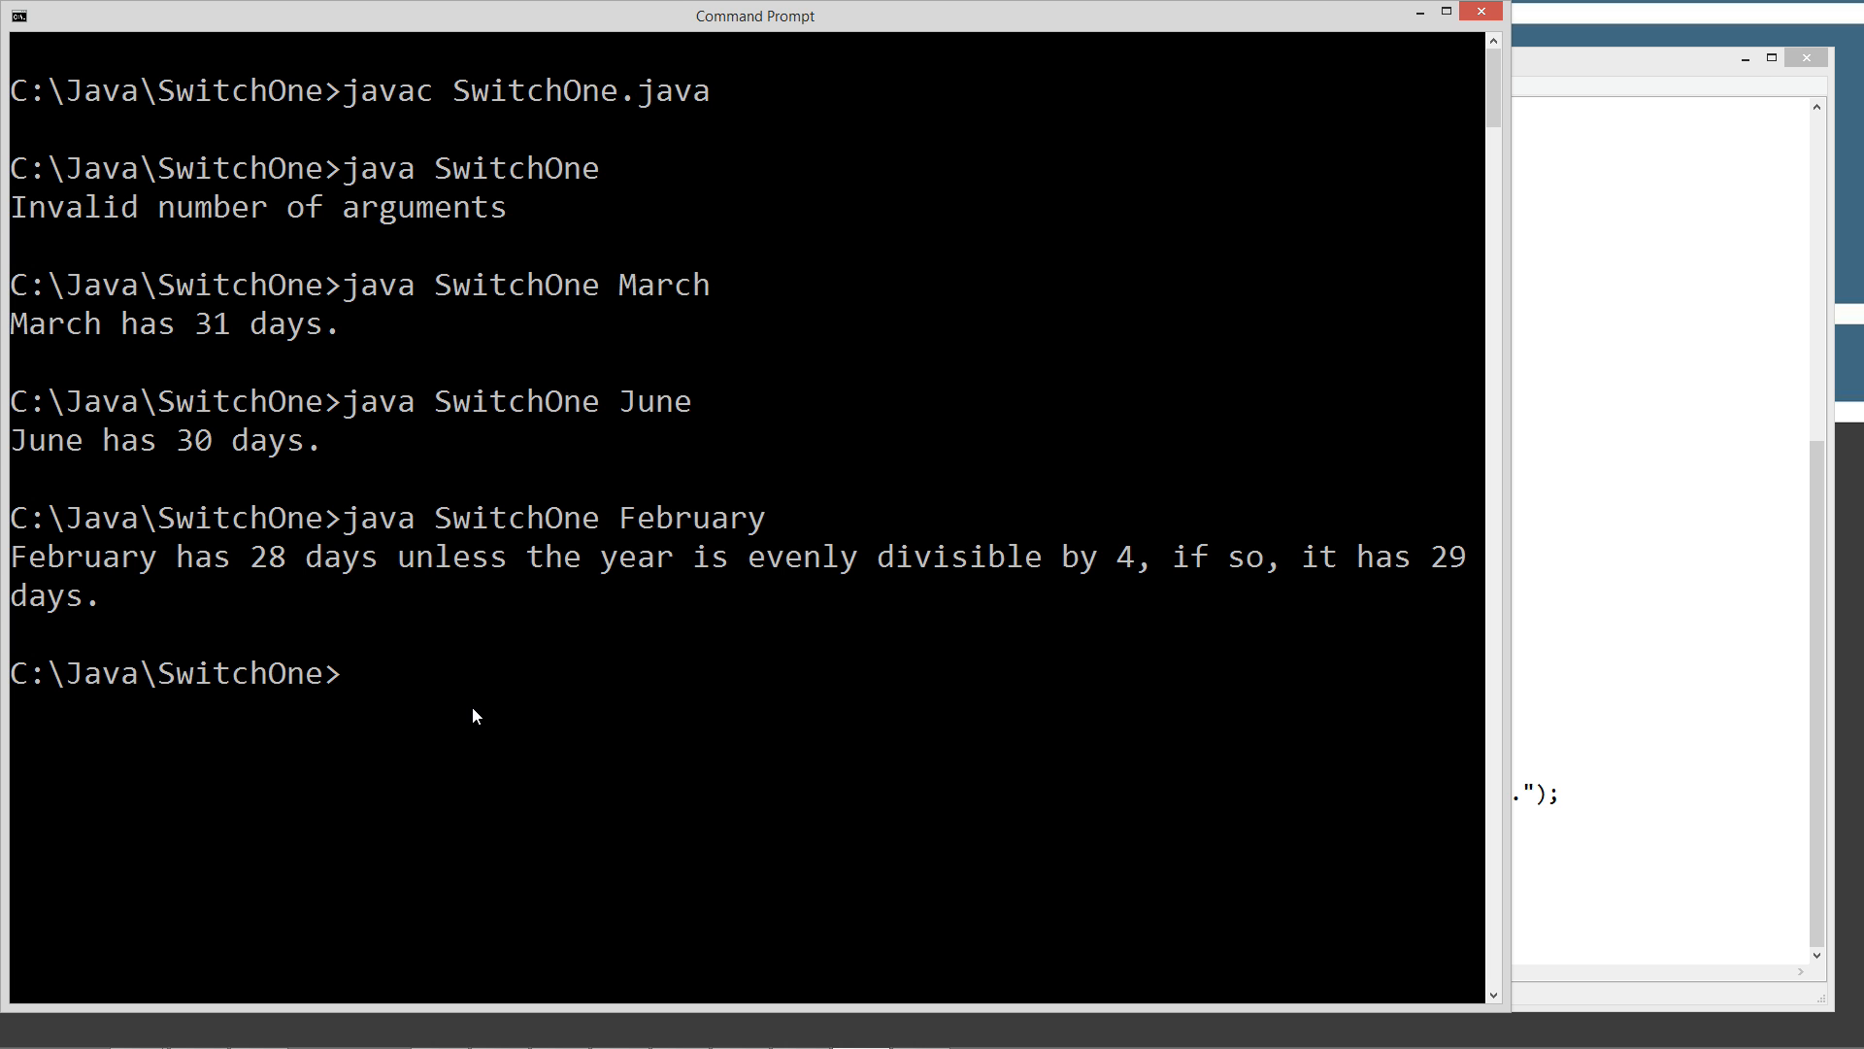
Run SwitchOne with july, the invalid month adsfasdf, and May
{"action": "type", "text": "jav"}
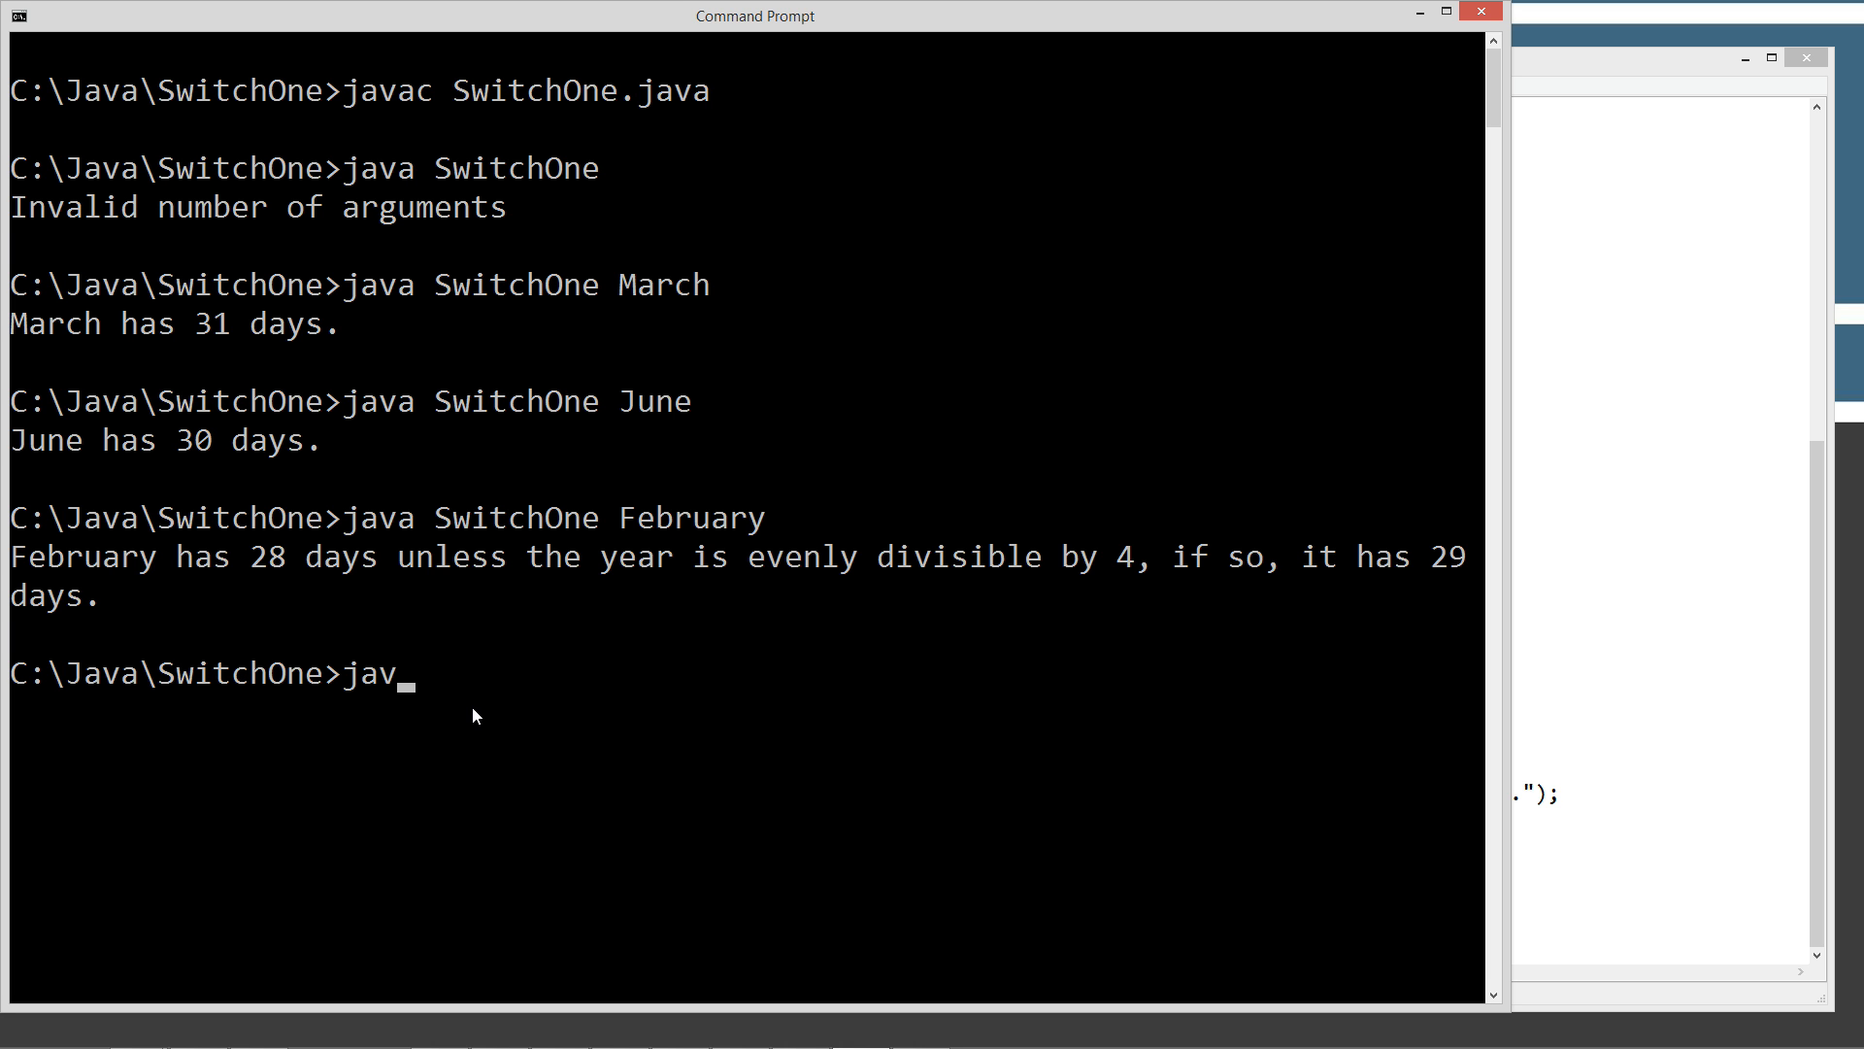
{"action": "type", "text": "a SwitchOne"}
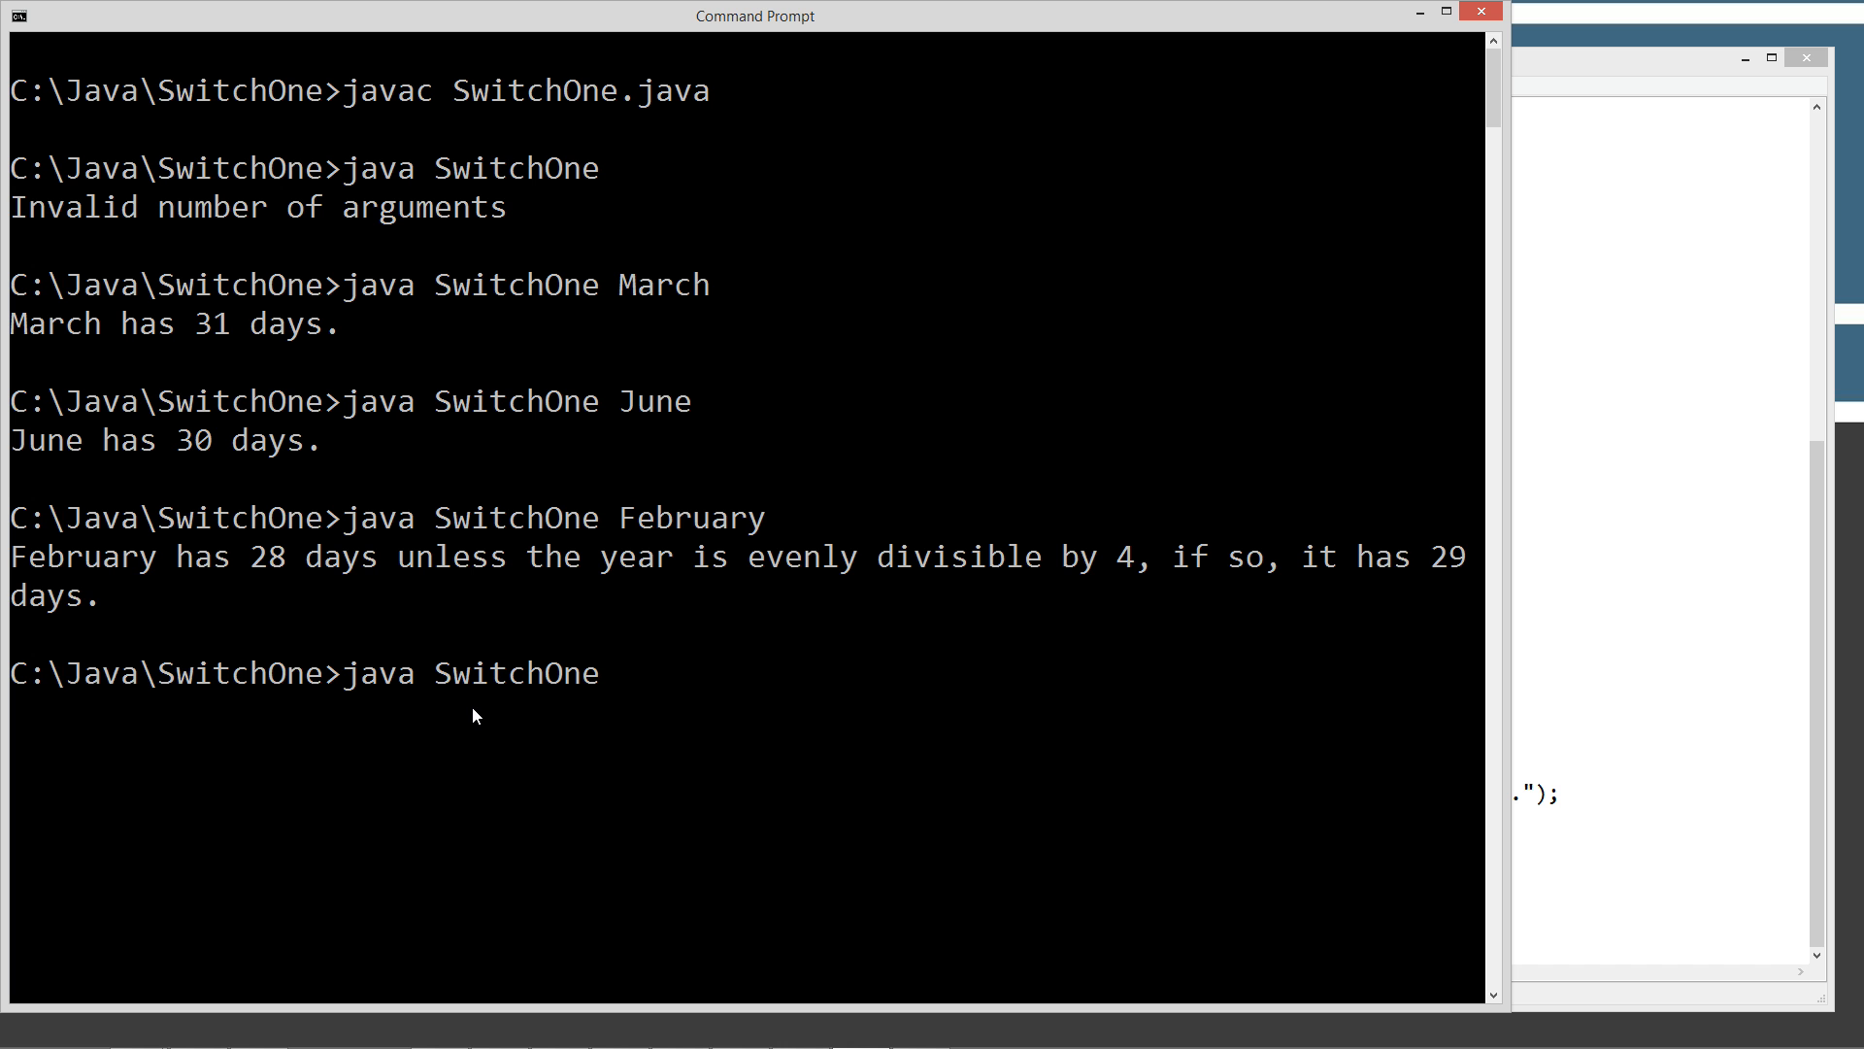
{"action": "type", "text": "july"}
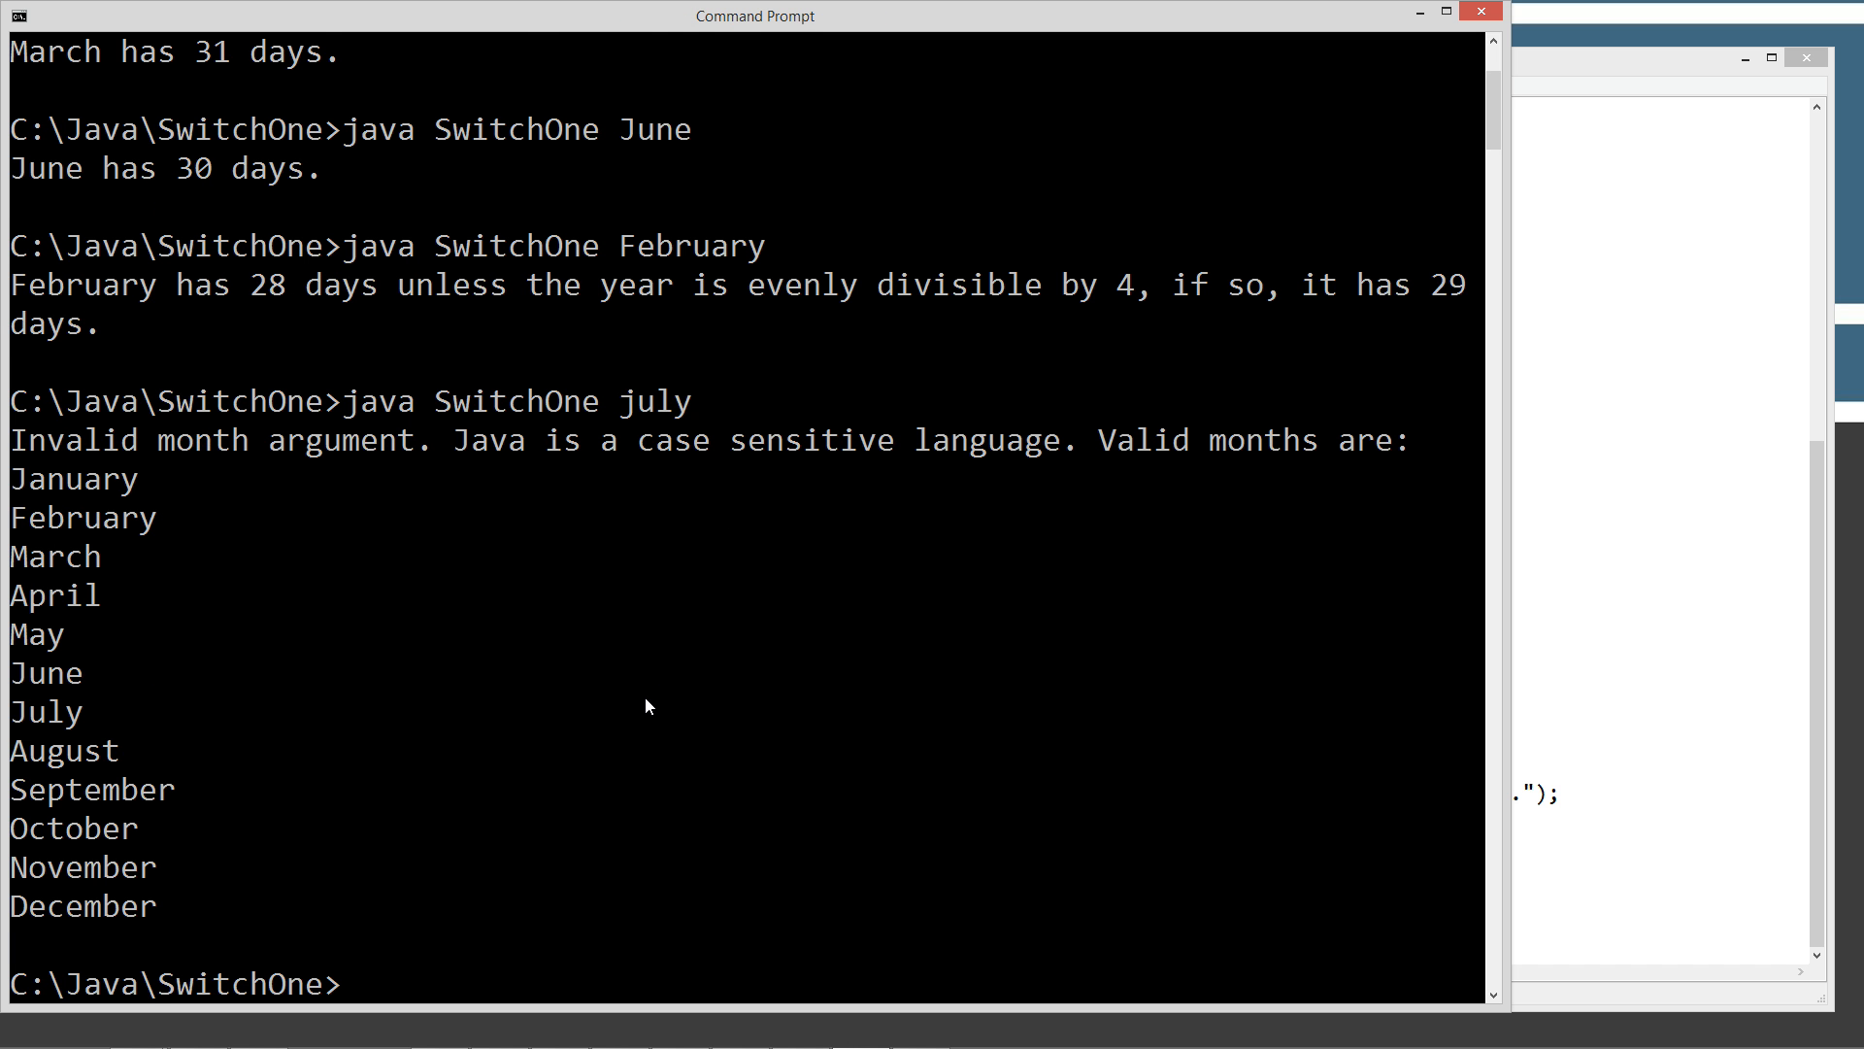
{"action": "mouse_move", "coordinate": [775, 452]}
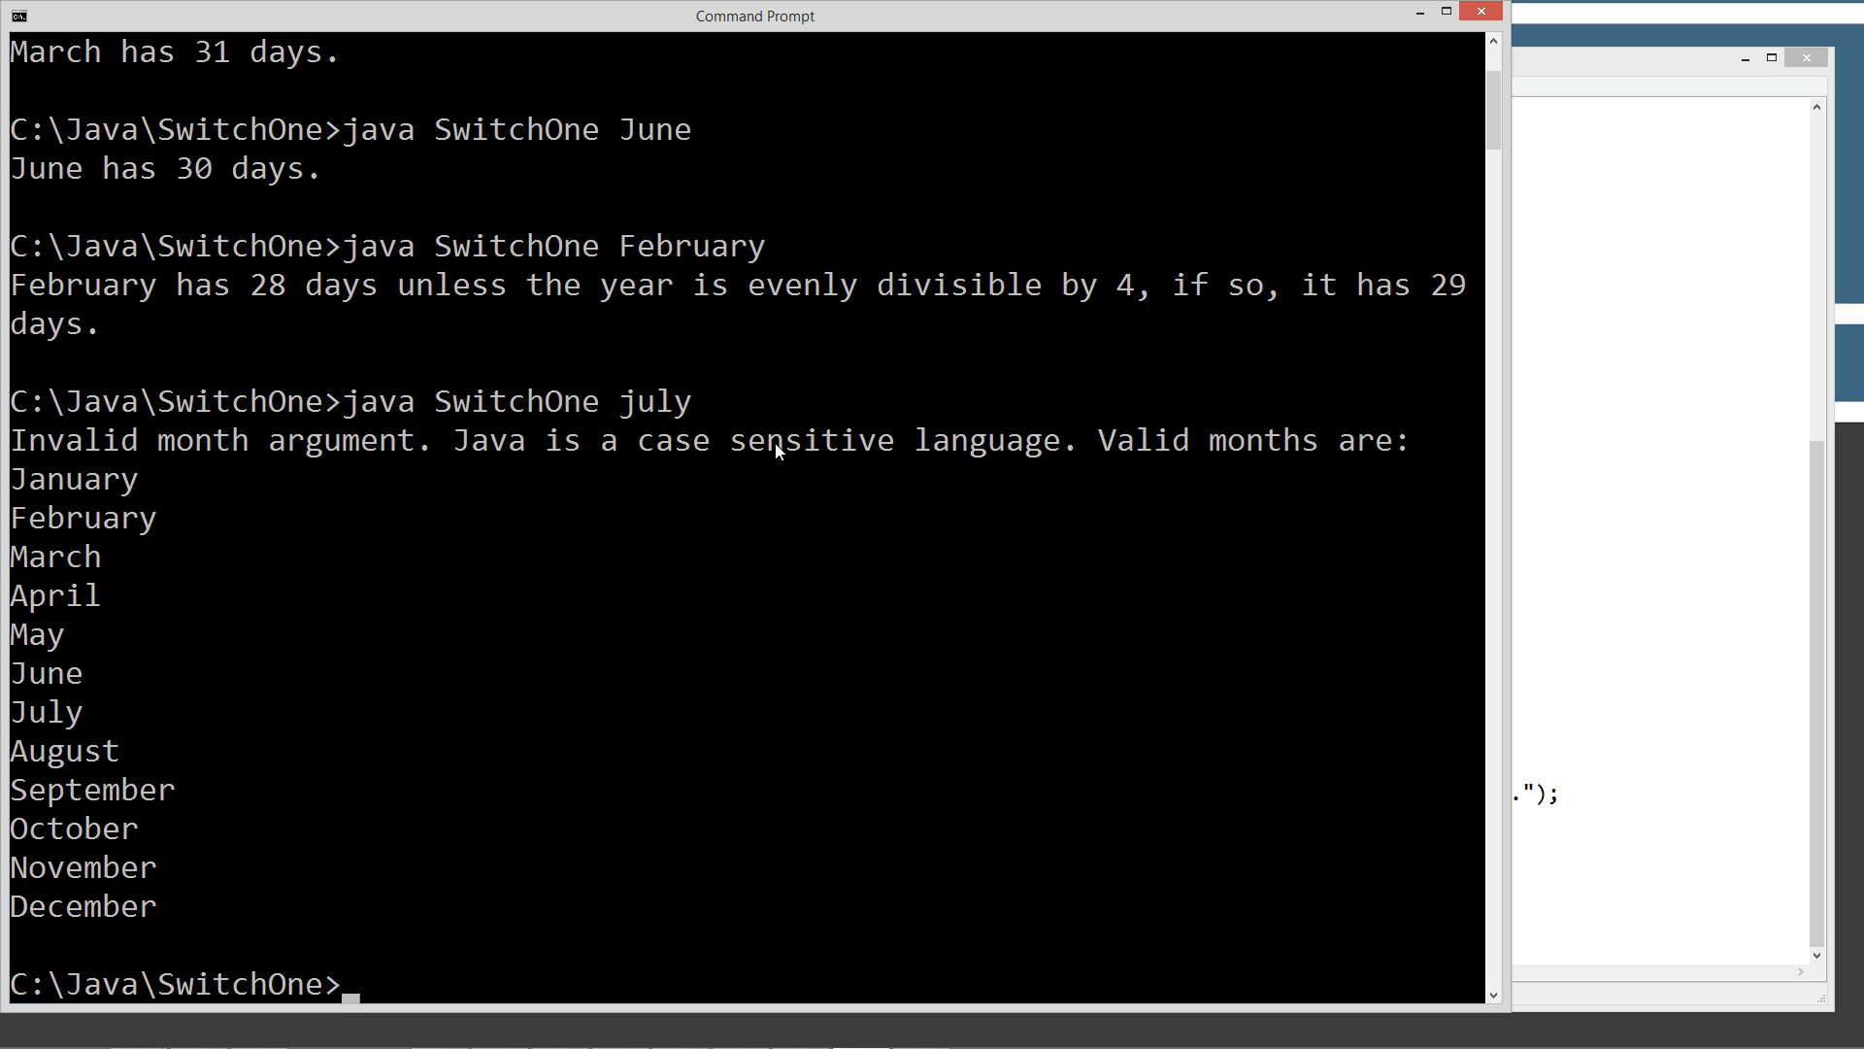
{"action": "mouse_move", "coordinate": [838, 498]}
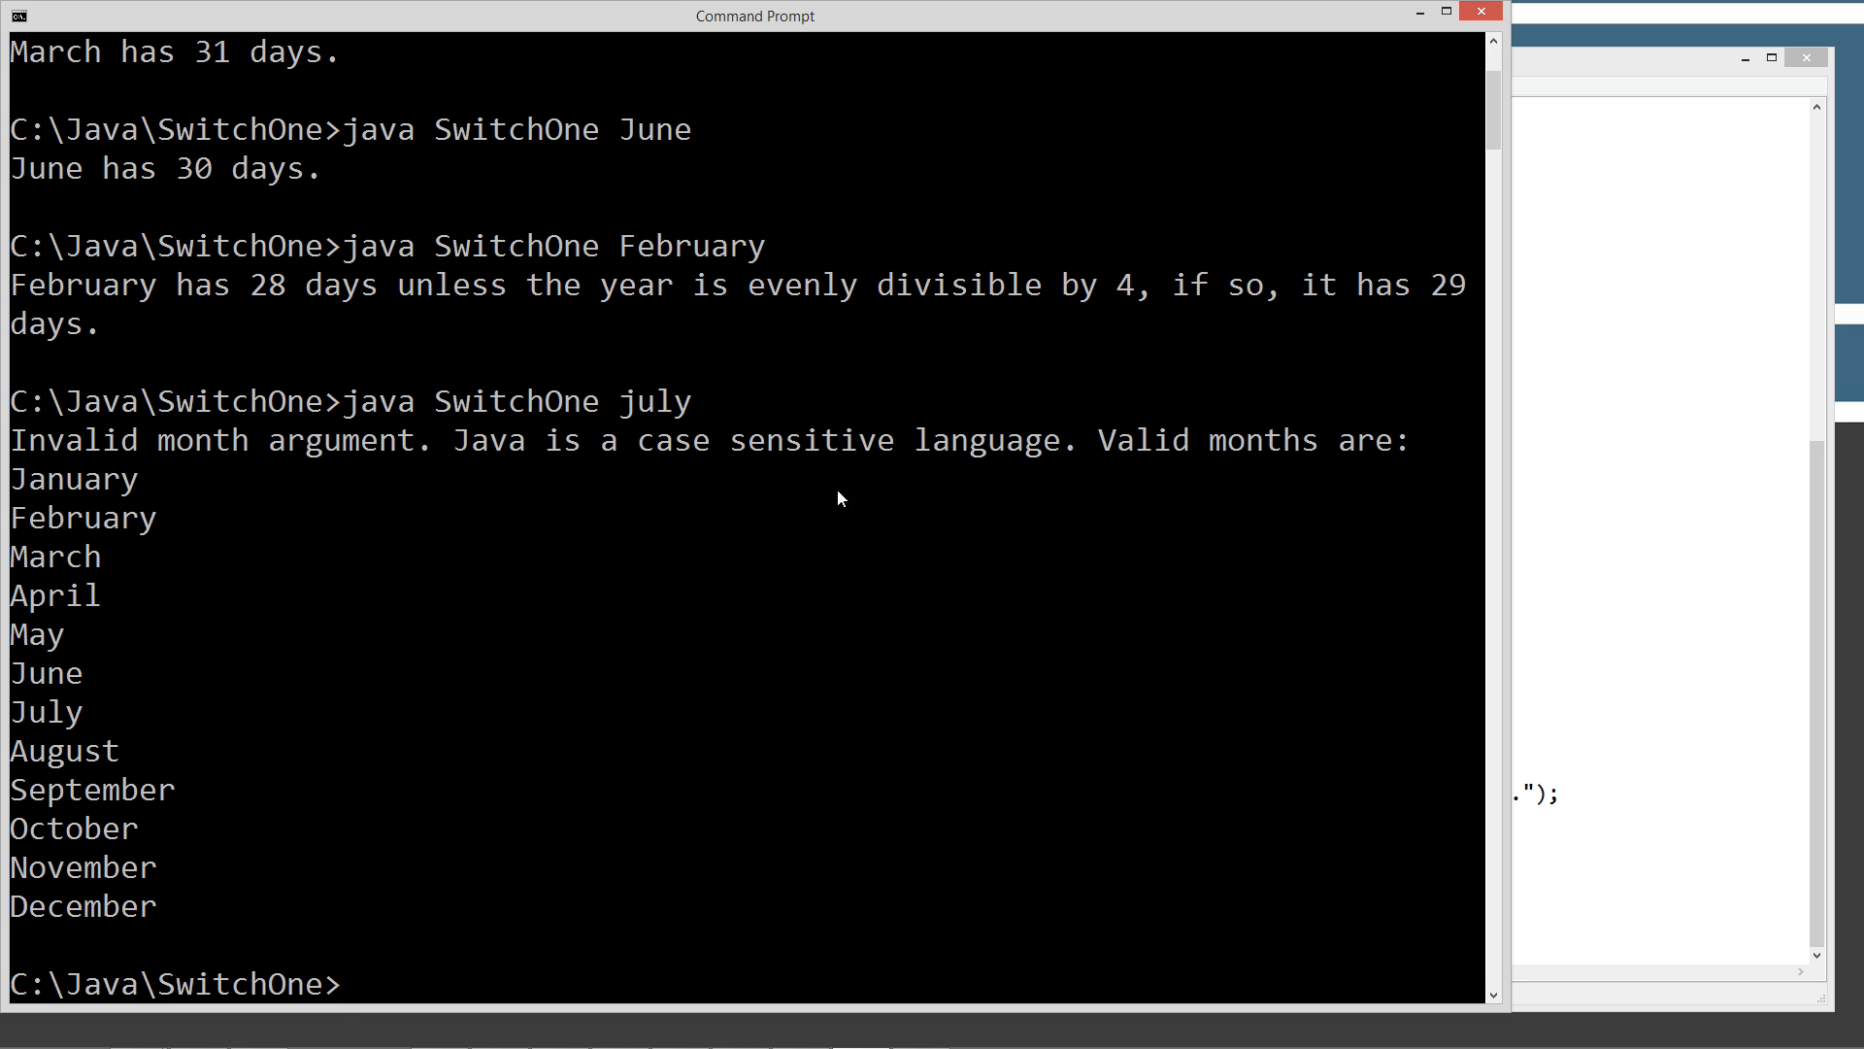
{"action": "mouse_move", "coordinate": [68, 910]}
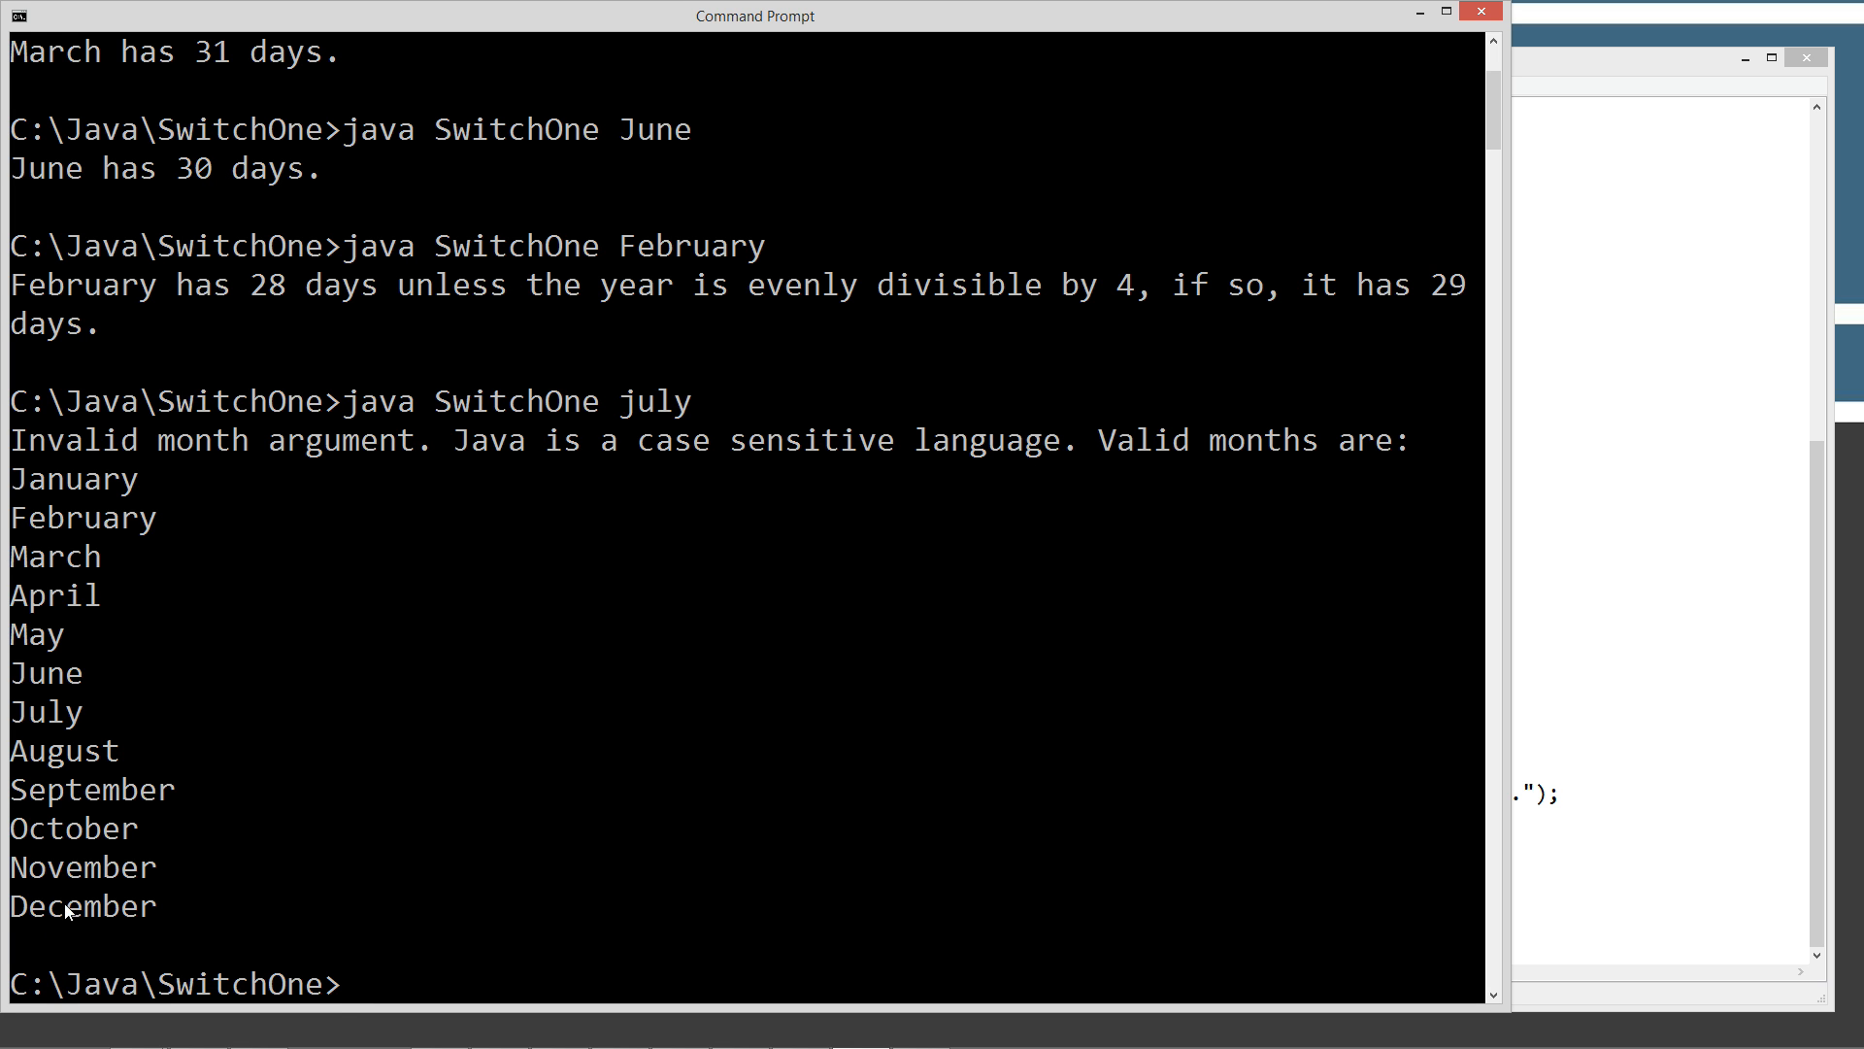
{"action": "mouse_move", "coordinate": [264, 811]}
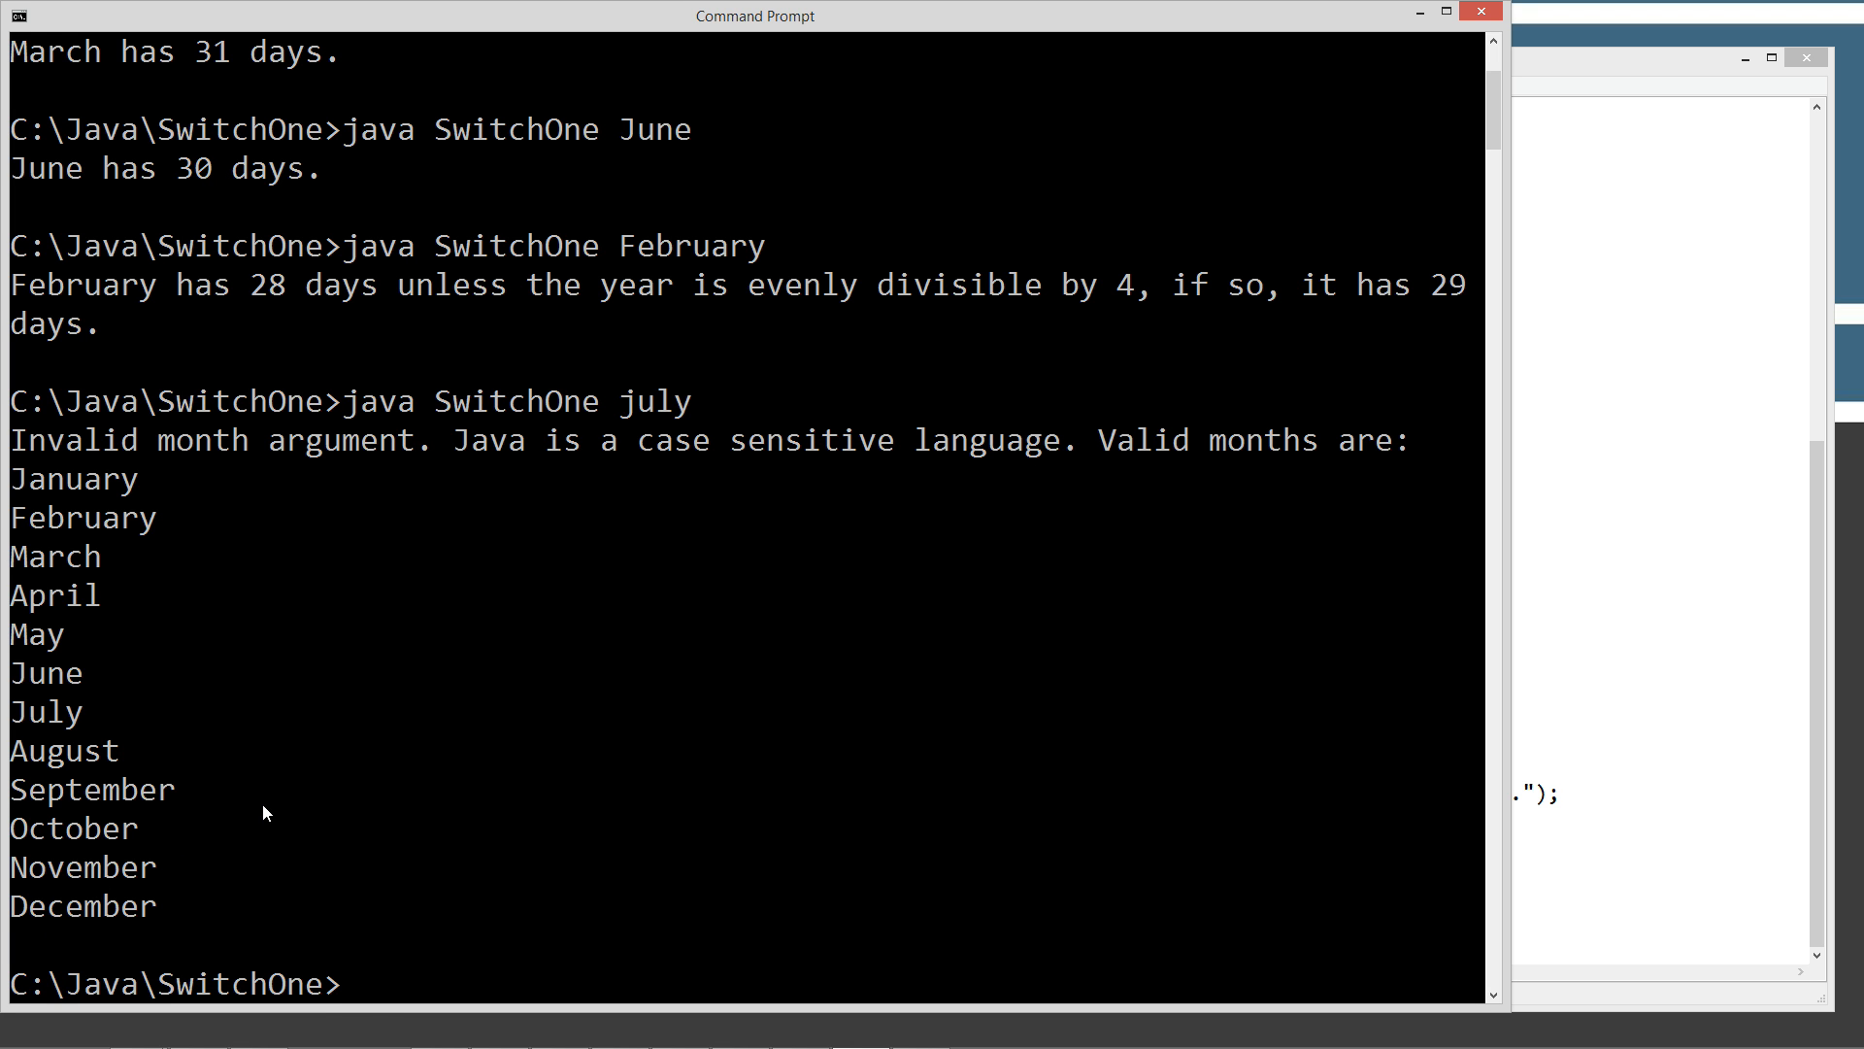
{"action": "type", "text": "java SwitchOne a"}
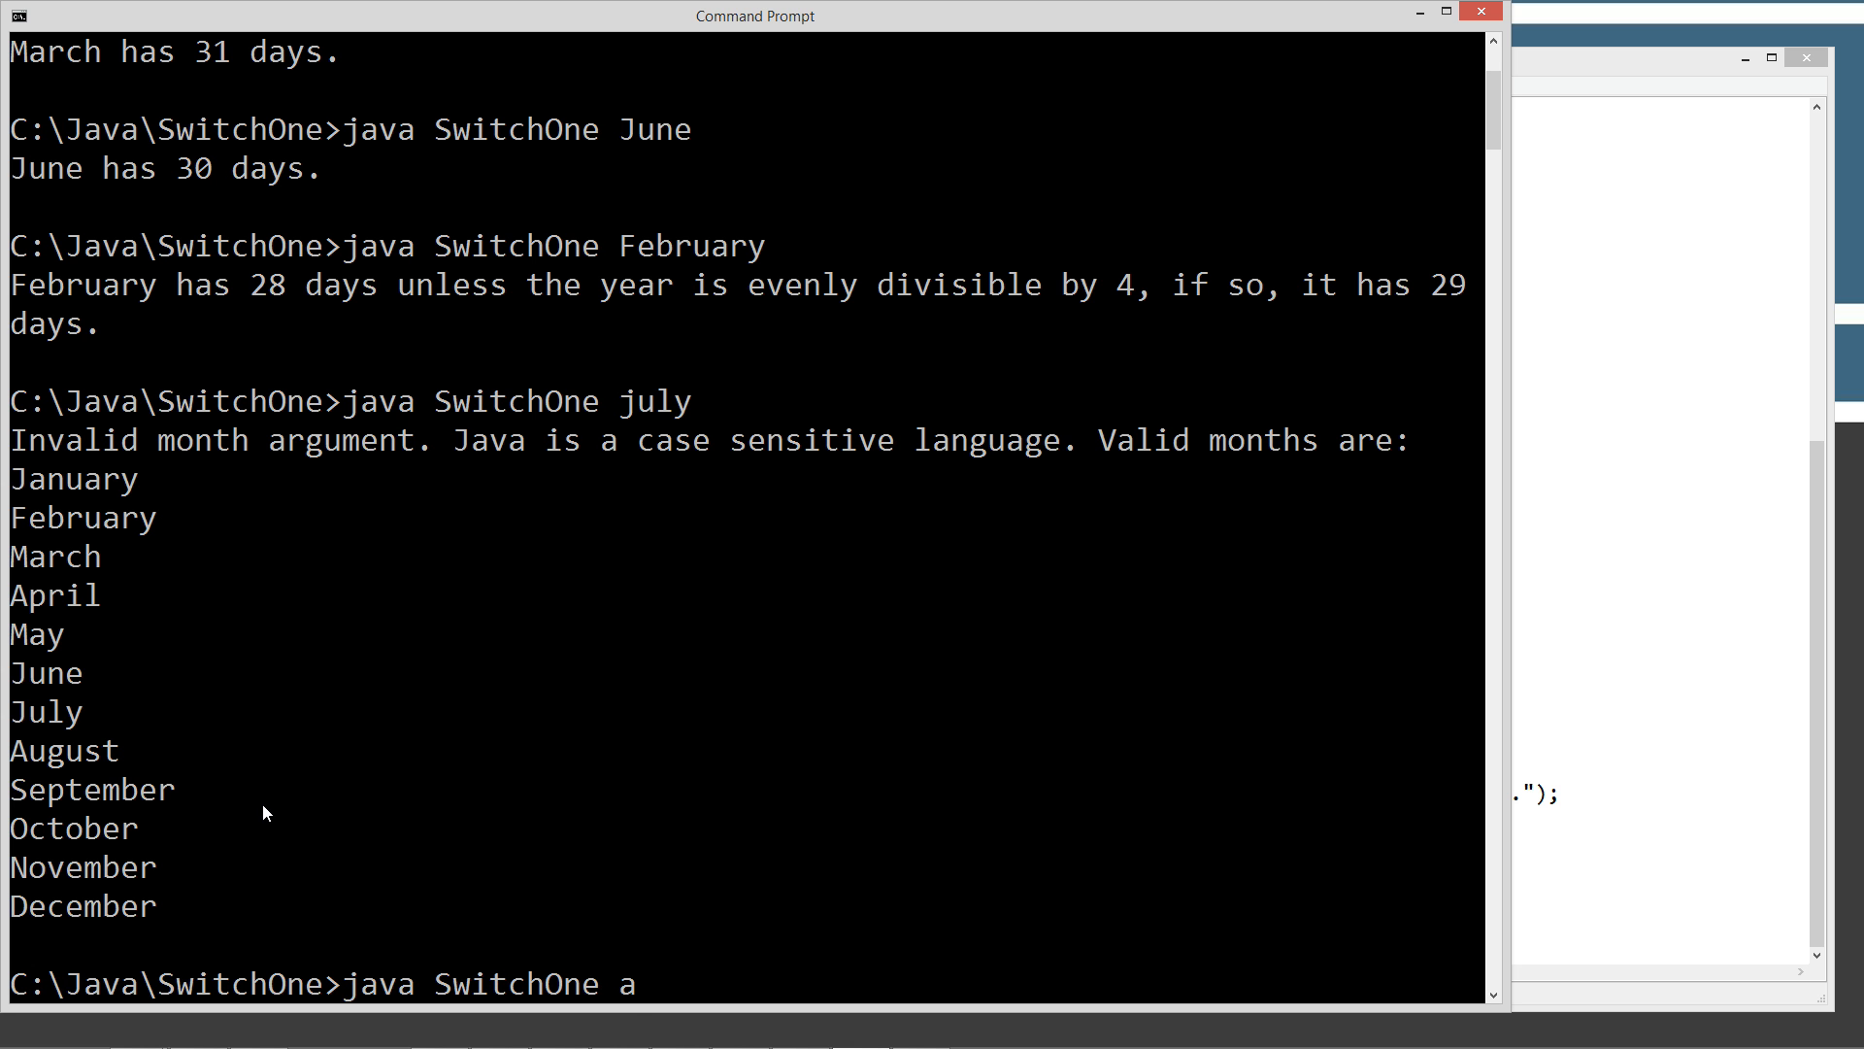
{"action": "type", "text": "dsfasdf"}
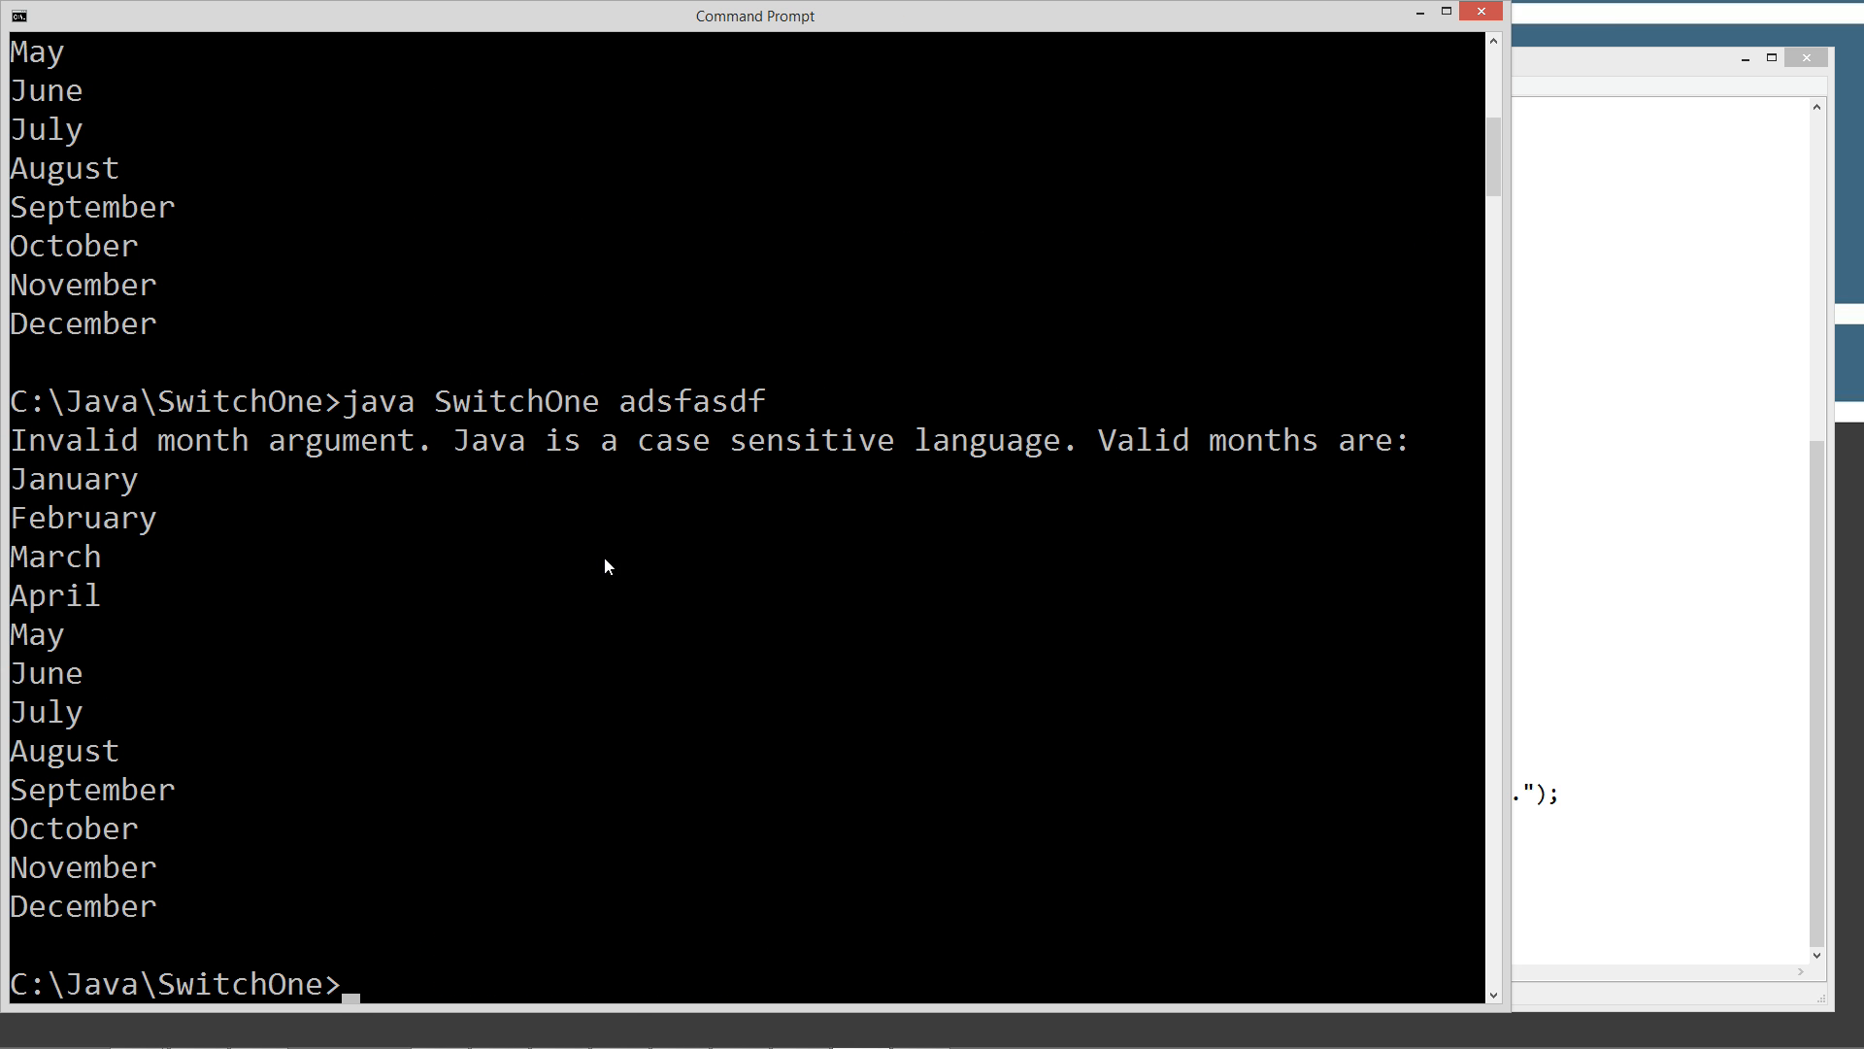
{"action": "type", "text": "java SwitchOne ads"}
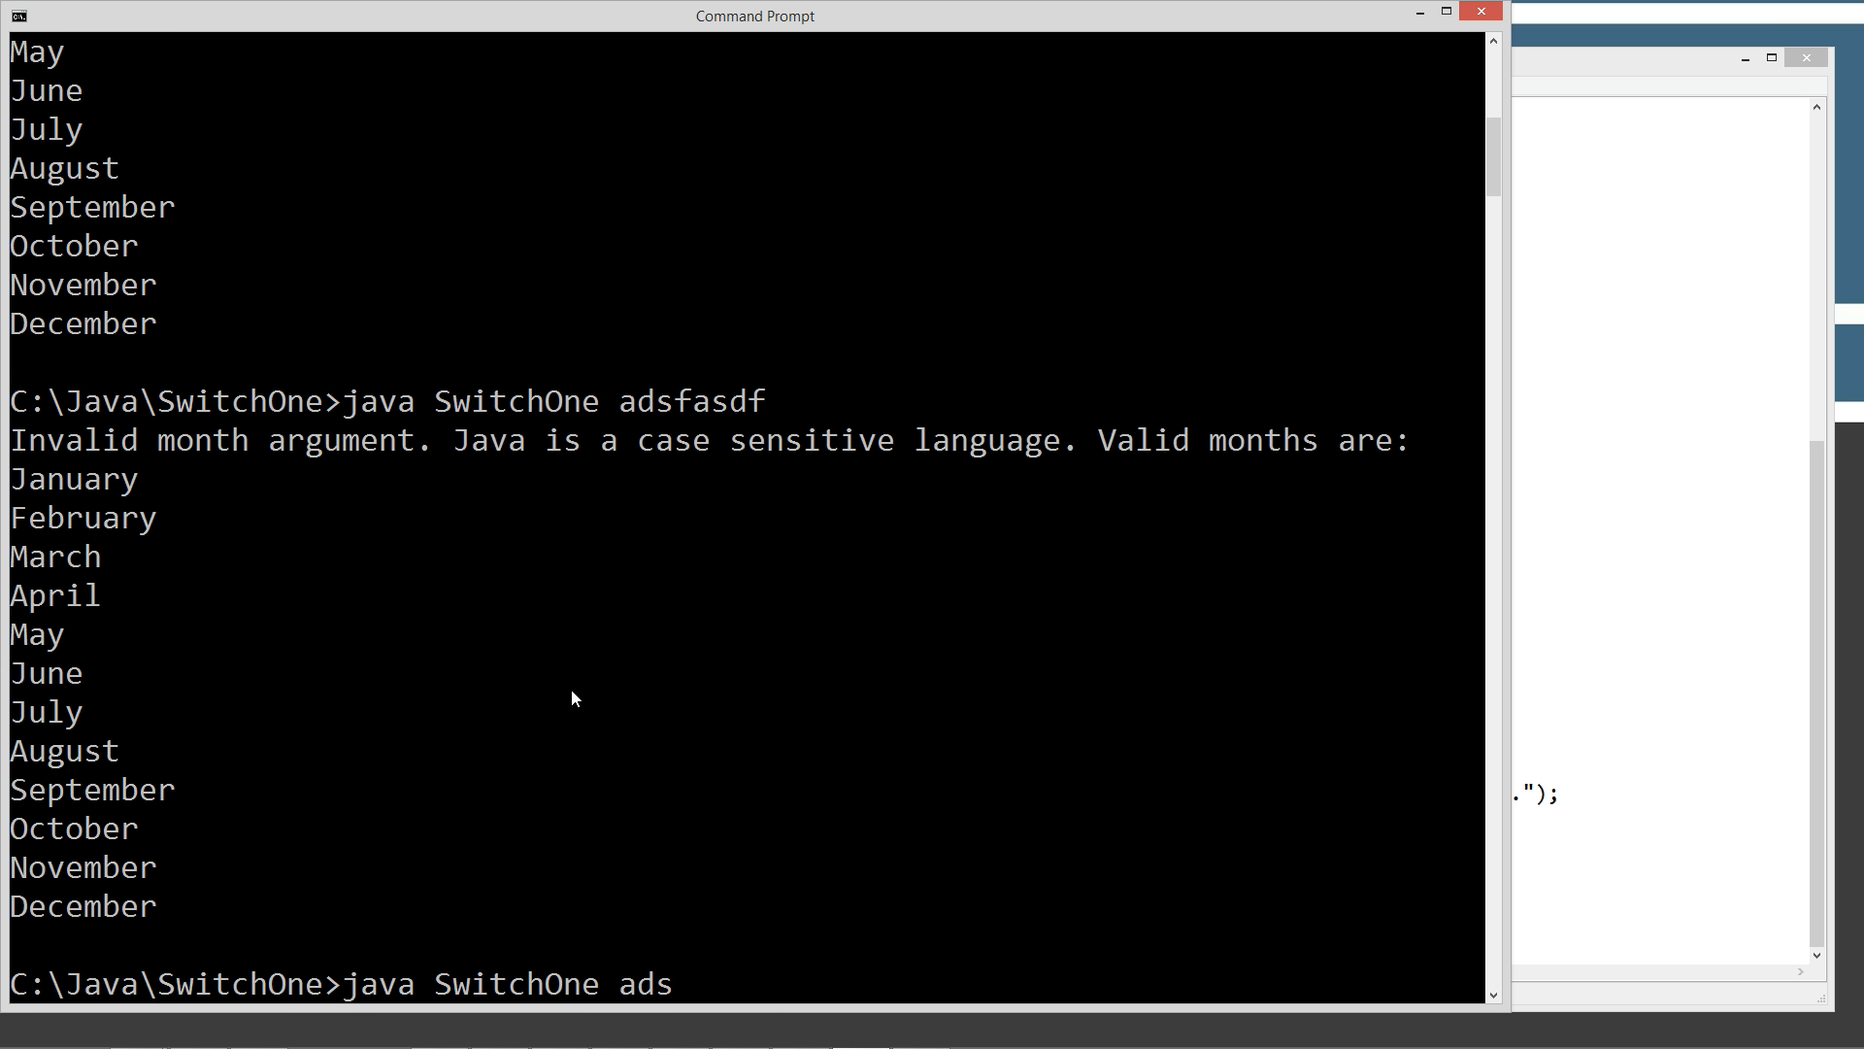
{"action": "type", "text": "May"}
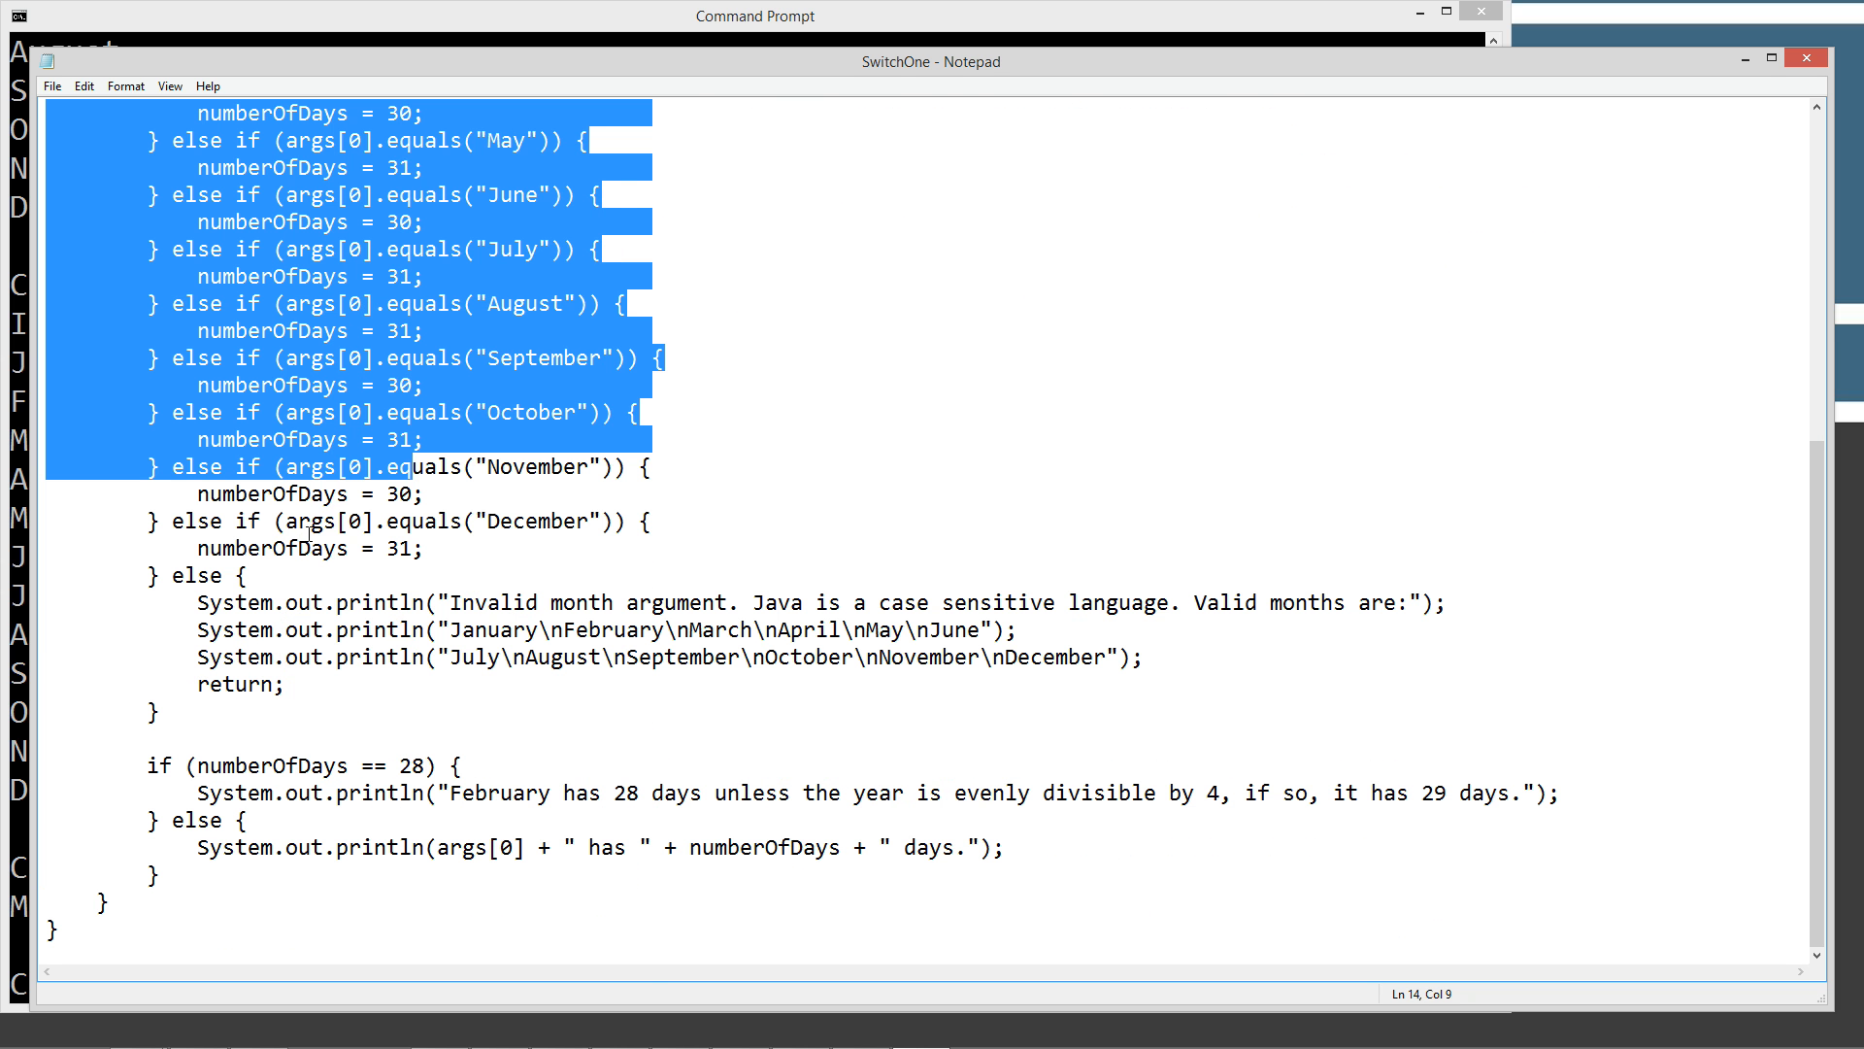
Highlight args[0] in the first month check and scroll through the checks
{"action": "left_click", "coordinate": [461, 567]}
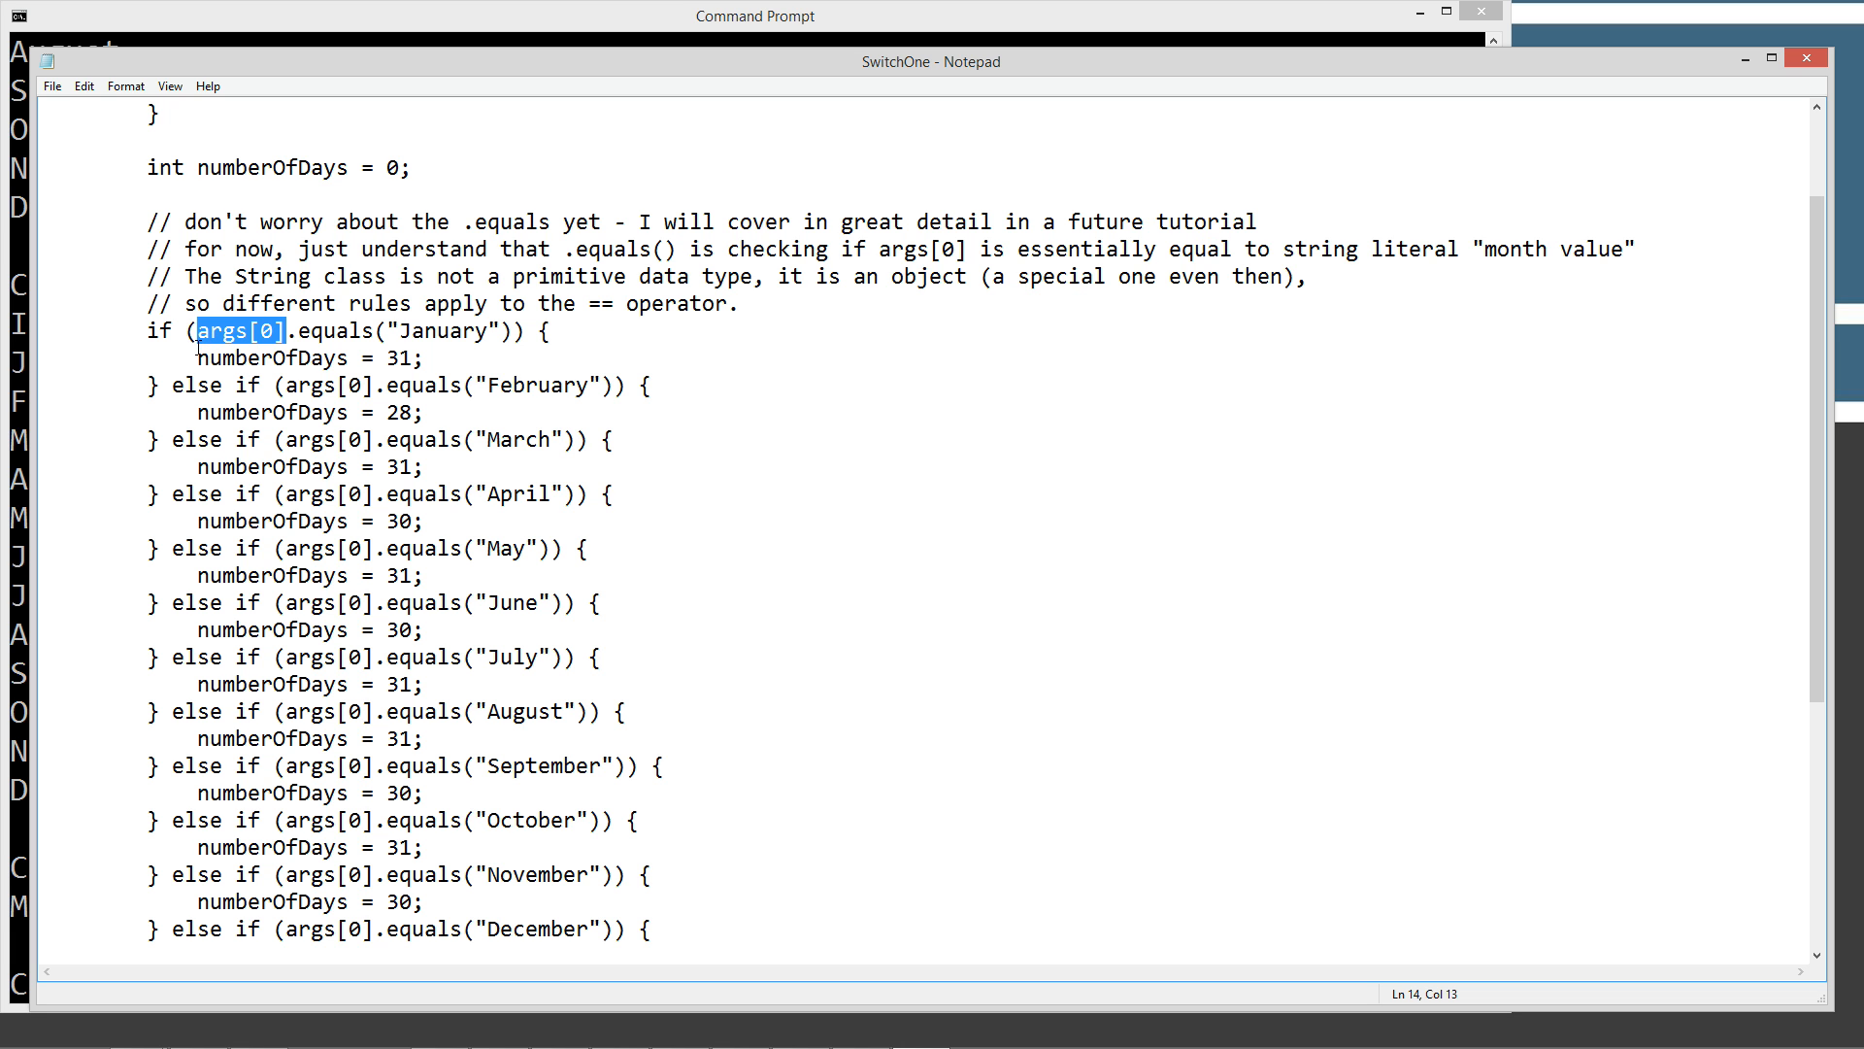
{"action": "mouse_move", "coordinate": [291, 388]}
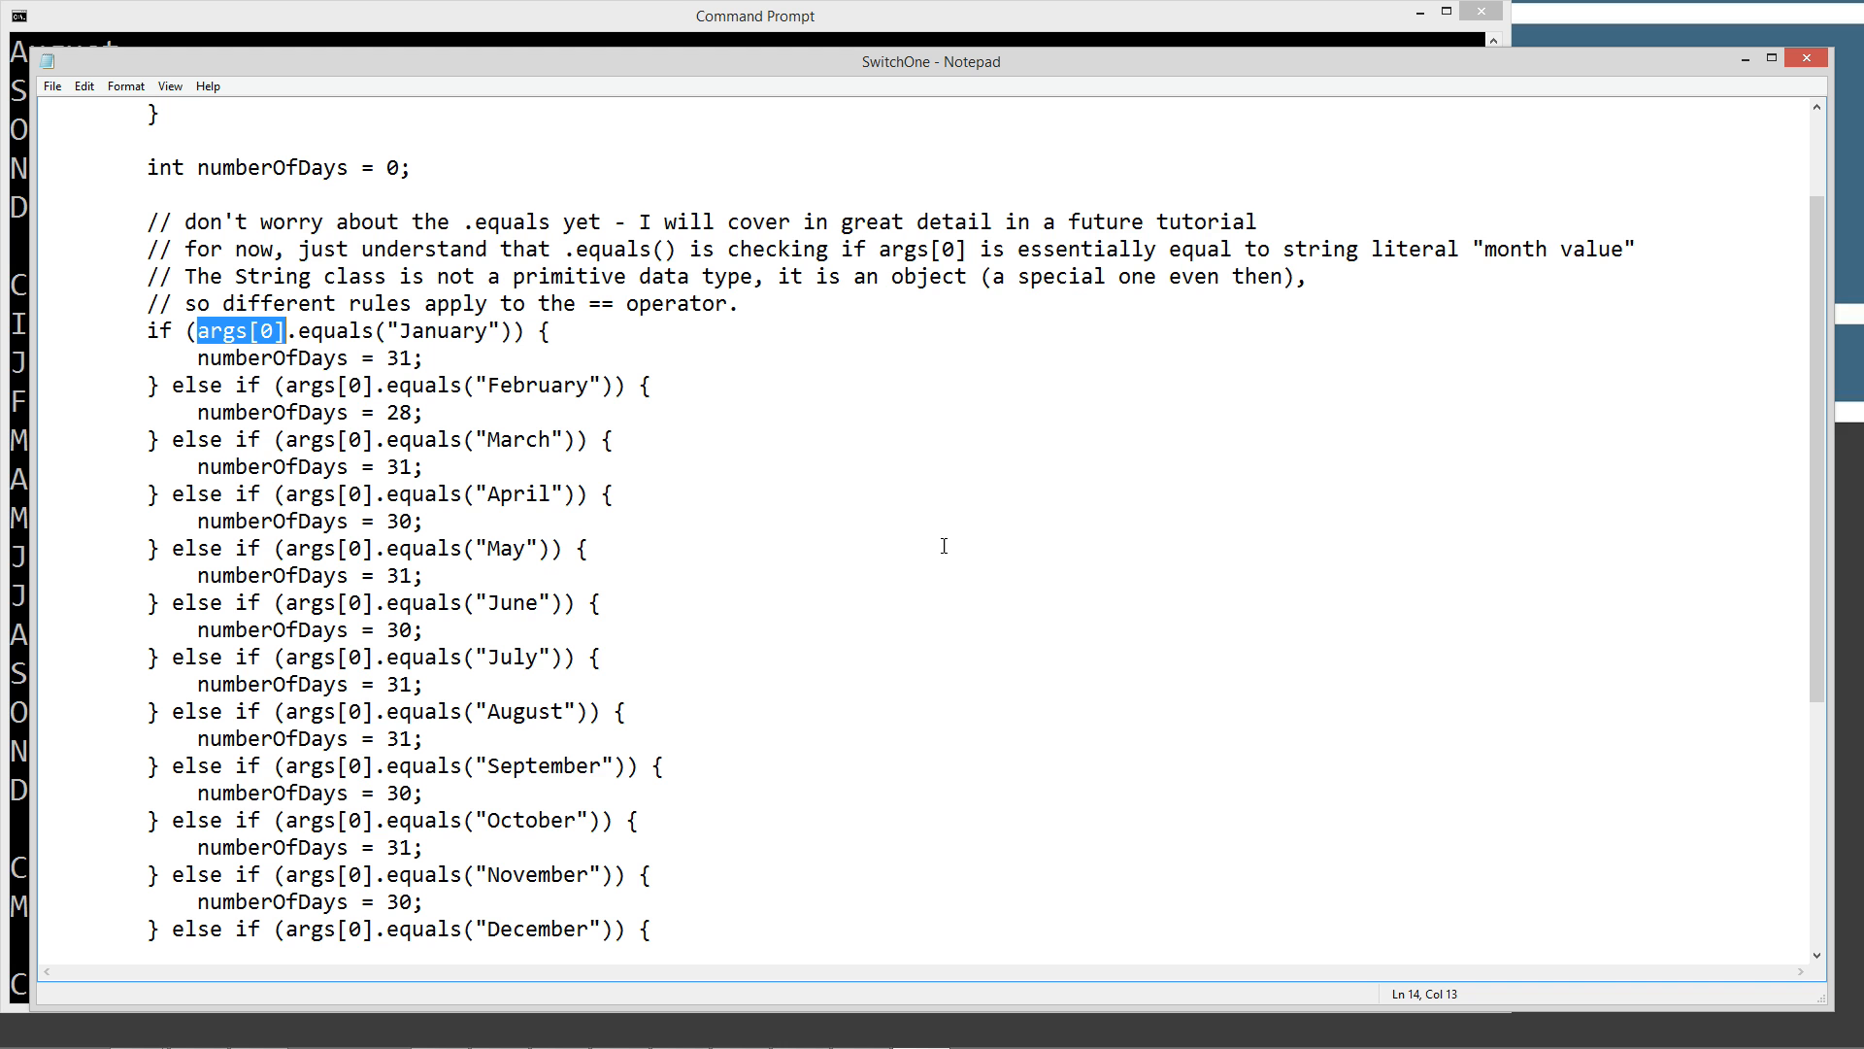
{"action": "scroll", "scroll_direction": "down", "scroll_amount": 3}
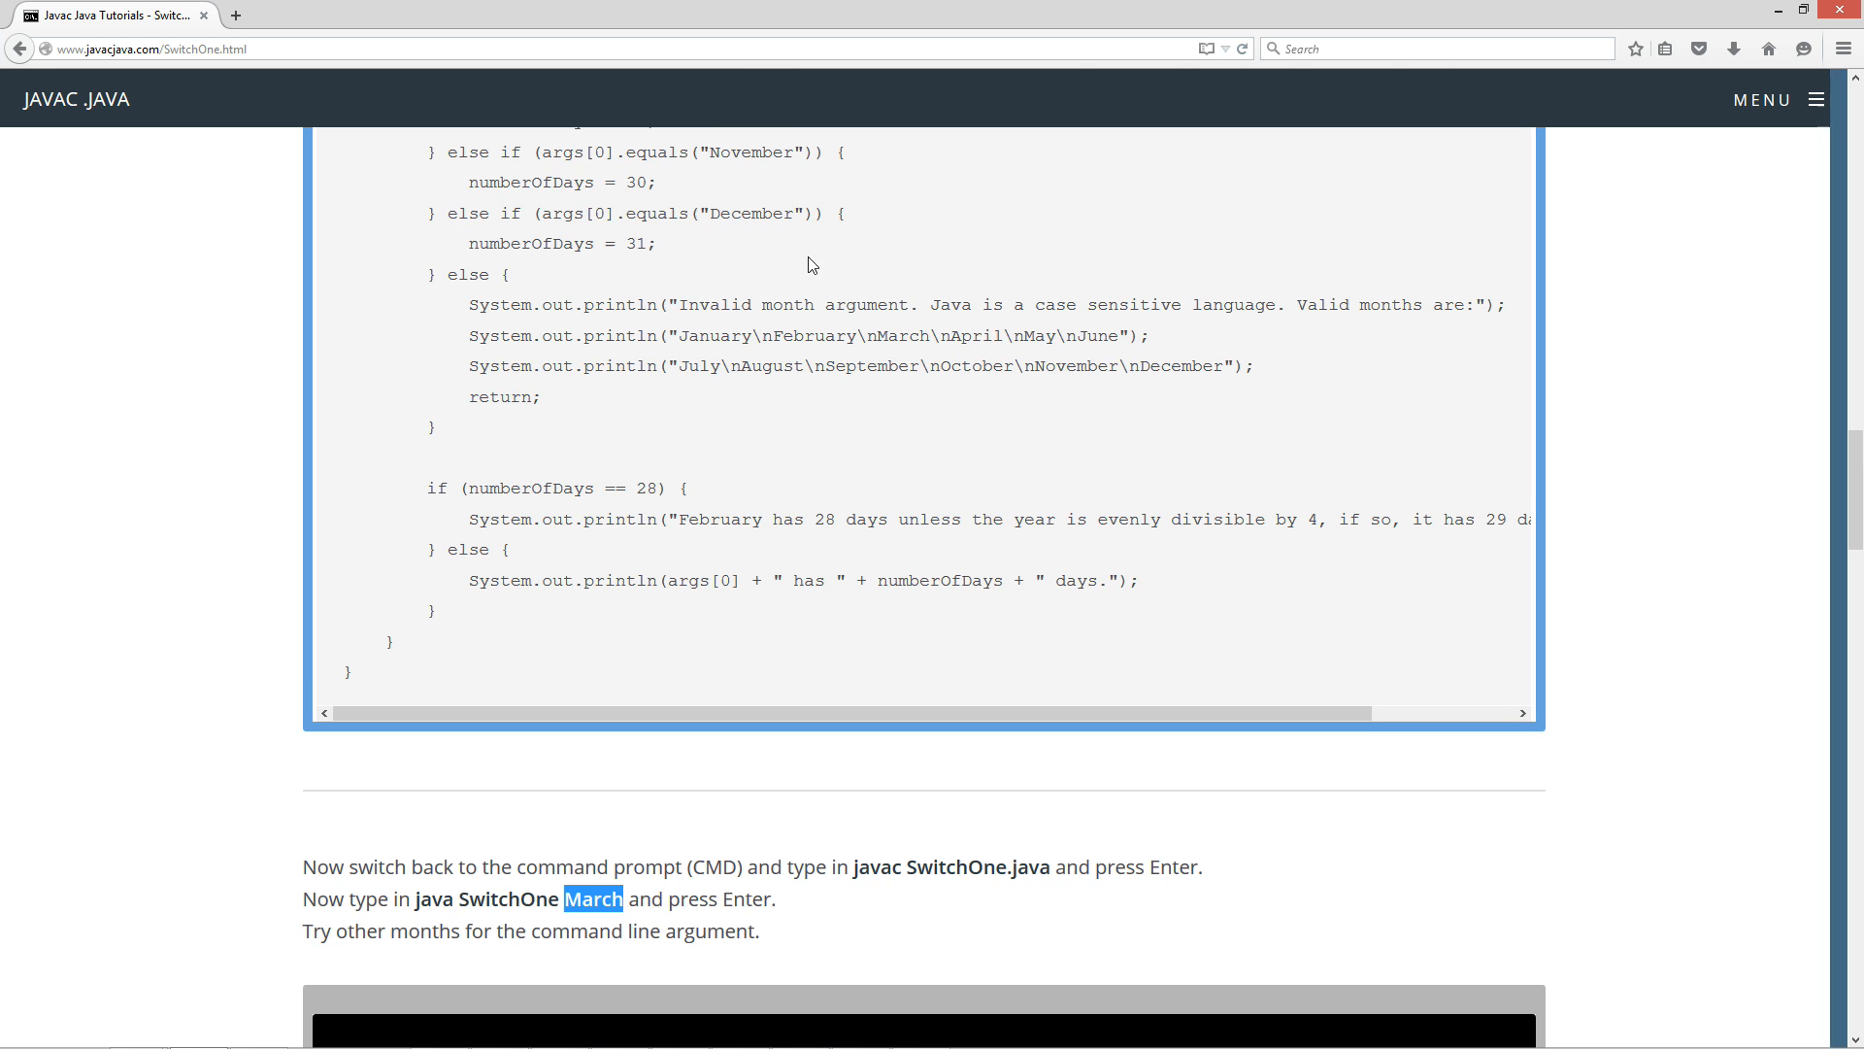
Scroll to the tutorial's switch version of SwitchOne and select the whole class
{"action": "scroll", "scroll_direction": "down", "scroll_amount": 3}
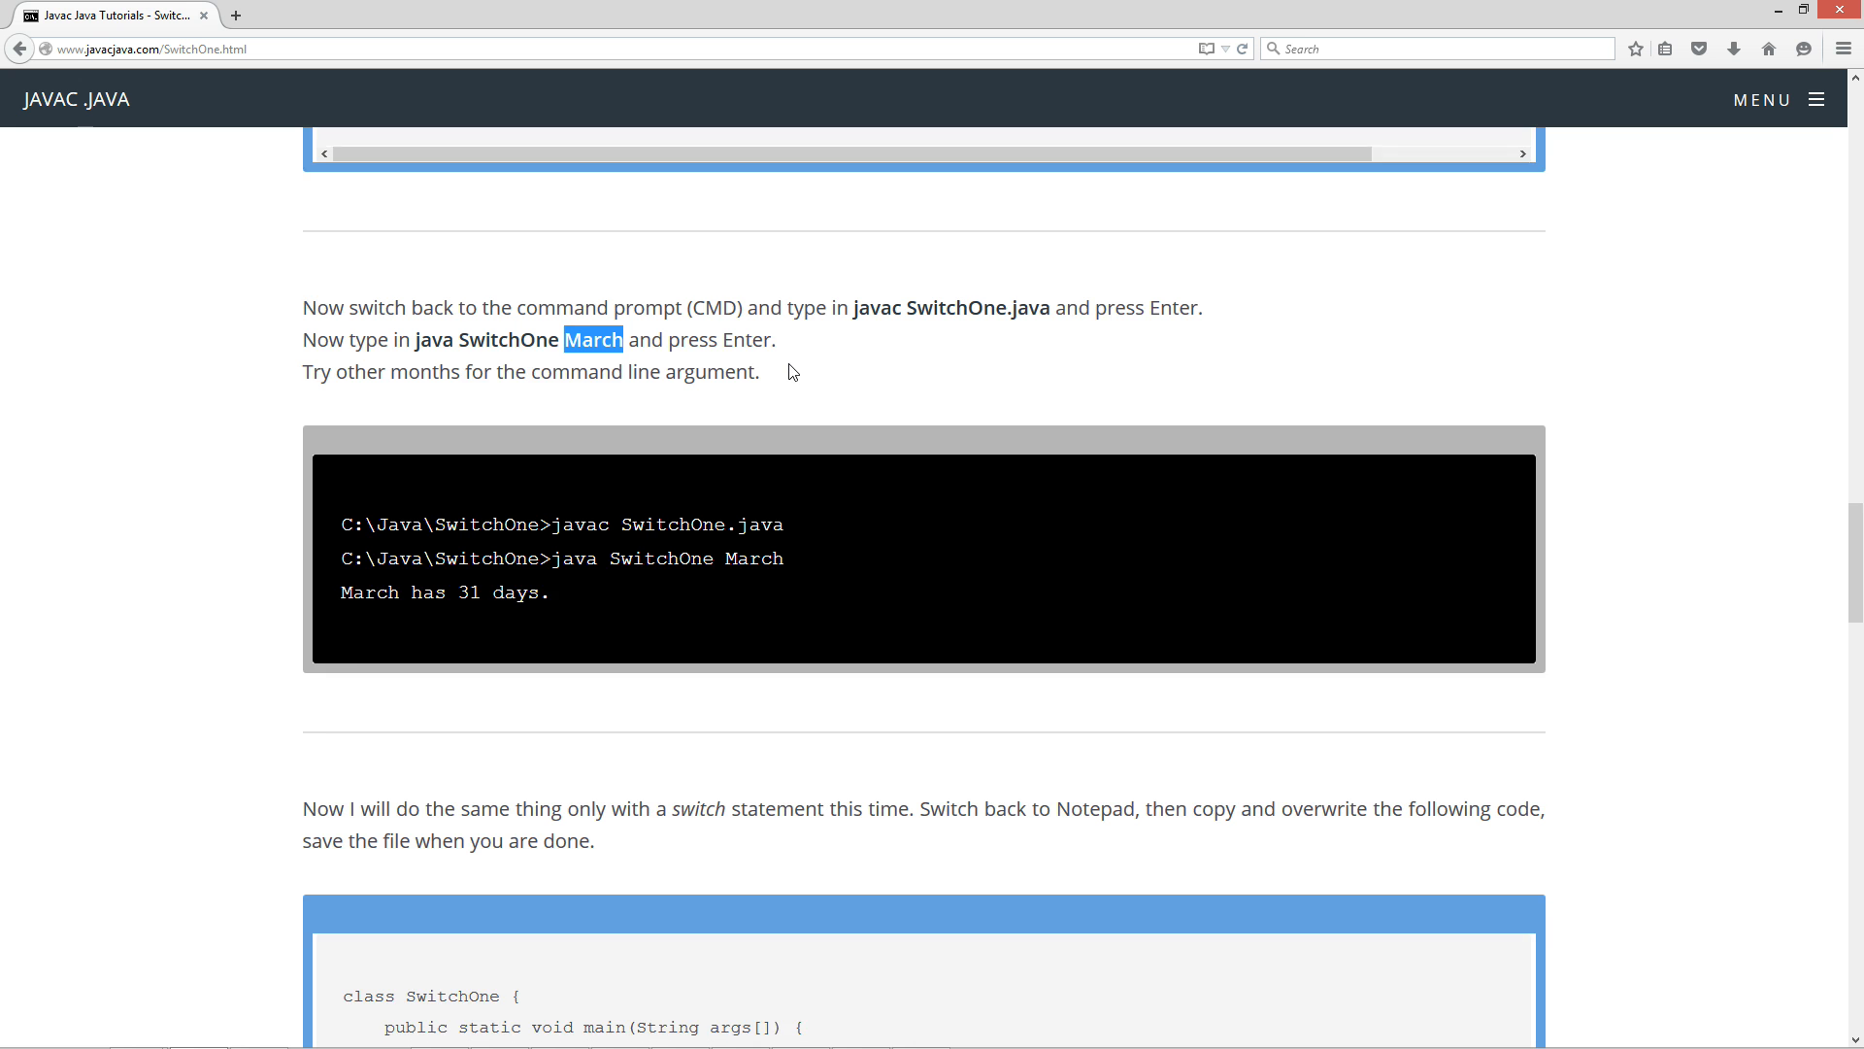
{"action": "scroll", "scroll_direction": "down", "scroll_amount": 3}
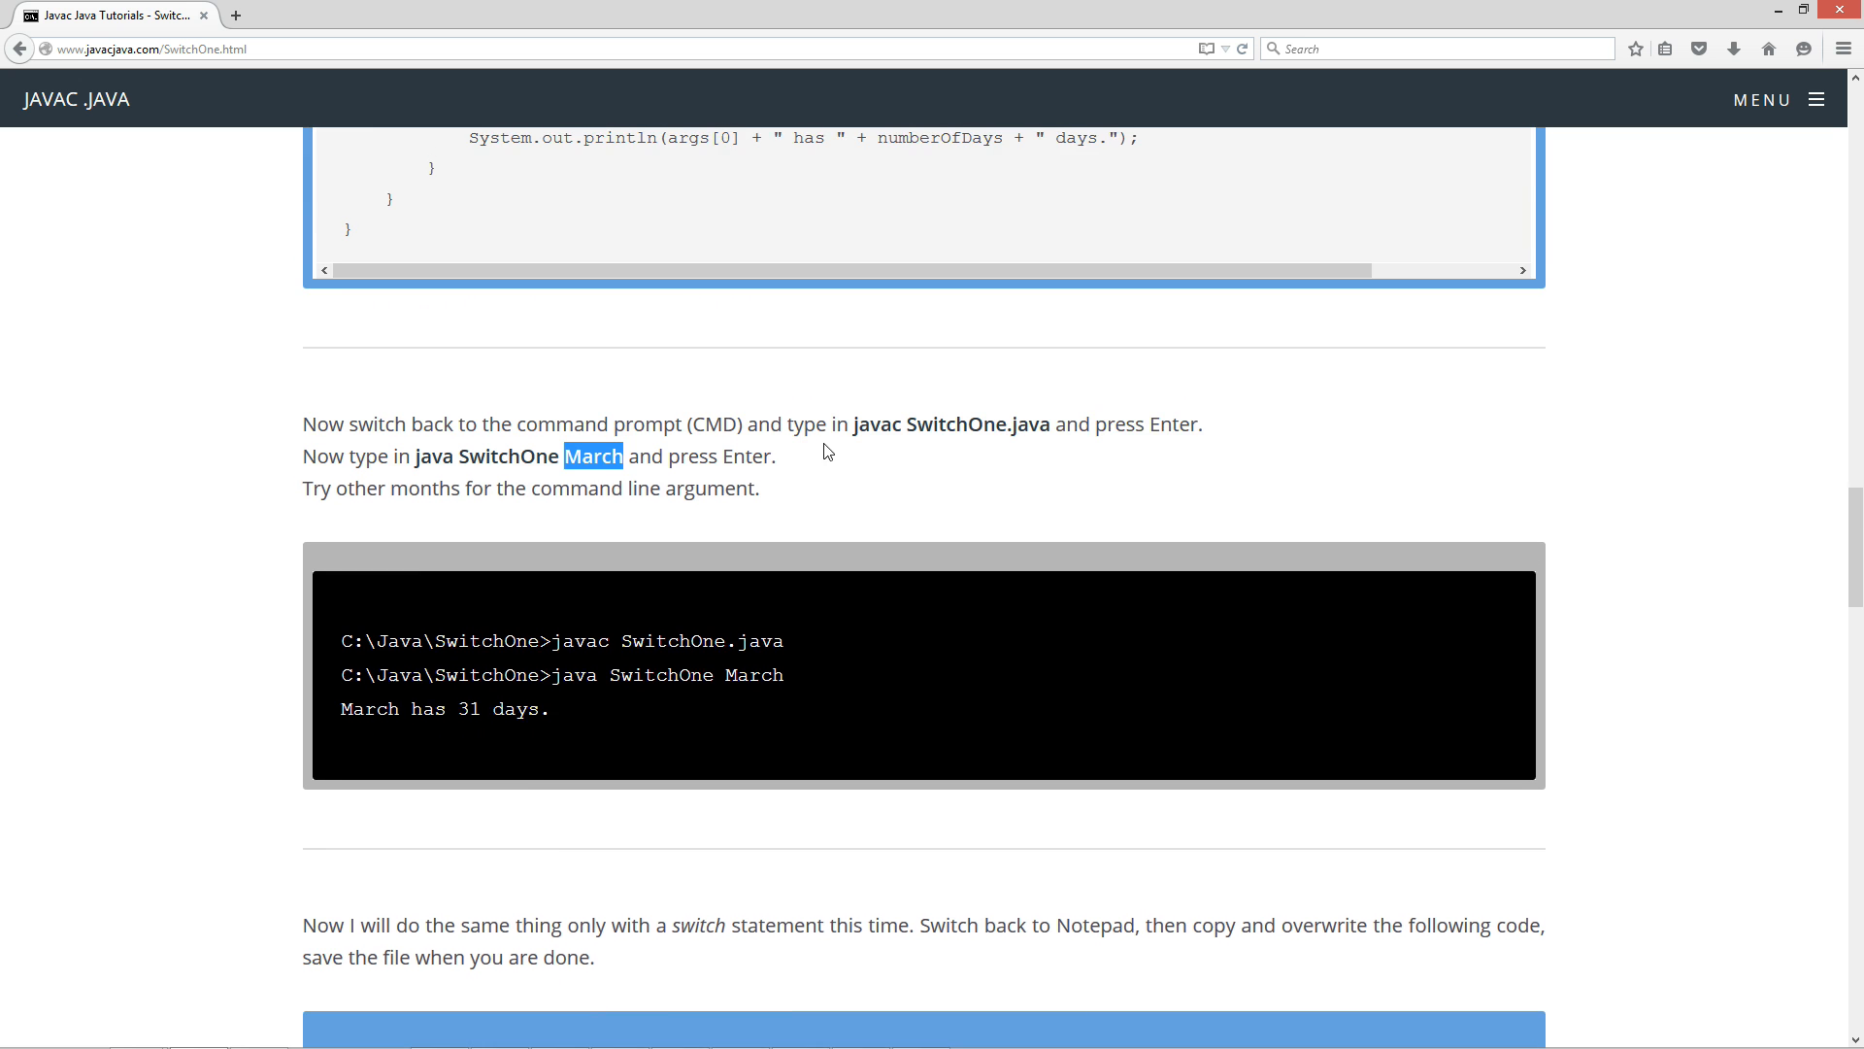
{"action": "scroll", "scroll_direction": "down", "scroll_amount": 3}
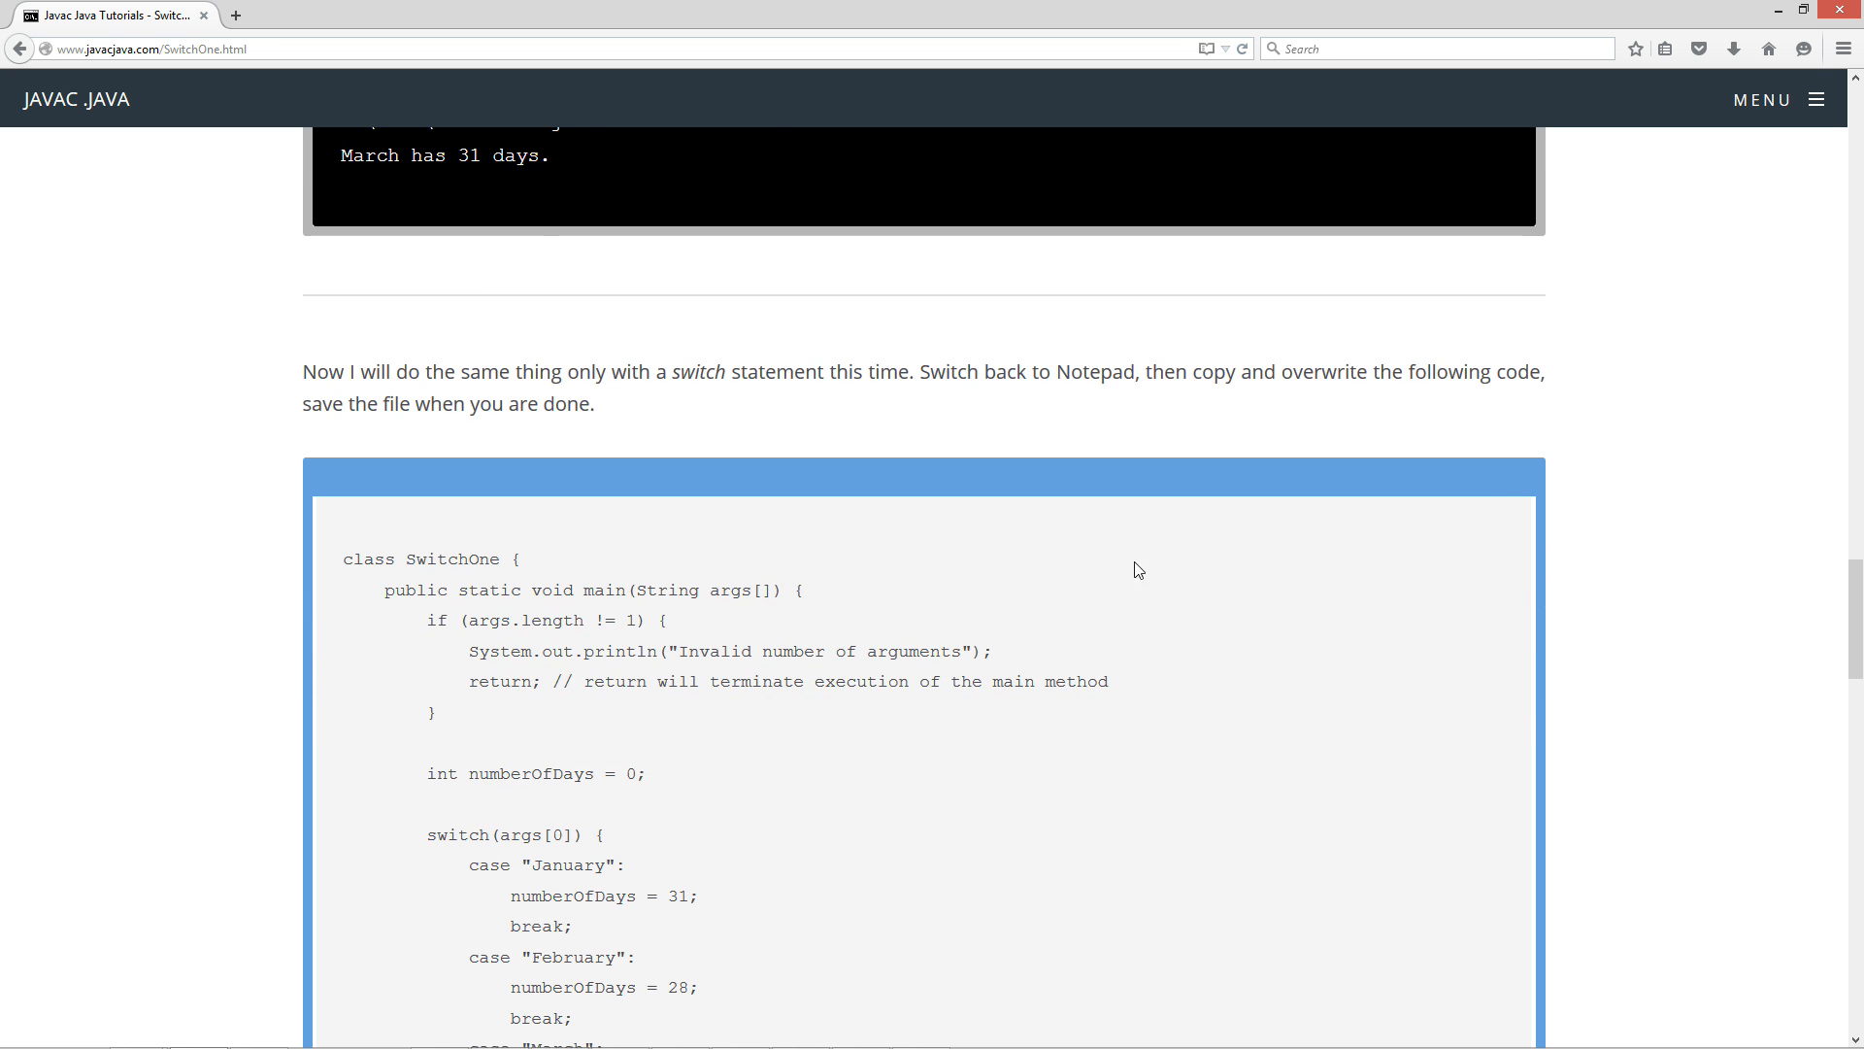
{"action": "scroll", "scroll_direction": "down", "scroll_amount": 3}
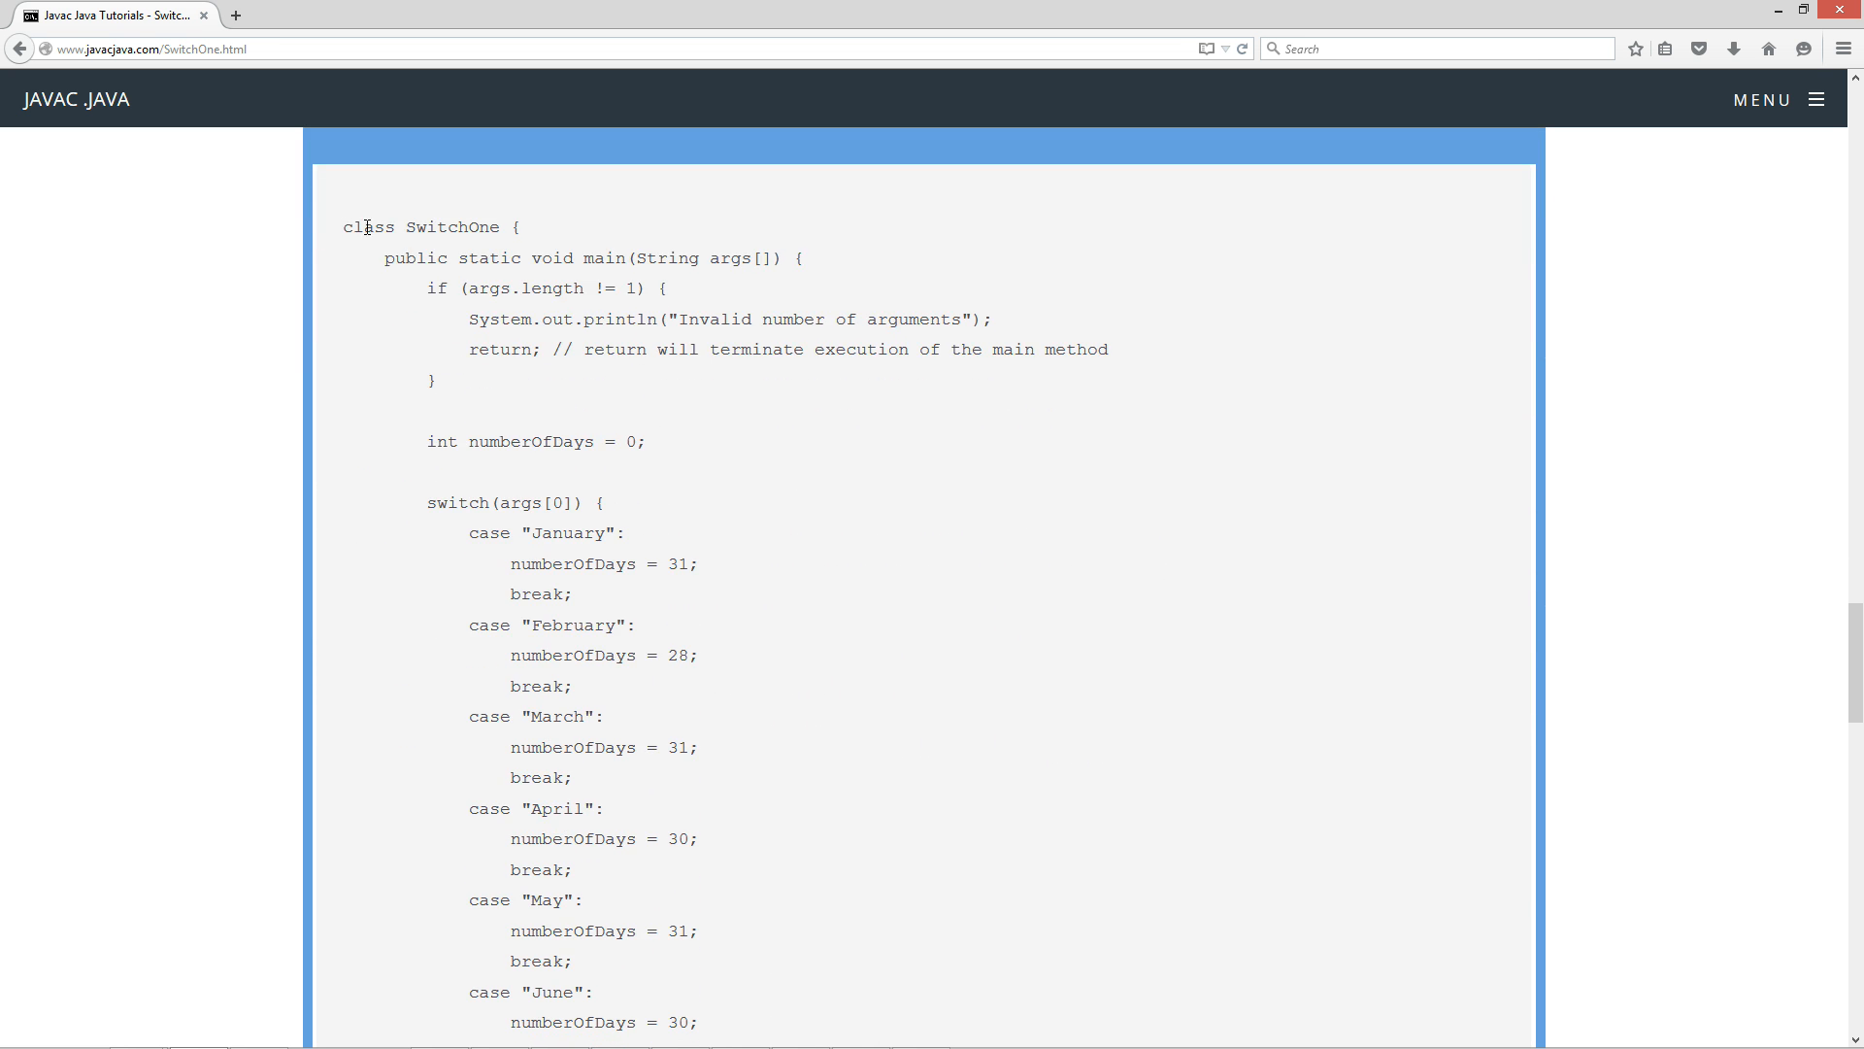
{"action": "left_click_drag", "start_coordinate": [344, 218], "coordinate": [637, 828]}
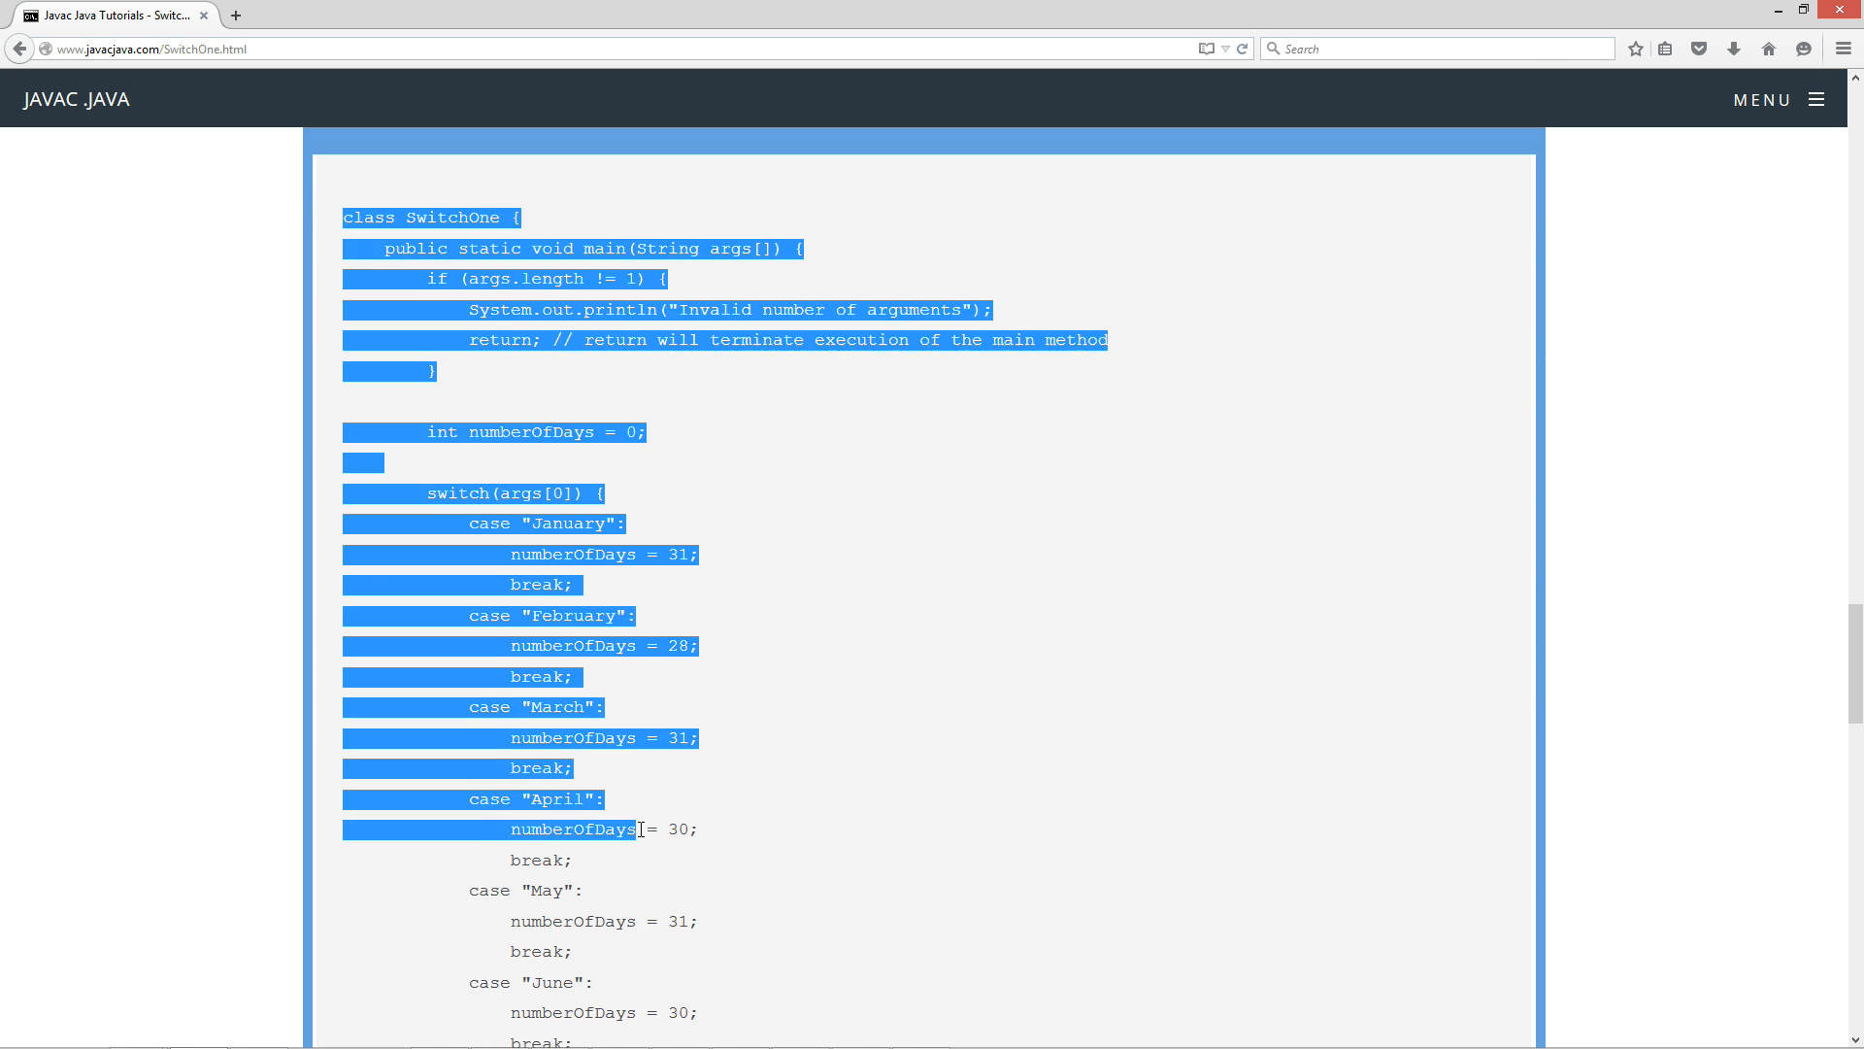
{"action": "scroll", "scroll_direction": "down", "scroll_amount": 3}
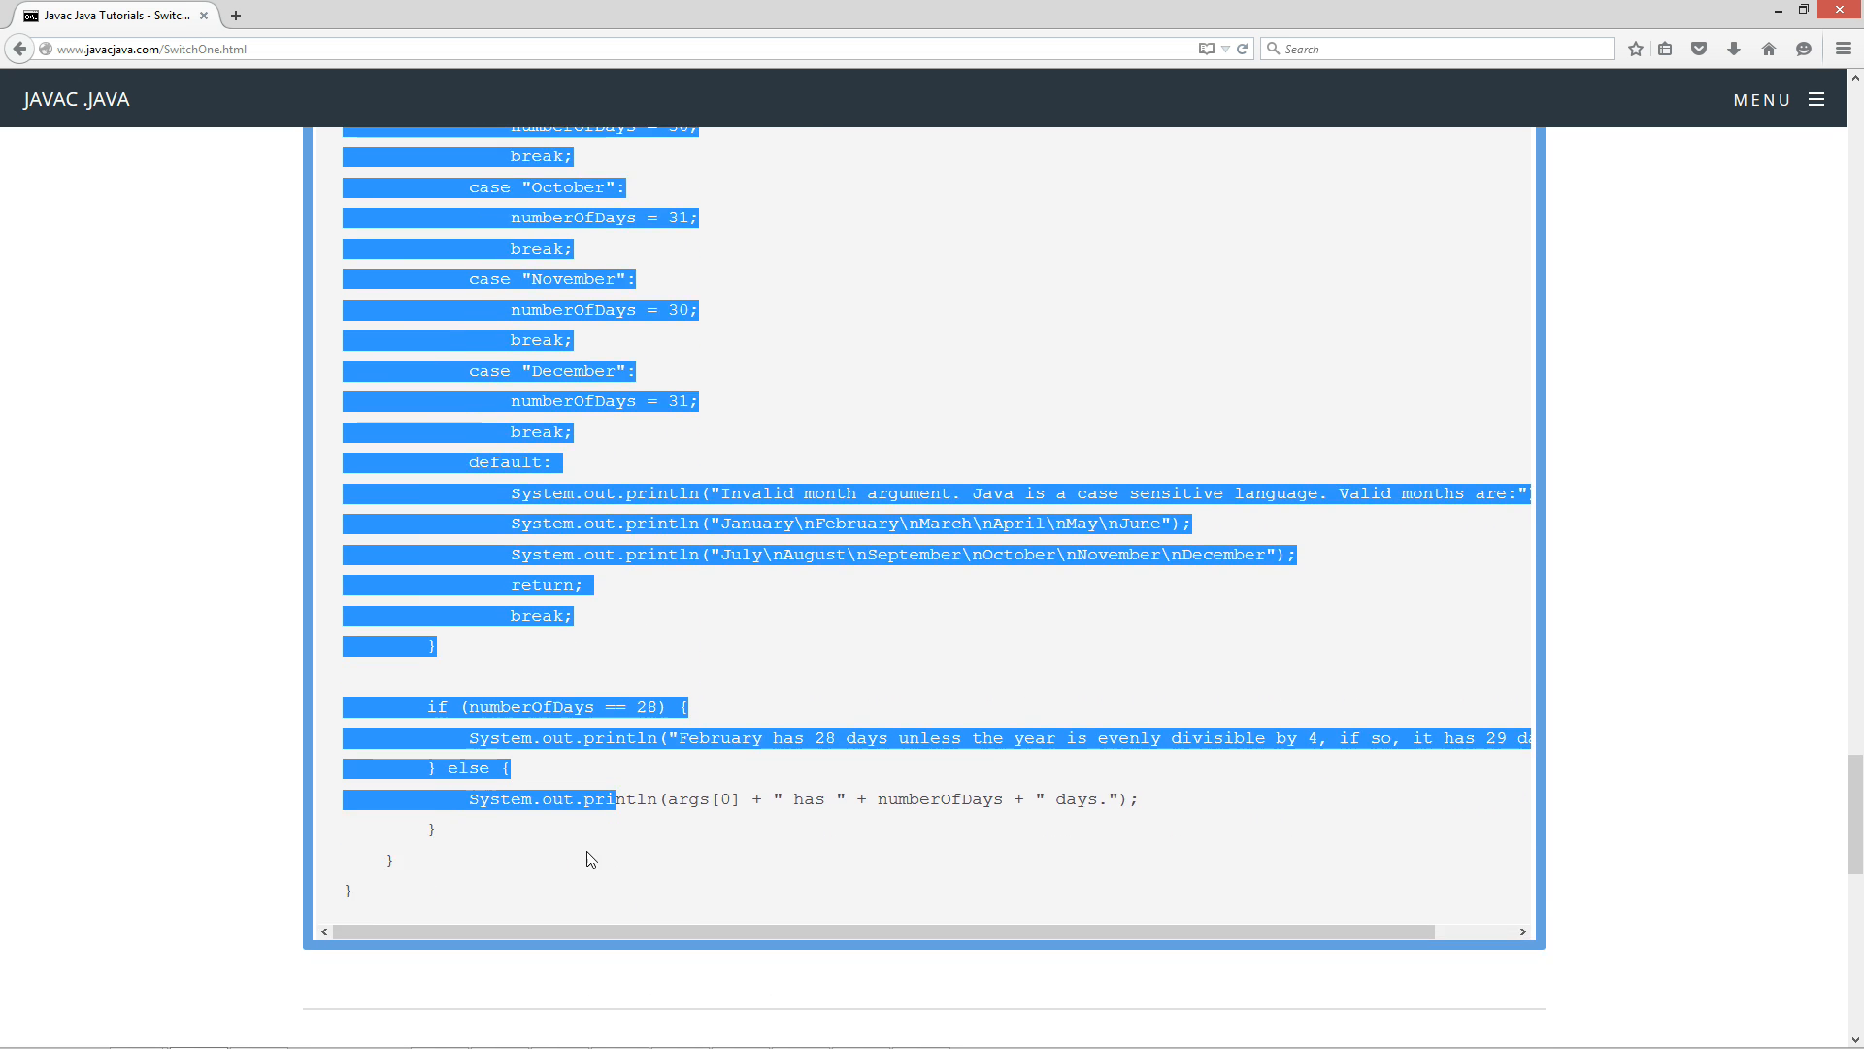
{"action": "scroll", "scroll_direction": "down", "scroll_amount": 3}
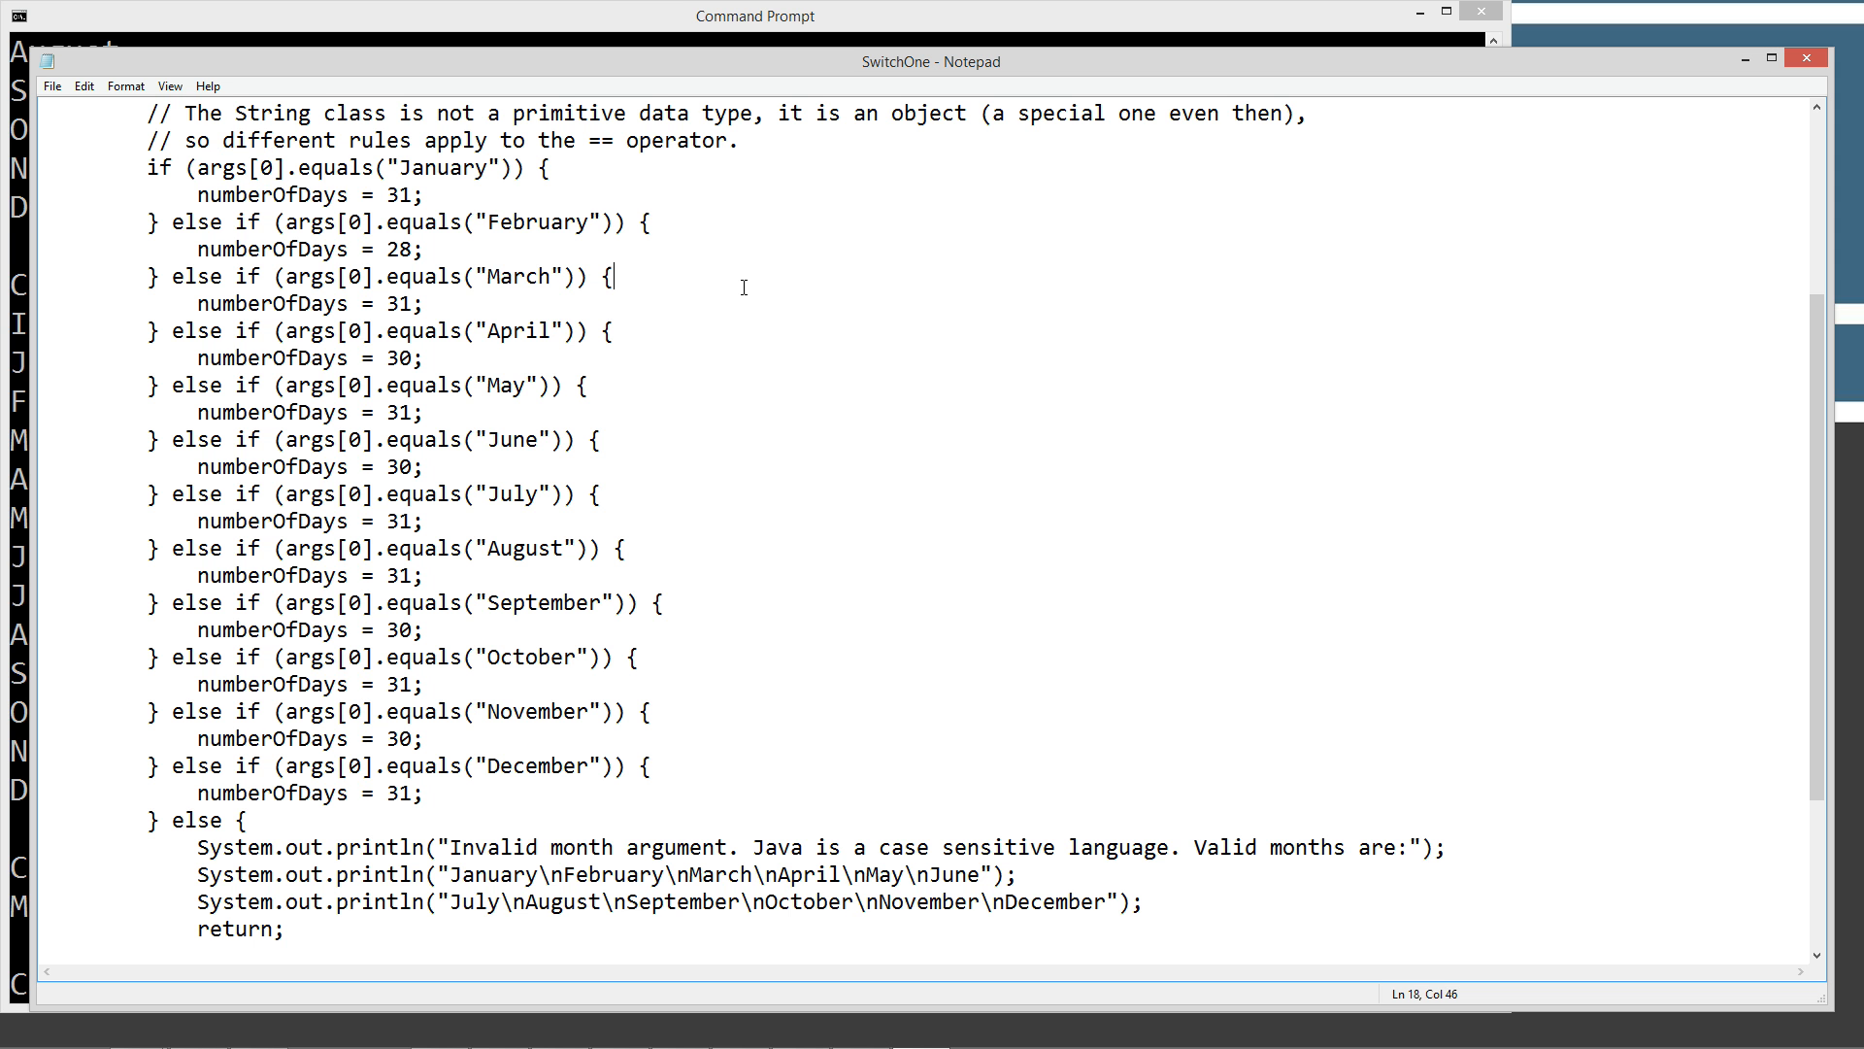
Replace the old SwitchOne code with the copied switch version and save
{"action": "key", "text": "ctrl+a"}
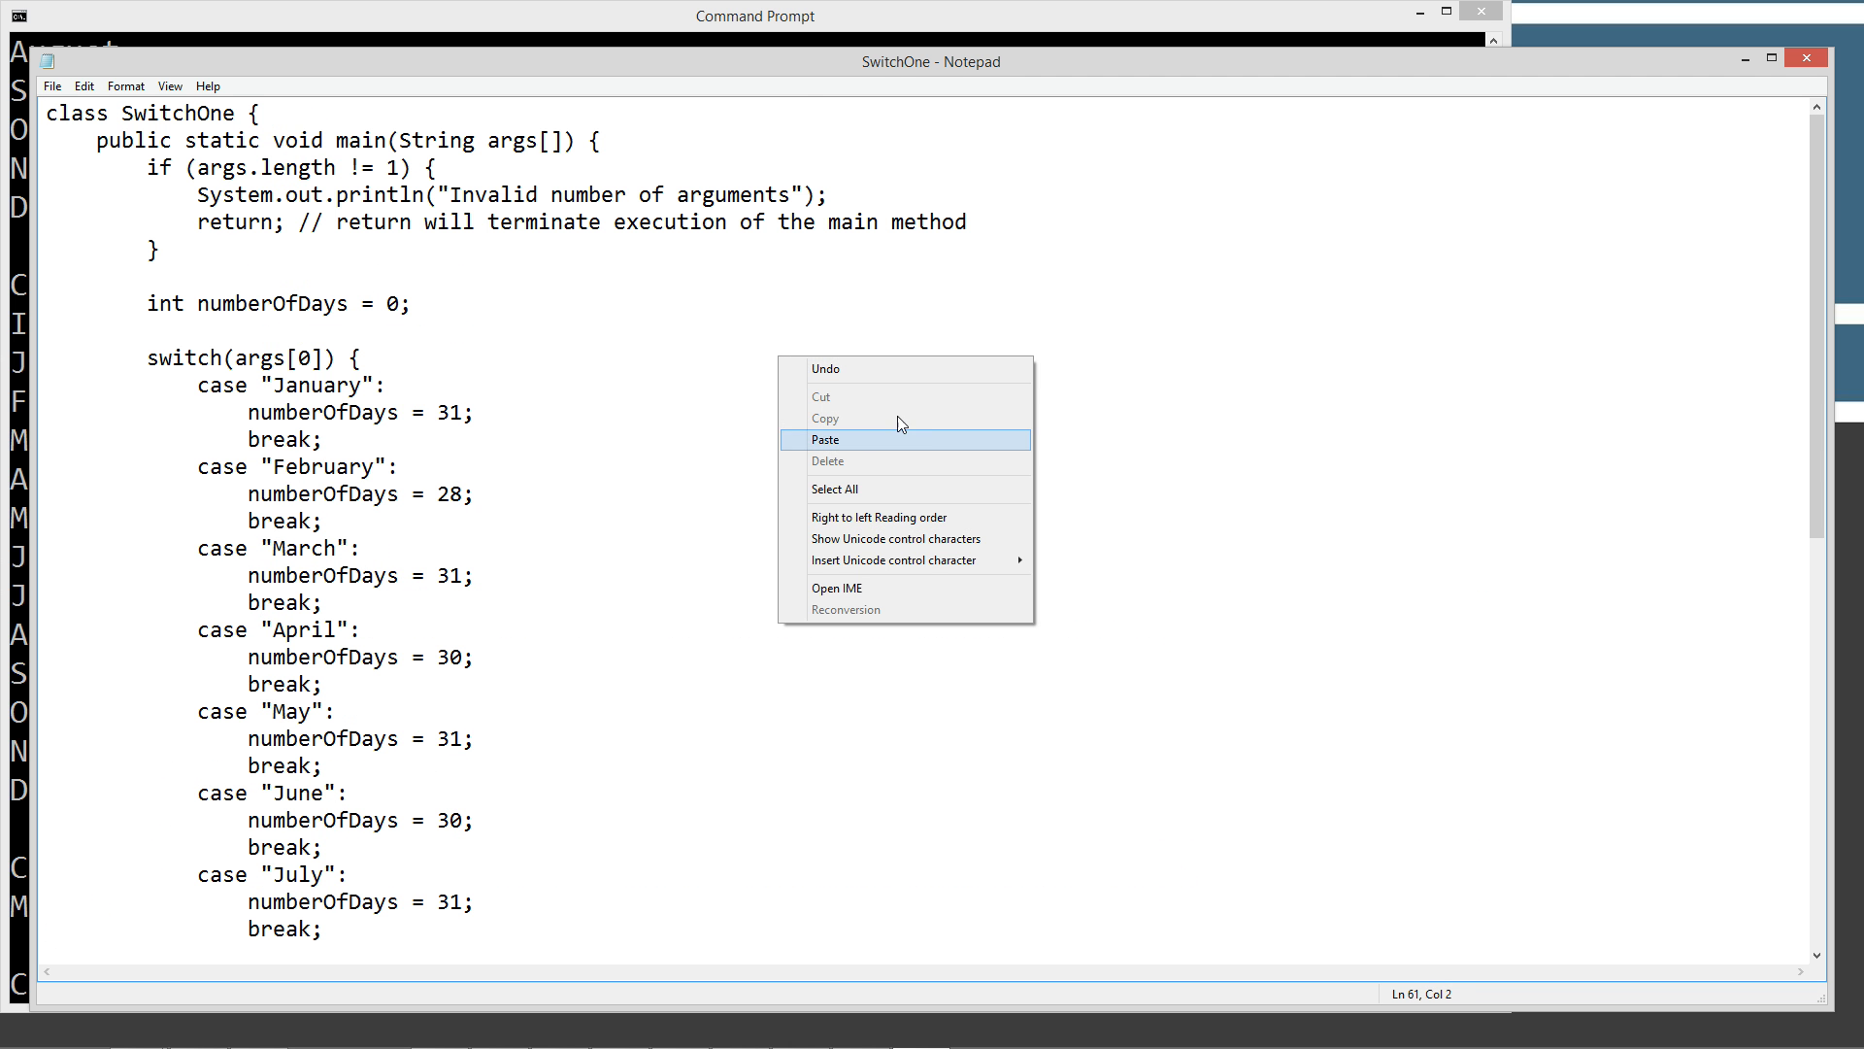
{"action": "left_click", "coordinate": [52, 85]}
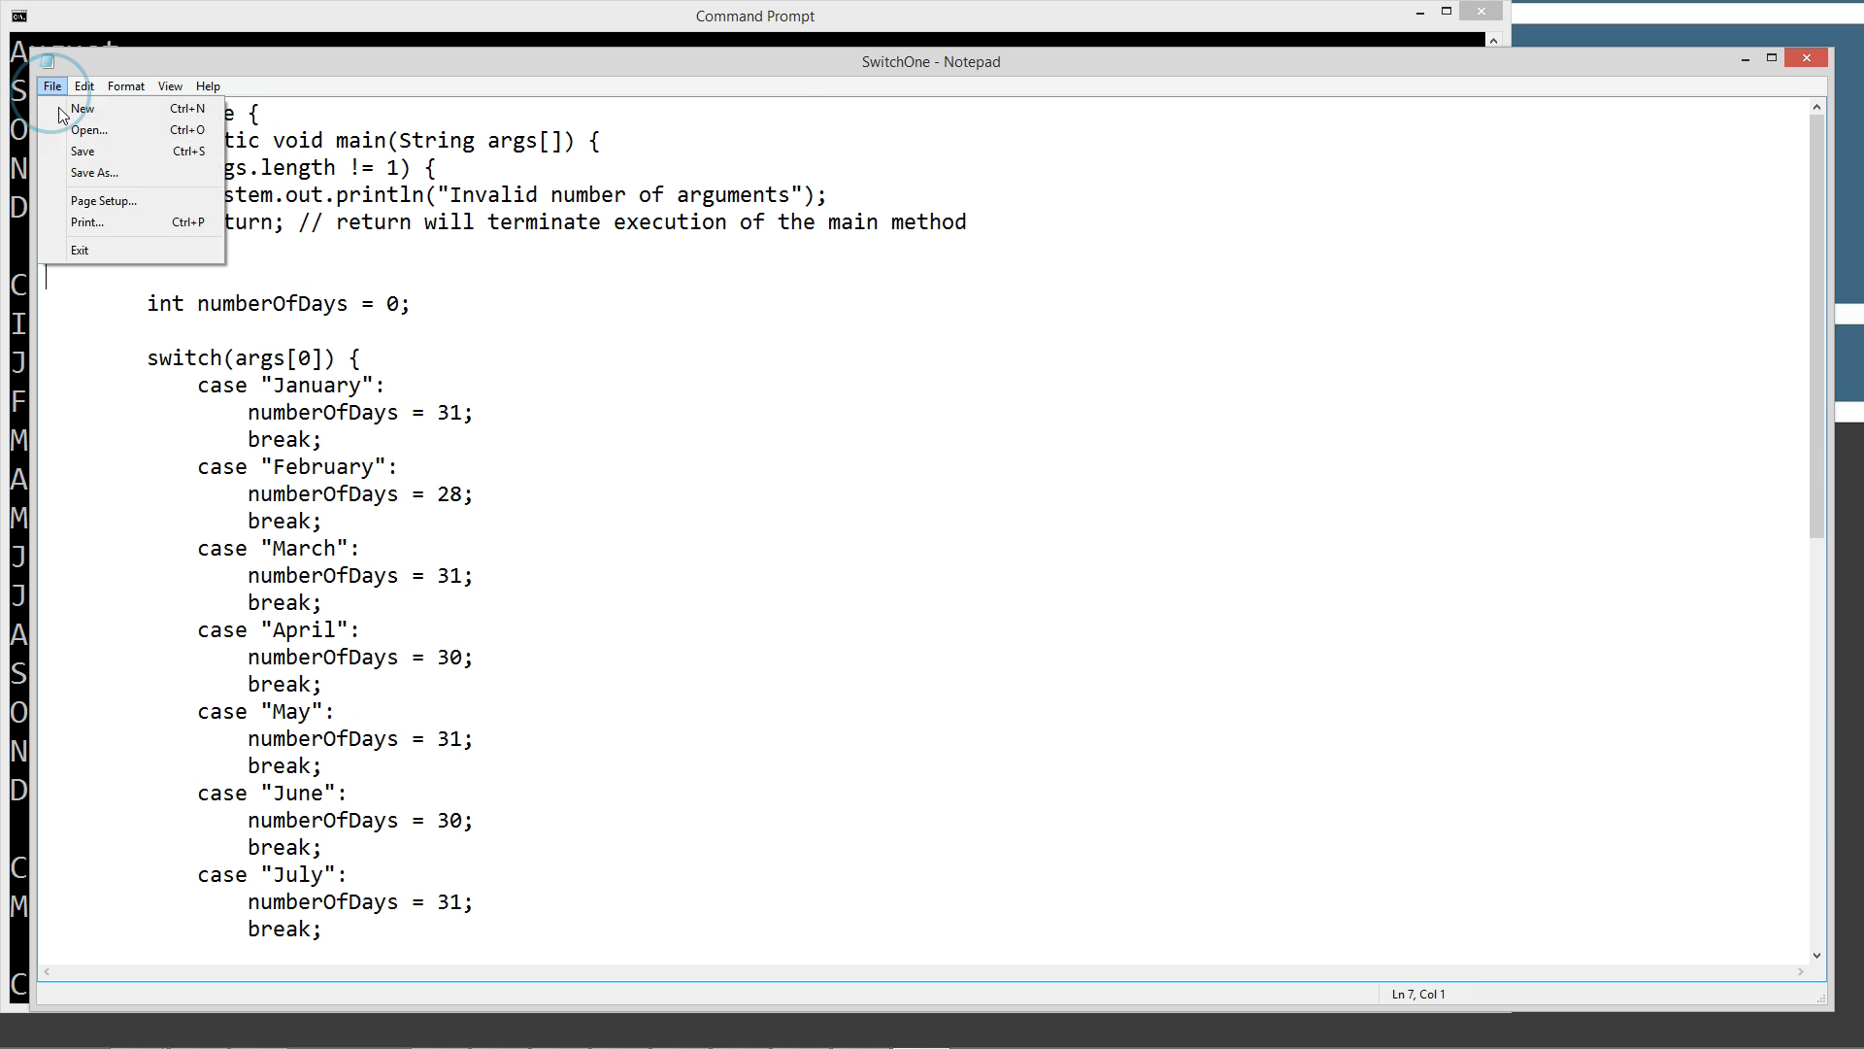
{"action": "left_click", "coordinate": [154, 182]}
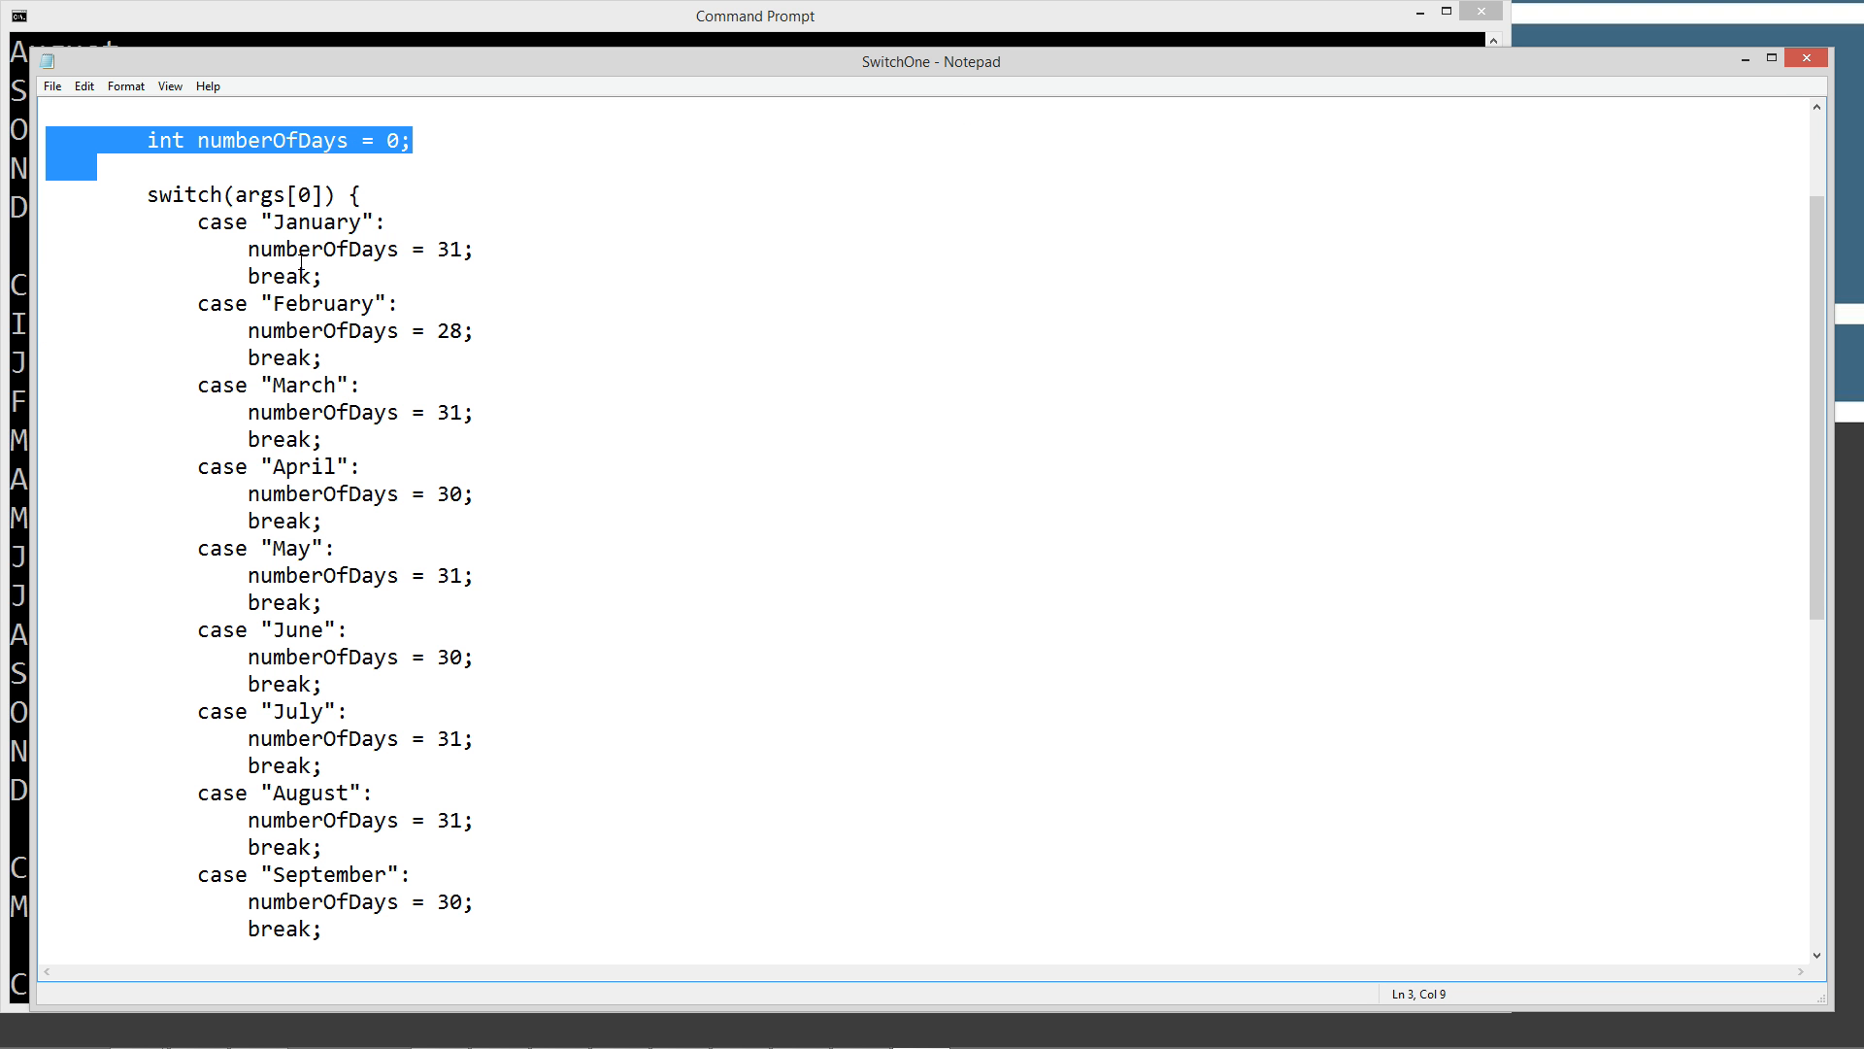
Review the switch on args[0], January's case and break, and the default case's return
{"action": "scroll", "scroll_direction": "down", "scroll_amount": 3}
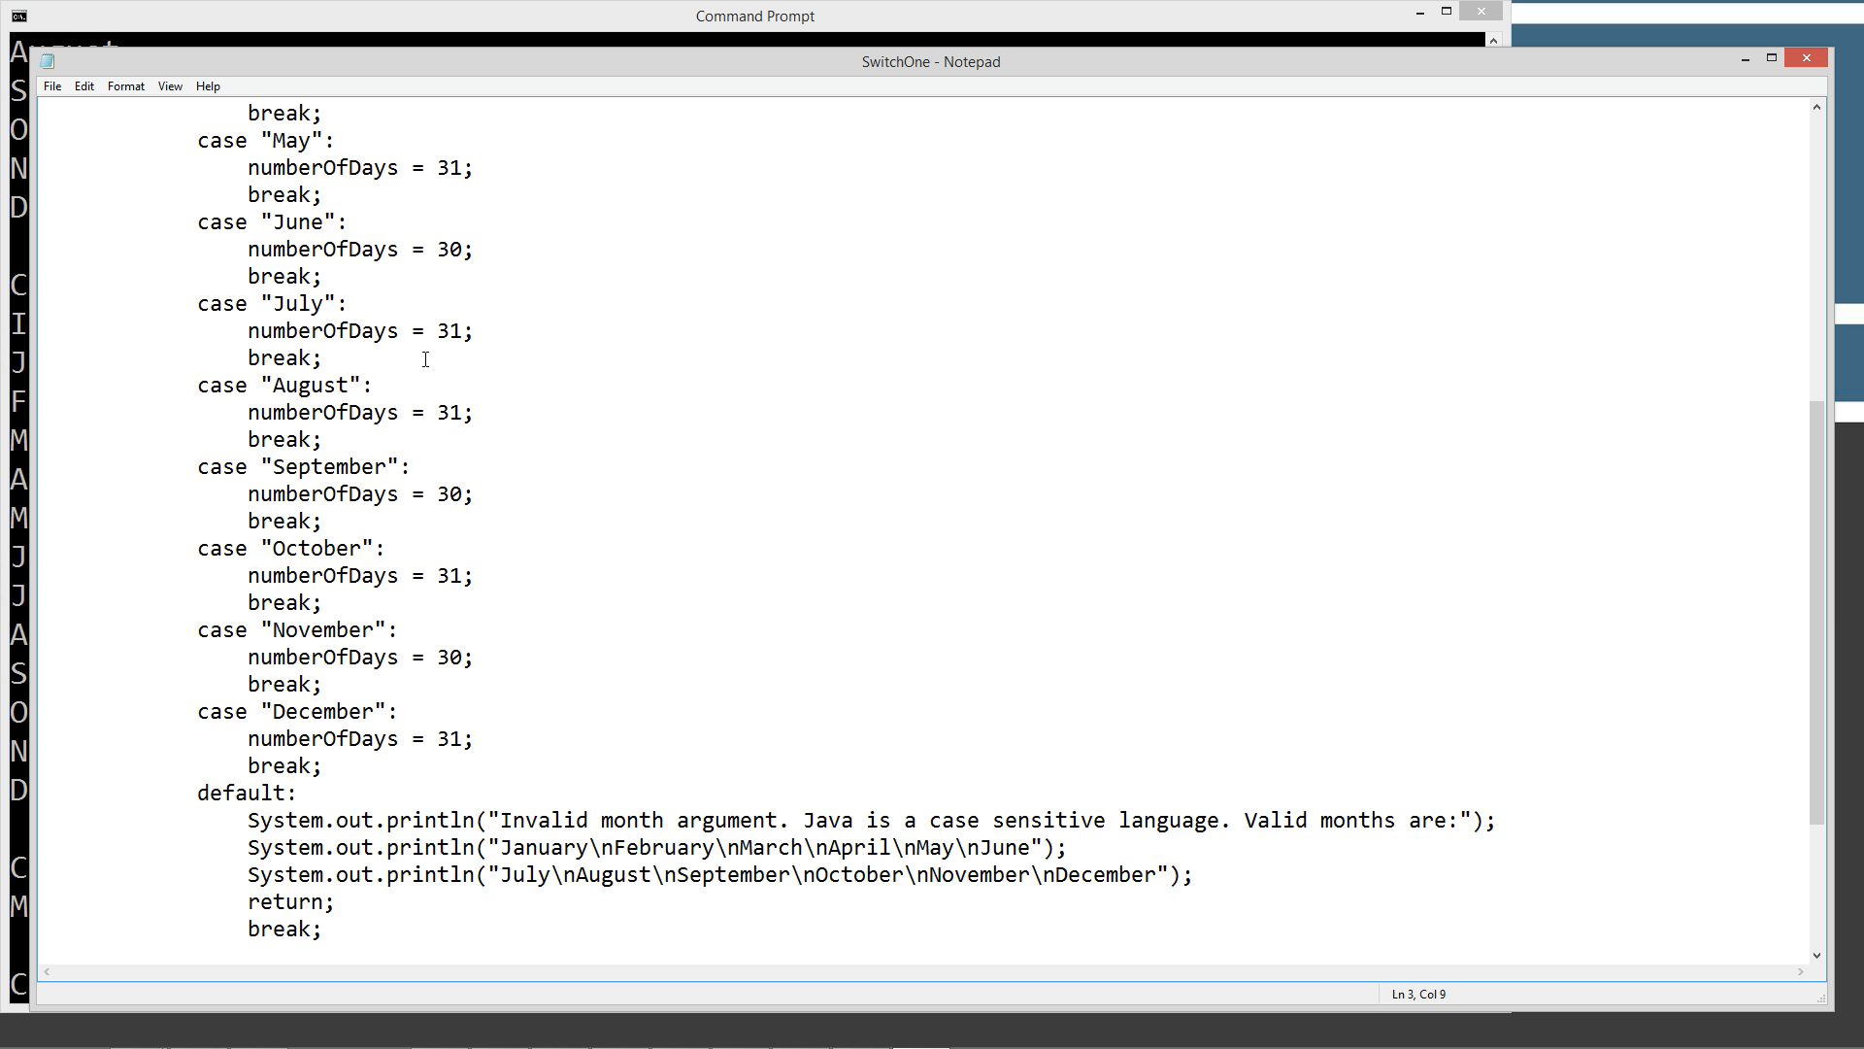
{"action": "scroll", "scroll_direction": "up", "scroll_amount": 3}
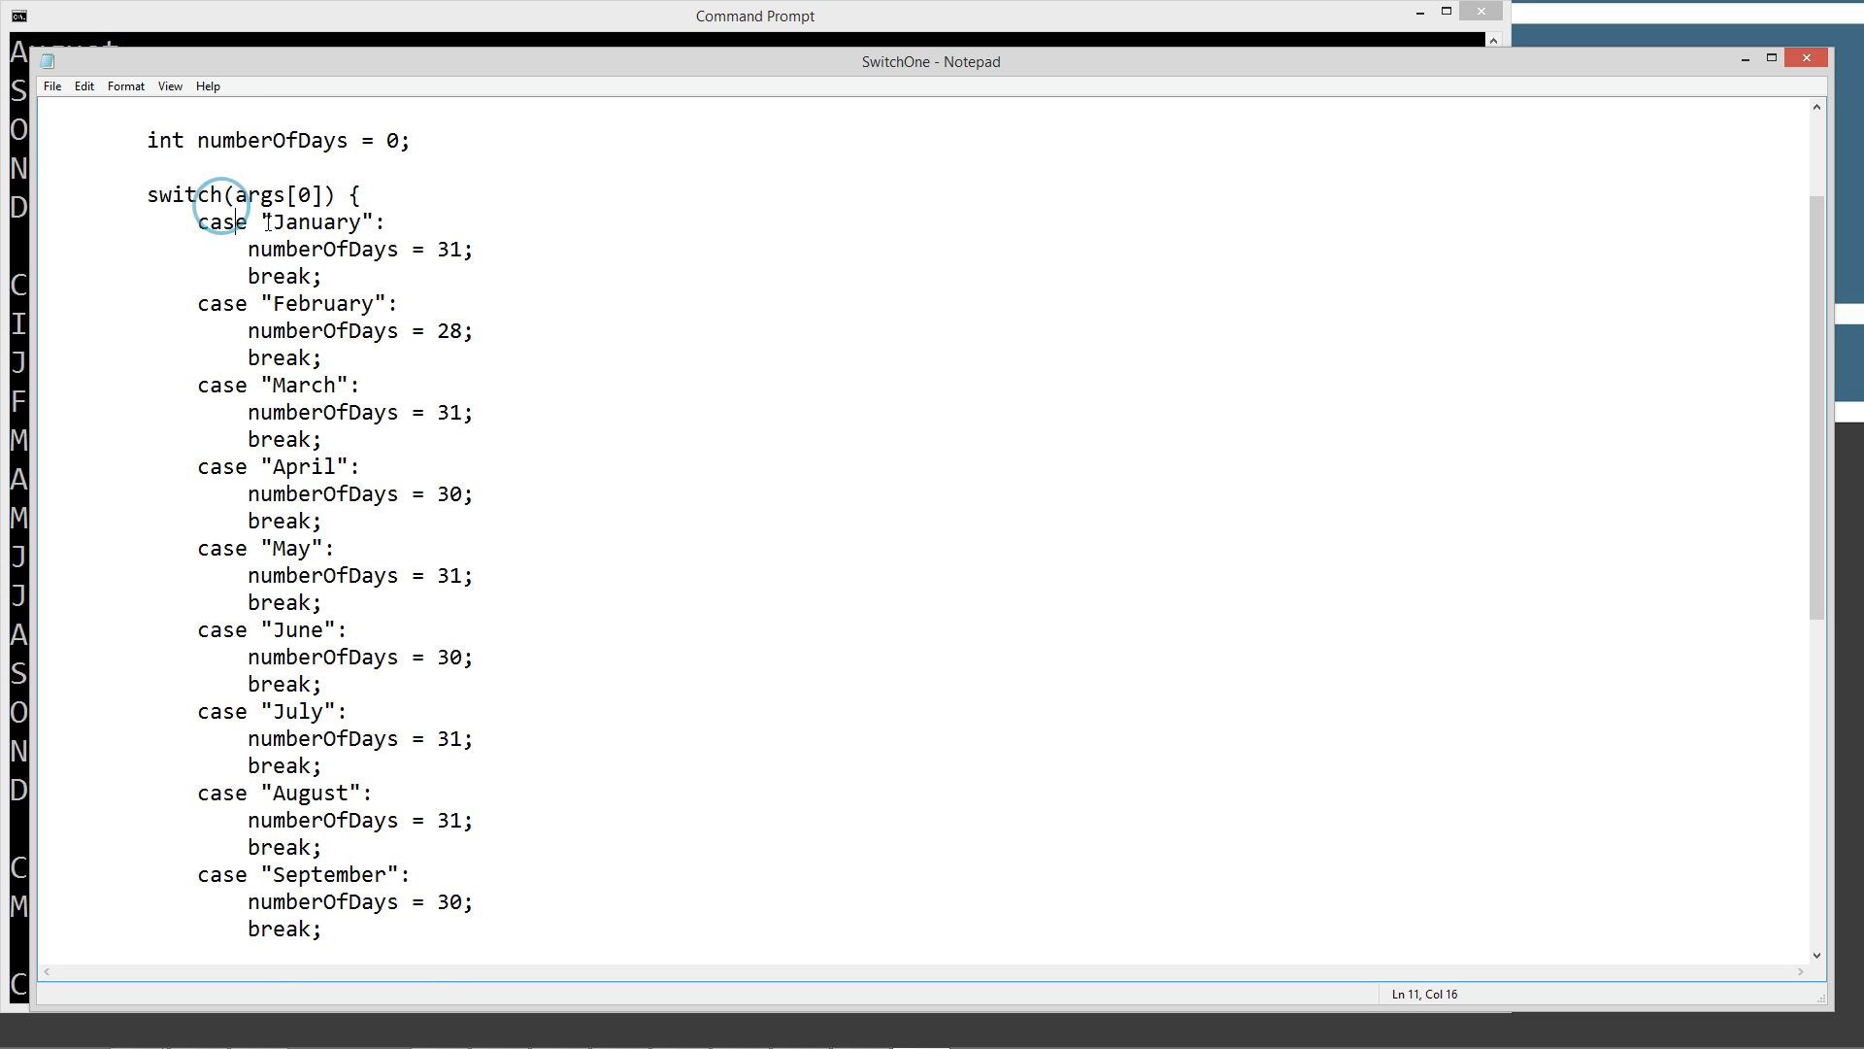
{"action": "double_click", "coordinate": [281, 194]}
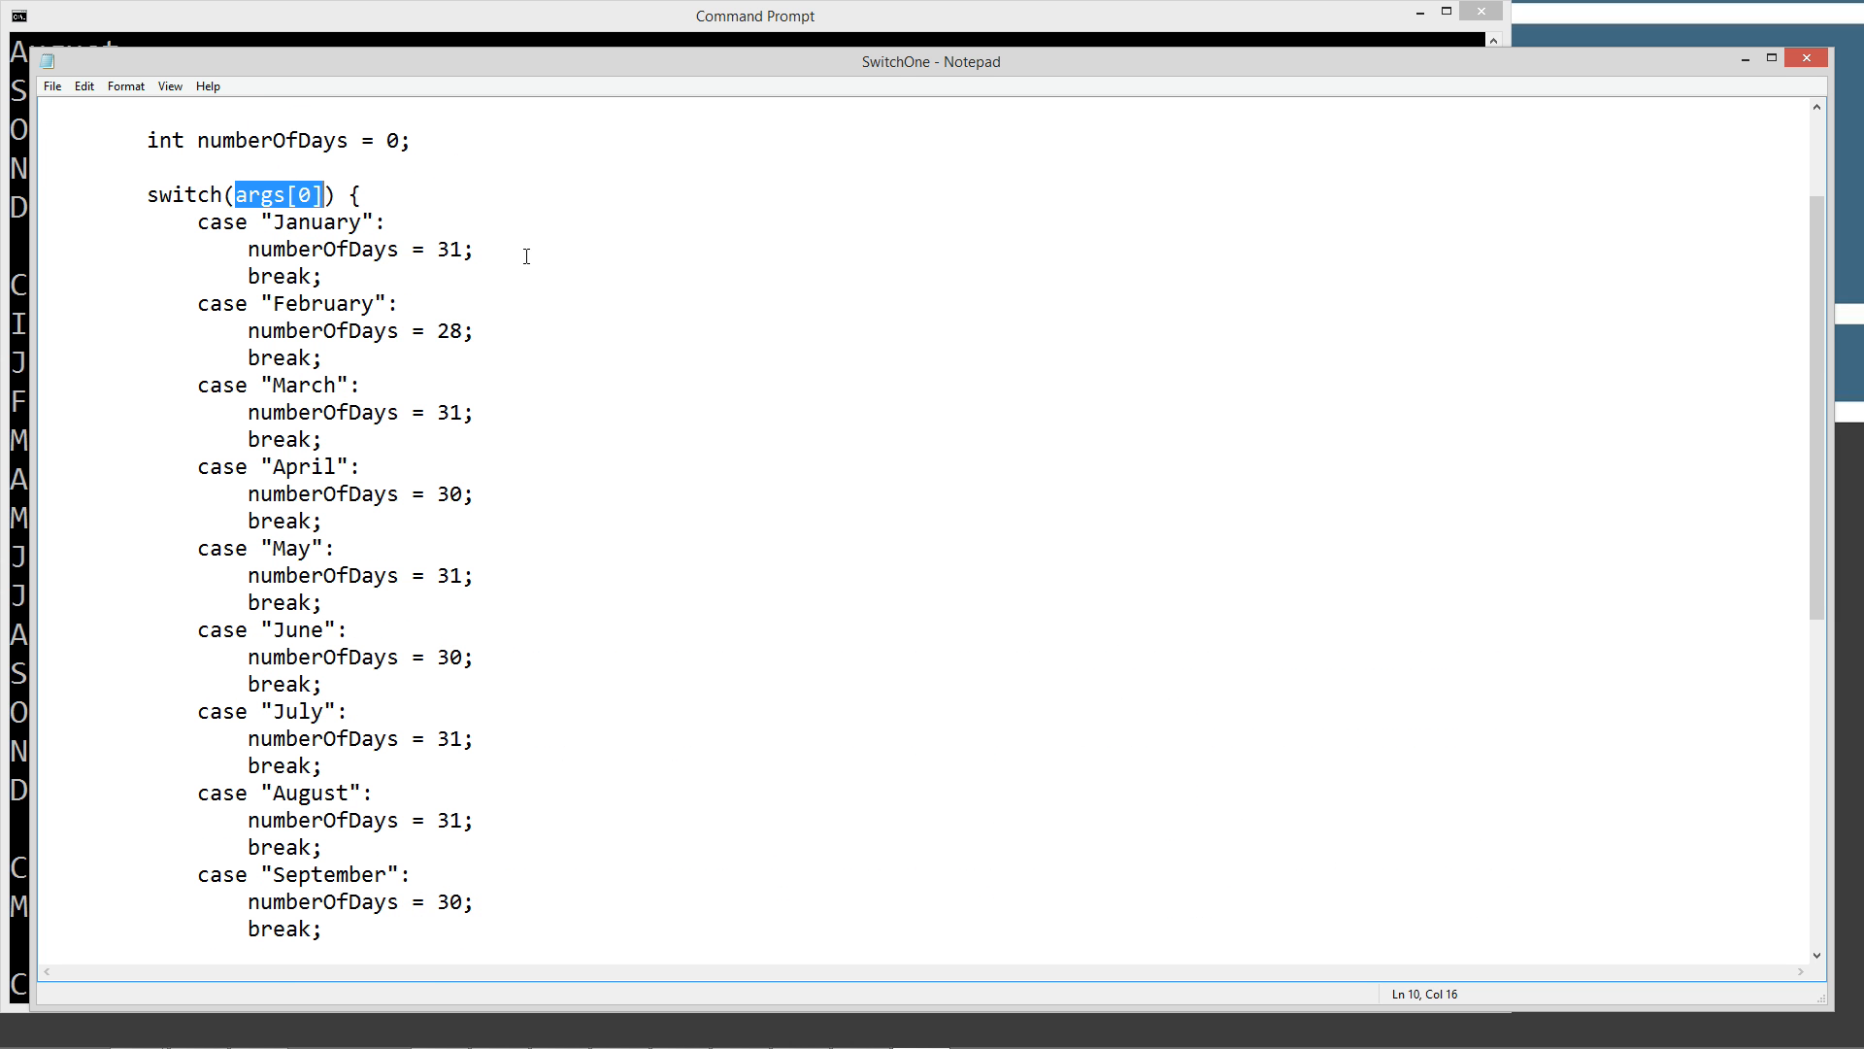
{"action": "scroll", "scroll_direction": "up", "scroll_amount": 3}
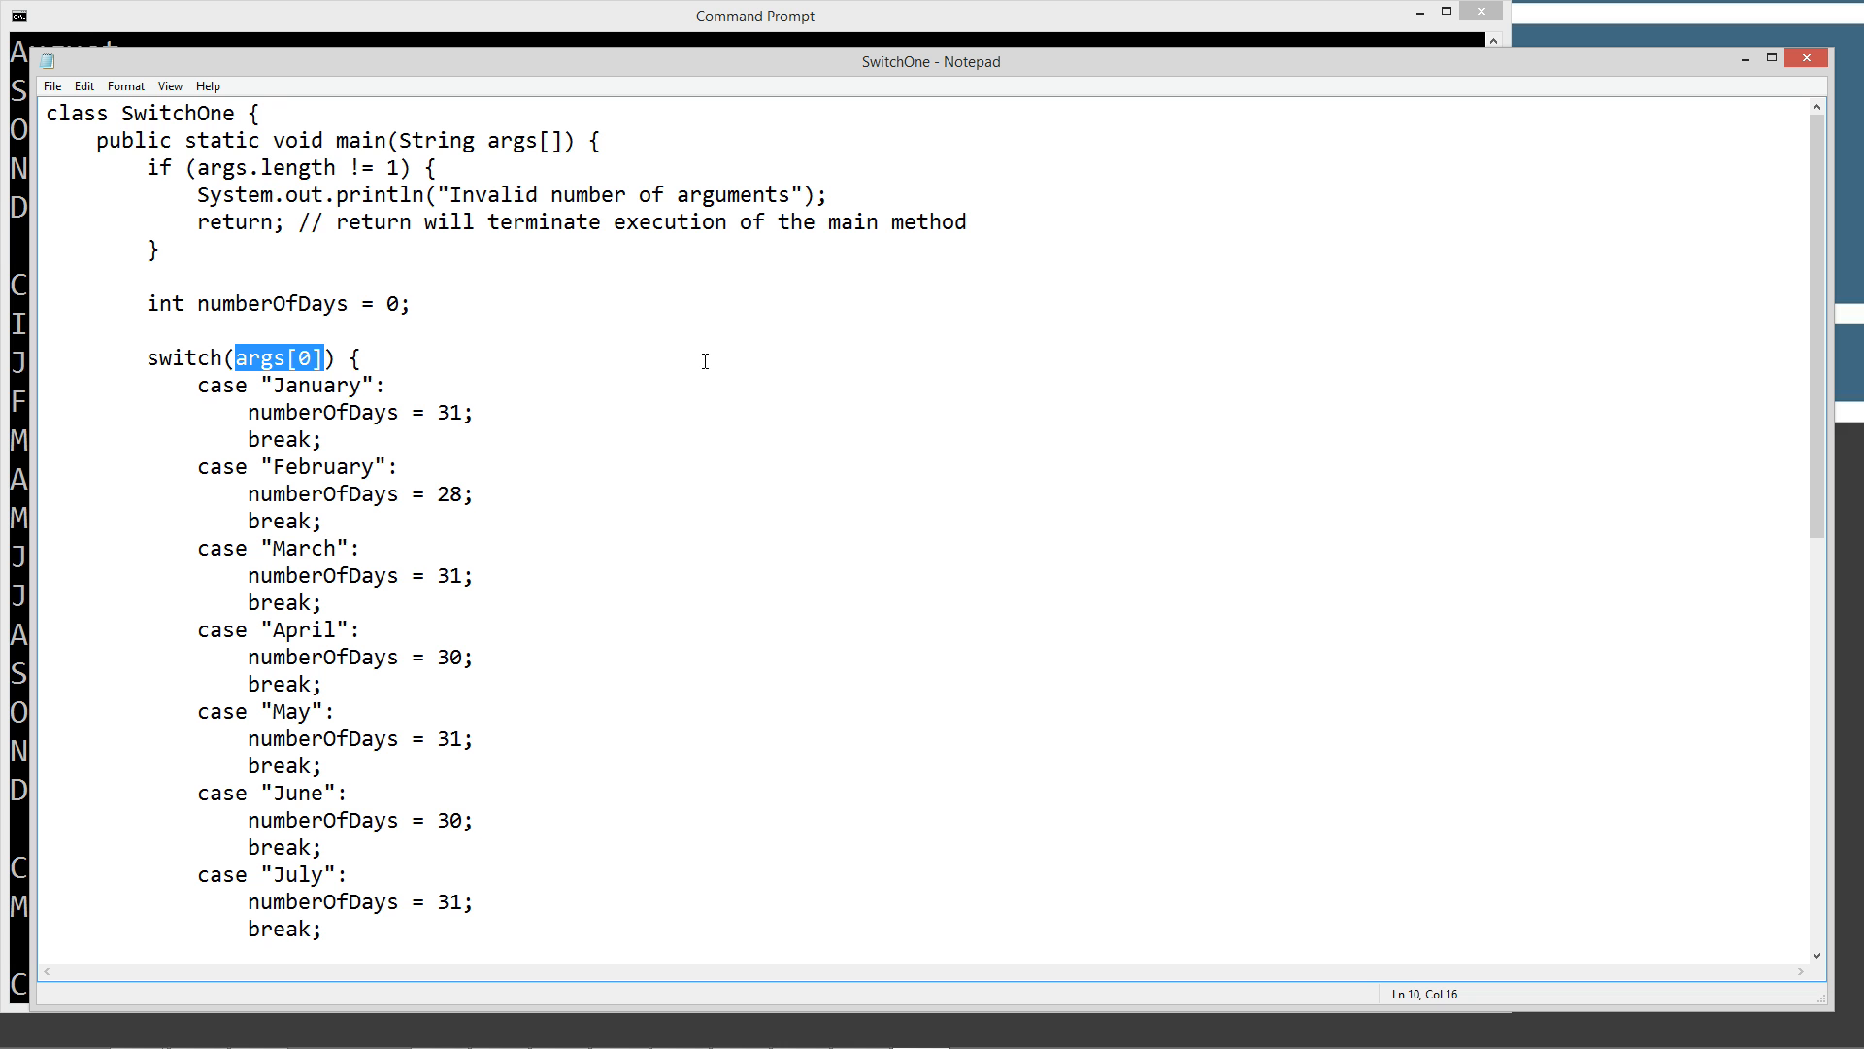
{"action": "mouse_move", "coordinate": [276, 431]}
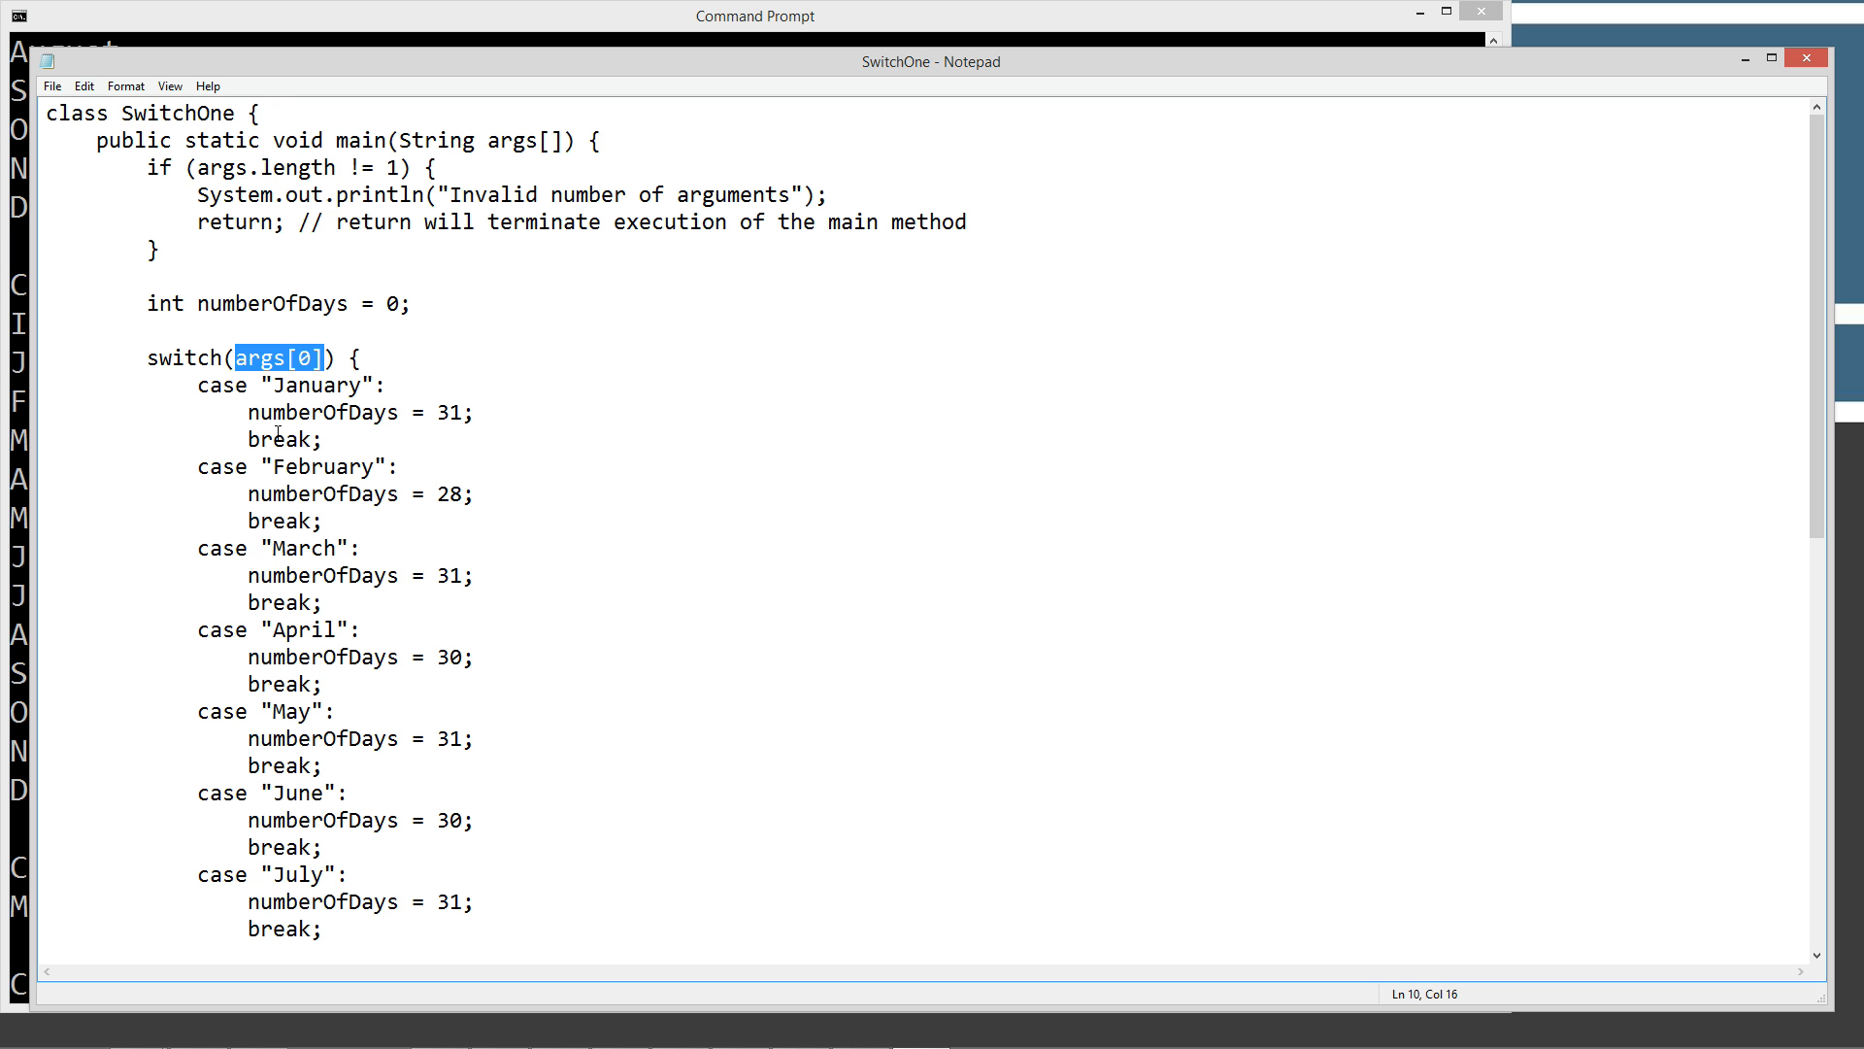
{"action": "double_click", "coordinate": [314, 385]}
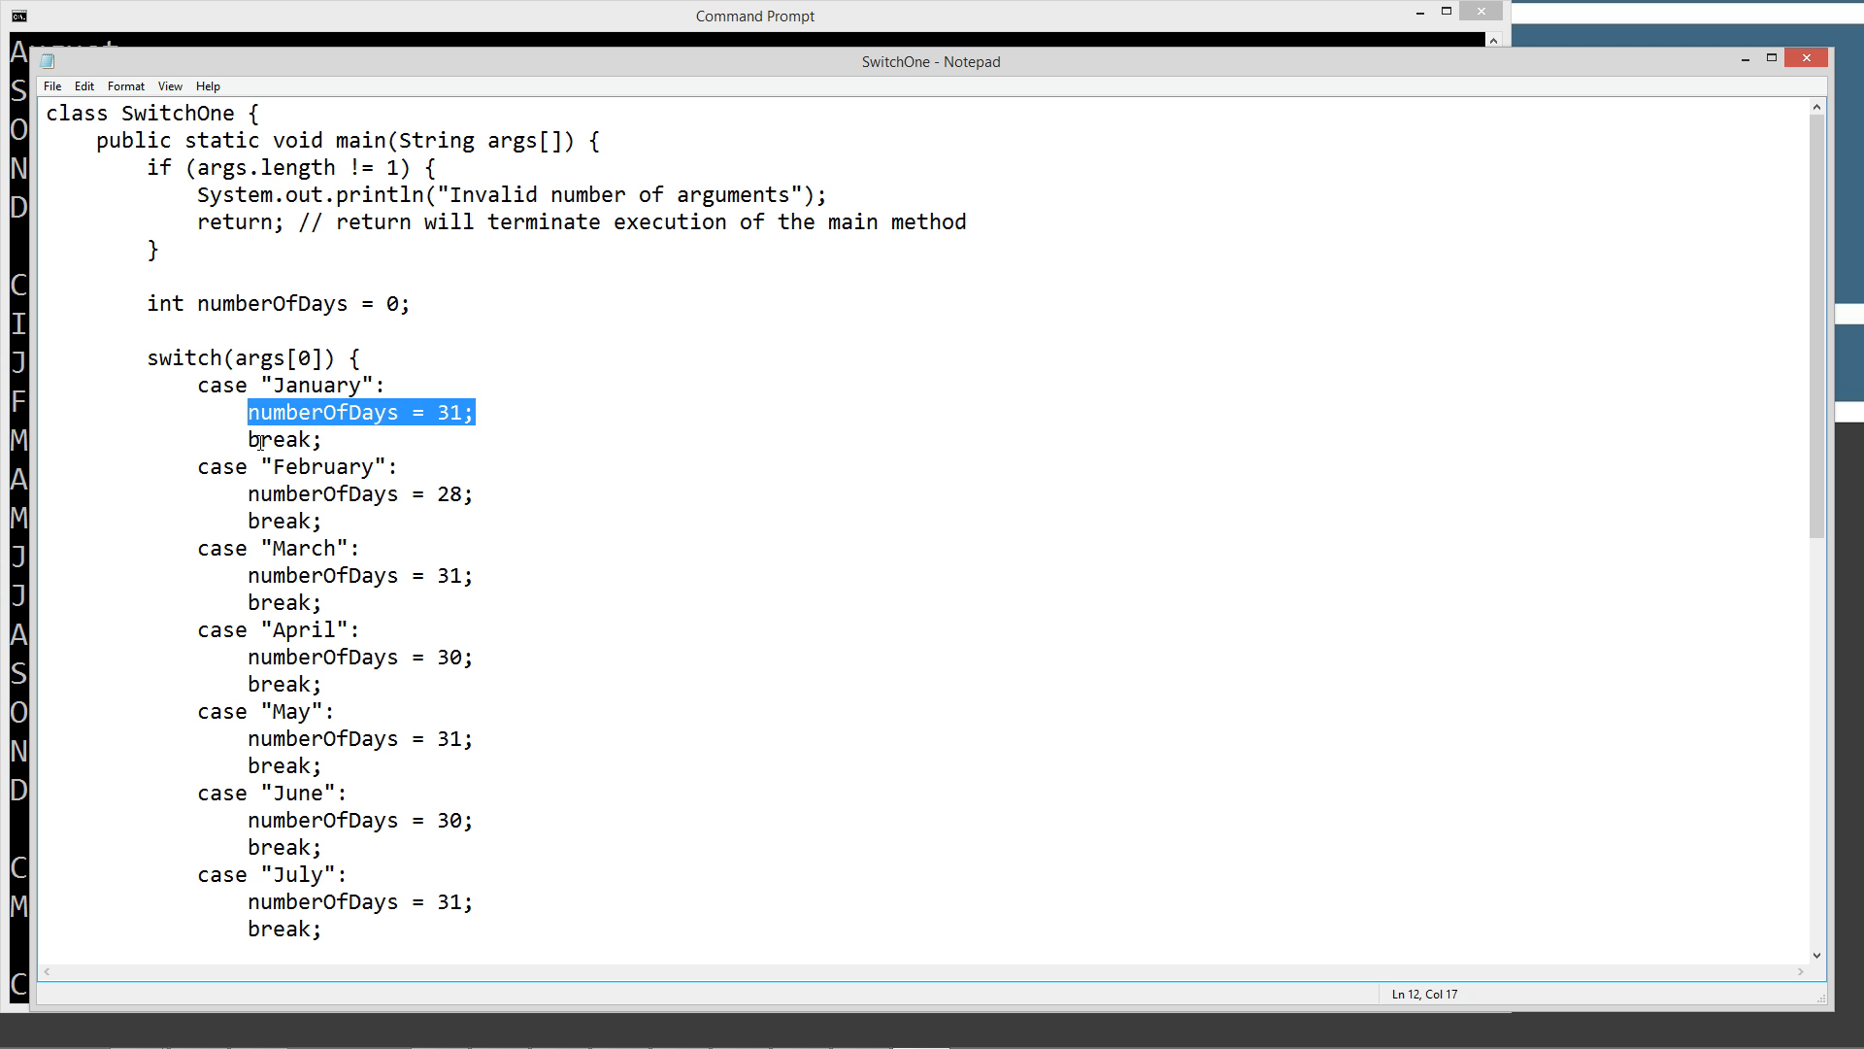
{"action": "left_click", "coordinate": [282, 439]}
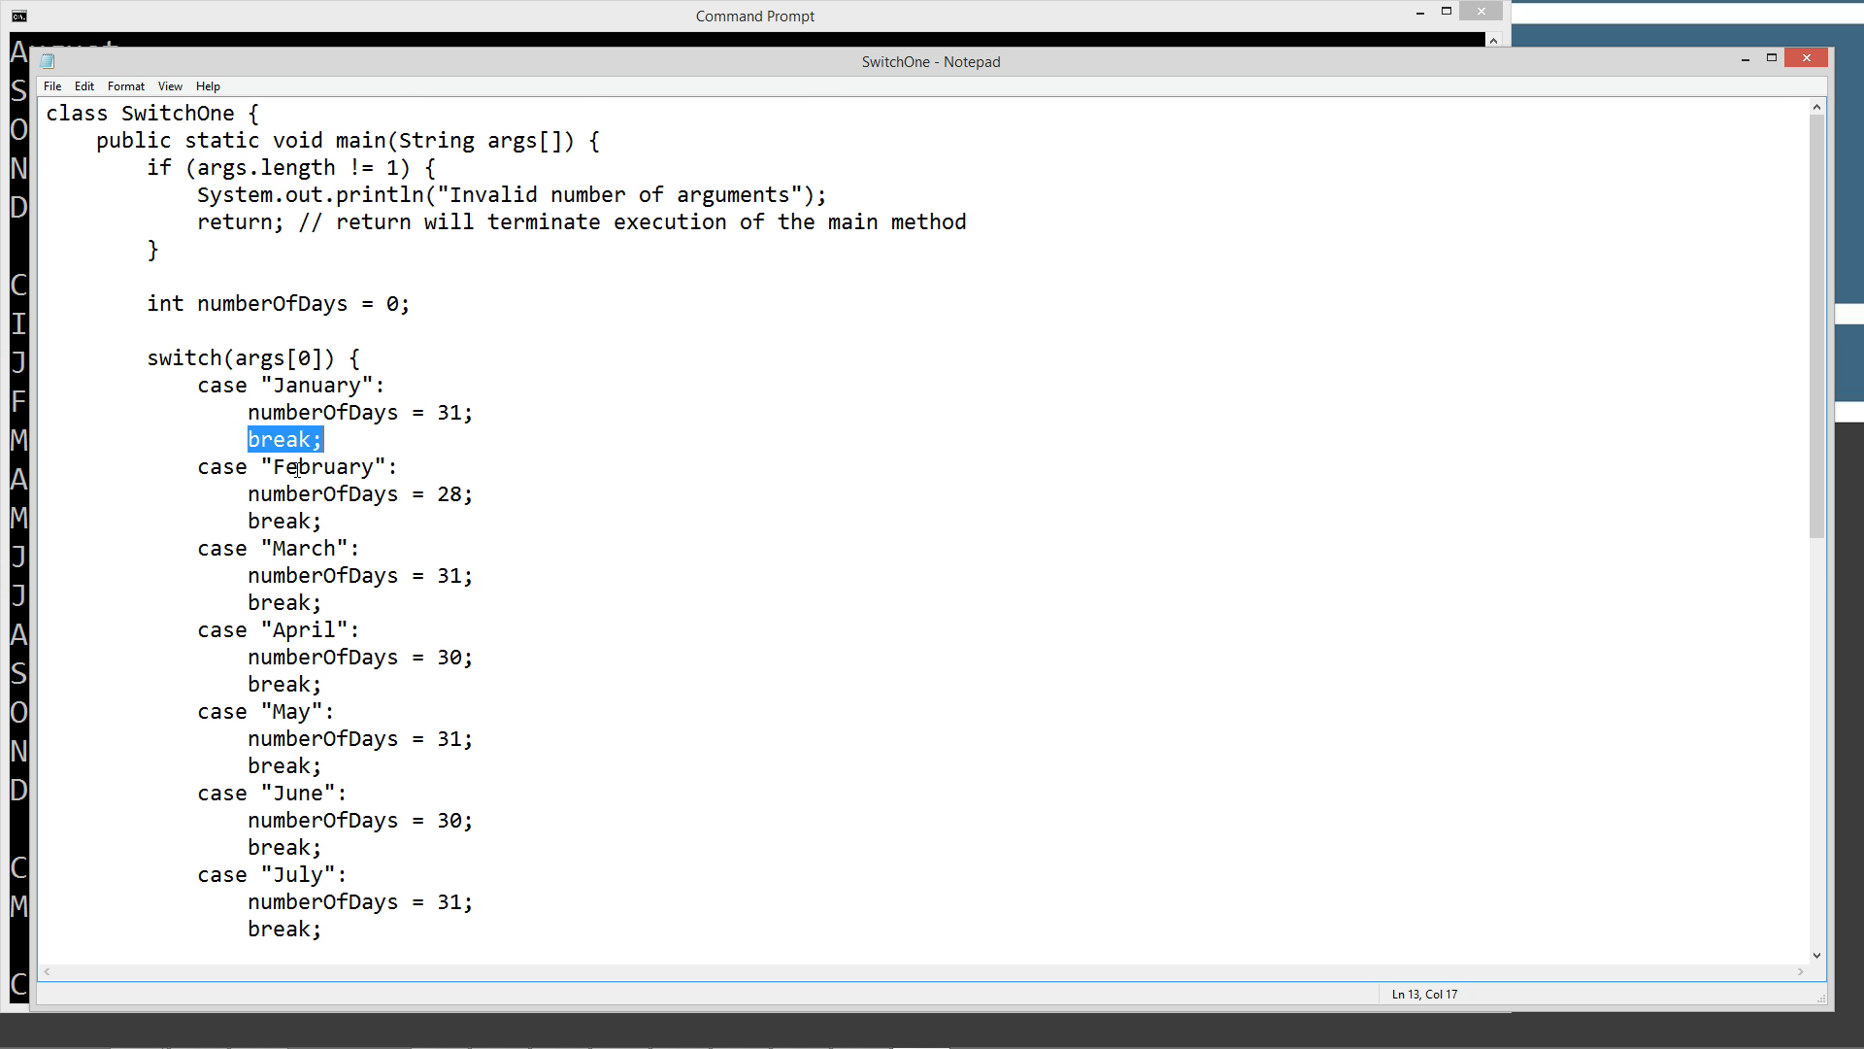
{"action": "scroll", "scroll_direction": "down", "scroll_amount": 3}
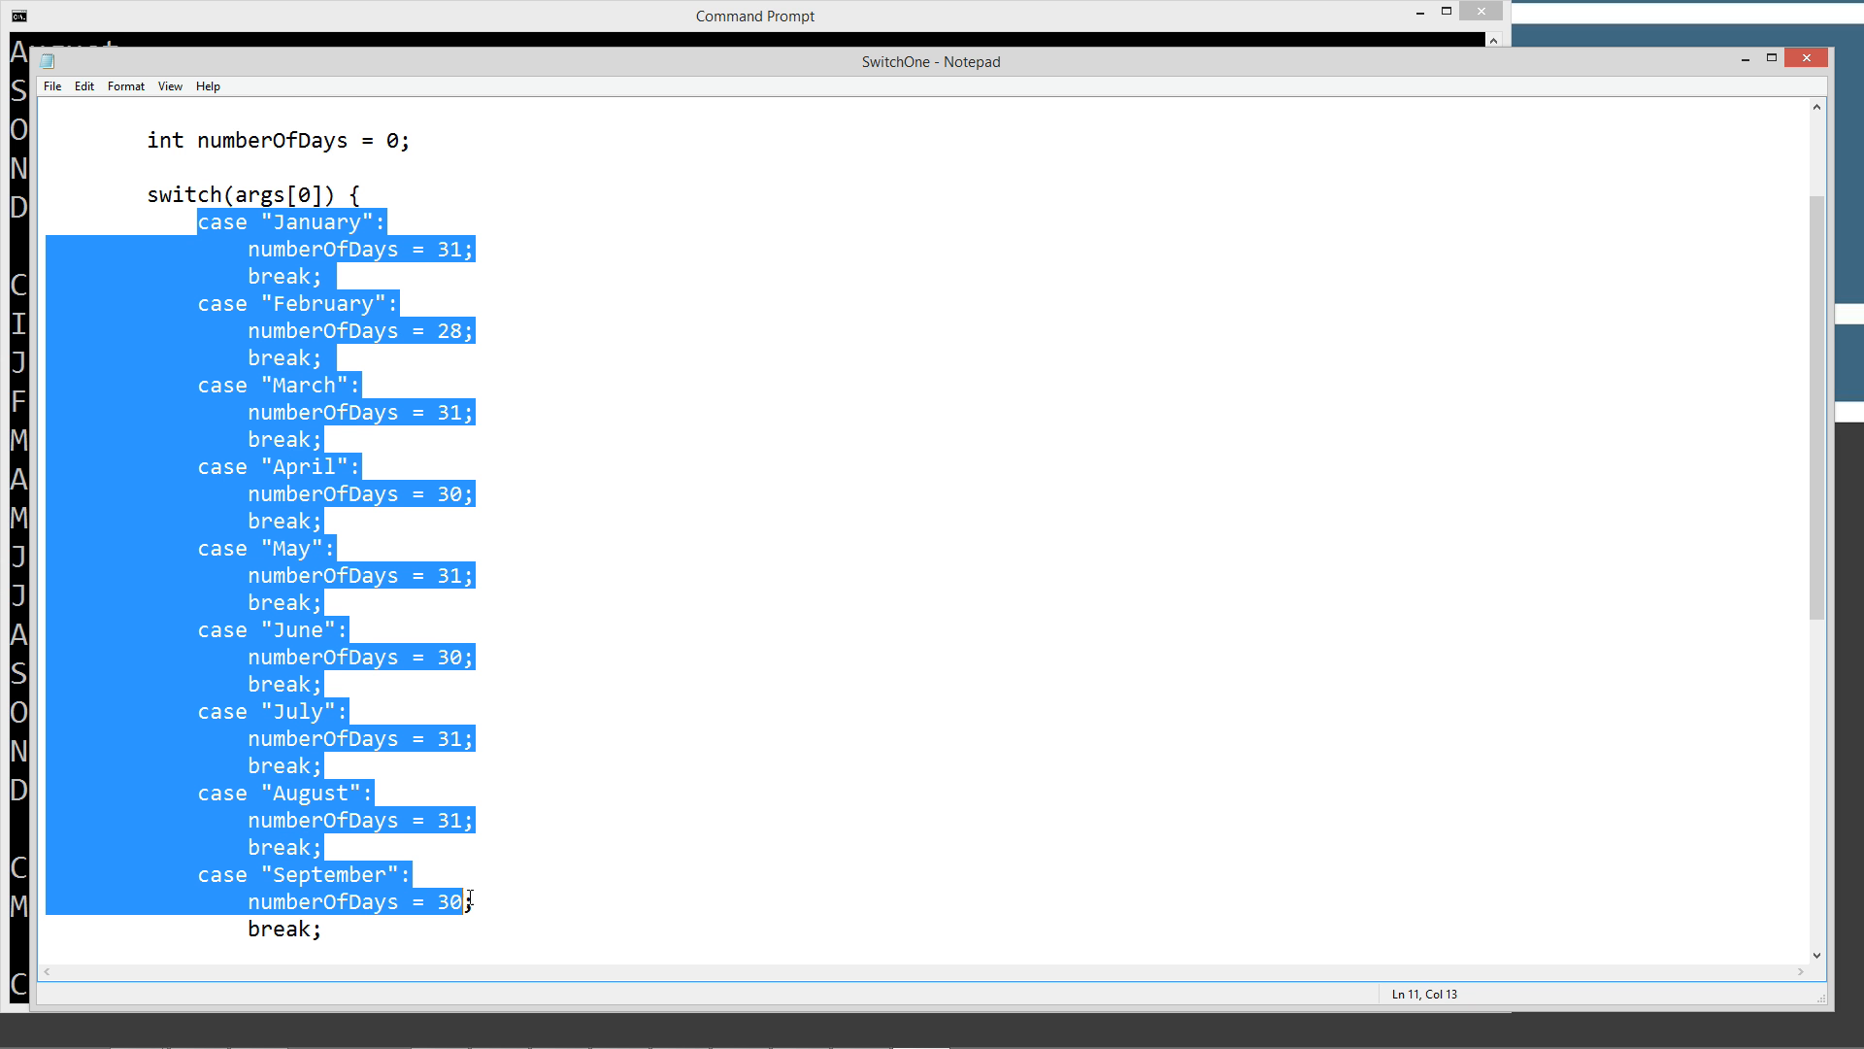
{"action": "scroll", "scroll_direction": "down", "scroll_amount": 3}
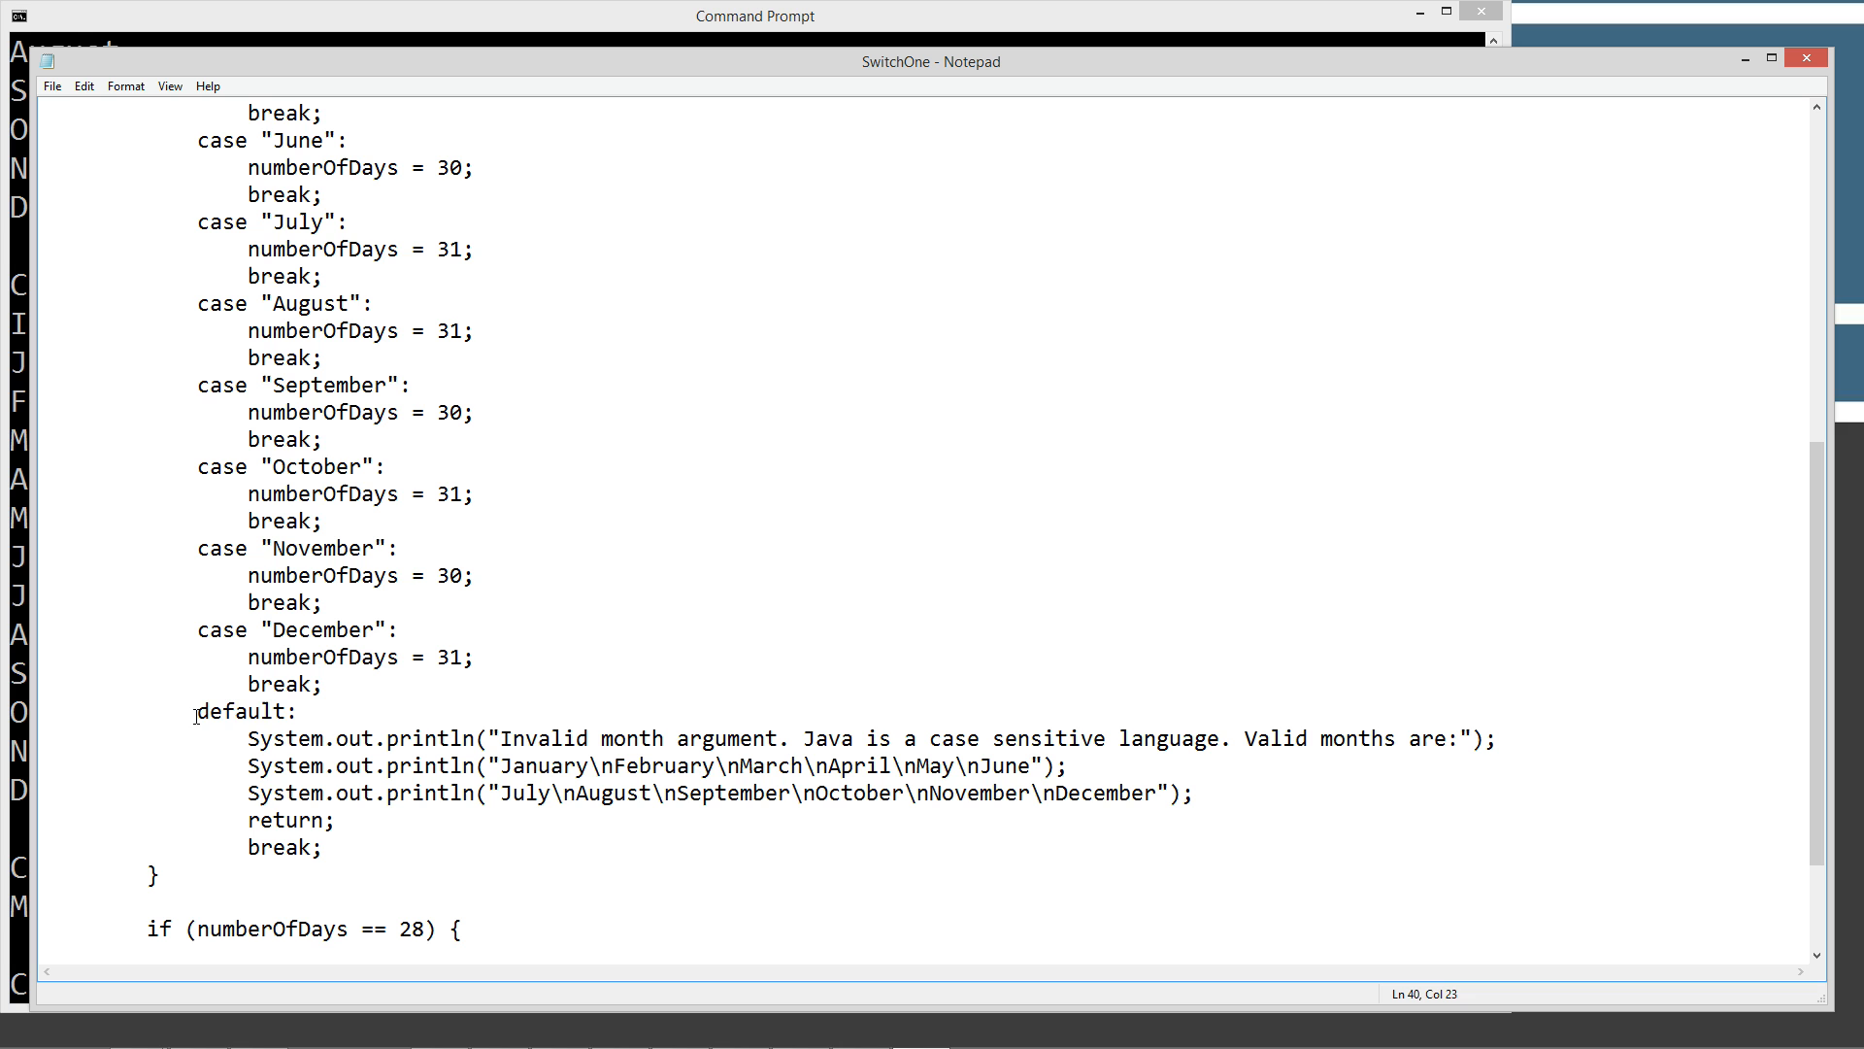
{"action": "double_click", "coordinate": [238, 711]}
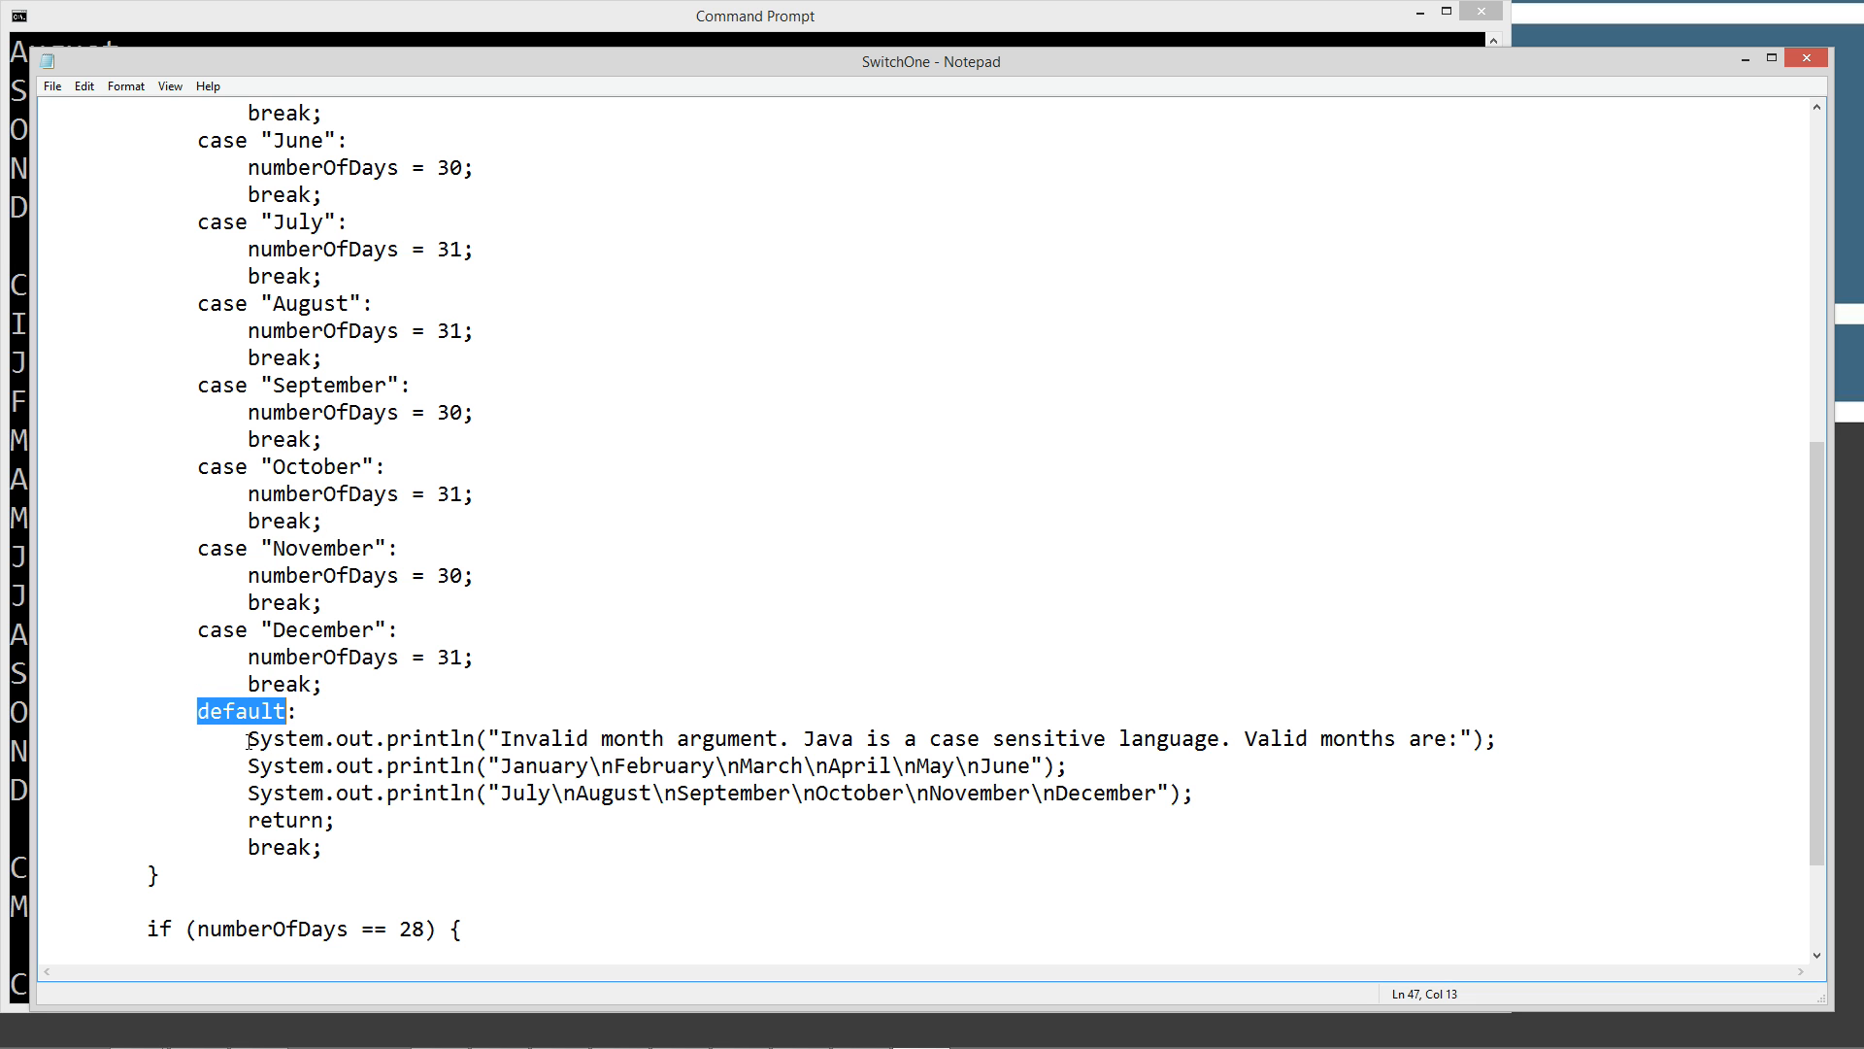
{"action": "mouse_move", "coordinate": [1299, 796]}
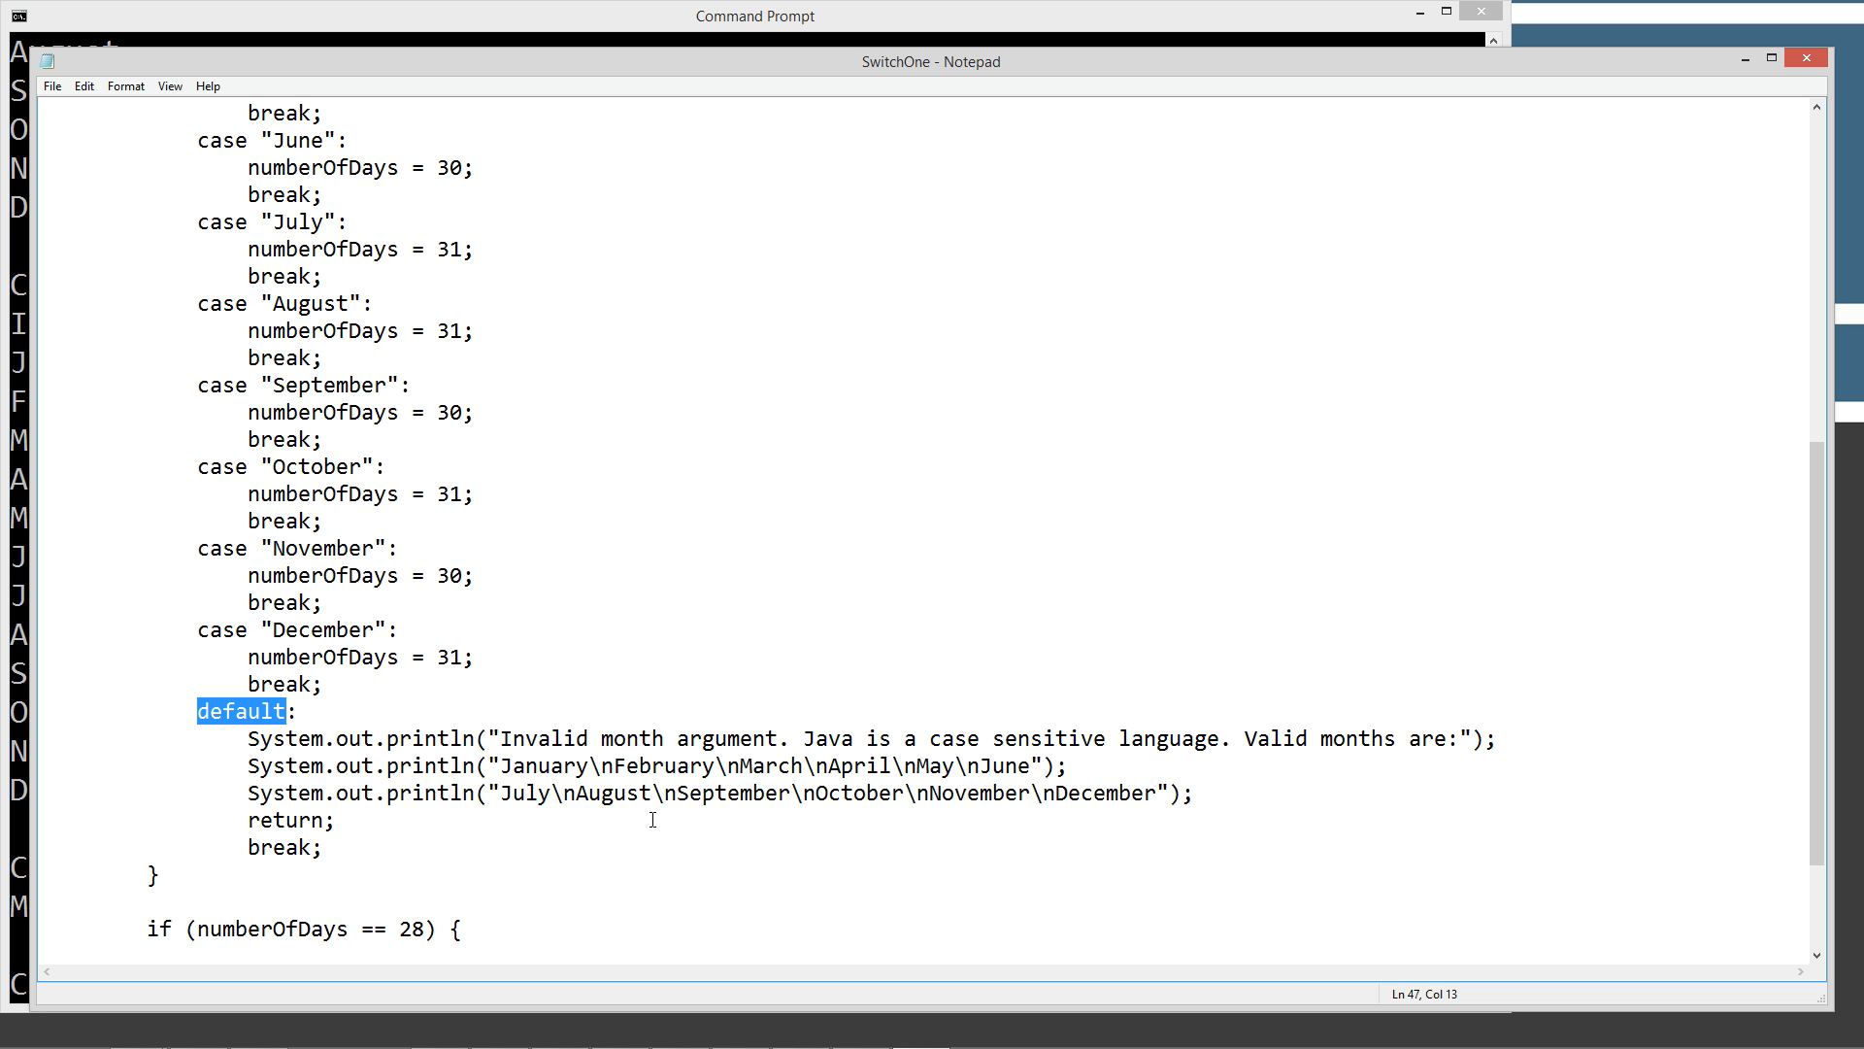
{"action": "double_click", "coordinate": [291, 820]}
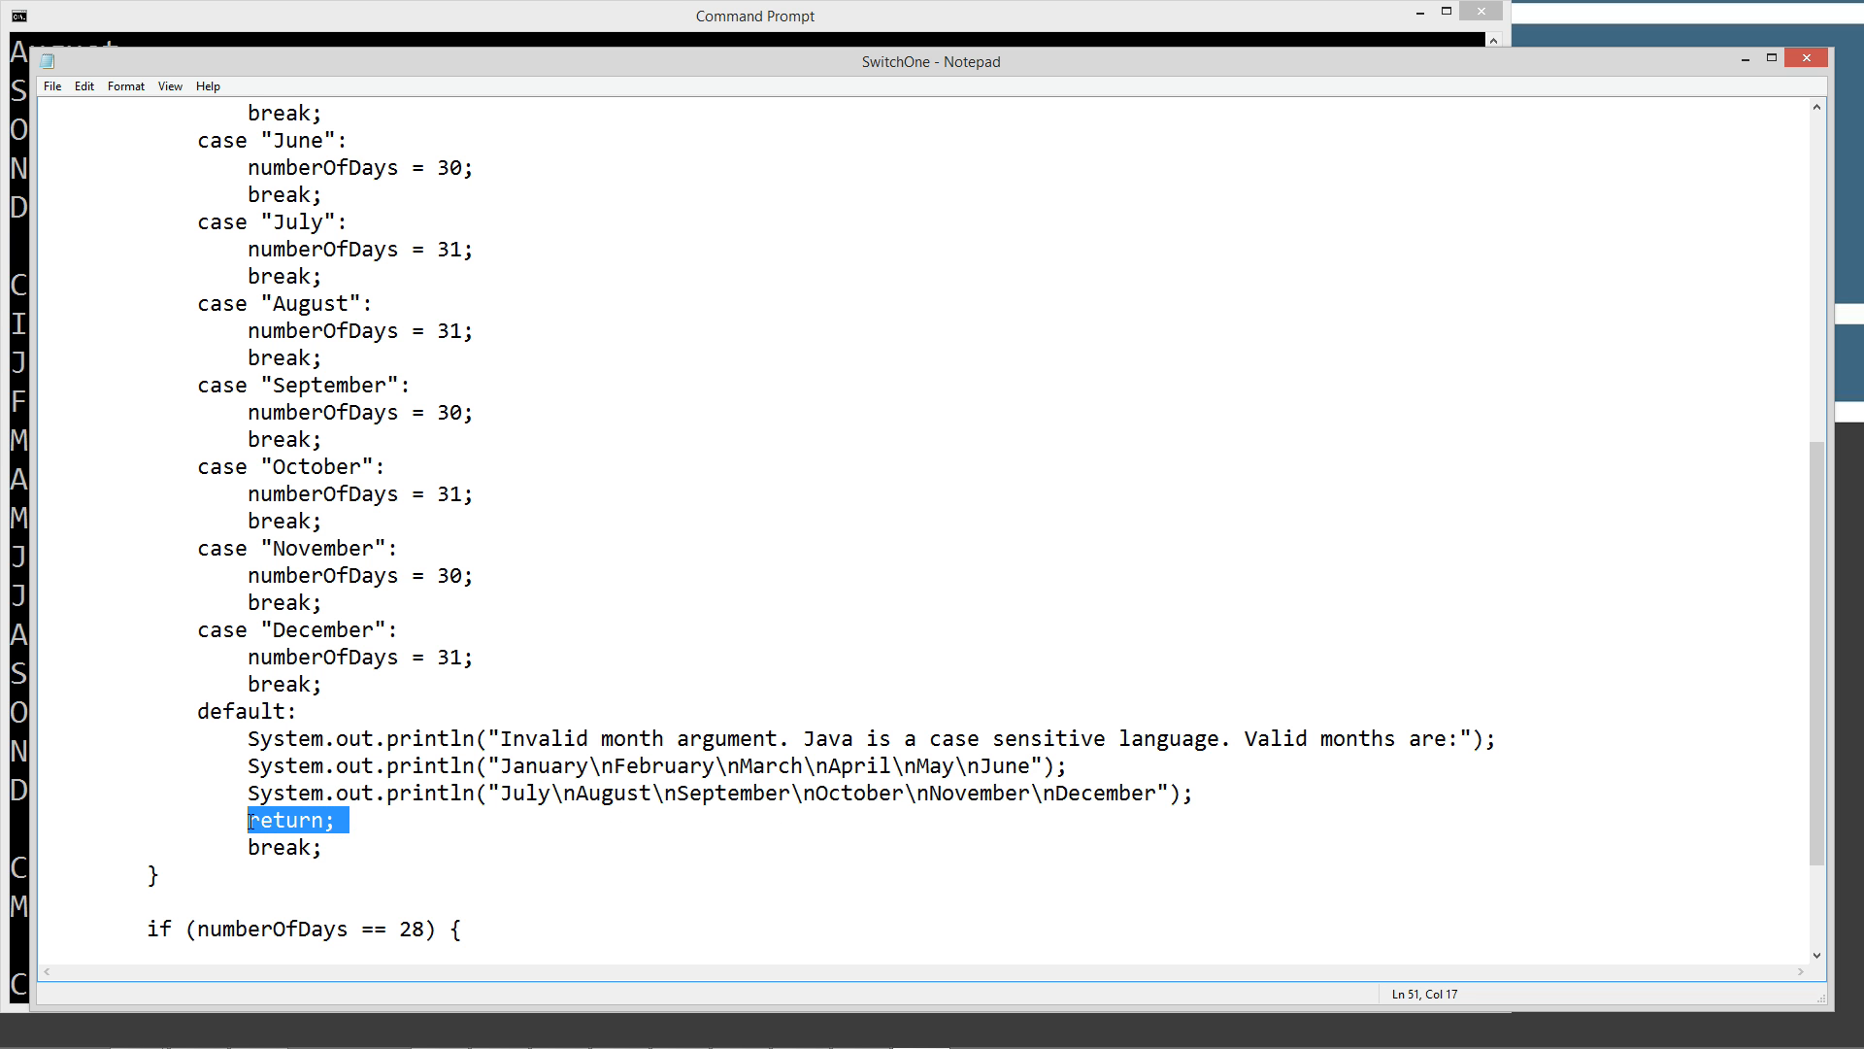
{"action": "scroll", "scroll_direction": "down", "scroll_amount": 3}
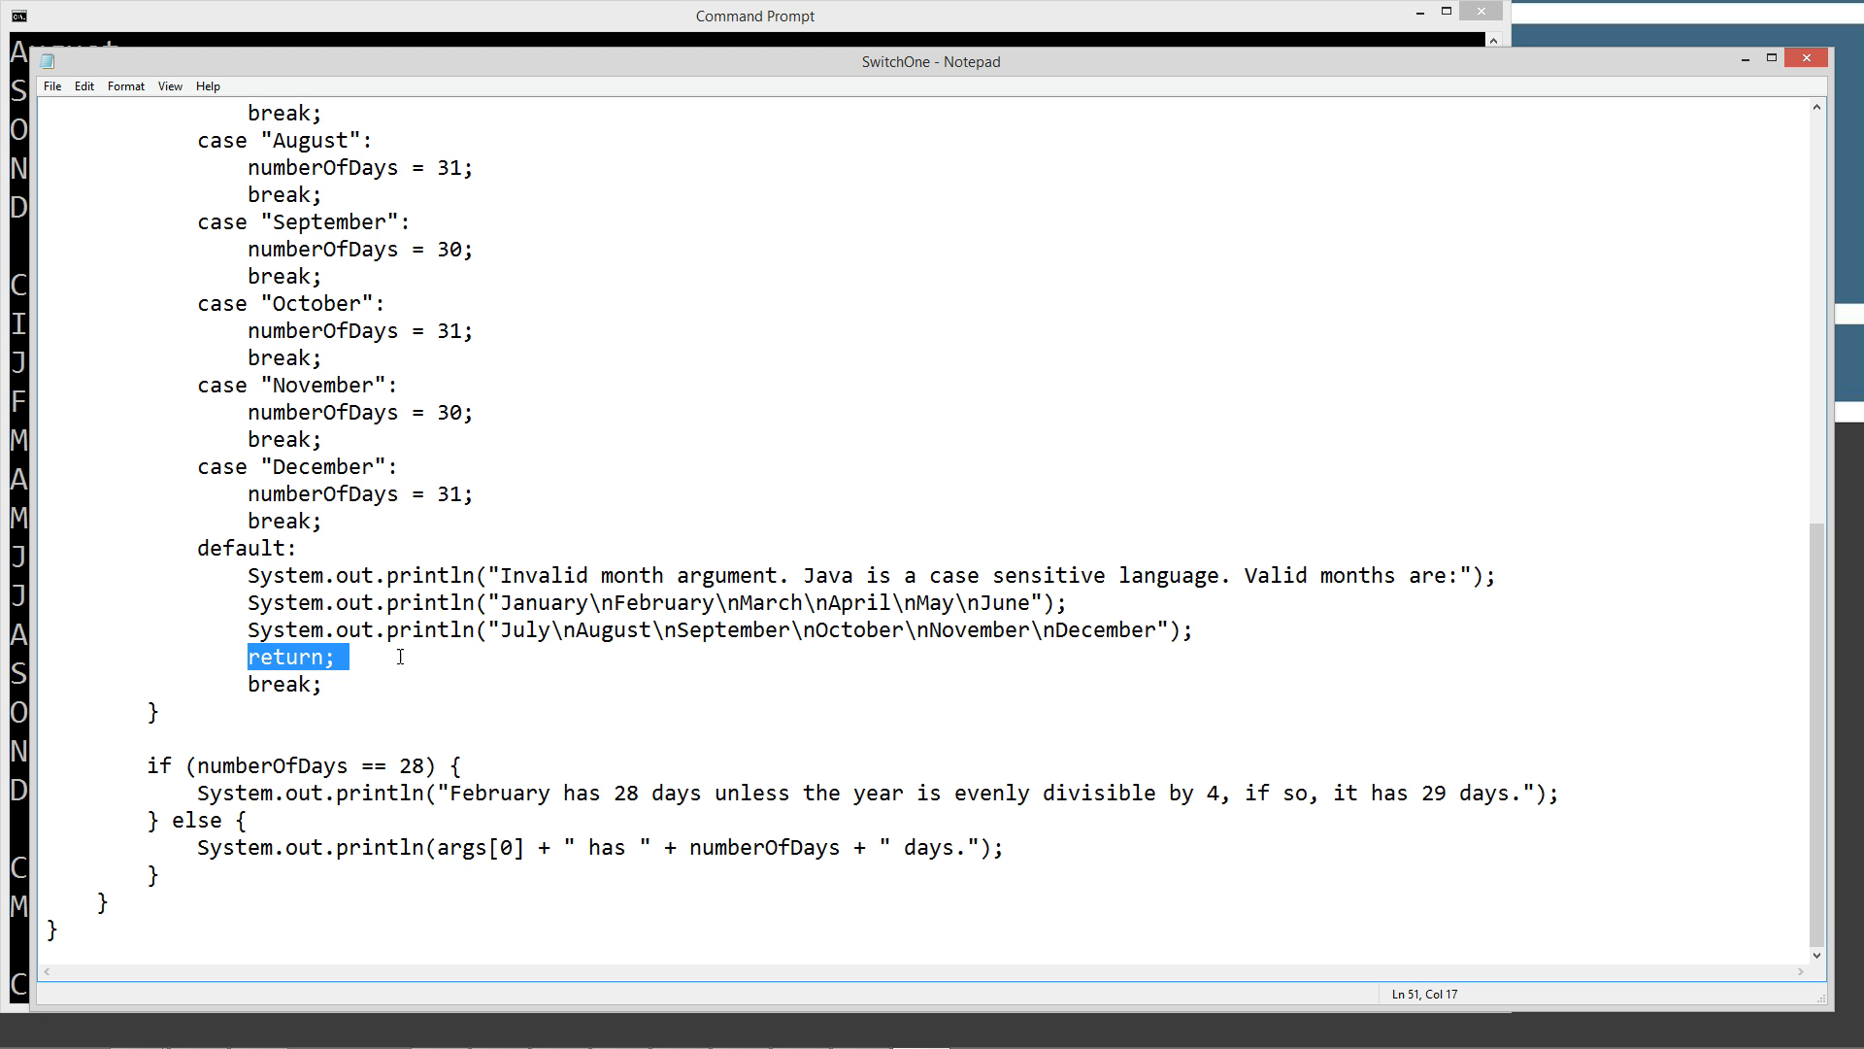
{"action": "mouse_move", "coordinate": [220, 181]}
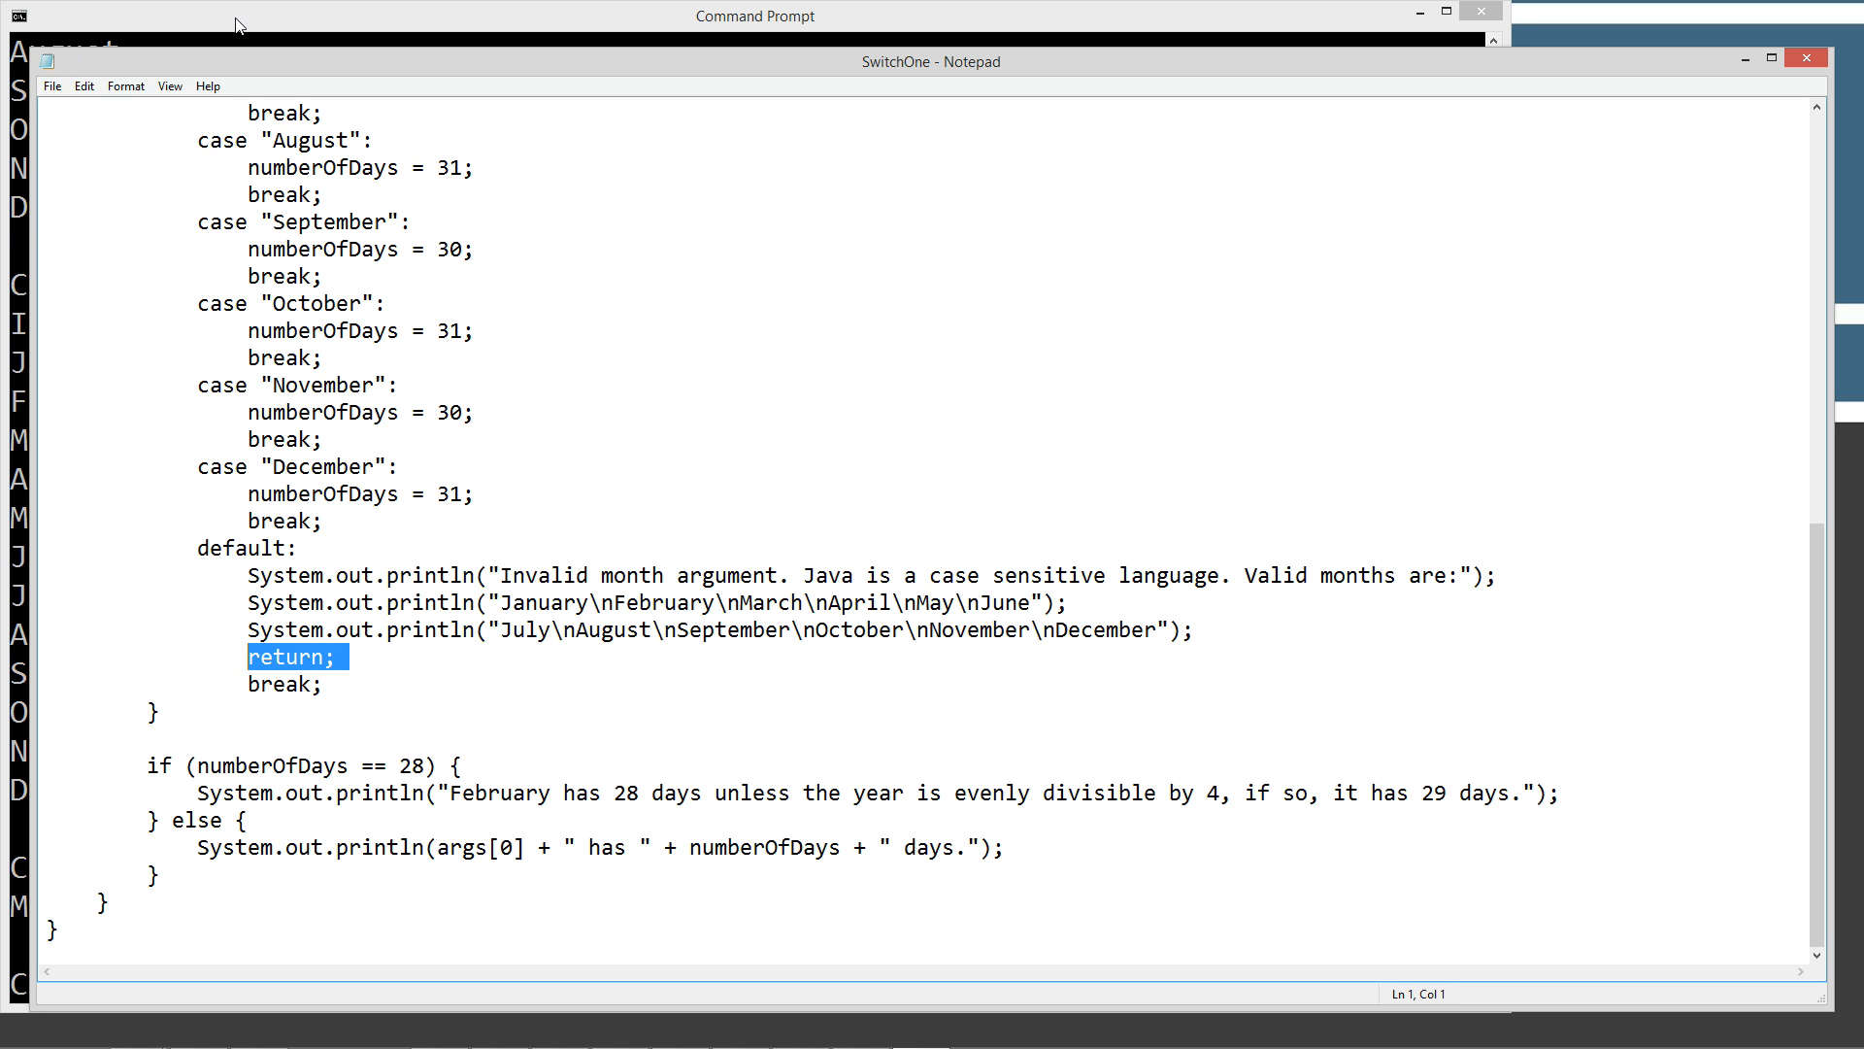
{"action": "left_click", "coordinate": [753, 16]}
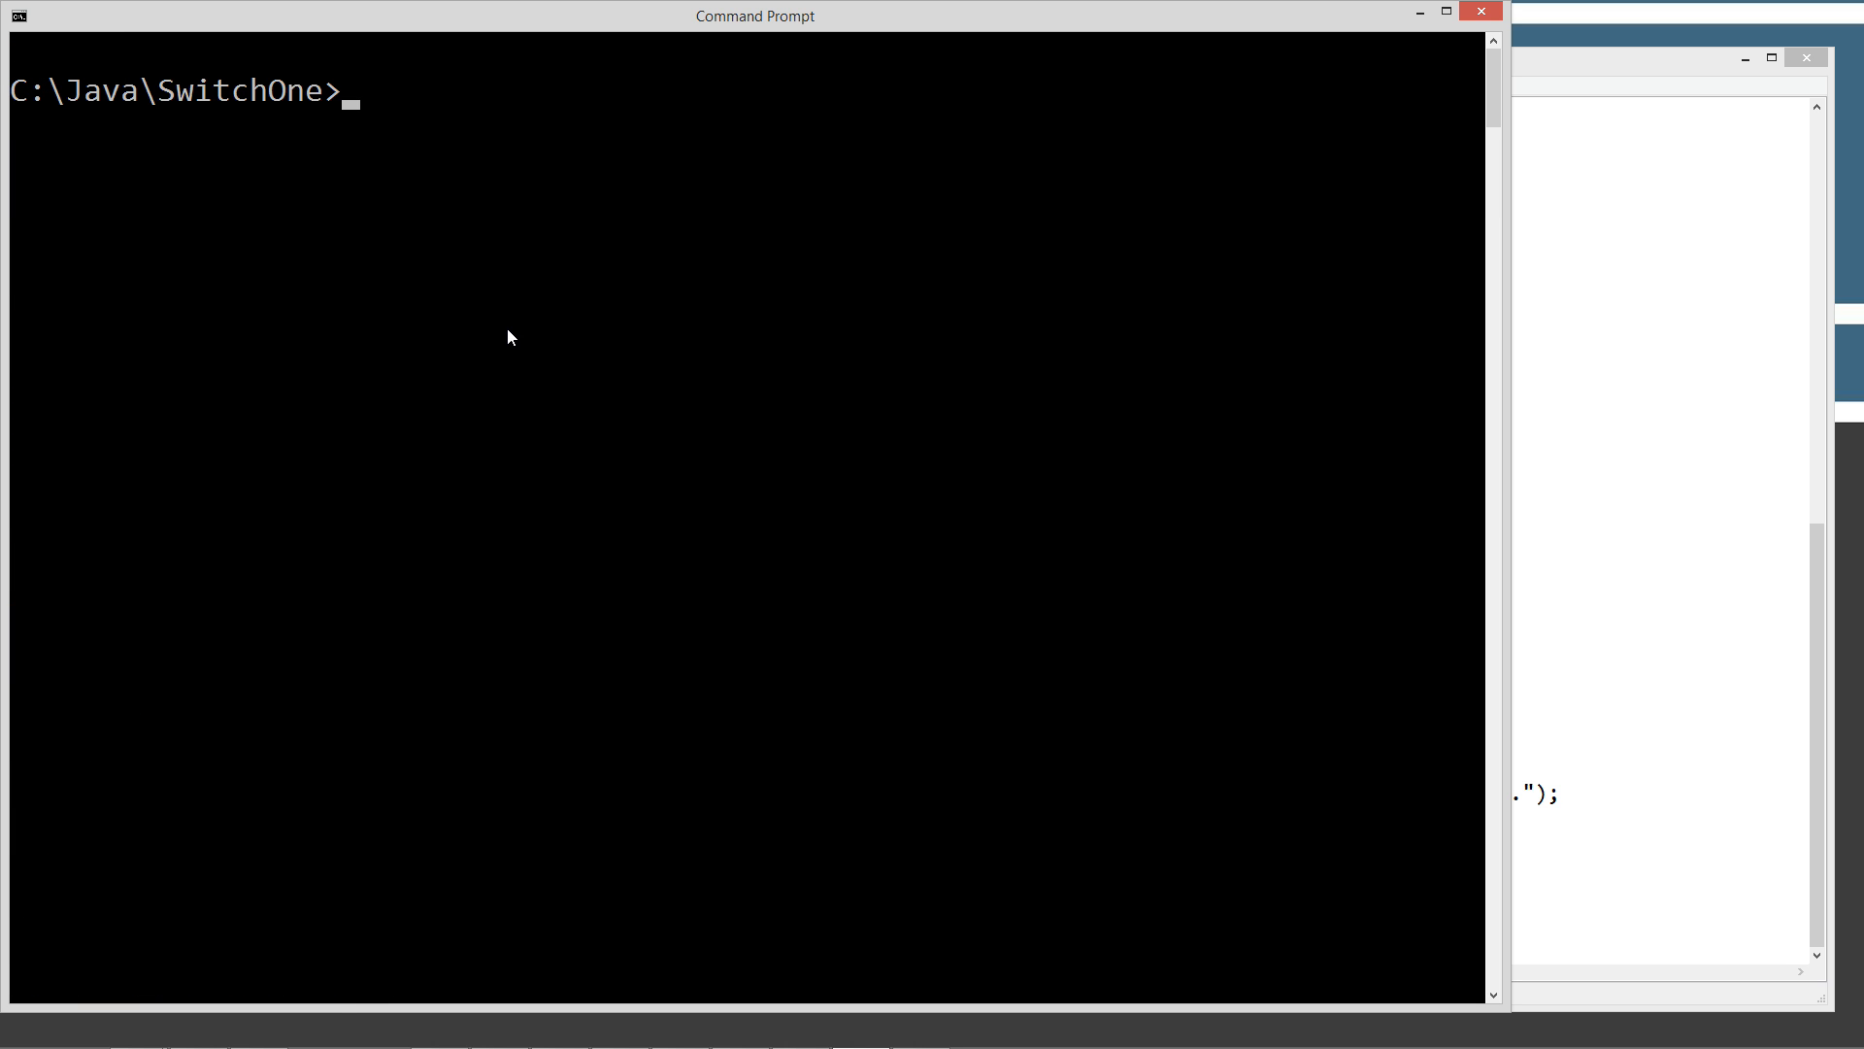
Compile SwitchOne.java with javac, producing the unreachable break error at line 52
{"action": "type", "text": "javac"}
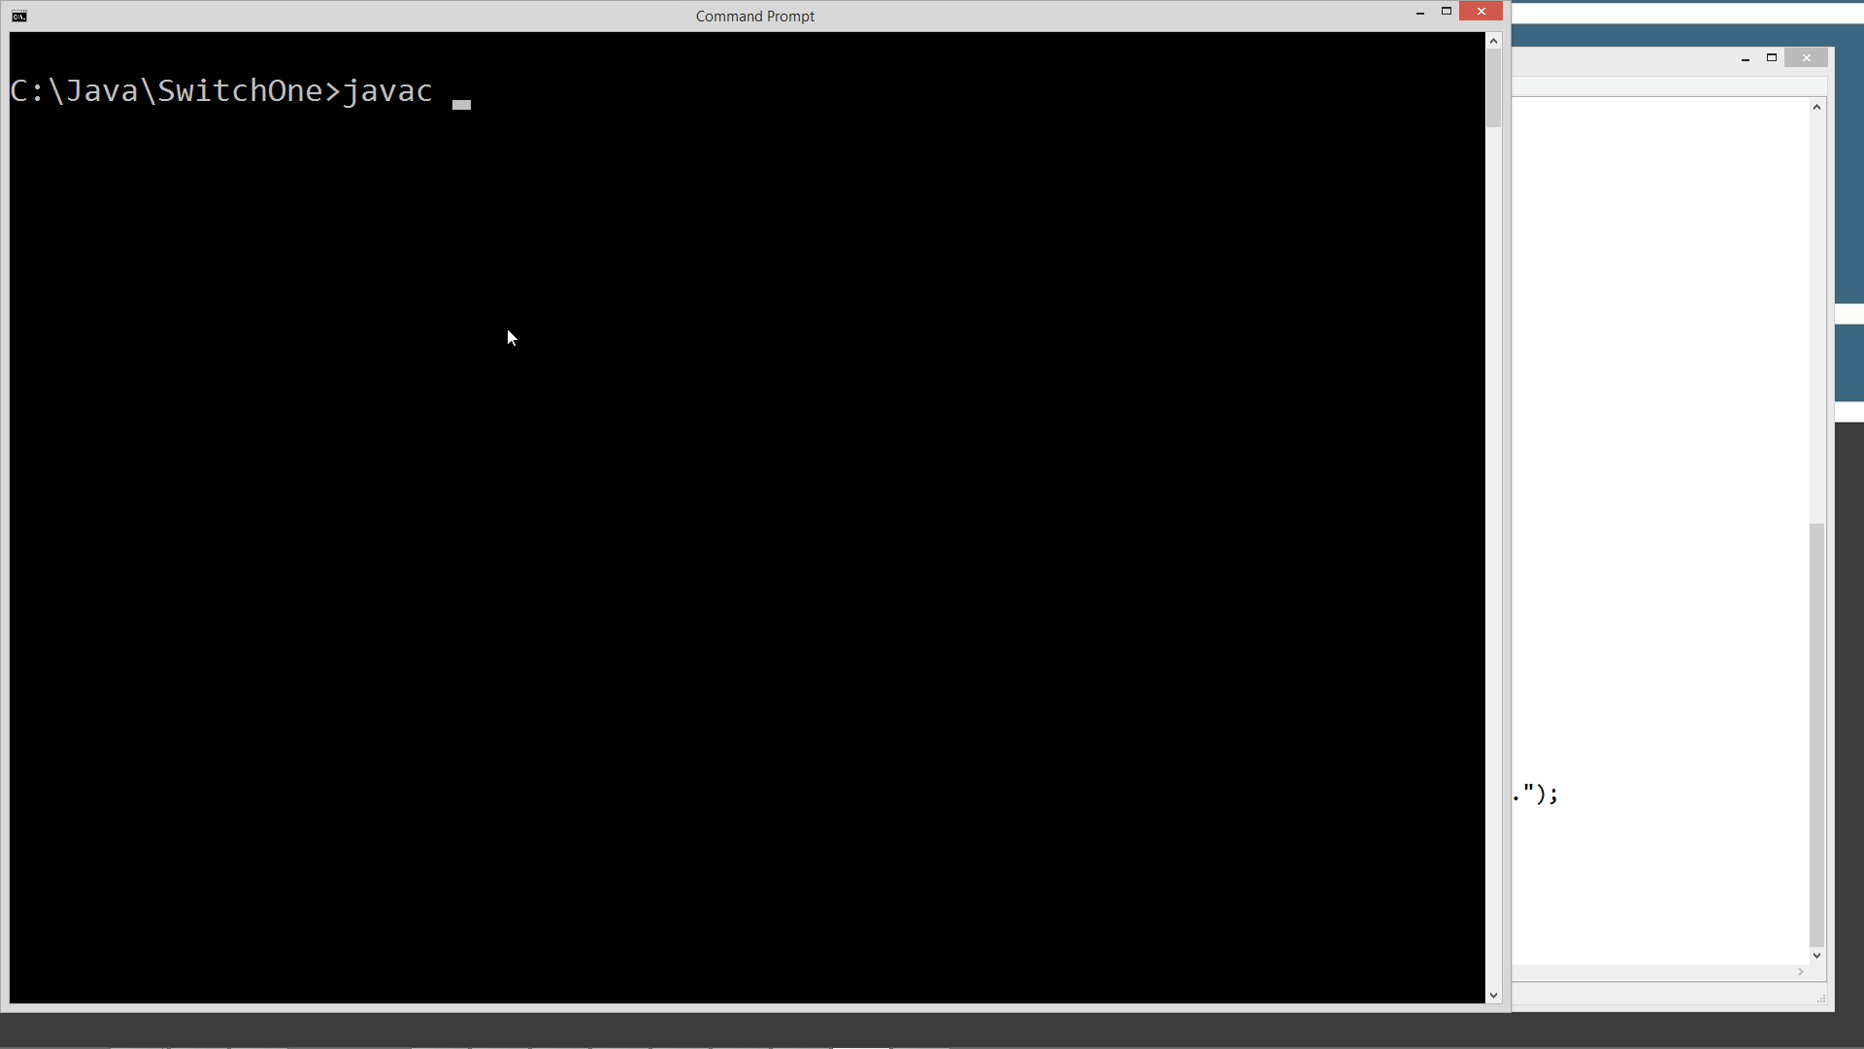
{"action": "type", "text": "SwitchOne.clas"}
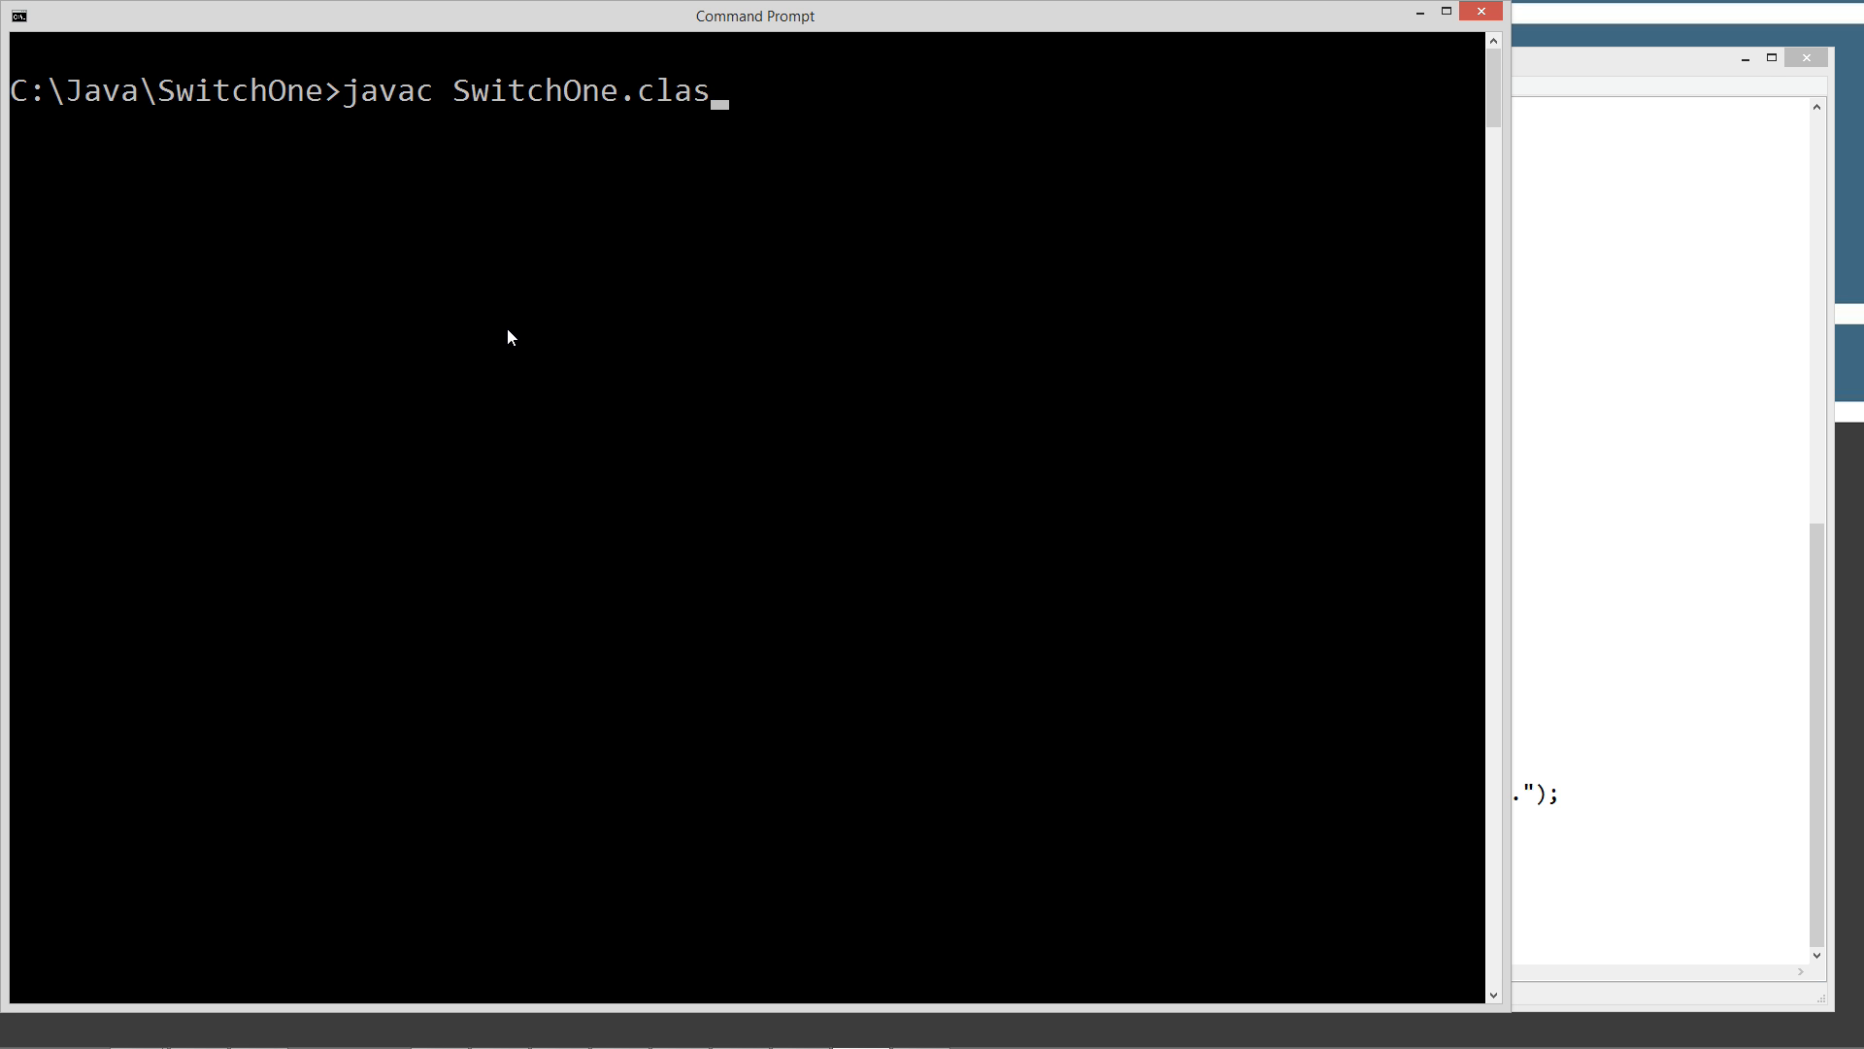
{"action": "key", "text": "Backspace"}
{"action": "type", "text": "java"}
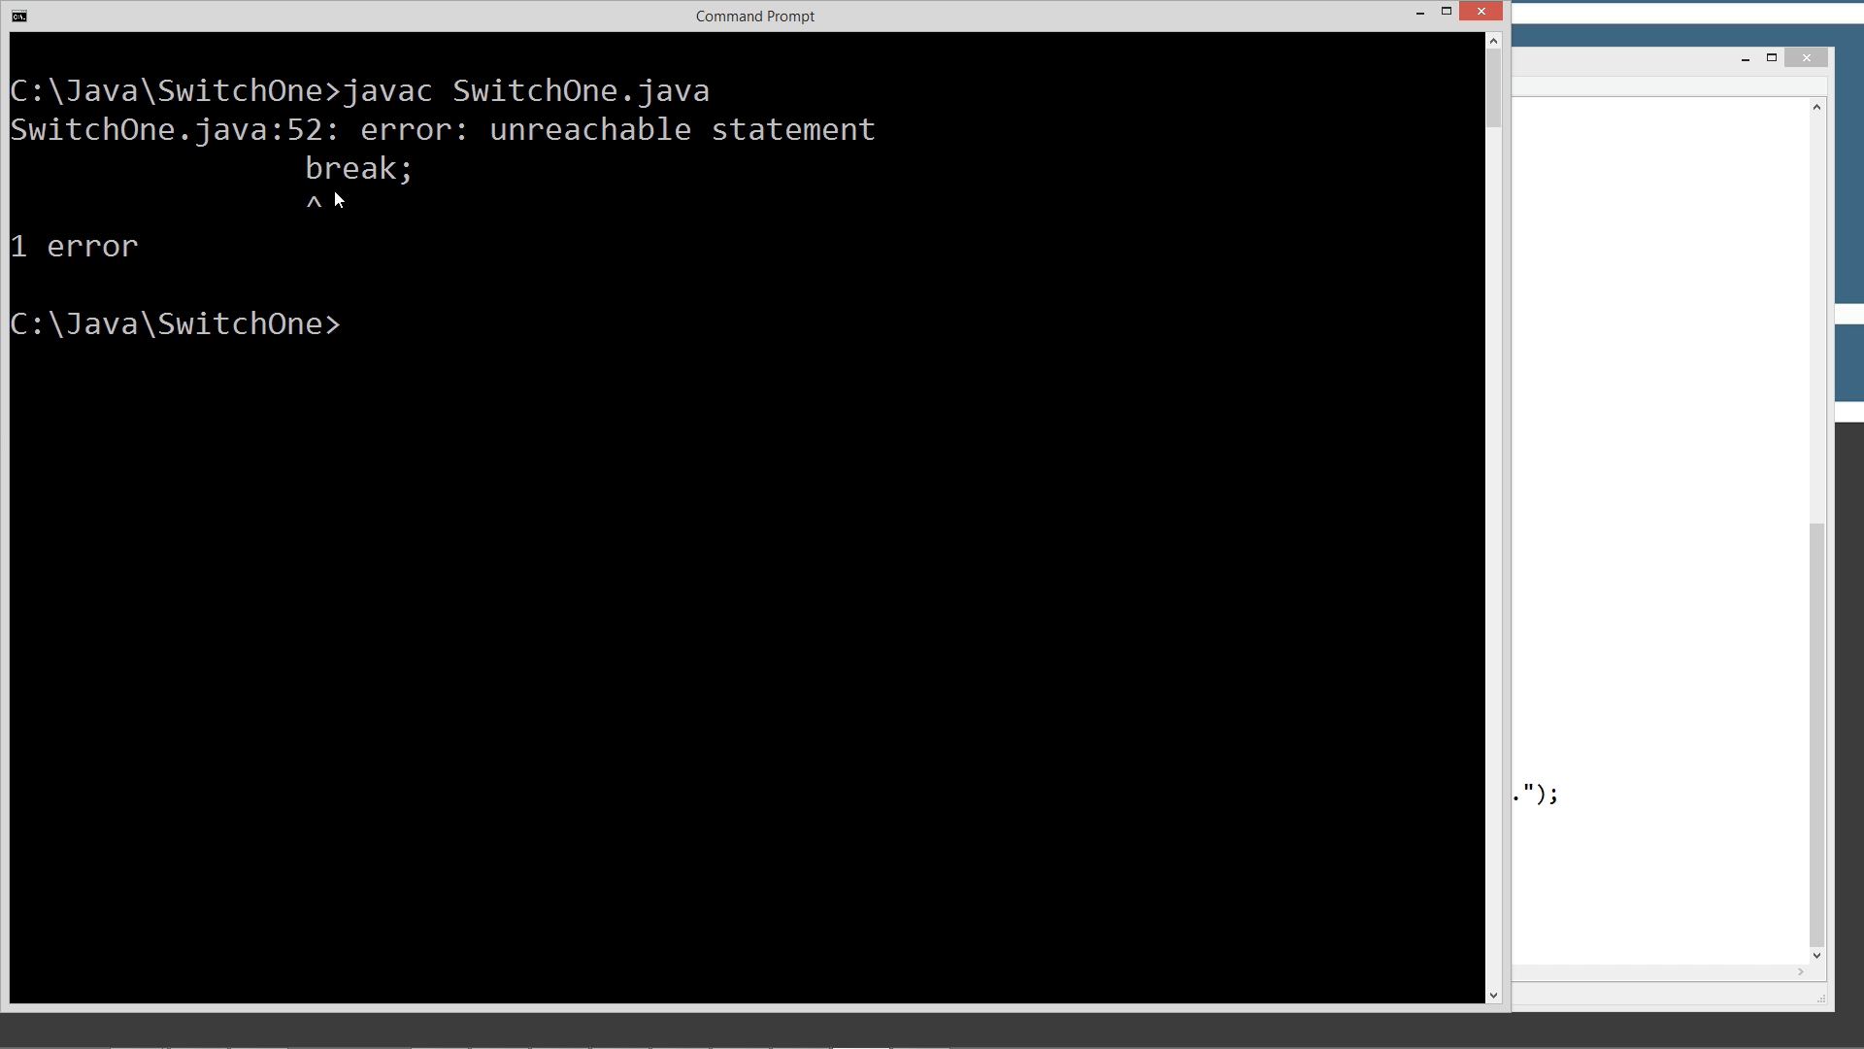
{"action": "mouse_move", "coordinate": [313, 190]}
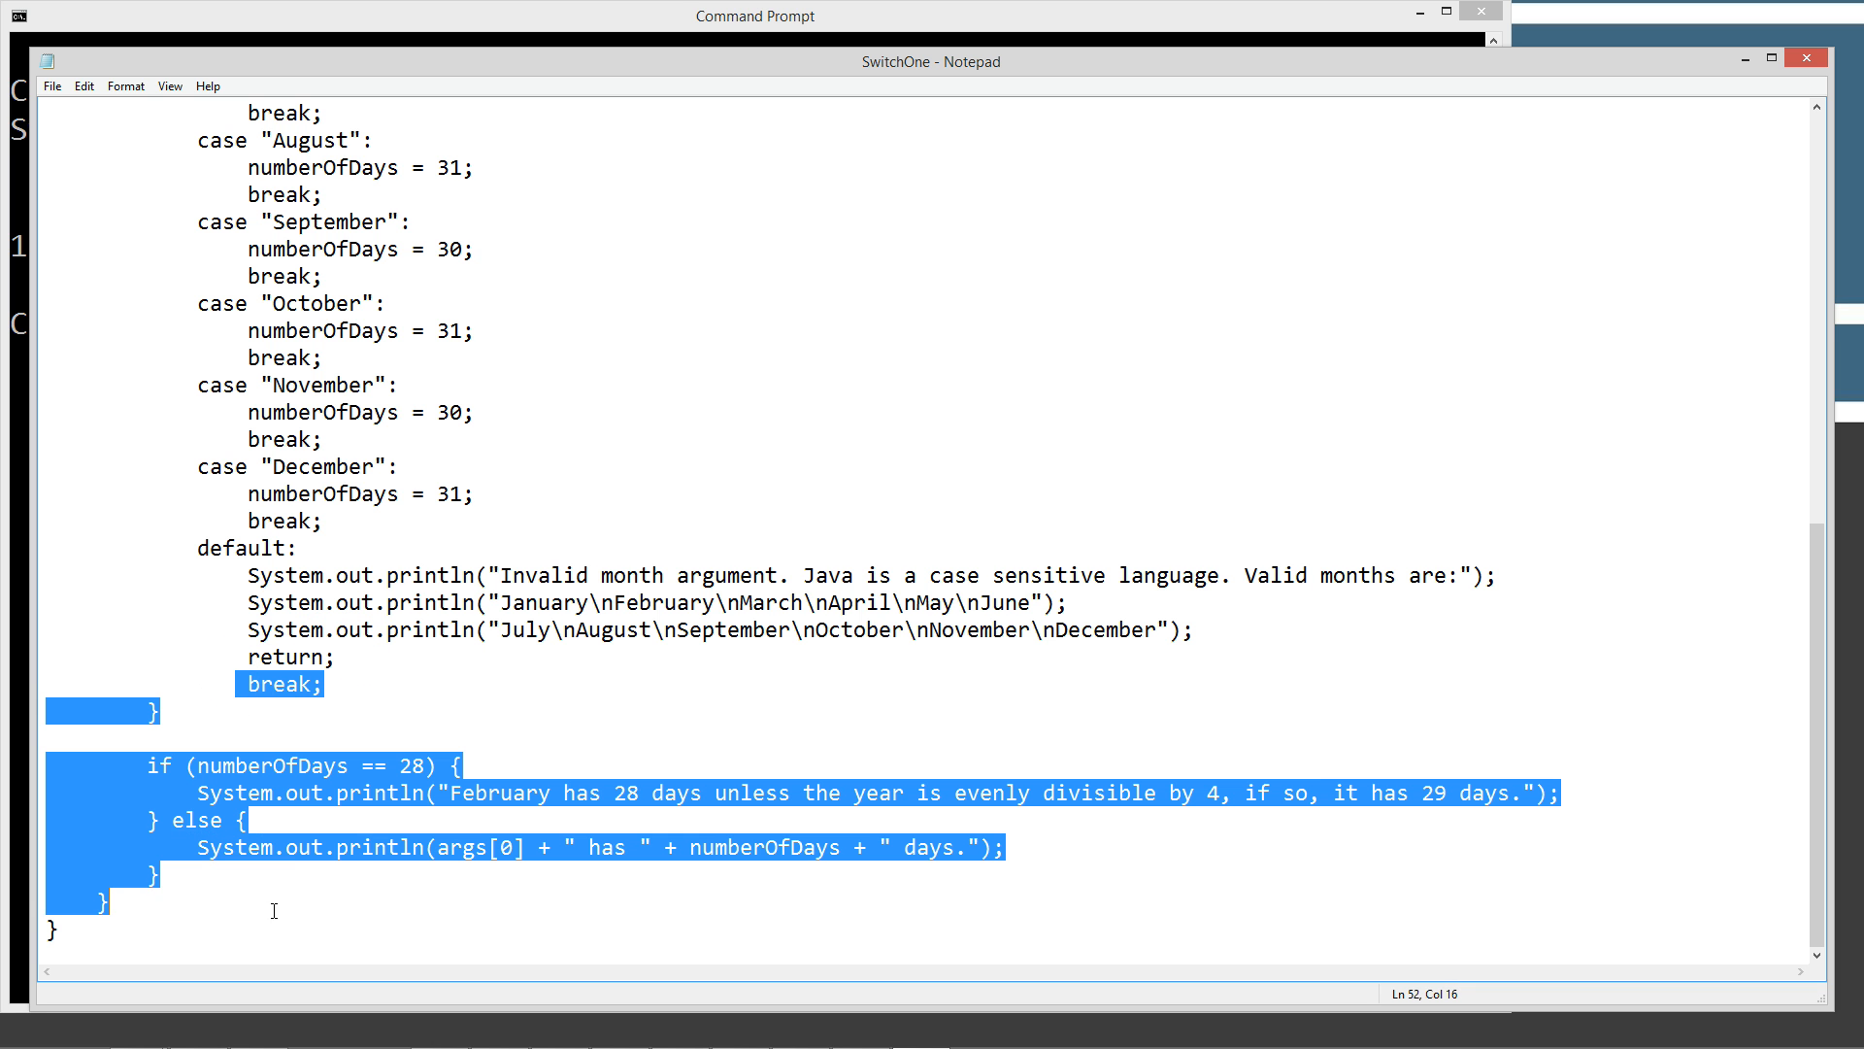
{"action": "mouse_move", "coordinate": [273, 897]}
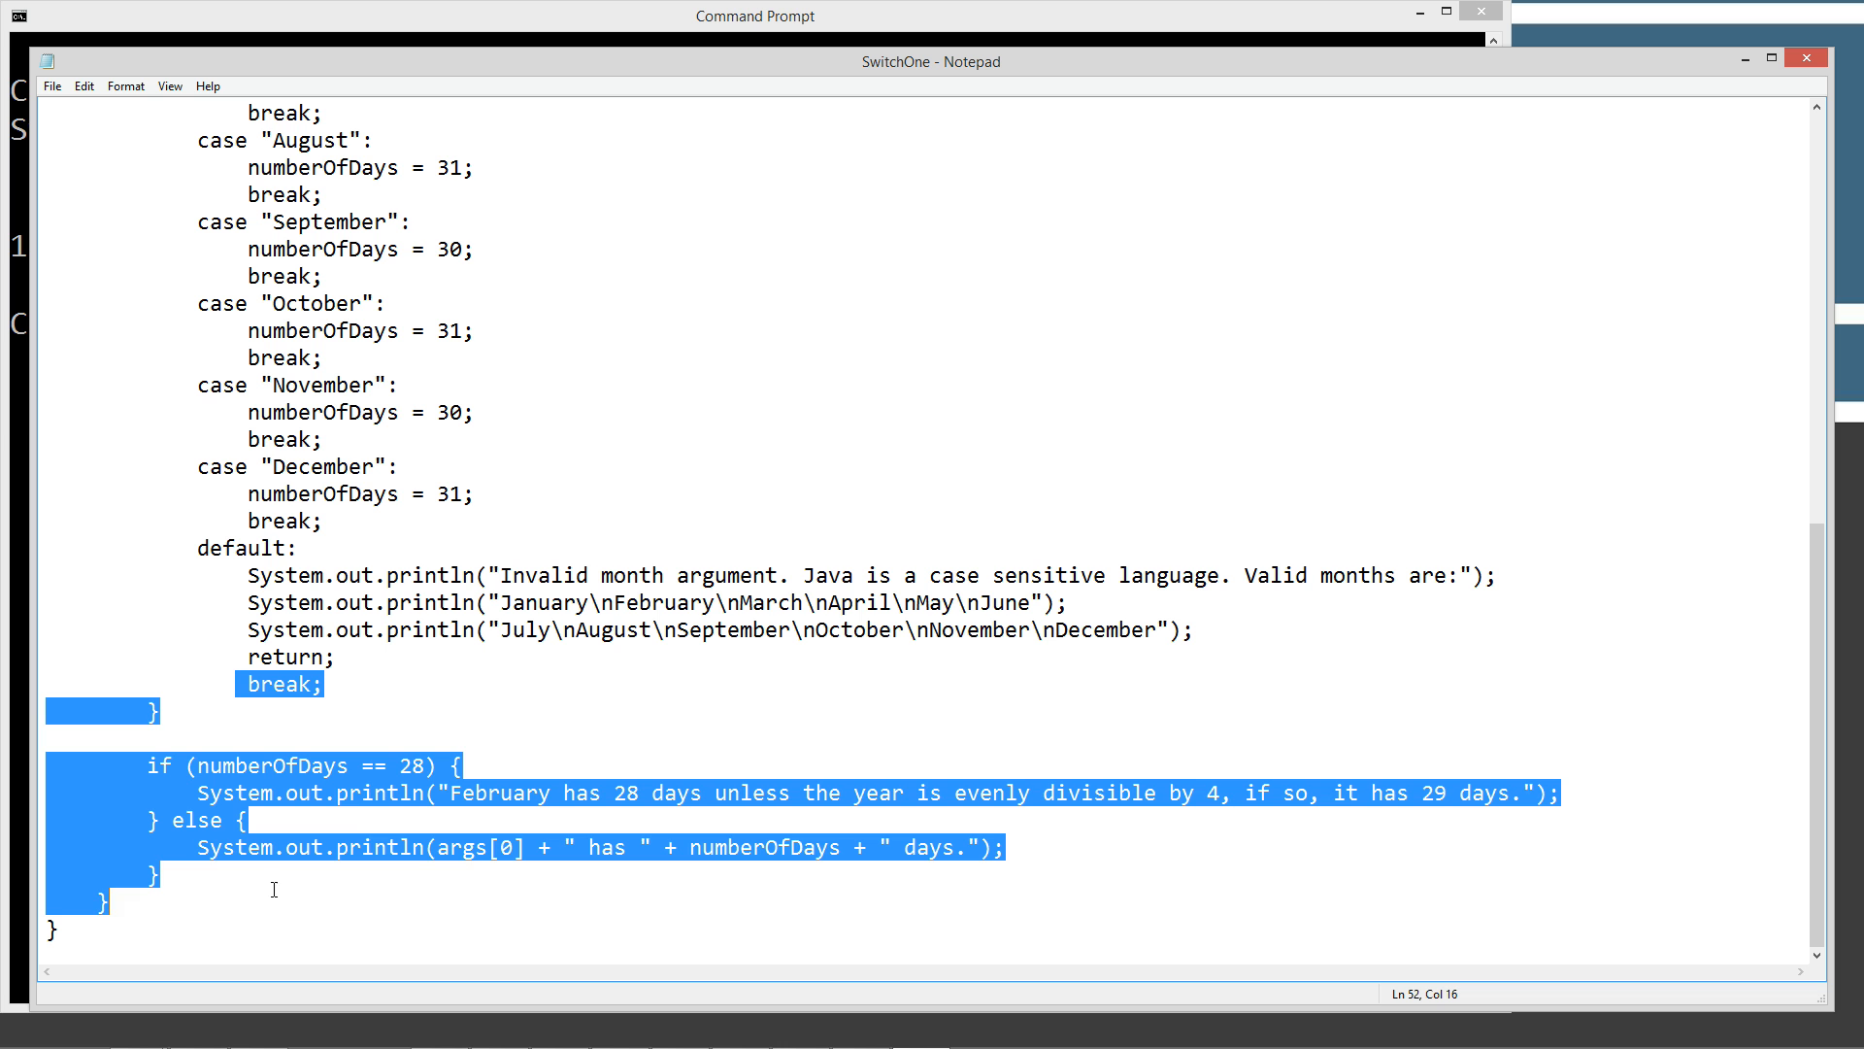
Comment out the break after return in the default case with //
{"action": "left_click", "coordinate": [339, 679]}
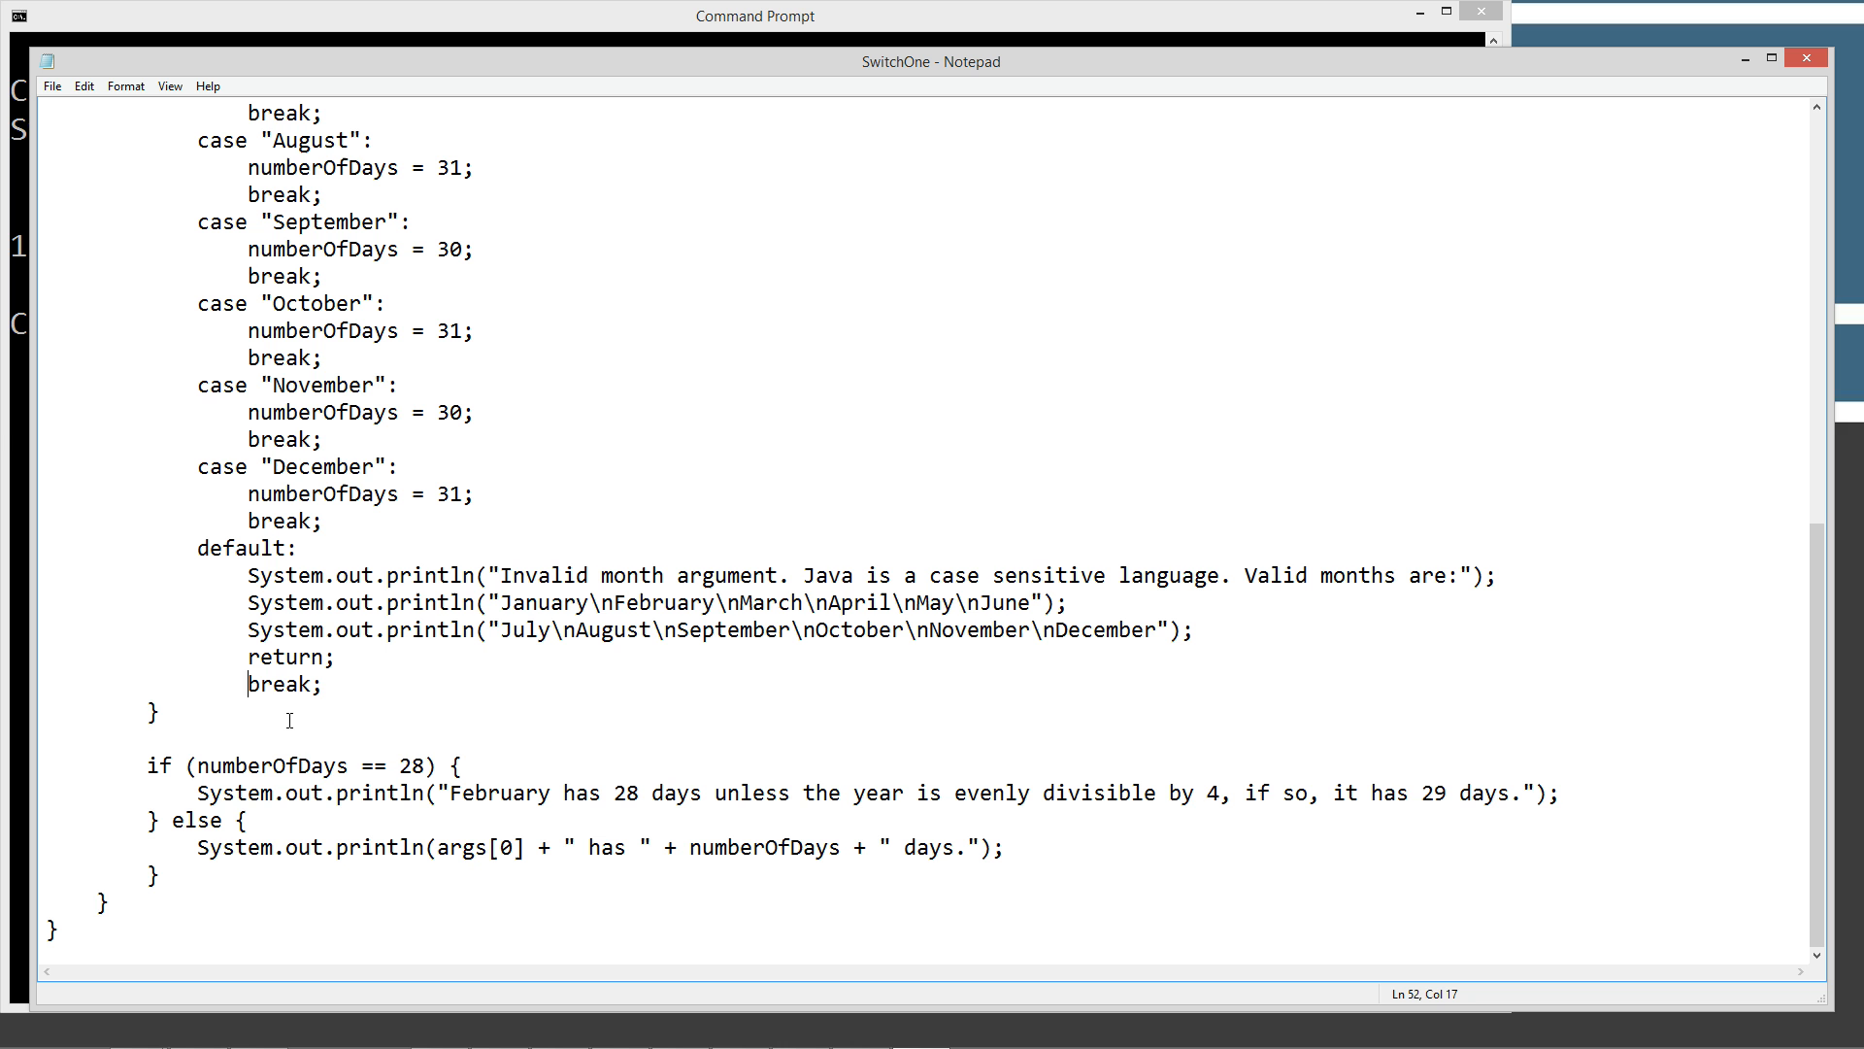
{"action": "double_click", "coordinate": [152, 710]}
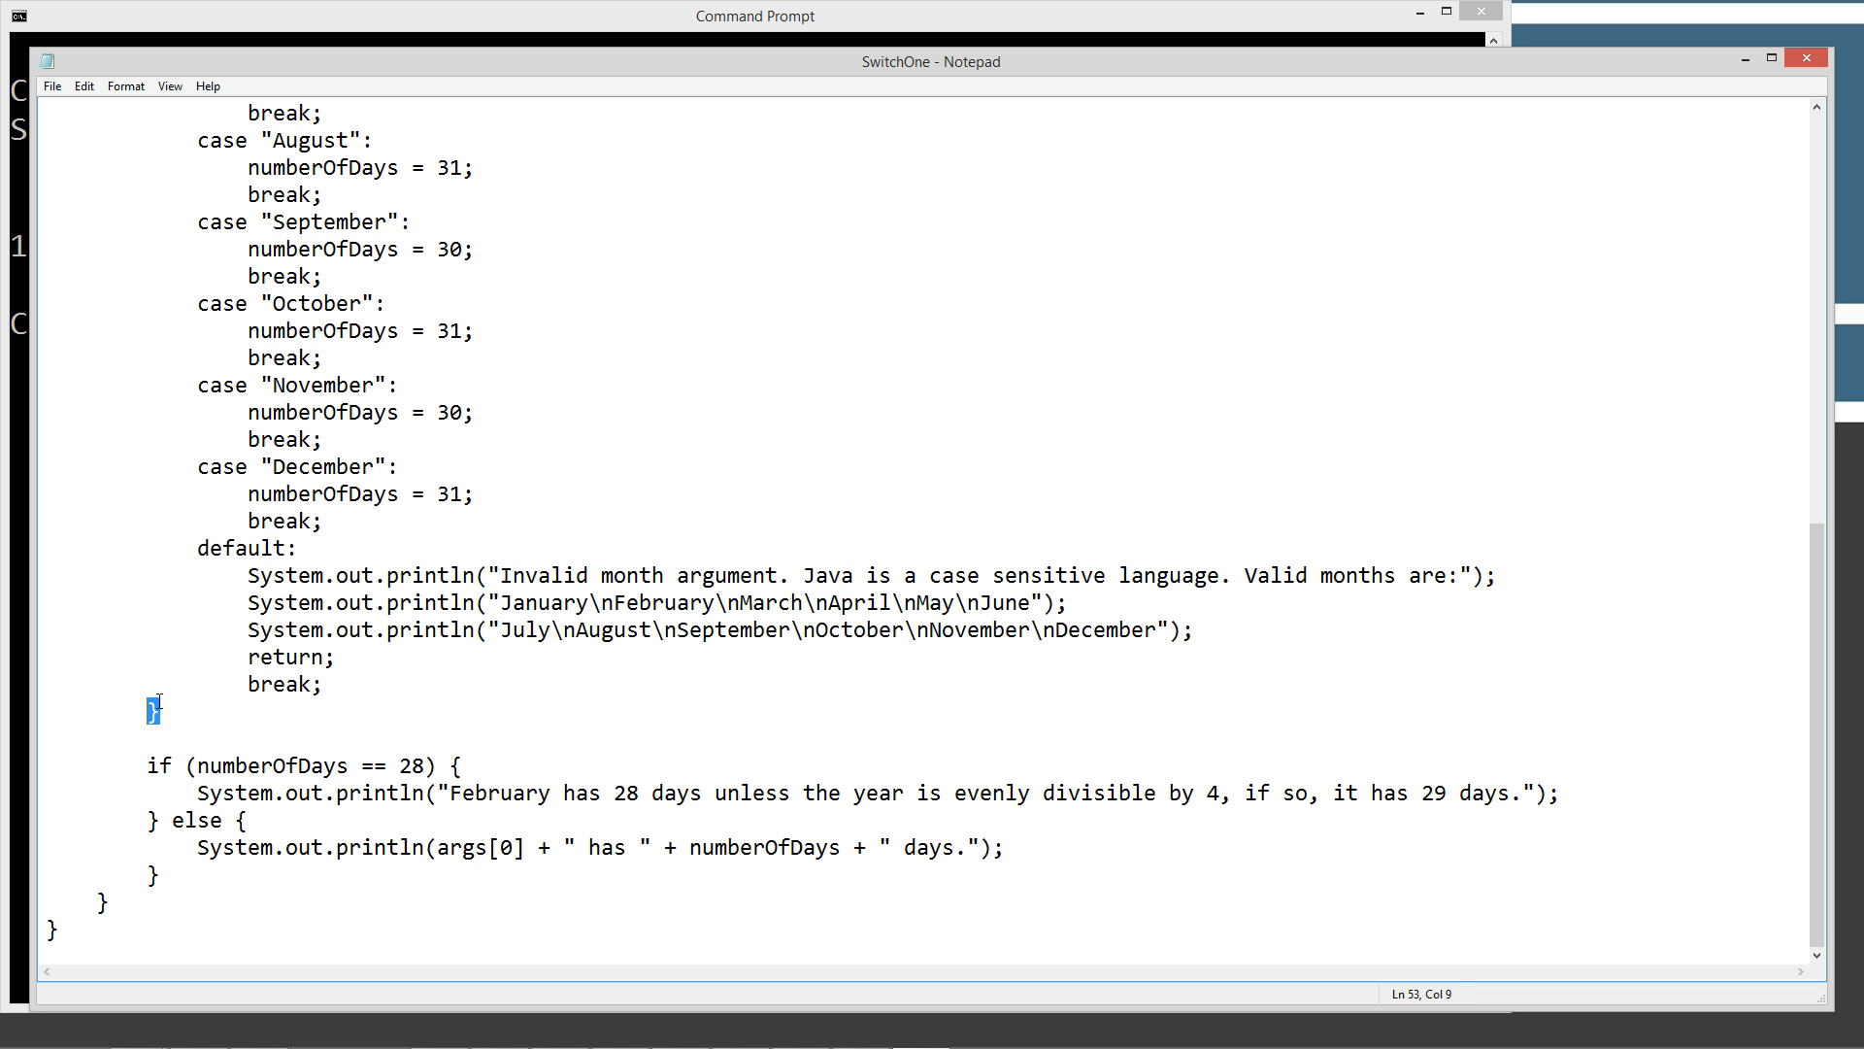
{"action": "left_click_drag", "start_coordinate": [202, 546], "coordinate": [344, 688]}
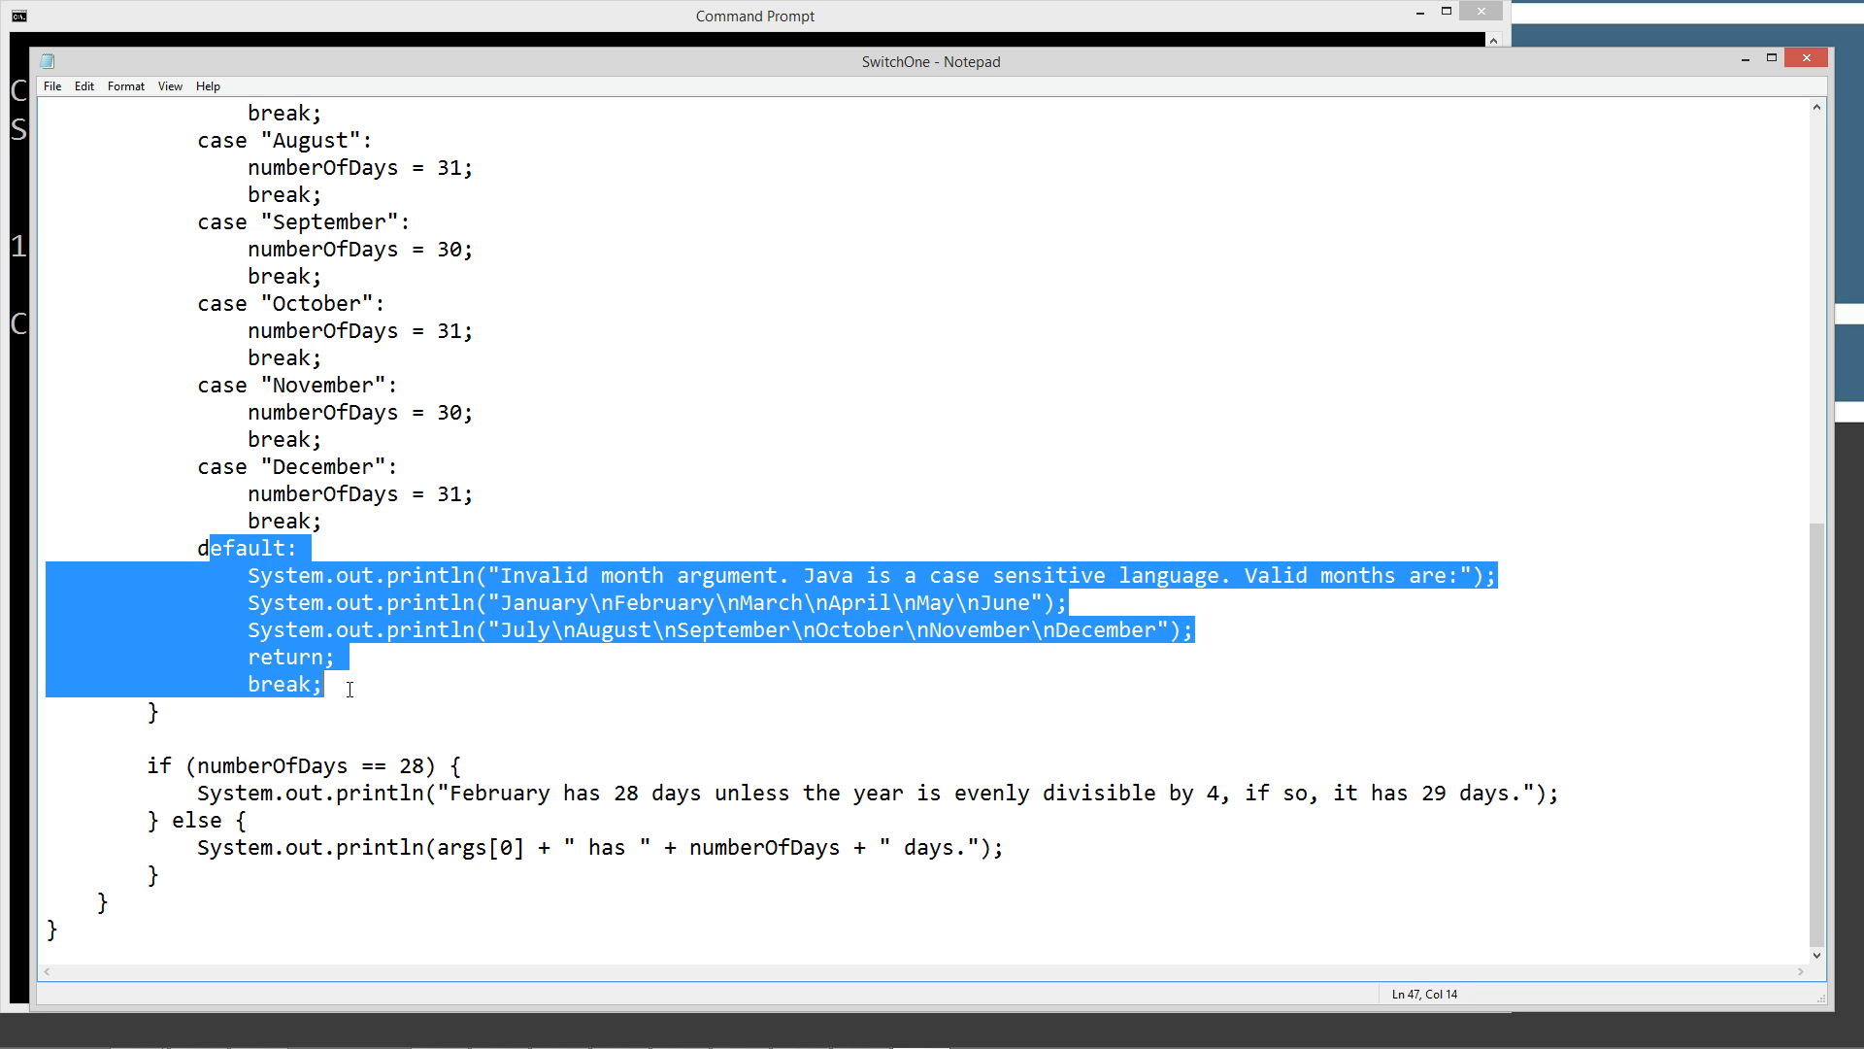
{"action": "left_click", "coordinate": [277, 689]}
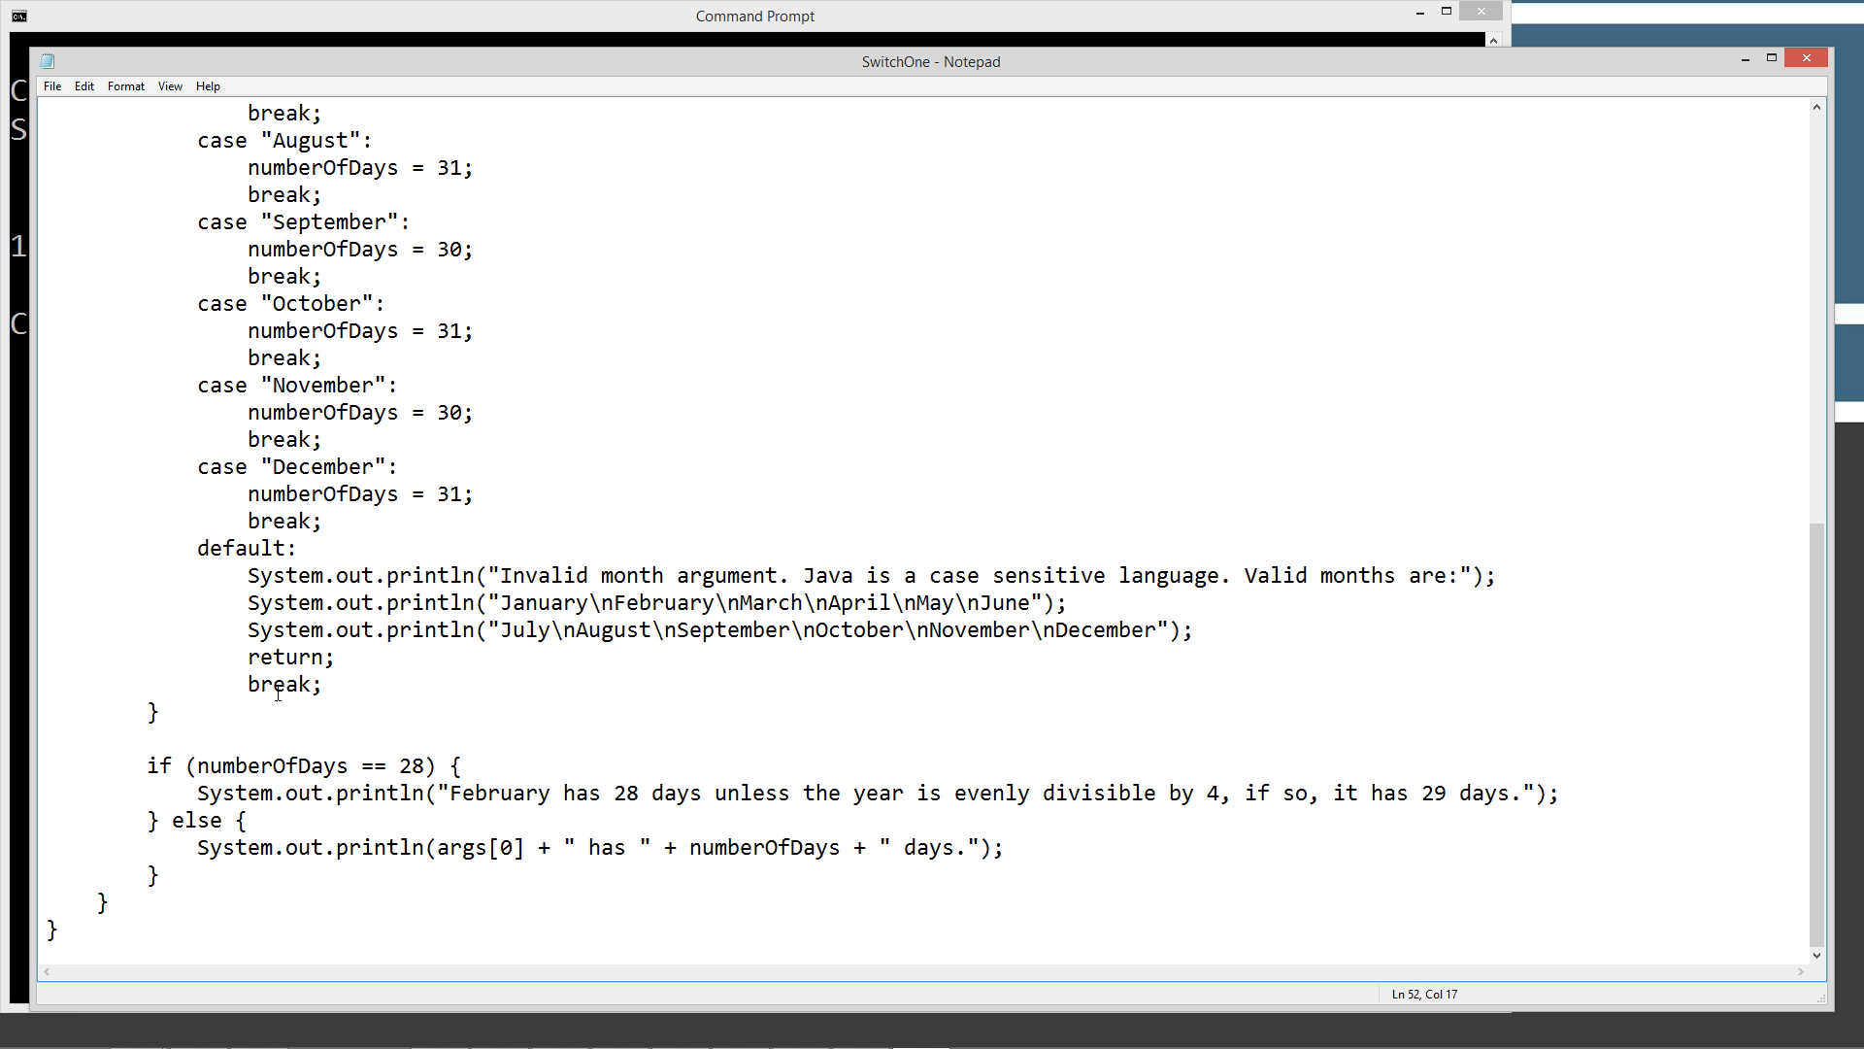
{"action": "type", "text": "//"}
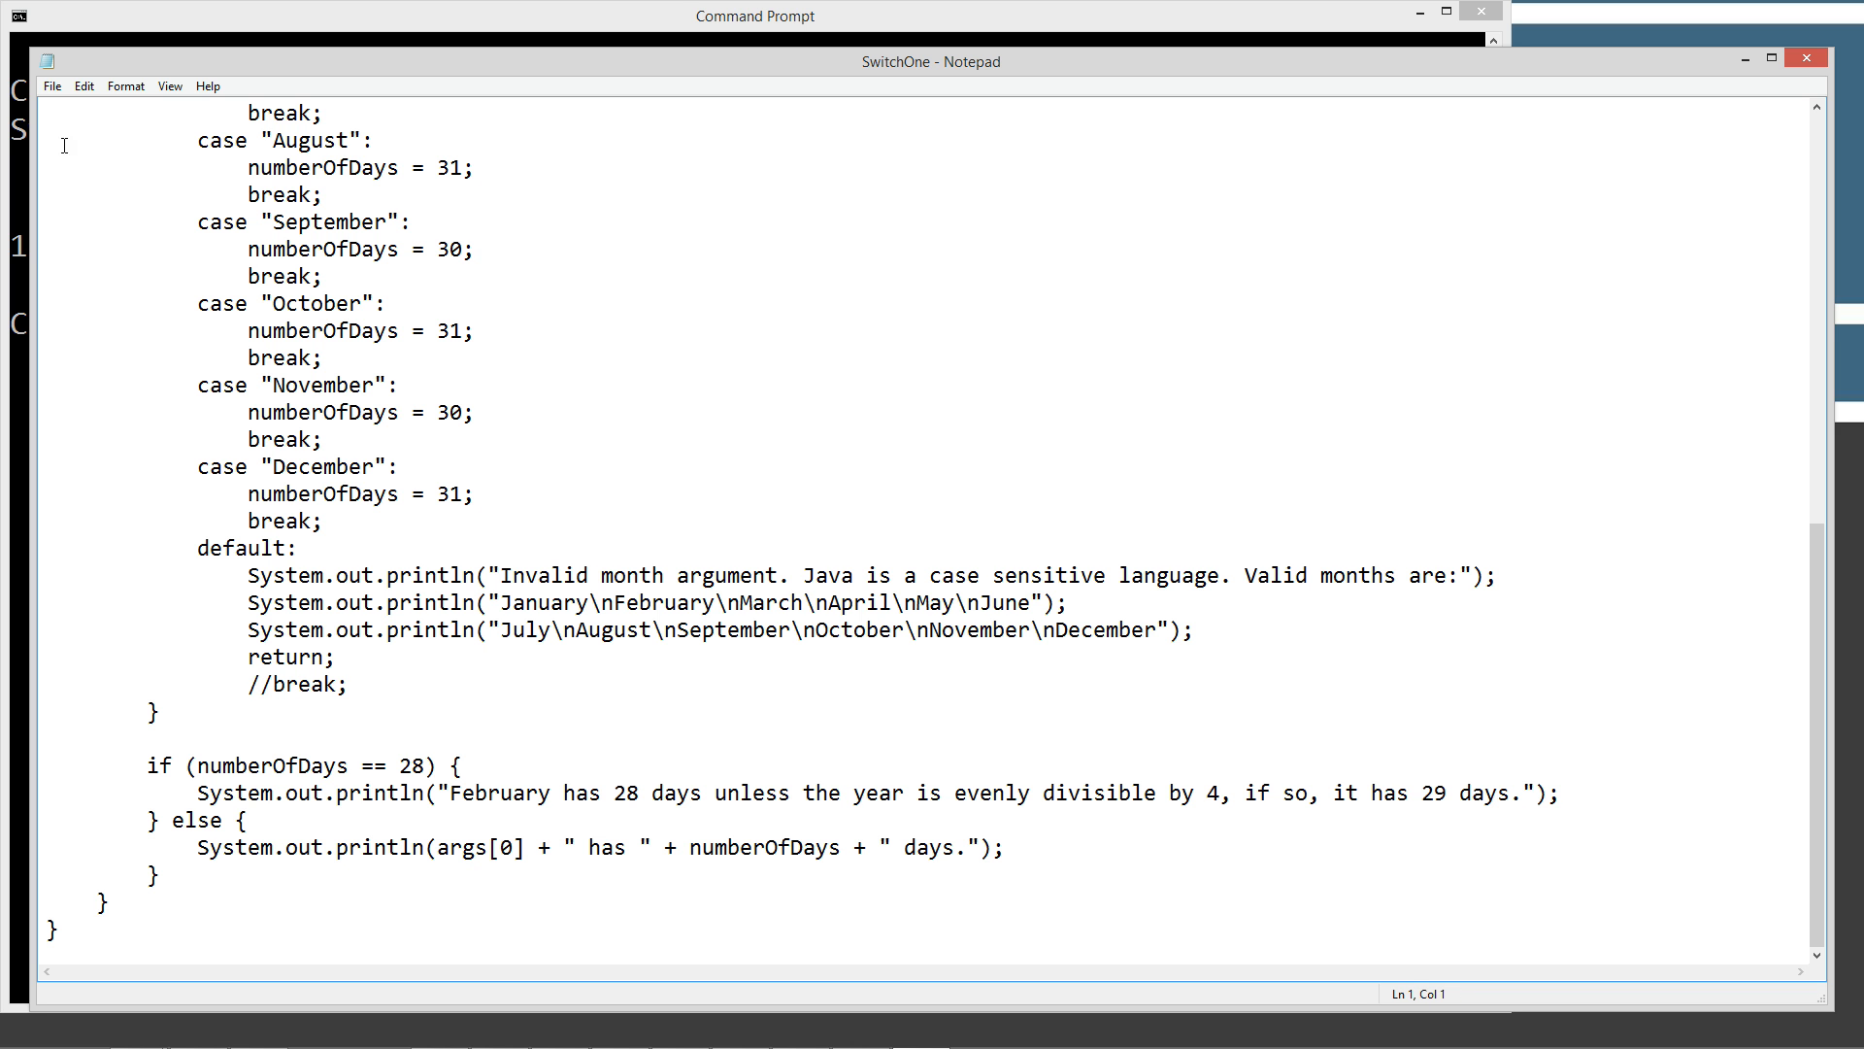
{"action": "left_click", "coordinate": [754, 15]}
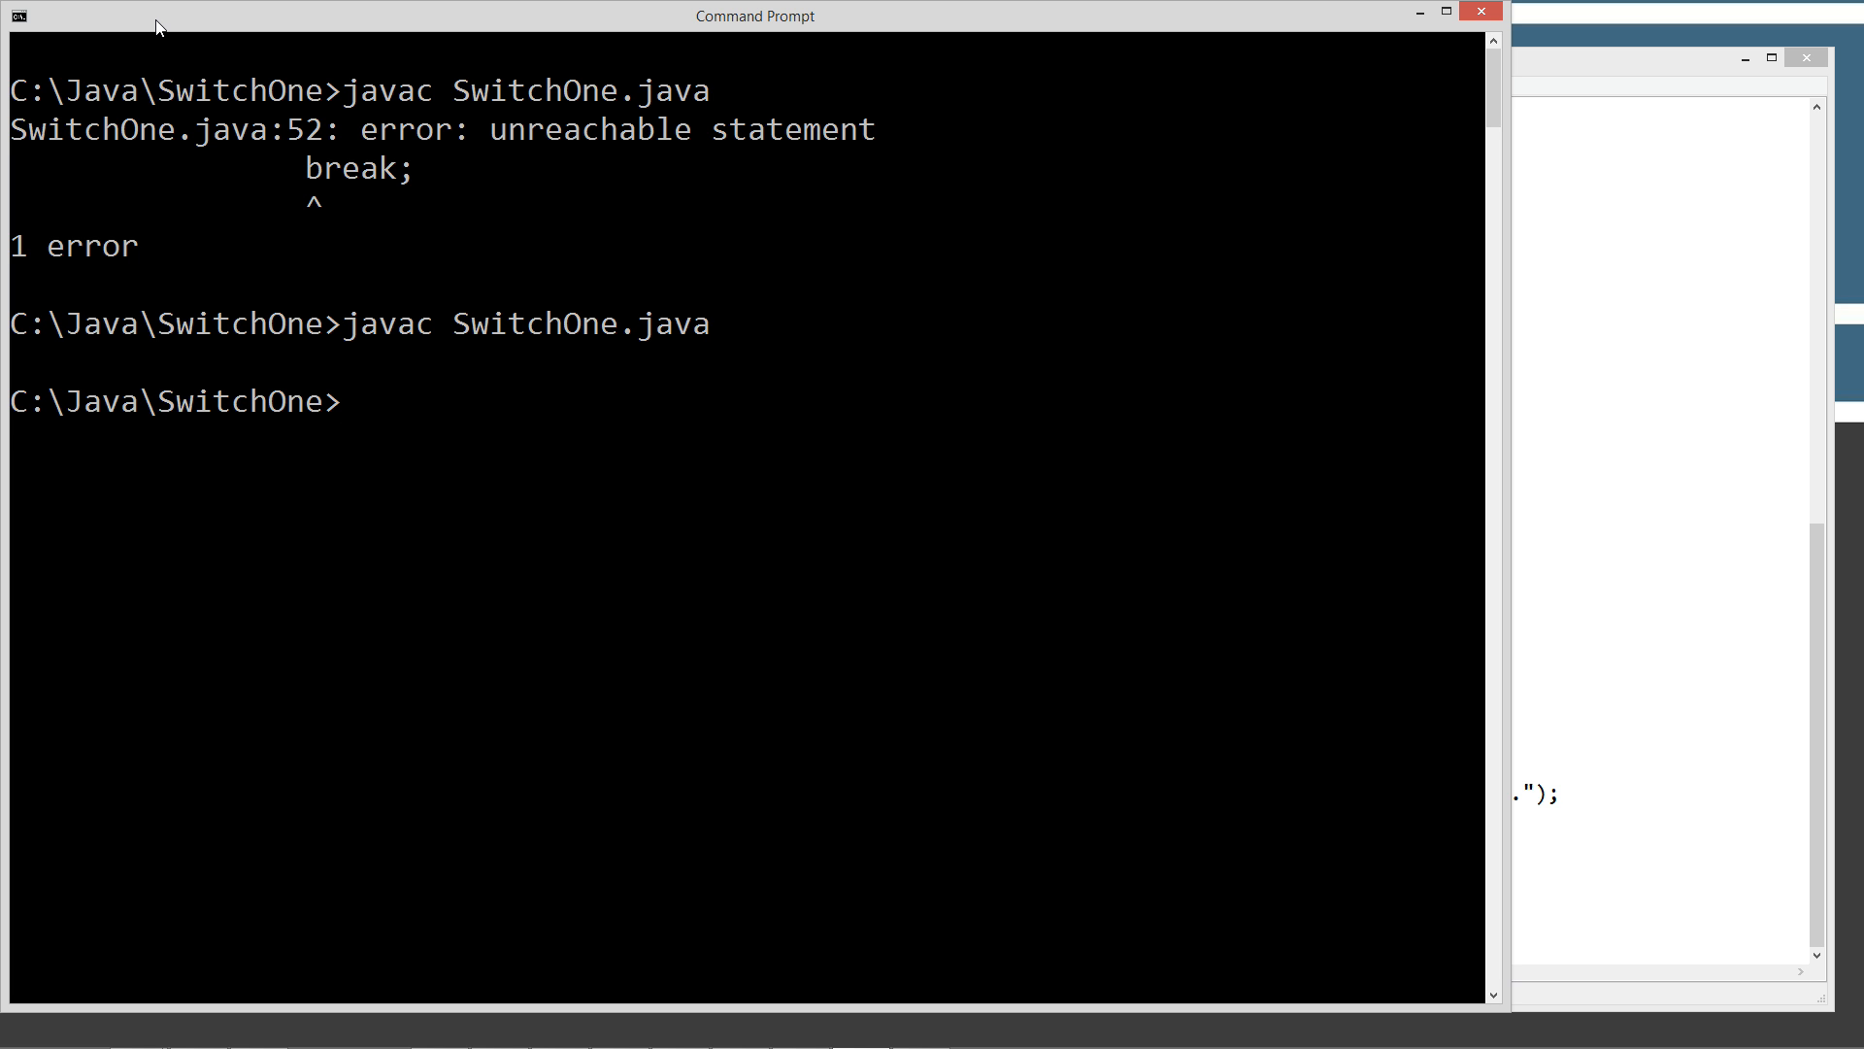
Run java SwitchOne March, then java SwitchOne February
{"action": "type", "text": "java"}
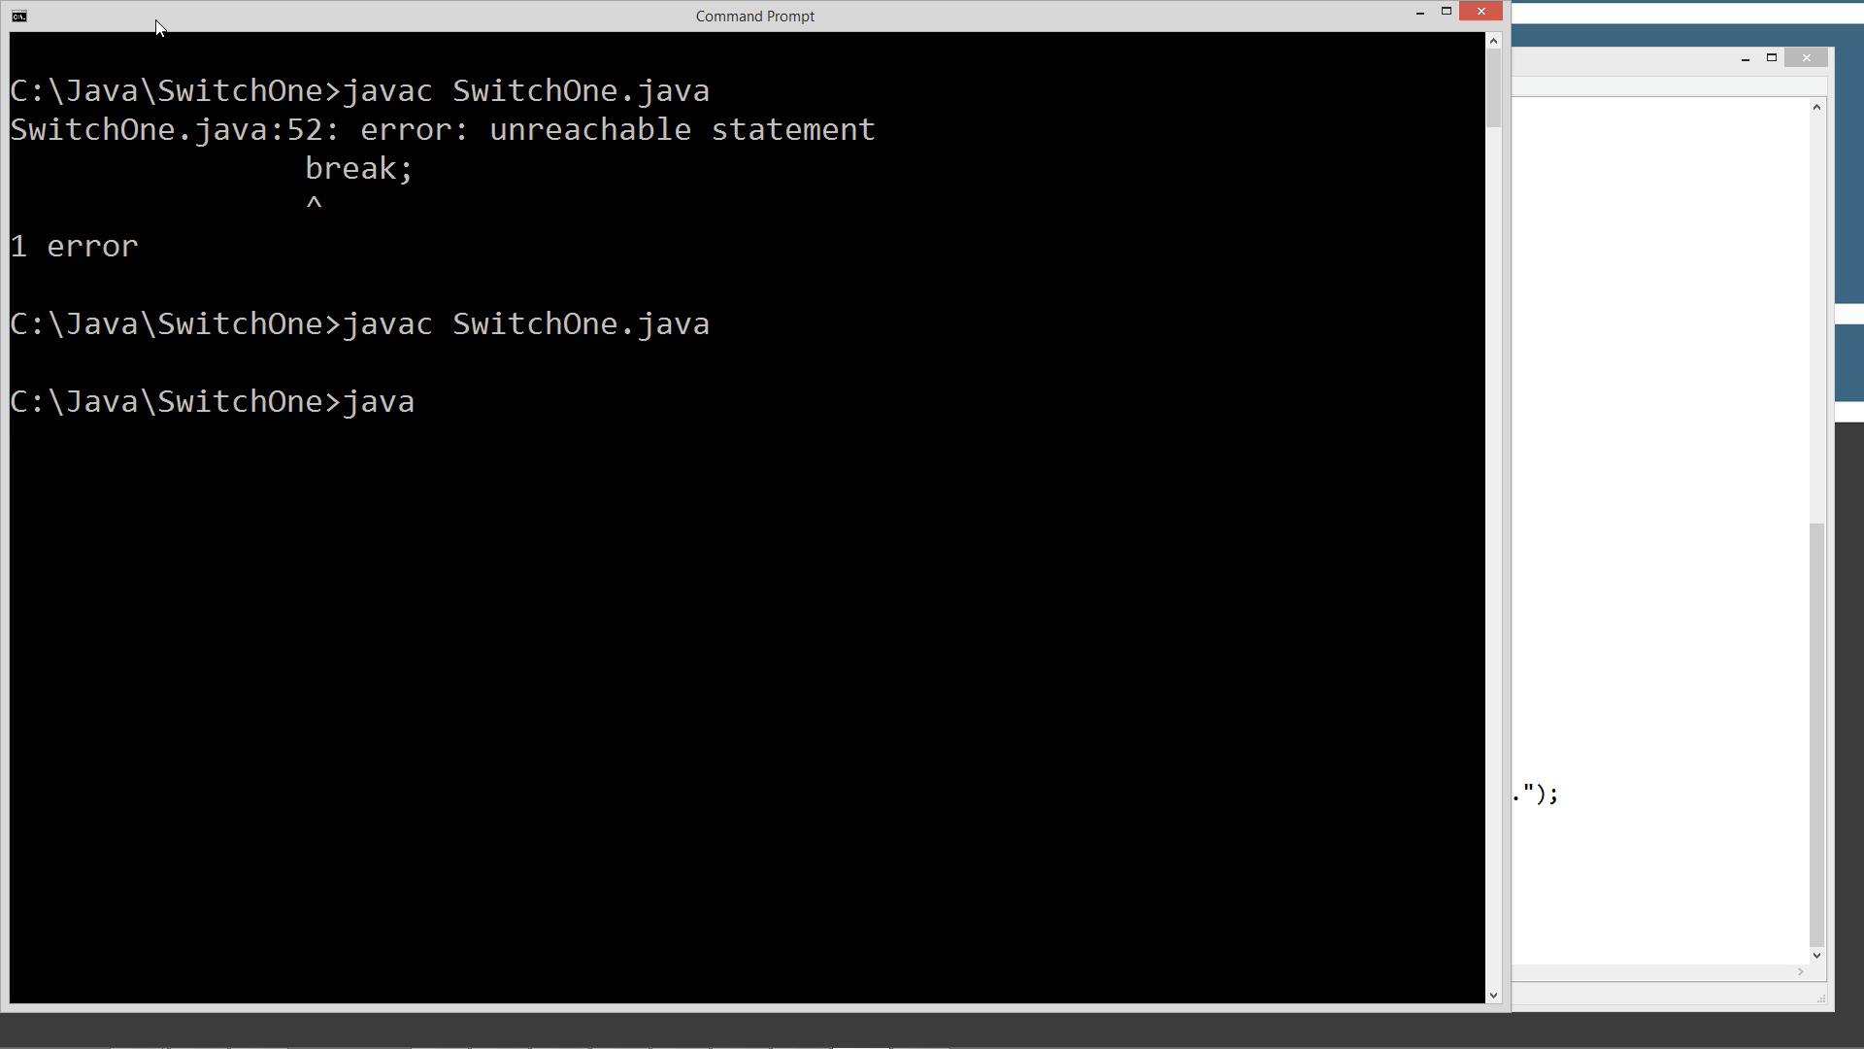
{"action": "type", "text": "S"}
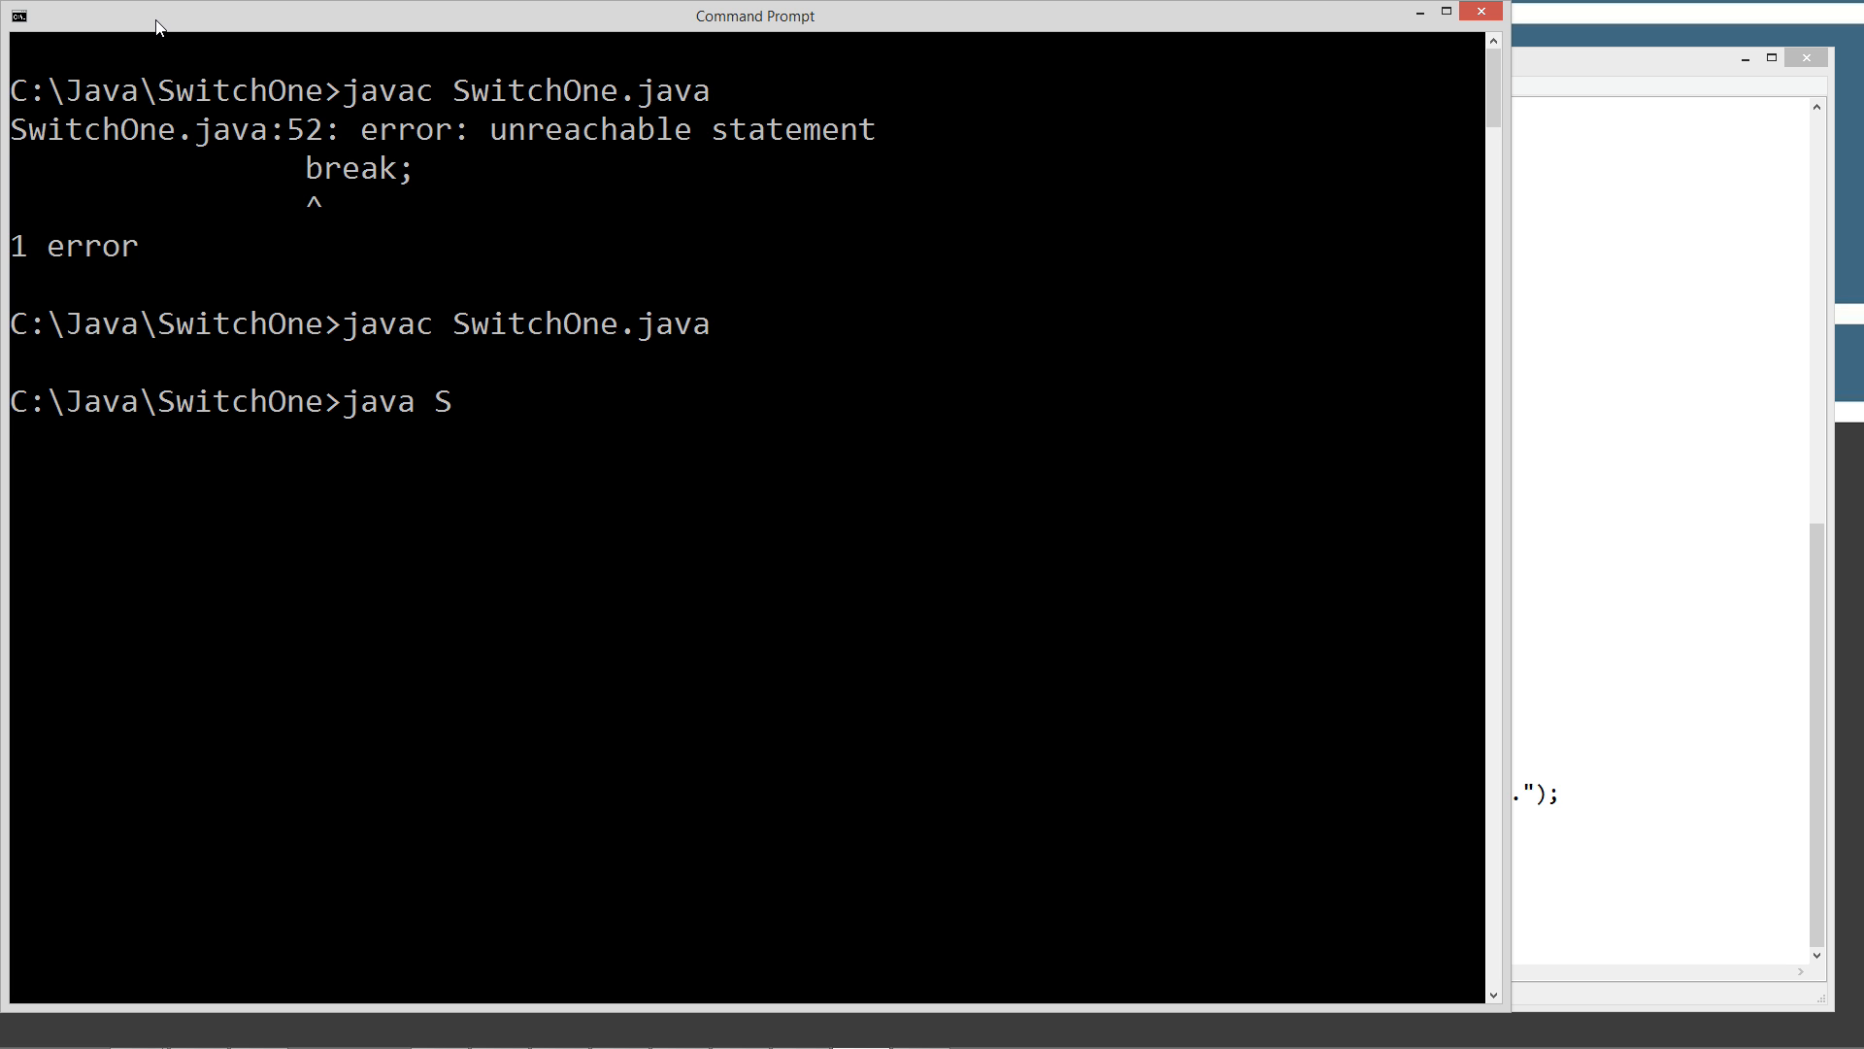
{"action": "type", "text": "witchOne Ma"}
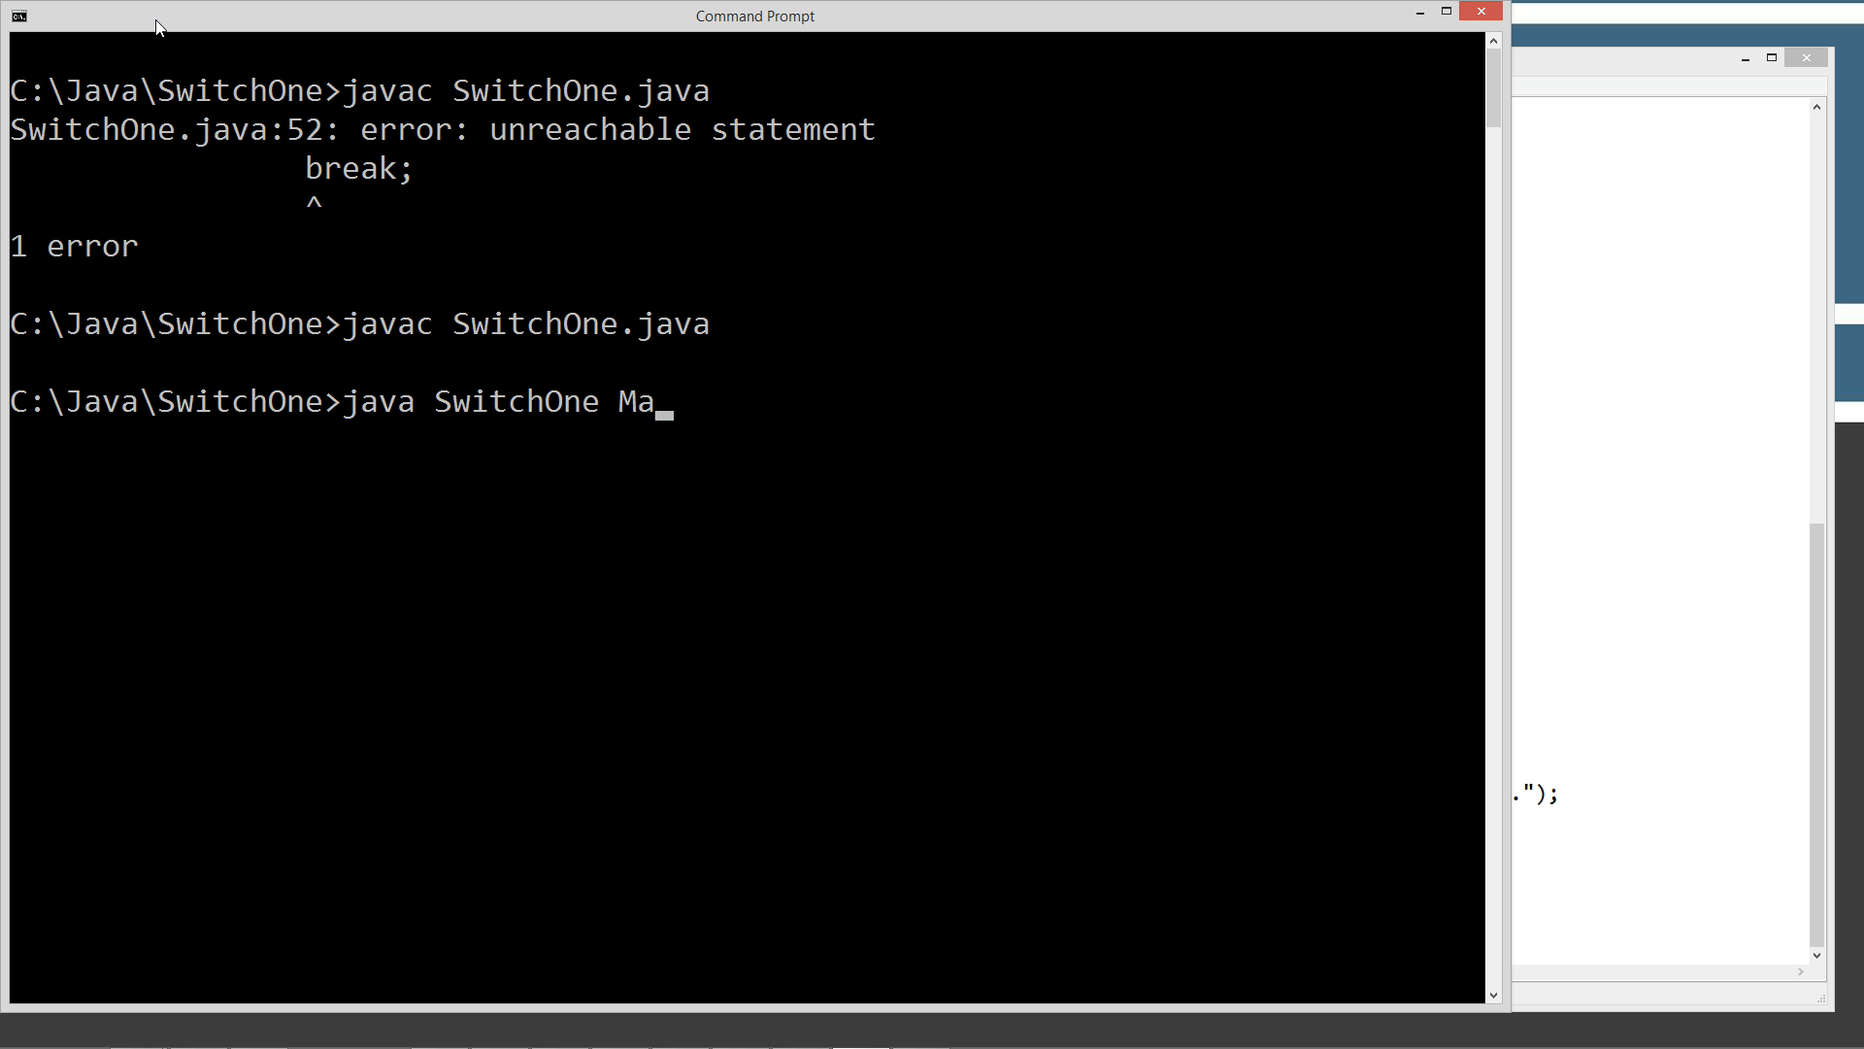
{"action": "type", "text": "rch"}
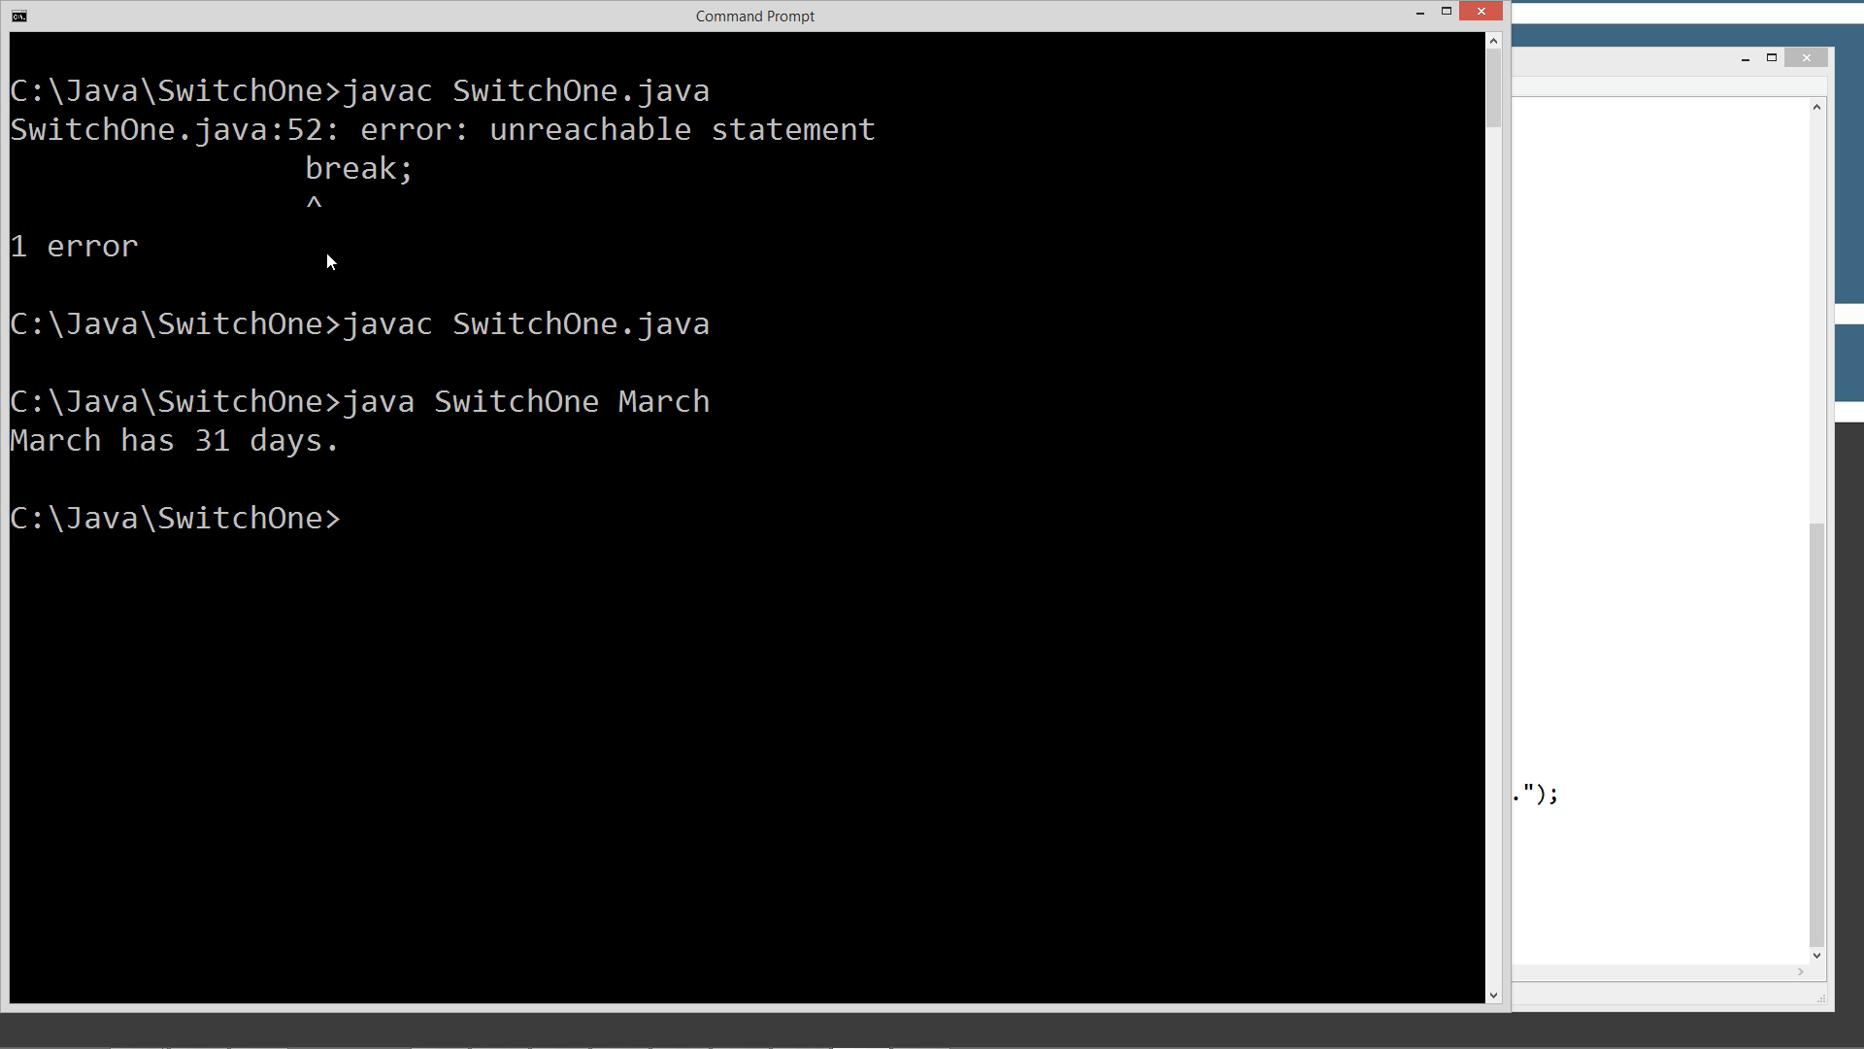
{"action": "type", "text": "java SwitchOne Fef"}
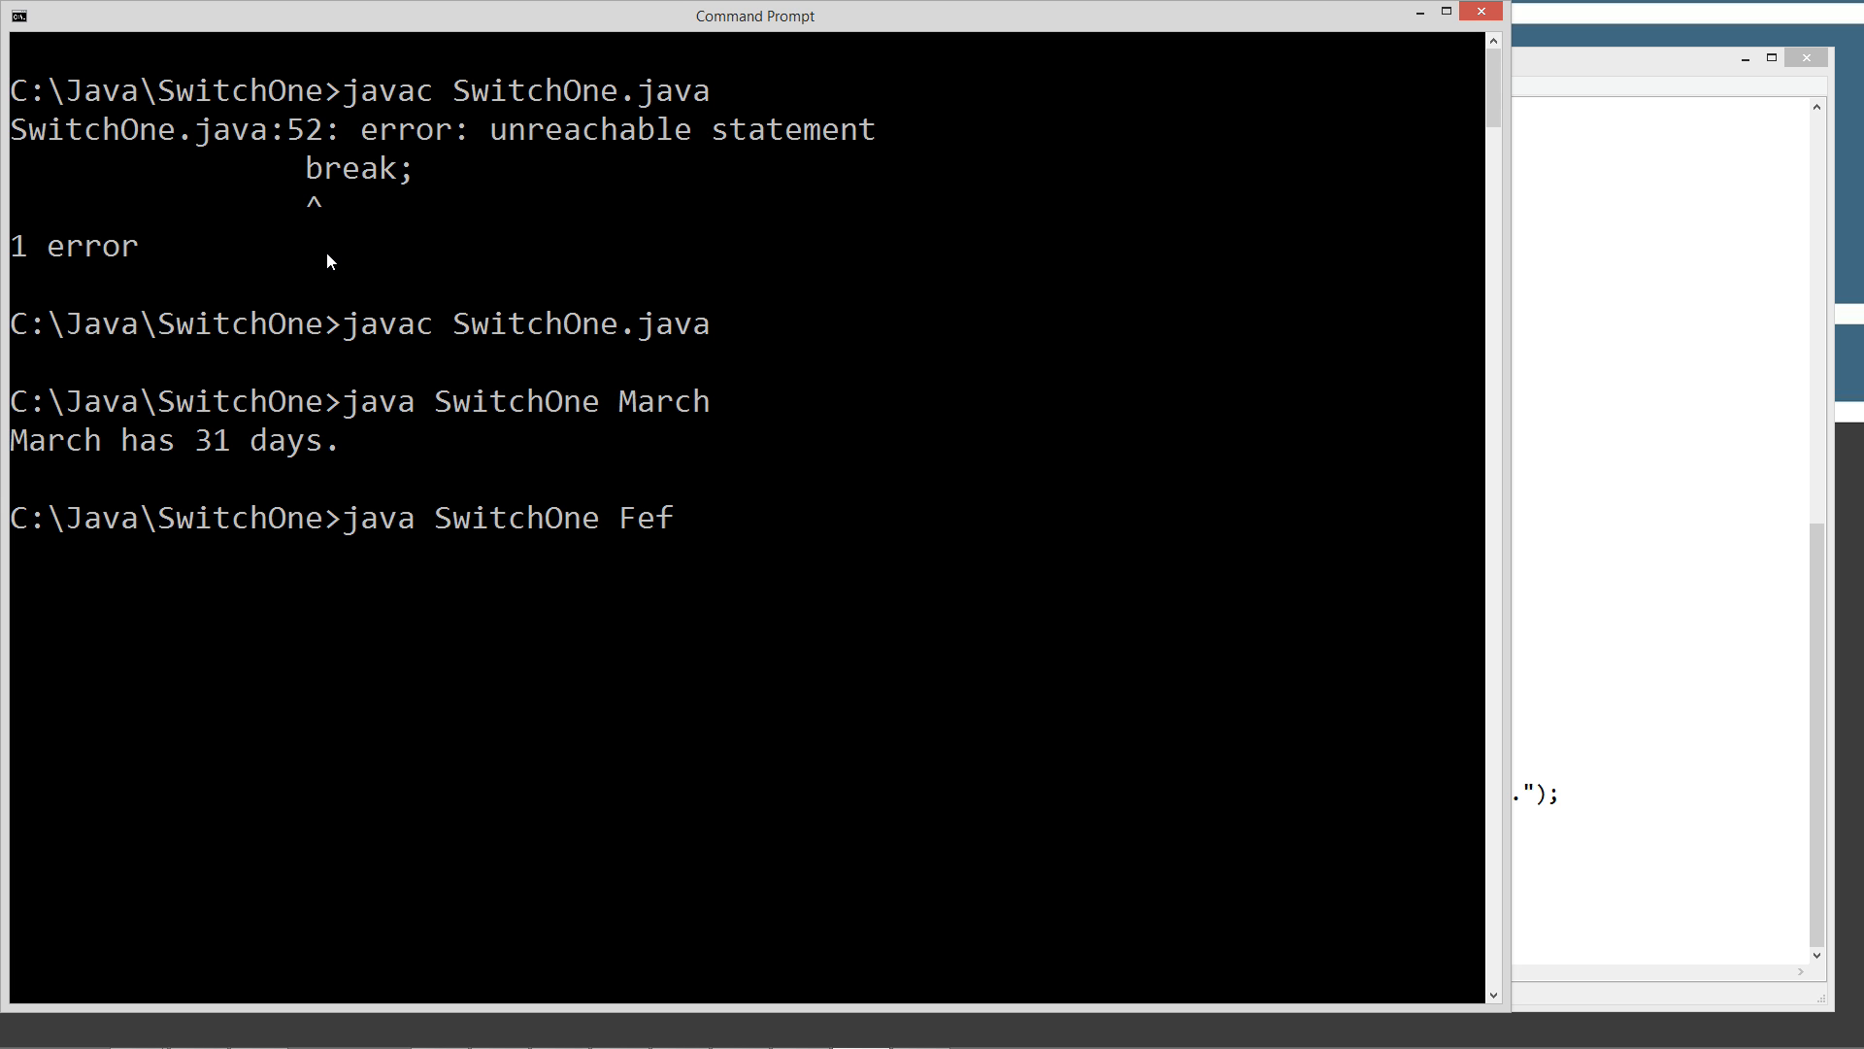
{"action": "type", "text": "Februar"}
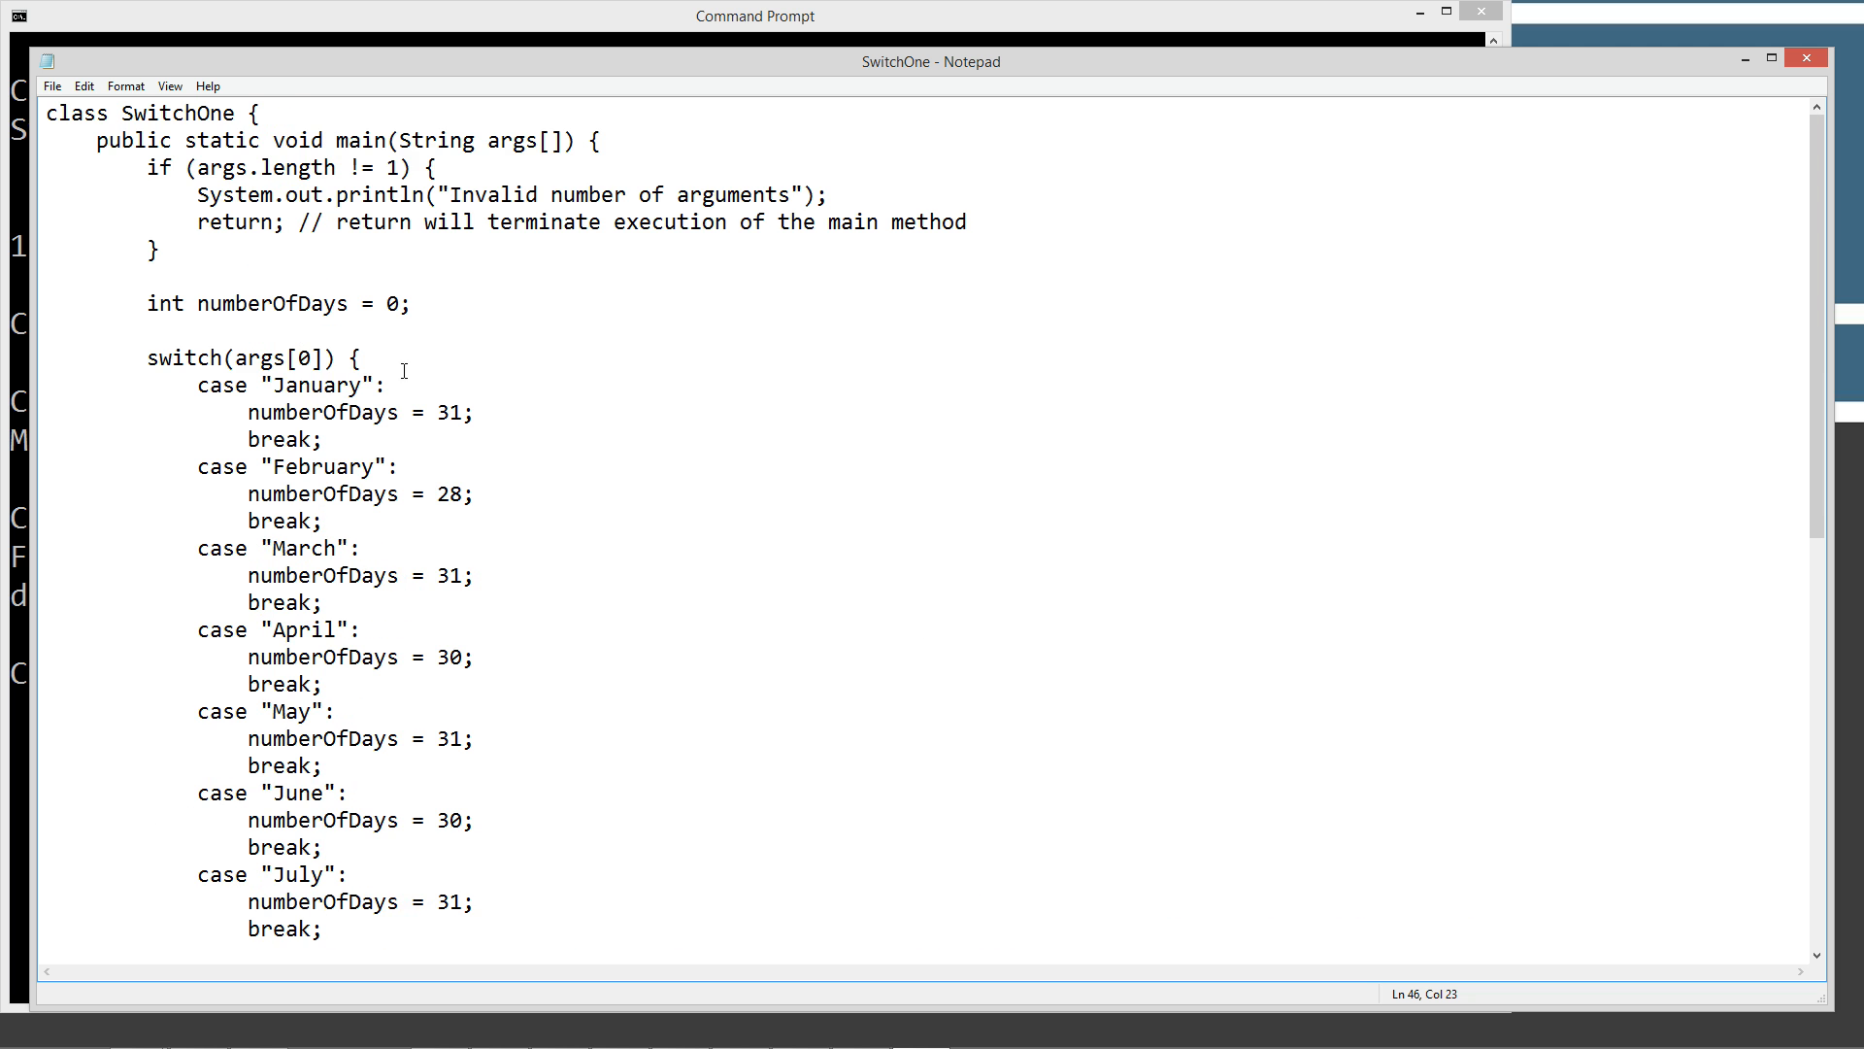
Inspect the January days assignment and the February 28-day check in Notepad
{"action": "triple_click", "coordinate": [324, 412]}
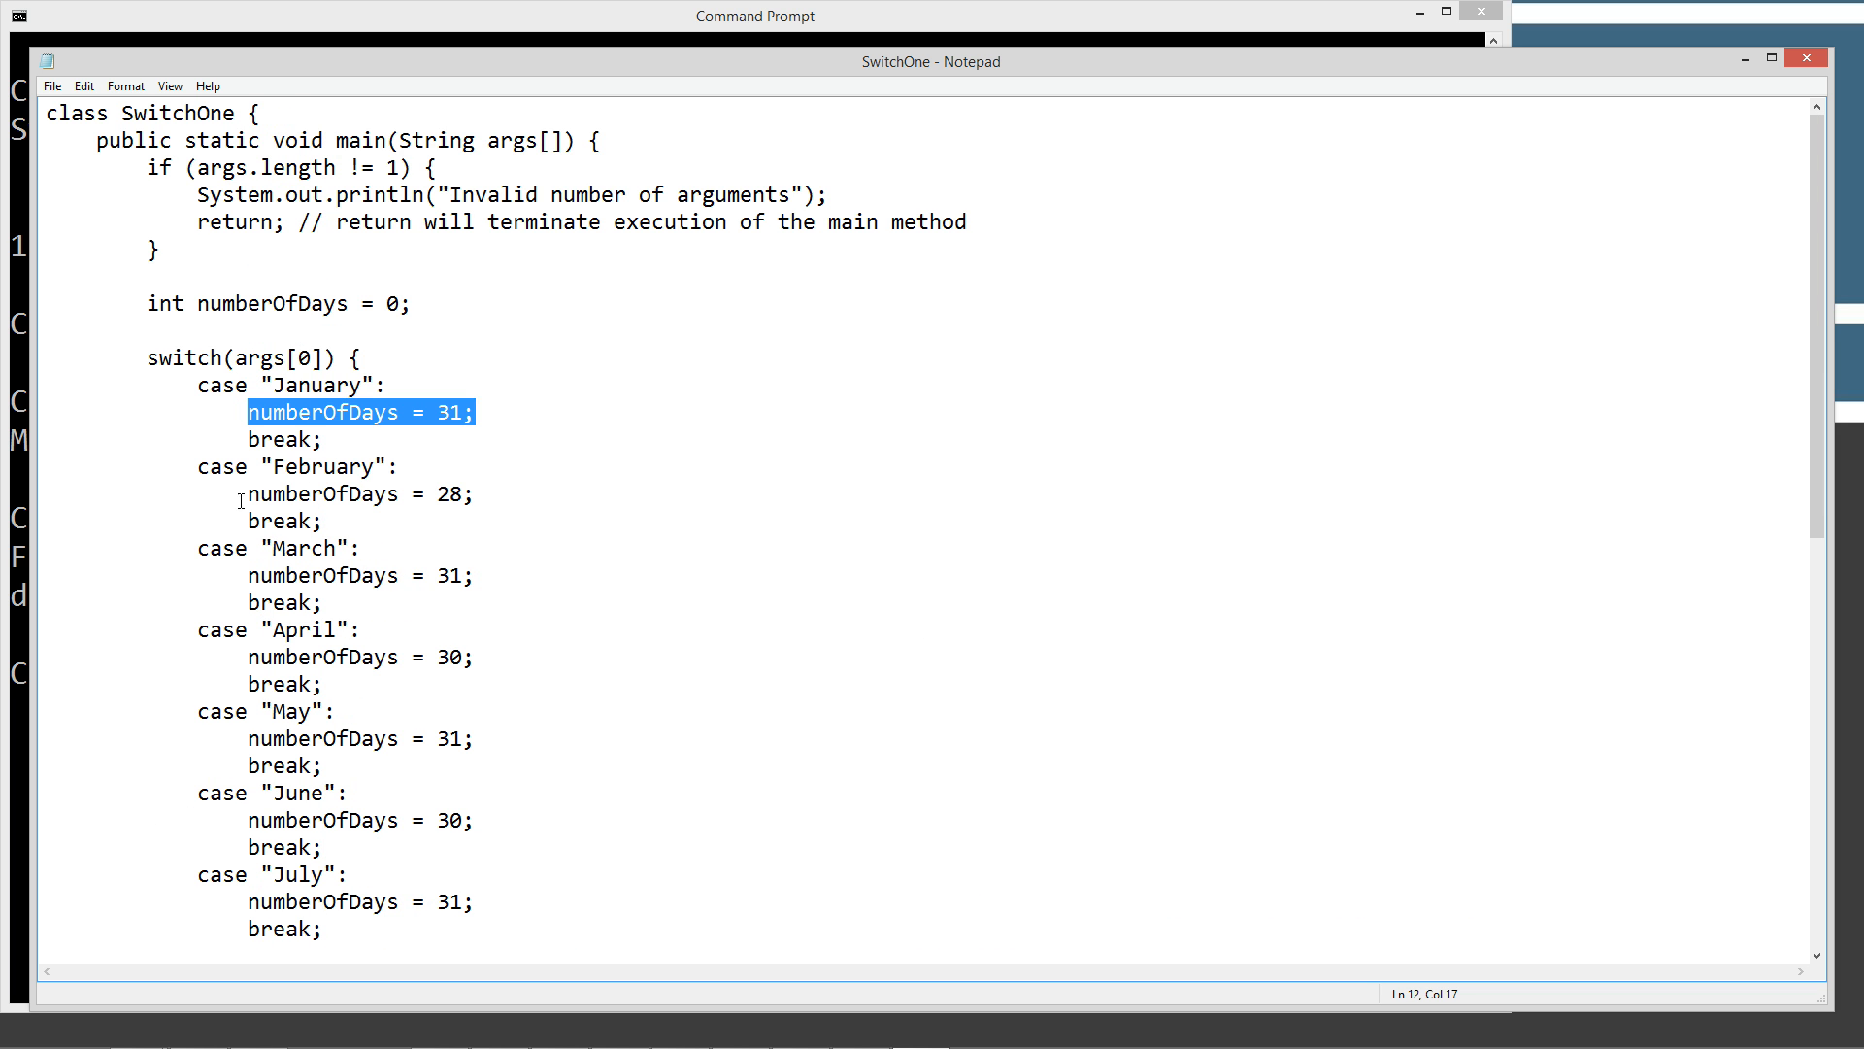
{"action": "scroll", "scroll_direction": "down", "scroll_amount": 3}
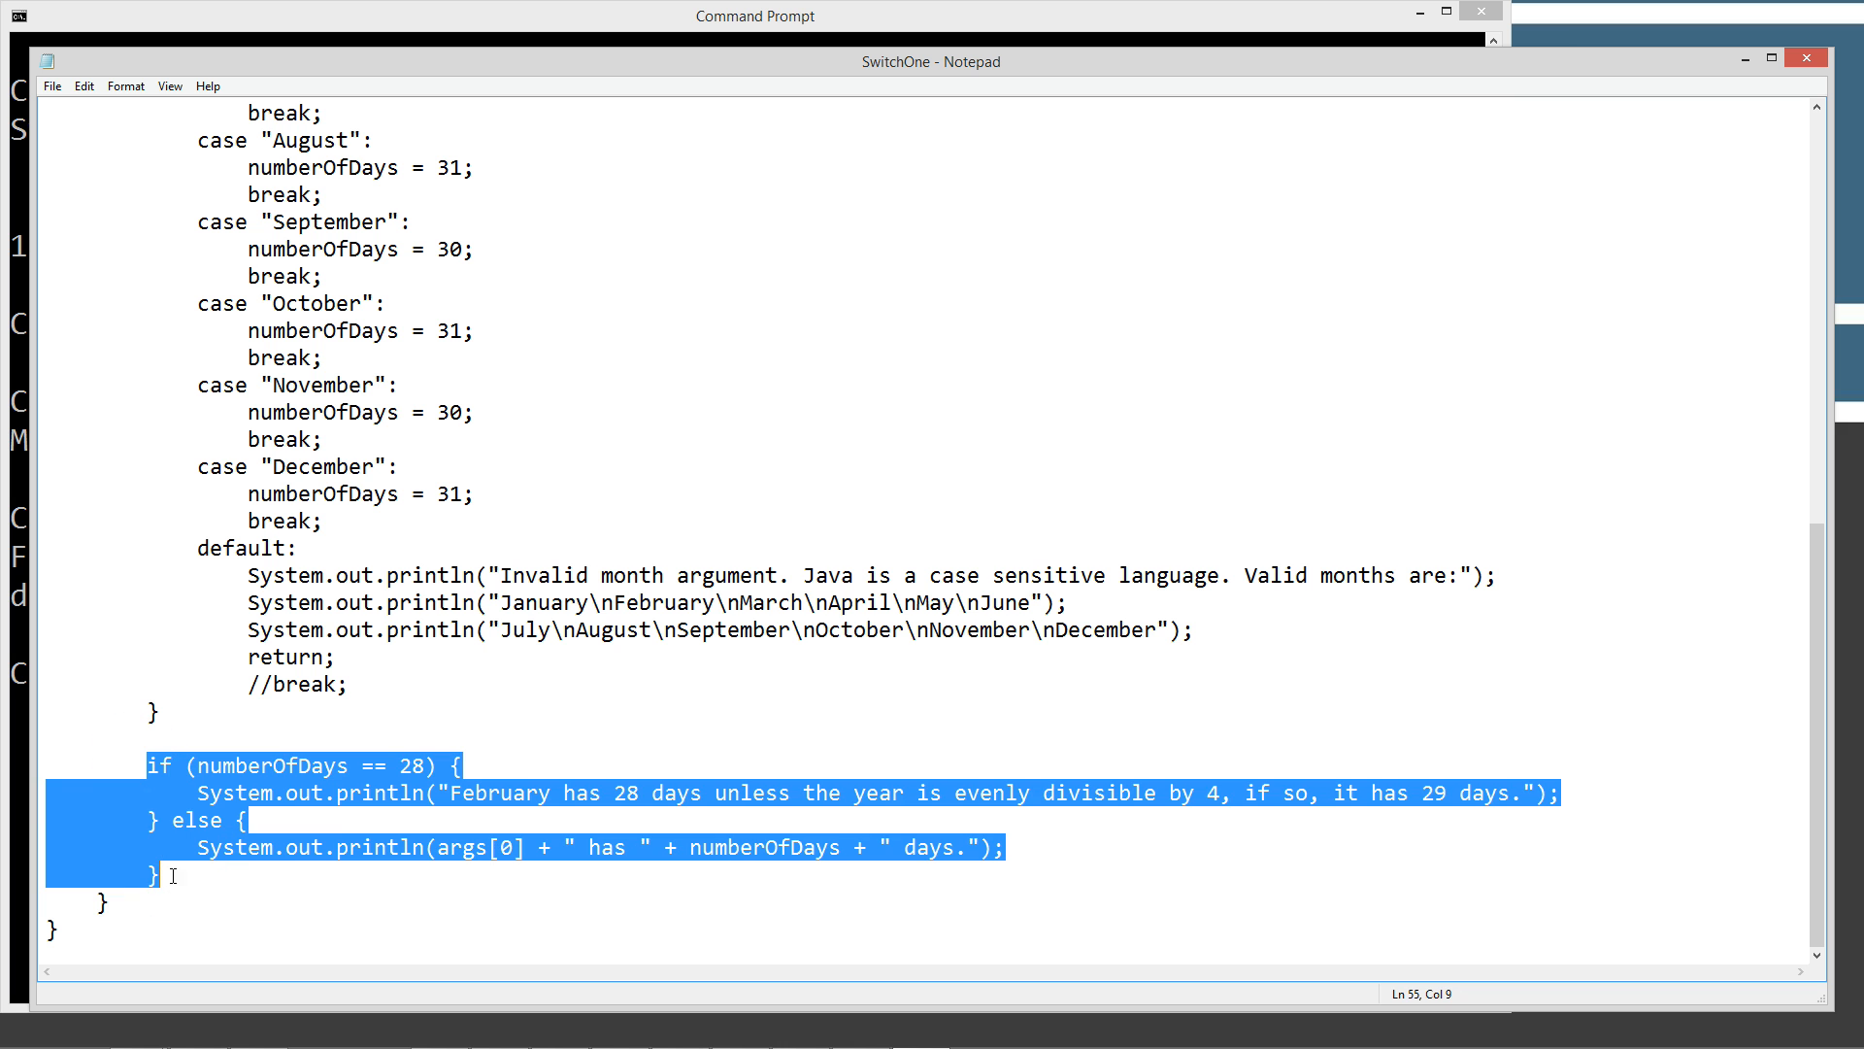
{"action": "left_click", "coordinate": [357, 793]}
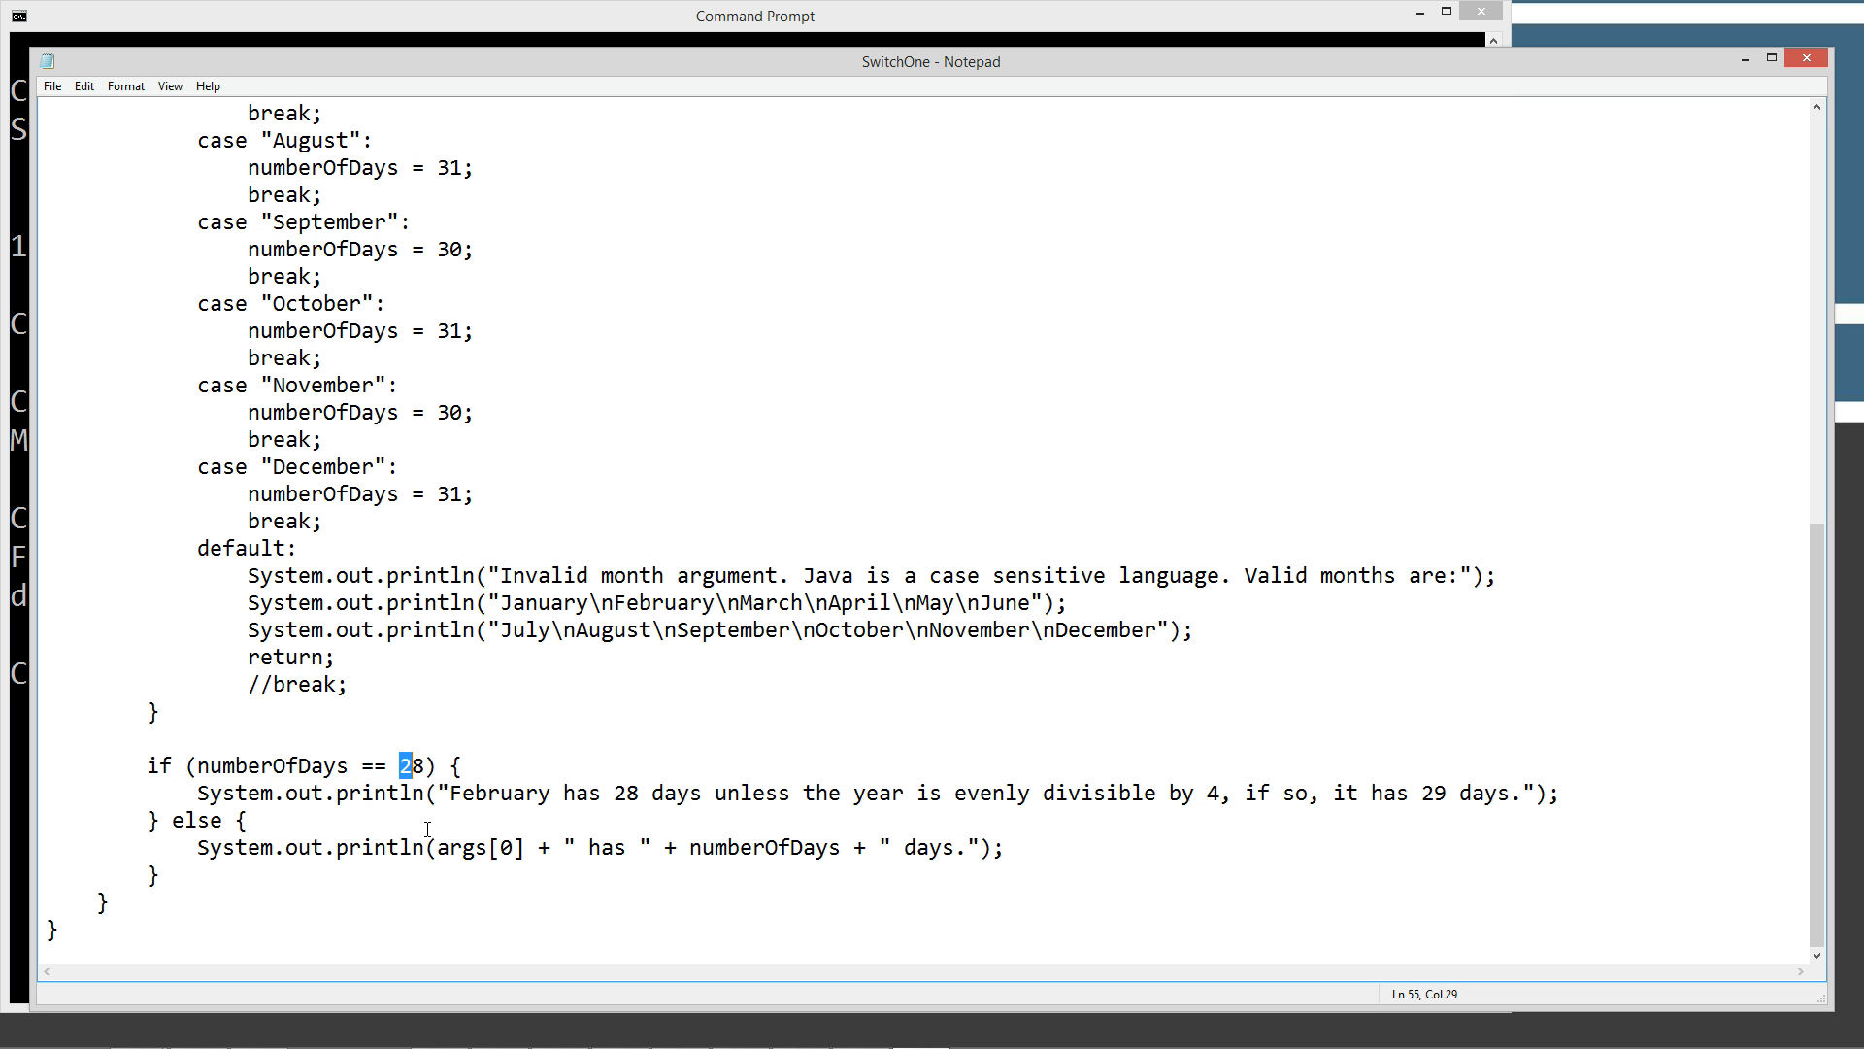
{"action": "mouse_move", "coordinate": [578, 657]}
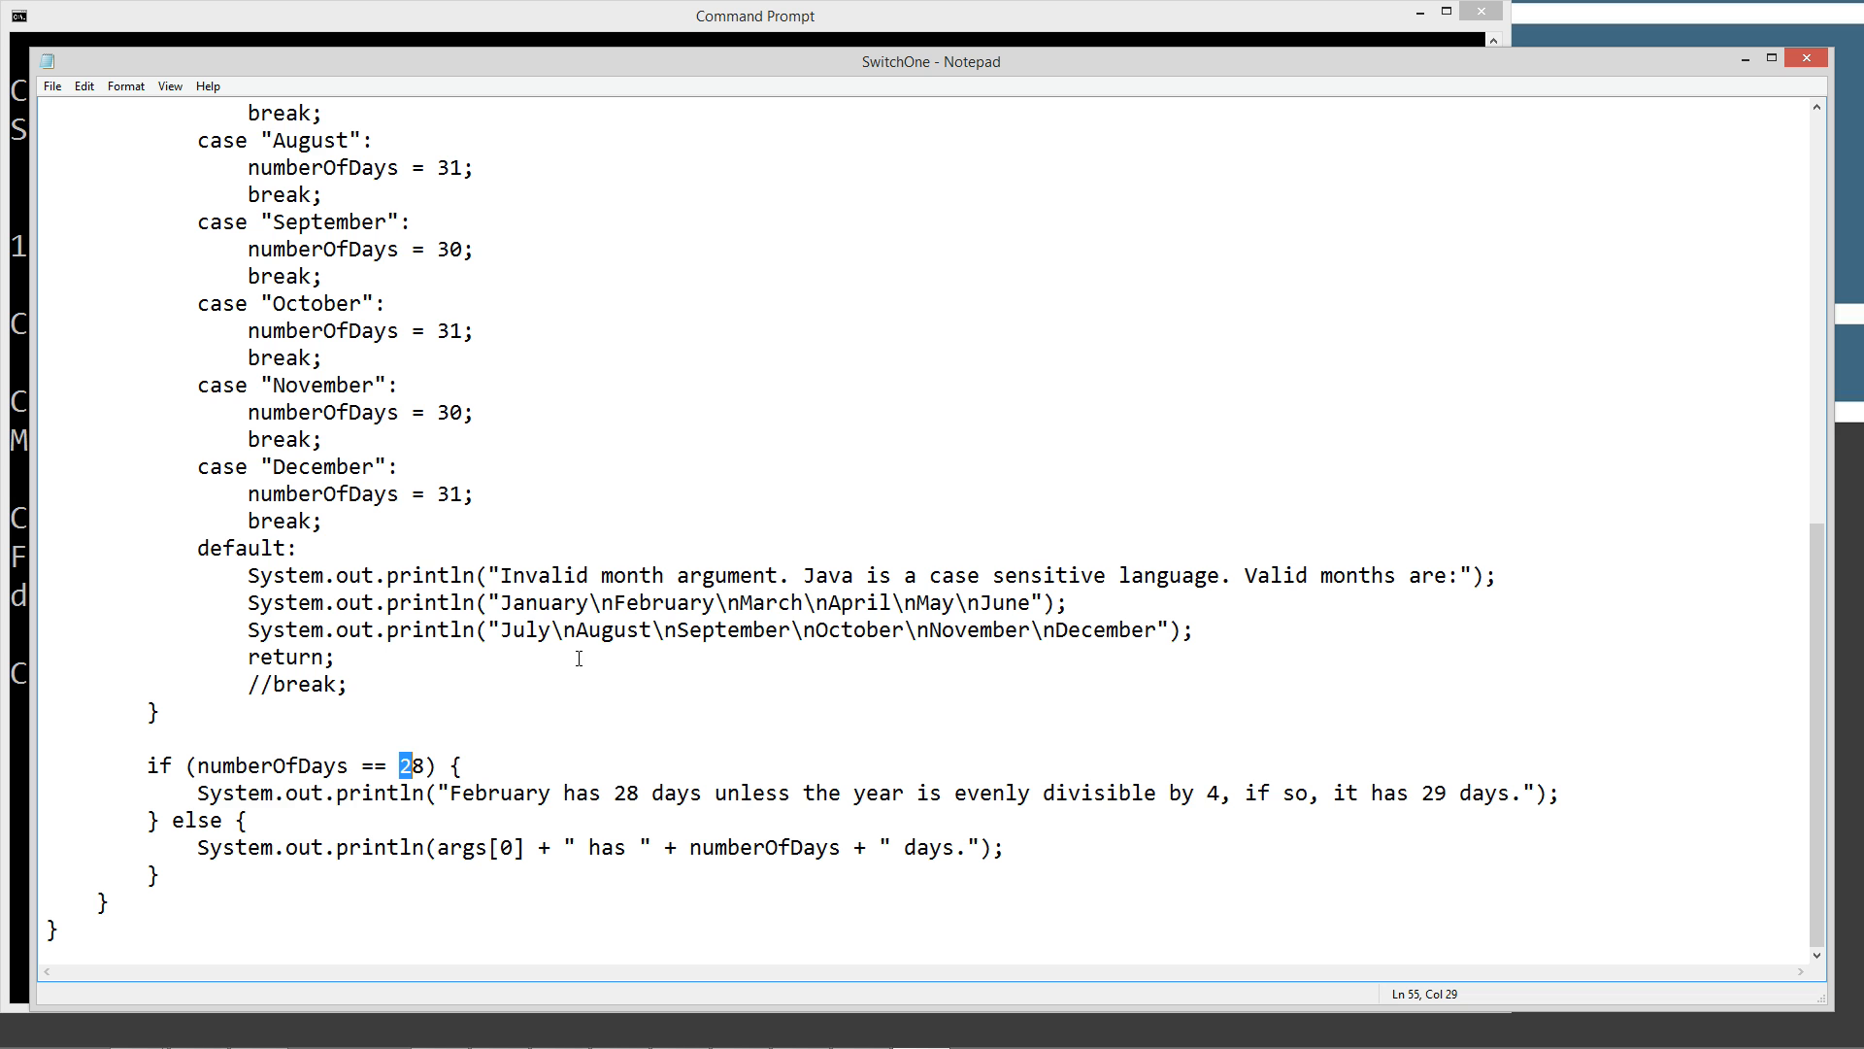
{"action": "left_click", "coordinate": [753, 16]}
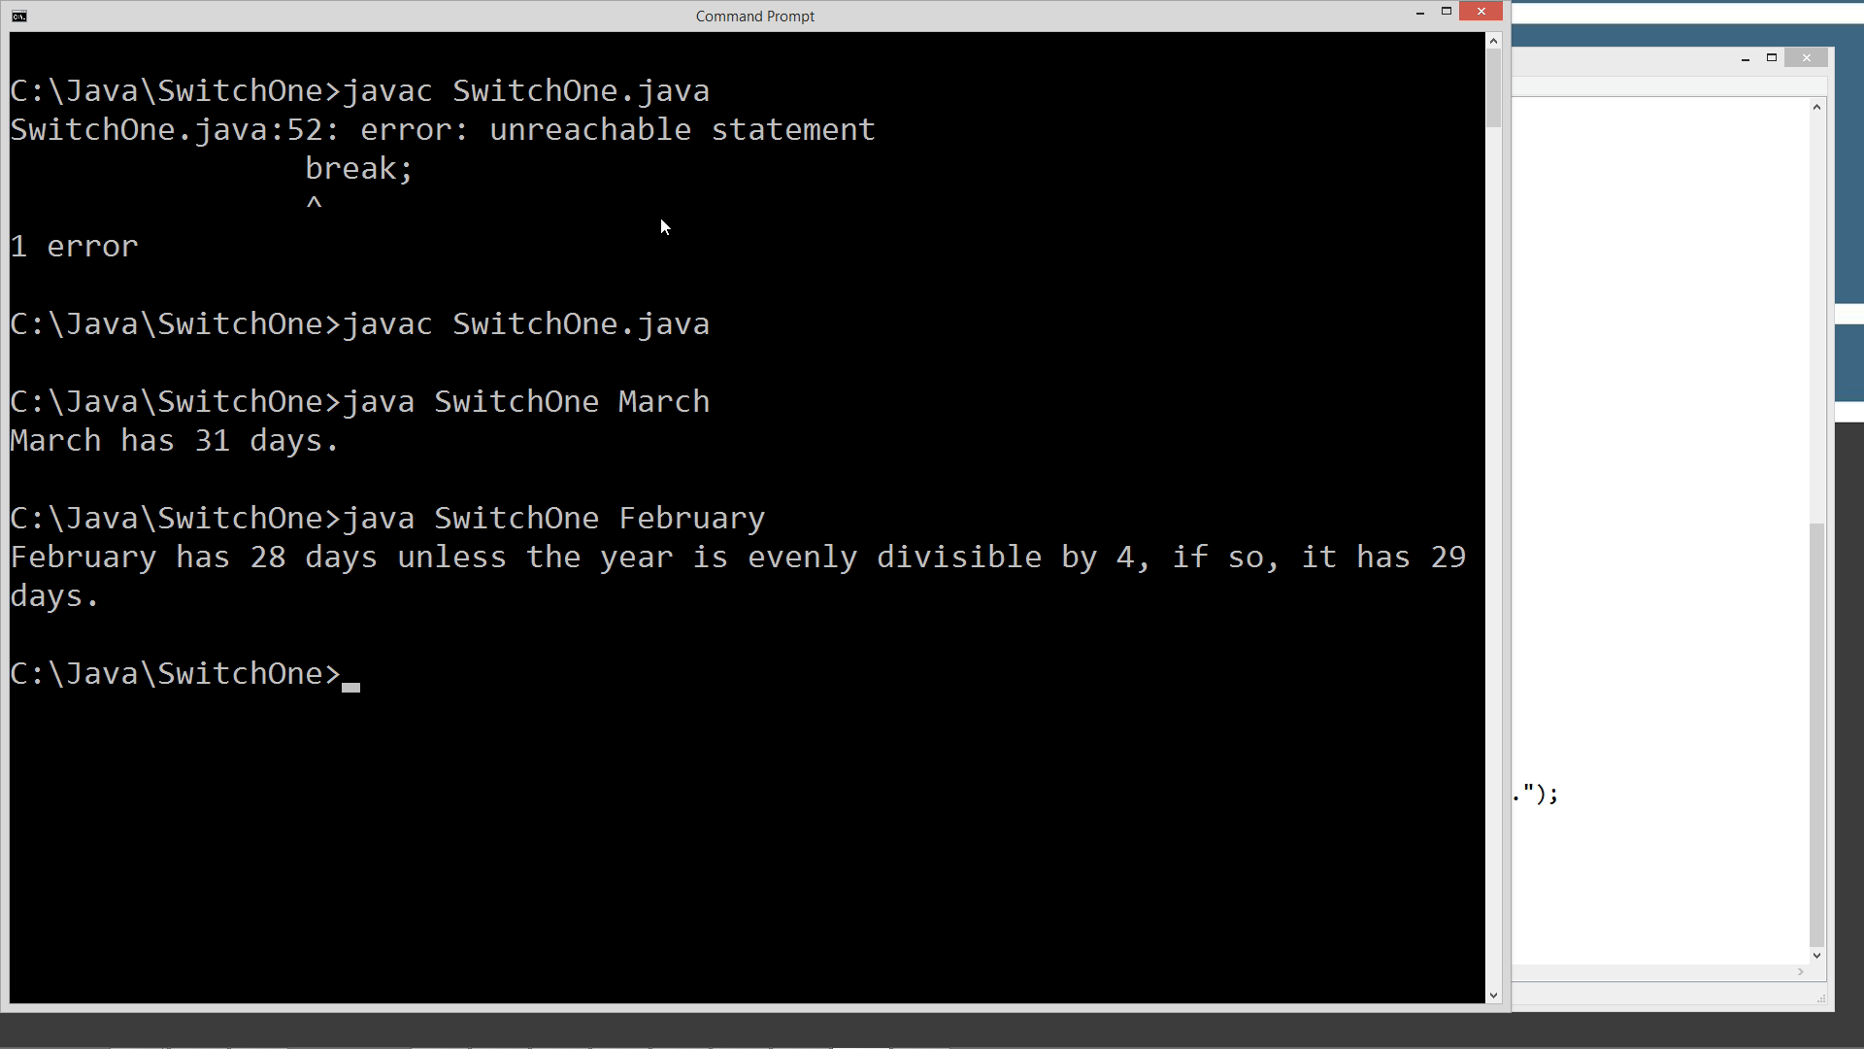
Run SwitchOne with the invalid month 'asdf' and close the Notepad file
{"action": "type", "text": "java SwitchOne asd"}
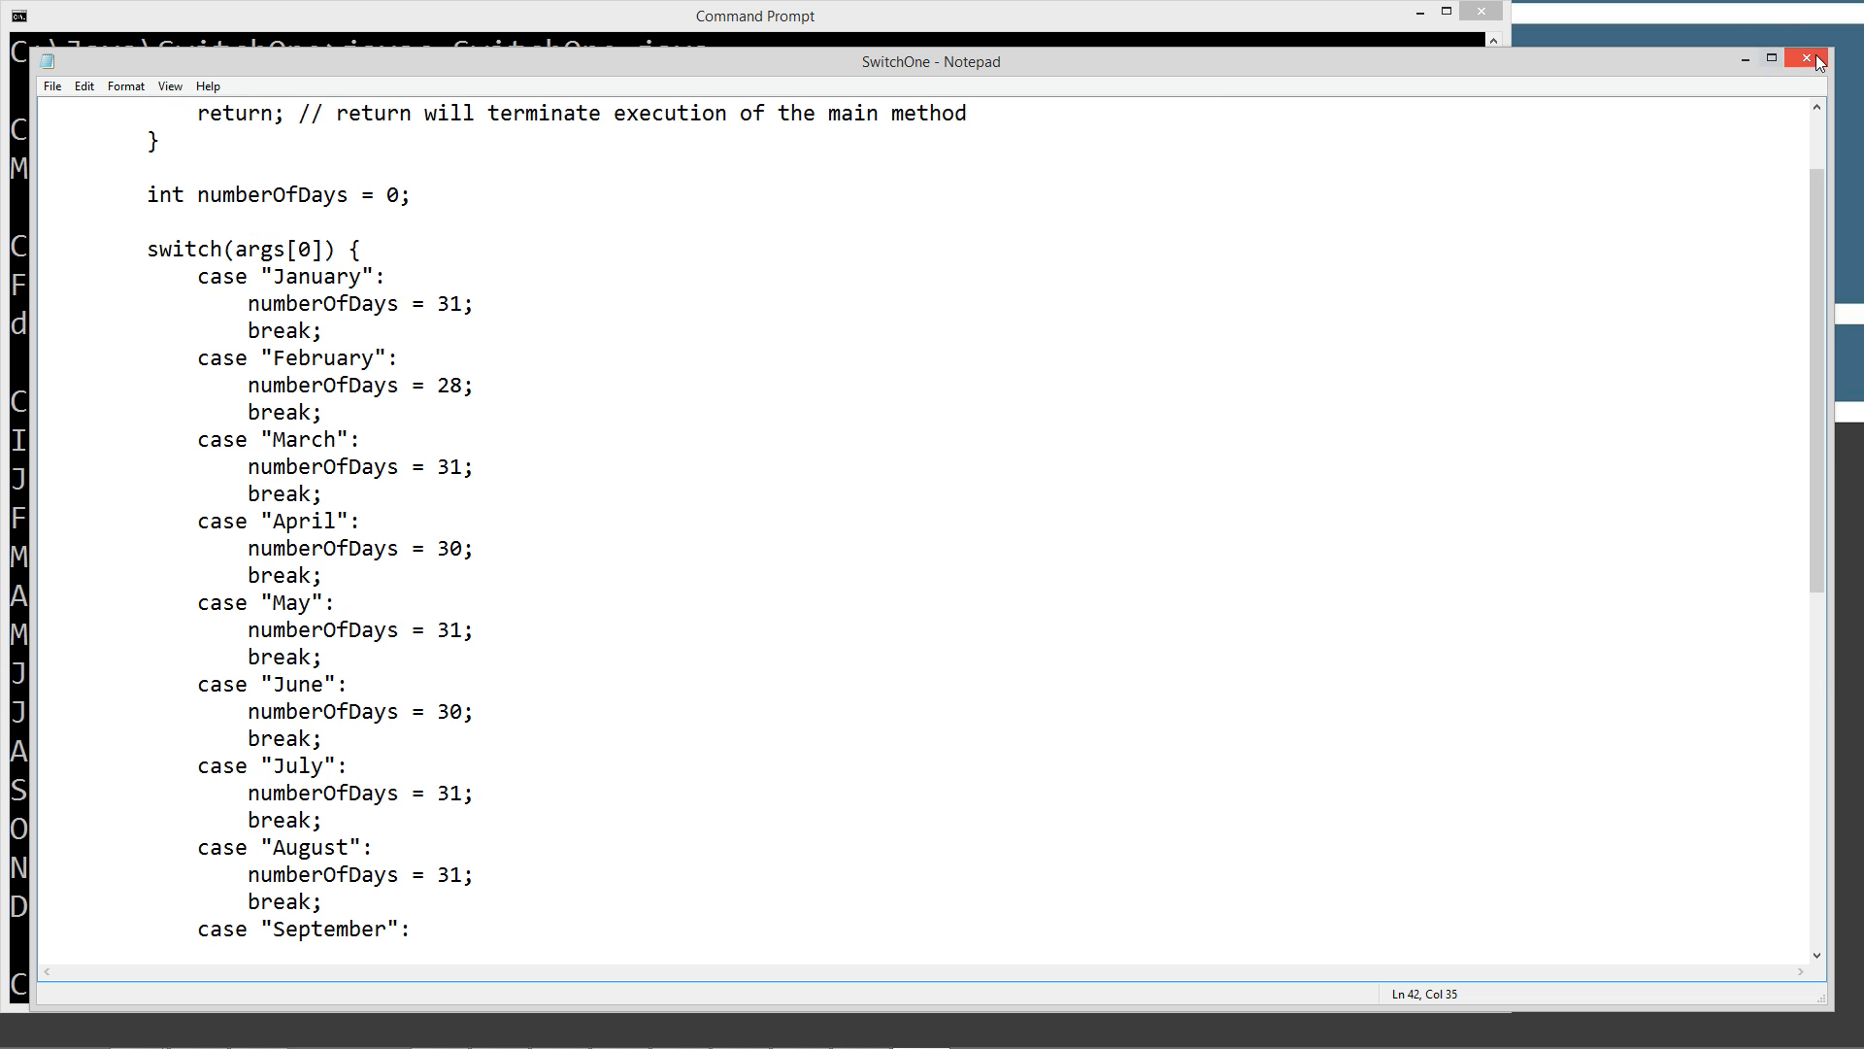
{"action": "left_click", "coordinate": [1806, 59]}
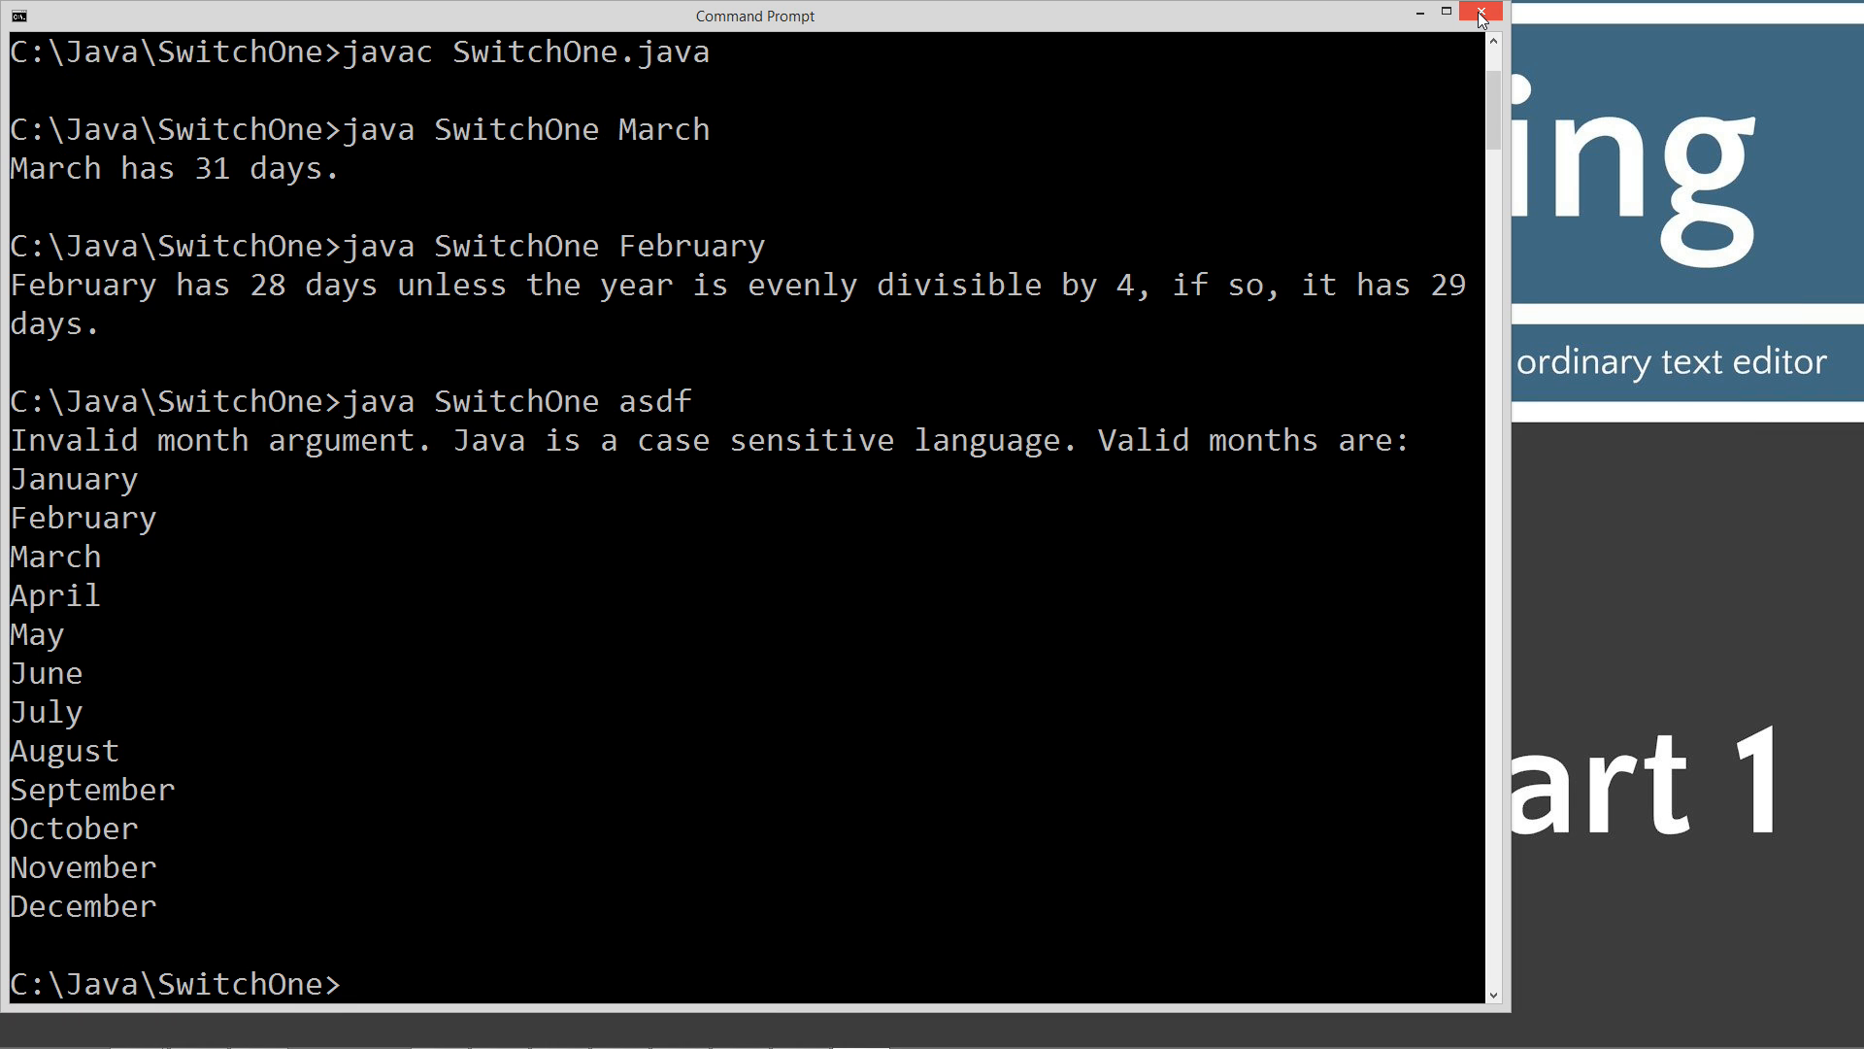